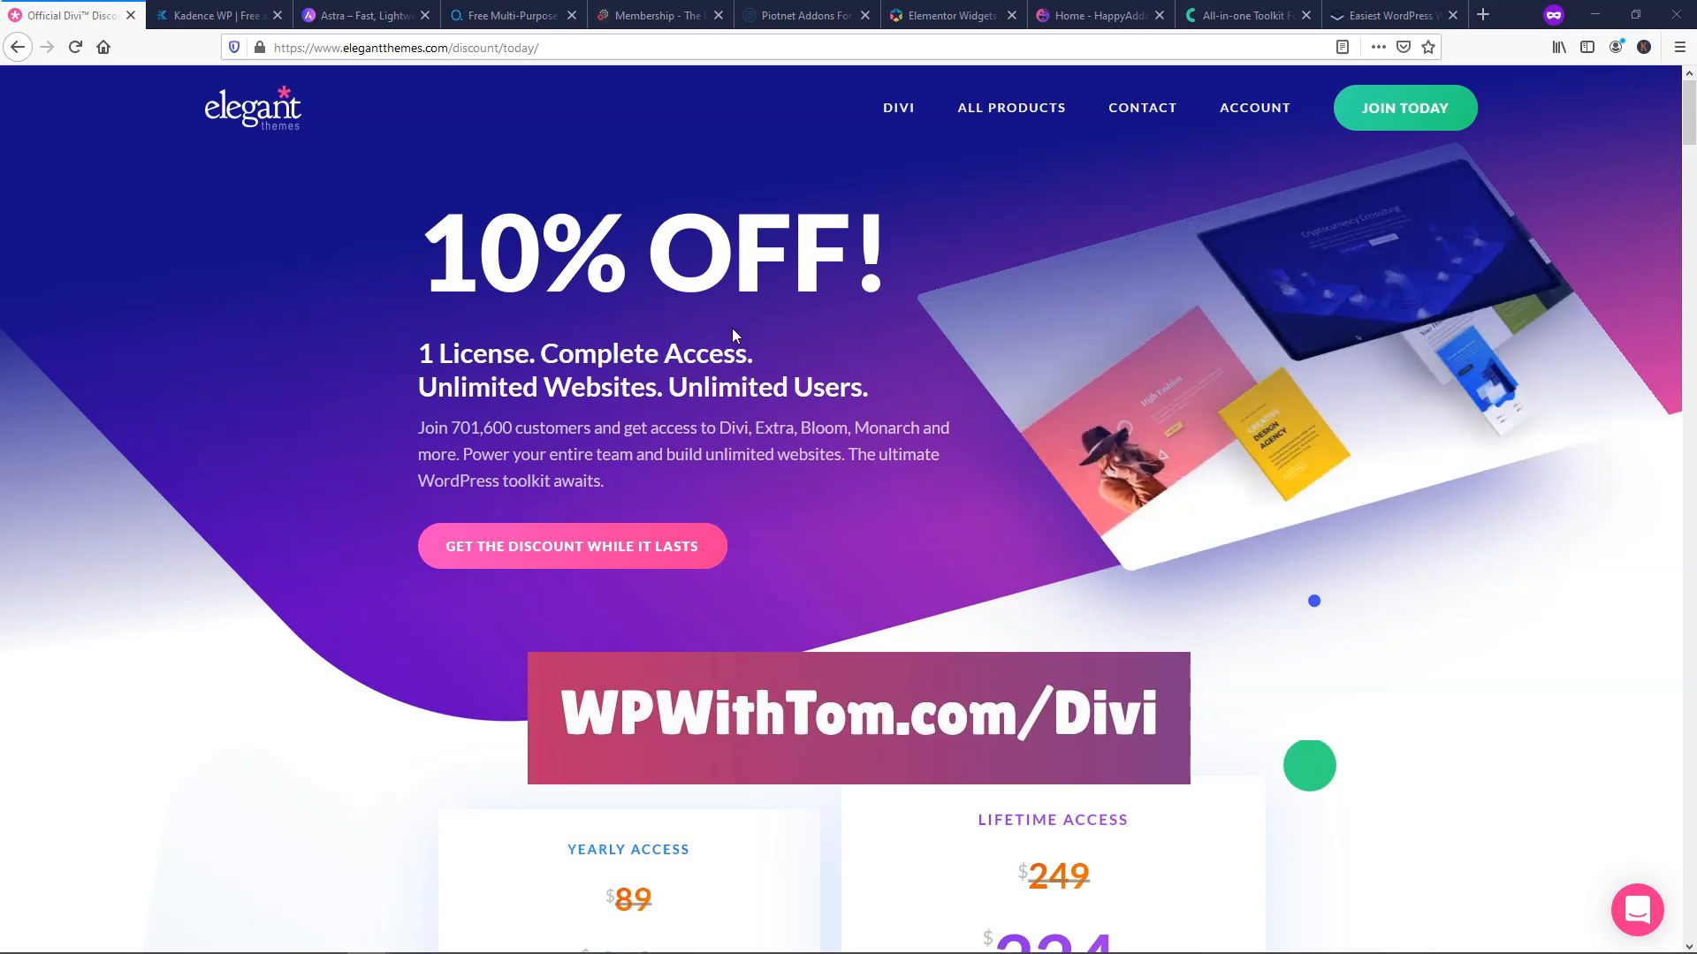
- Scroll to the Divi pricing cards: $80 Yearly Access and $224 Lifetime Access
scroll(down, 3)
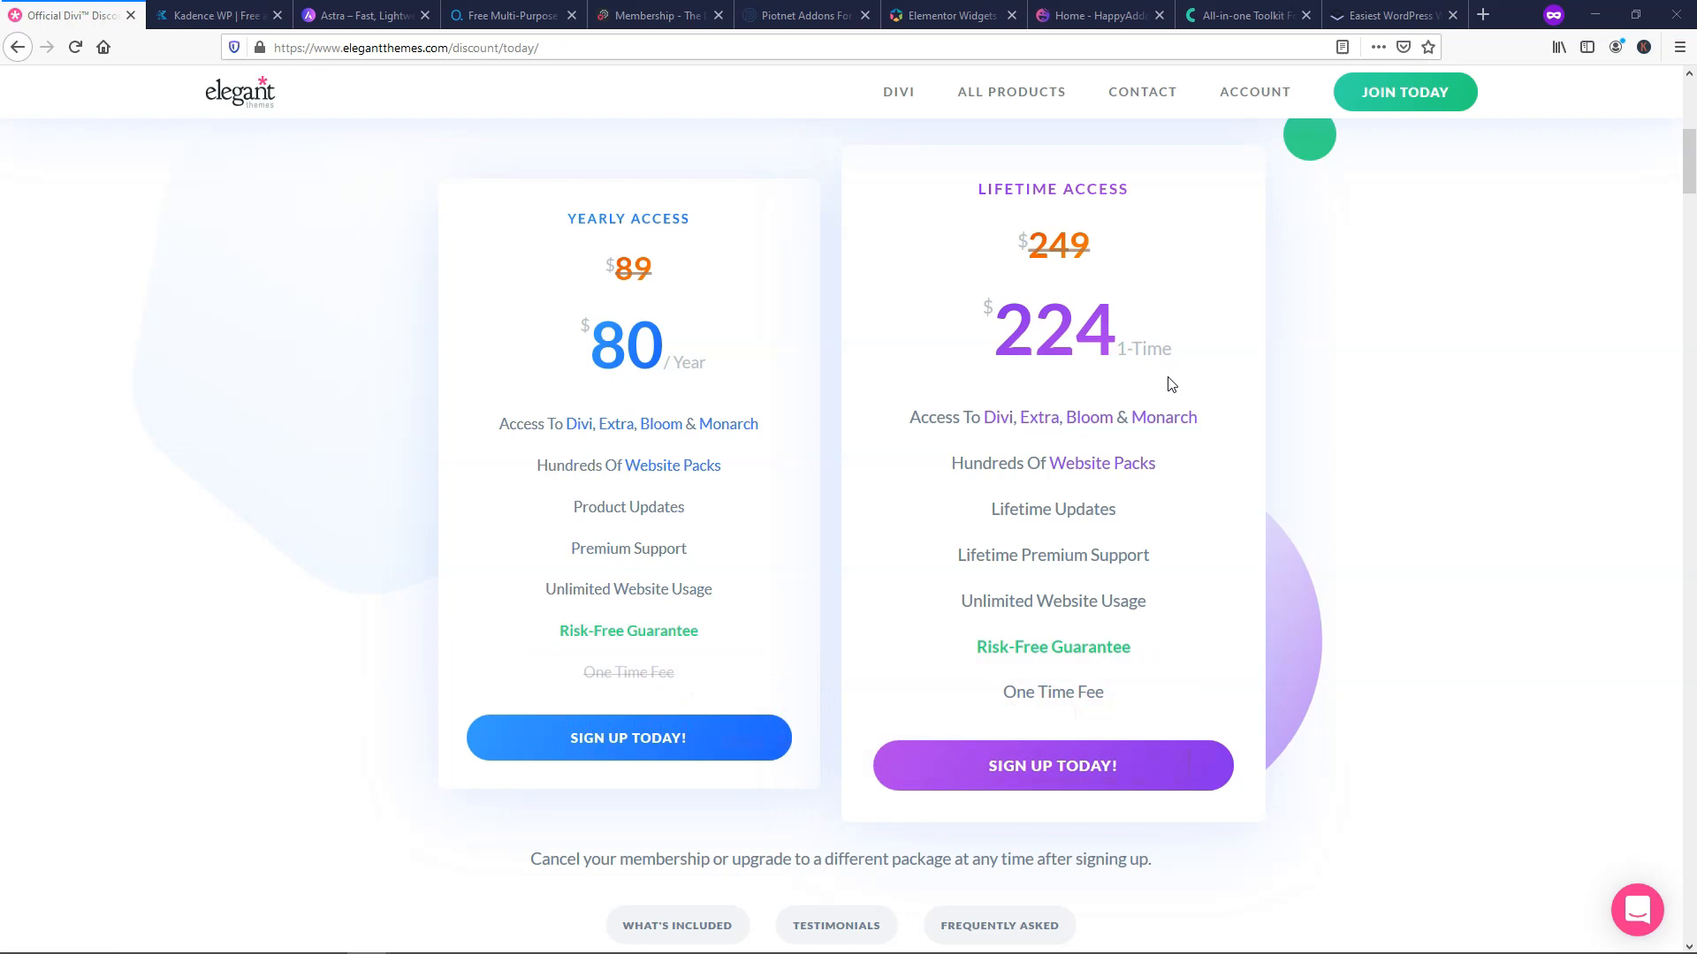
mouse_move(1098, 431)
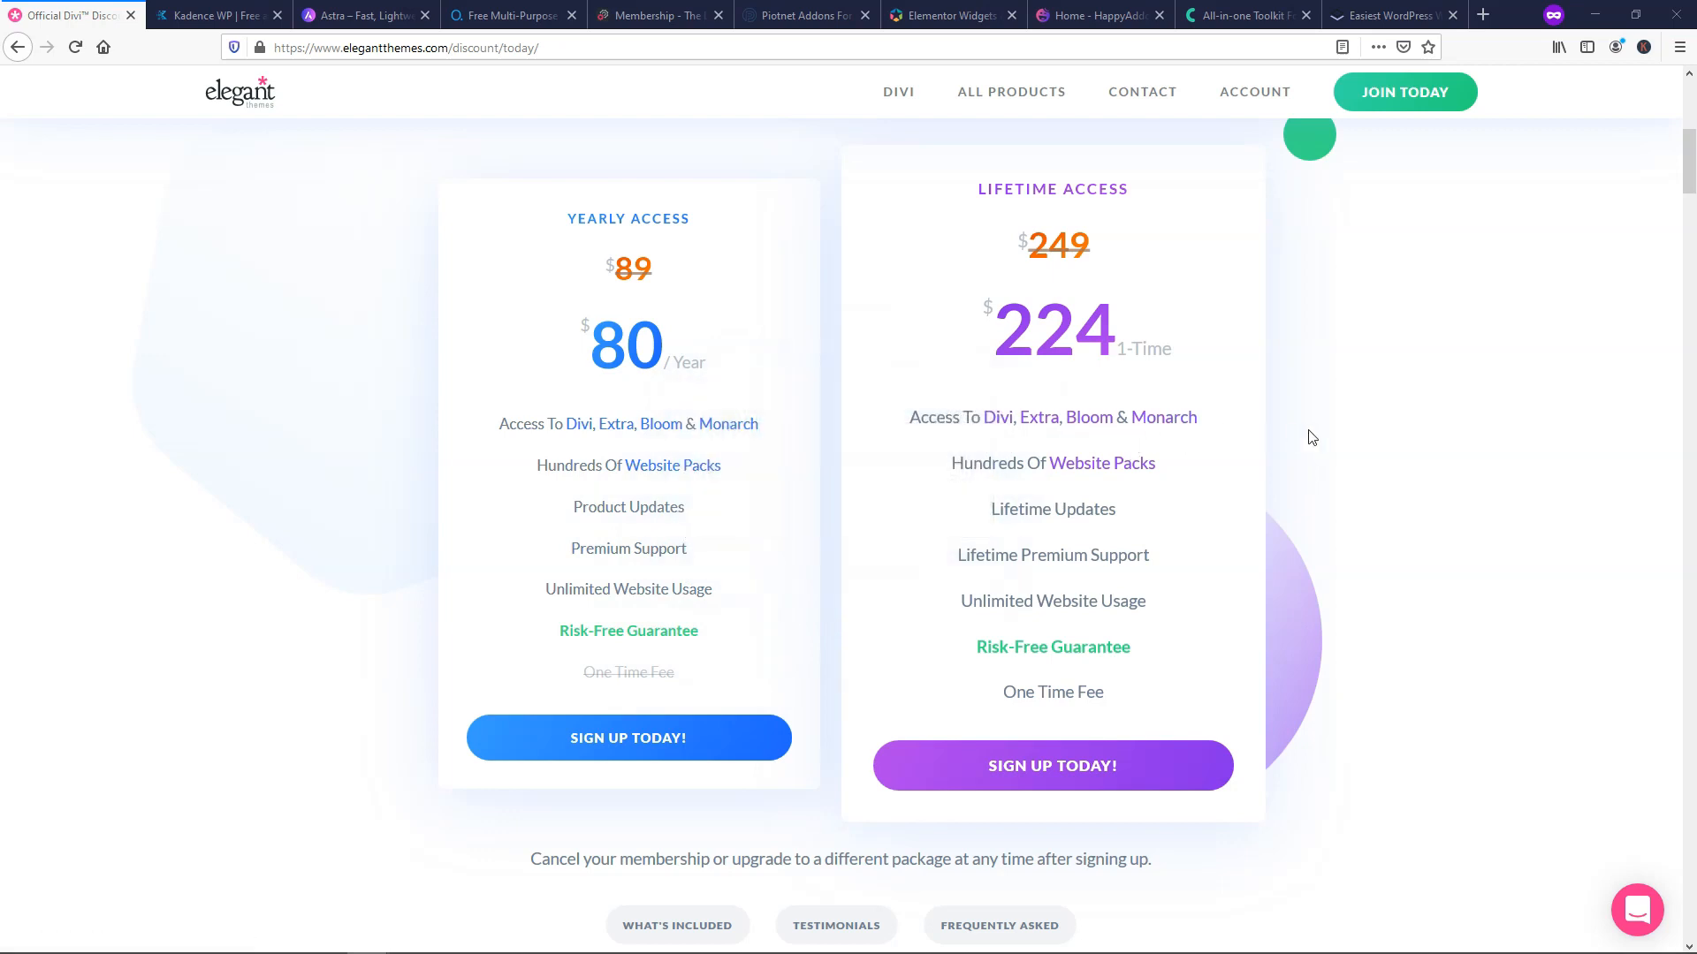
mouse_move(1288, 435)
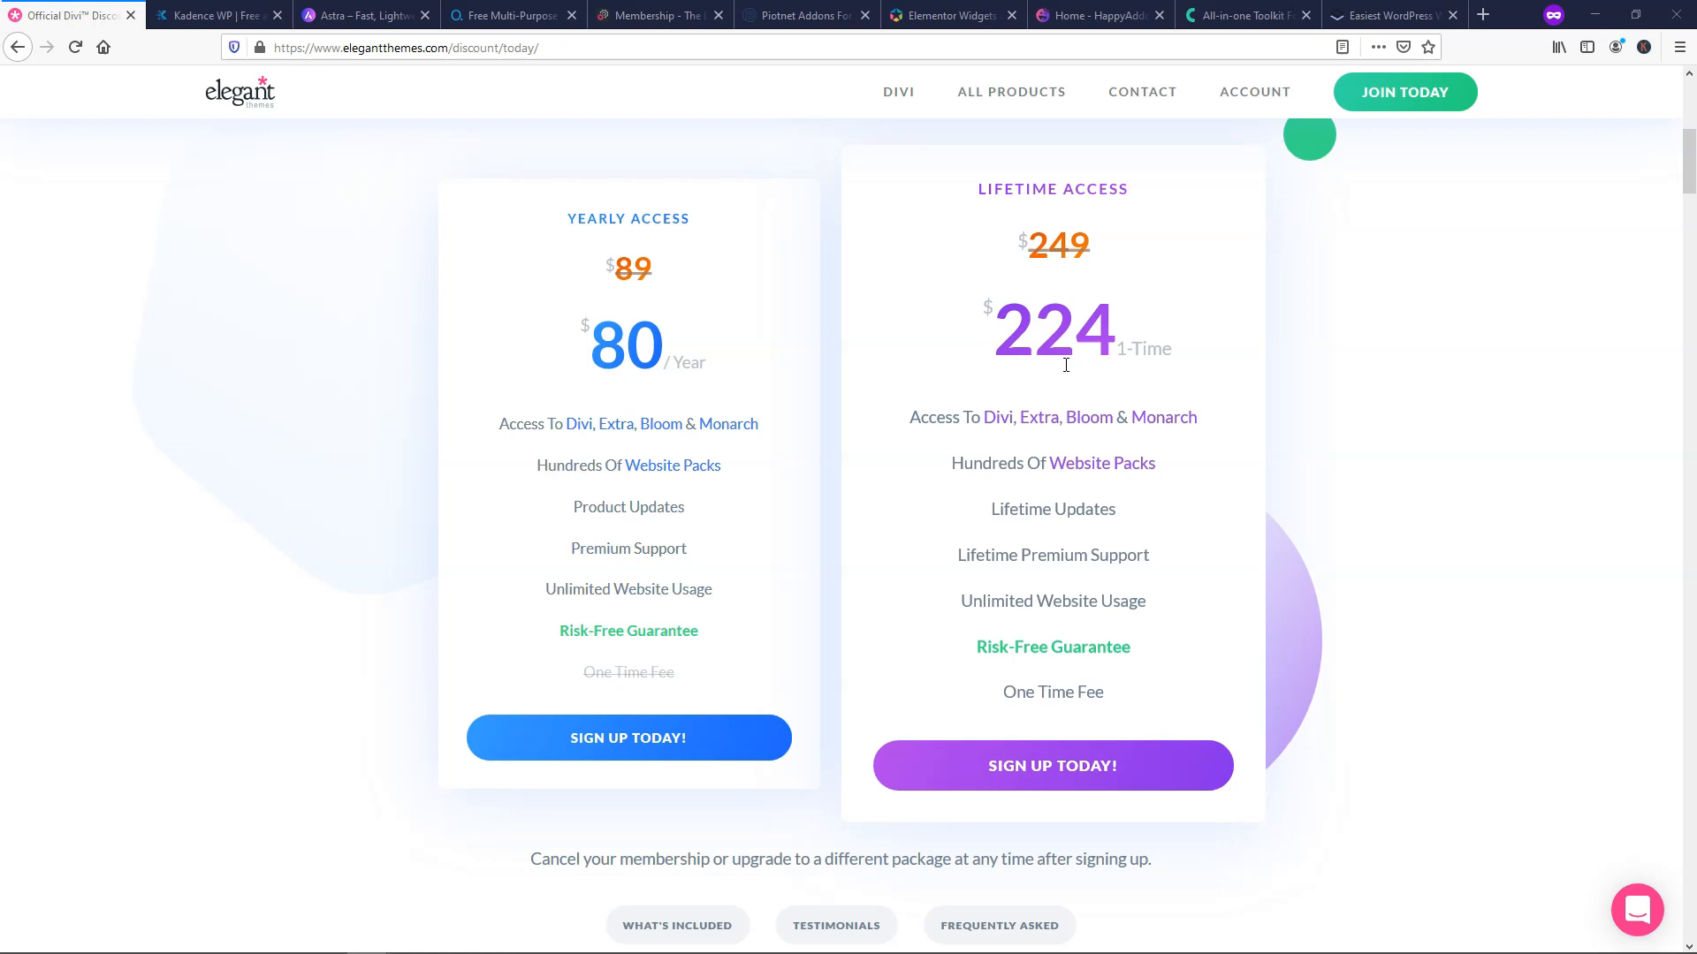
mouse_move(1391, 444)
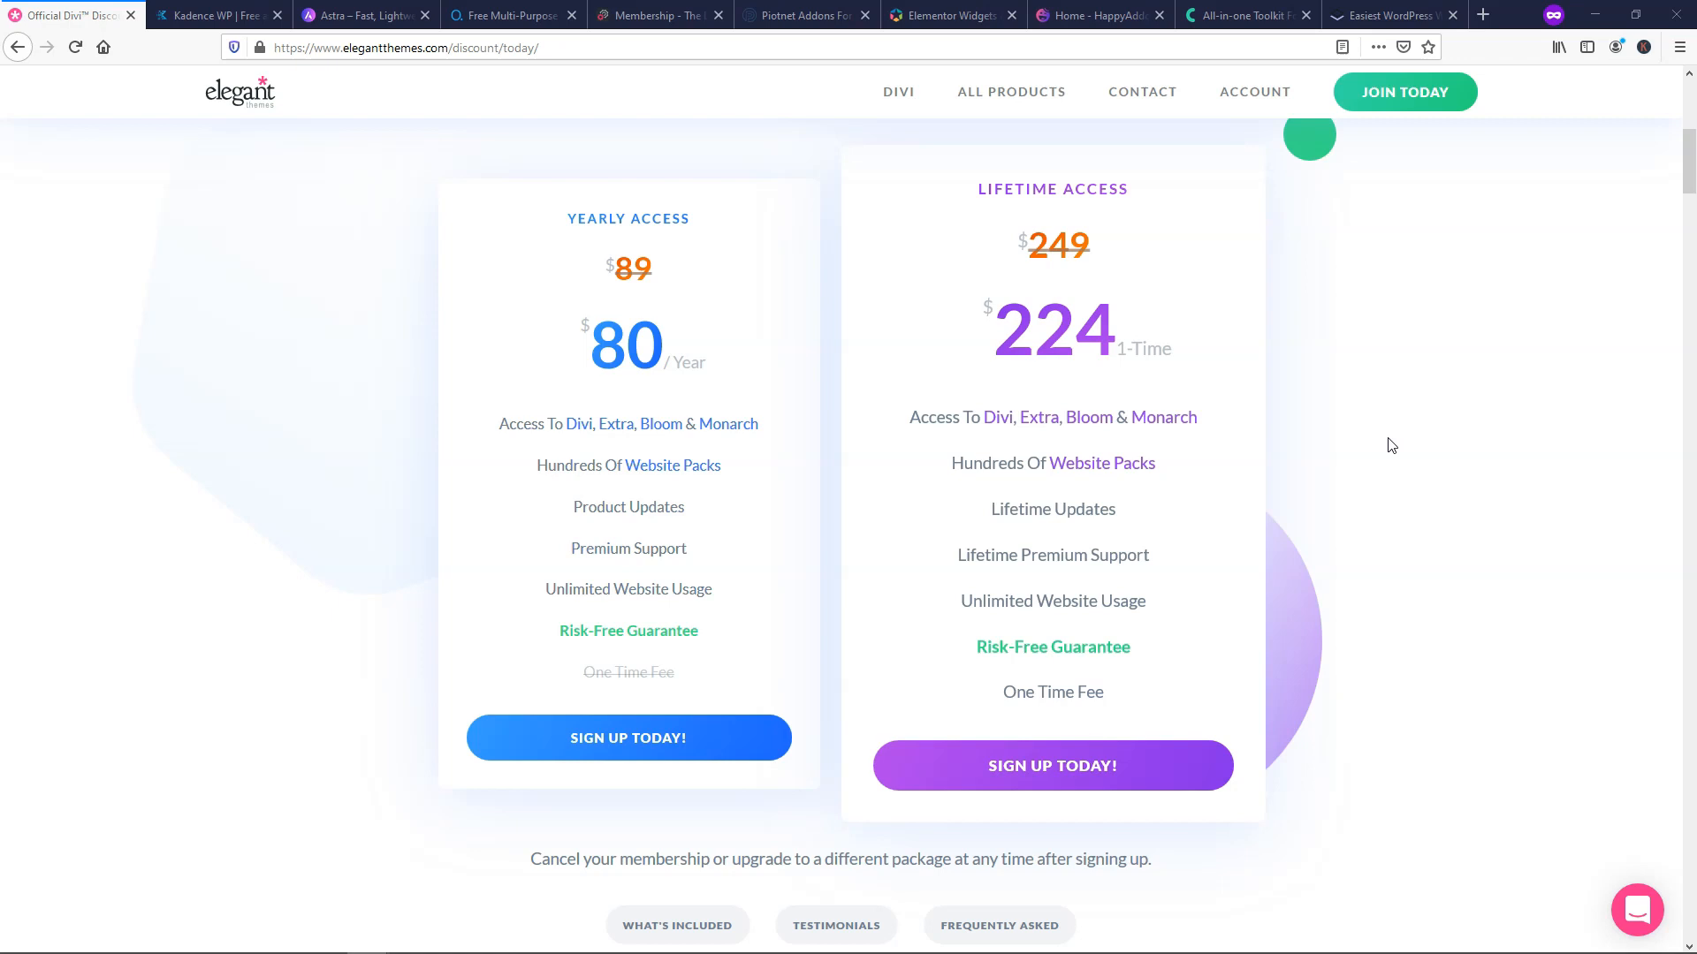
mouse_move(1516, 489)
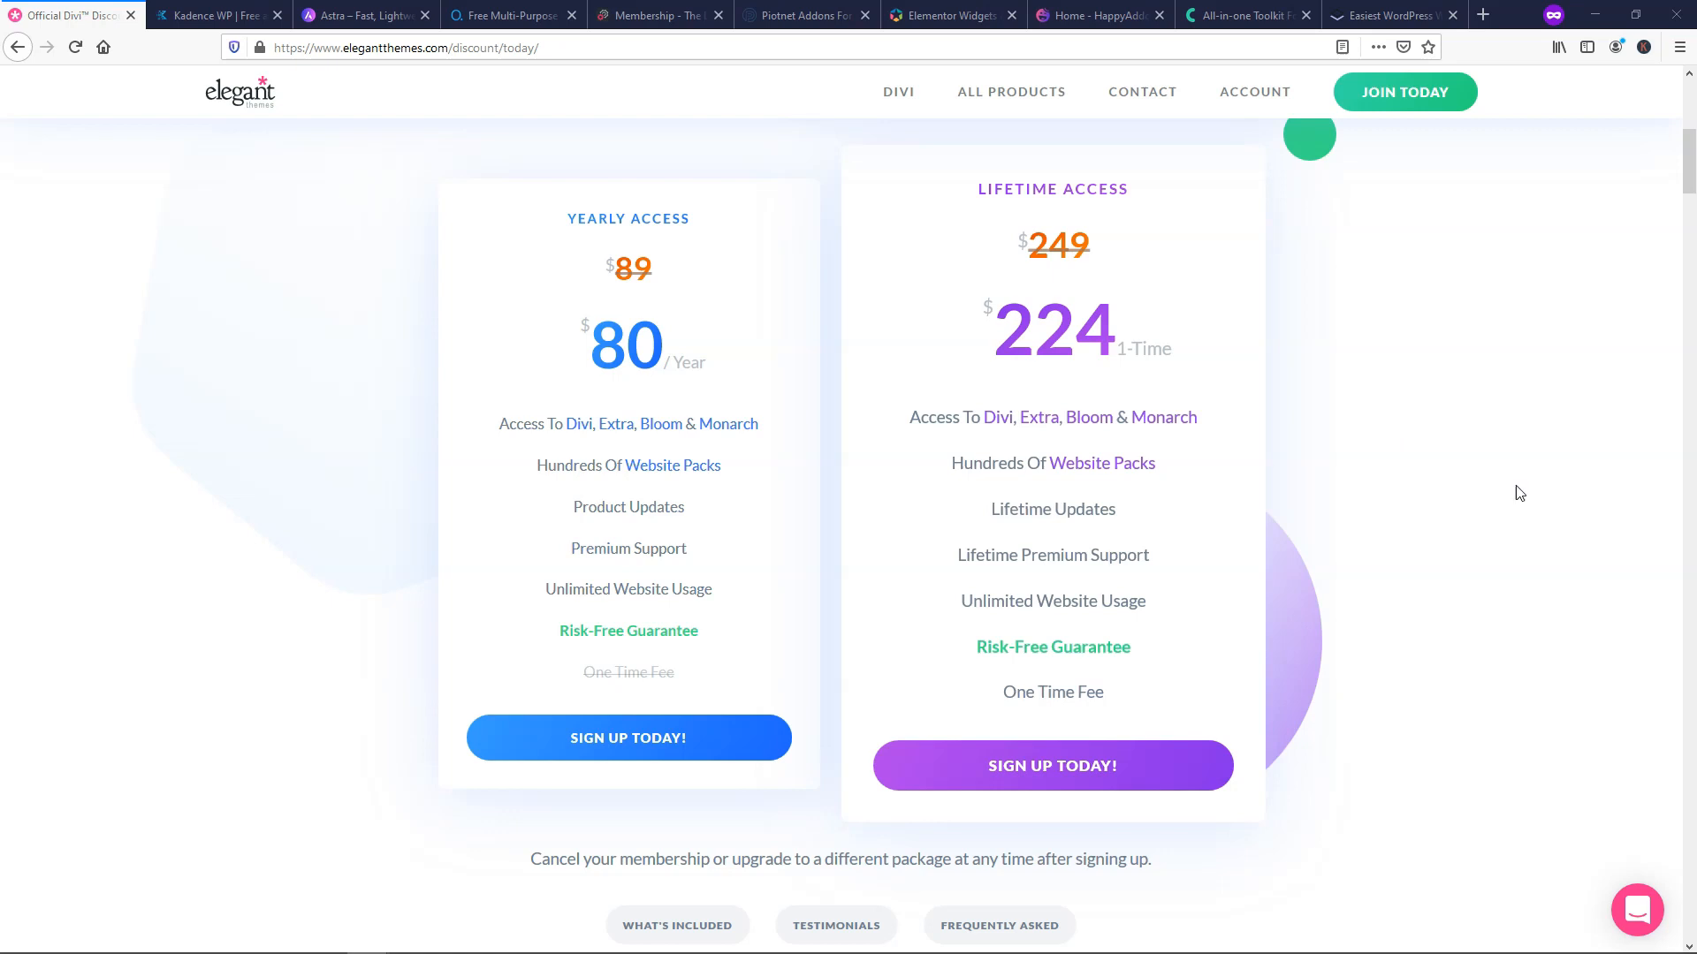
- Open the Divi Layouts Library from the Divi resources menu
click(899, 92)
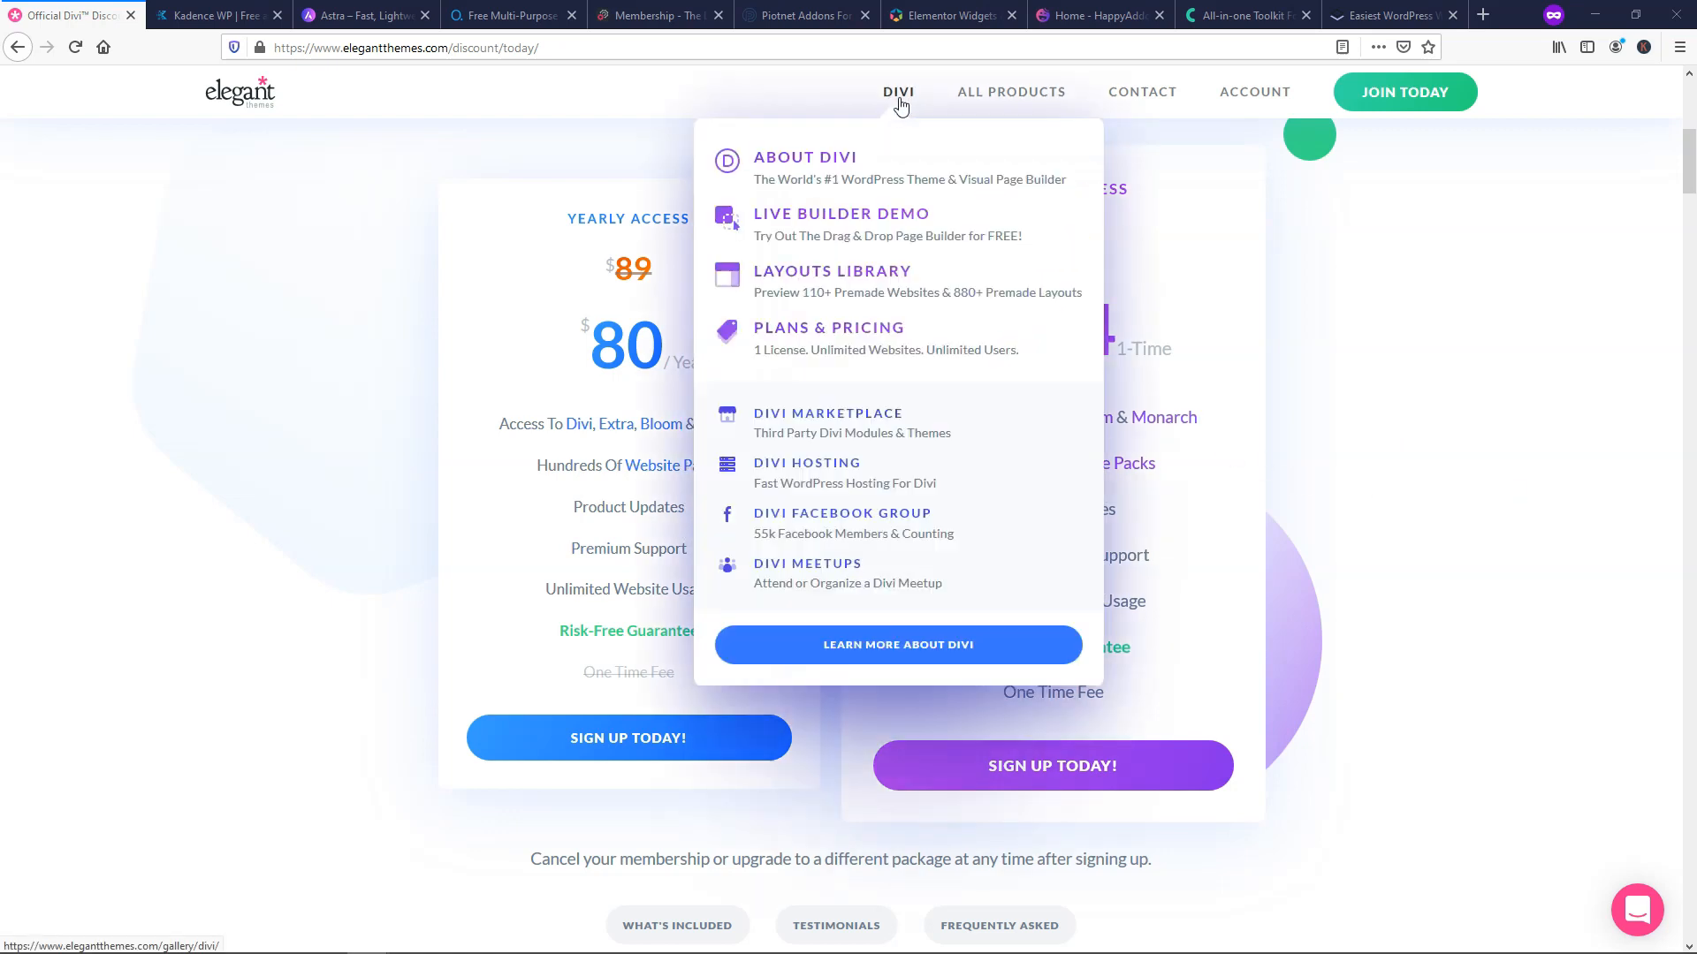
mouse_move(864, 284)
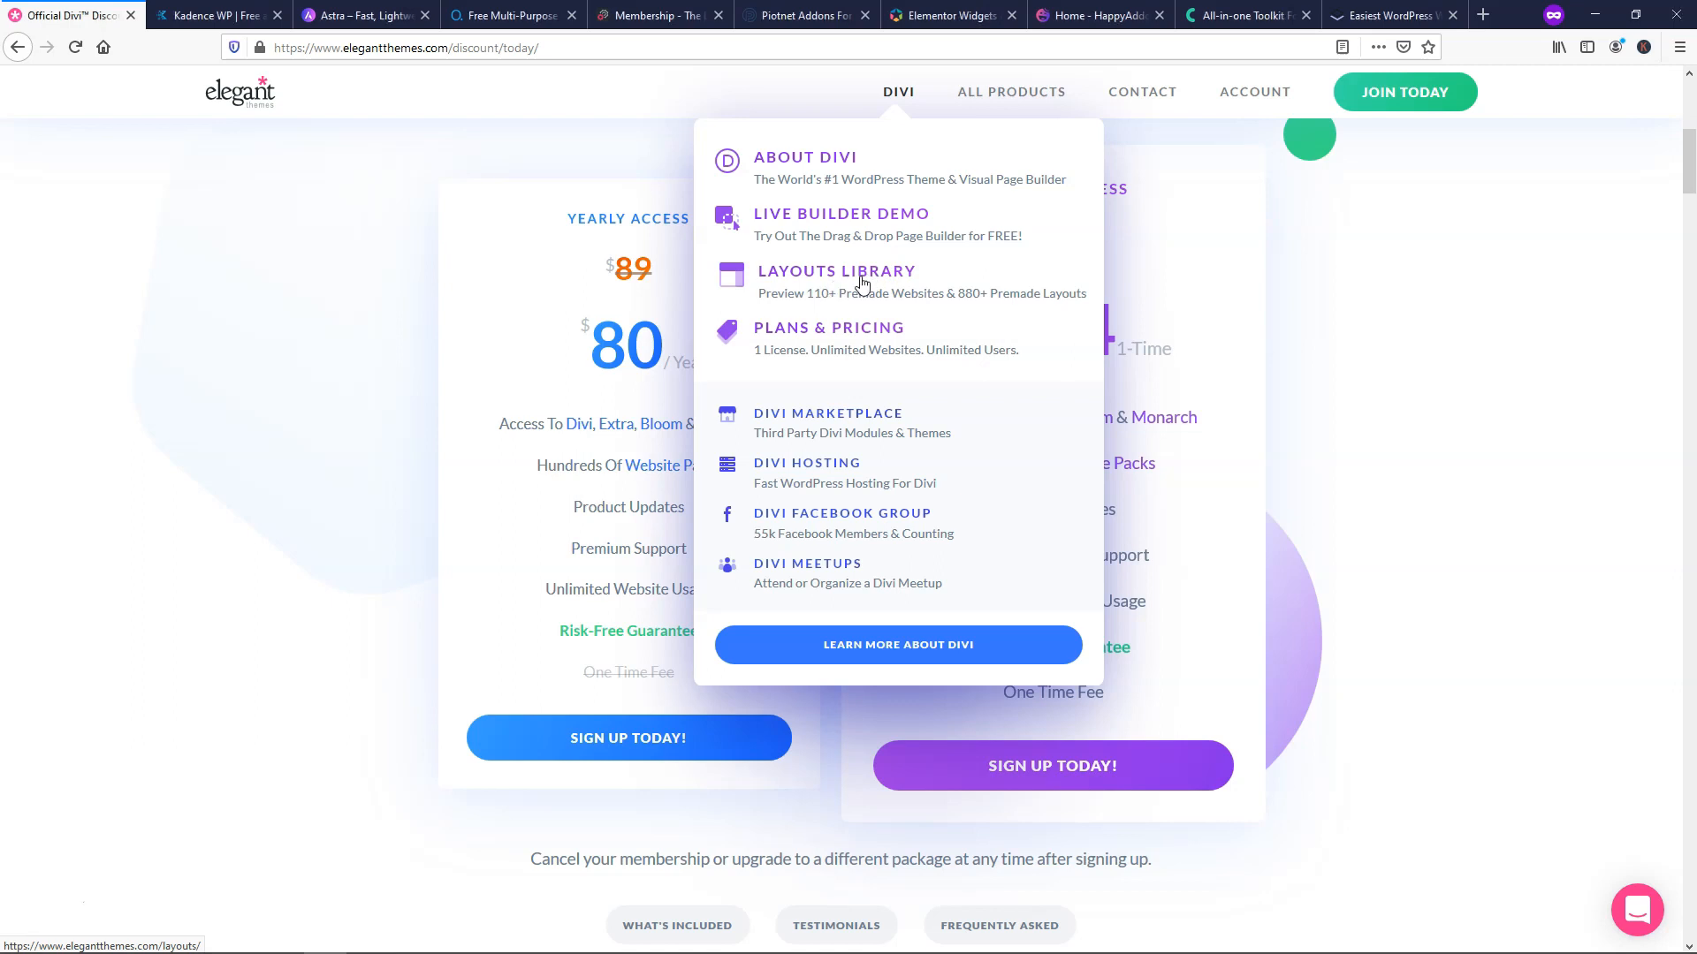
click(836, 271)
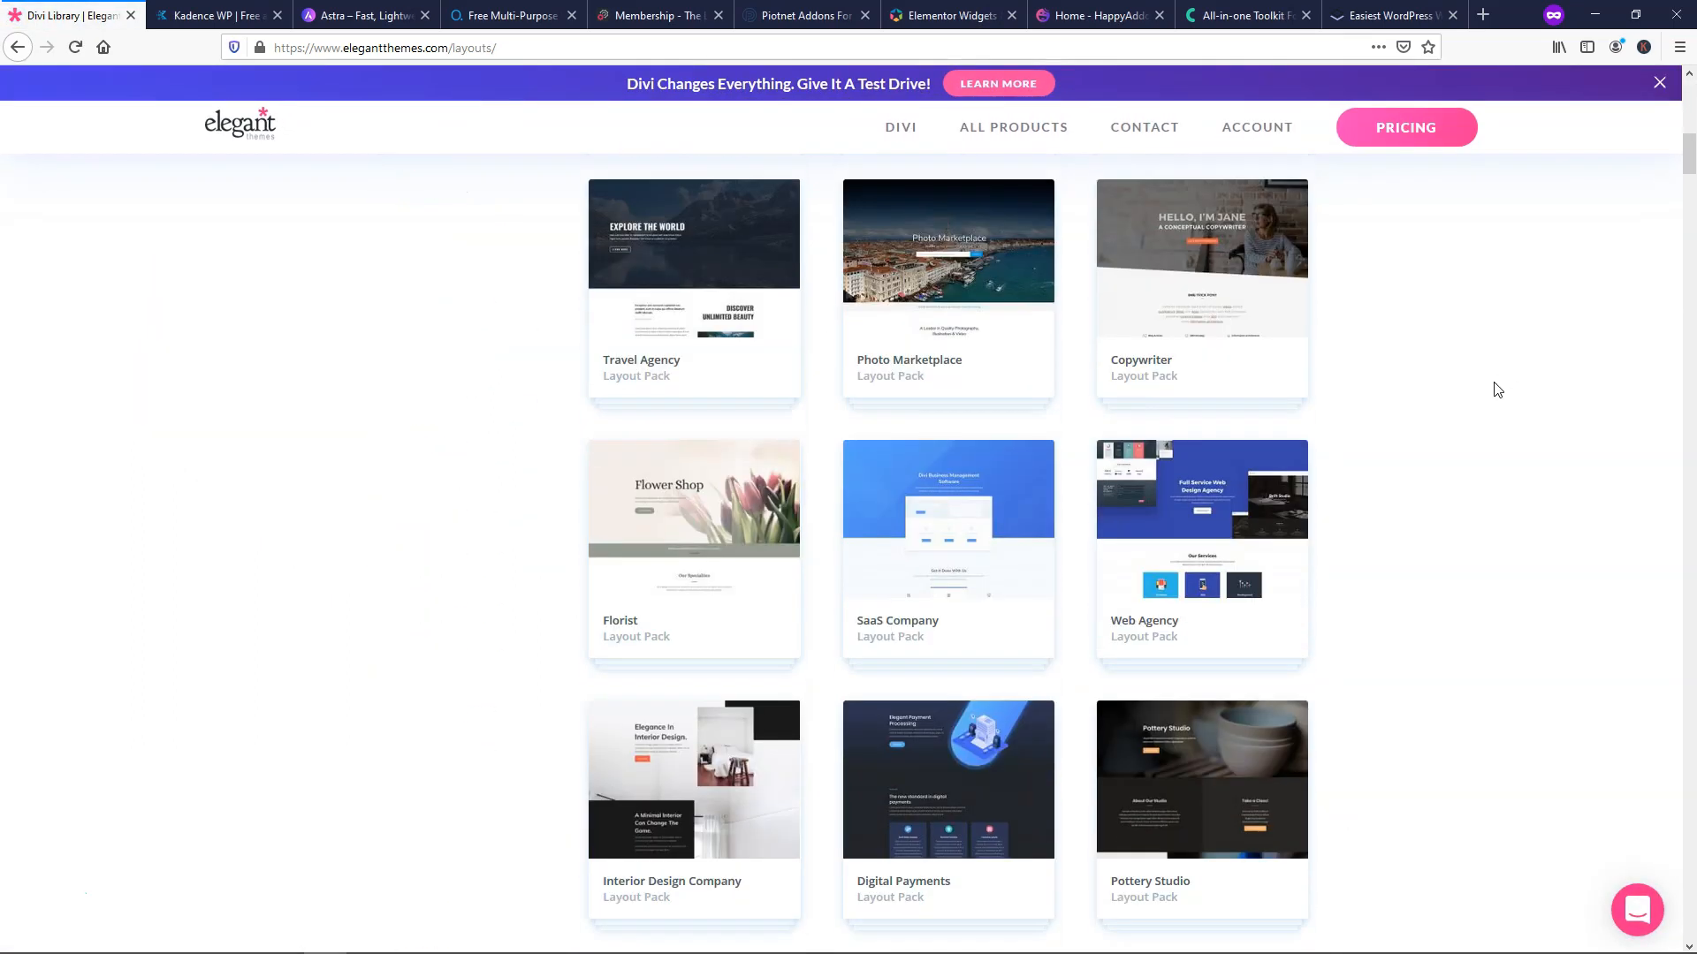
scroll(down, 3)
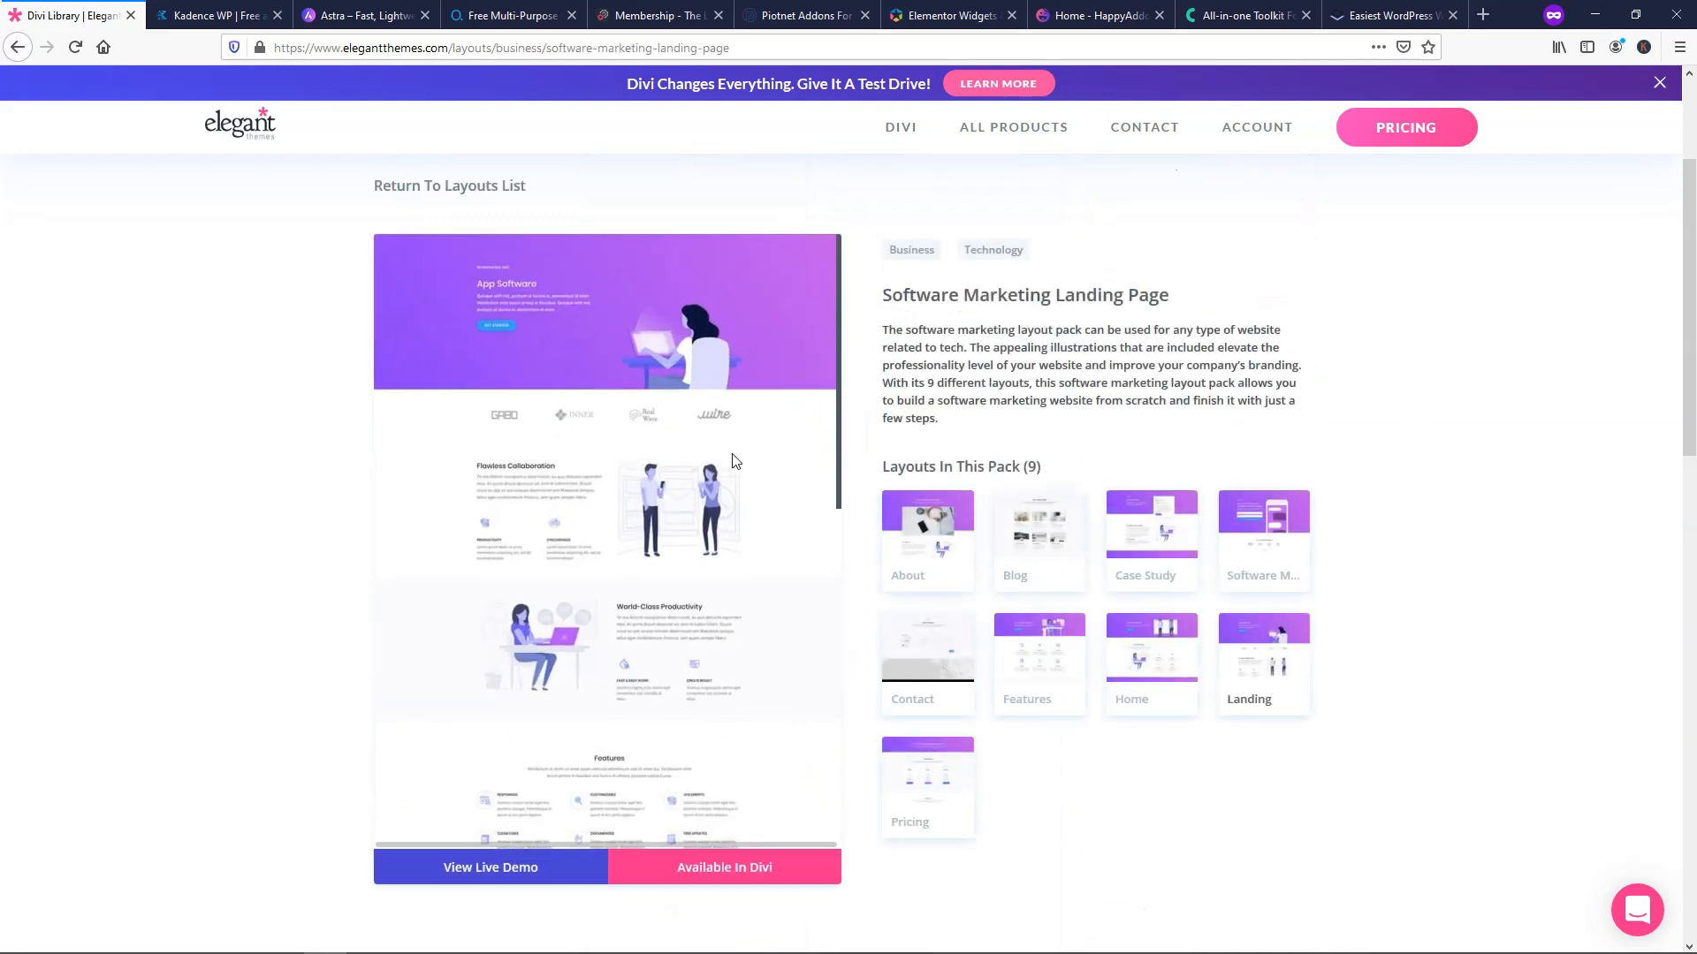
- Preview the Software Marketing Landing Page live demo, then browse more layout packs
click(491, 867)
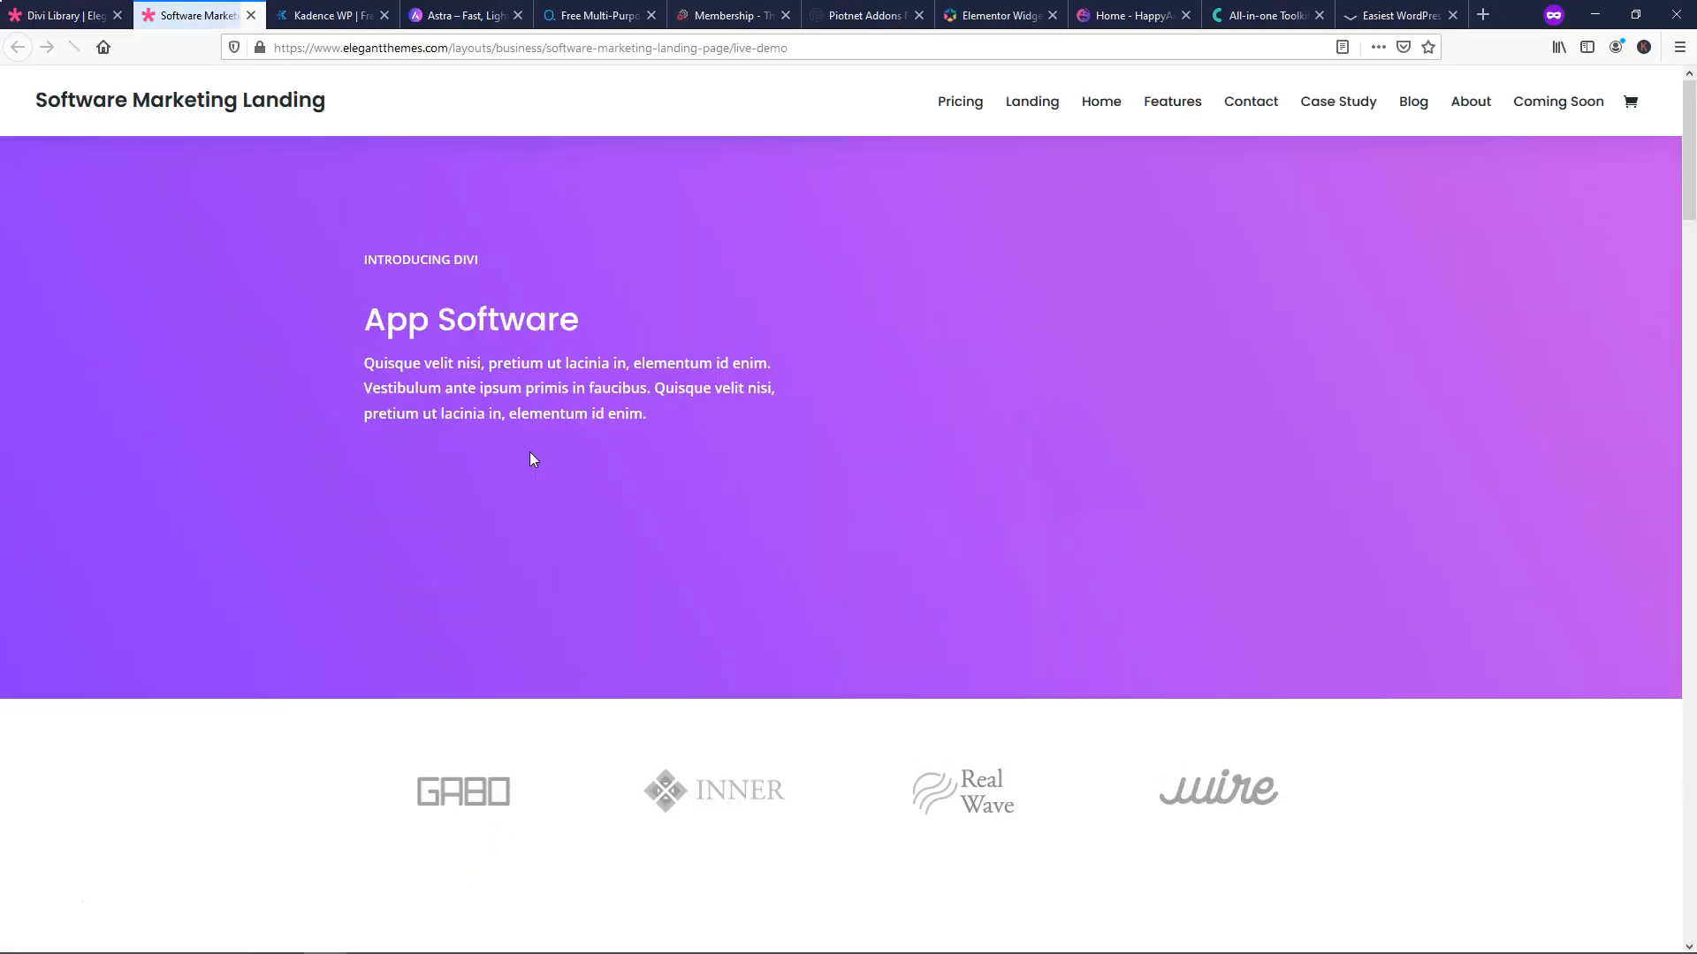
scroll(down, 3)
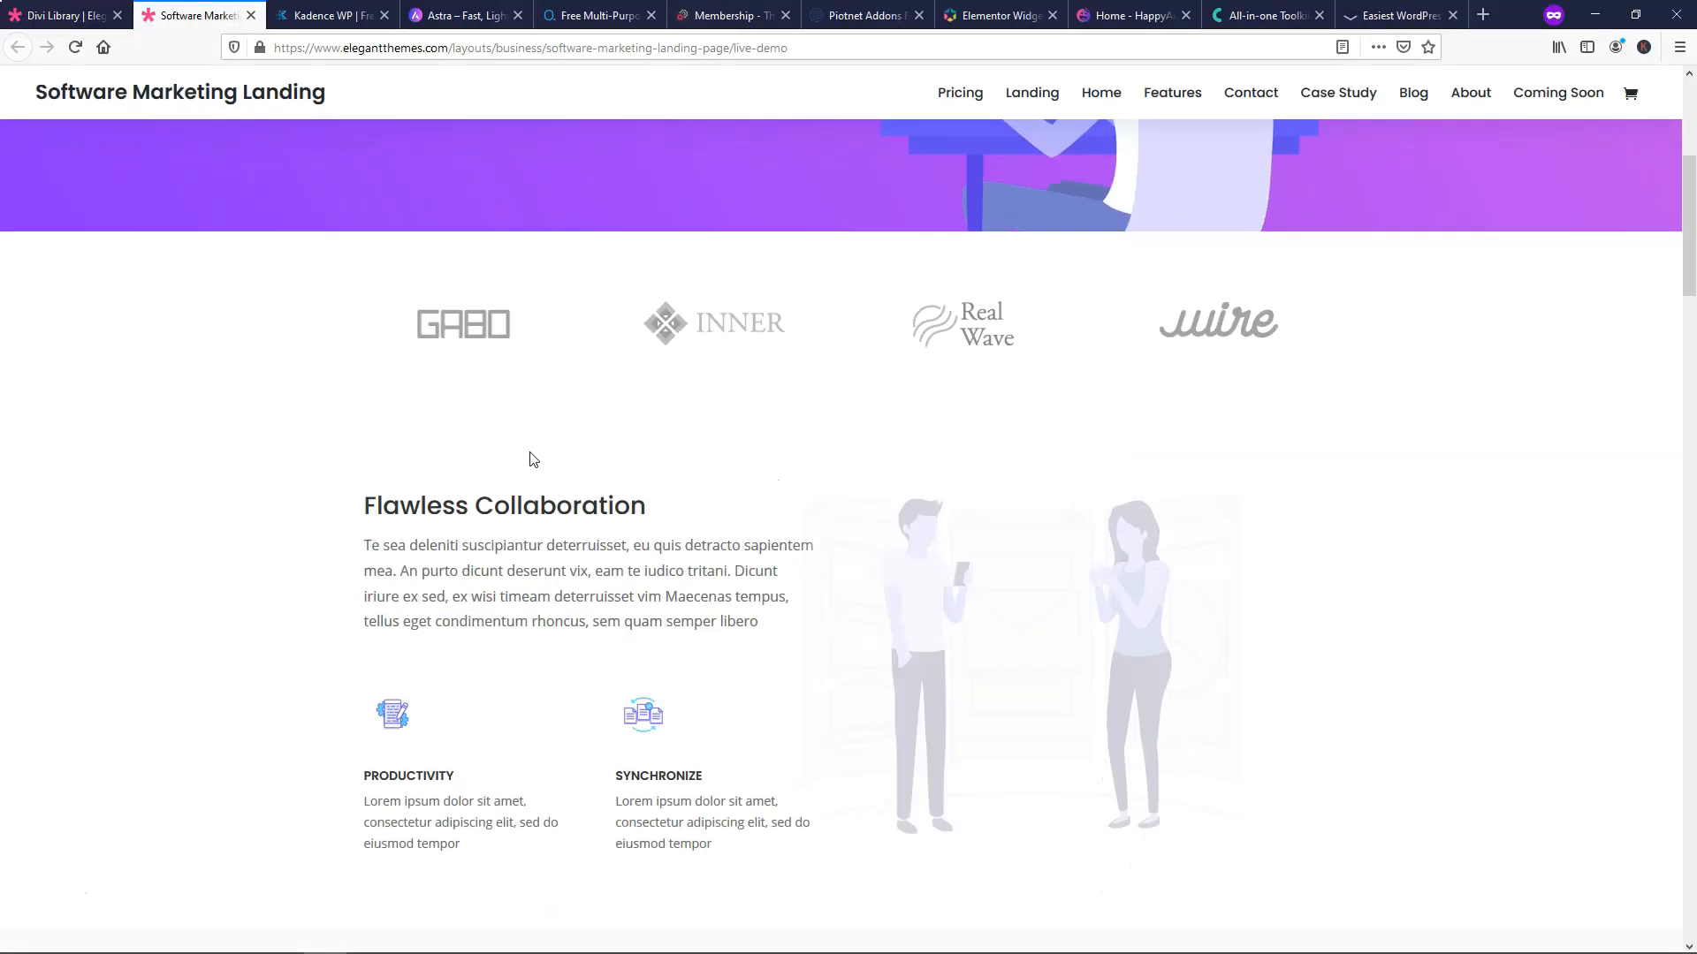
scroll(down, 3)
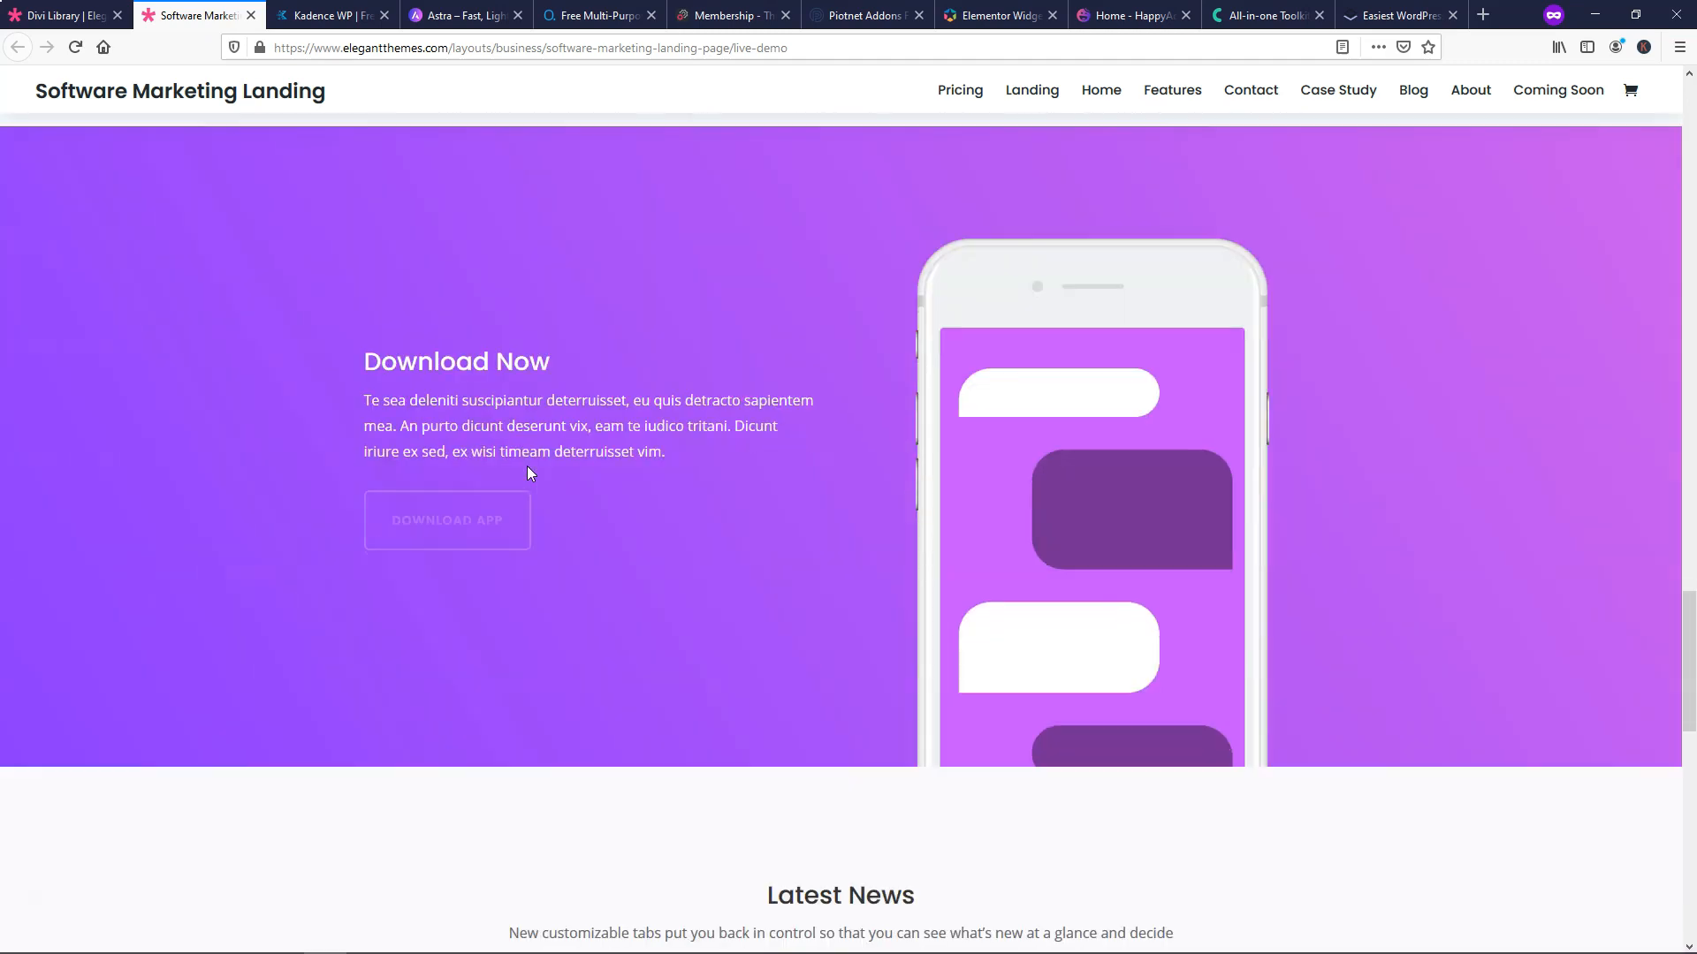
scroll(down, 3)
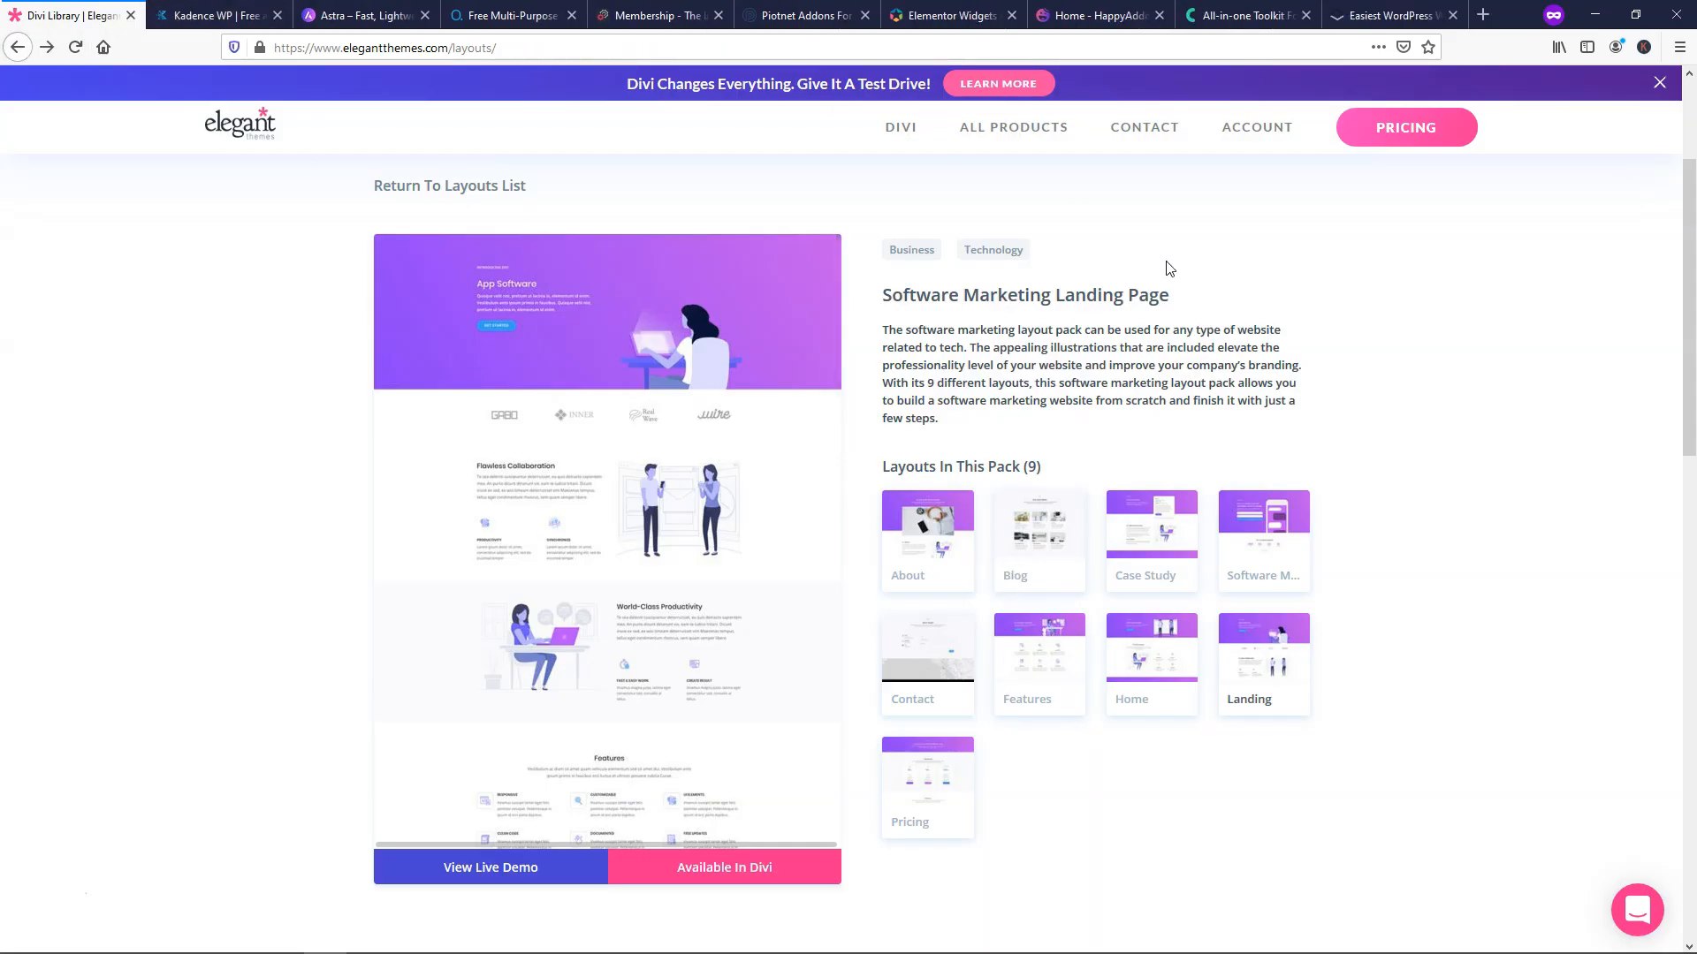
click(901, 126)
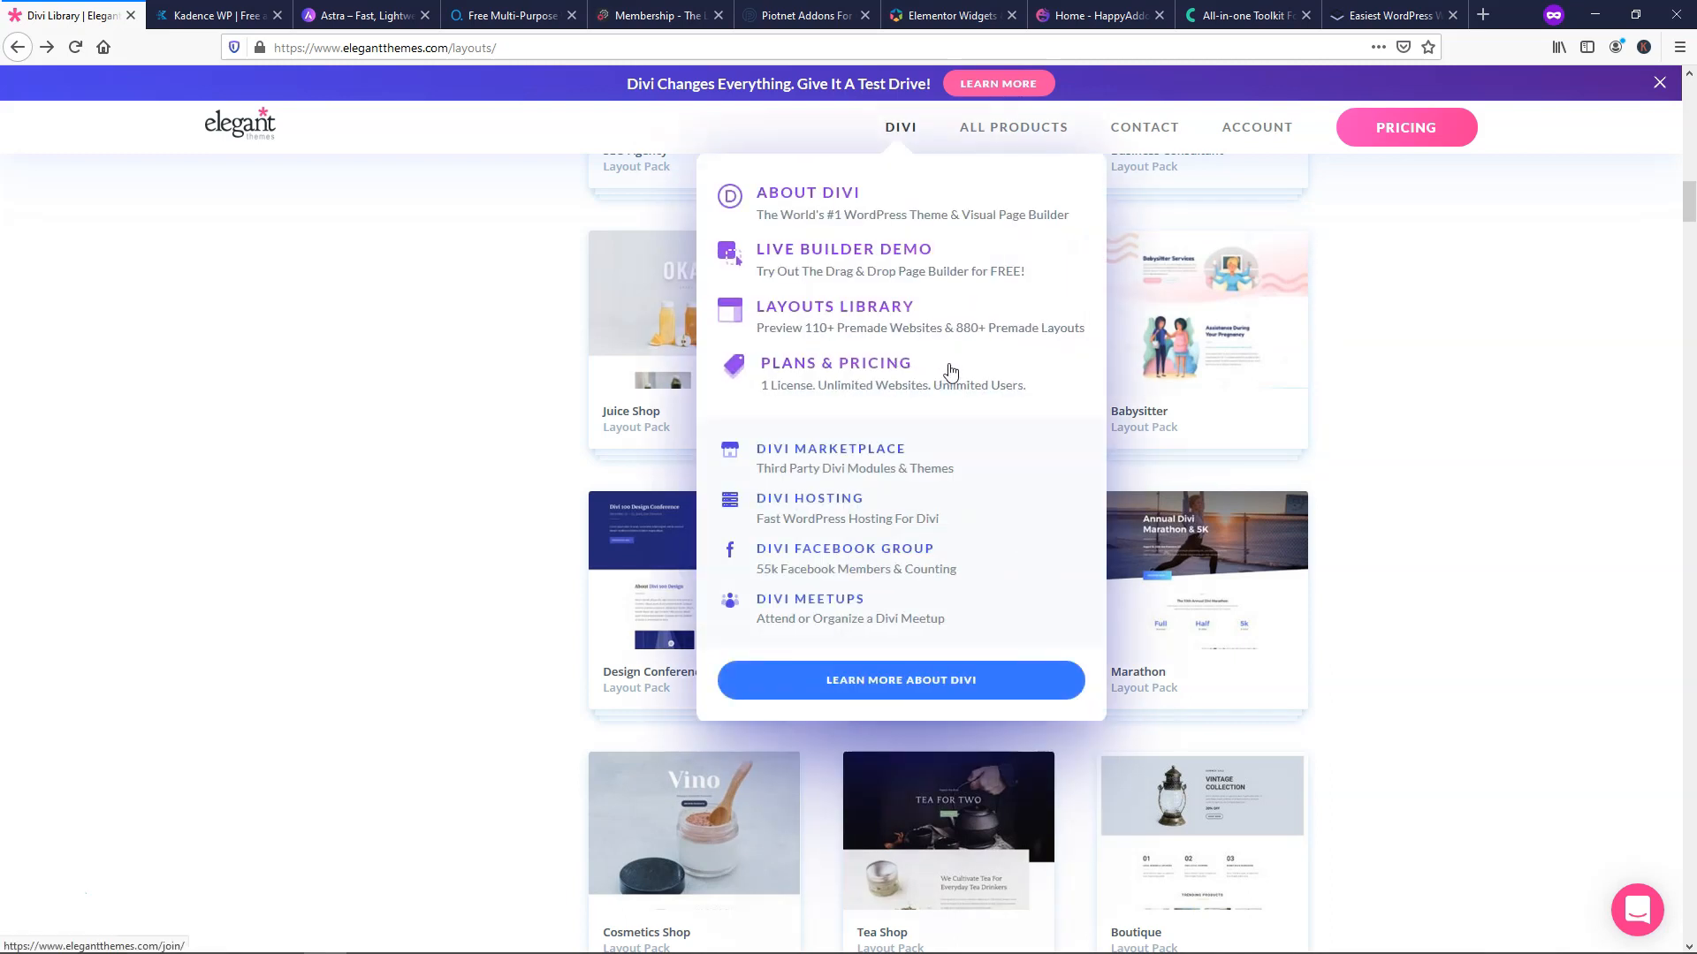
mouse_move(589, 346)
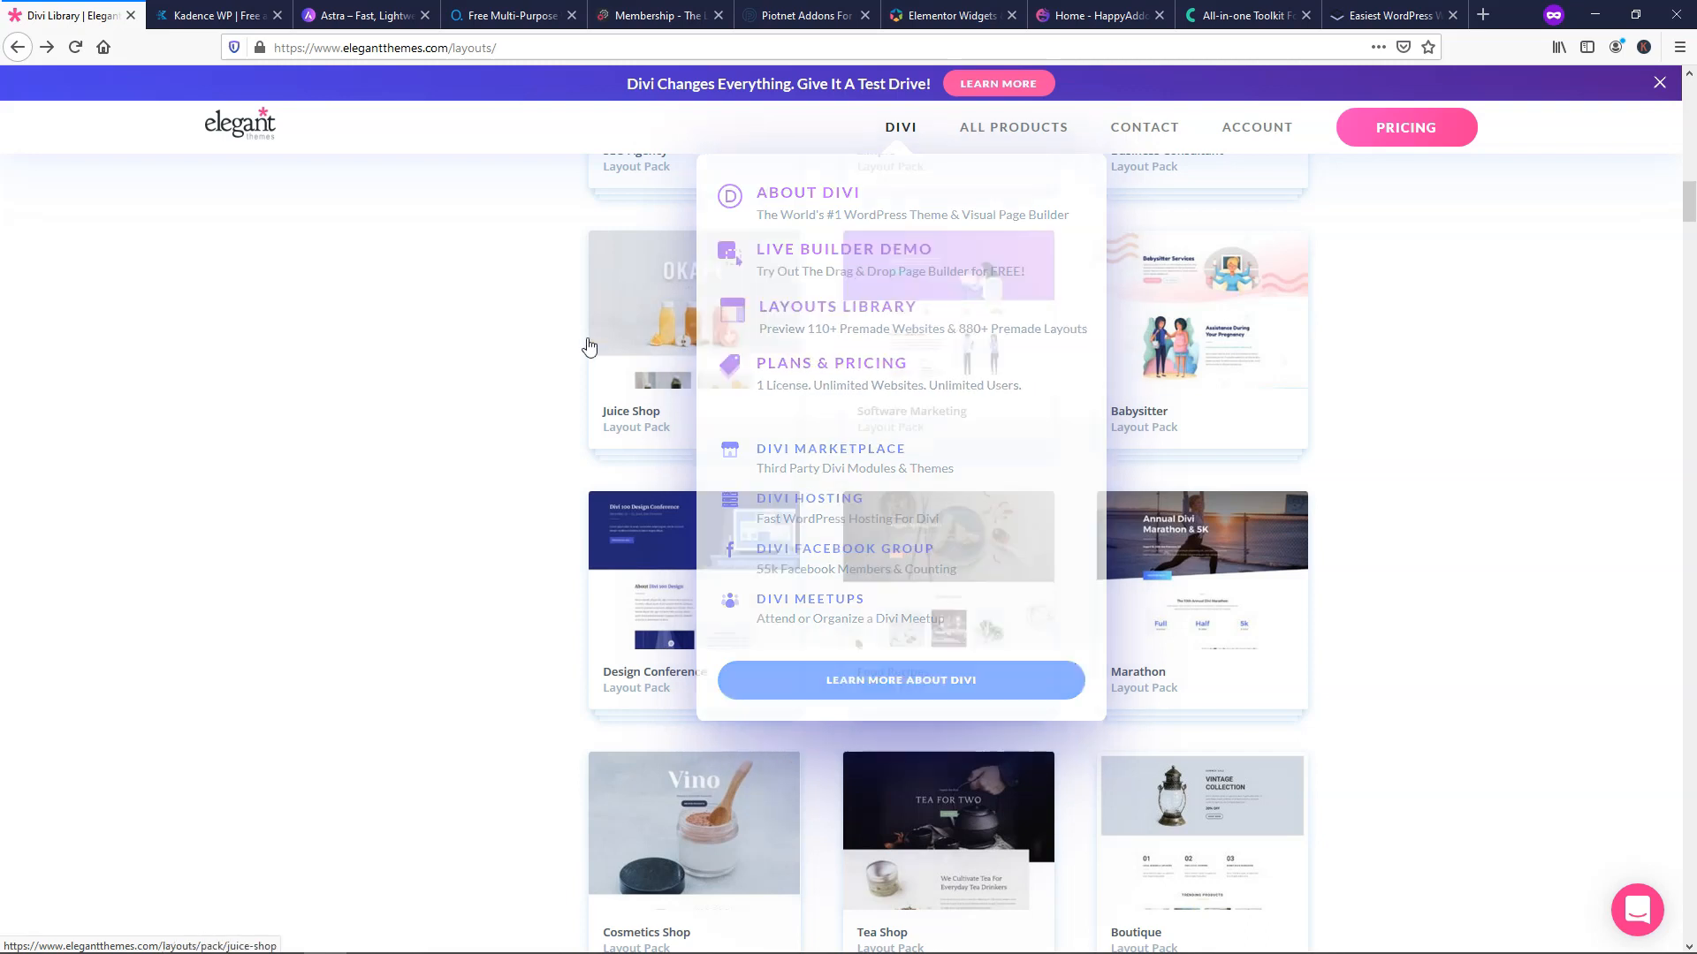
scroll(down, 3)
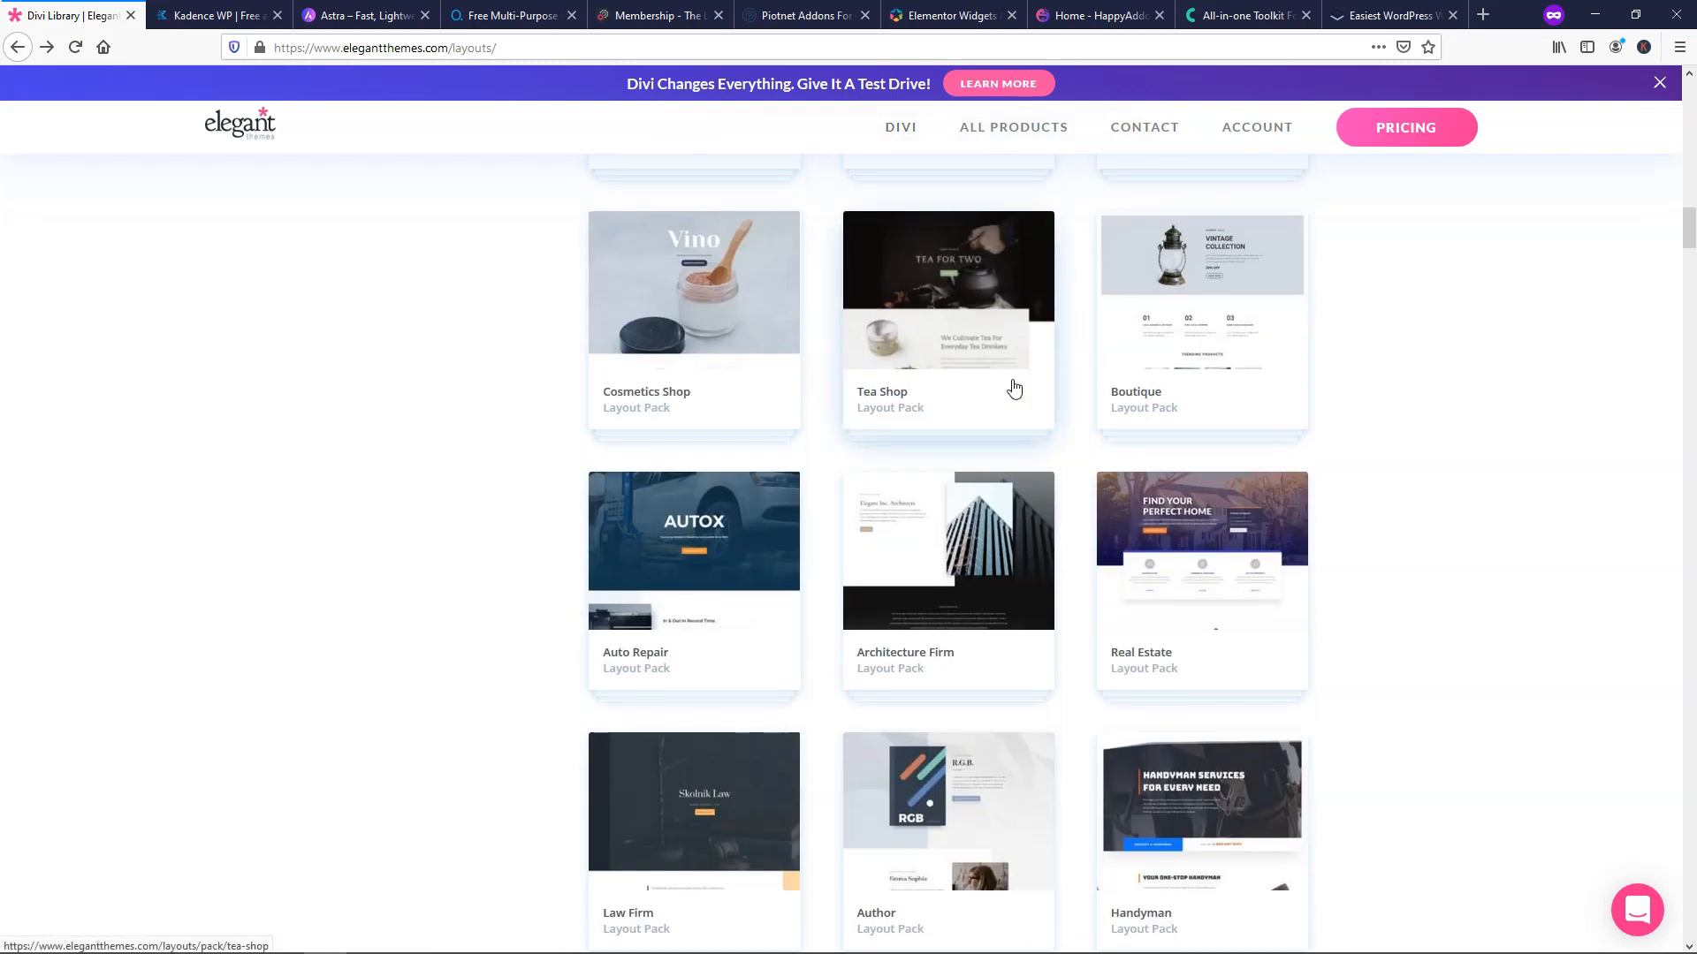
scroll(down, 3)
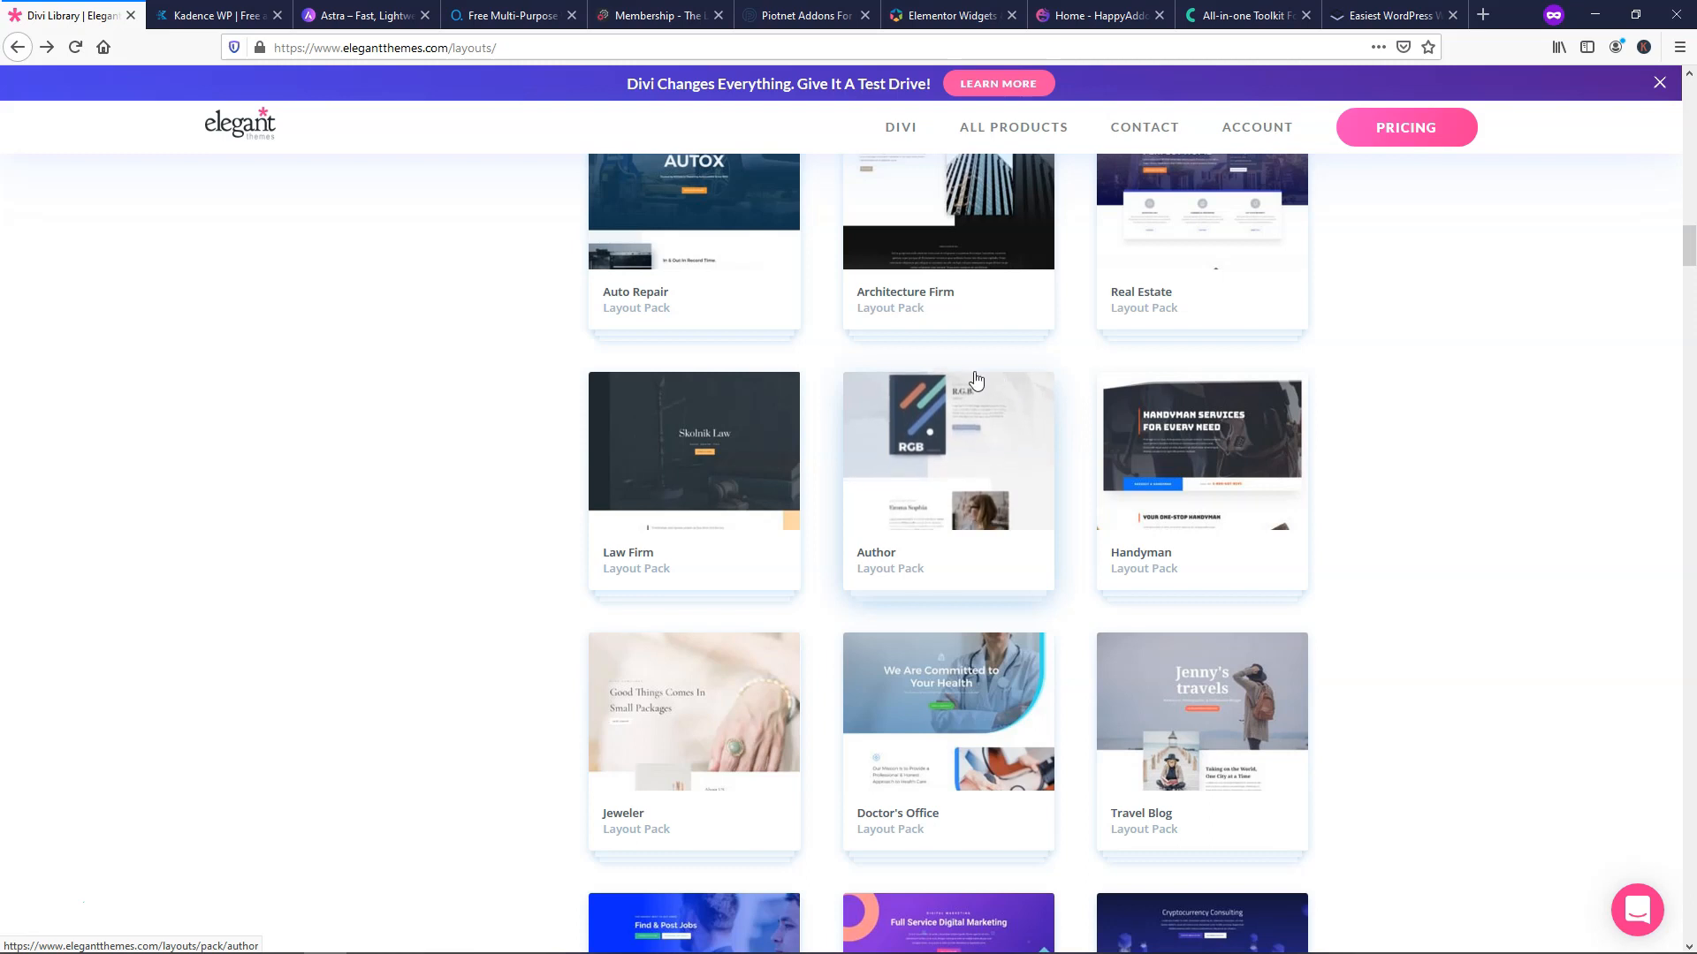
mouse_move(240, 195)
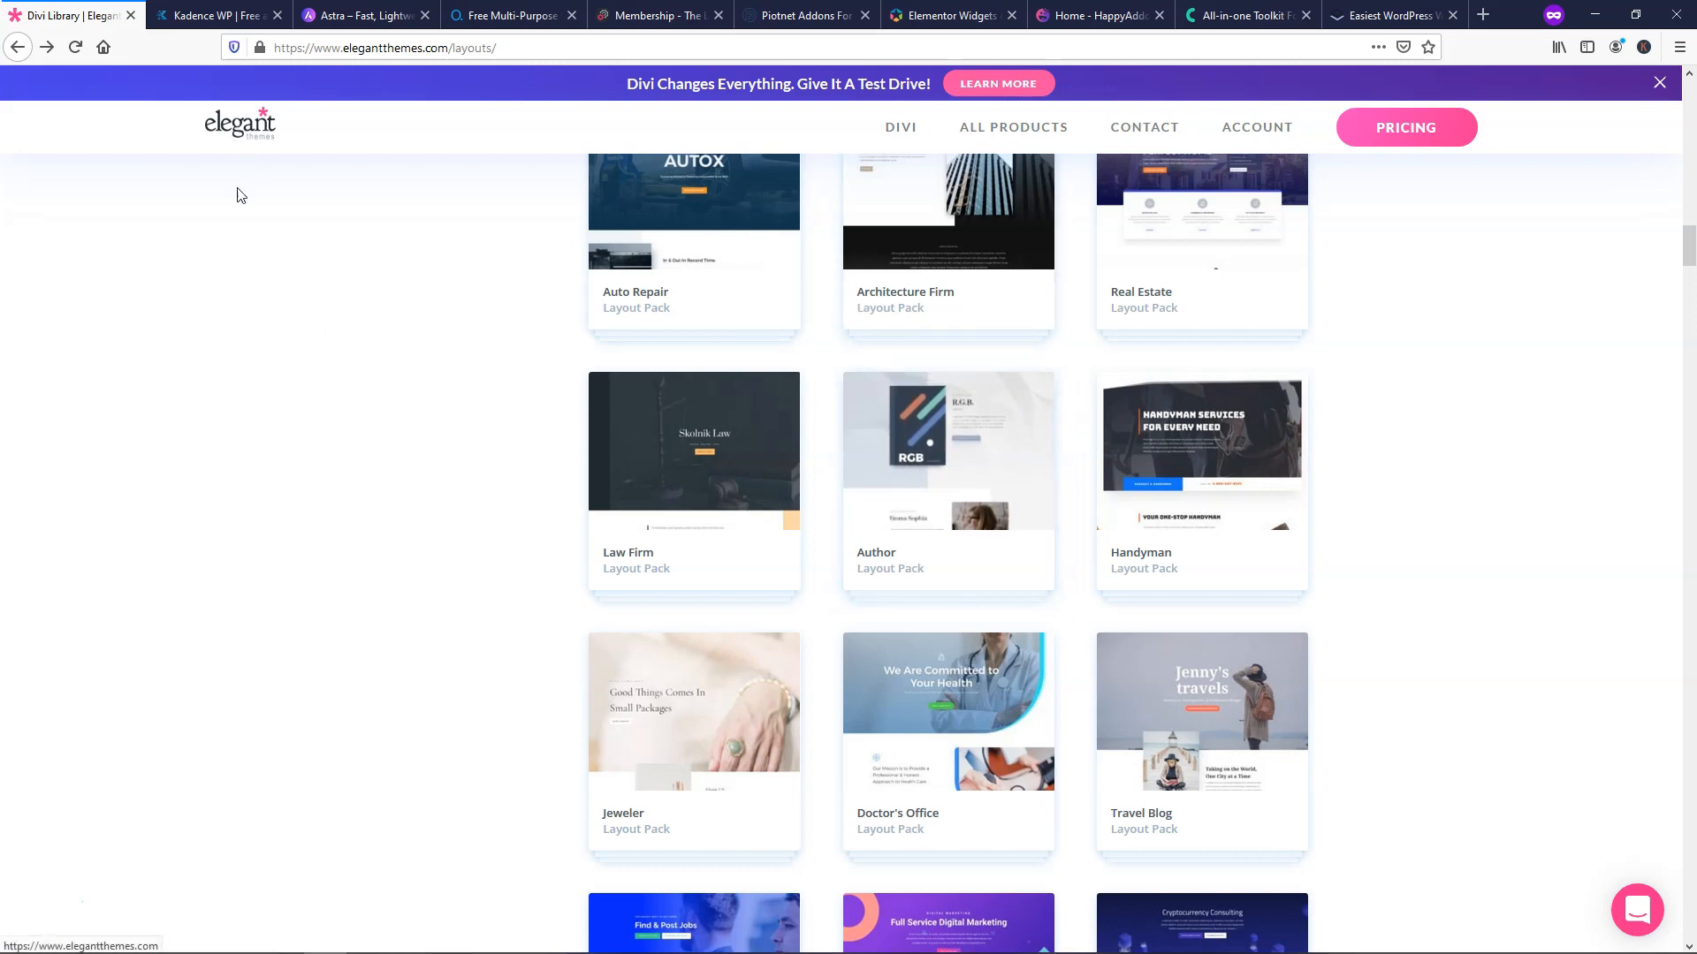
mouse_move(247, 269)
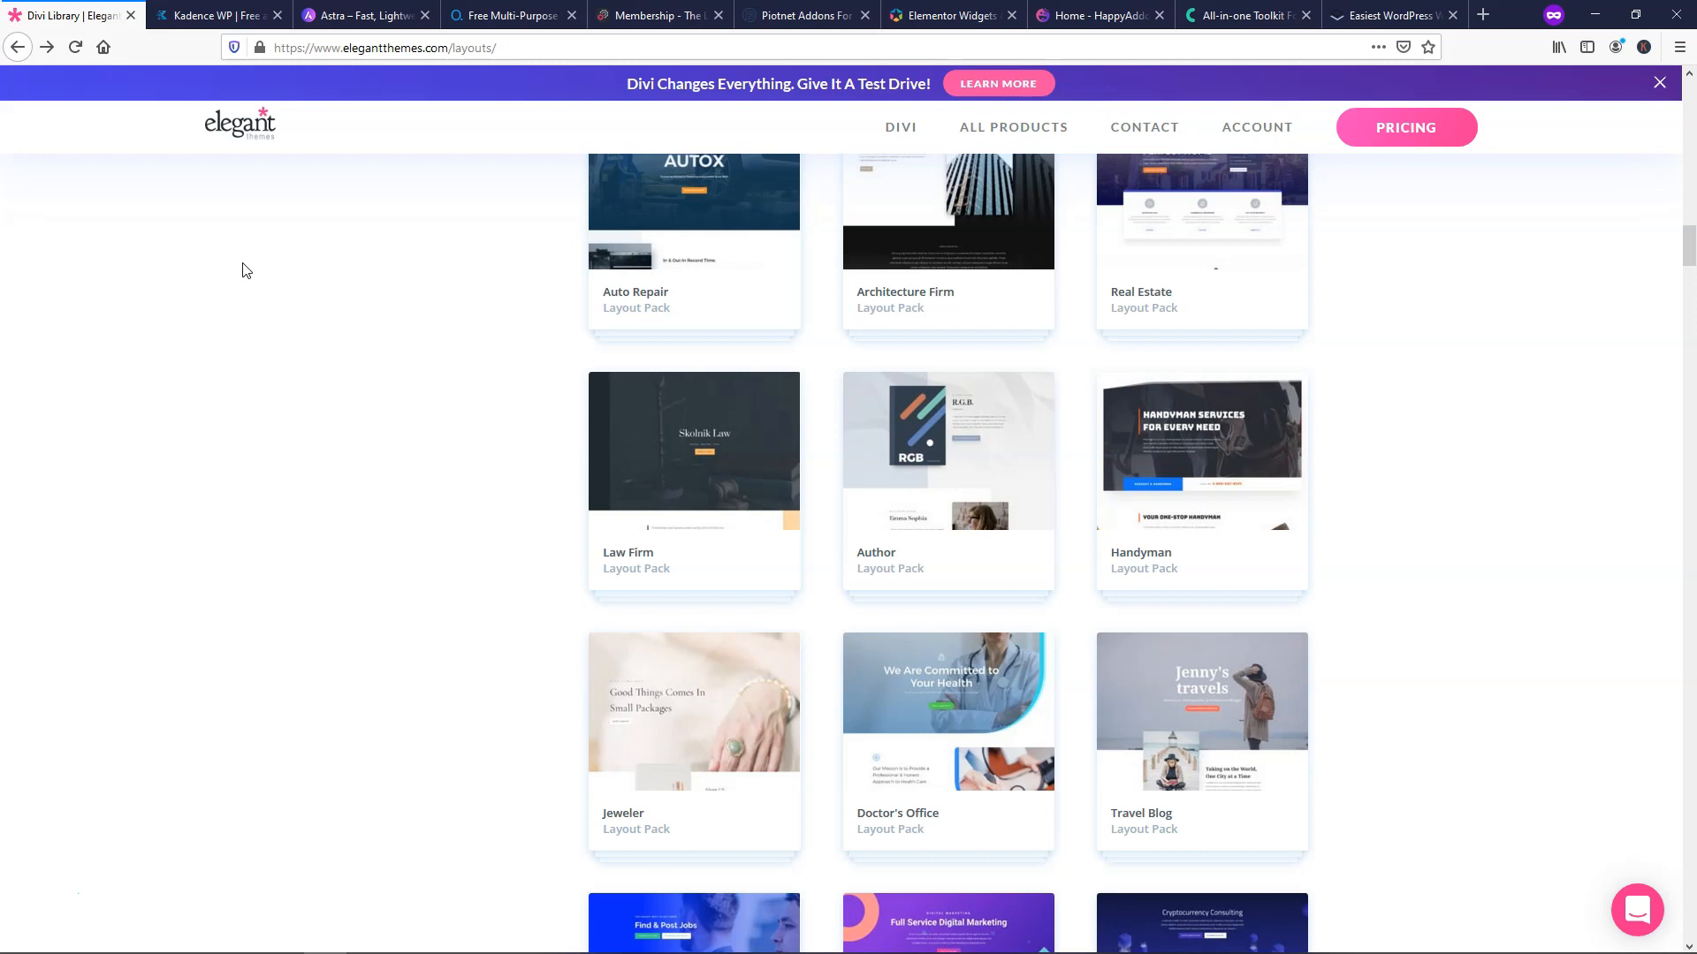
mouse_move(203, 98)
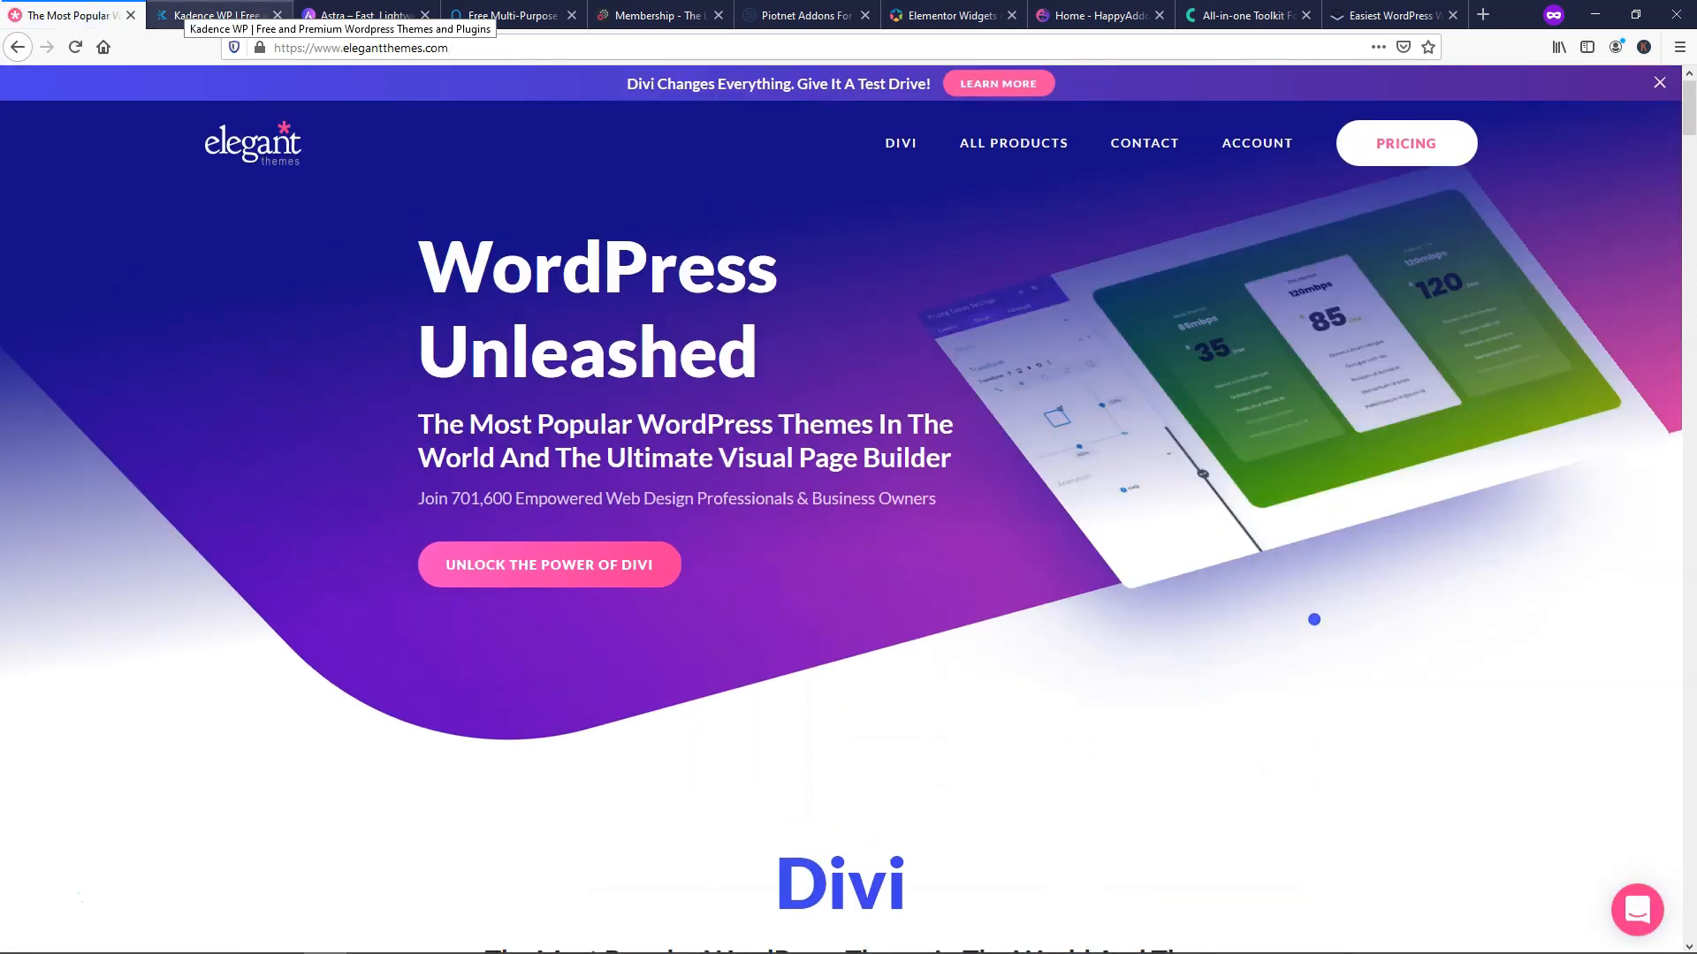
- View Kadence WP membership pricing: $139 yearly and $389 lifetime plans
click(217, 16)
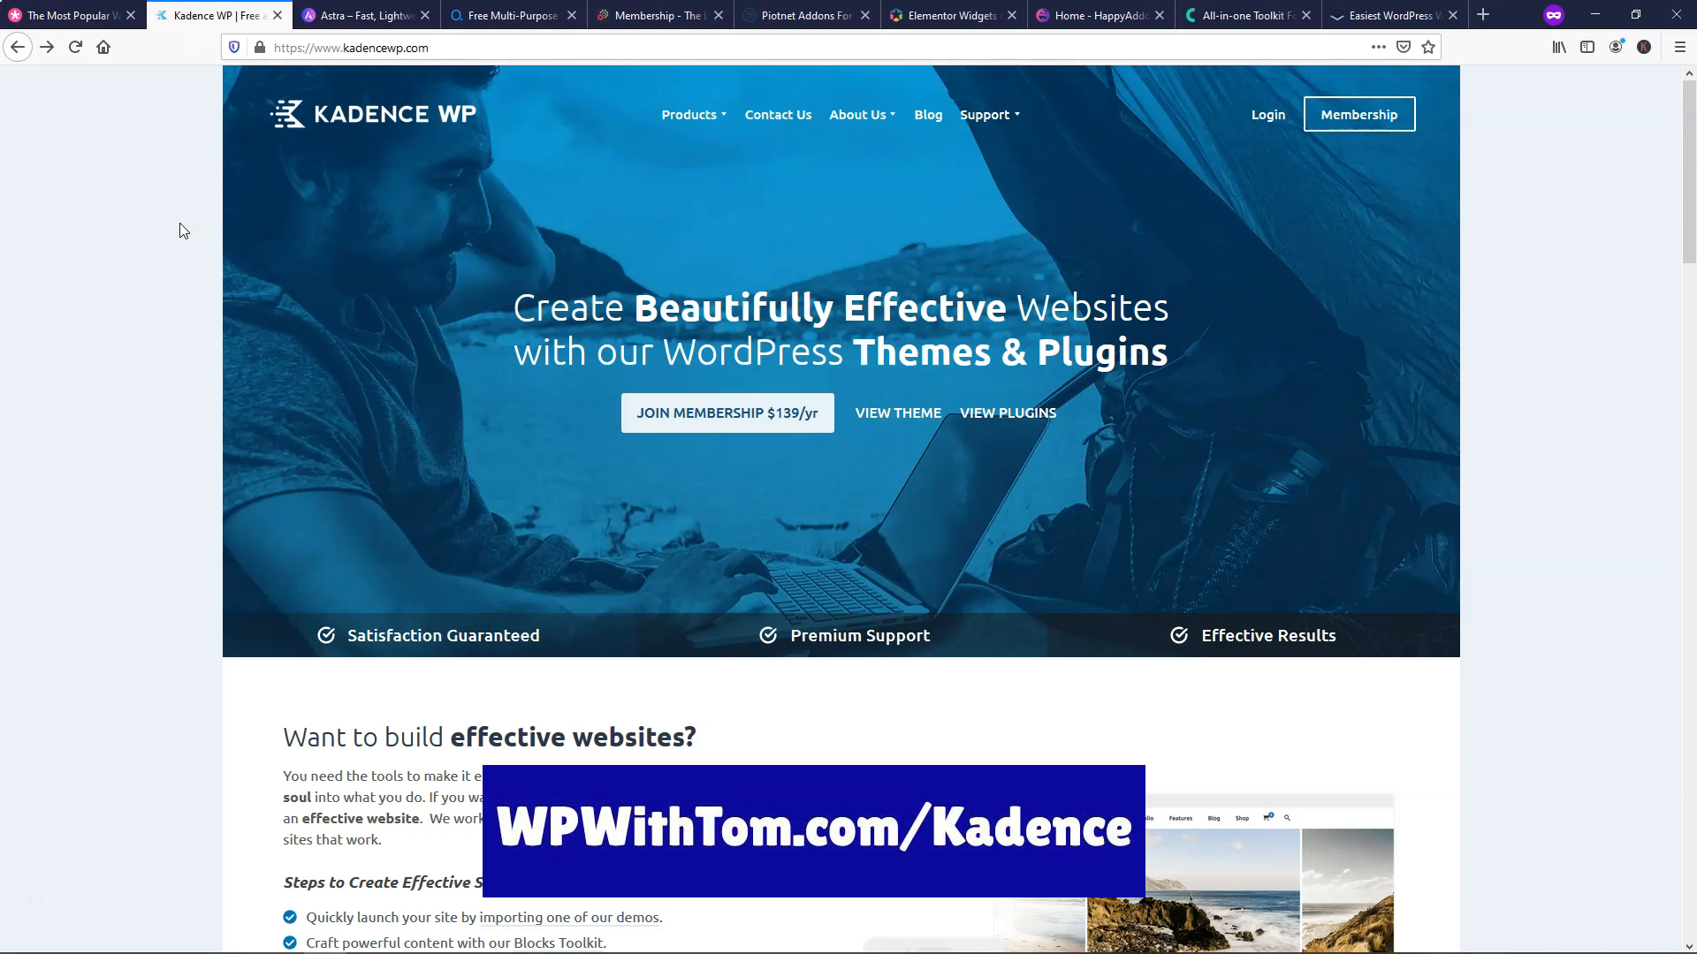
mouse_move(275, 229)
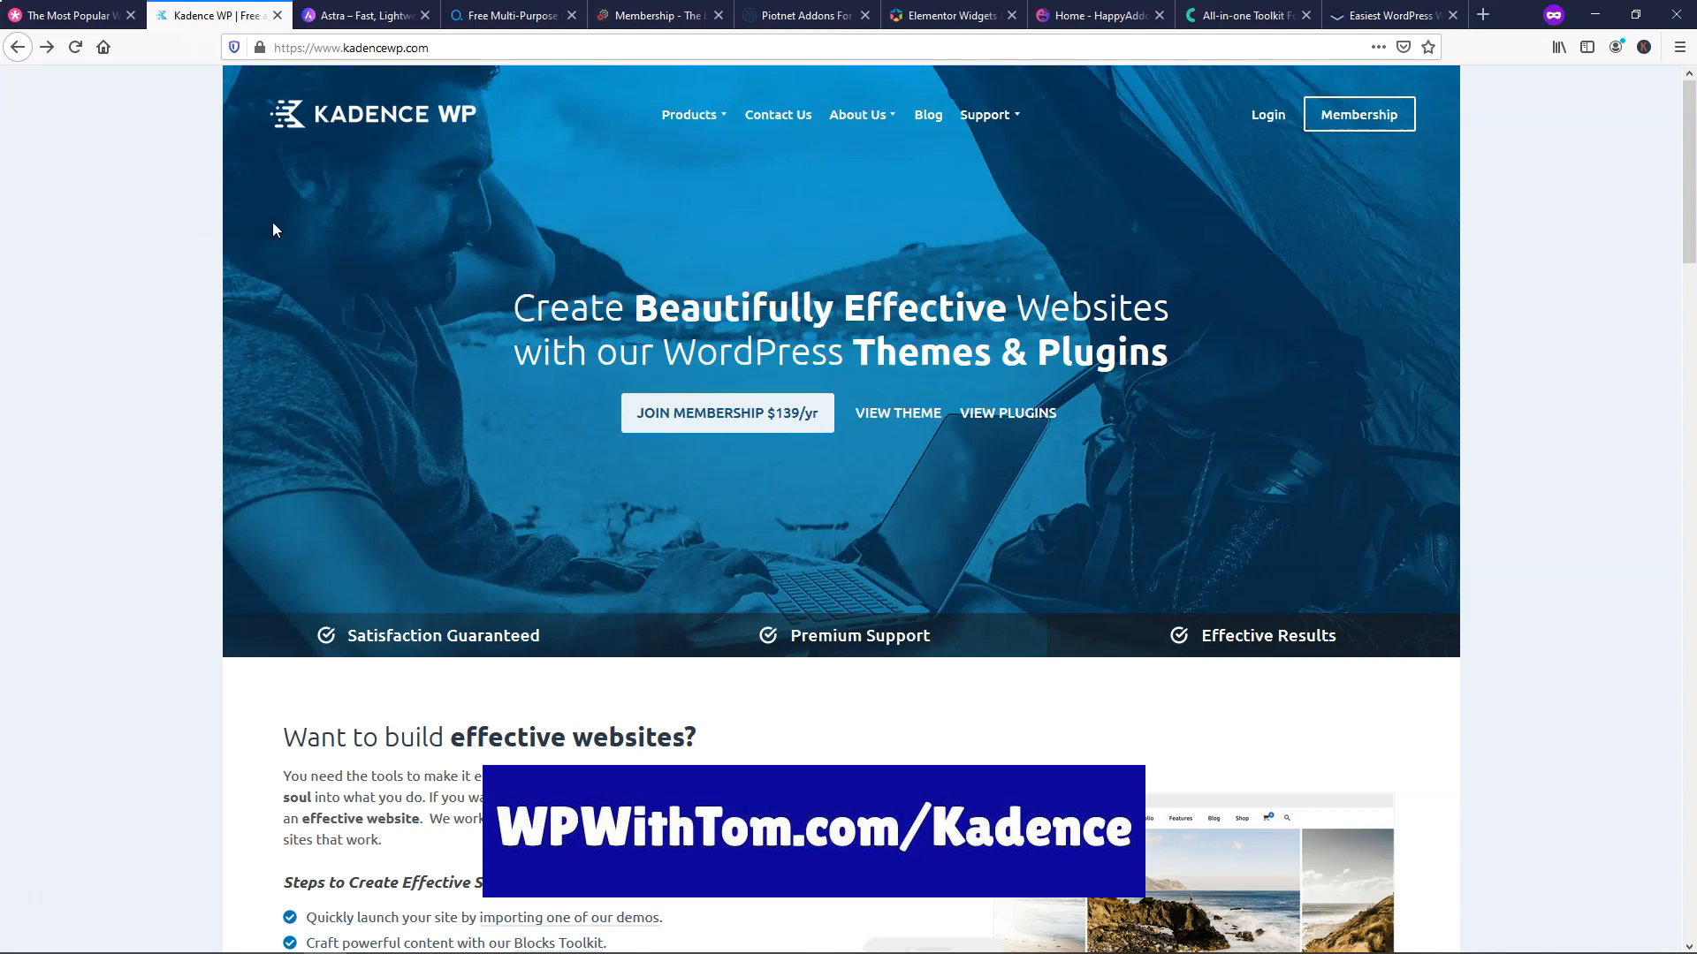
mouse_move(694, 422)
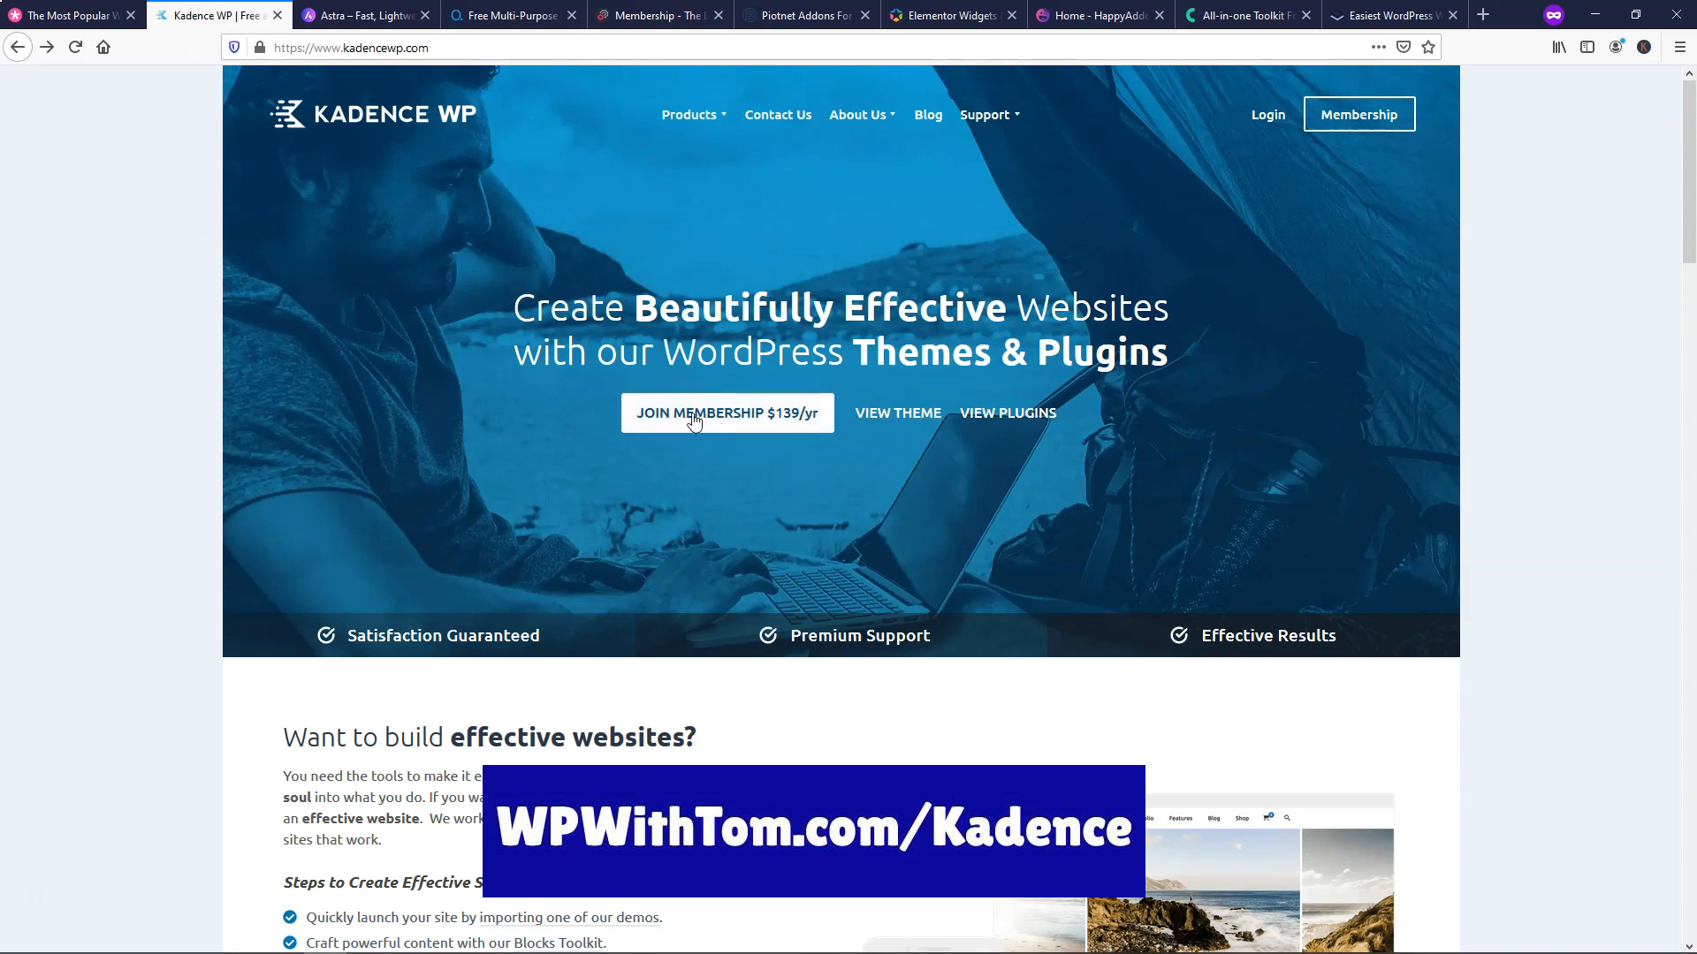
click(726, 412)
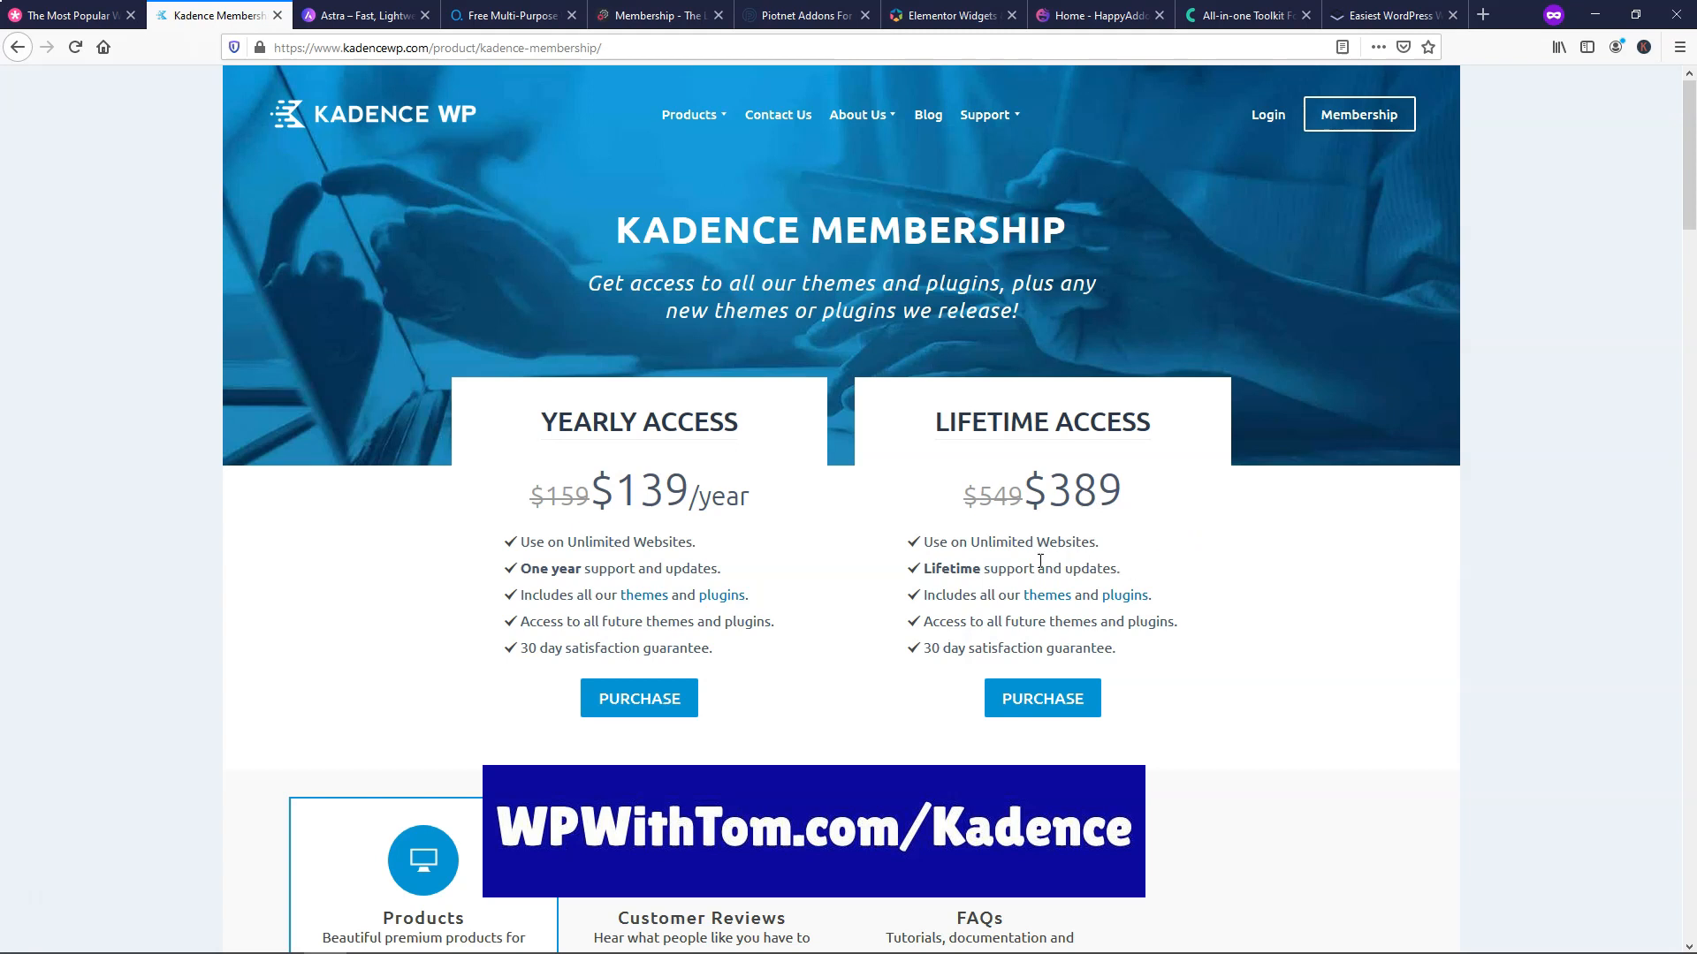
mouse_move(1184, 585)
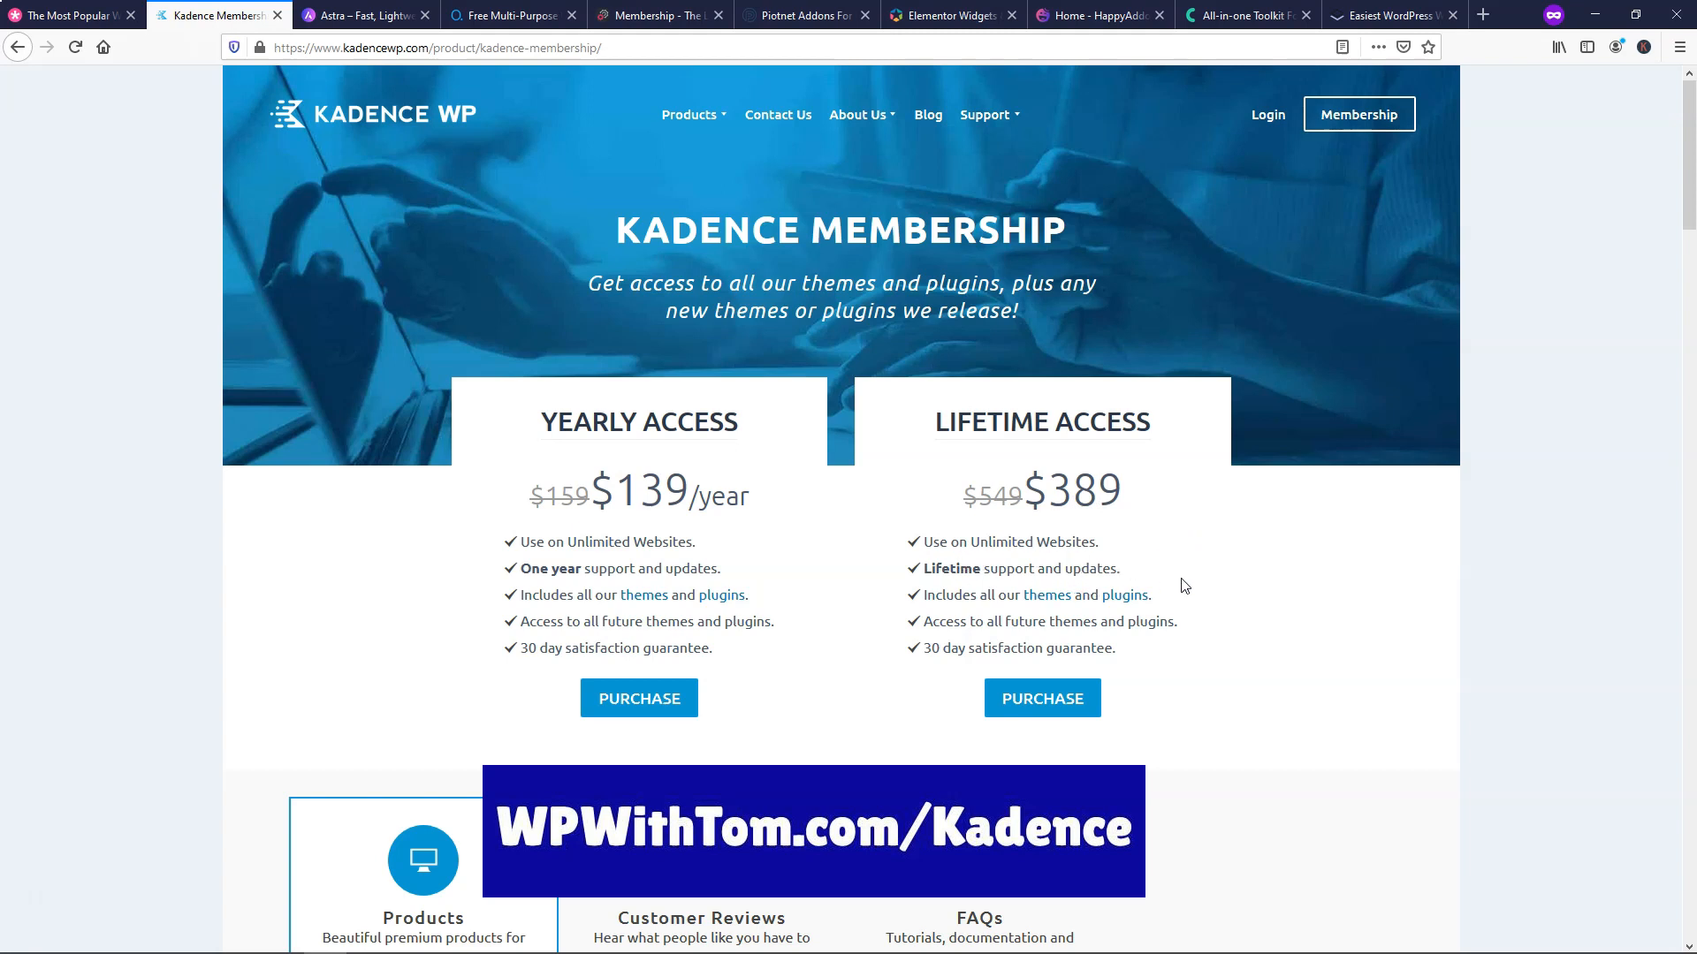
mouse_move(1215, 584)
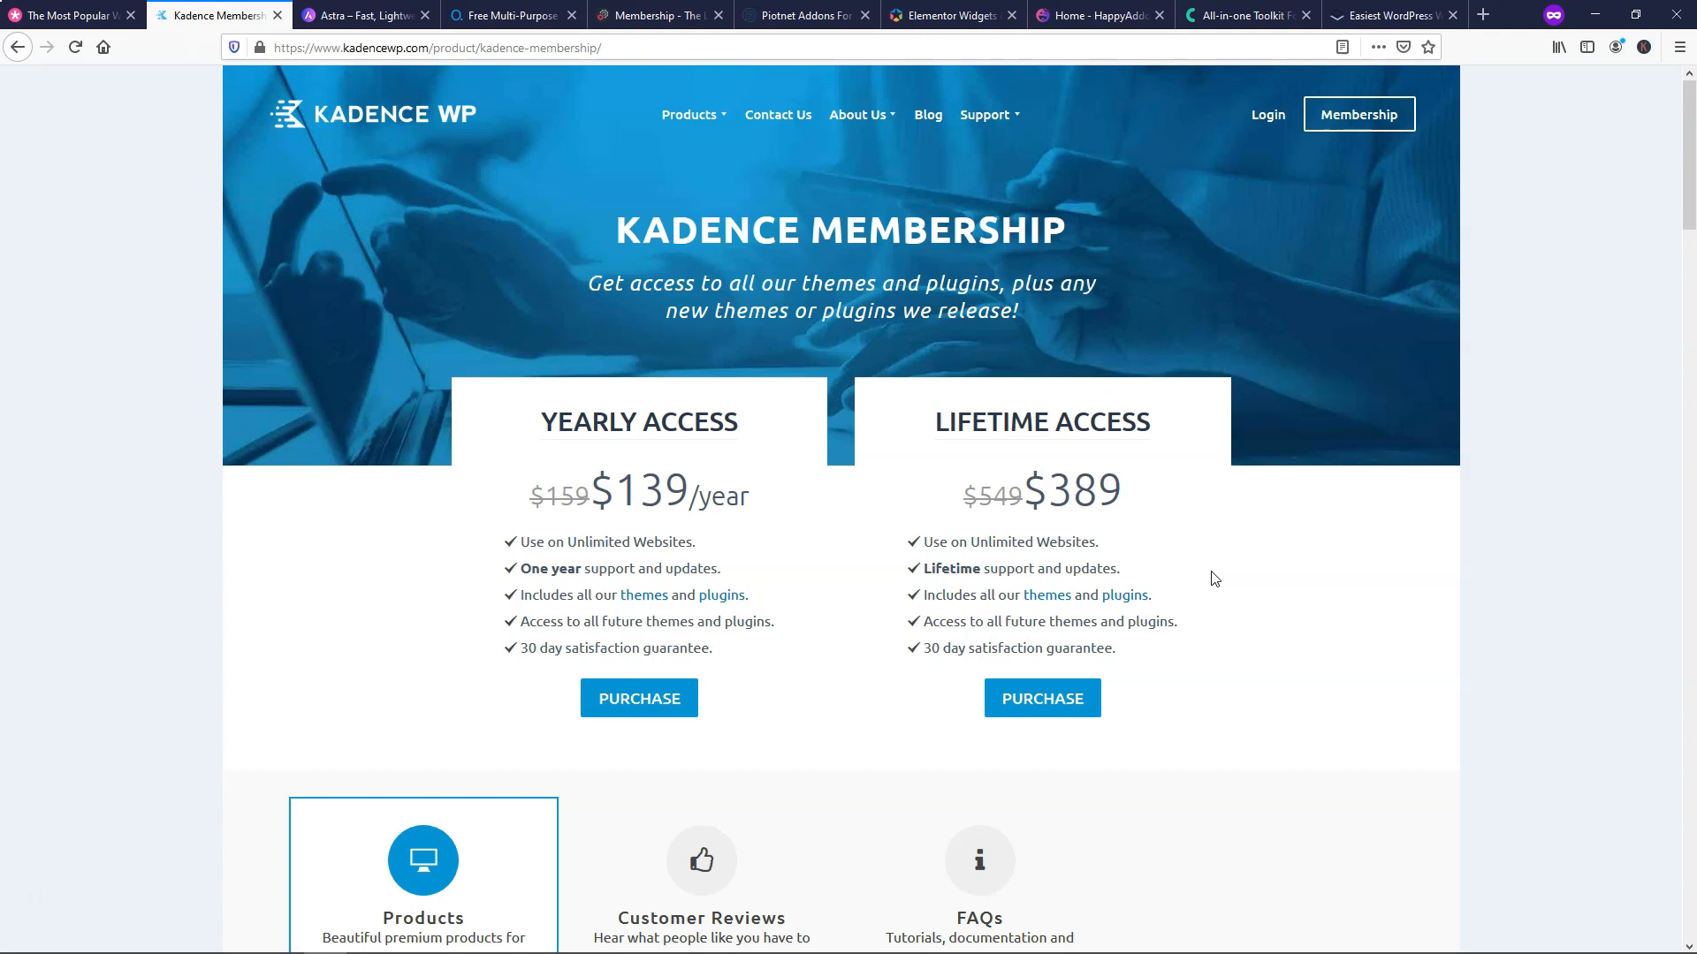
click(359, 16)
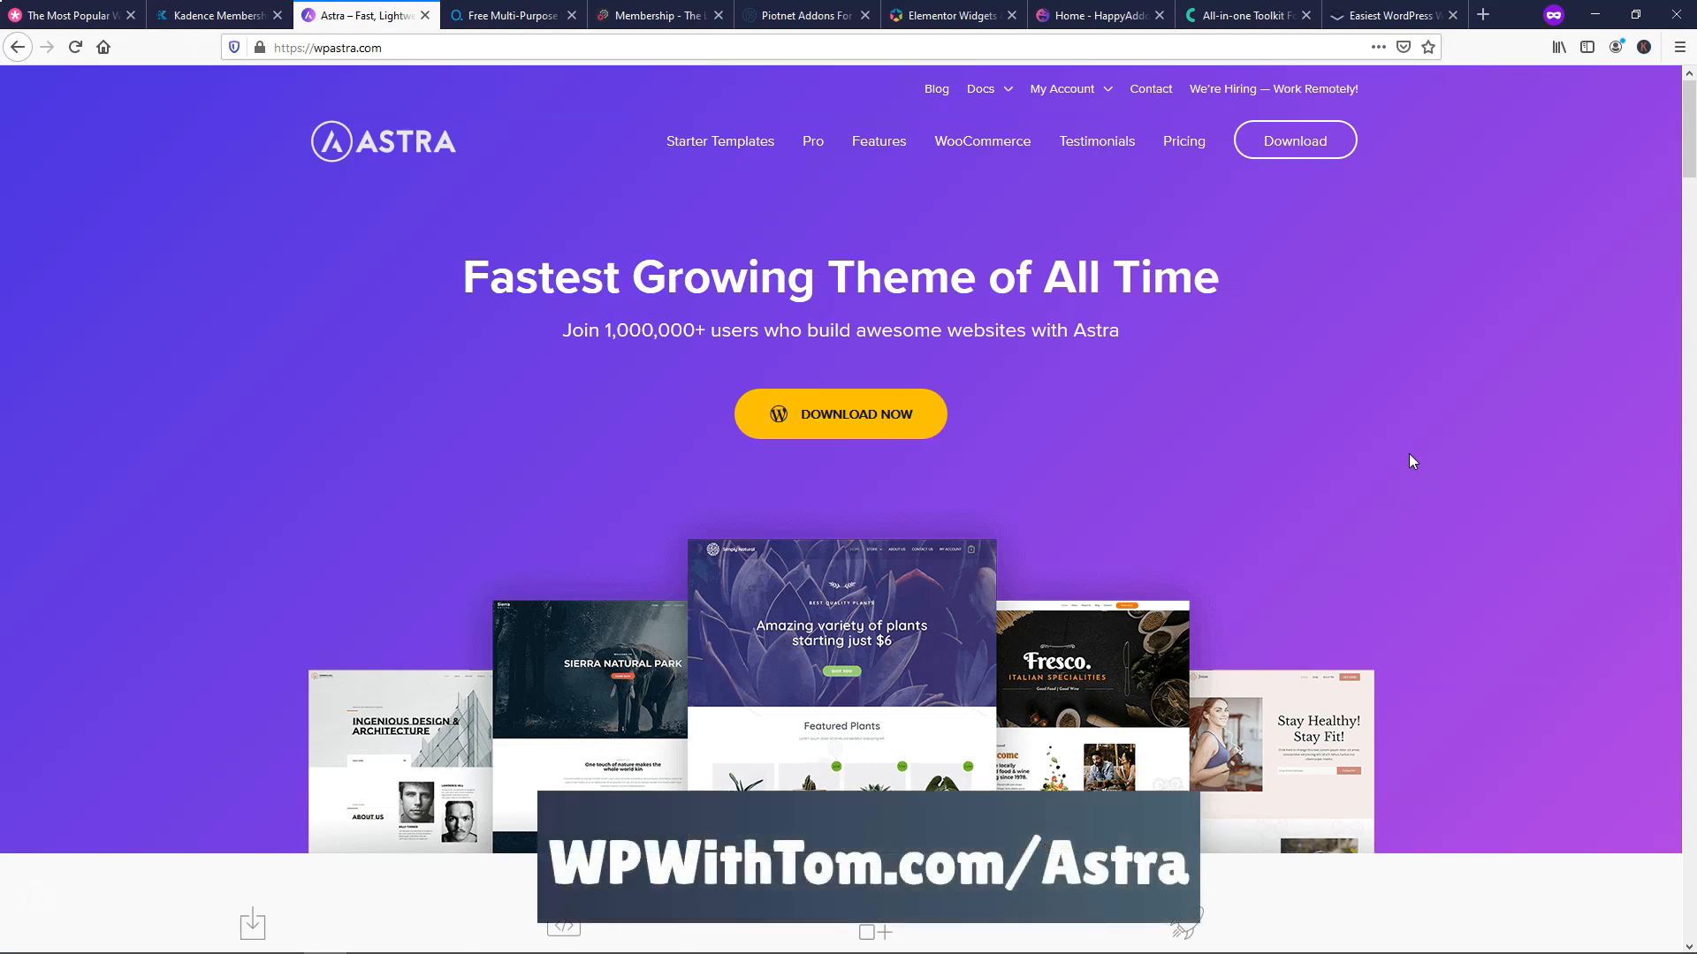
mouse_move(845, 167)
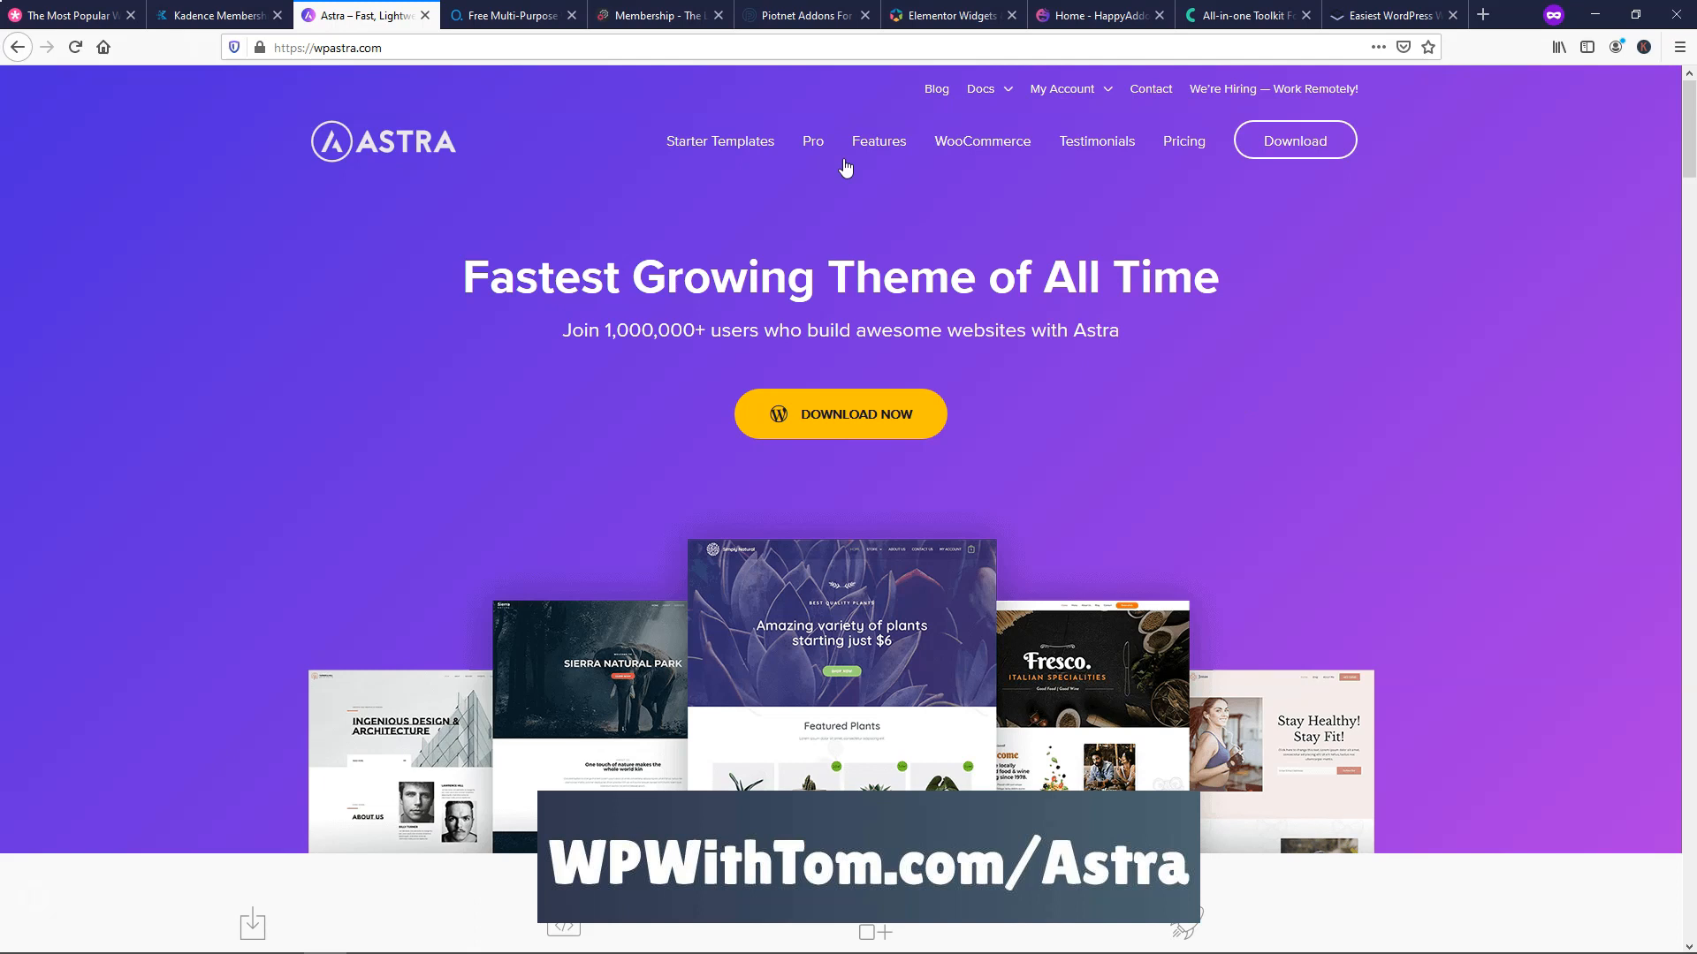
- Browse Astra's Elementor ready-to-import starter templates, then go to the Pro page
click(720, 142)
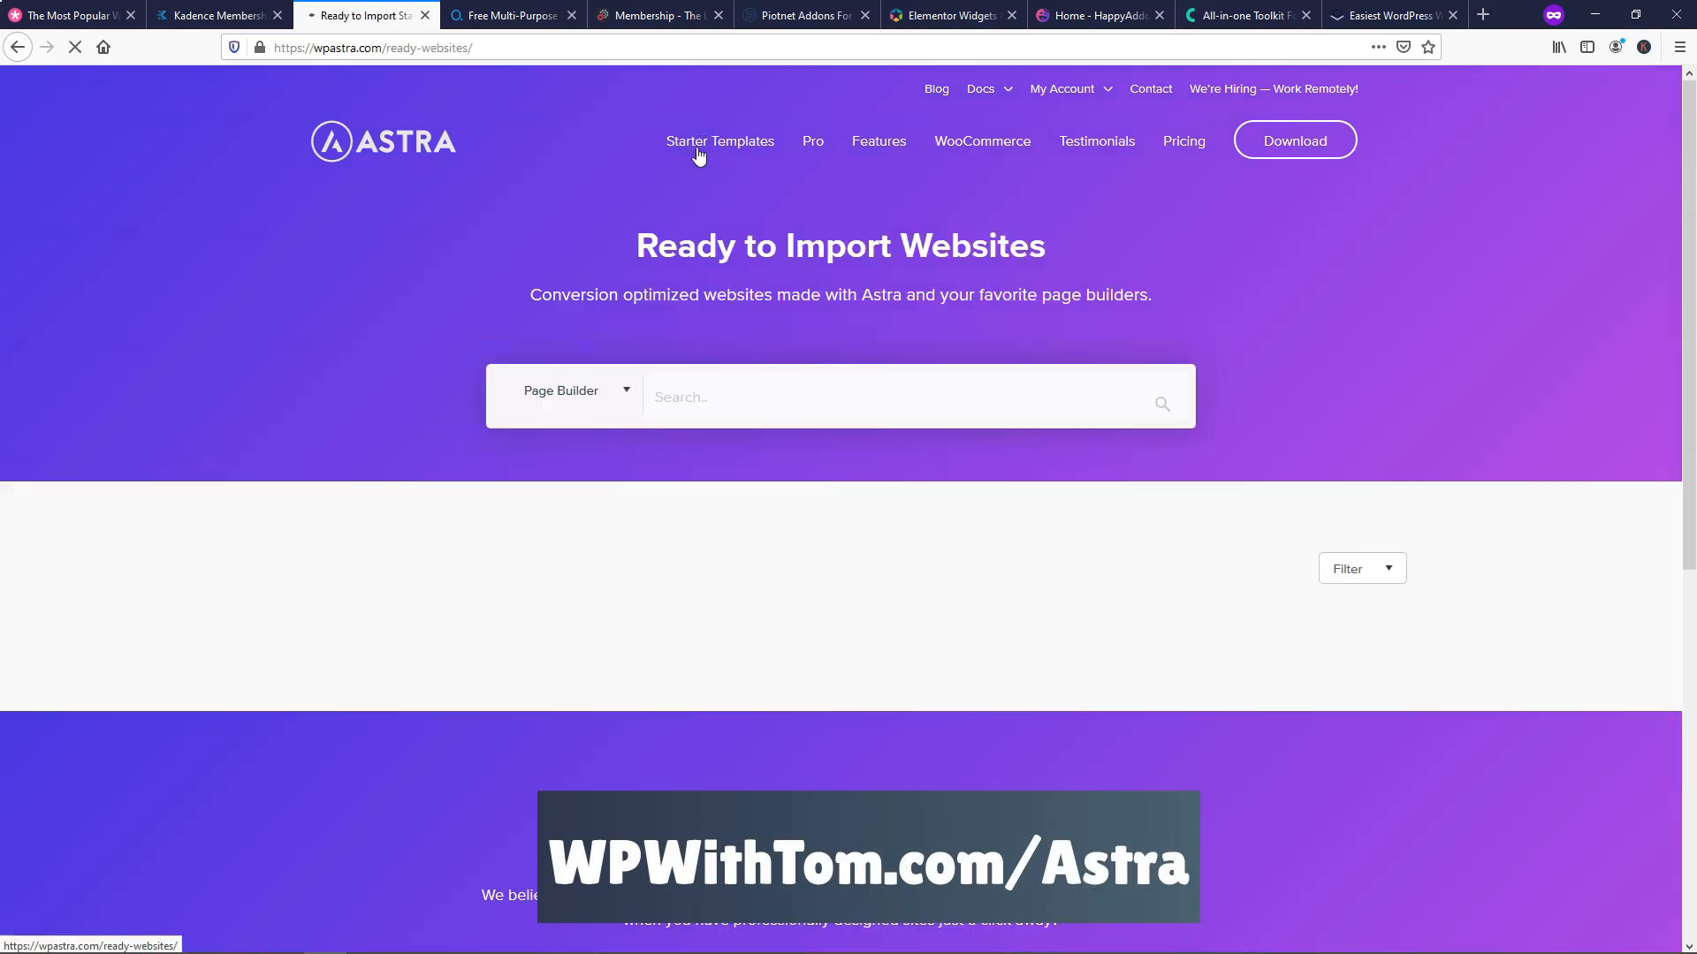
click(561, 391)
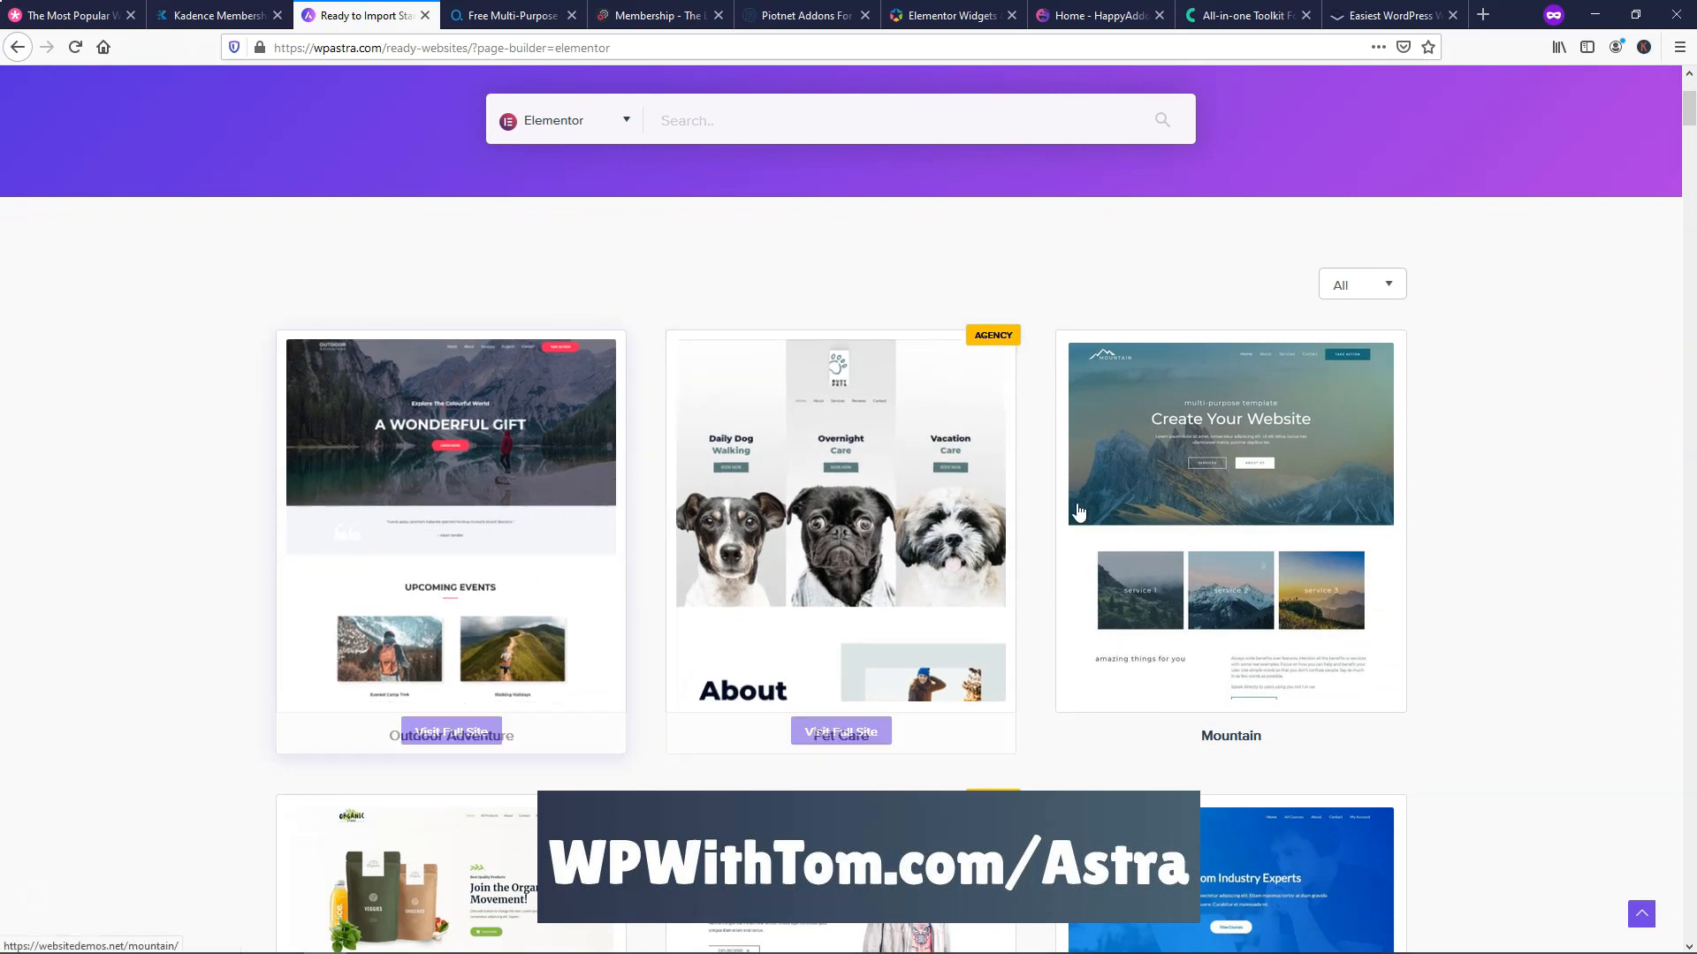
scroll(down, 3)
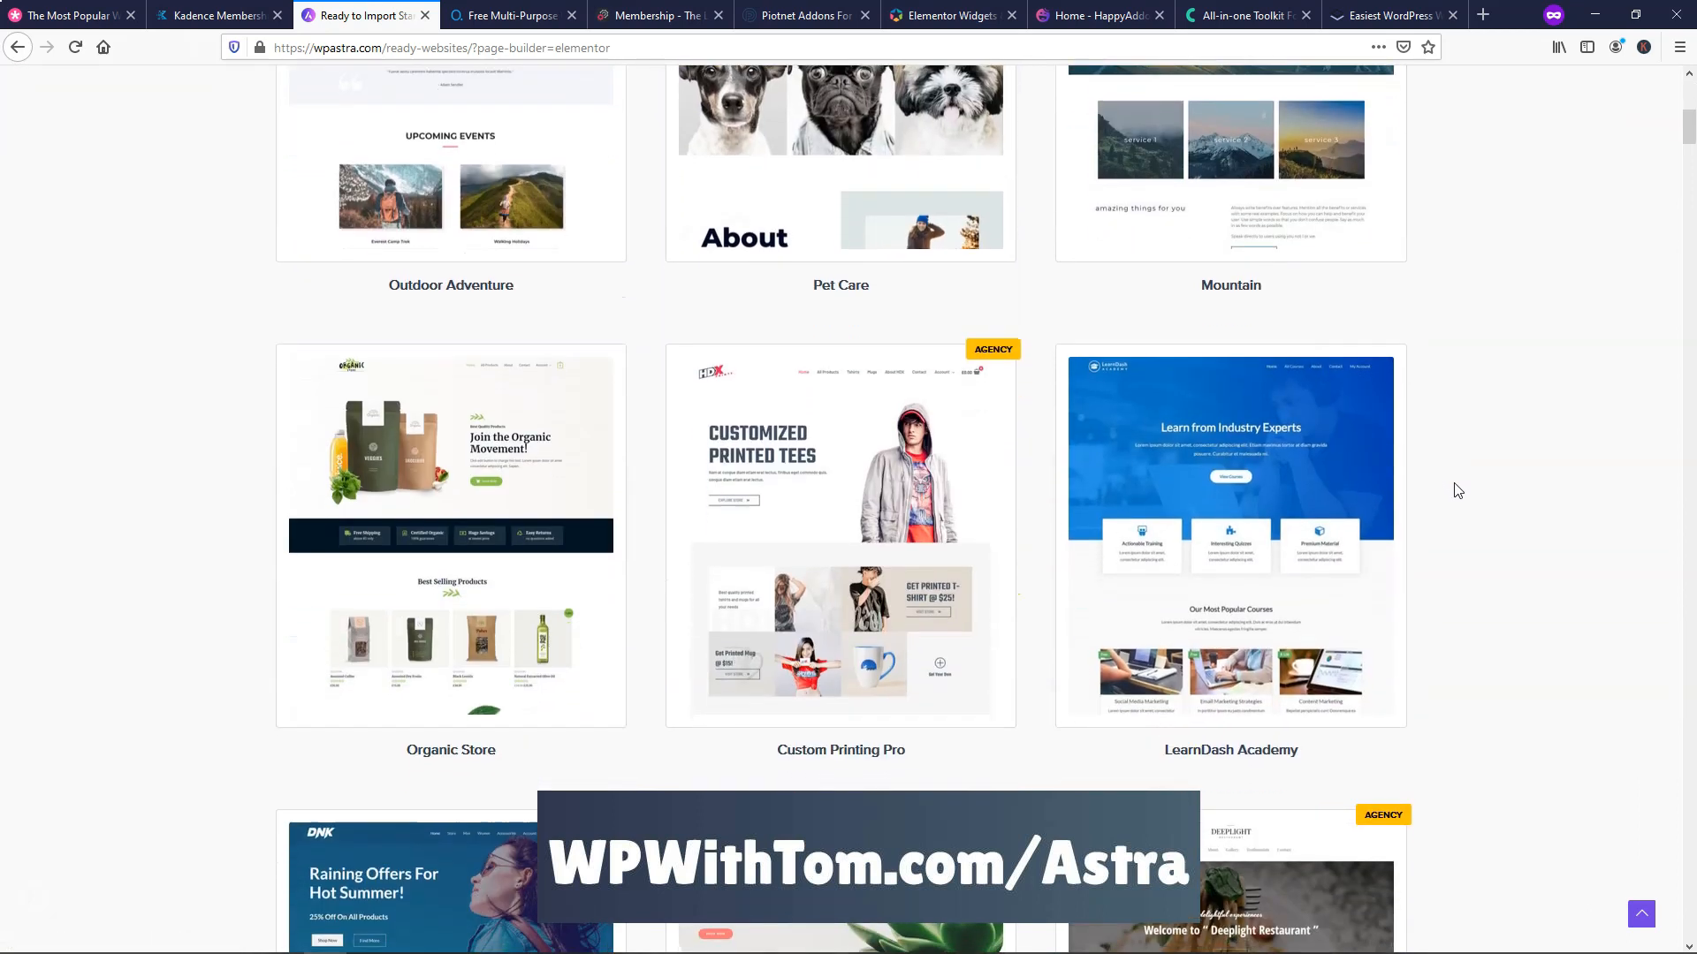
scroll(down, 3)
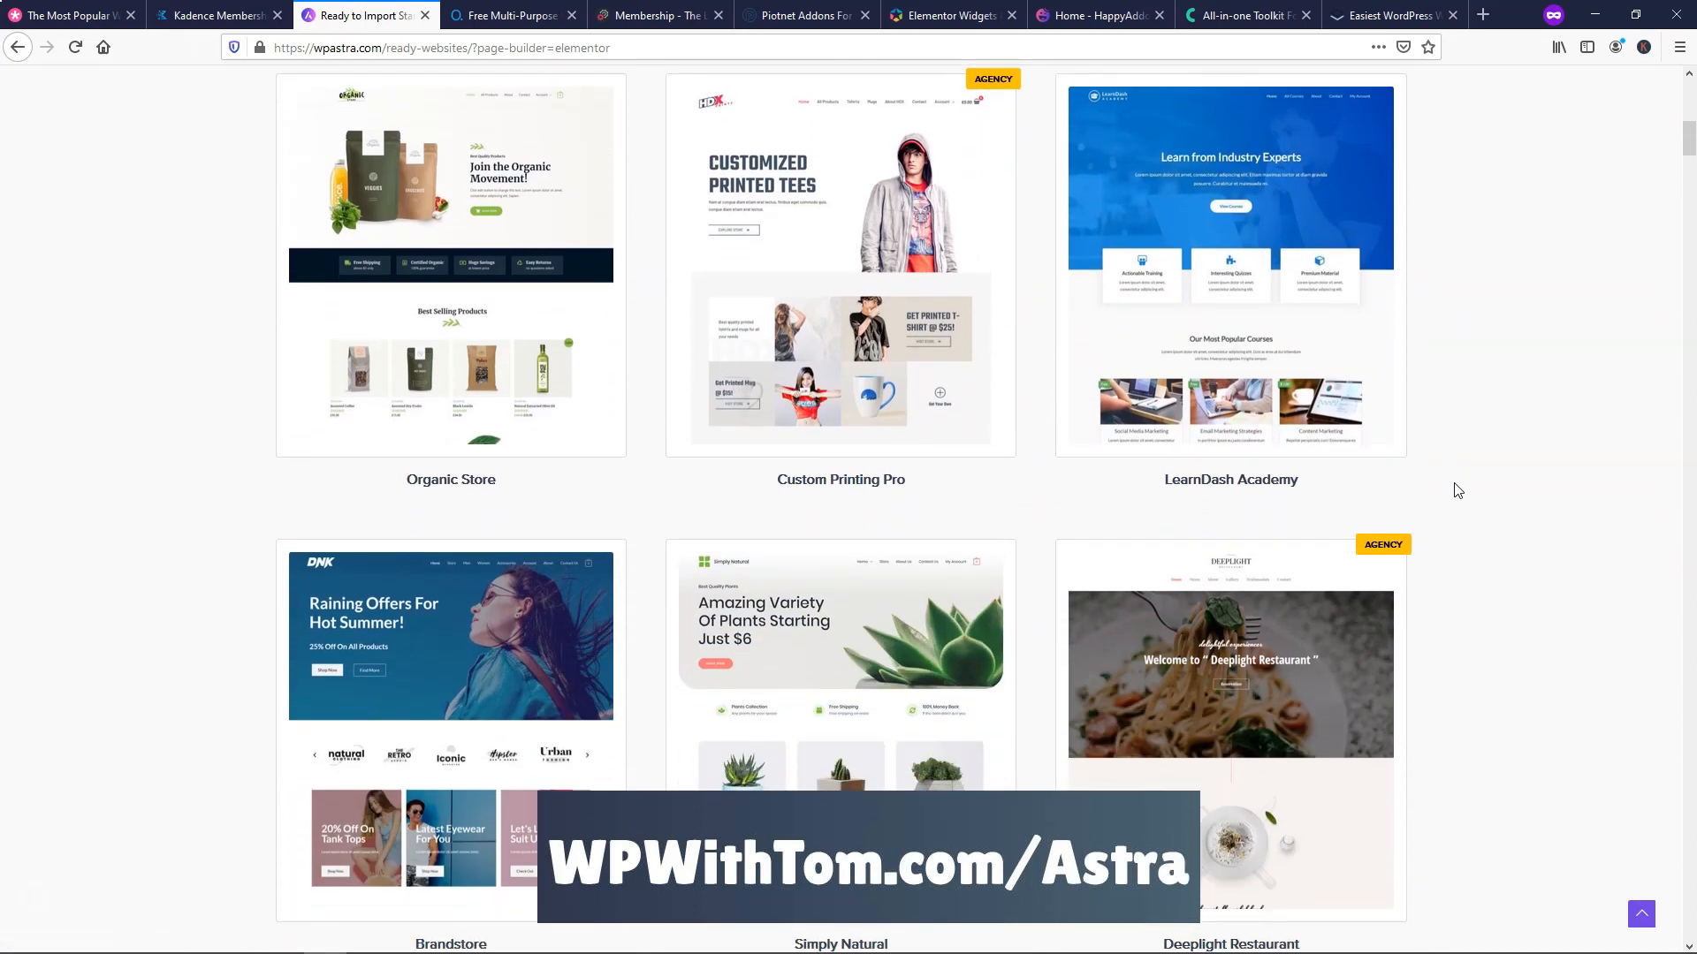
scroll(down, 3)
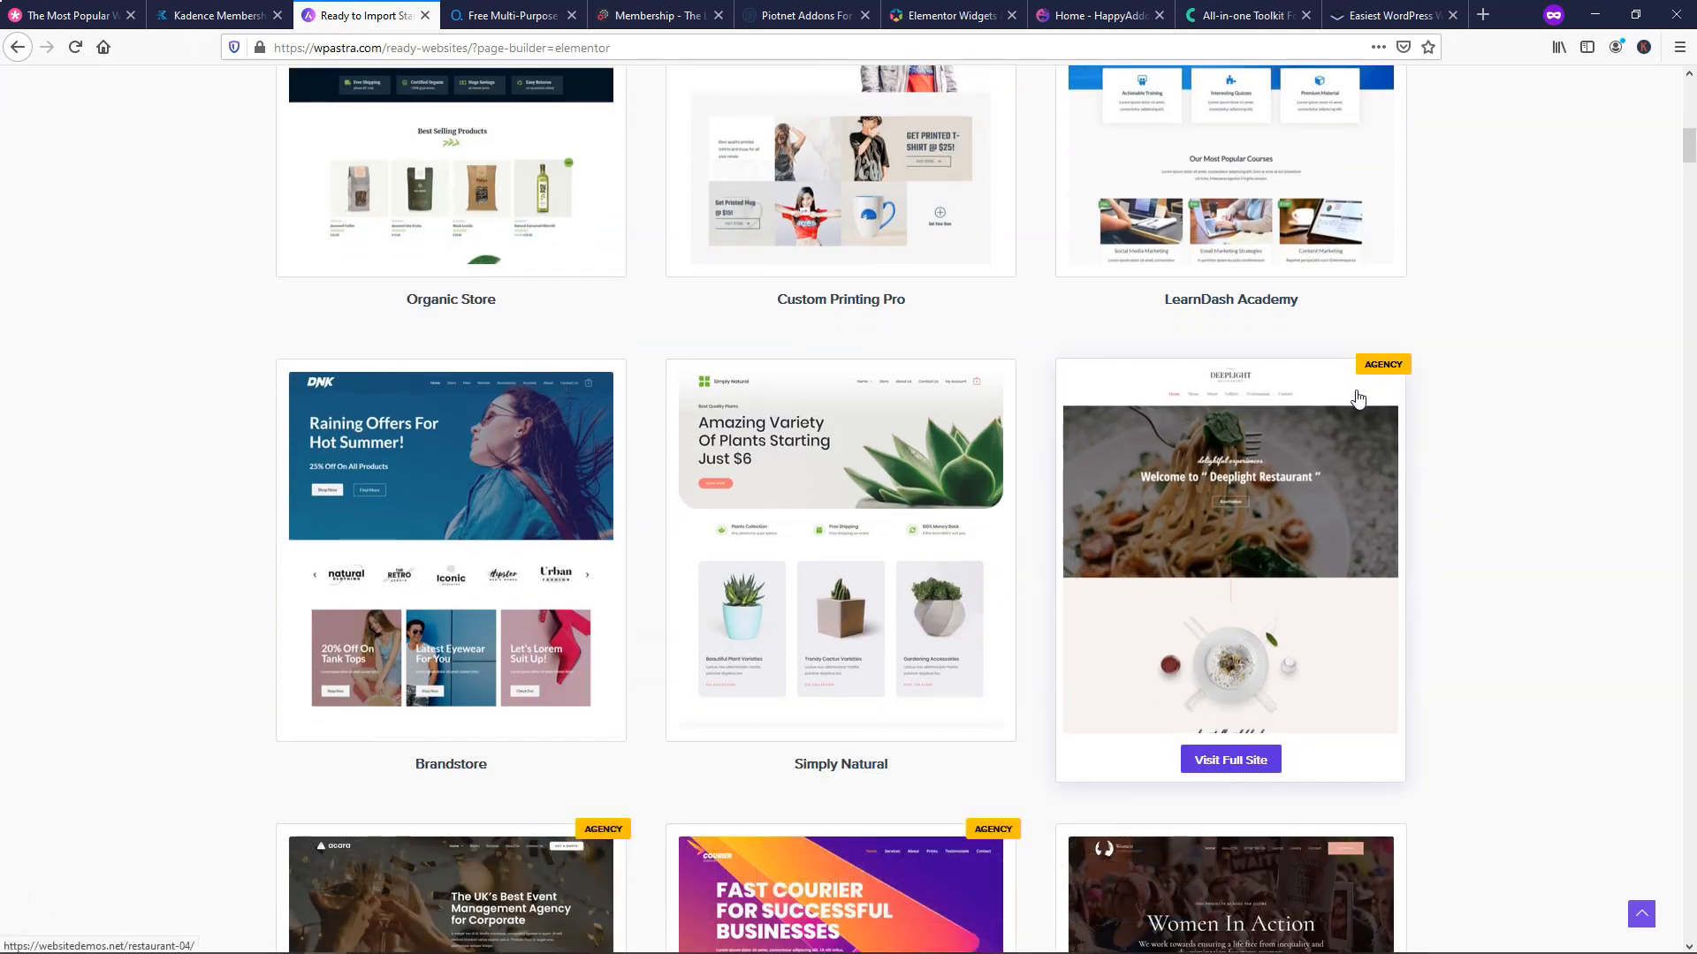
scroll(down, 3)
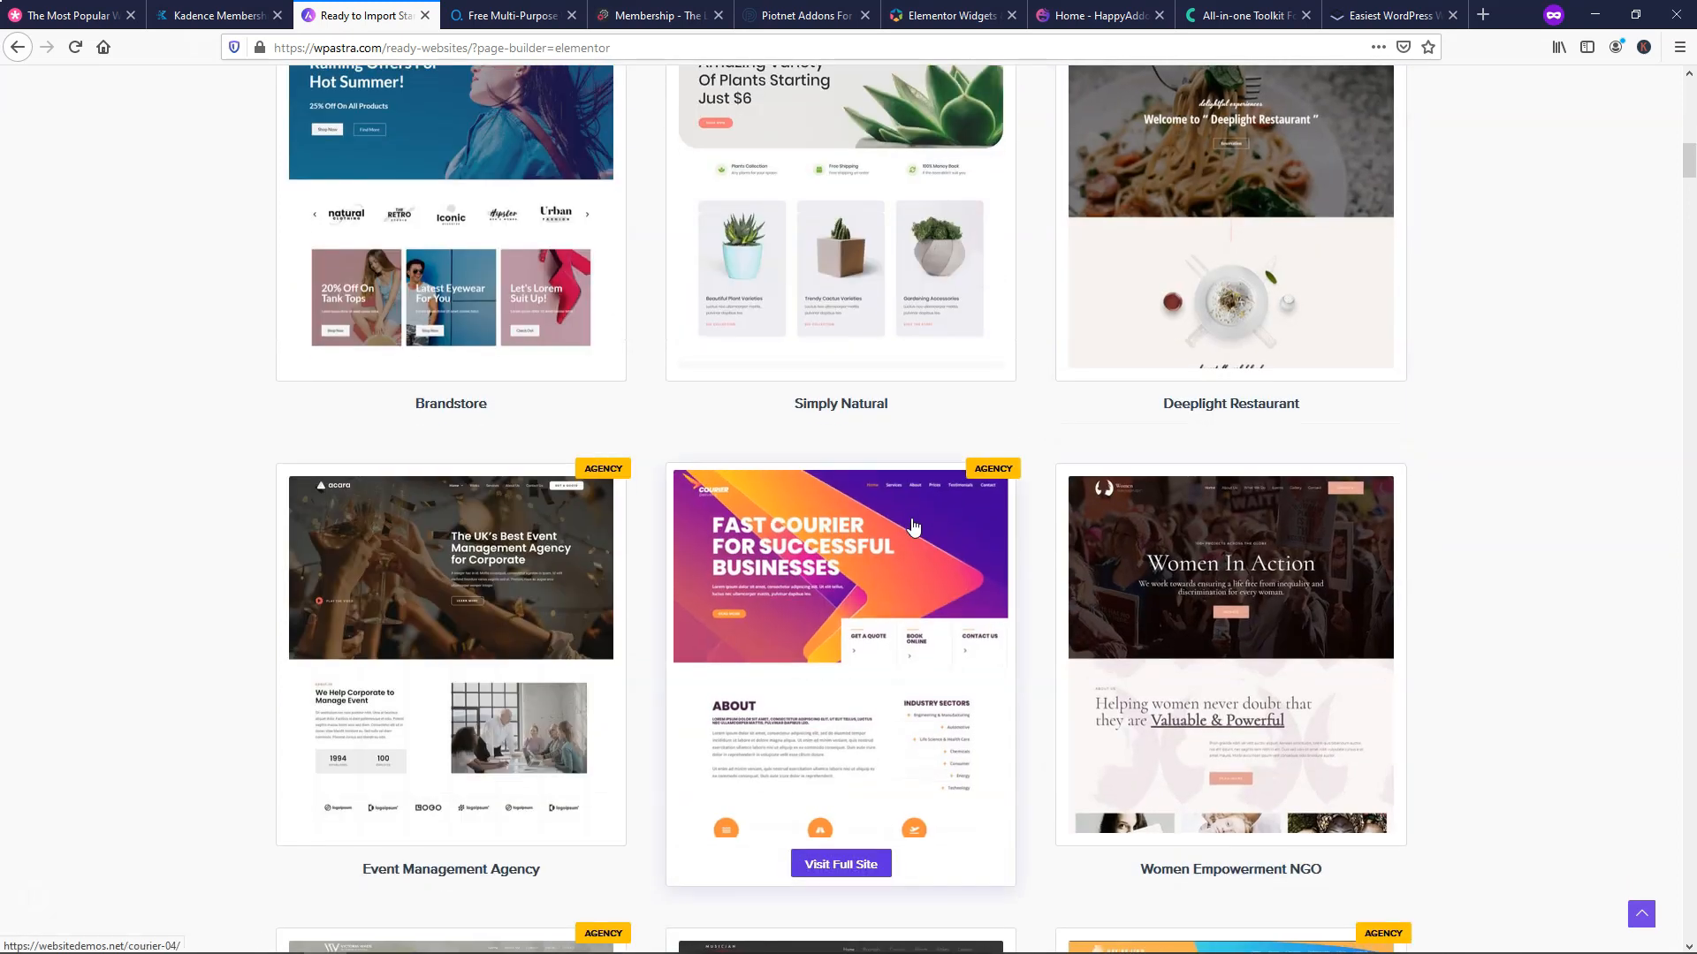
mouse_move(1529, 567)
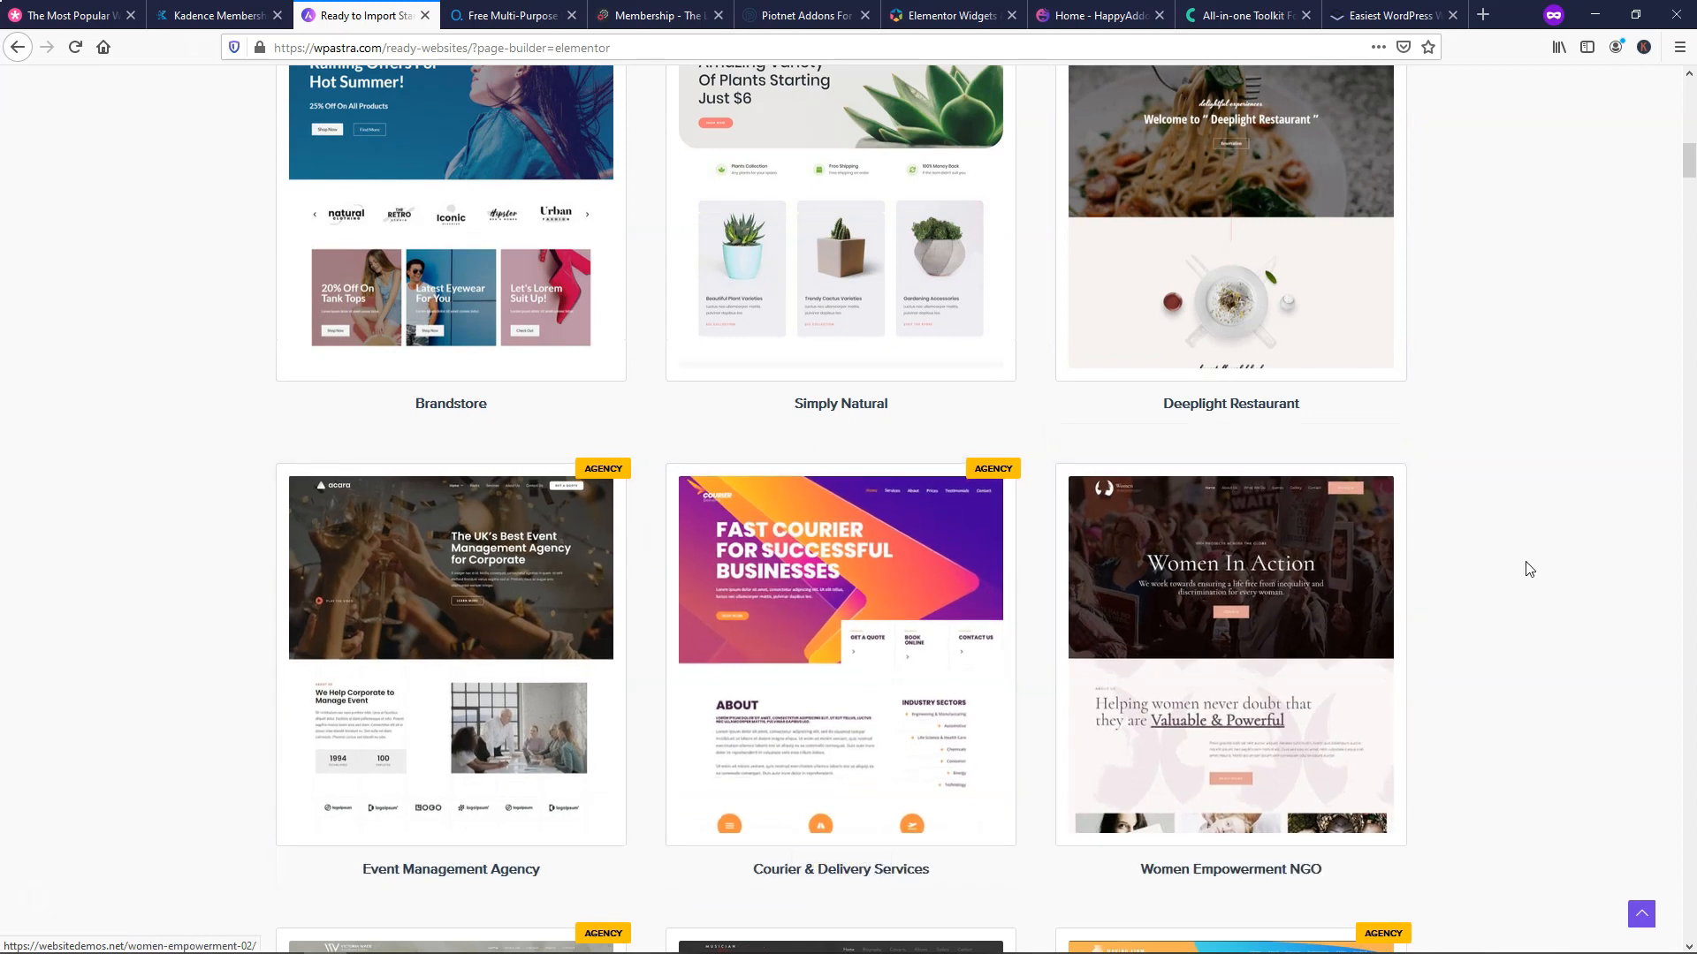
scroll(up, 3)
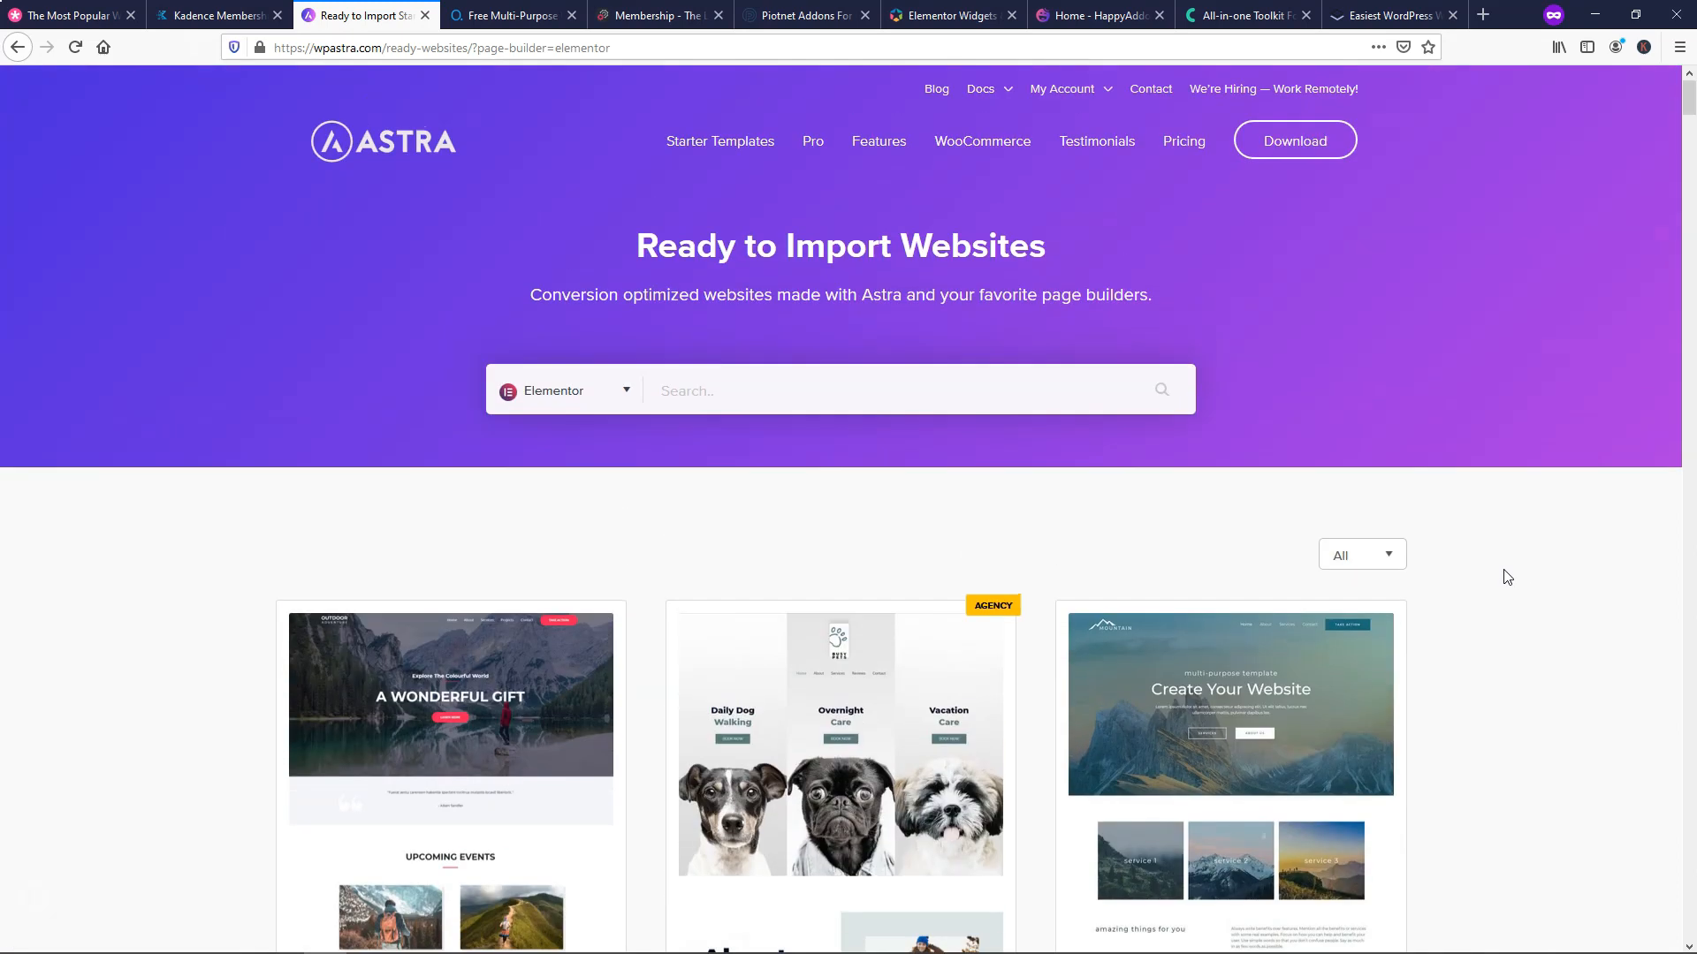
click(812, 140)
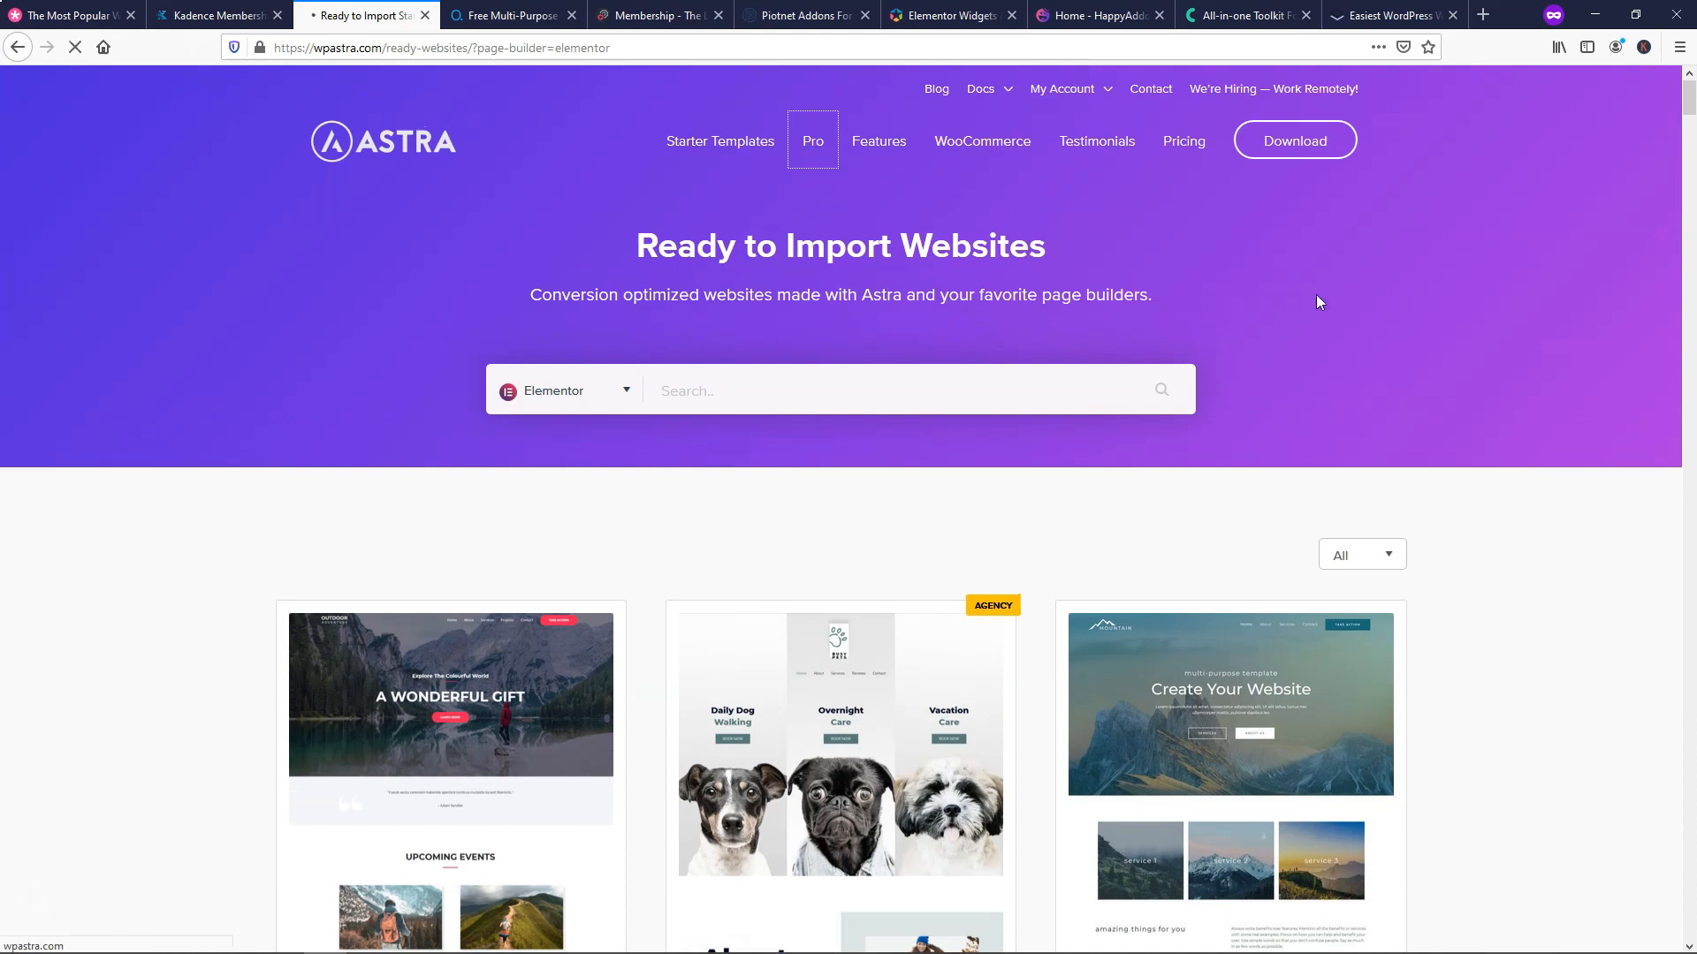
- Show Astra lifetime prices: Pro $249, Mini Agency Bundle $499, Agency Bundle $699
click(812, 140)
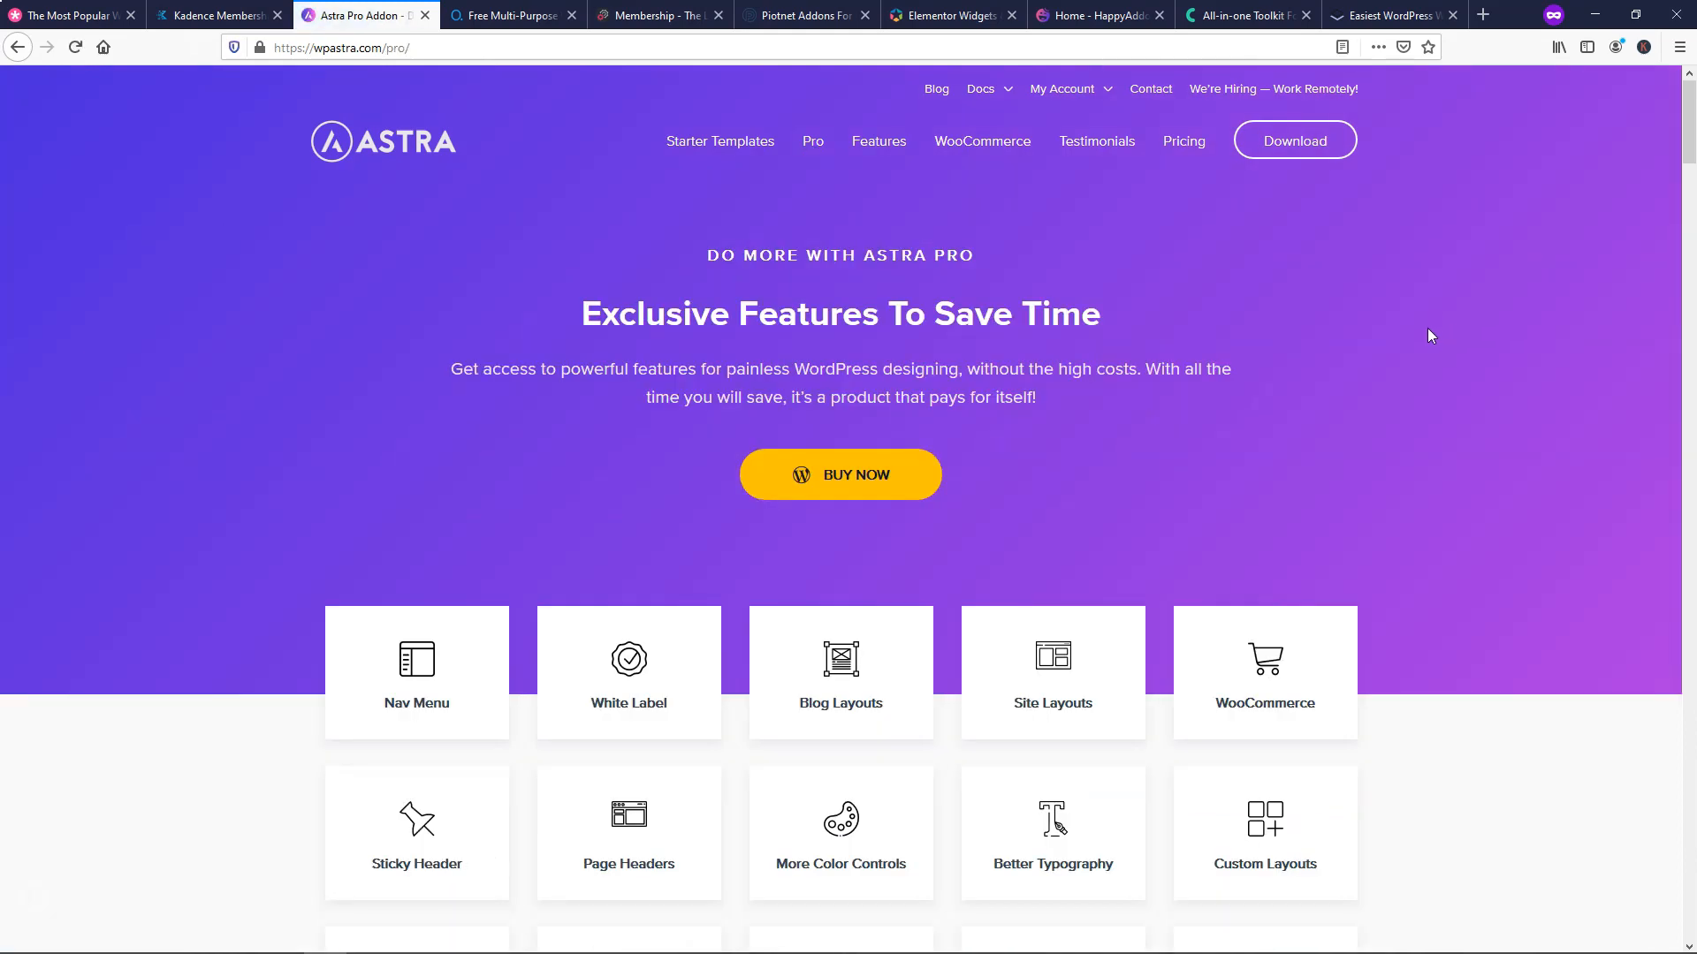
mouse_move(933, 304)
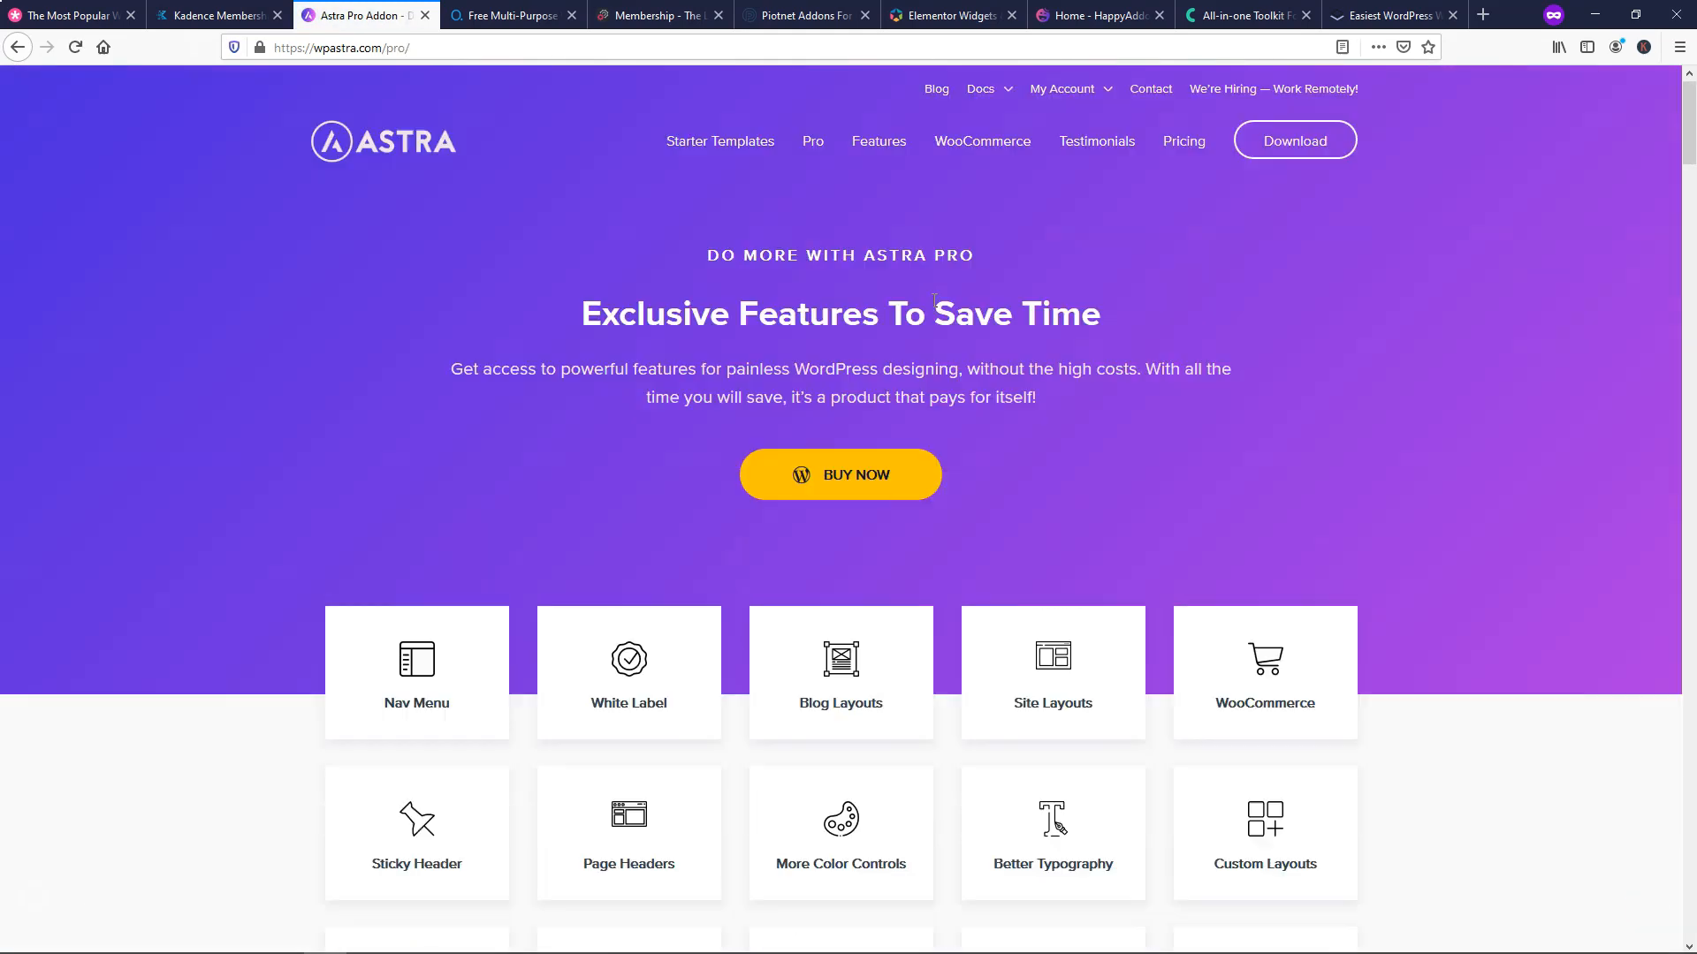
click(840, 475)
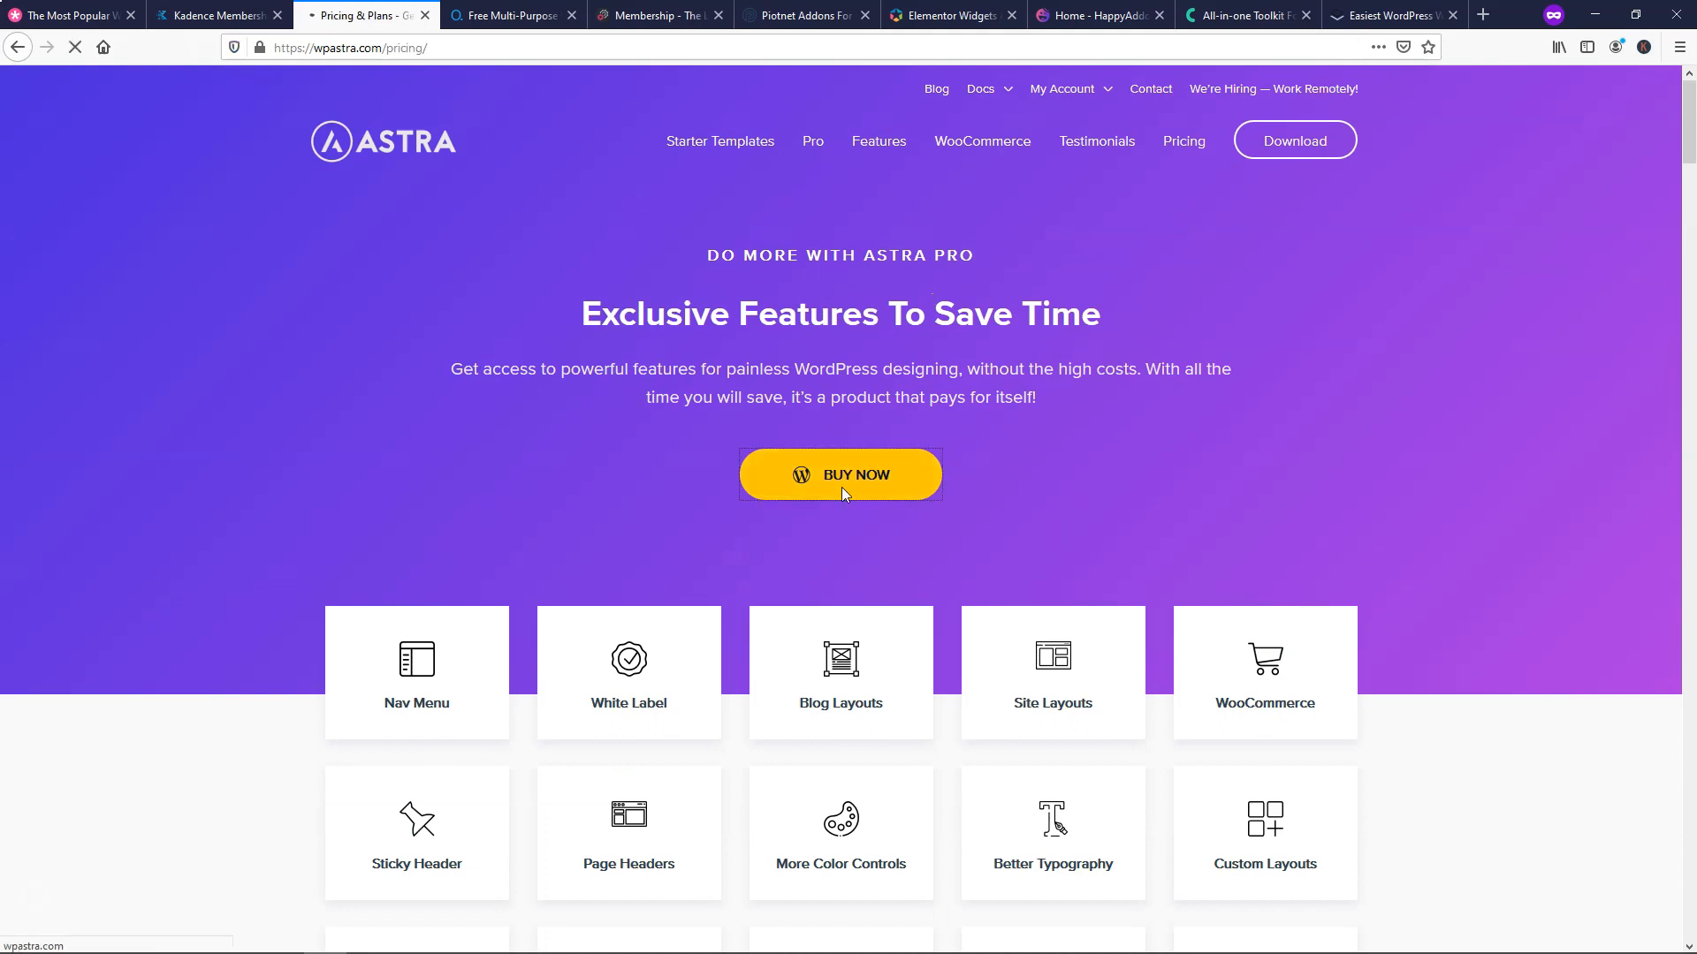
scroll(down, 3)
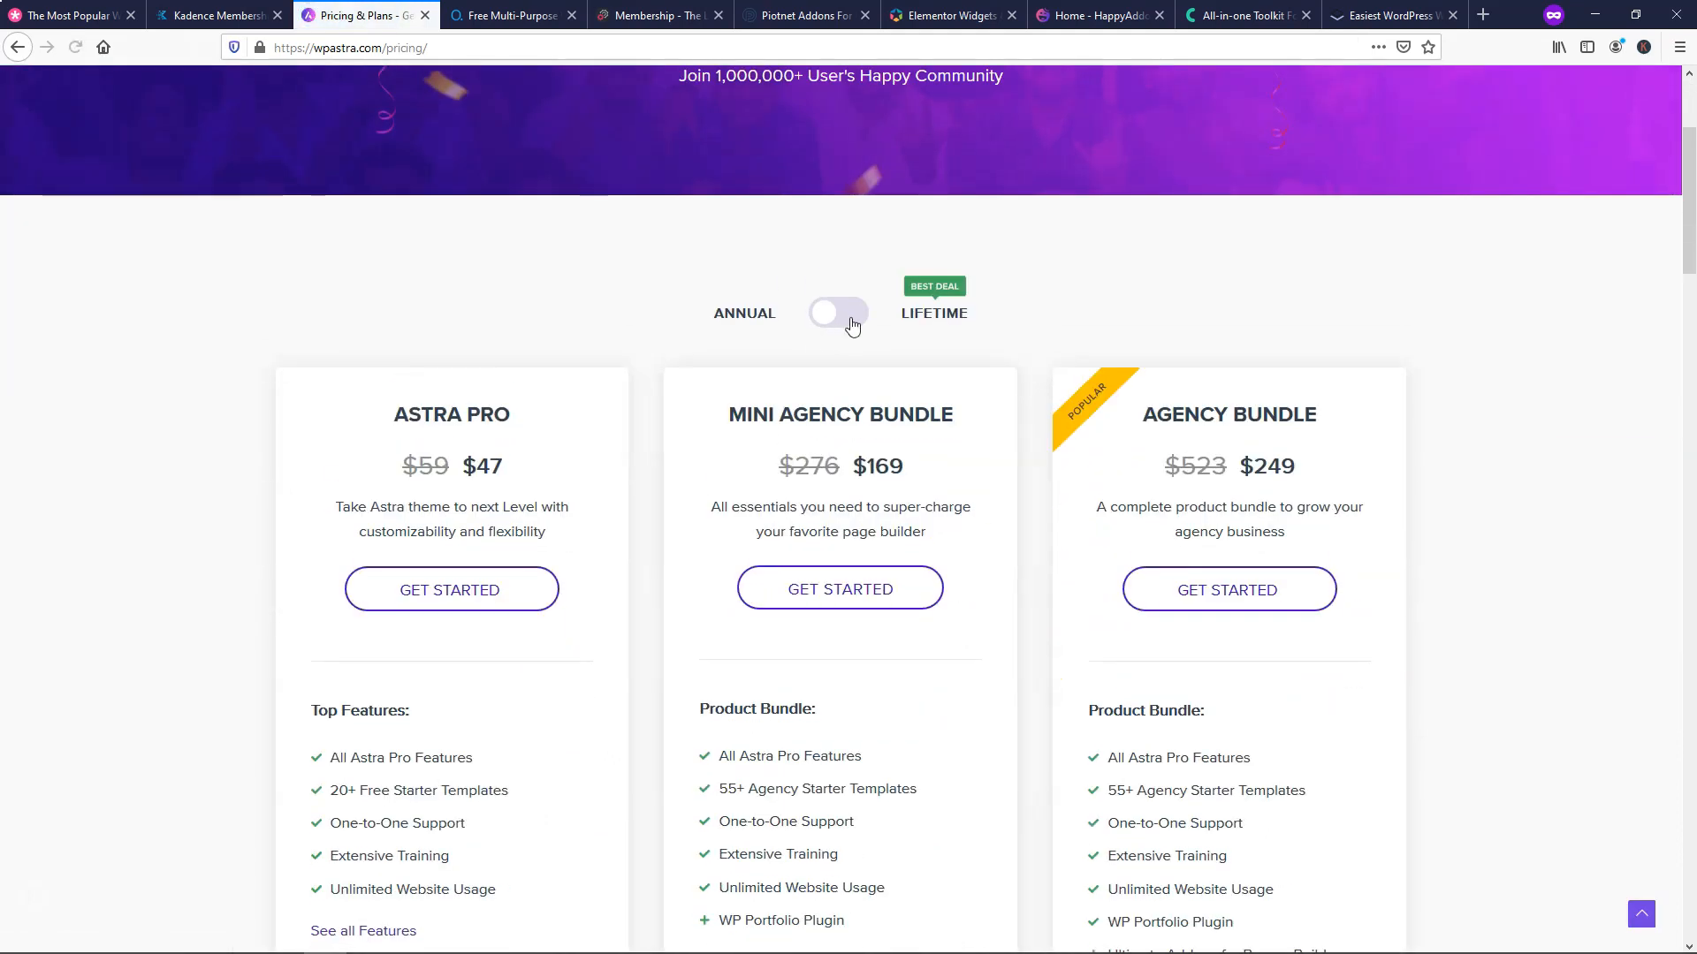
click(838, 312)
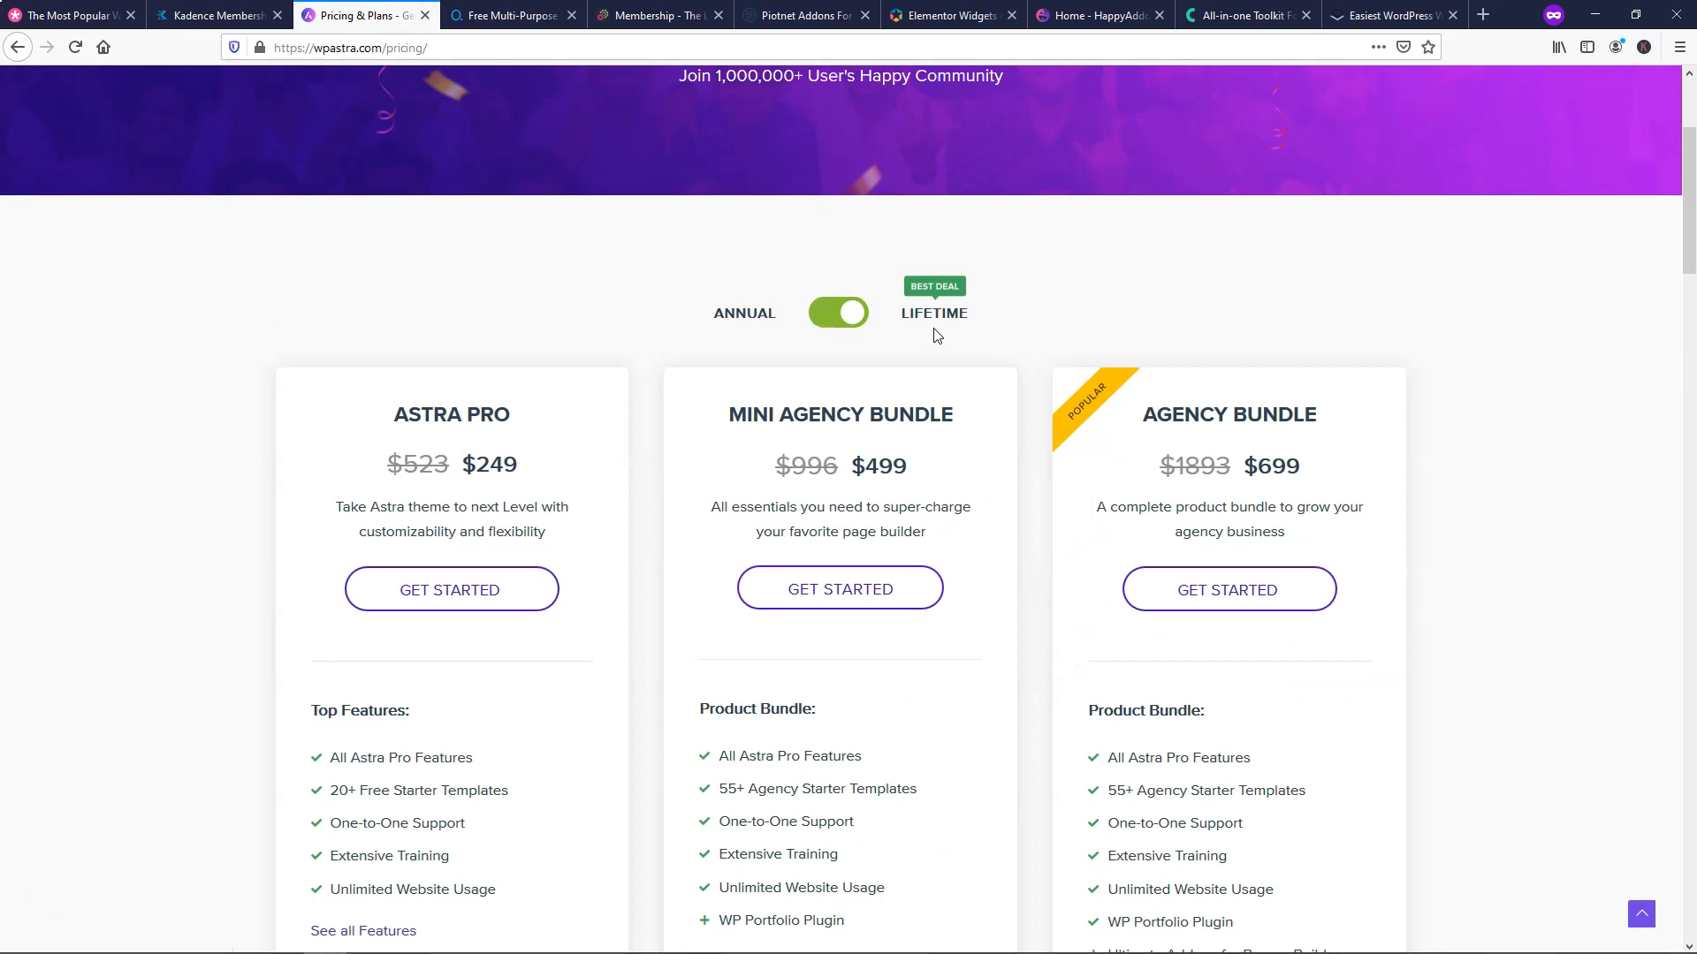
mouse_move(540, 484)
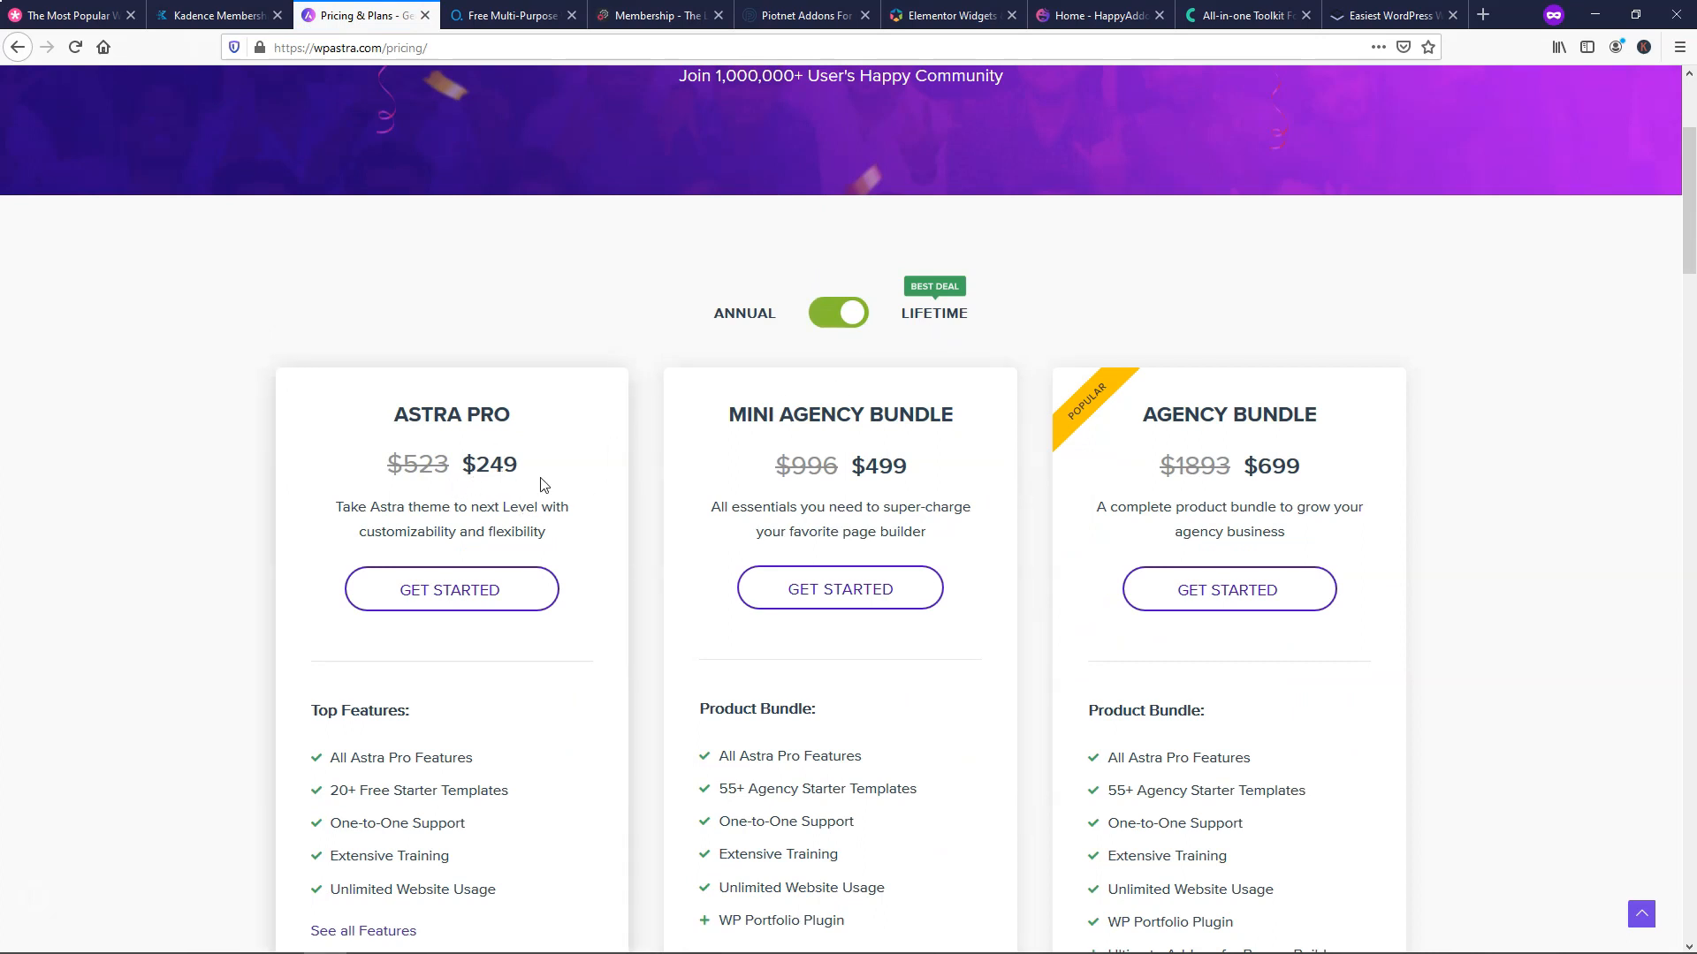
mouse_move(548, 498)
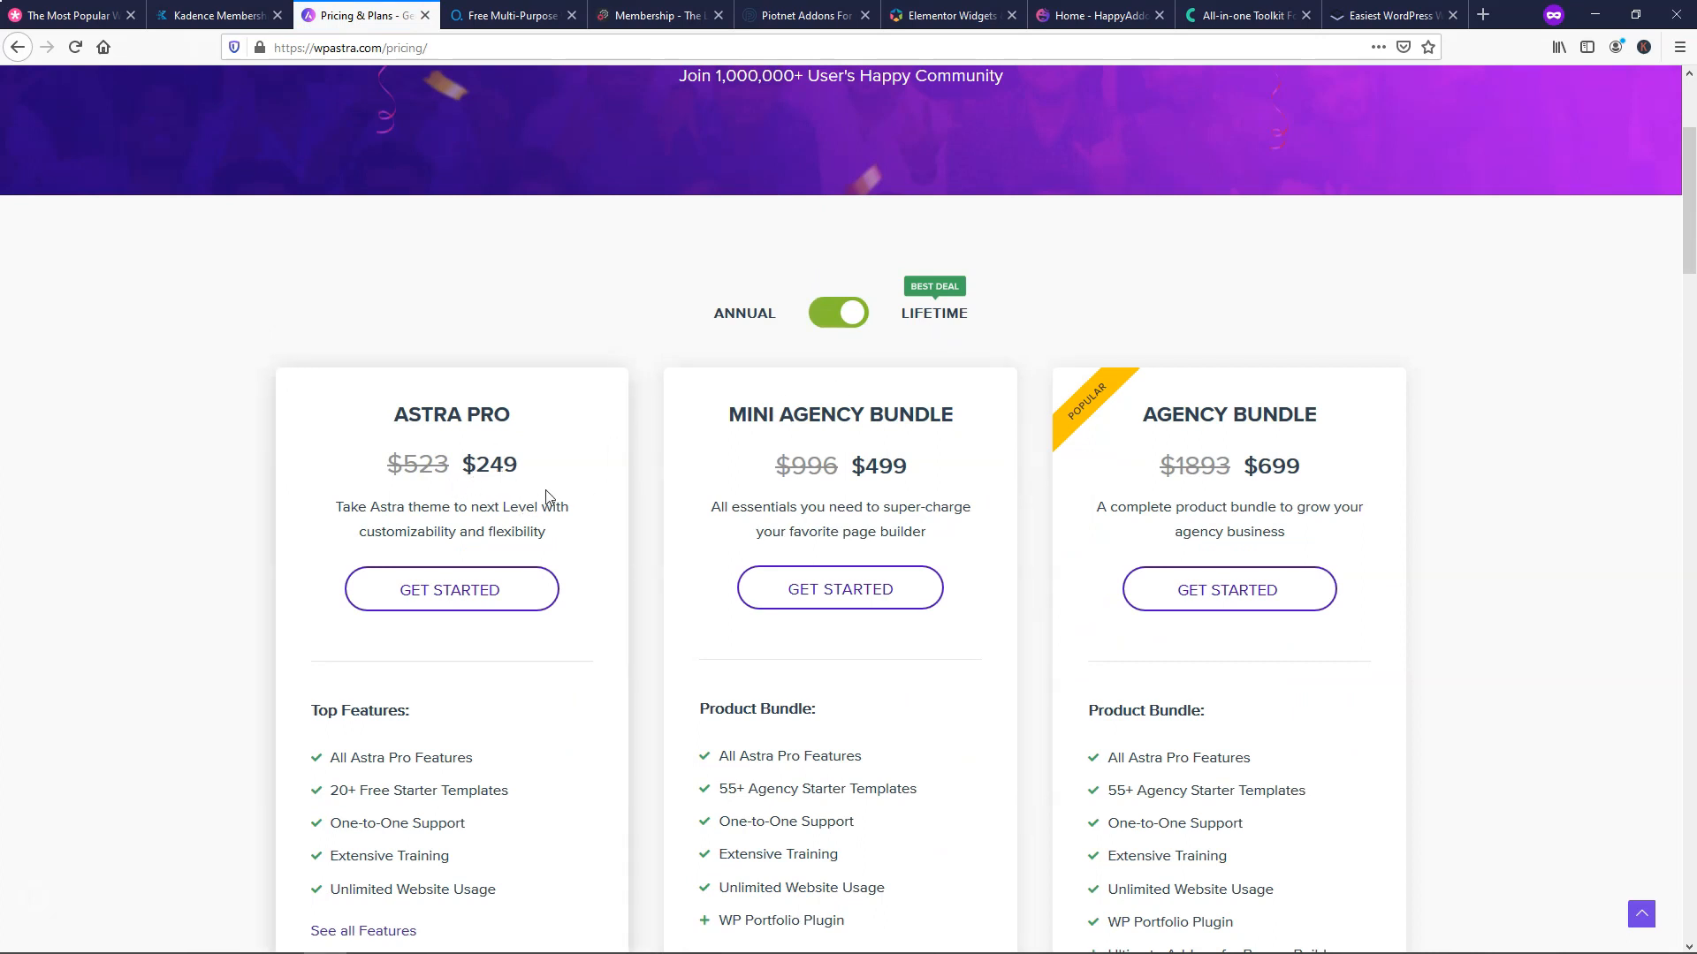
scroll(down, 3)
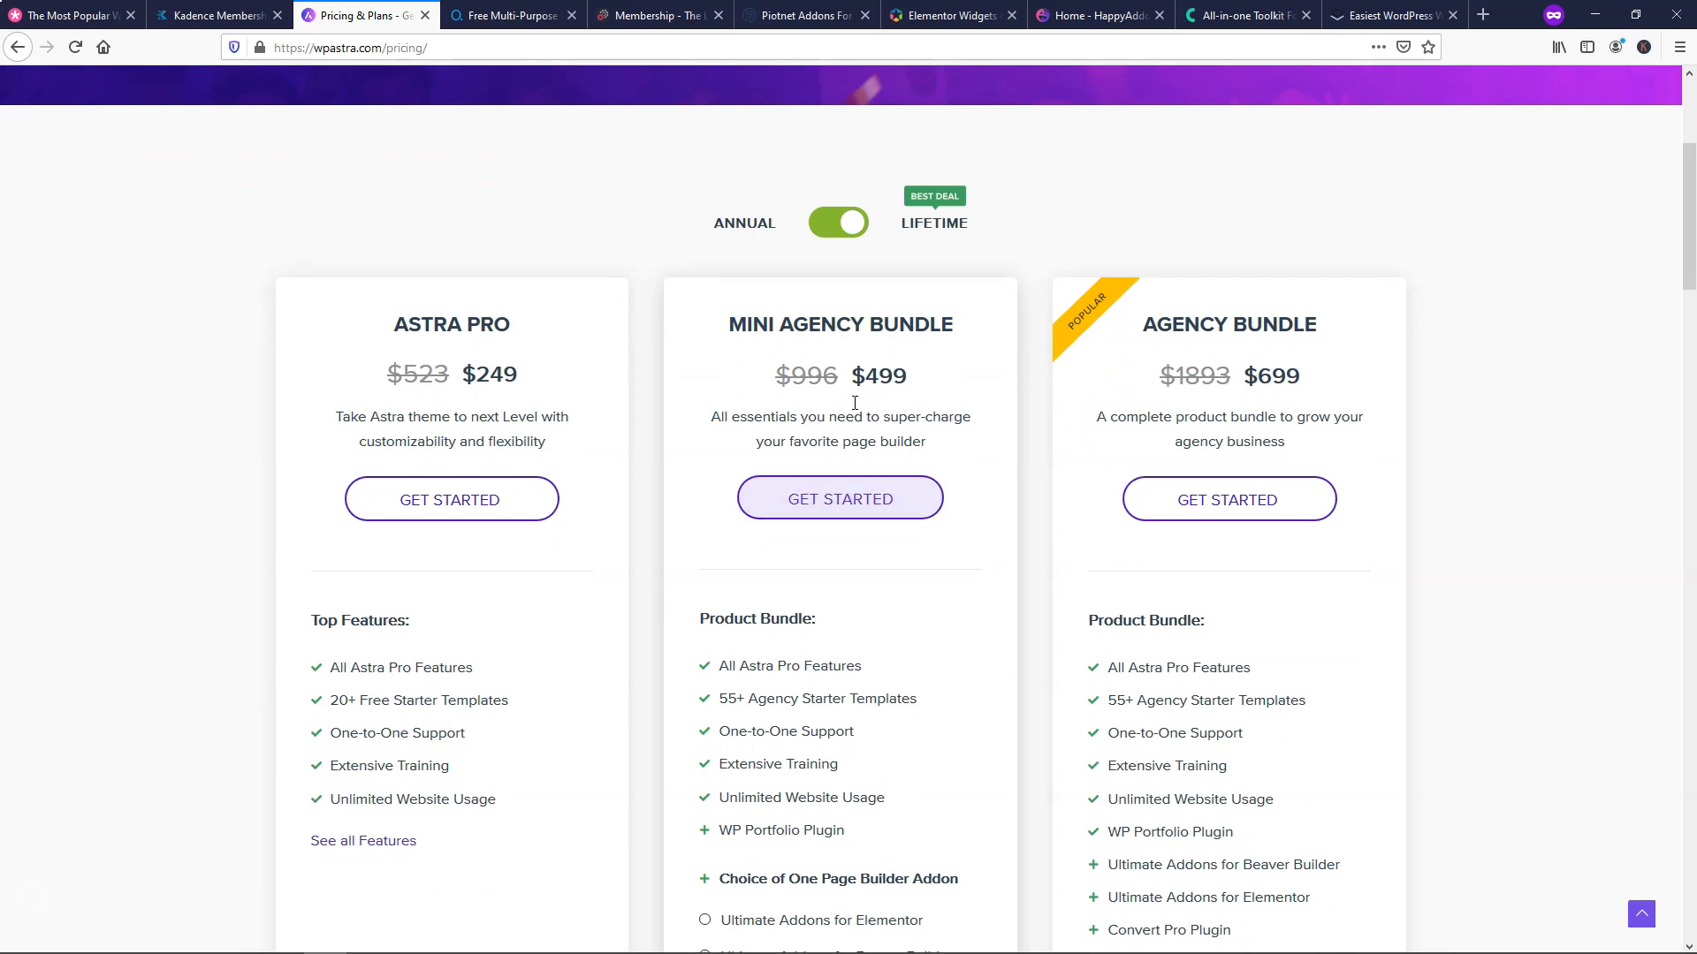
mouse_move(1276, 382)
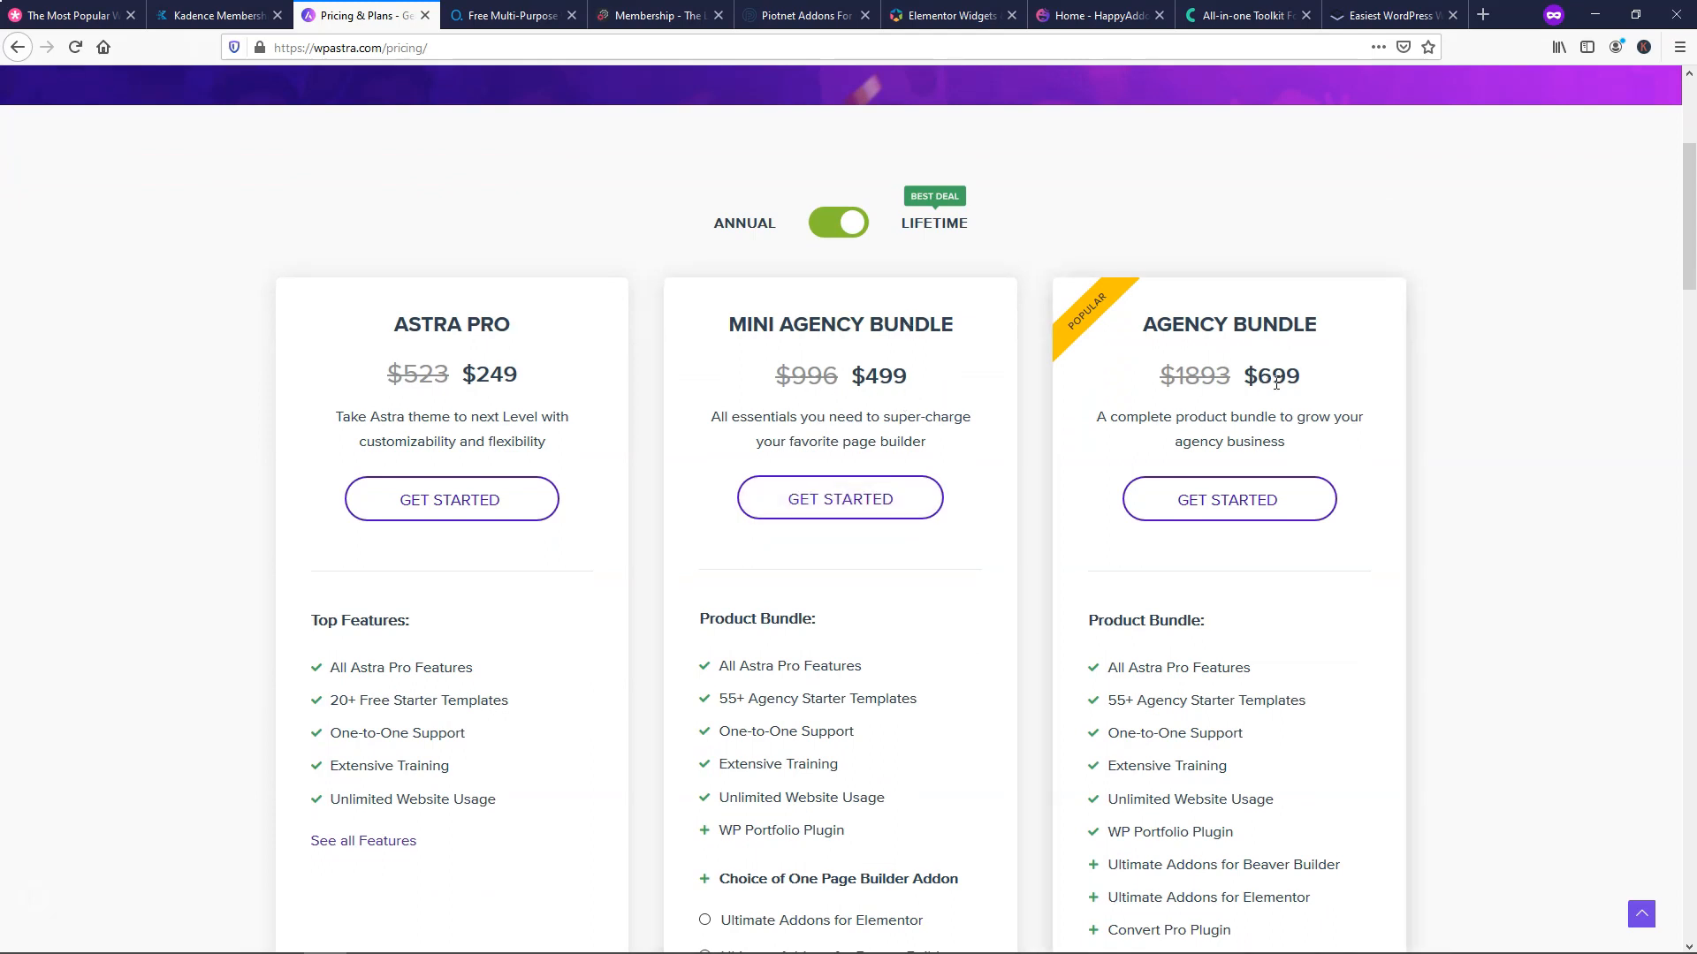
scroll(down, 3)
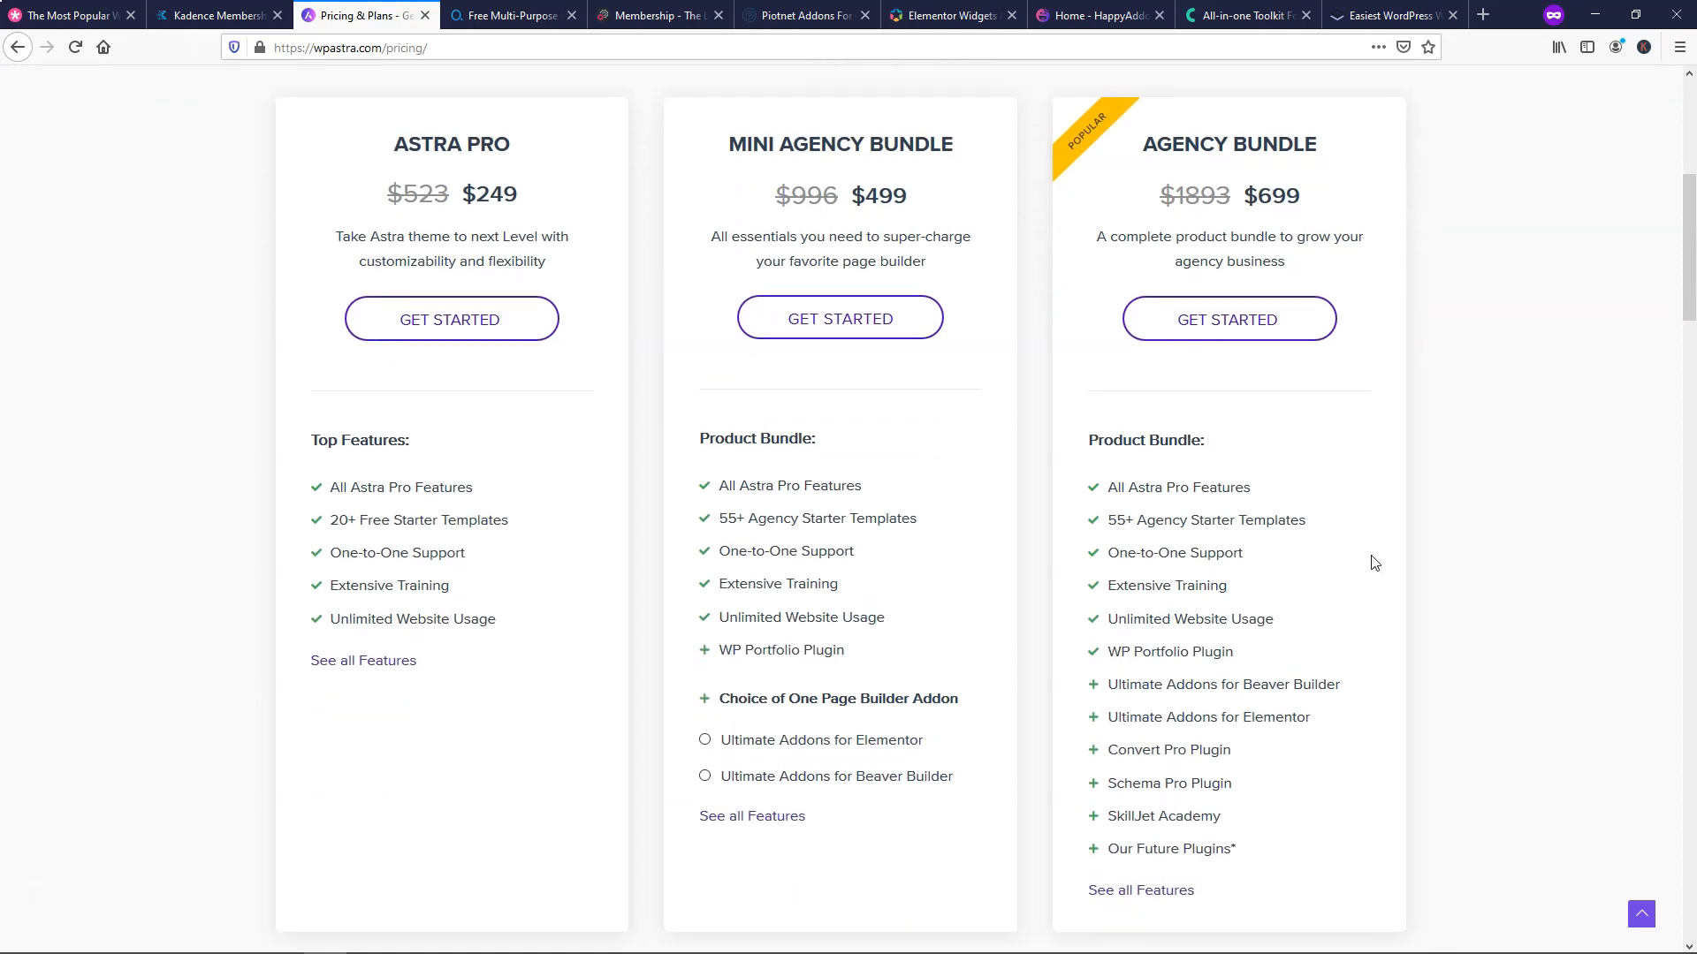
mouse_move(831, 819)
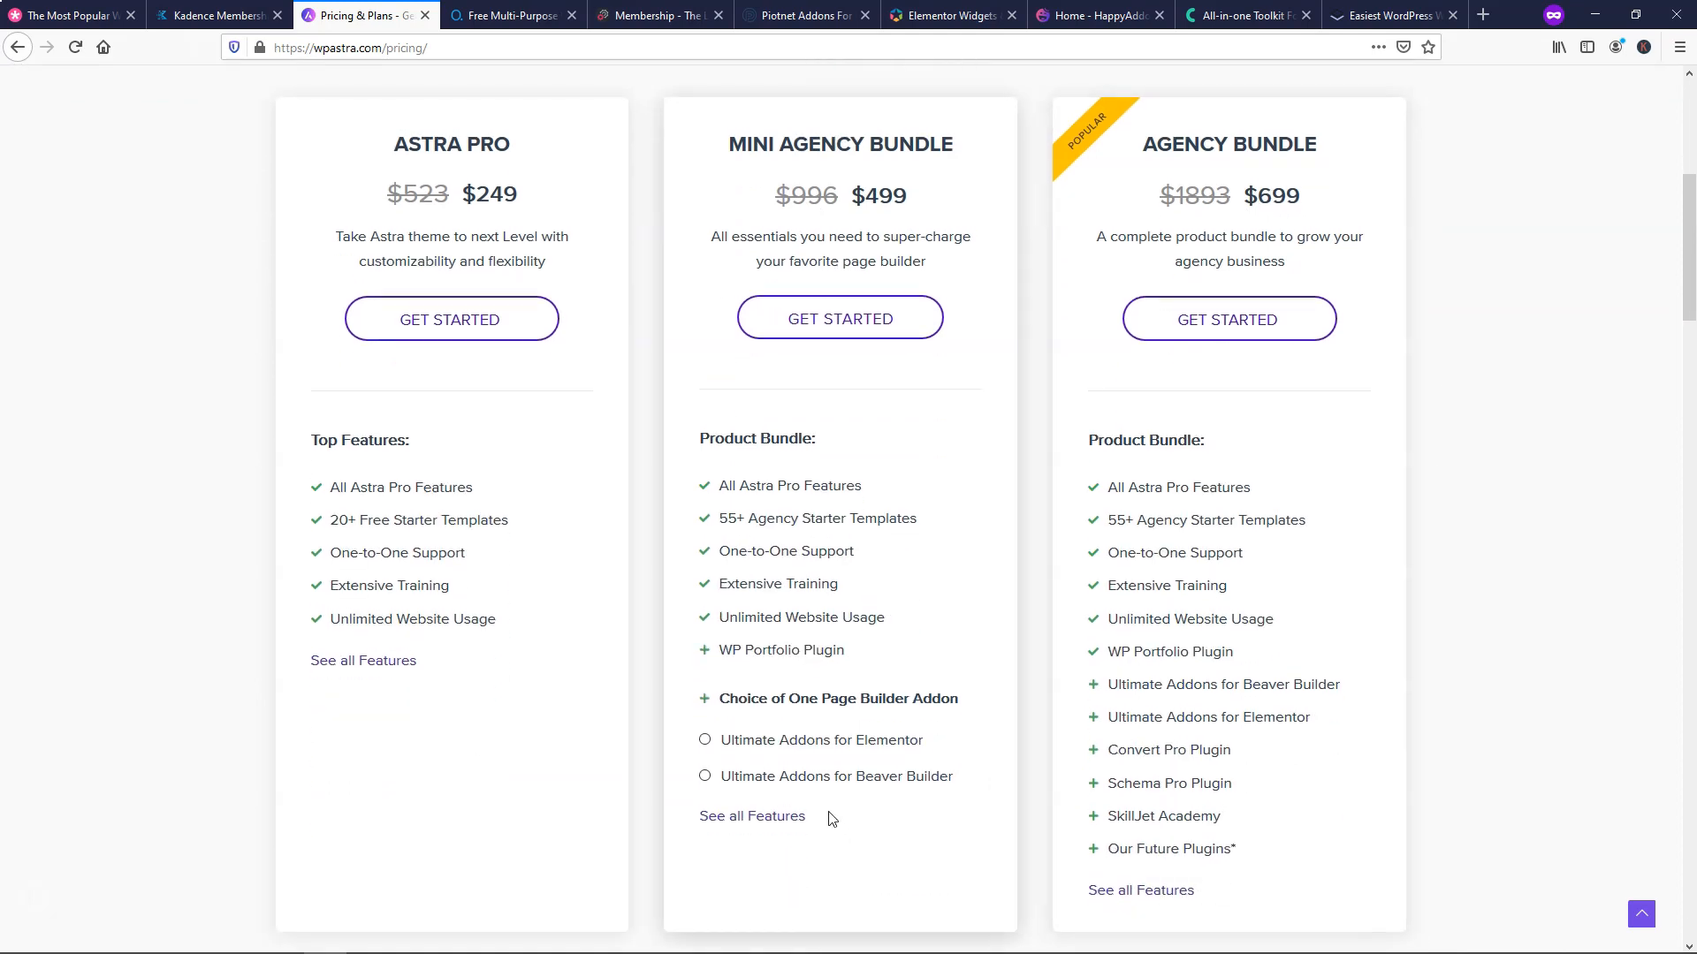
mouse_move(864, 751)
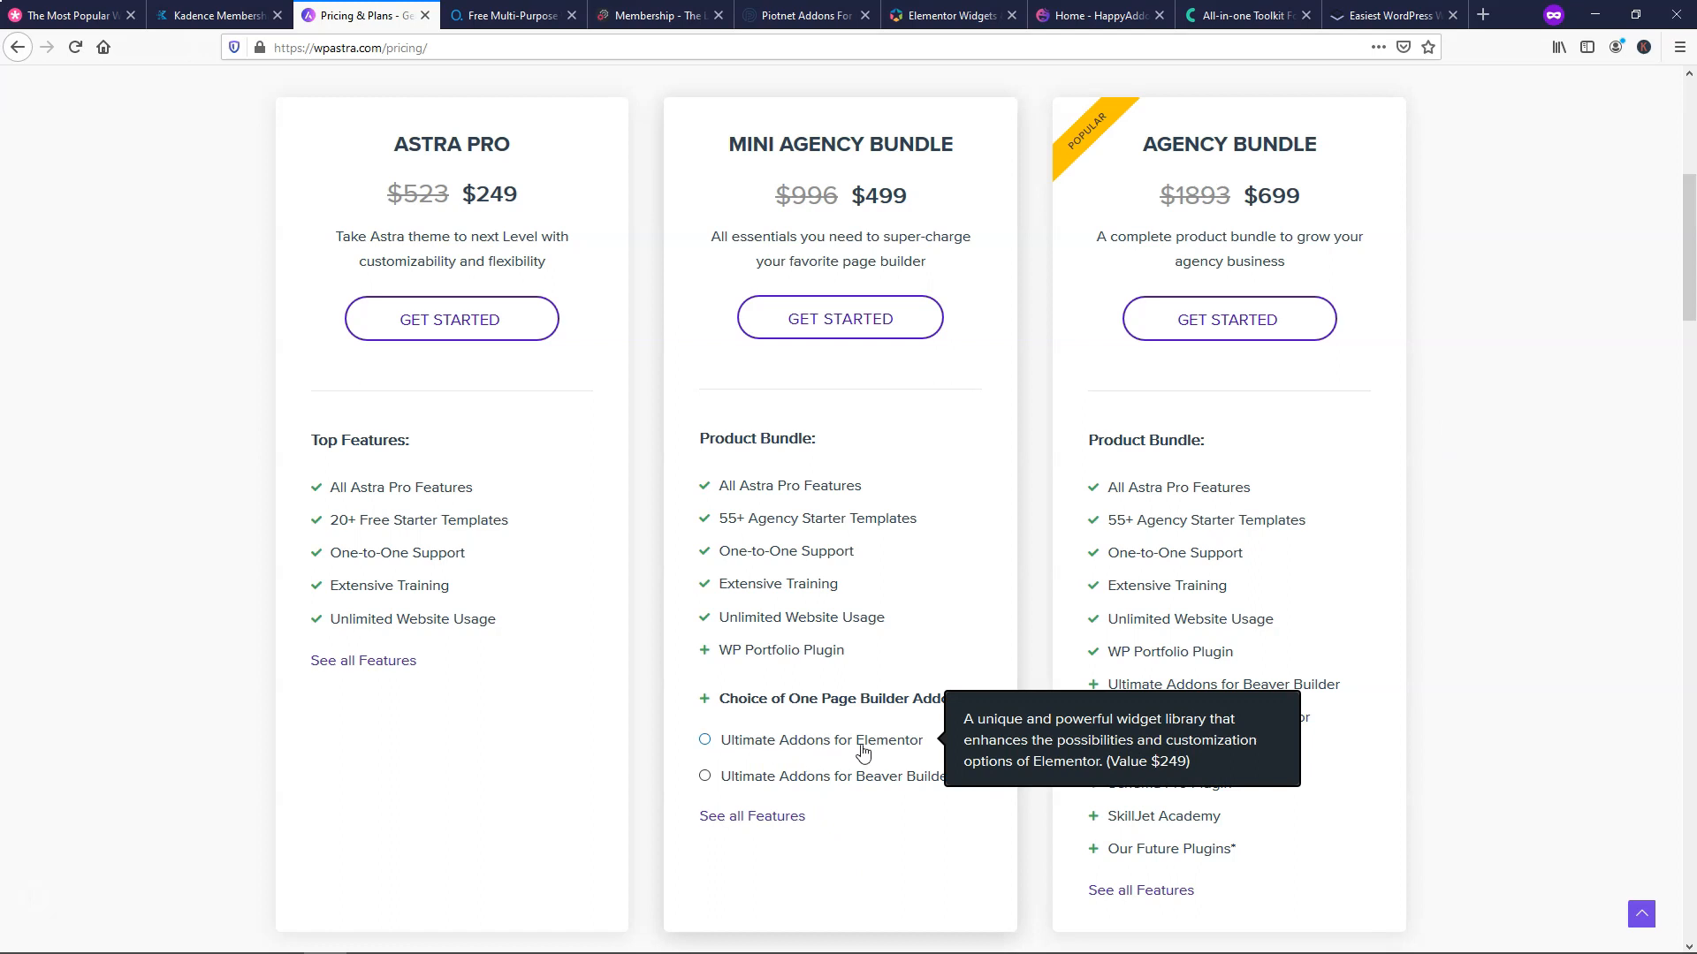
mouse_move(917, 794)
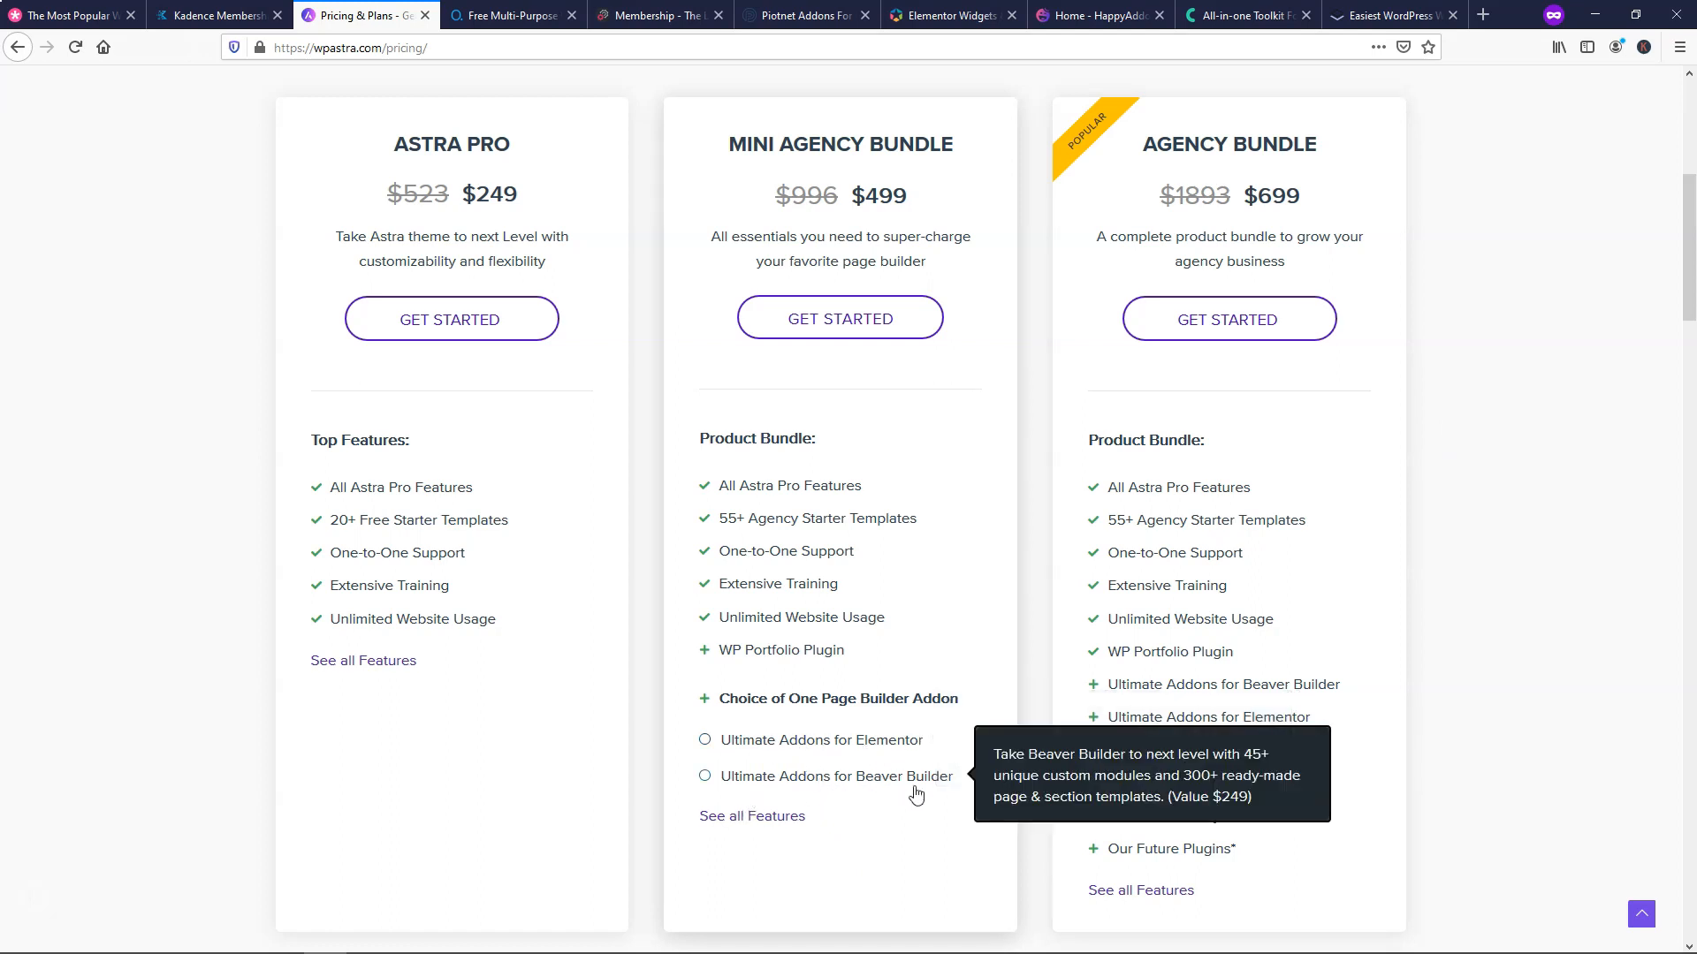
mouse_move(865, 750)
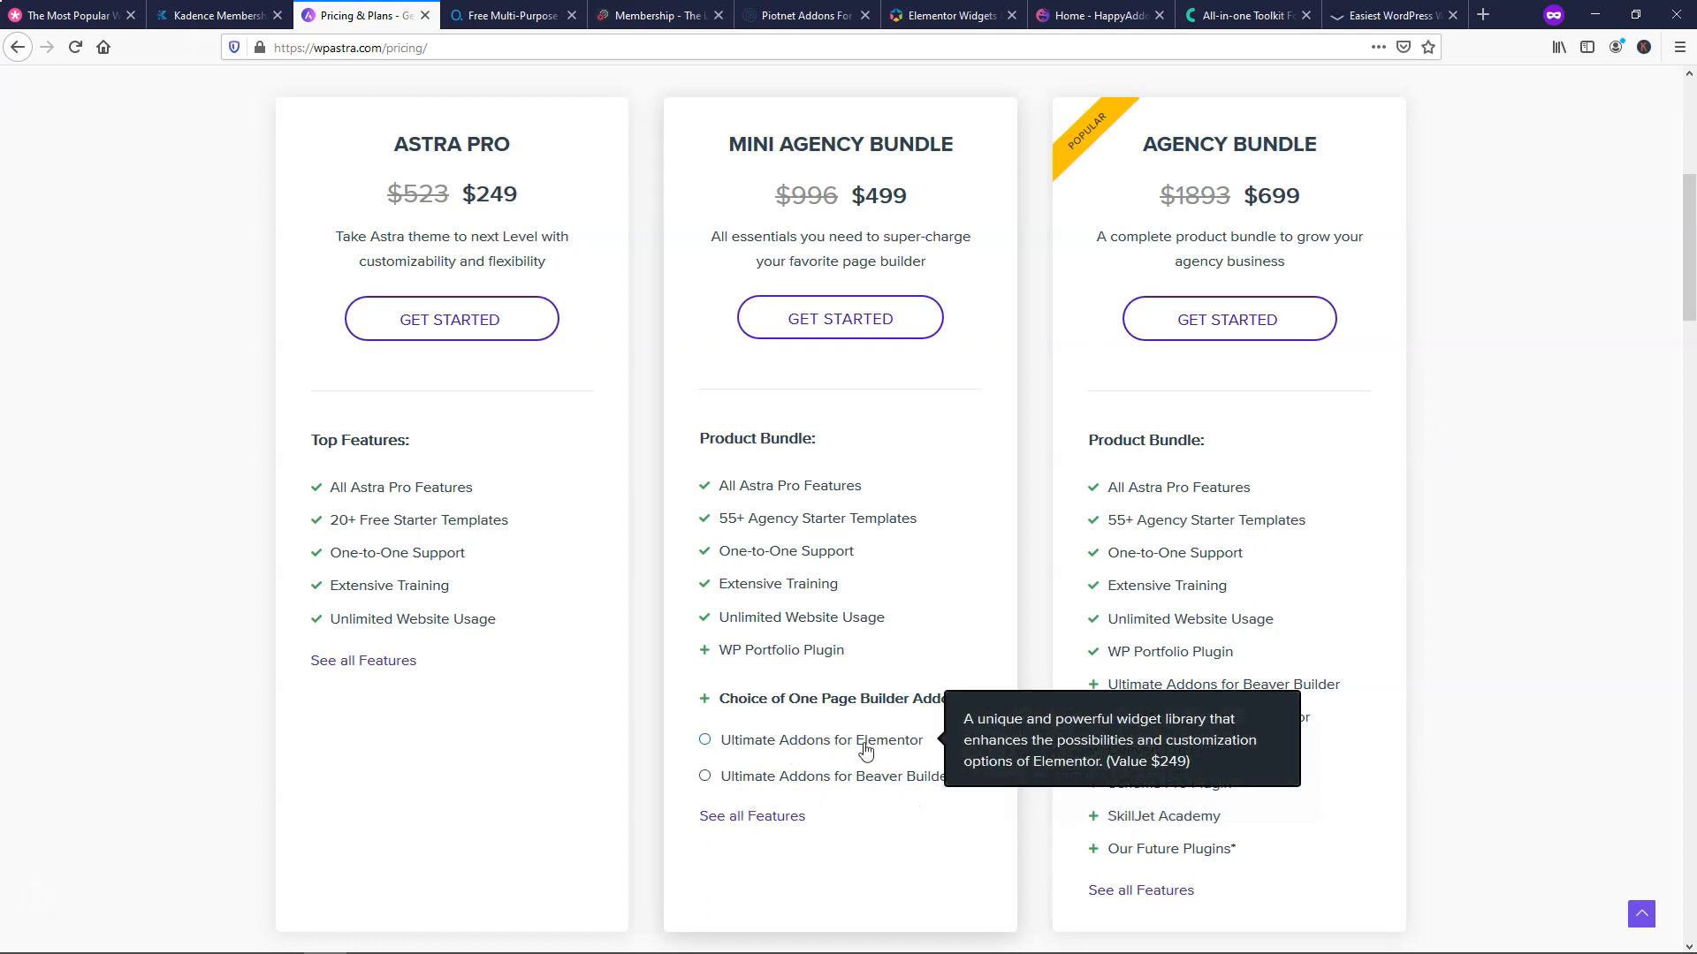
mouse_move(662, 755)
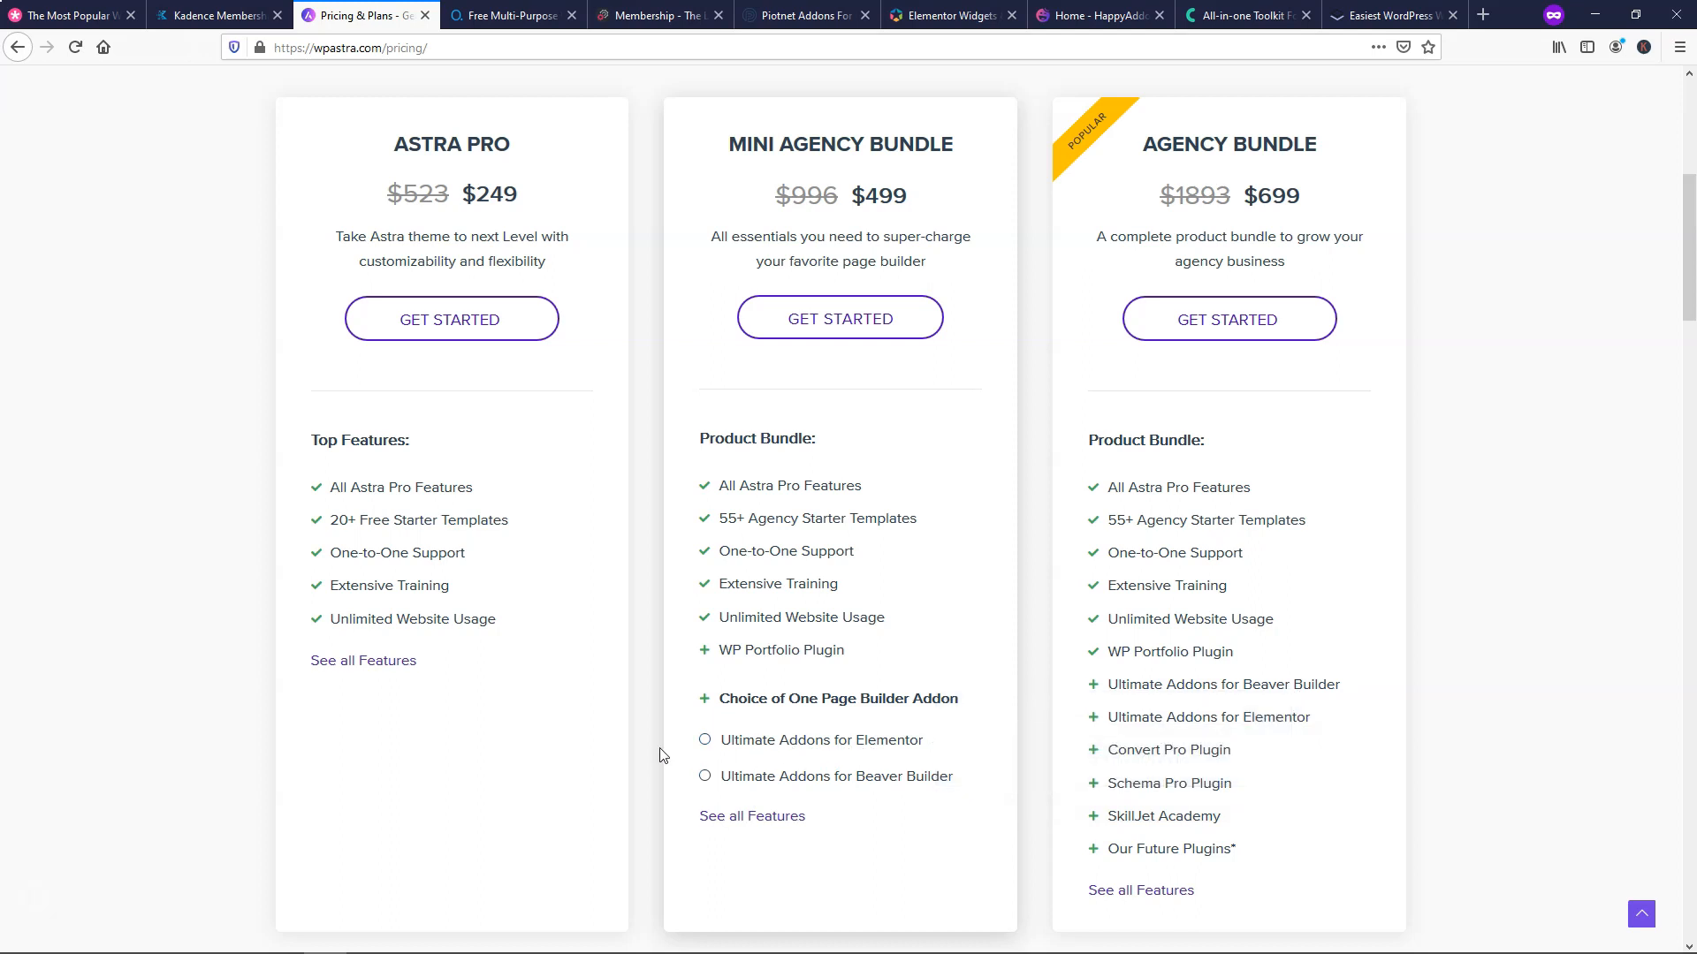
mouse_move(836, 751)
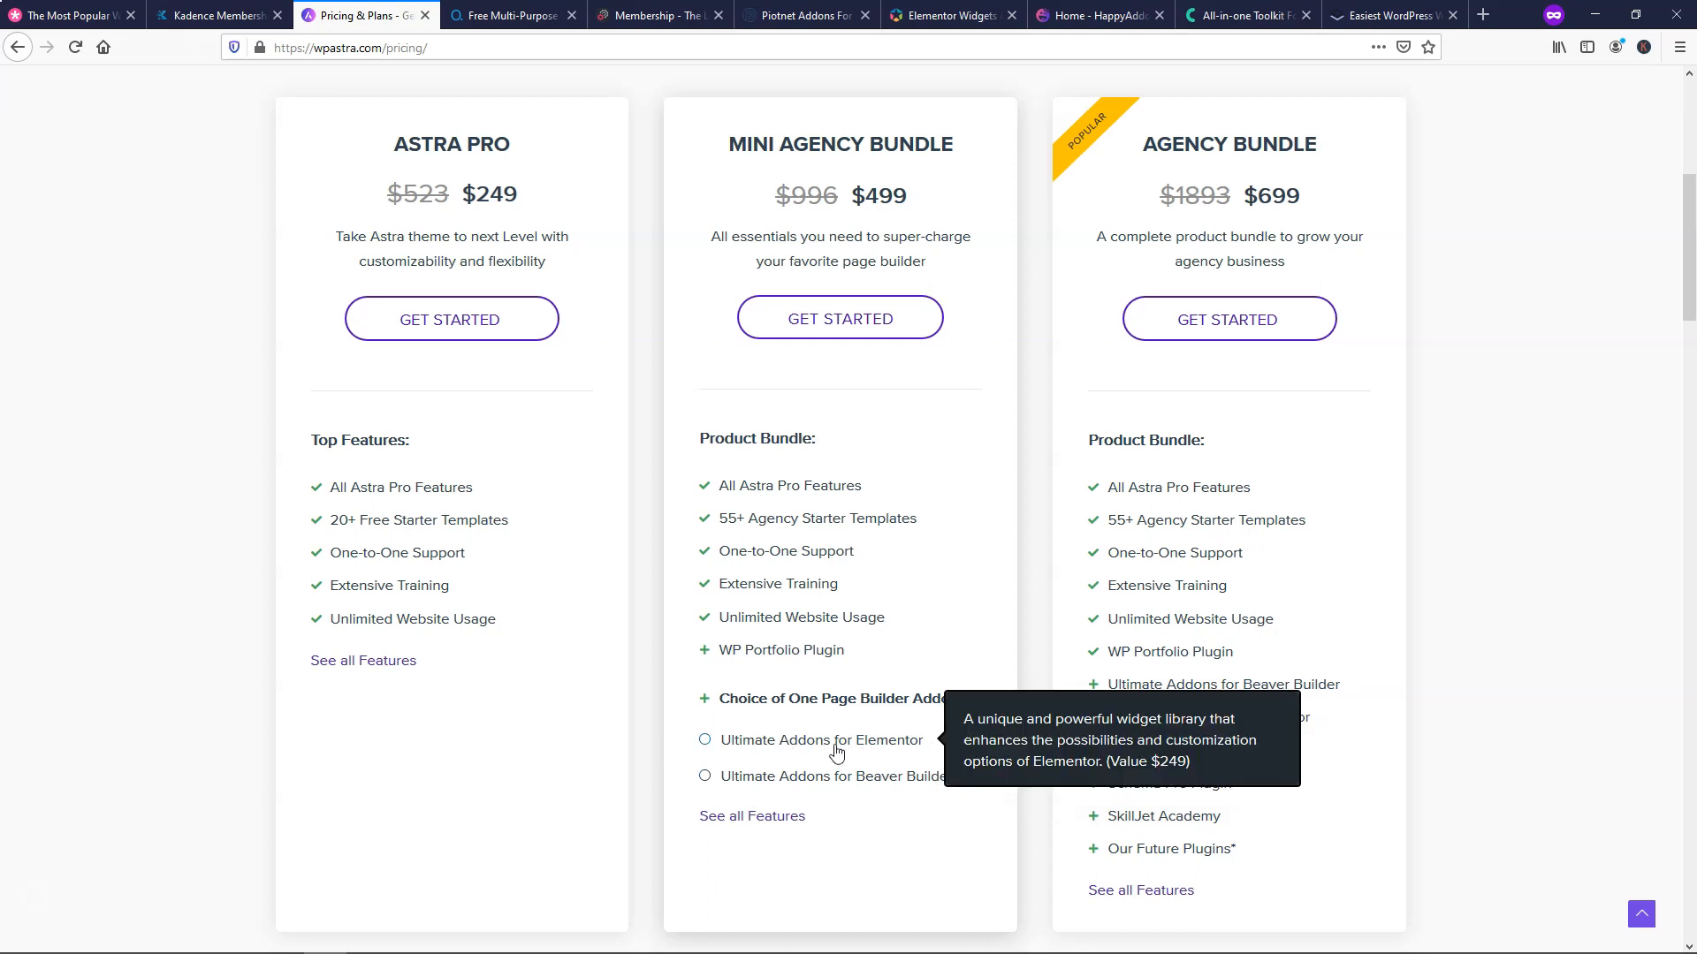
mouse_move(634, 647)
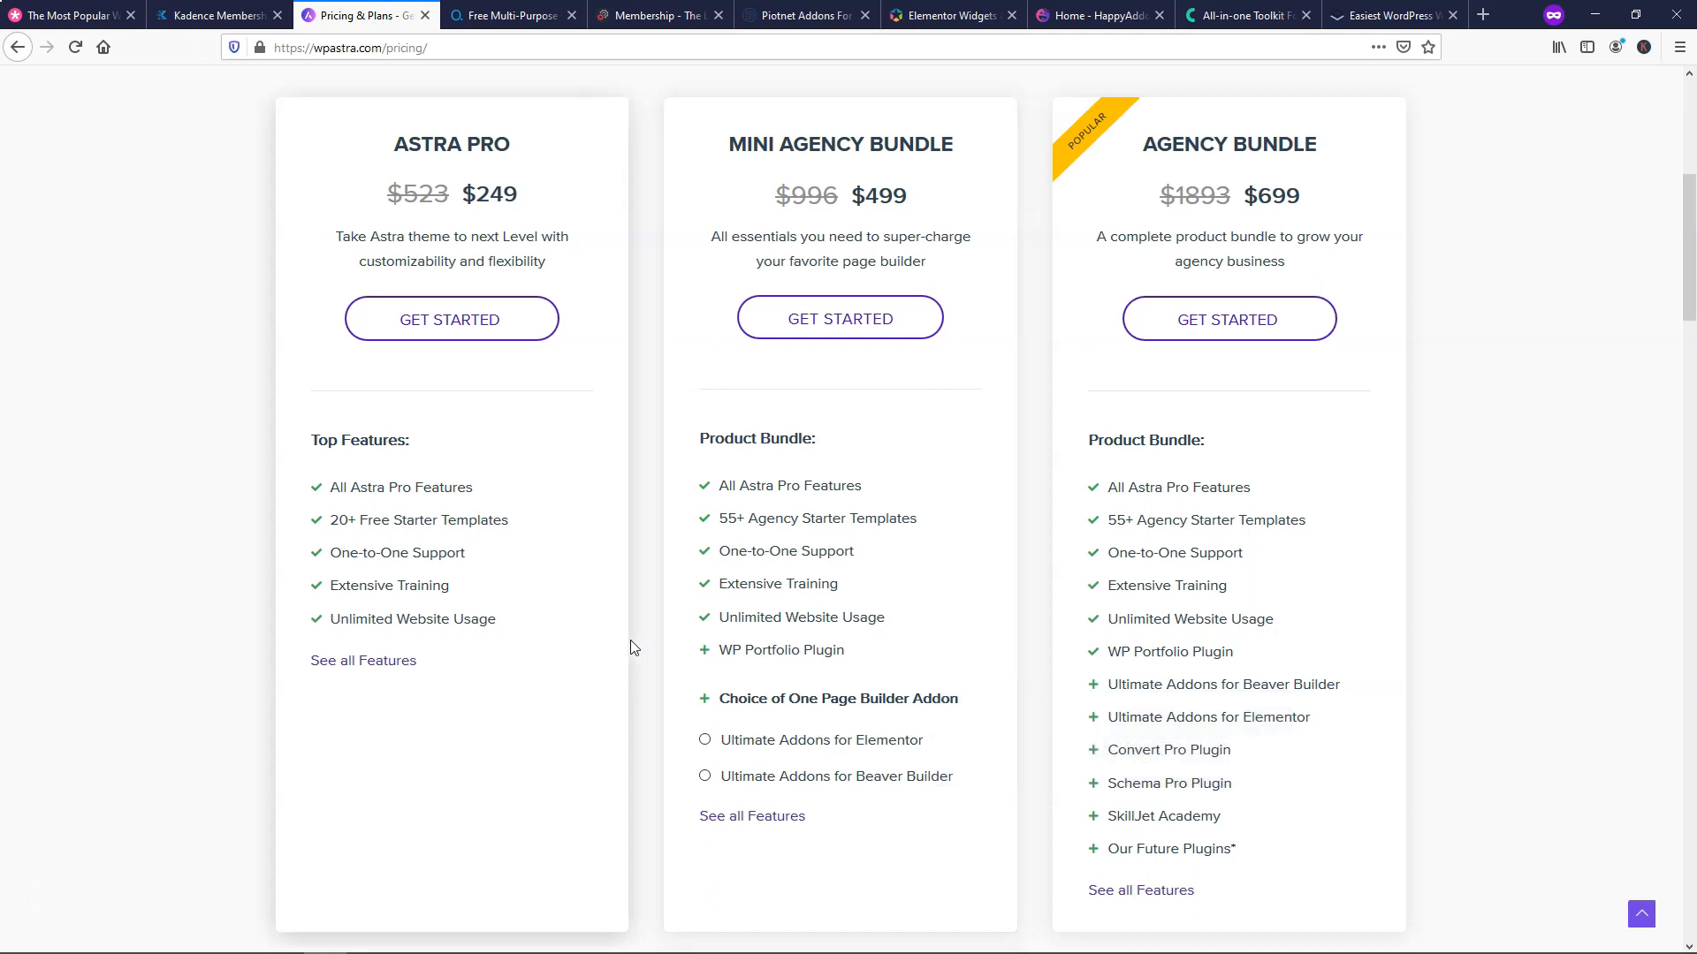
mouse_move(637, 648)
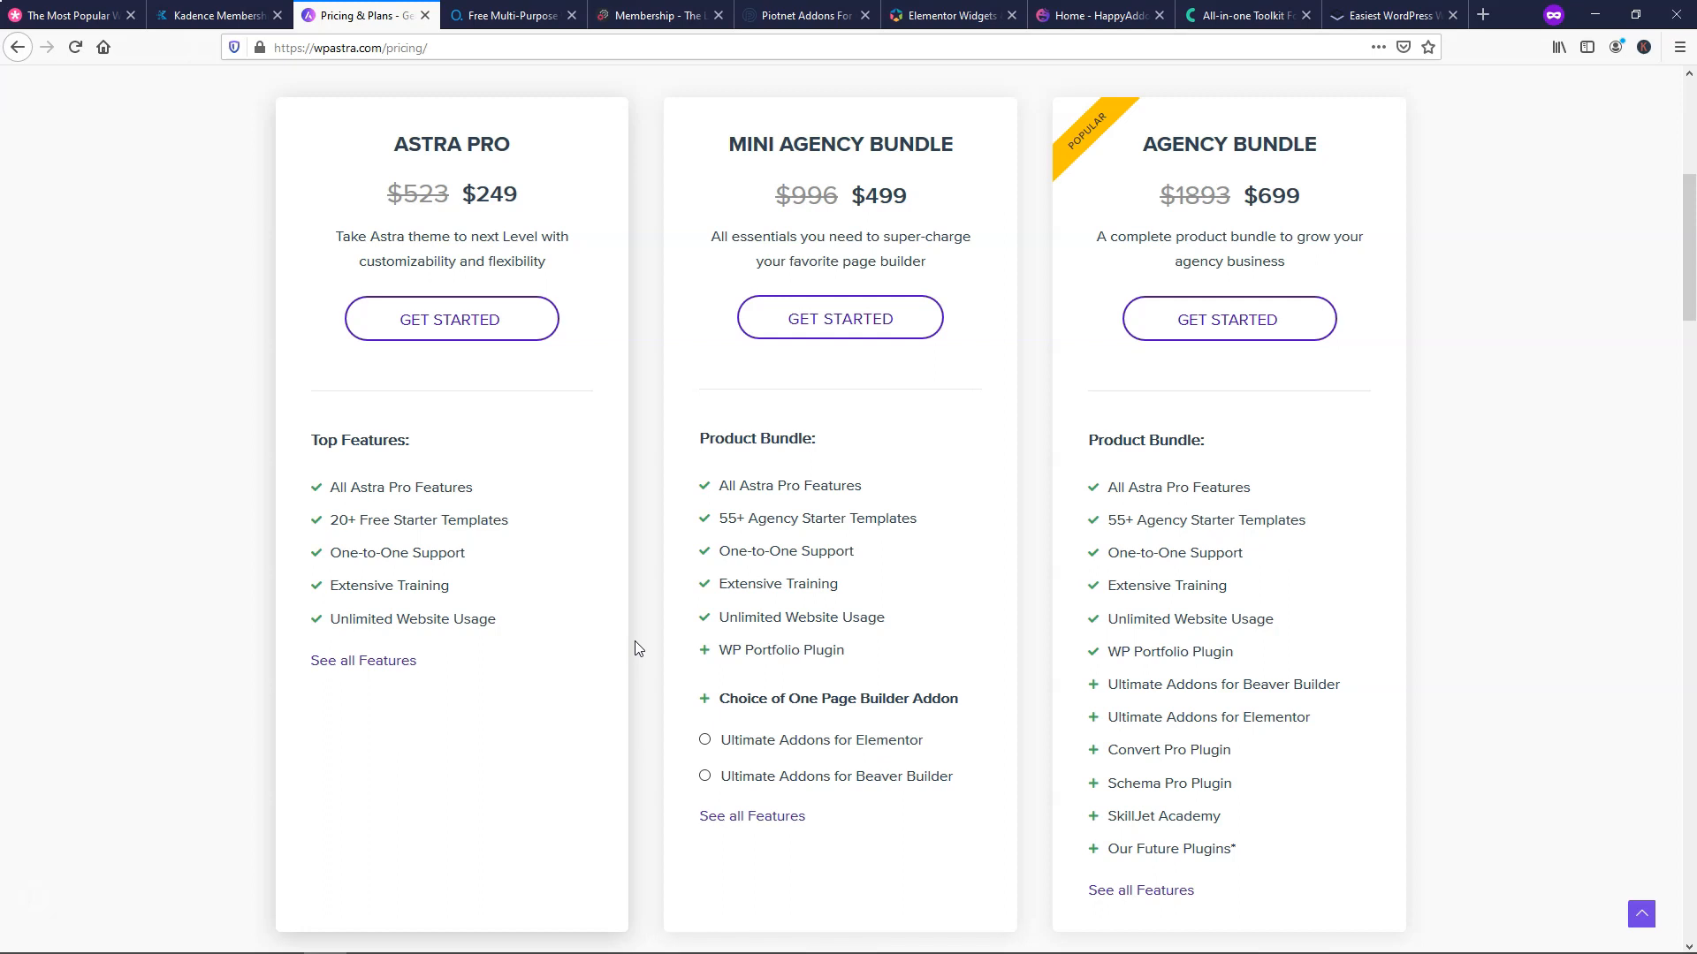
scroll(up, 3)
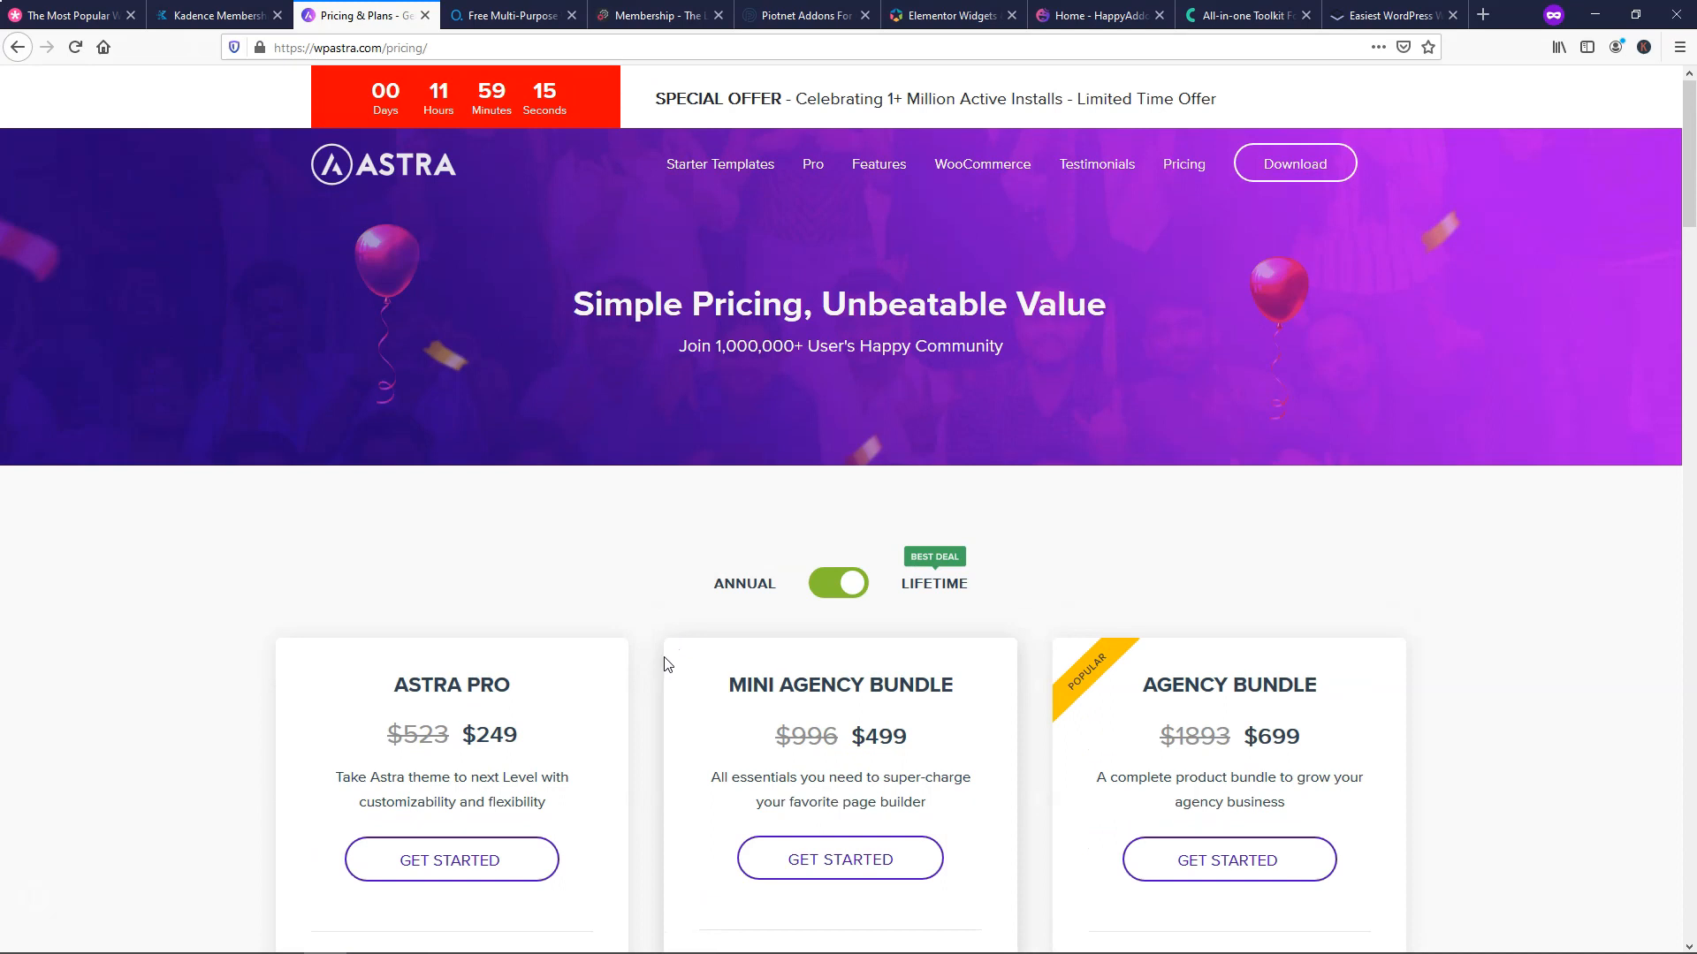
- Switch to OceanWP and toggle the Core Extensions Bundle plans to lifetime pricing
click(510, 15)
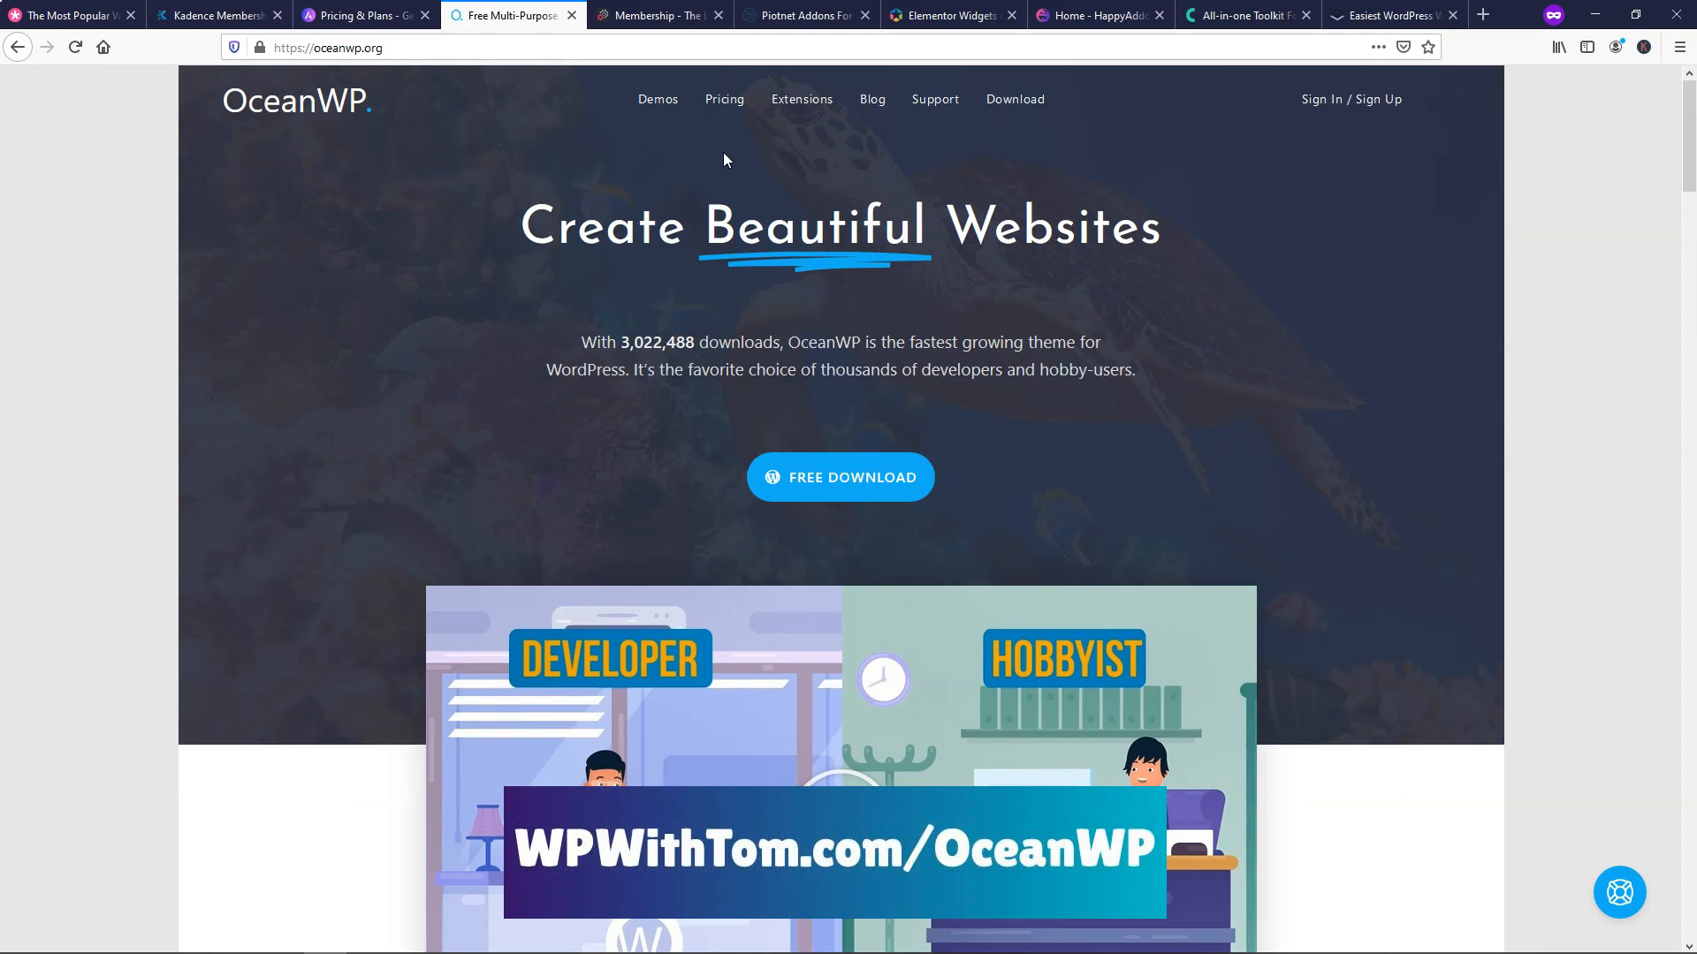
mouse_move(714, 114)
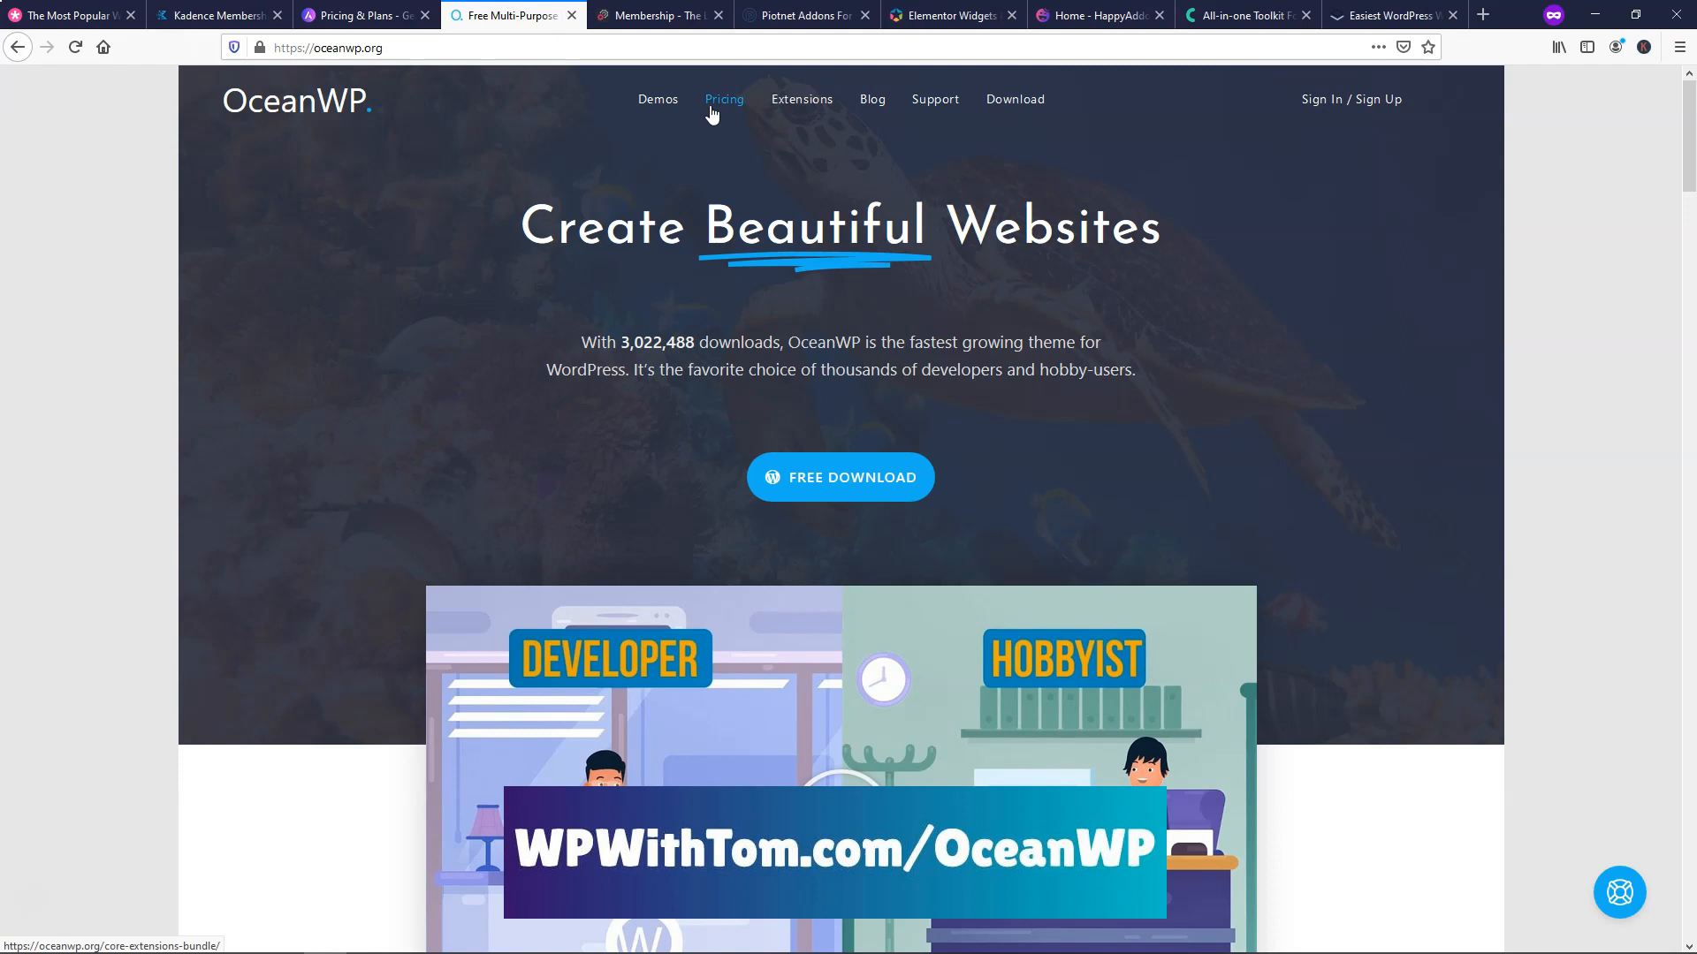
click(724, 99)
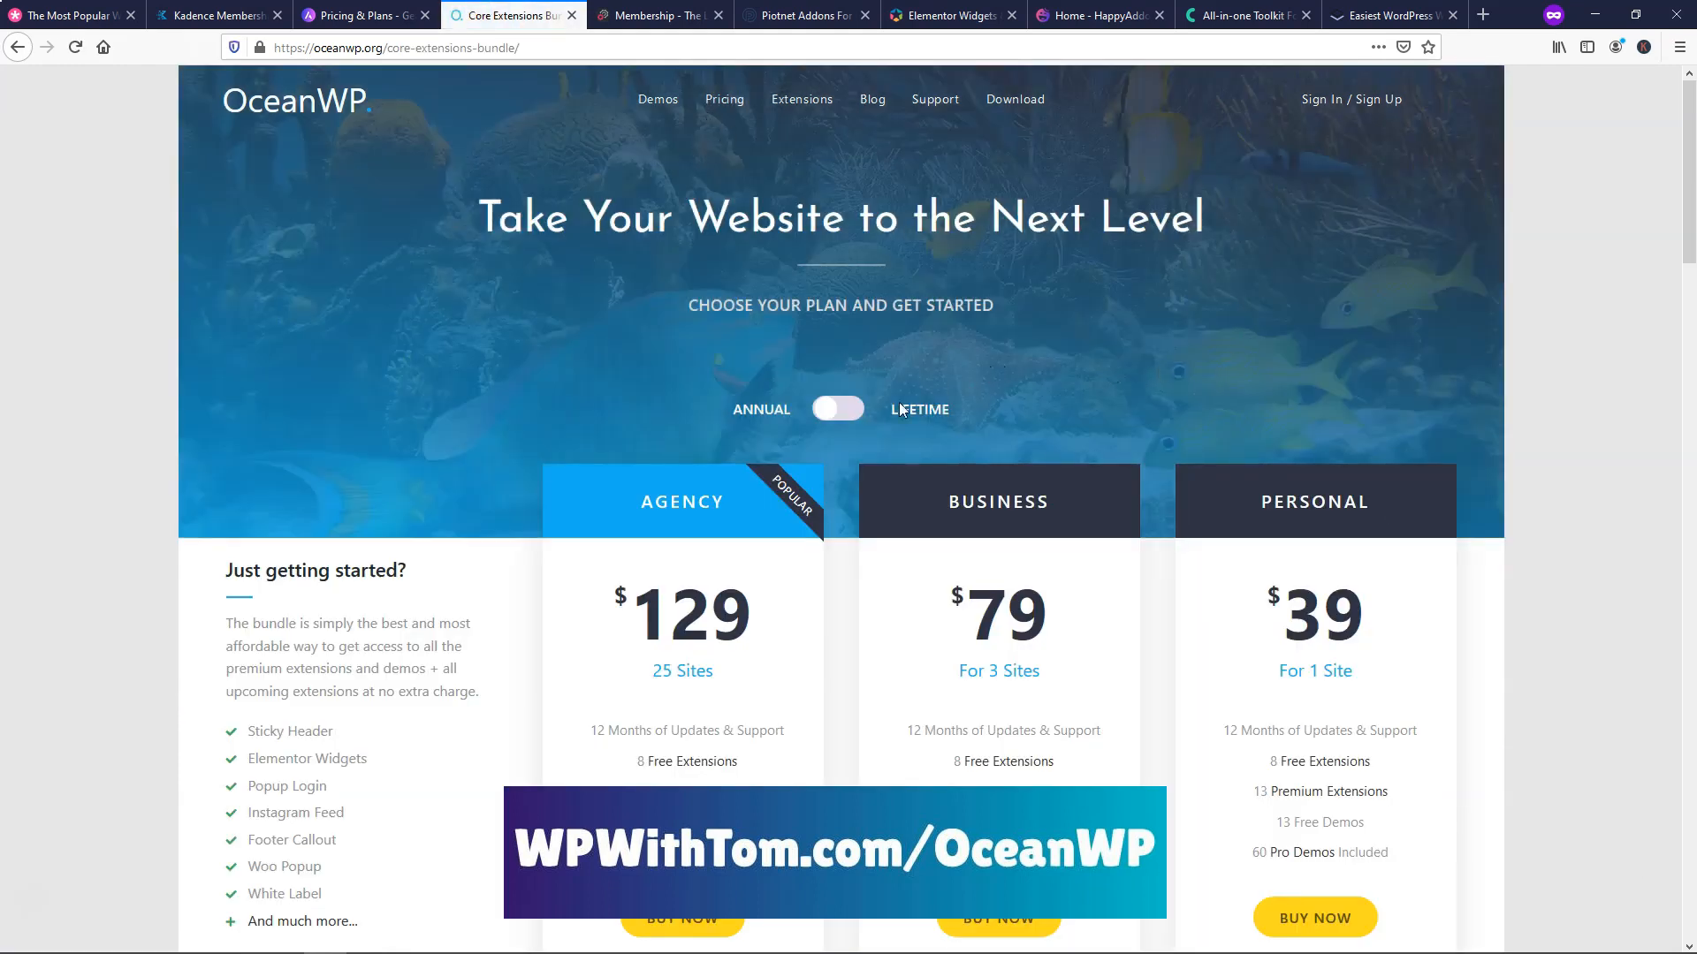
click(838, 409)
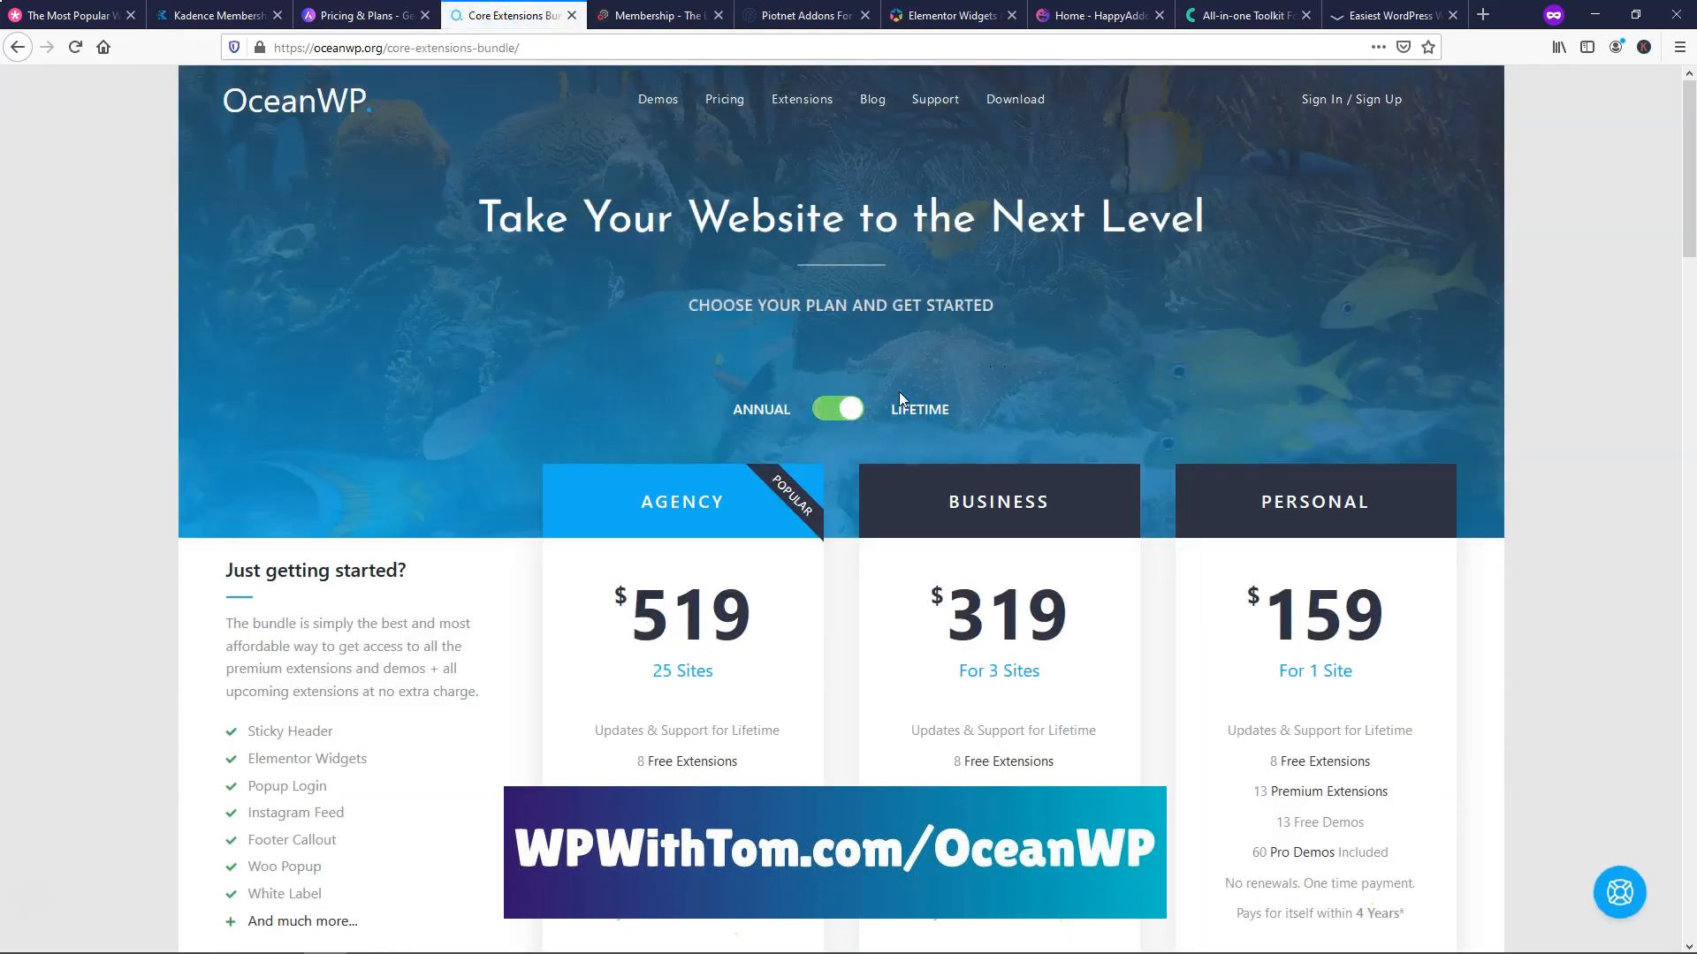
scroll(down, 3)
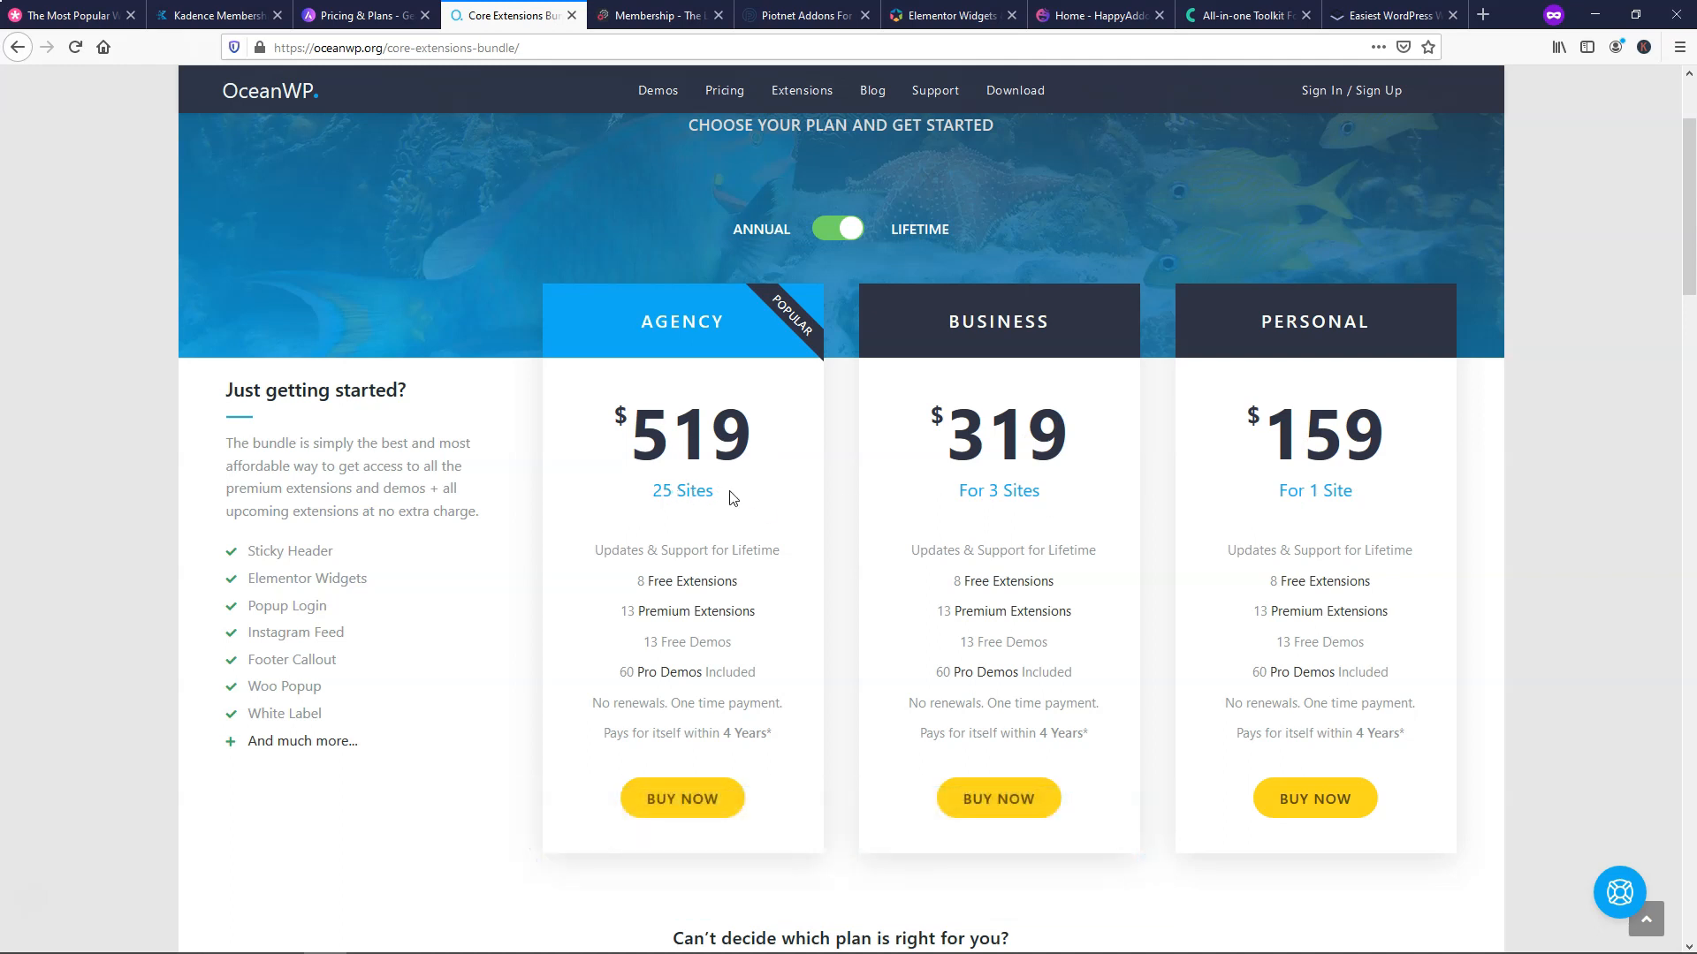
mouse_move(741, 532)
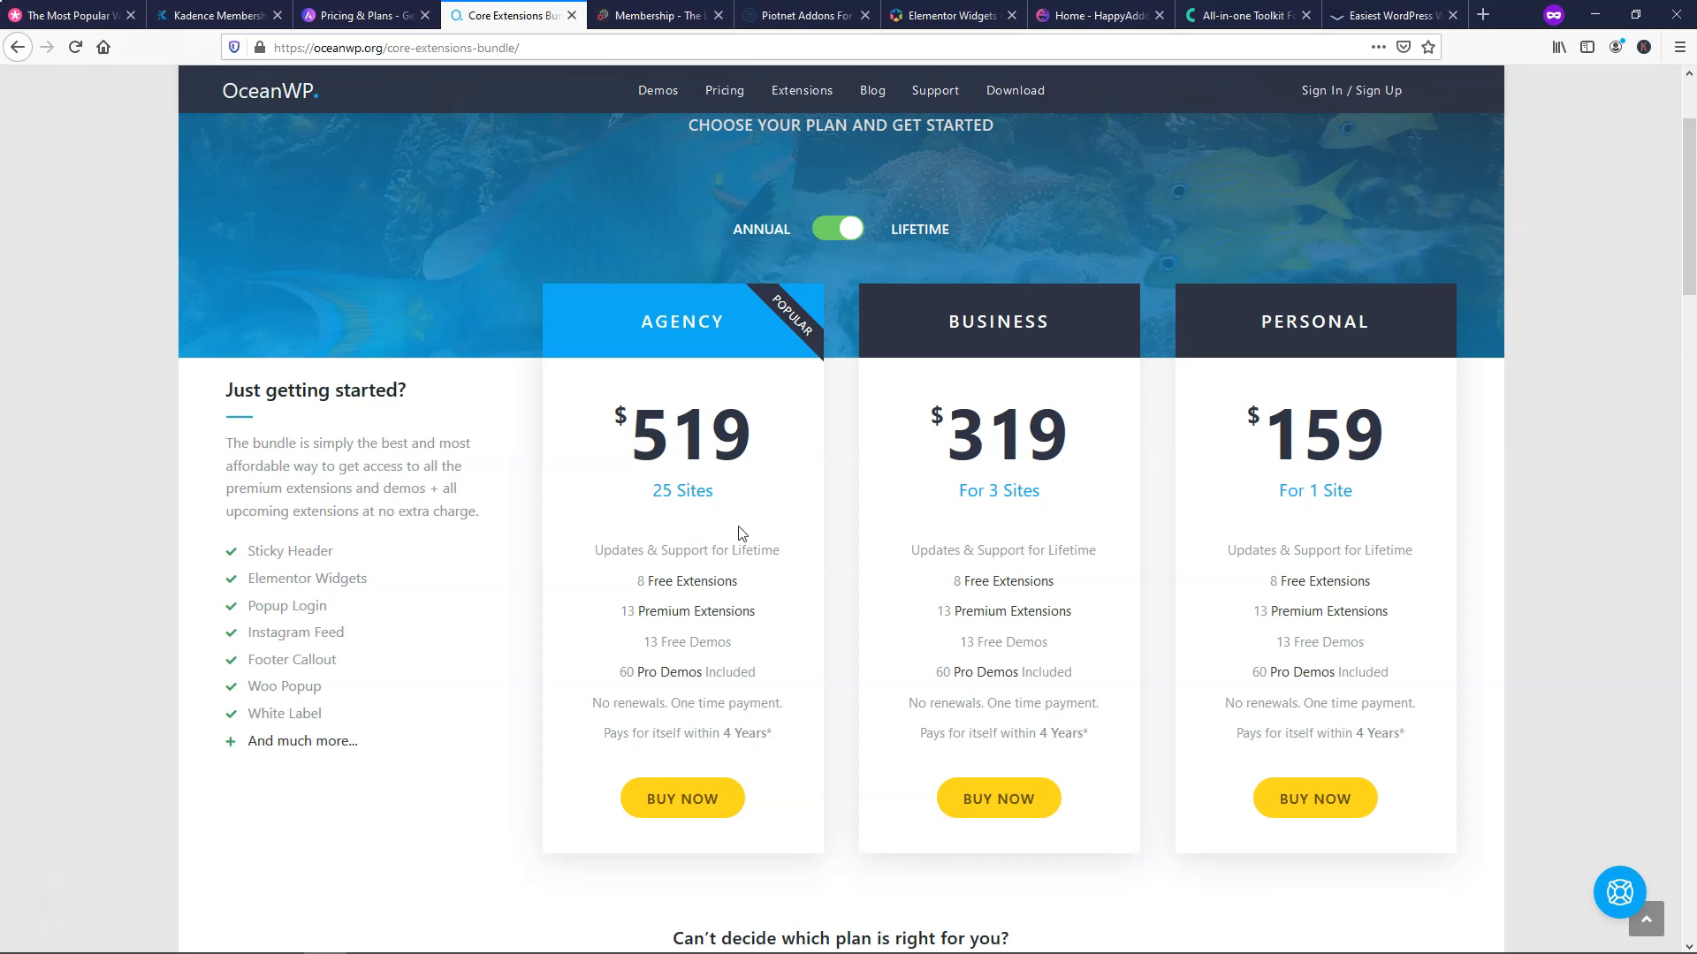
mouse_move(714, 525)
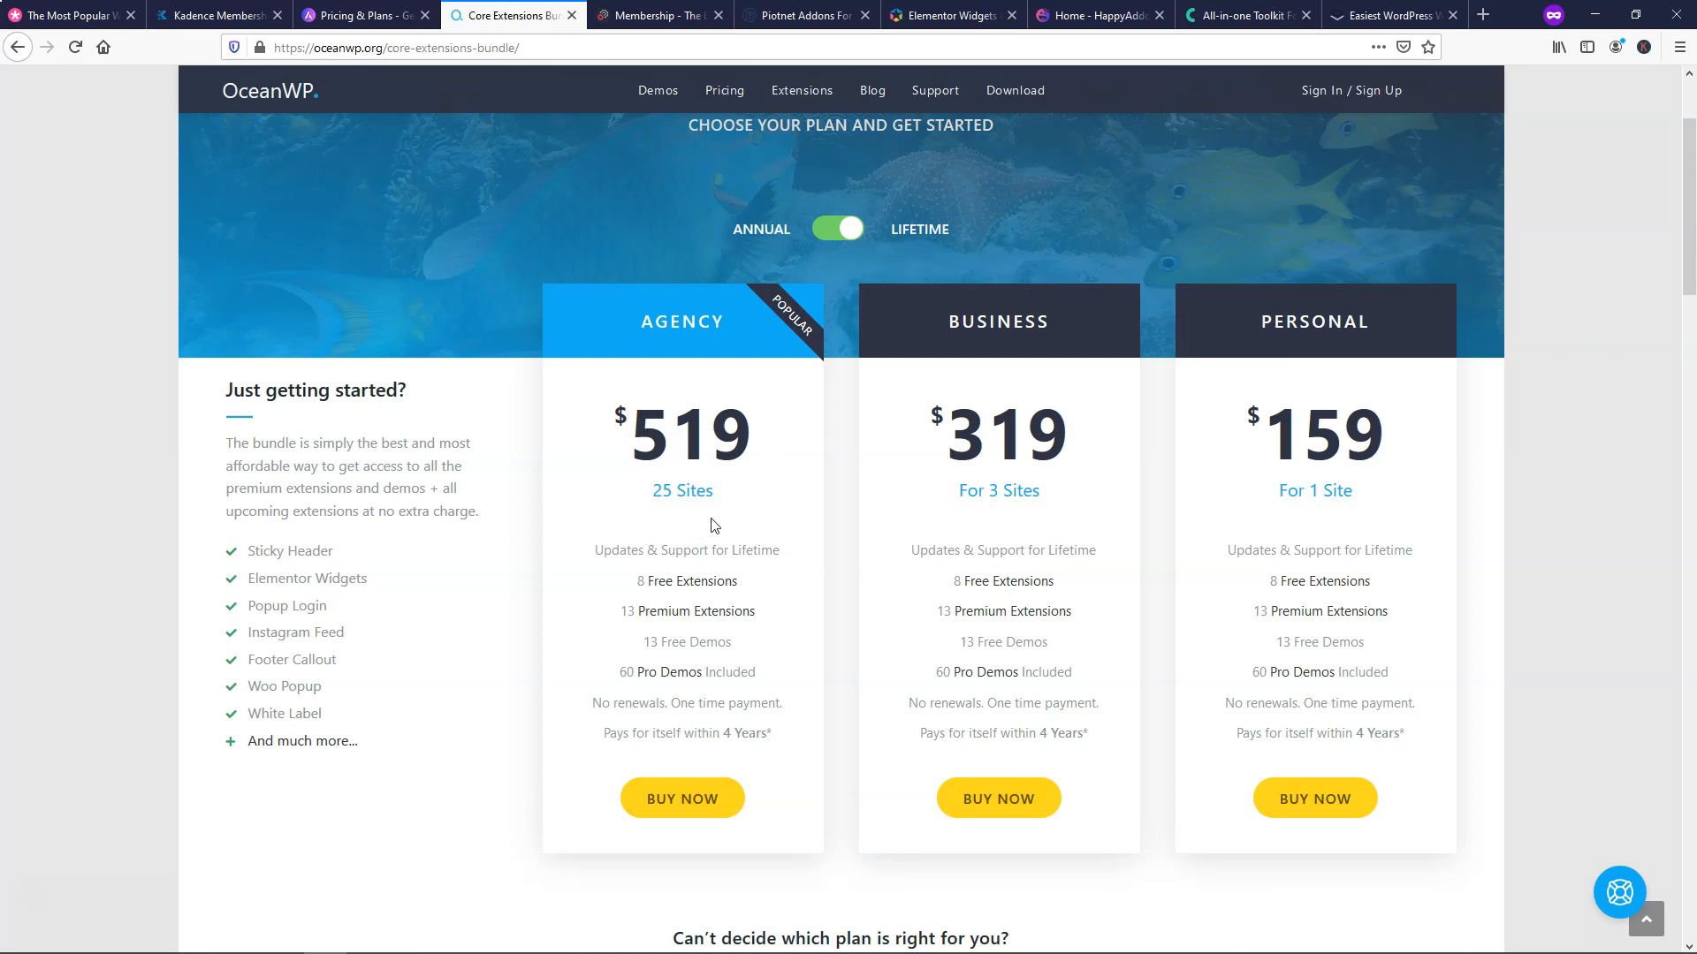
mouse_move(708, 514)
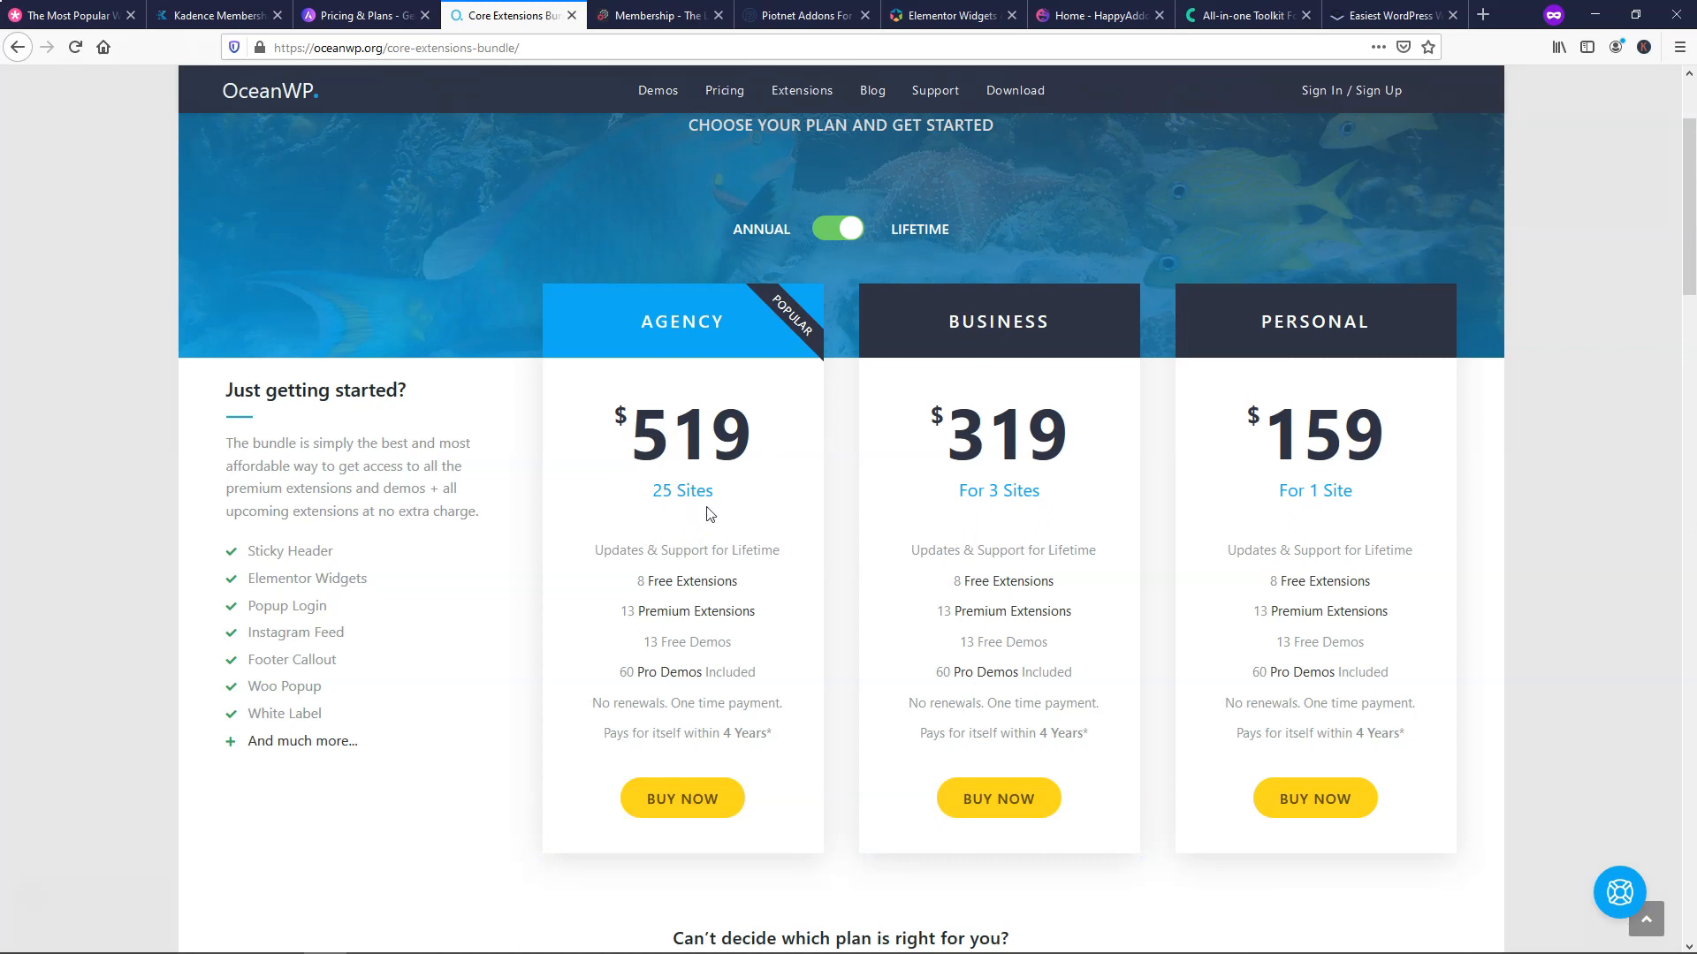
mouse_move(706, 511)
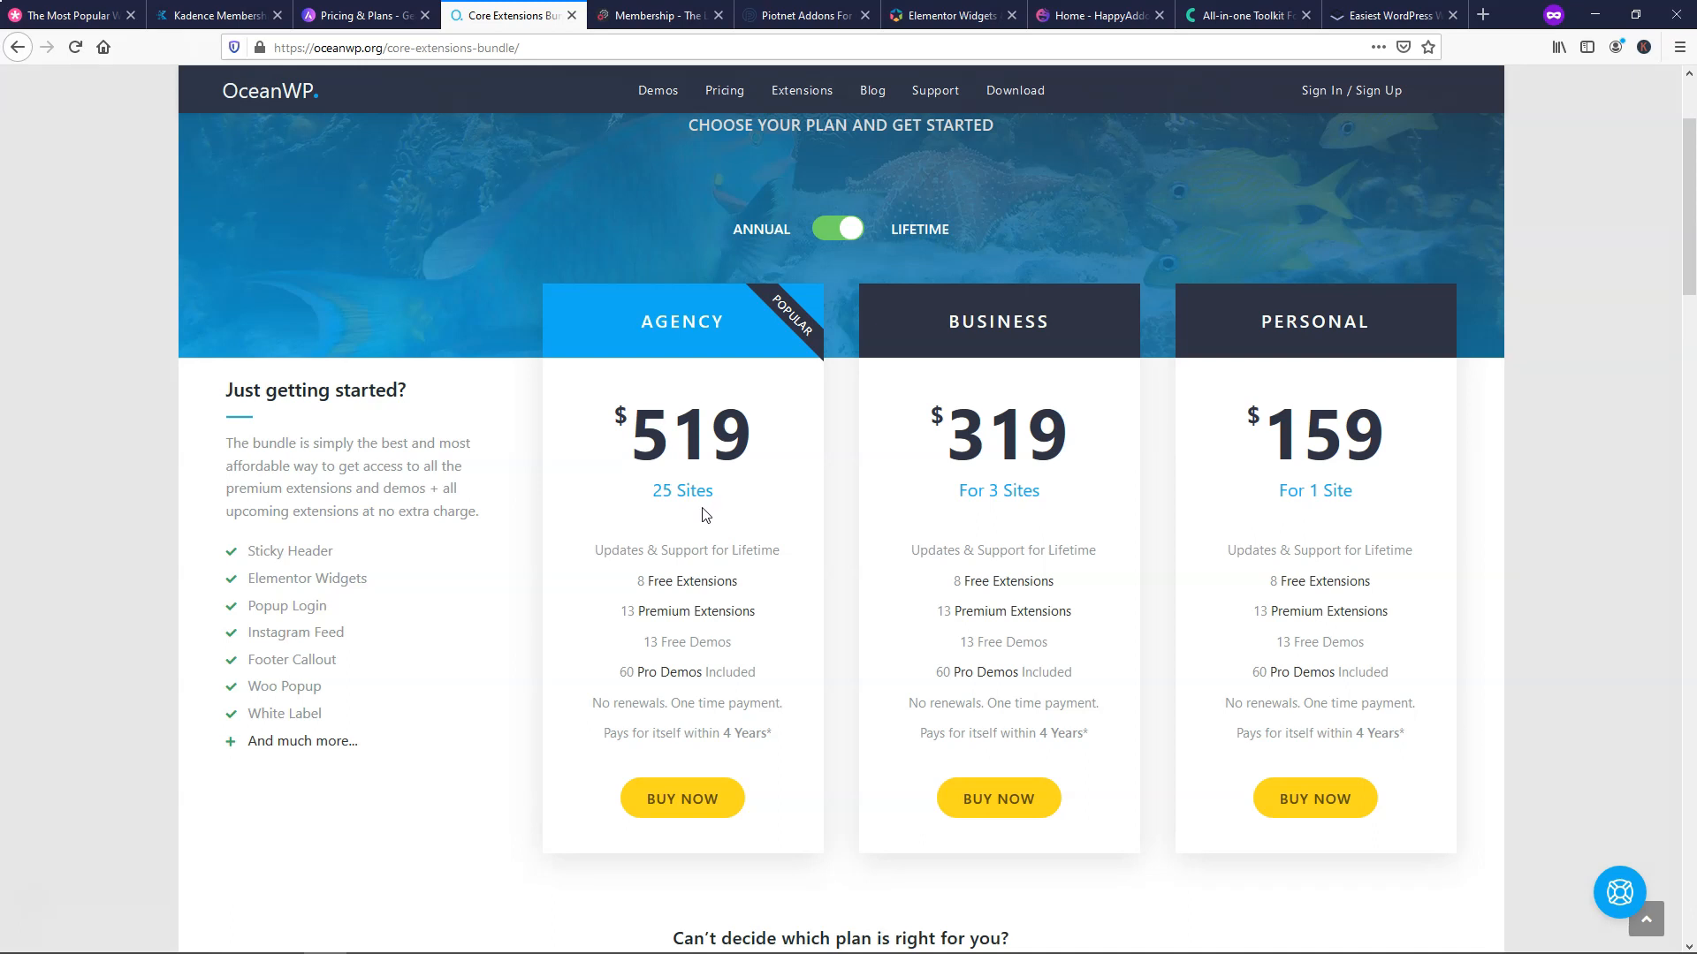
mouse_move(760, 510)
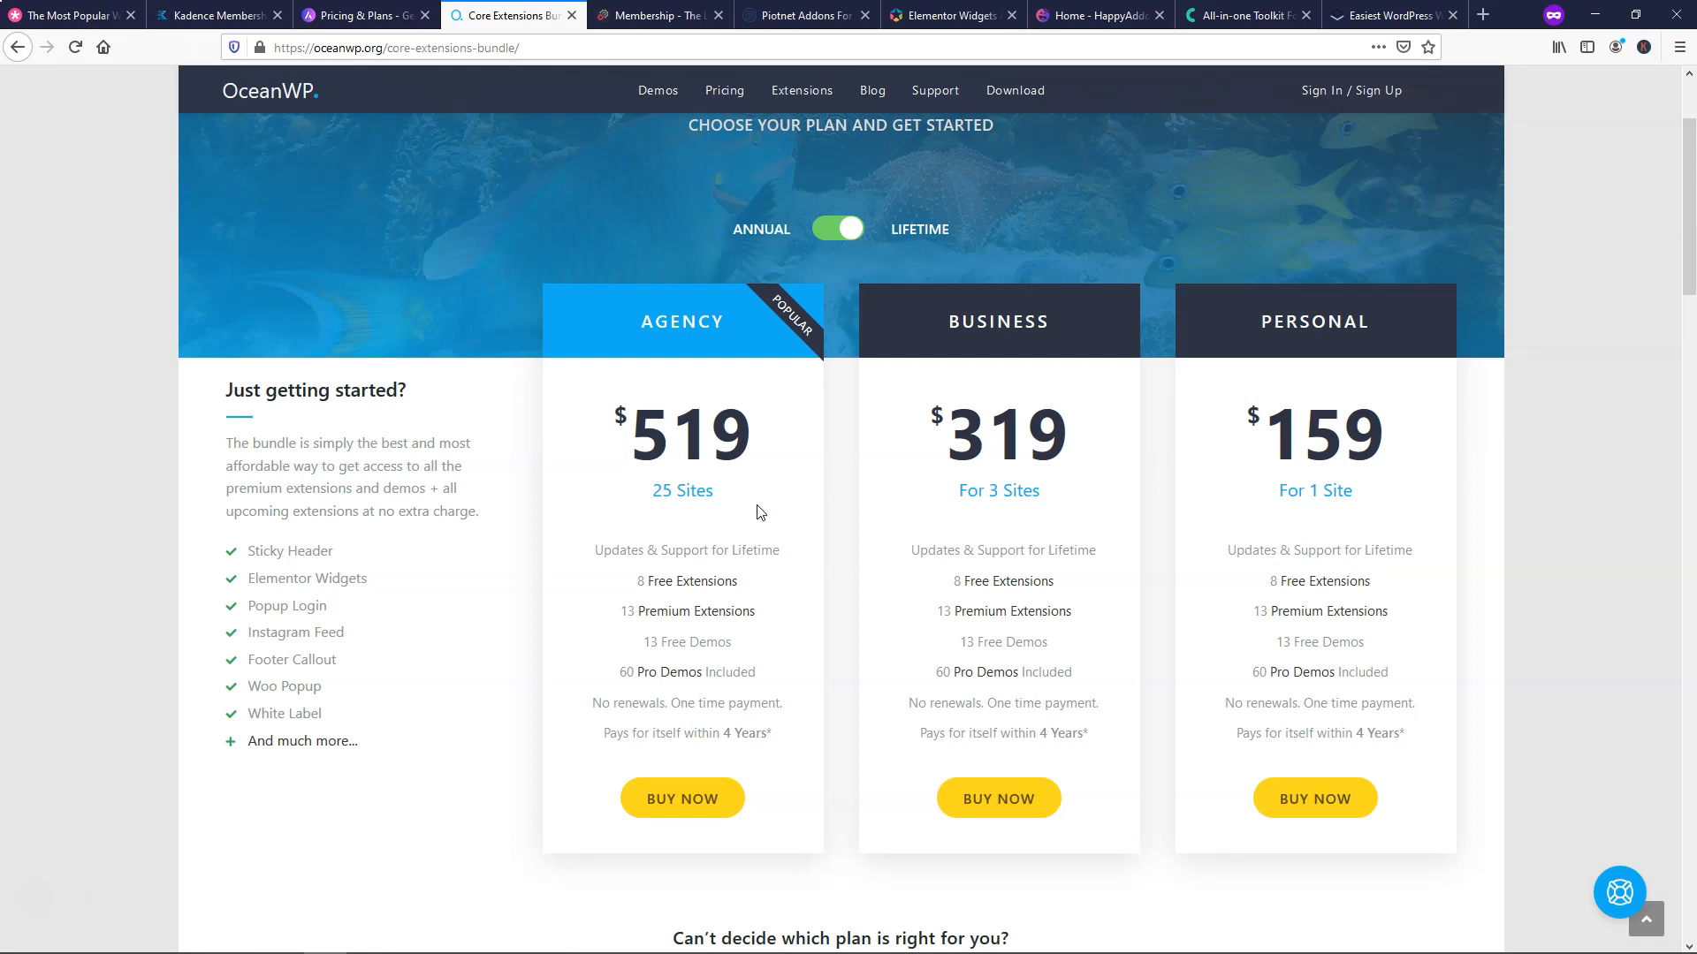
mouse_move(812, 514)
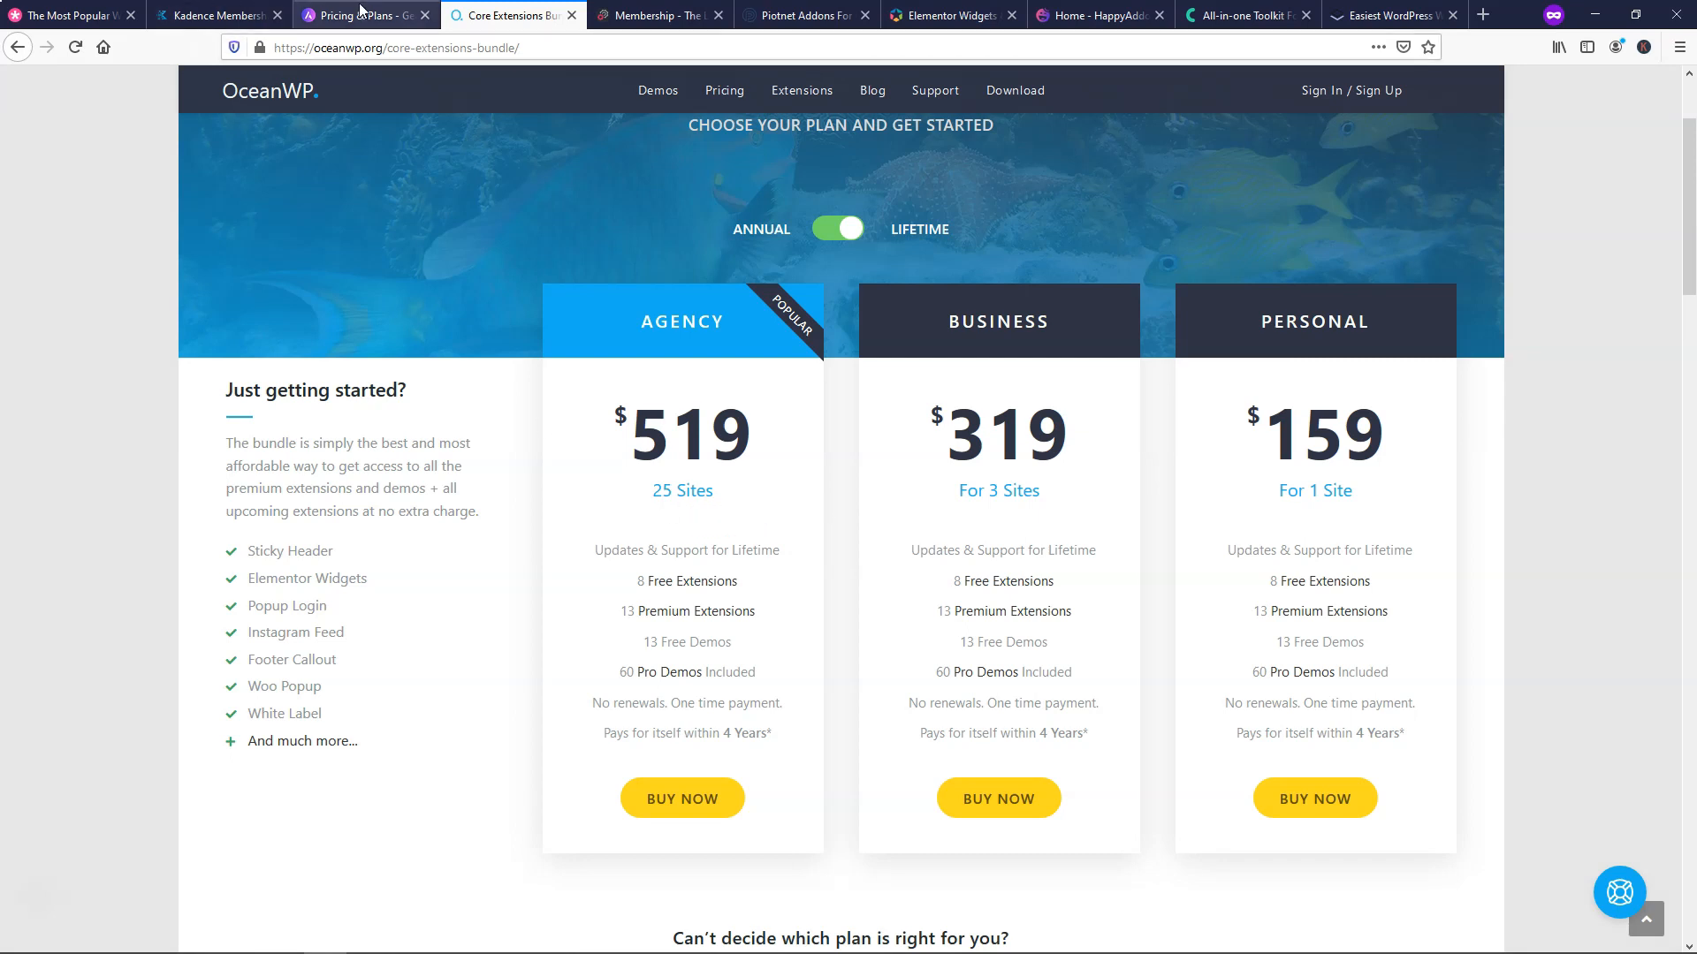
- Revisit Astra's Pricing & Plans tab, then switch to The Landing Factory membership
click(360, 16)
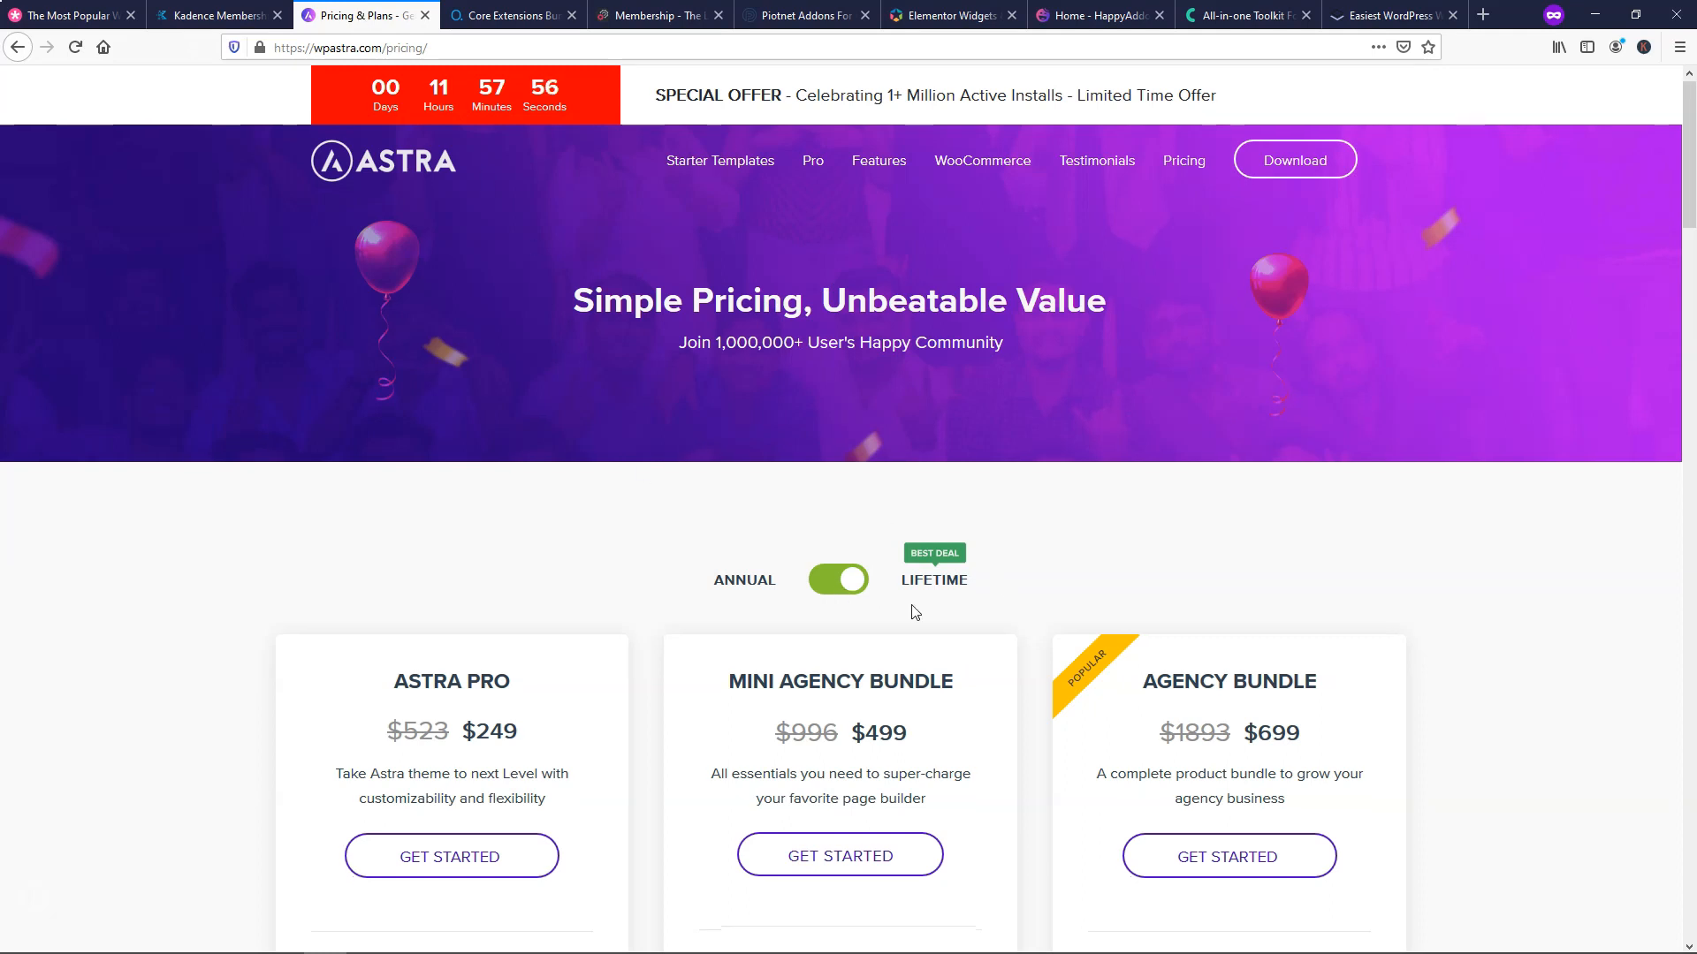
scroll(down, 3)
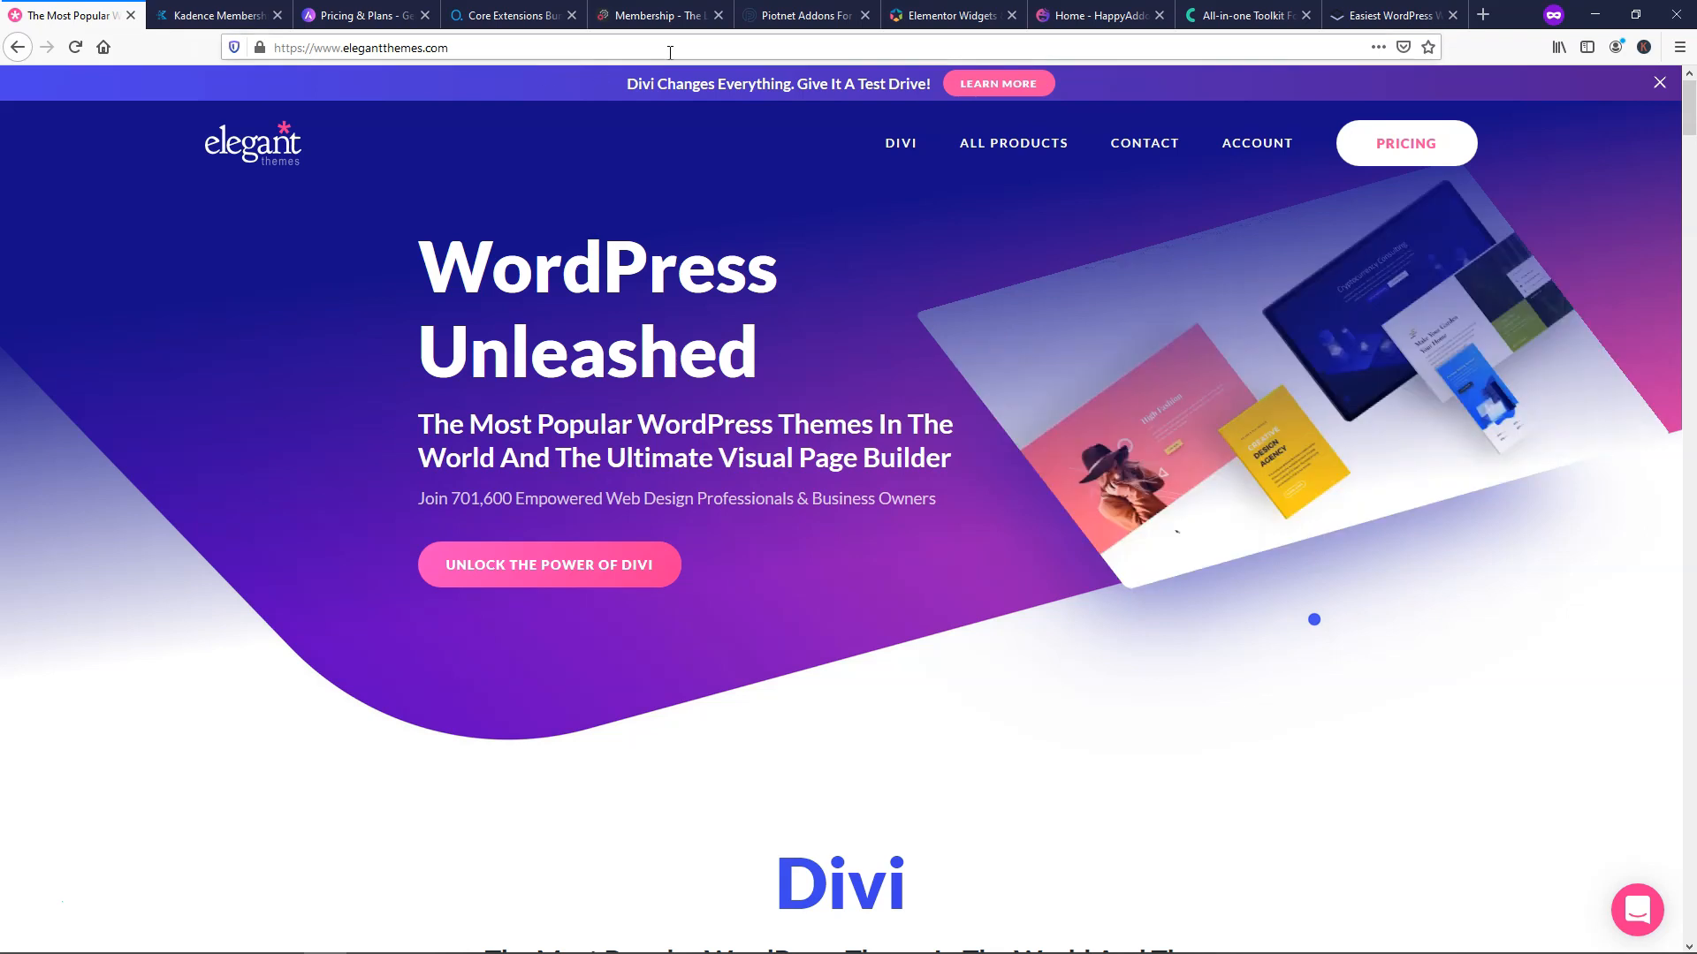
click(525, 15)
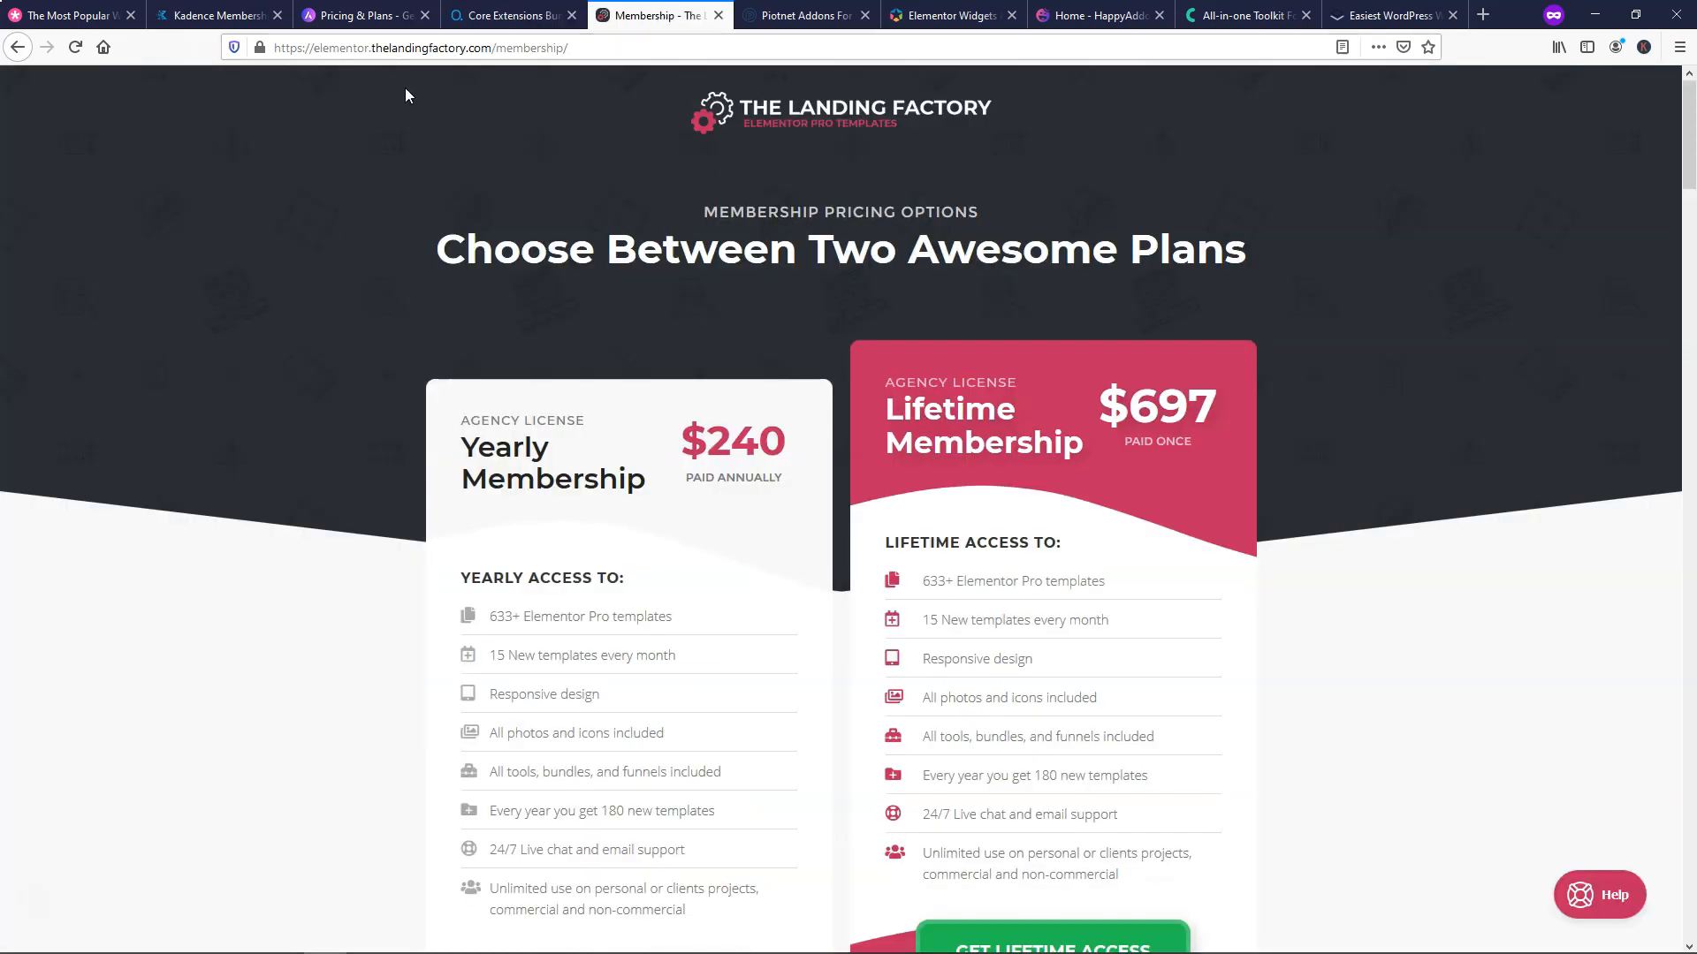
mouse_move(809, 179)
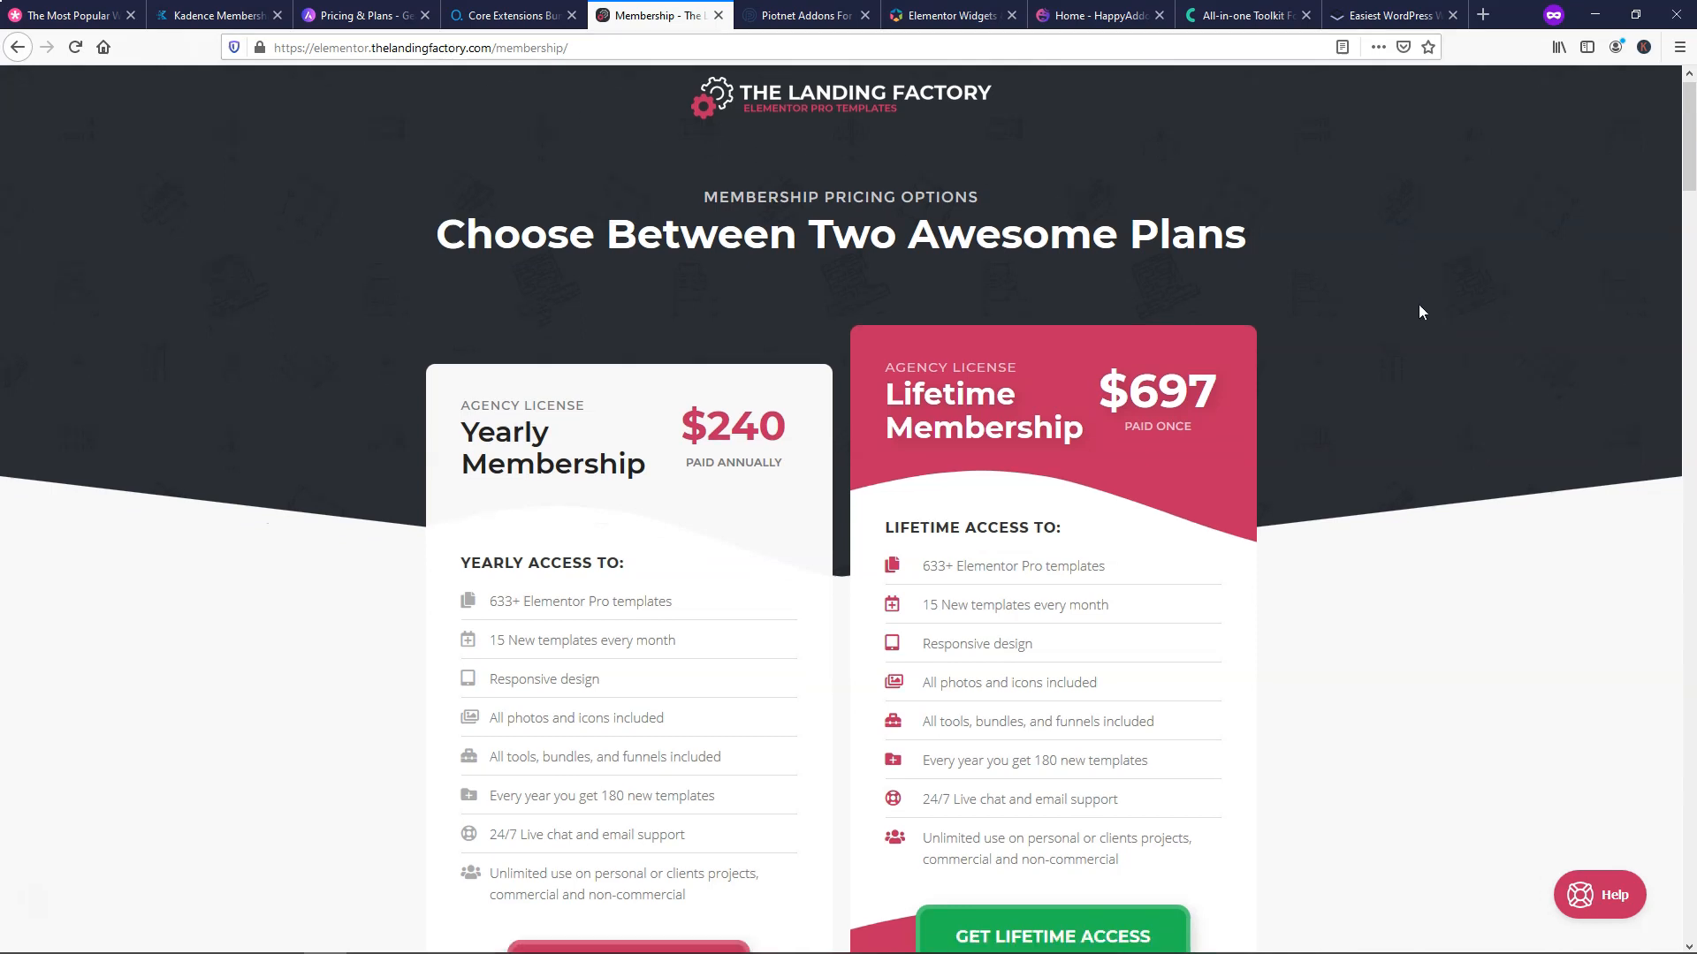
- Scroll through The Landing Factory's $240 yearly and $697 lifetime plan features
scroll(down, 3)
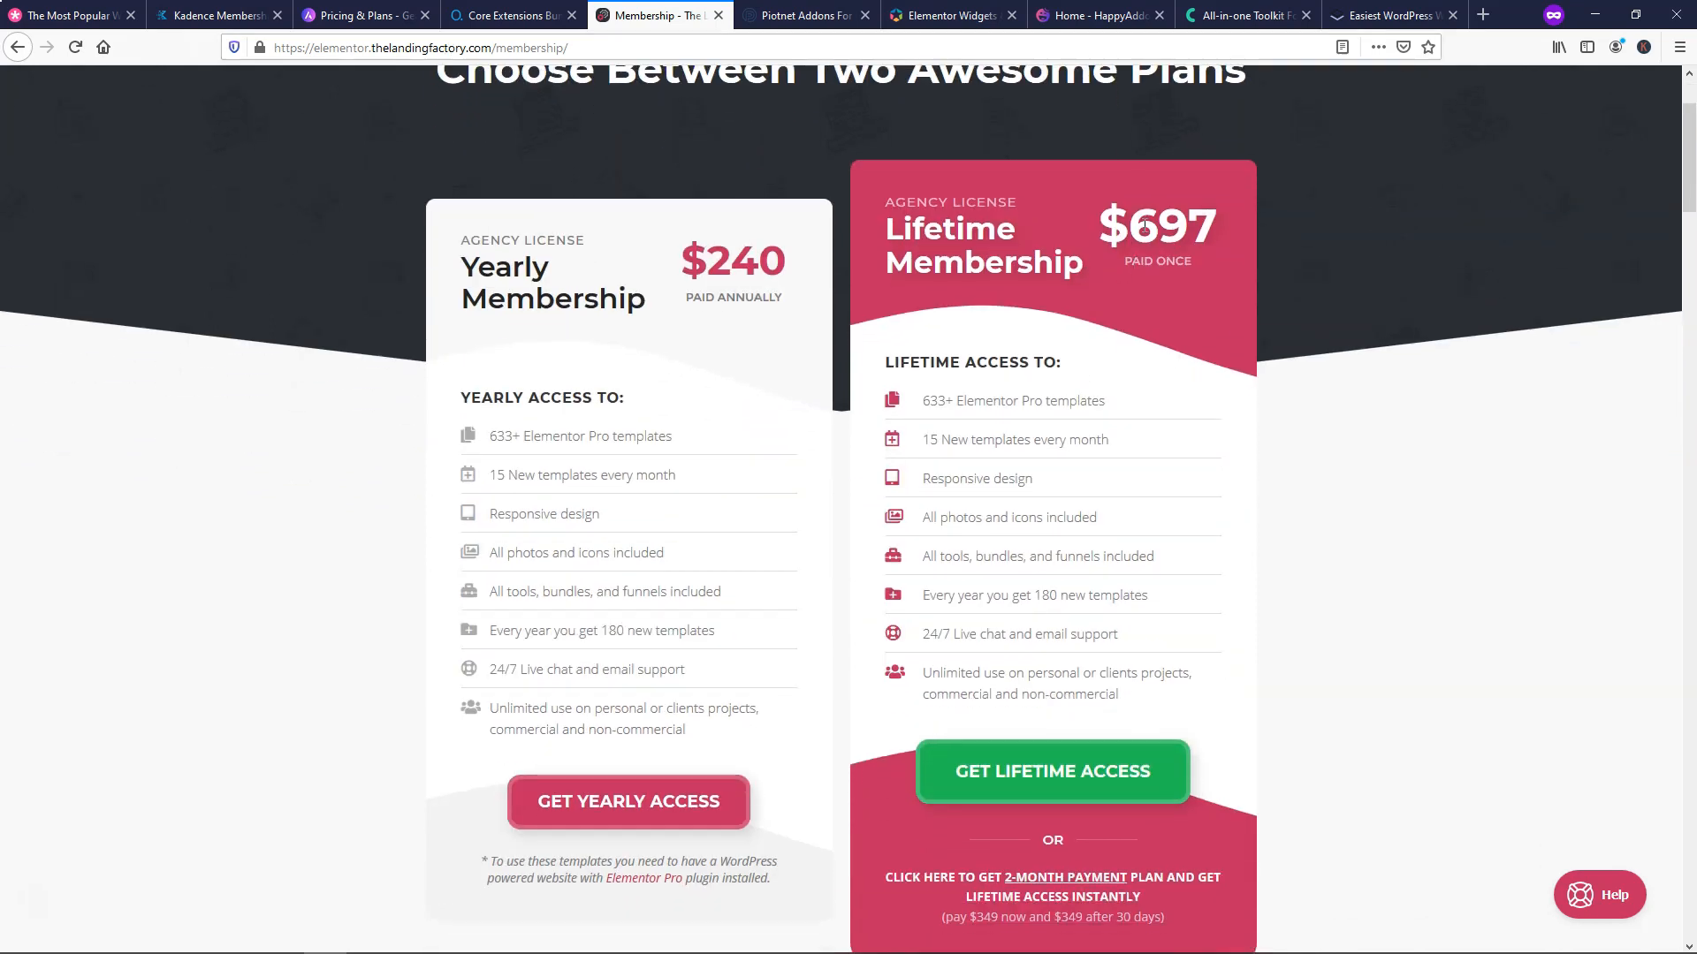
mouse_move(1319, 291)
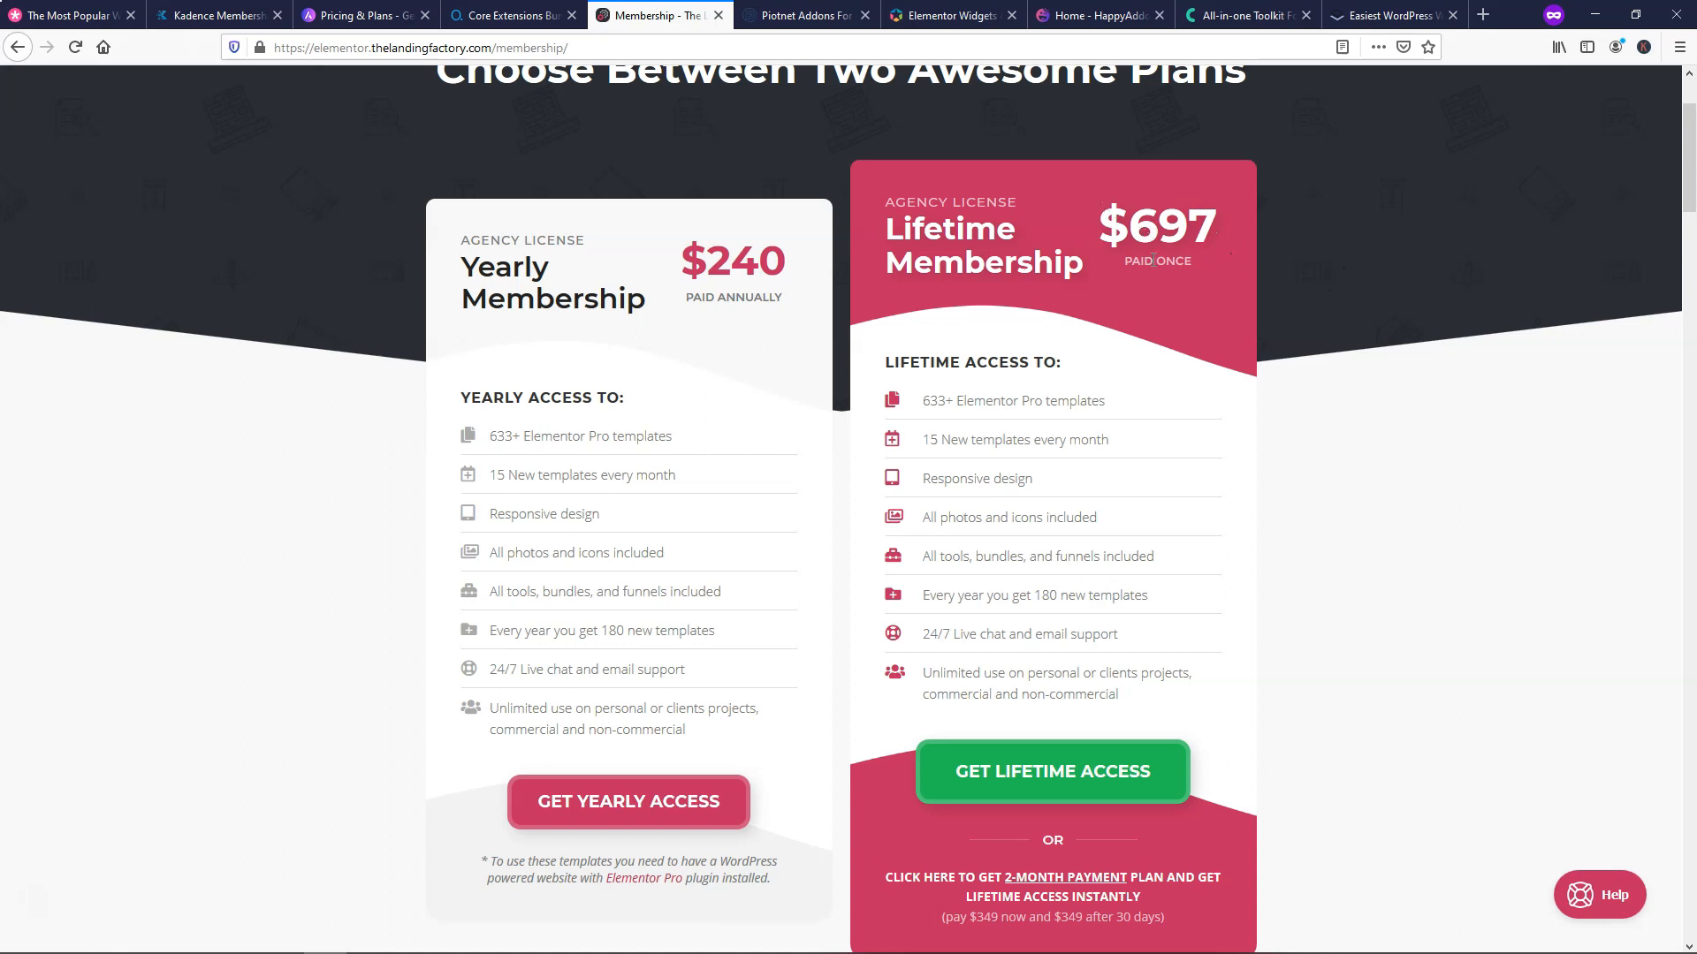
mouse_move(958, 425)
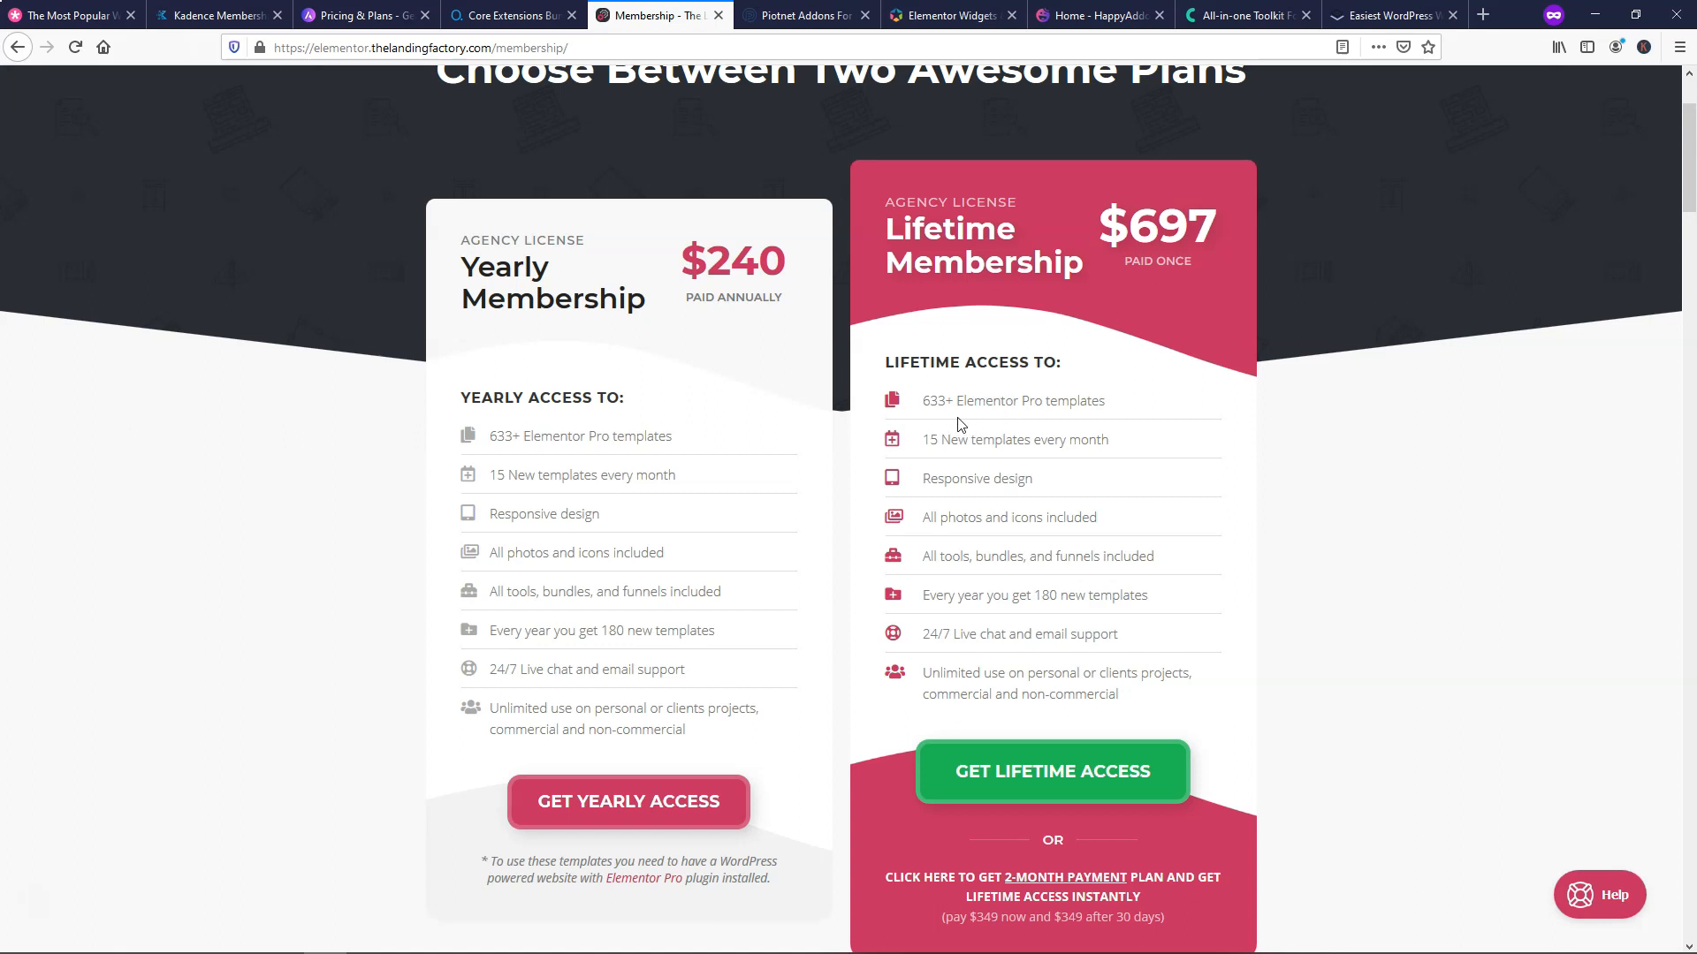
mouse_move(1003, 427)
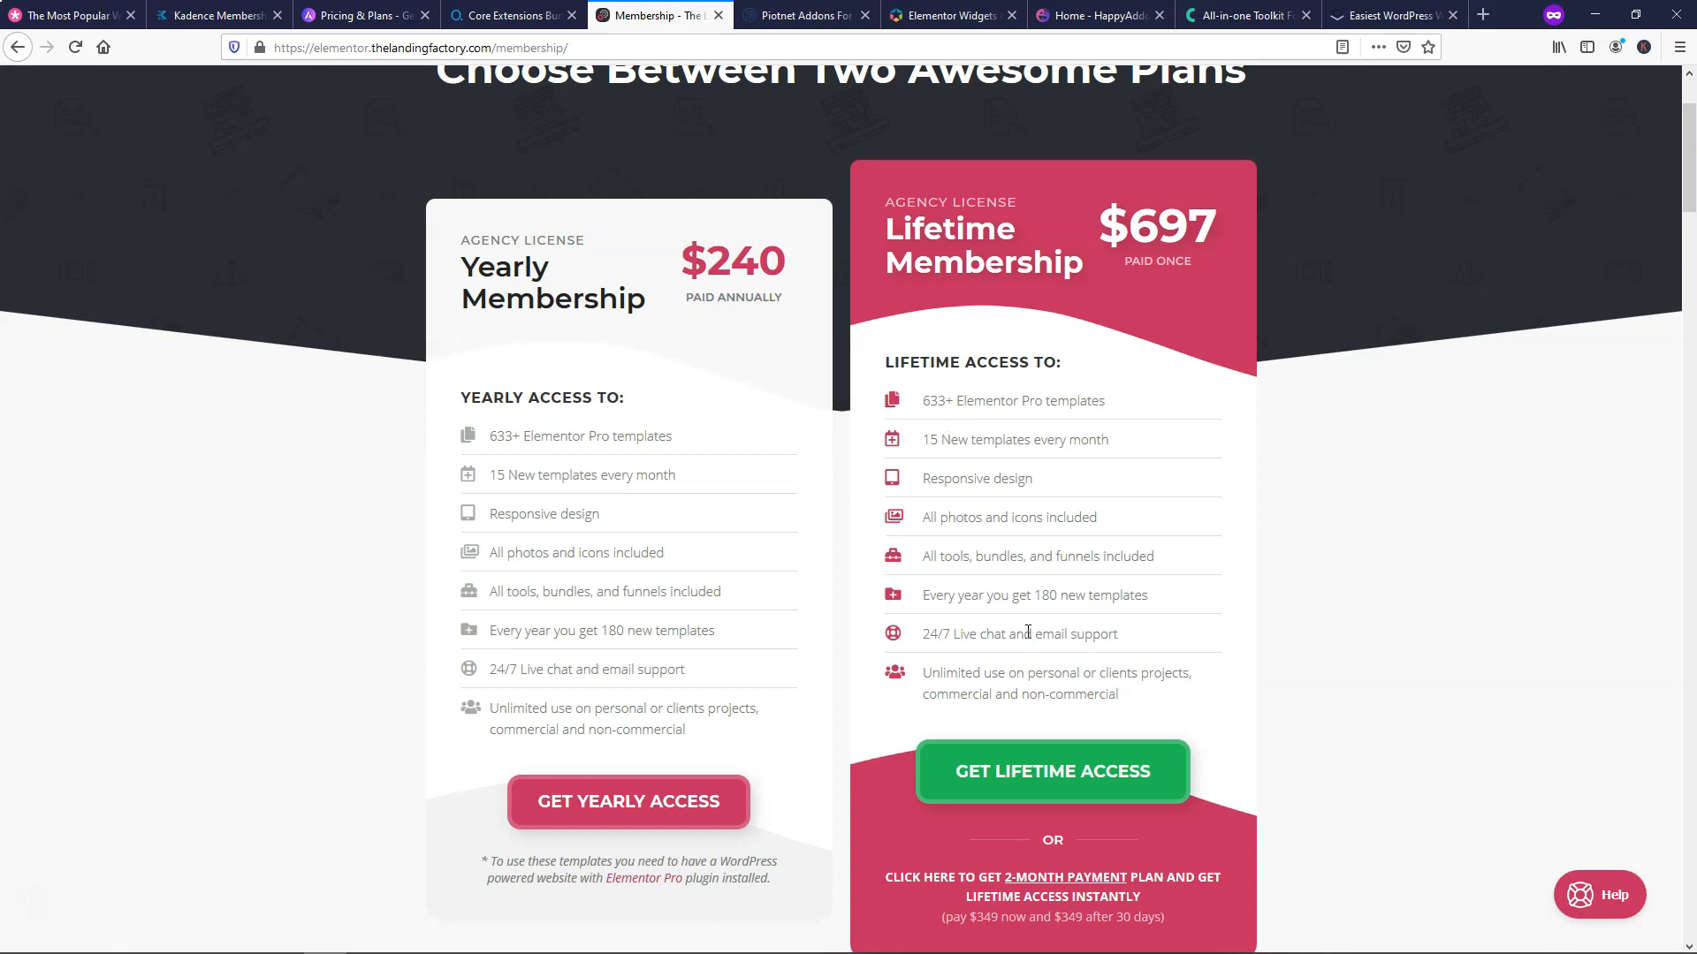
mouse_move(1115, 622)
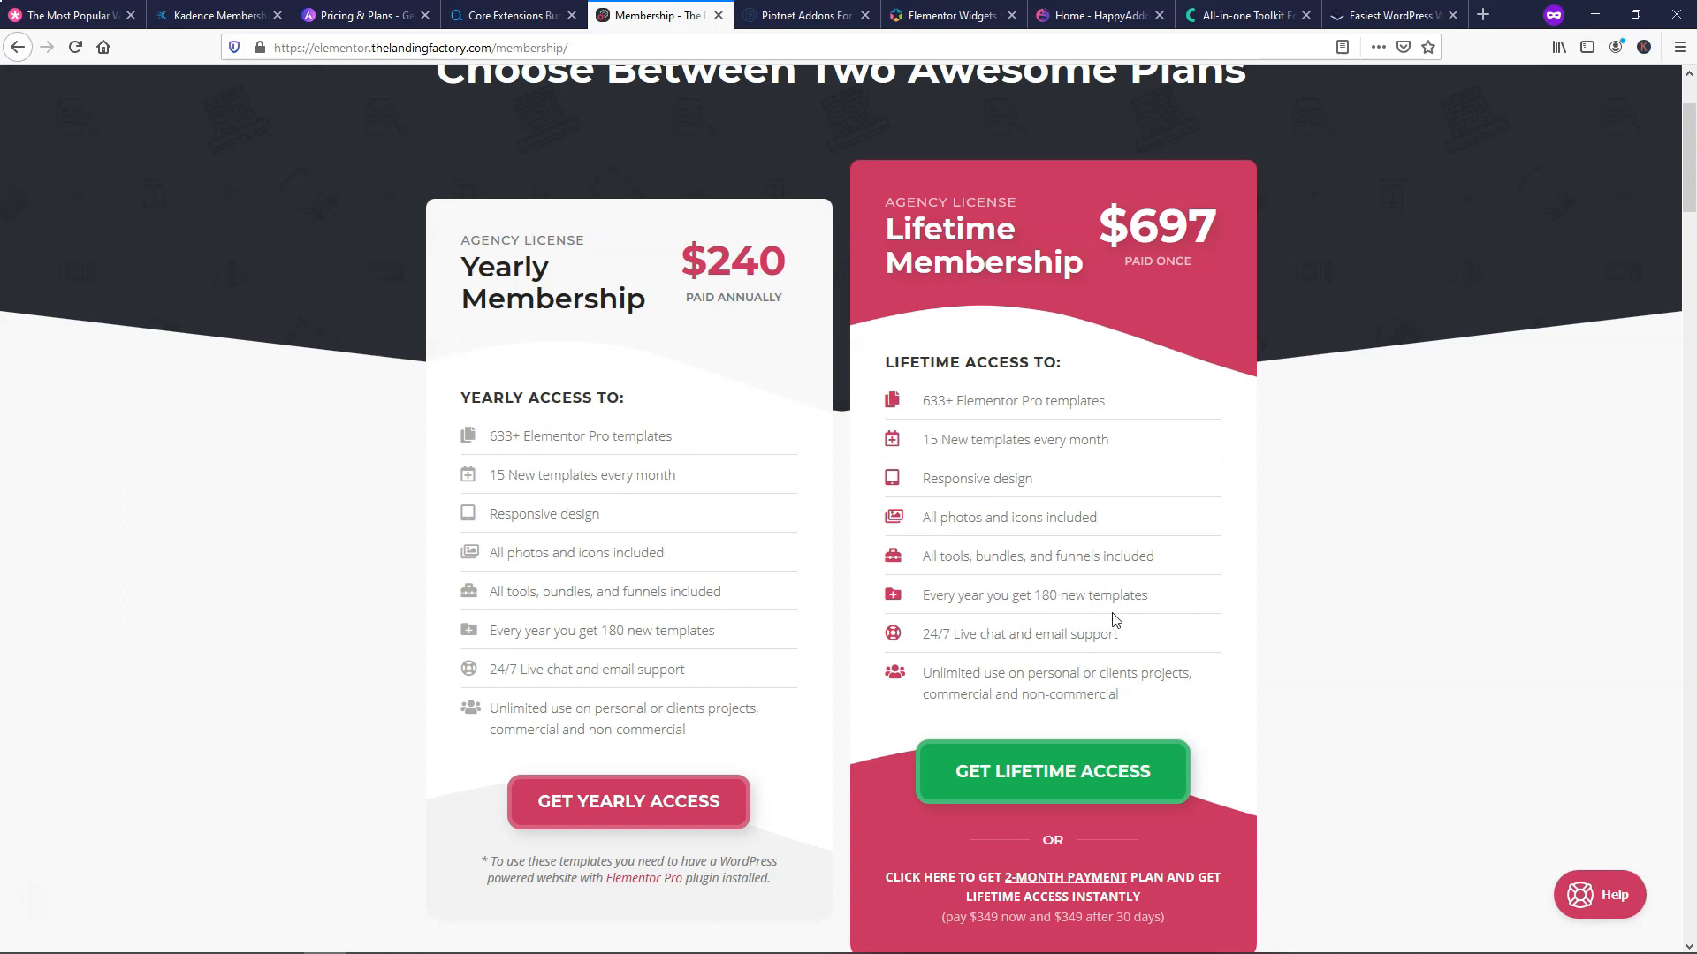
mouse_move(1389, 404)
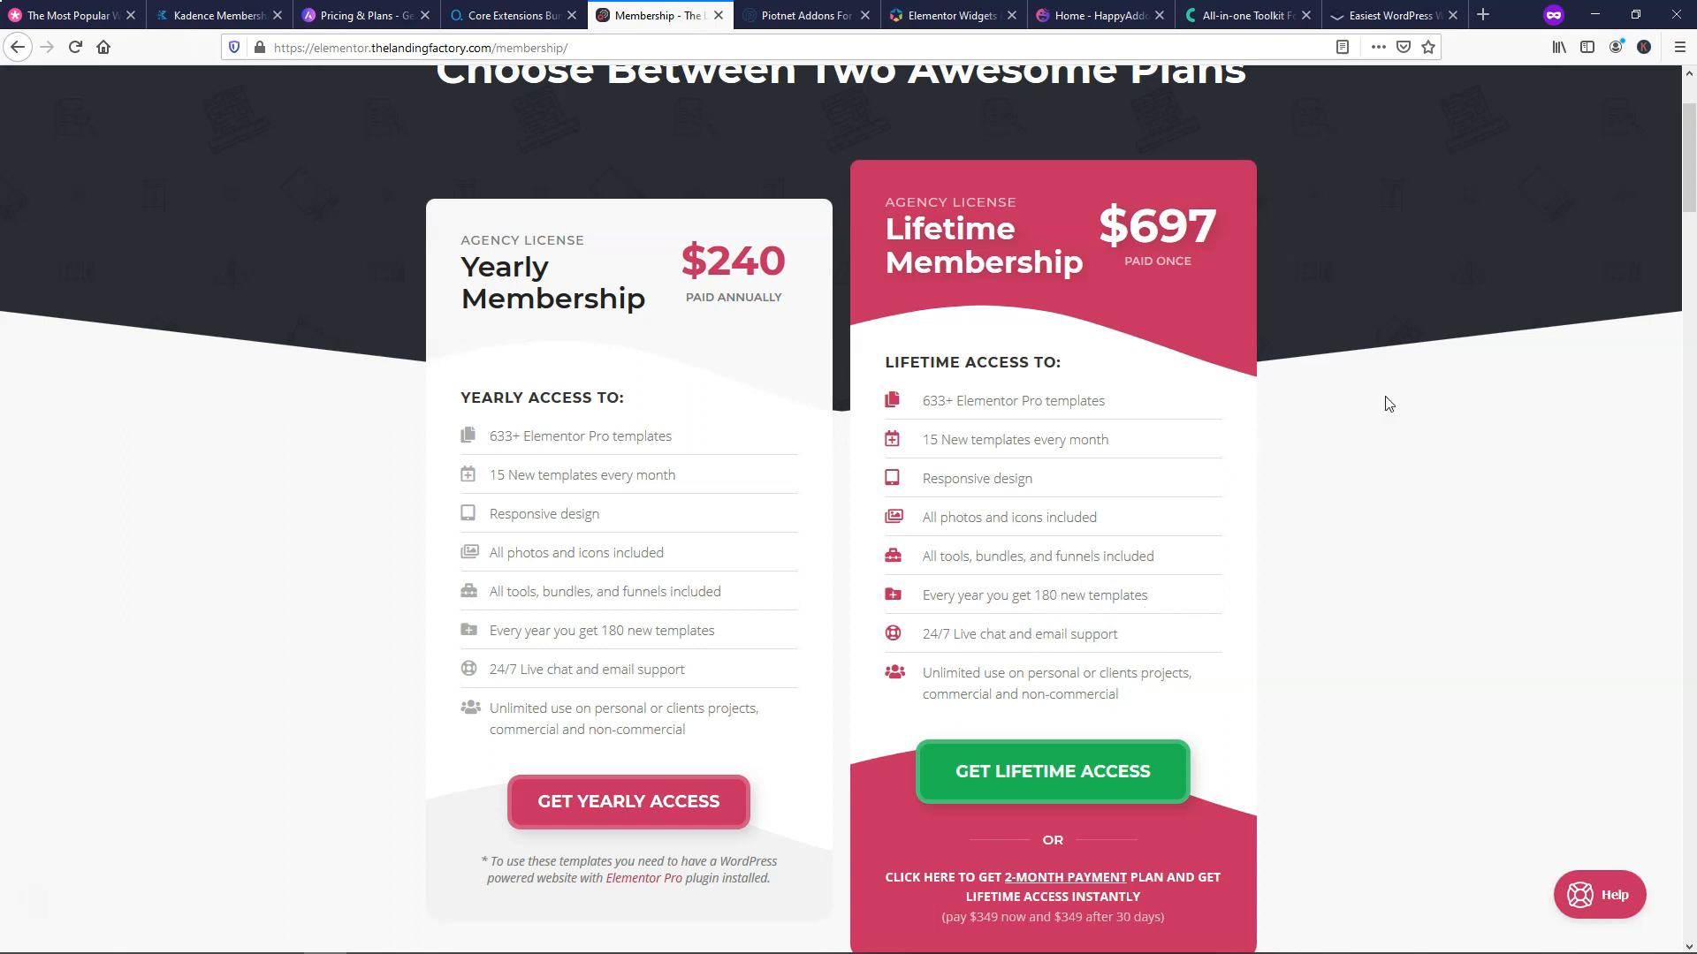
mouse_move(1366, 409)
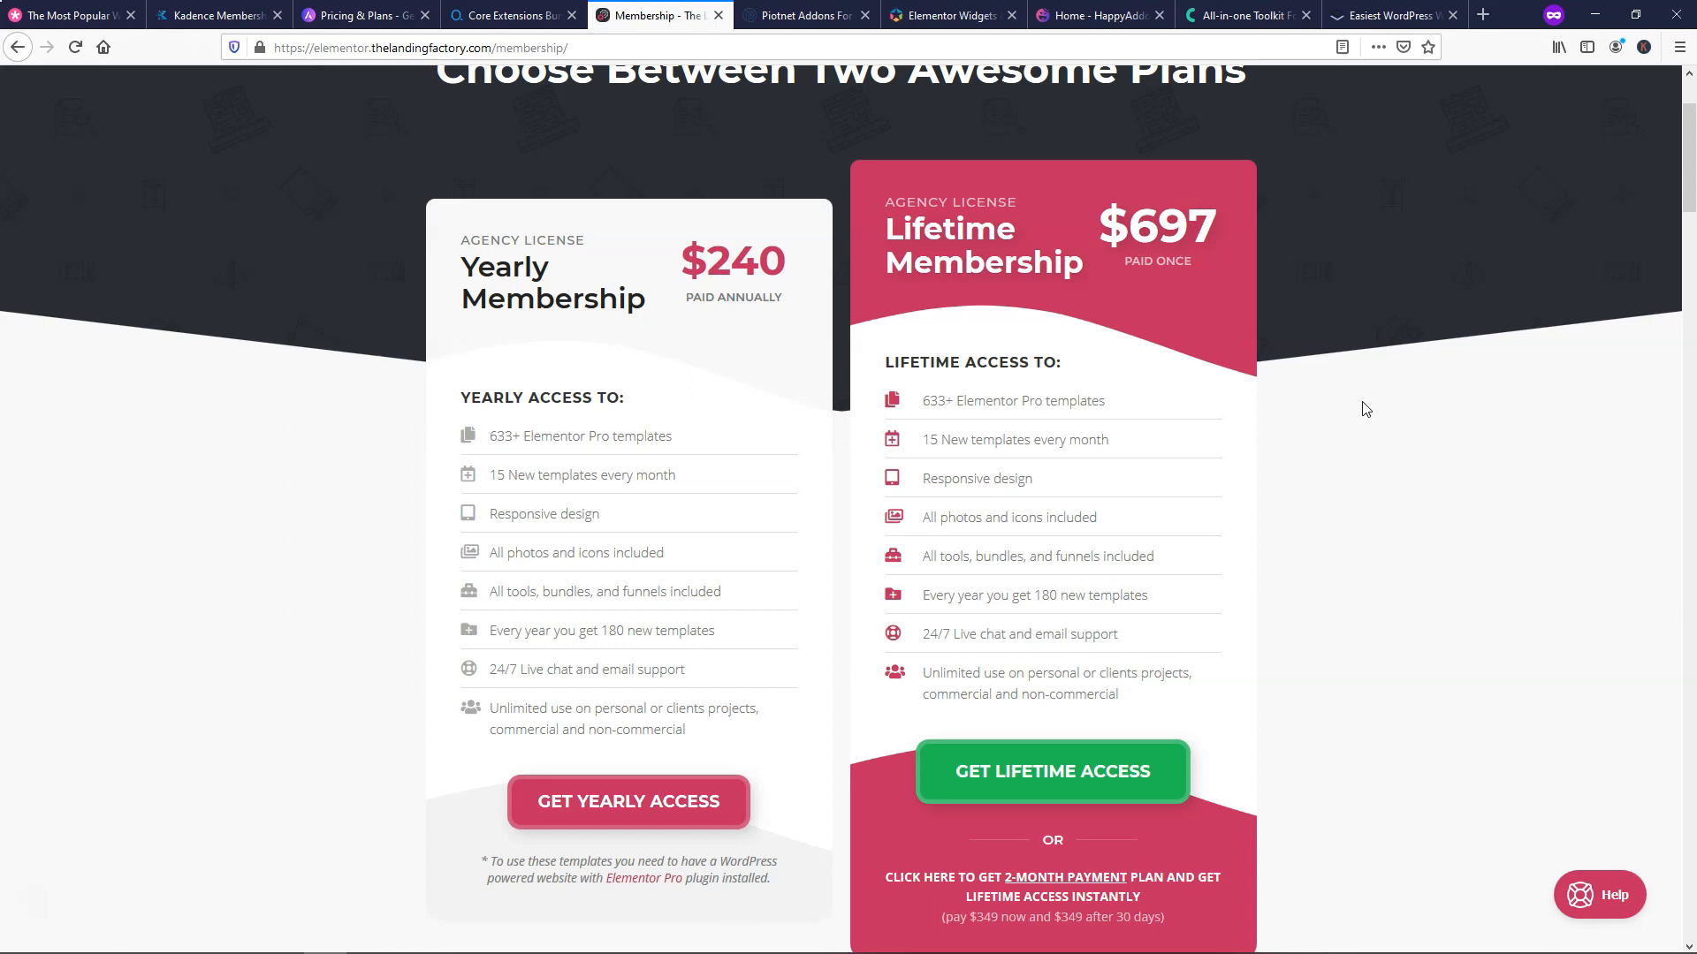
scroll(down, 3)
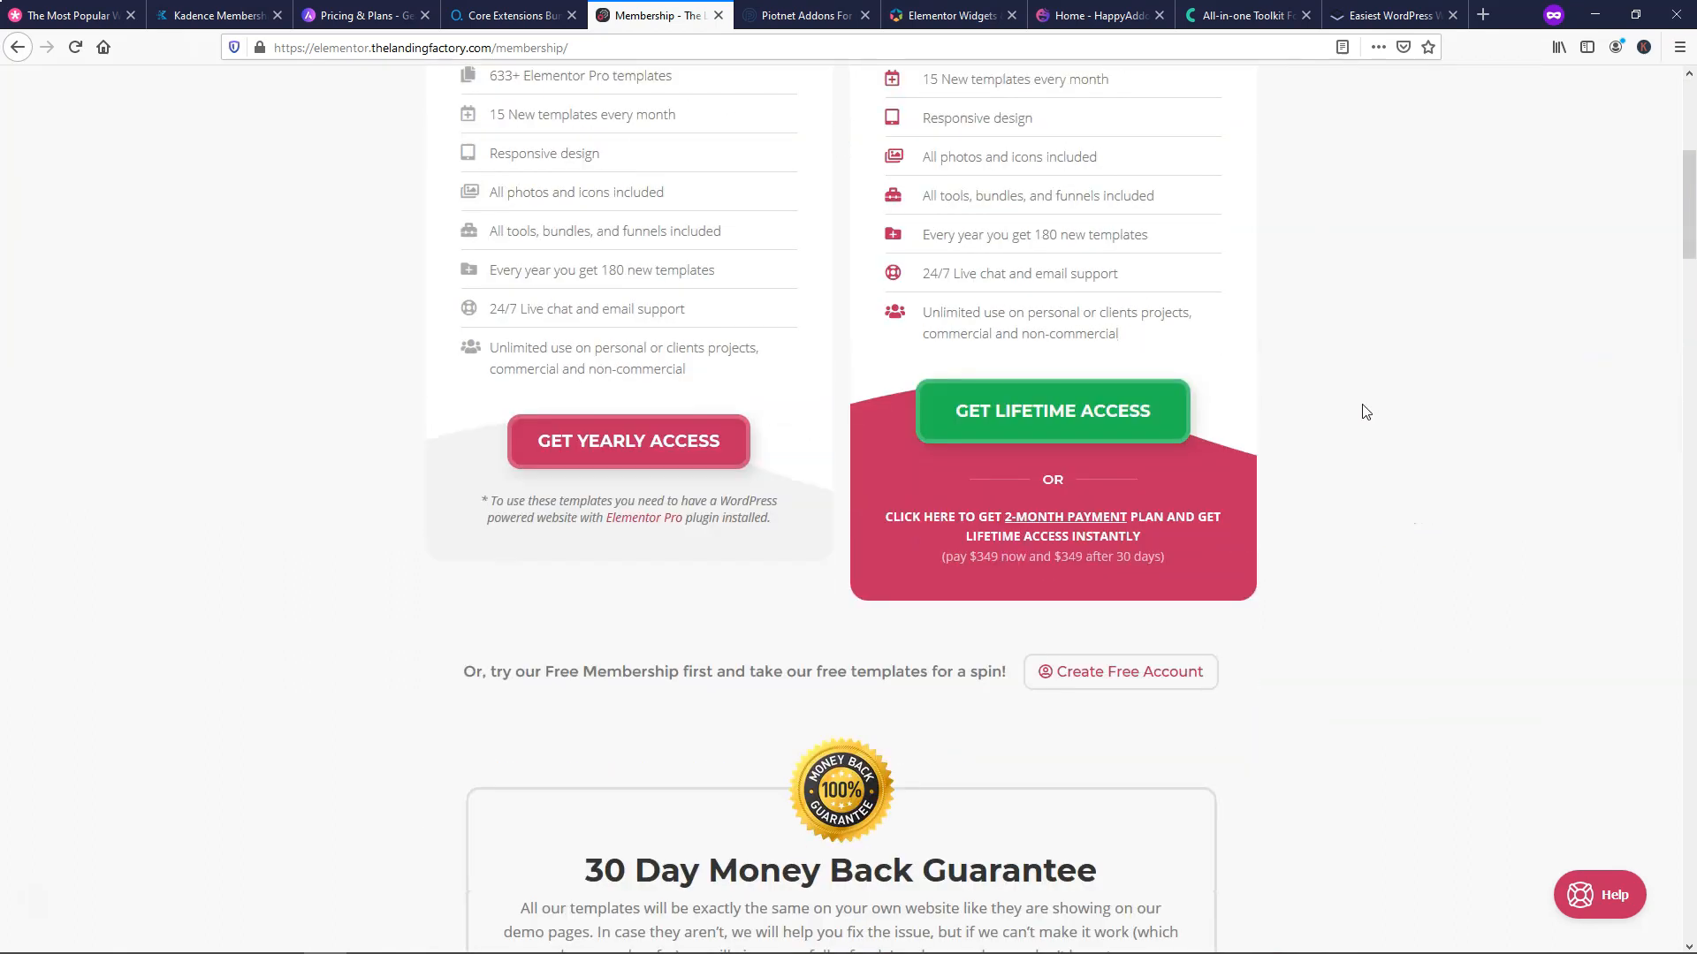
scroll(up, 3)
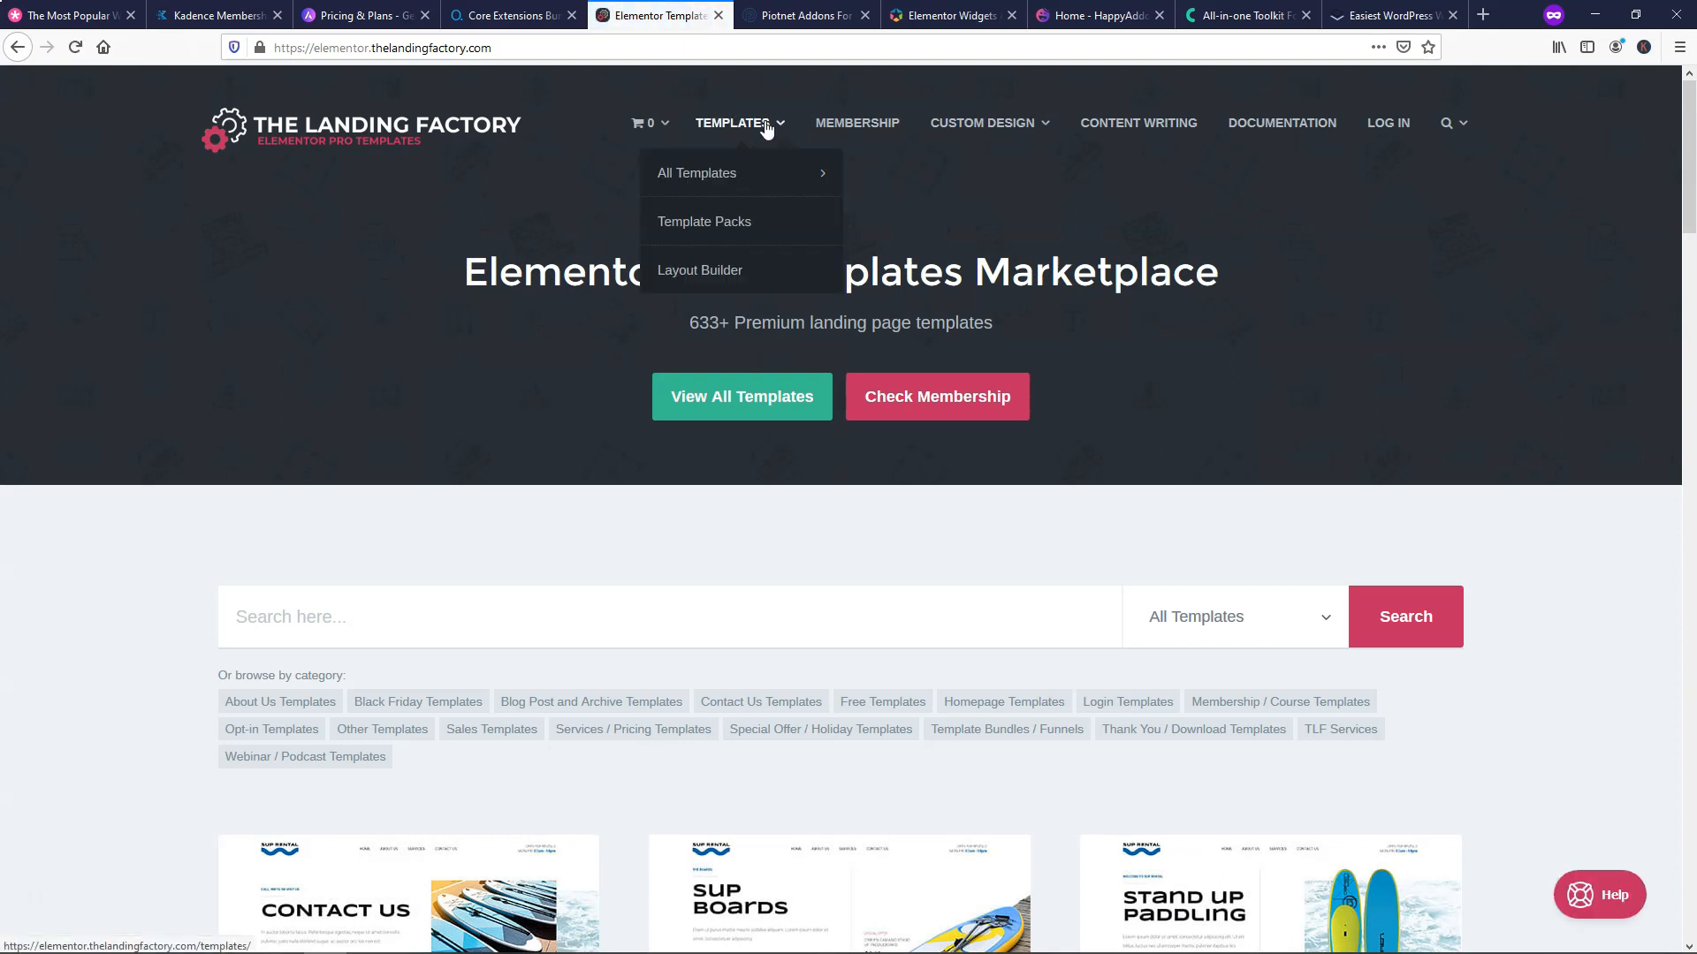
- Open All Elementor Pro templates and jump to the last listings page
click(696, 172)
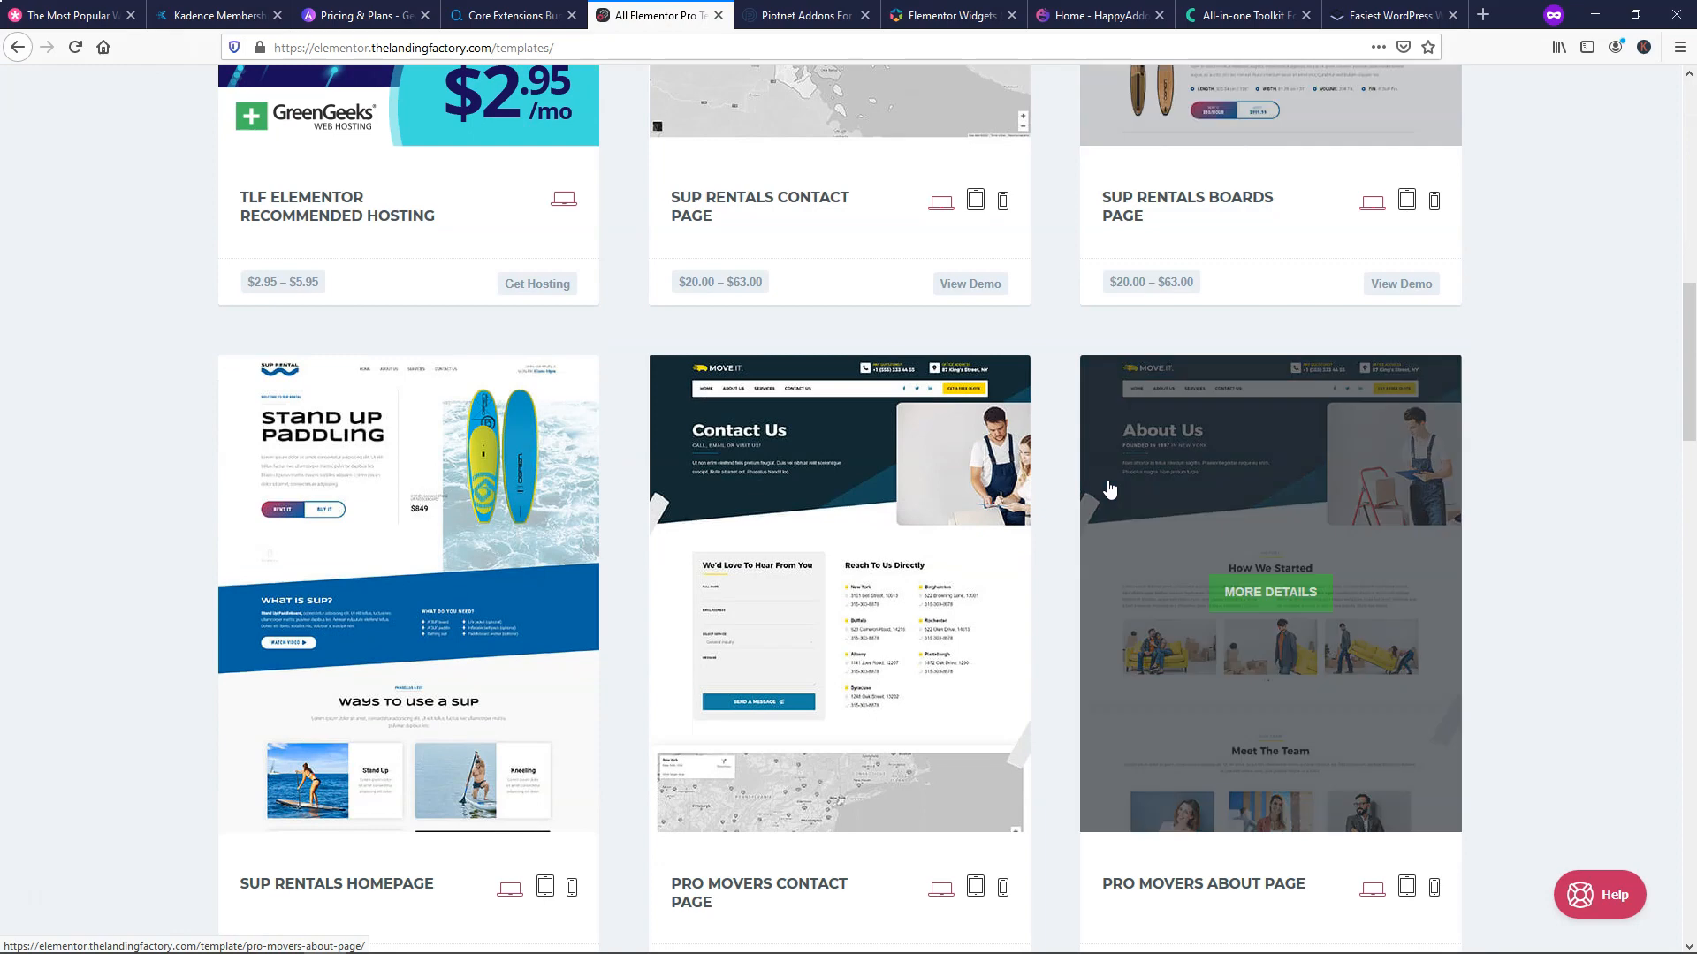
scroll(down, 3)
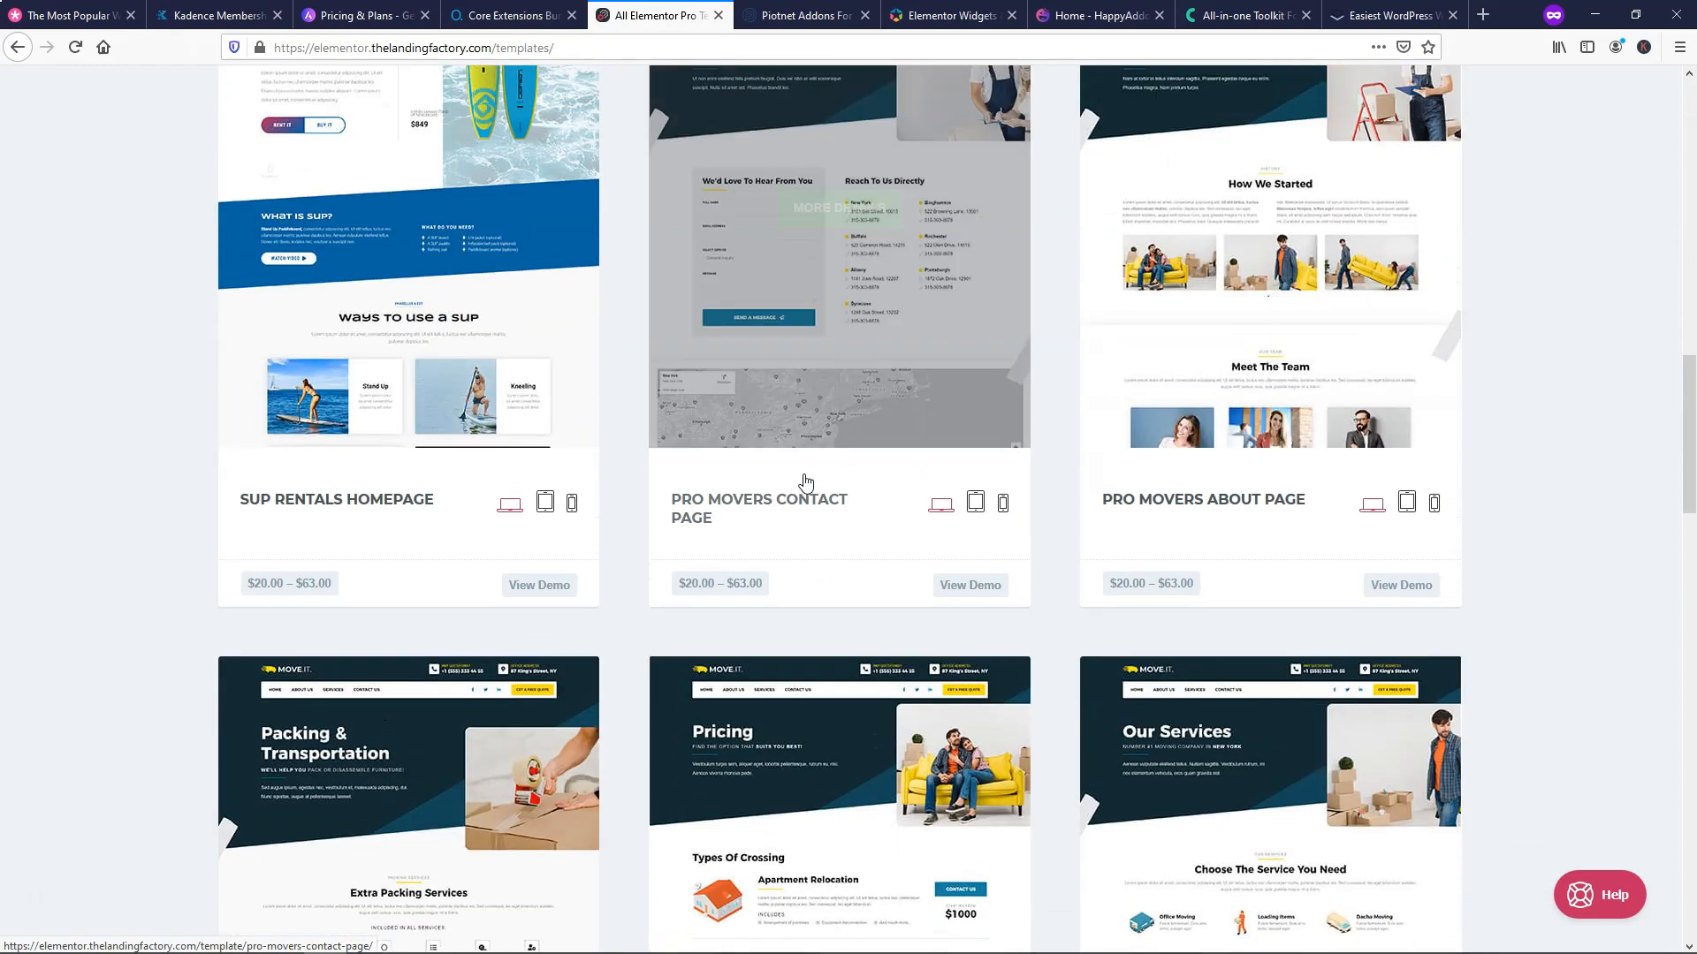
scroll(down, 3)
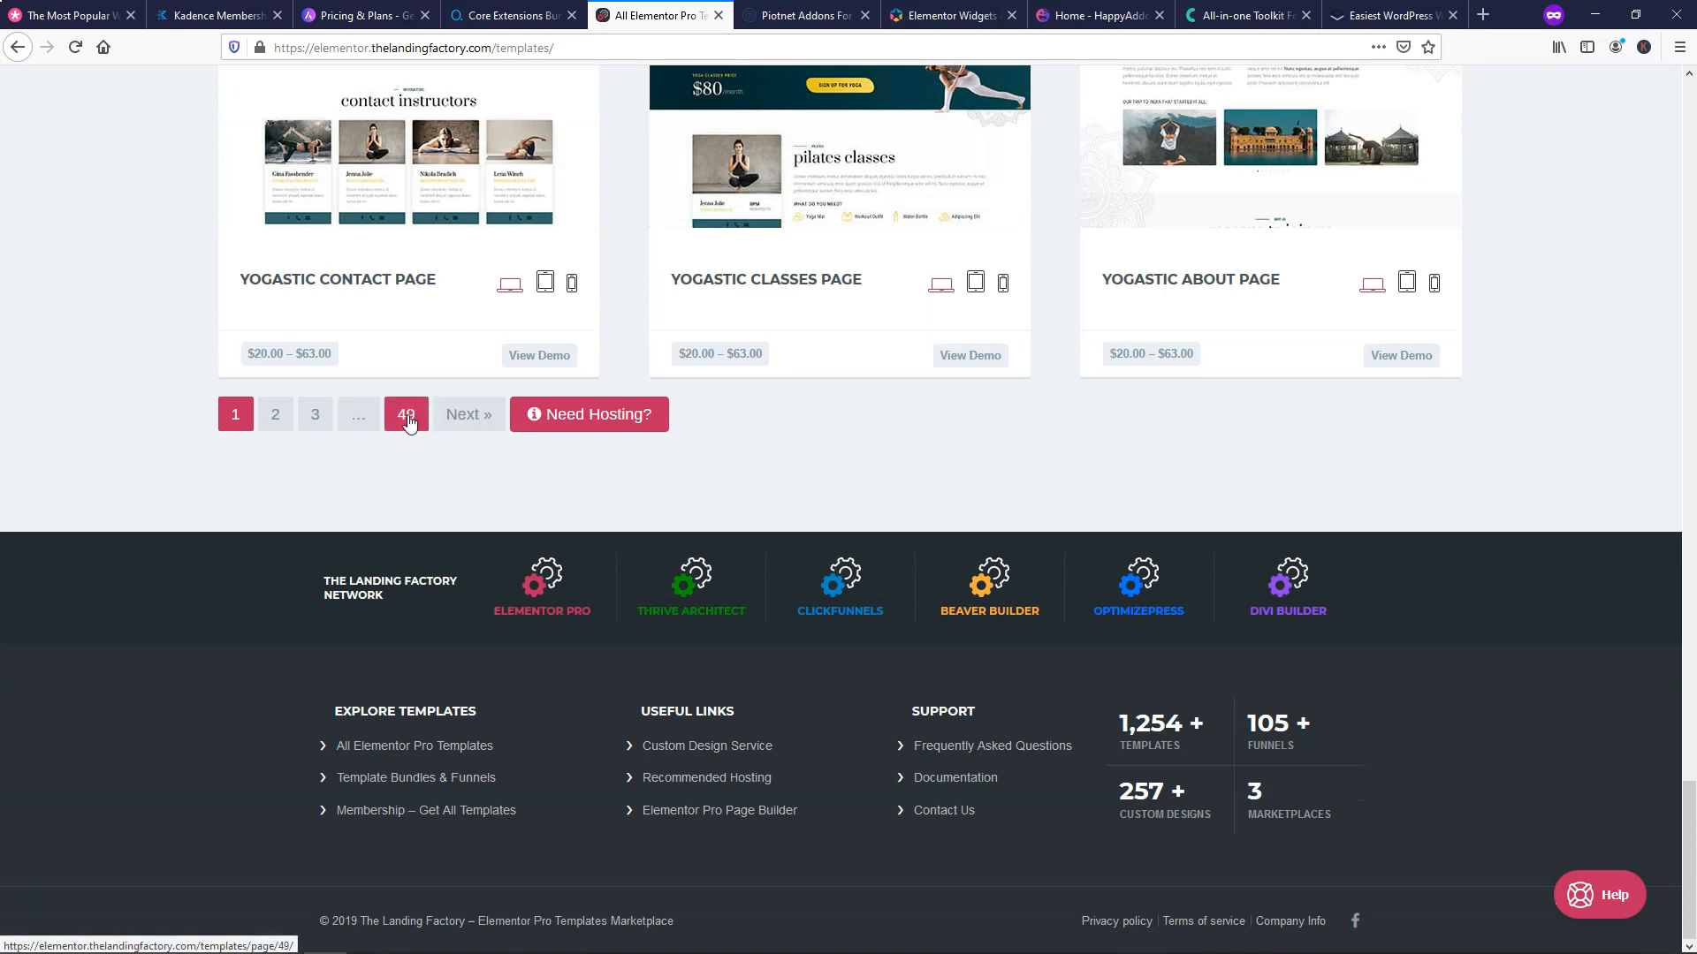
click(408, 414)
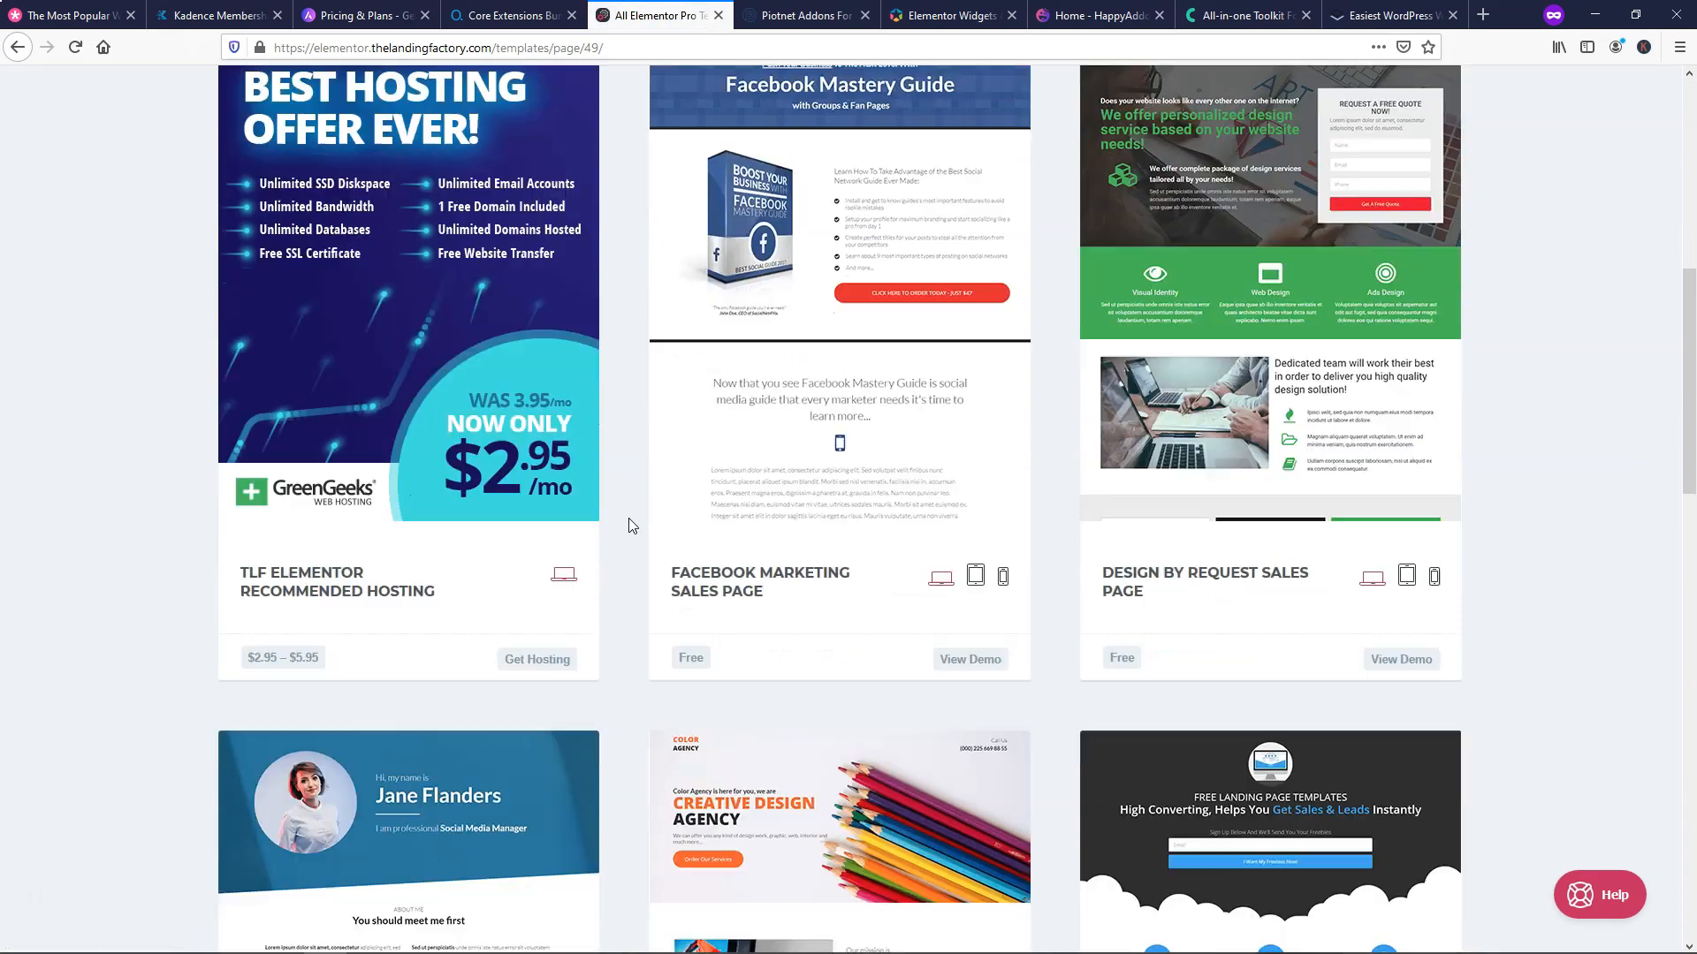
- Scroll through the free Avantgarde Sales Page template
scroll(down, 3)
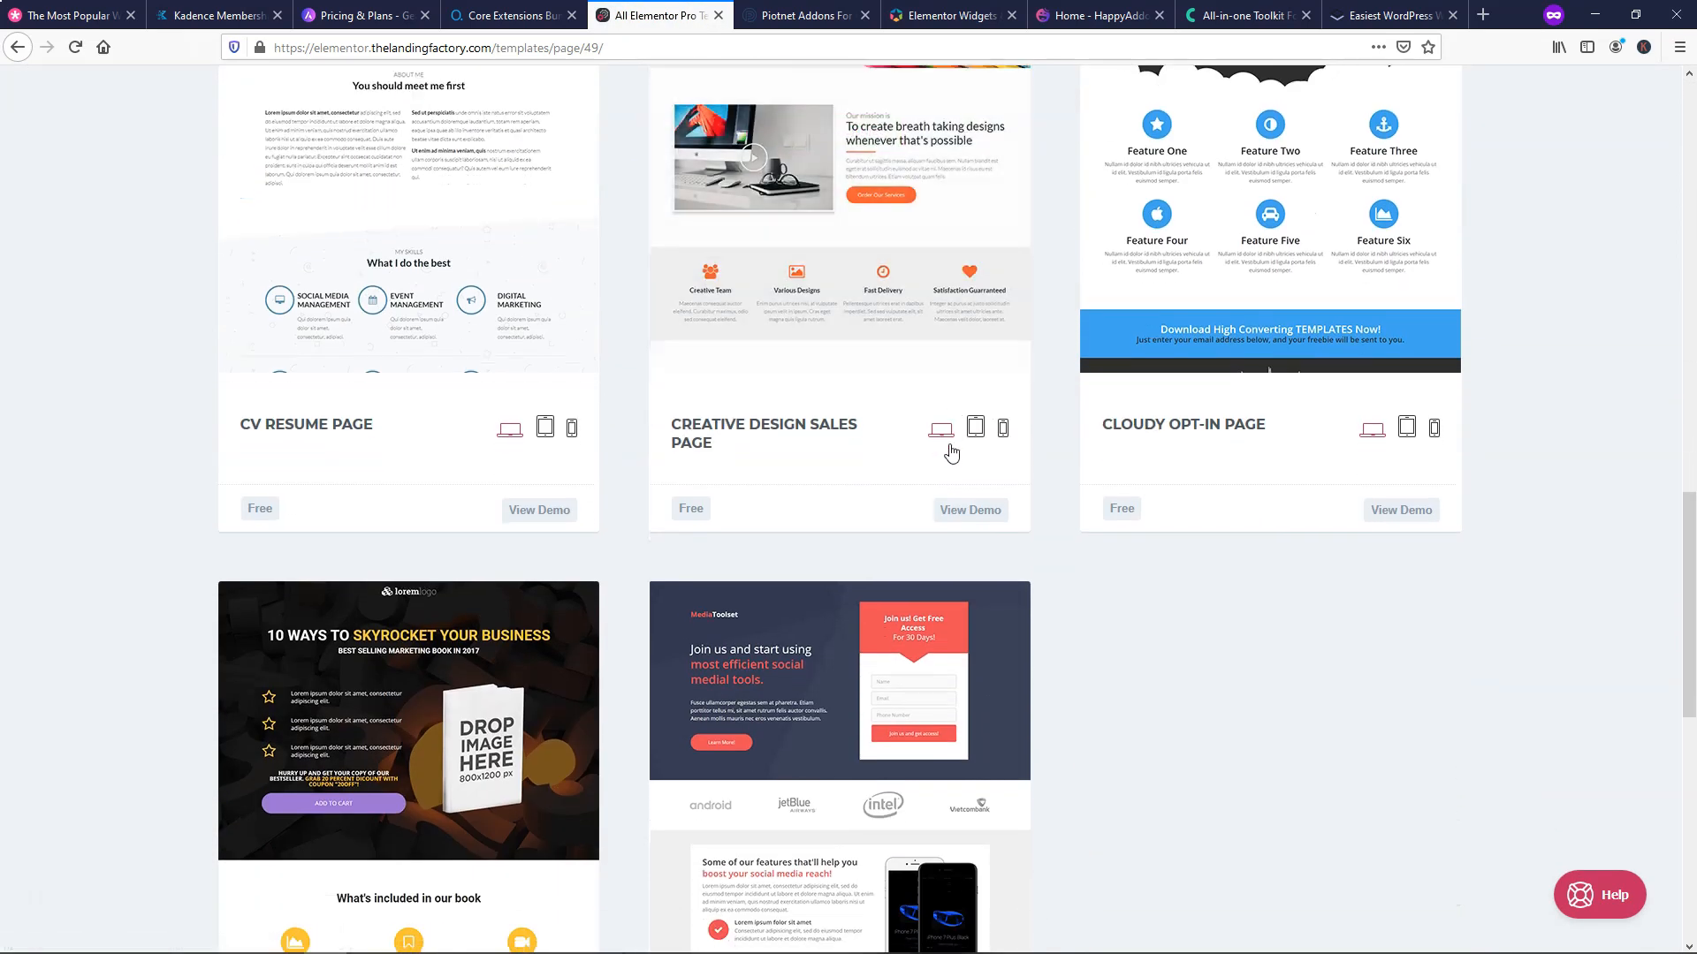
scroll(down, 3)
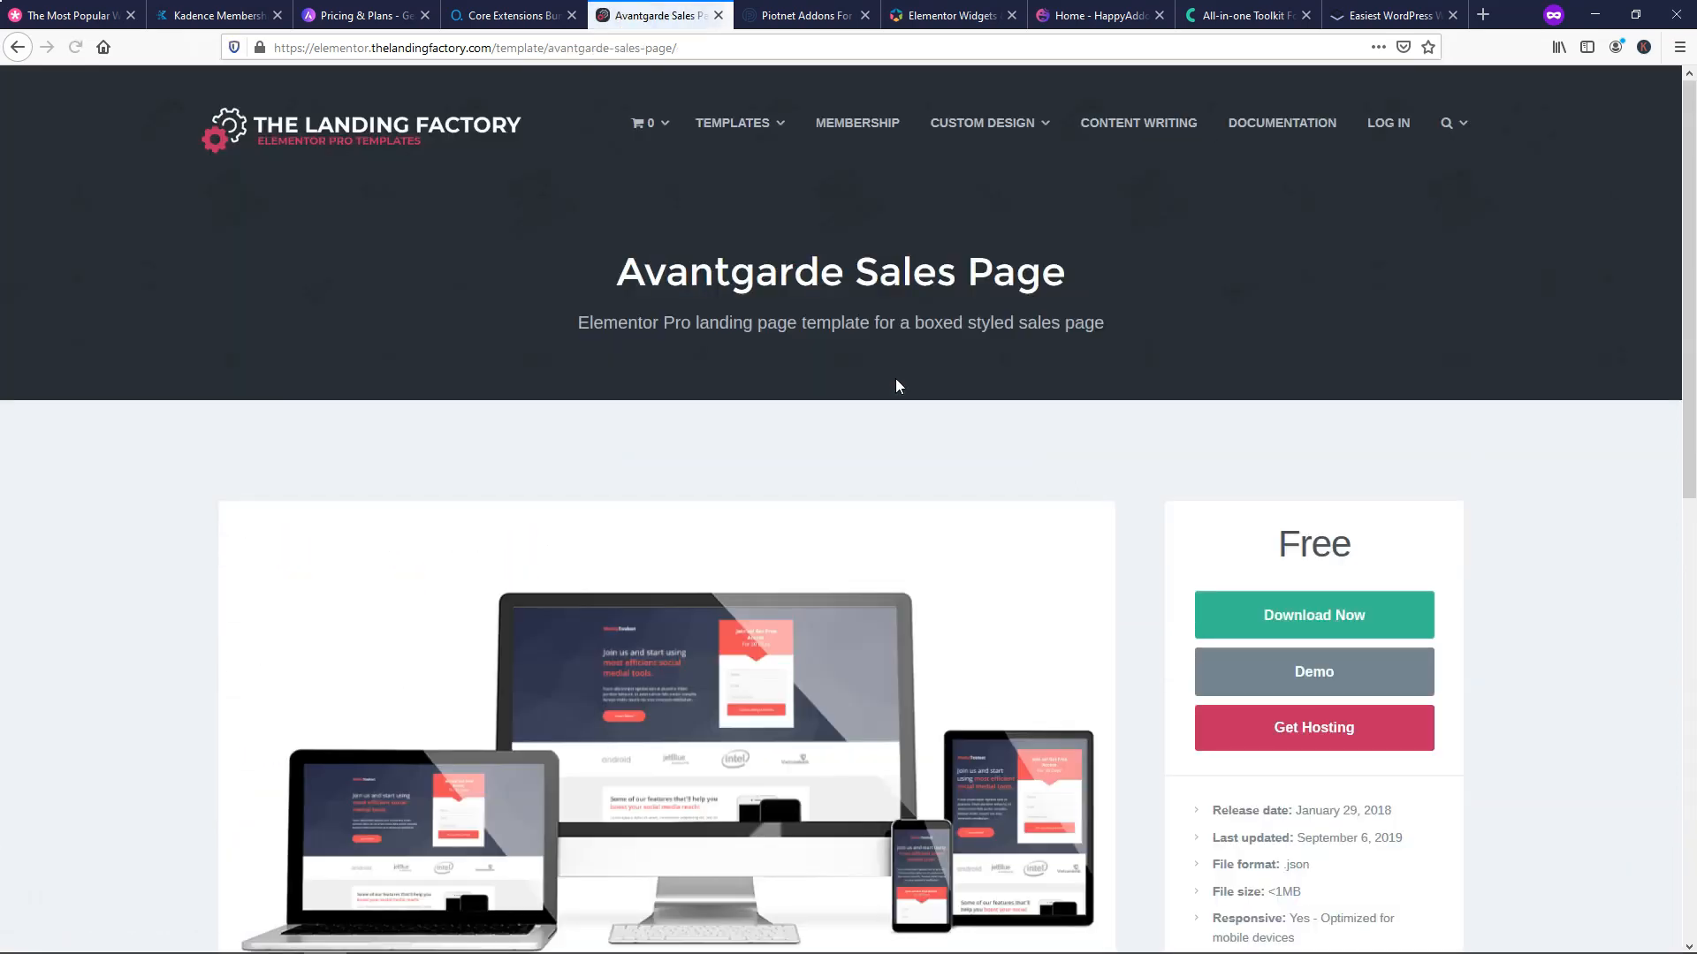
scroll(down, 3)
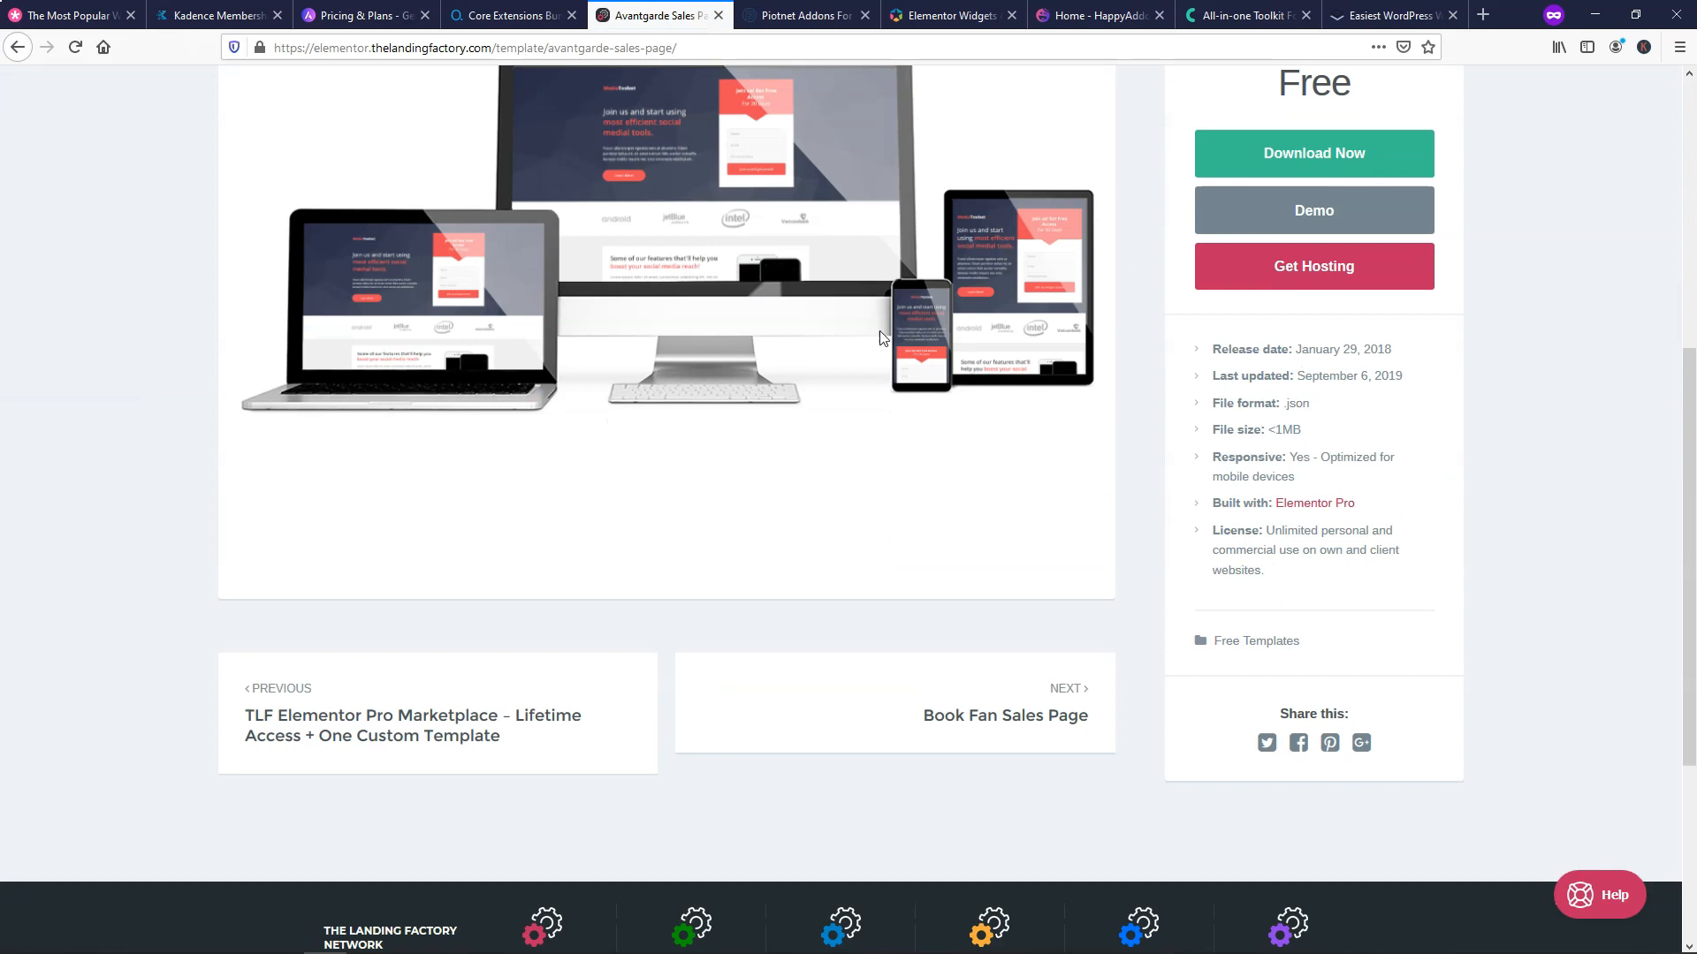
mouse_move(1355, 103)
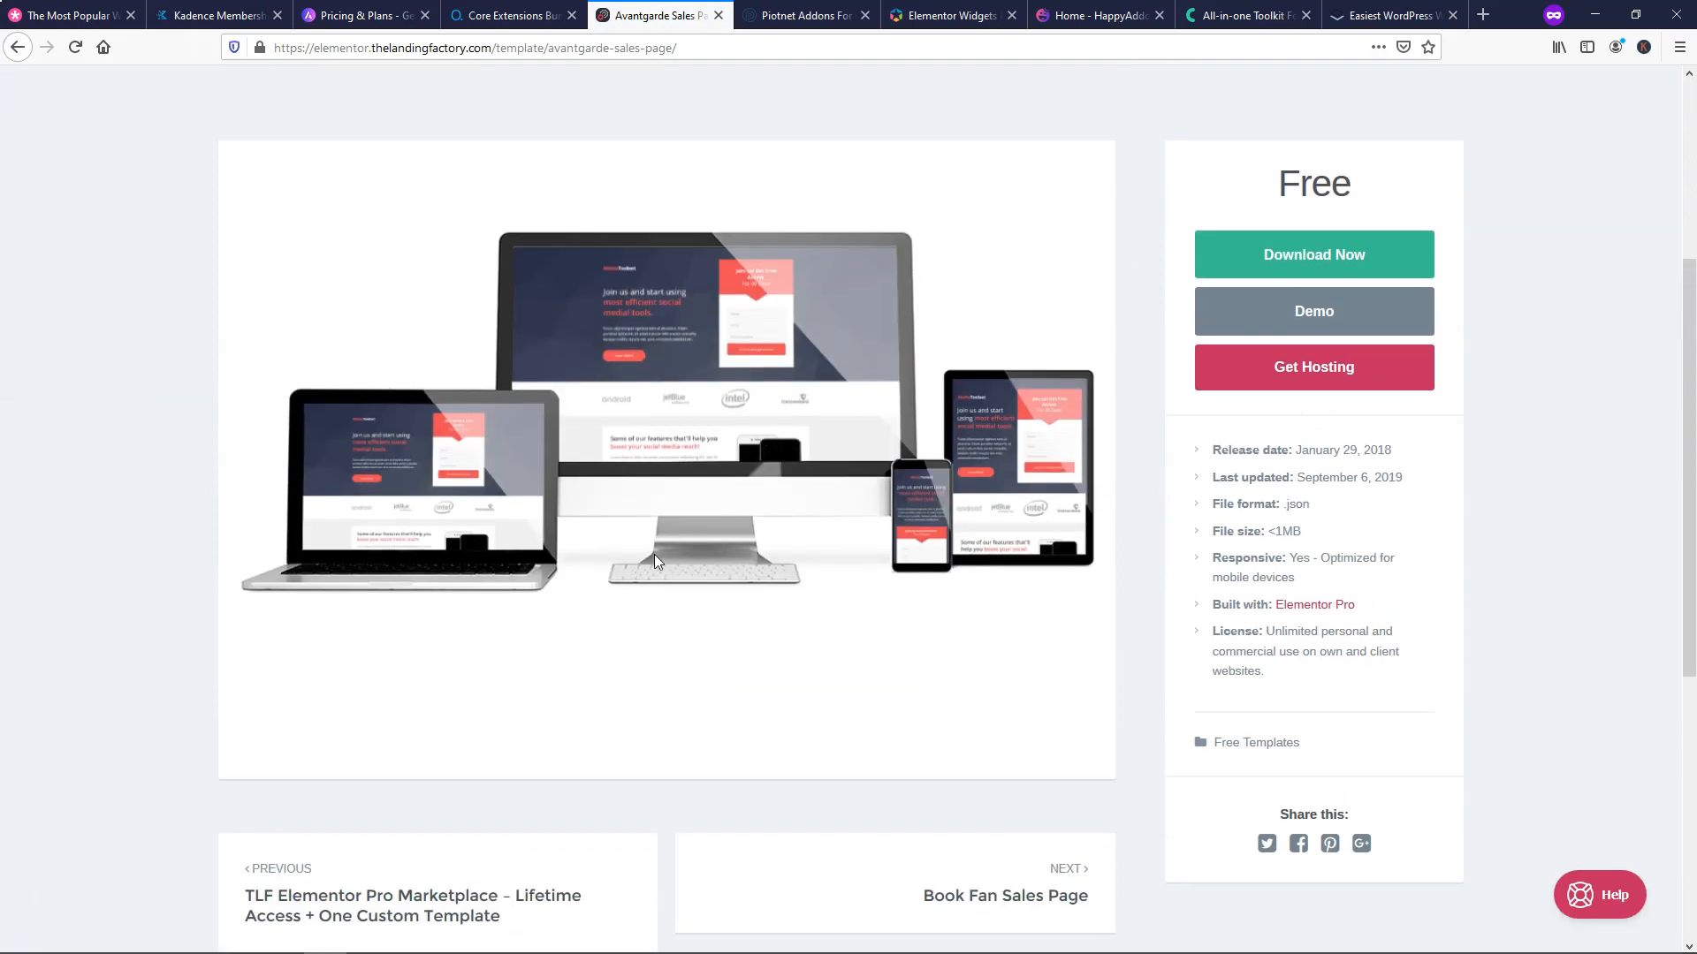
scroll(down, 3)
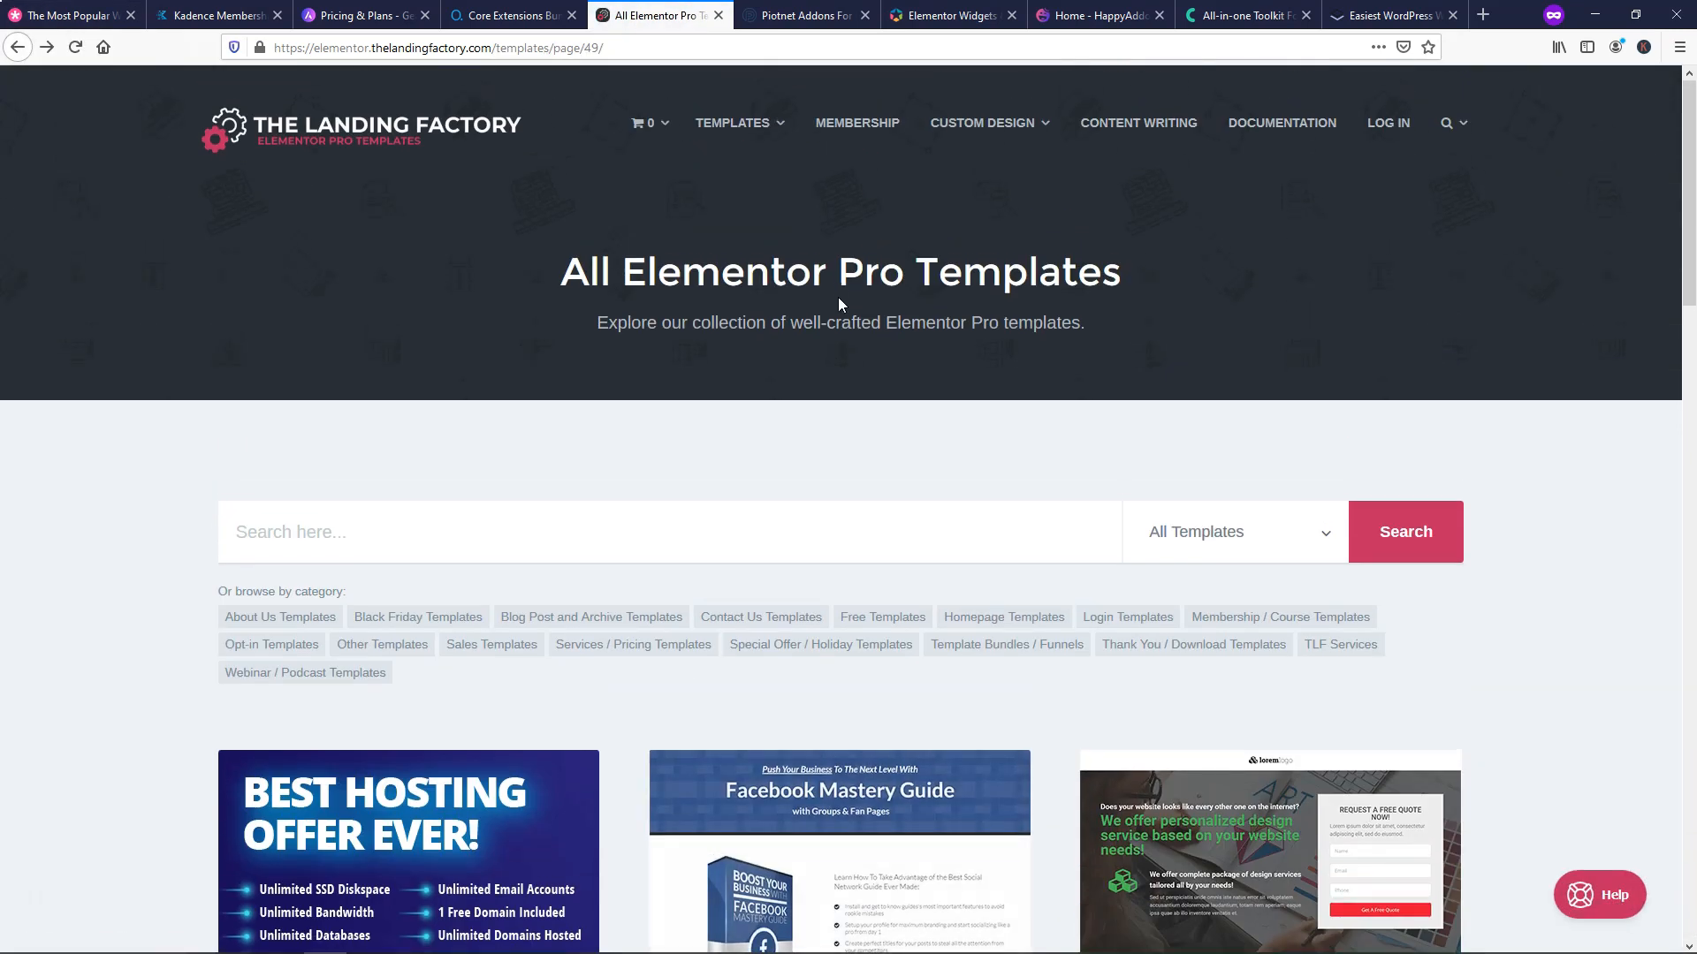
mouse_move(493, 192)
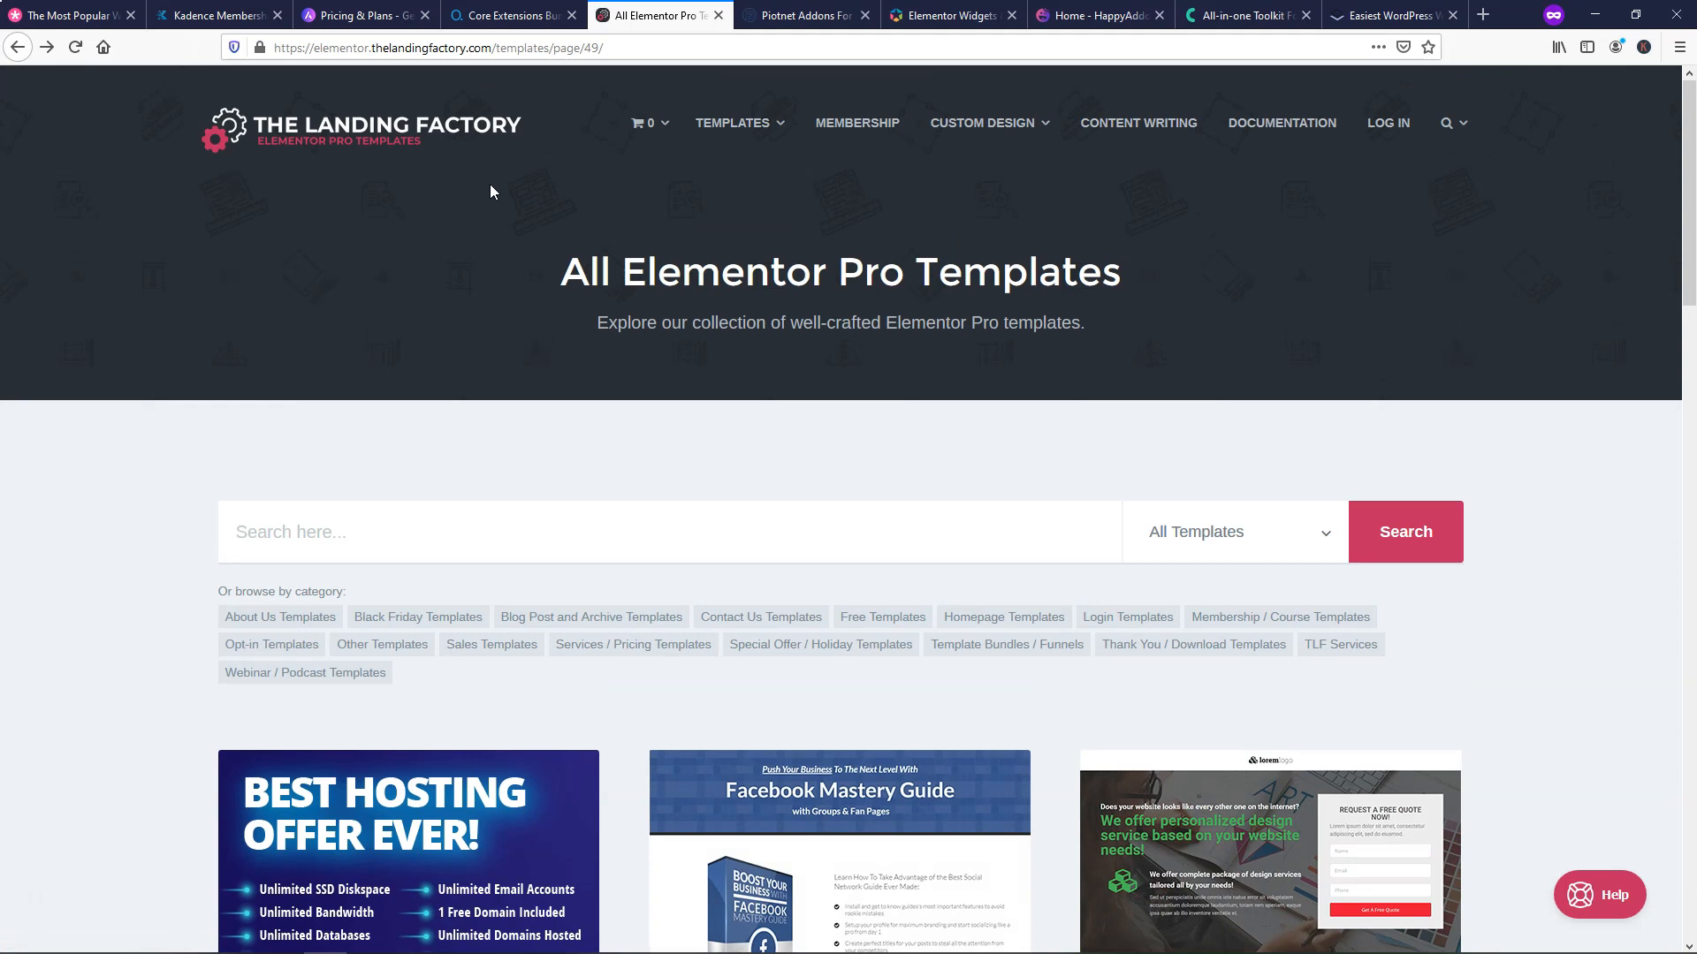
click(805, 16)
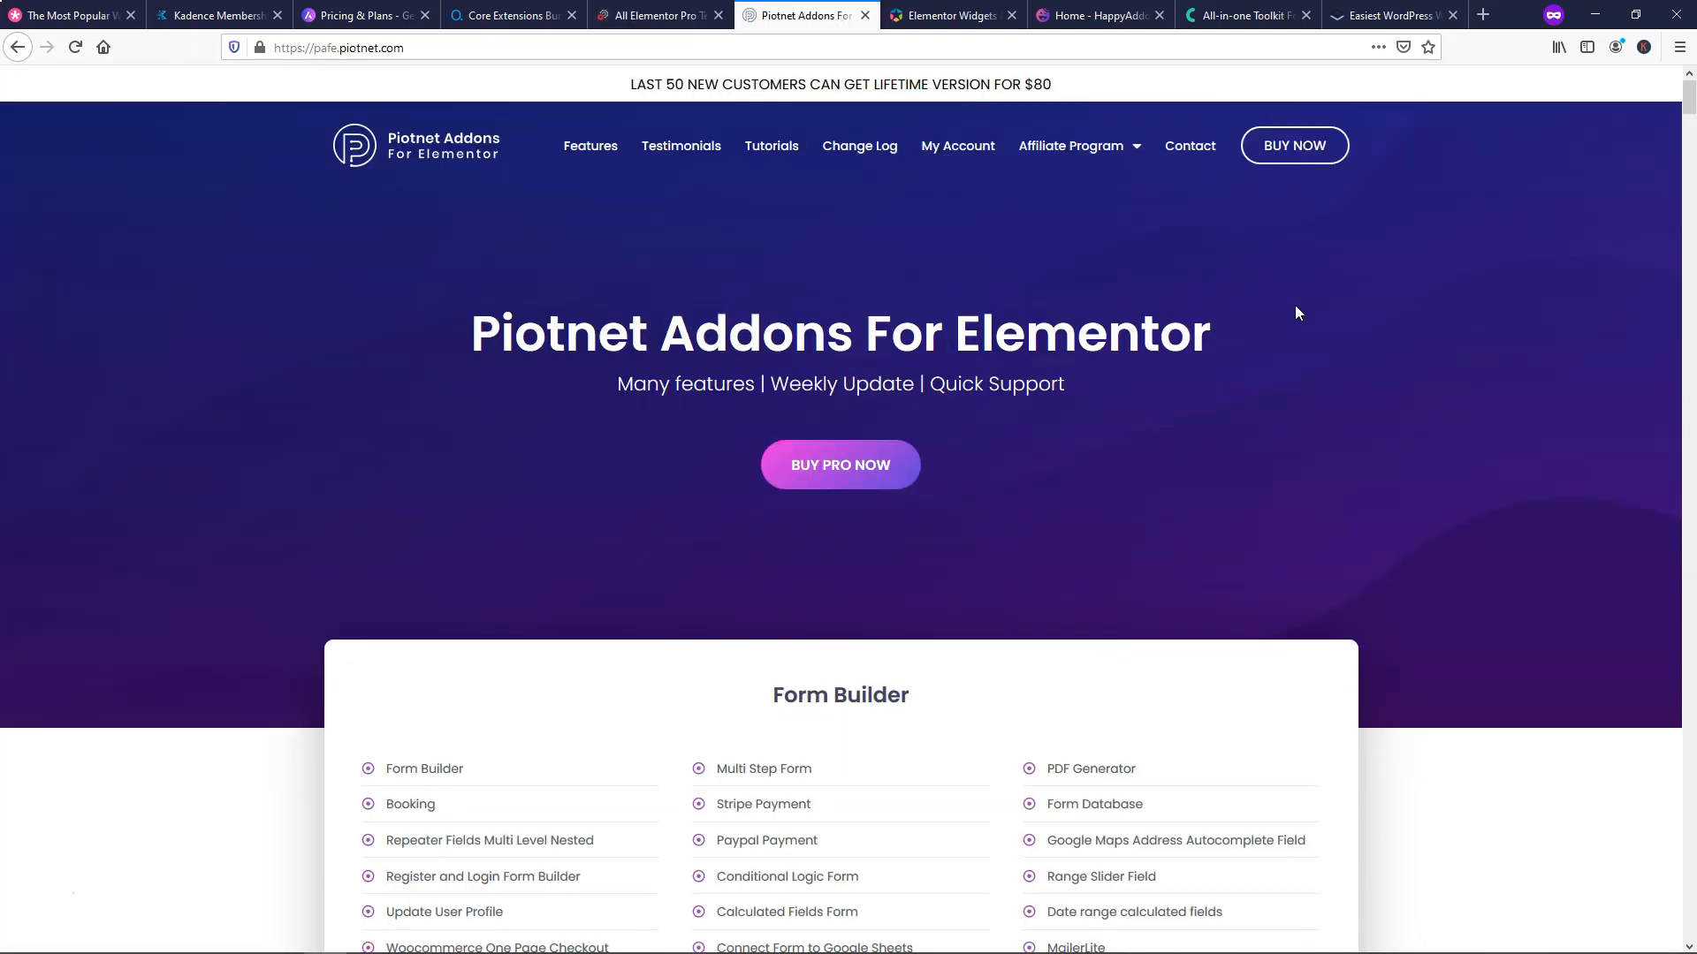
mouse_move(1499, 385)
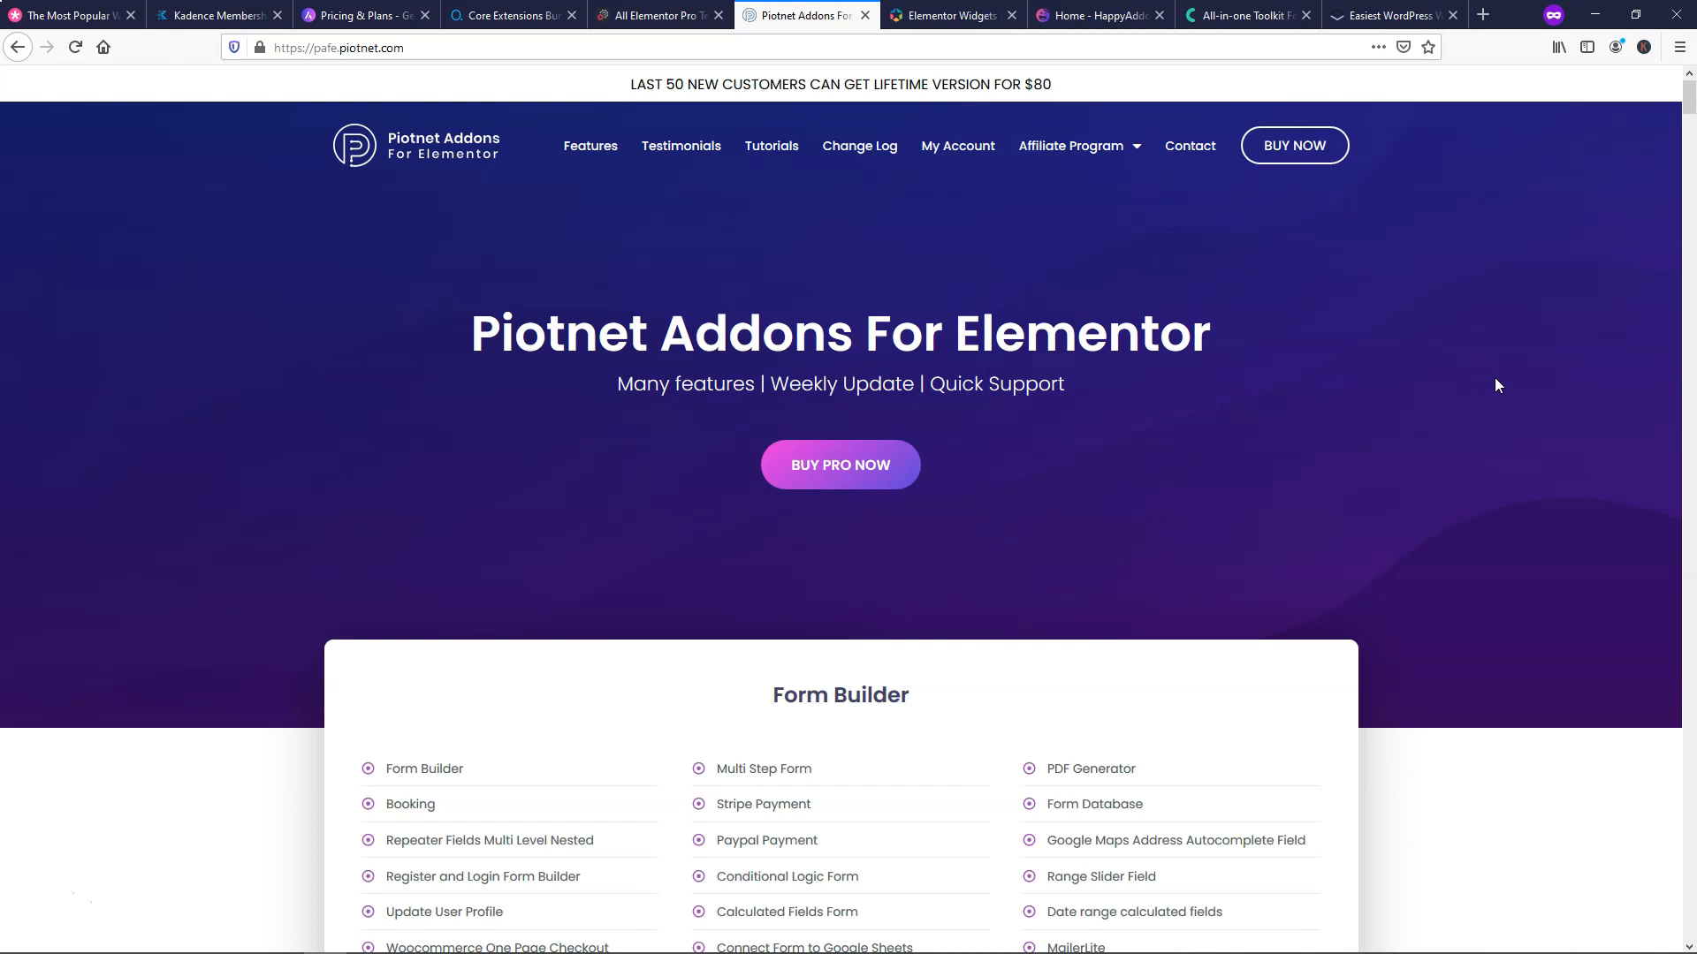
scroll(down, 3)
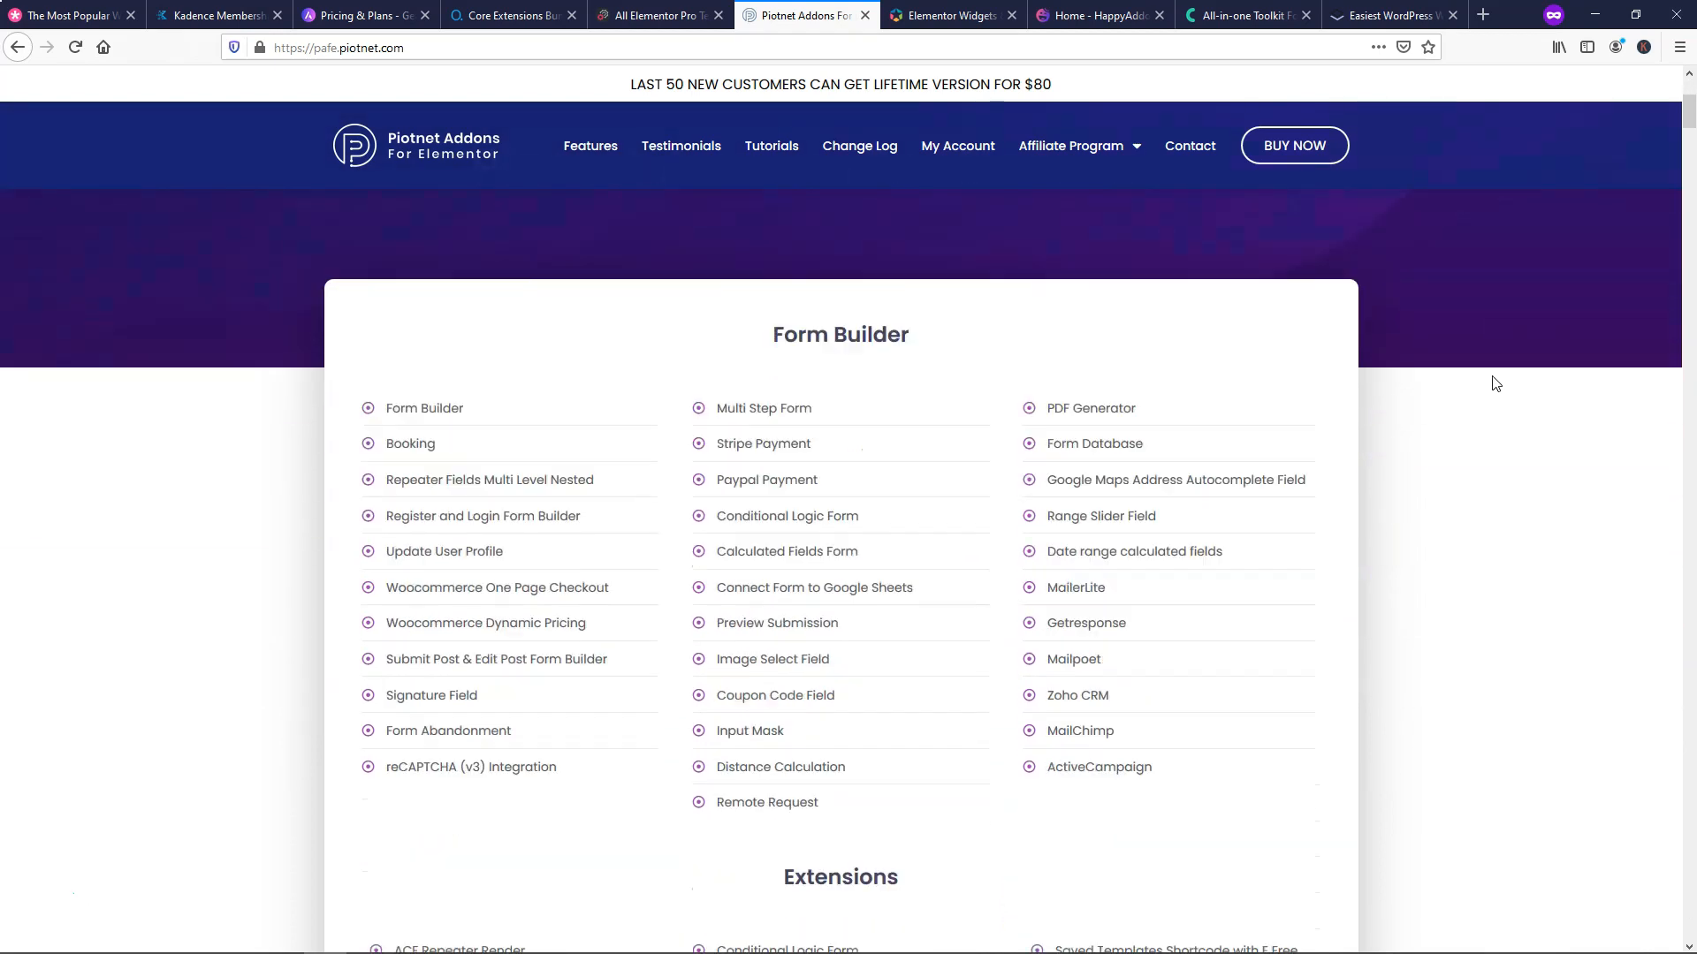
mouse_move(763, 102)
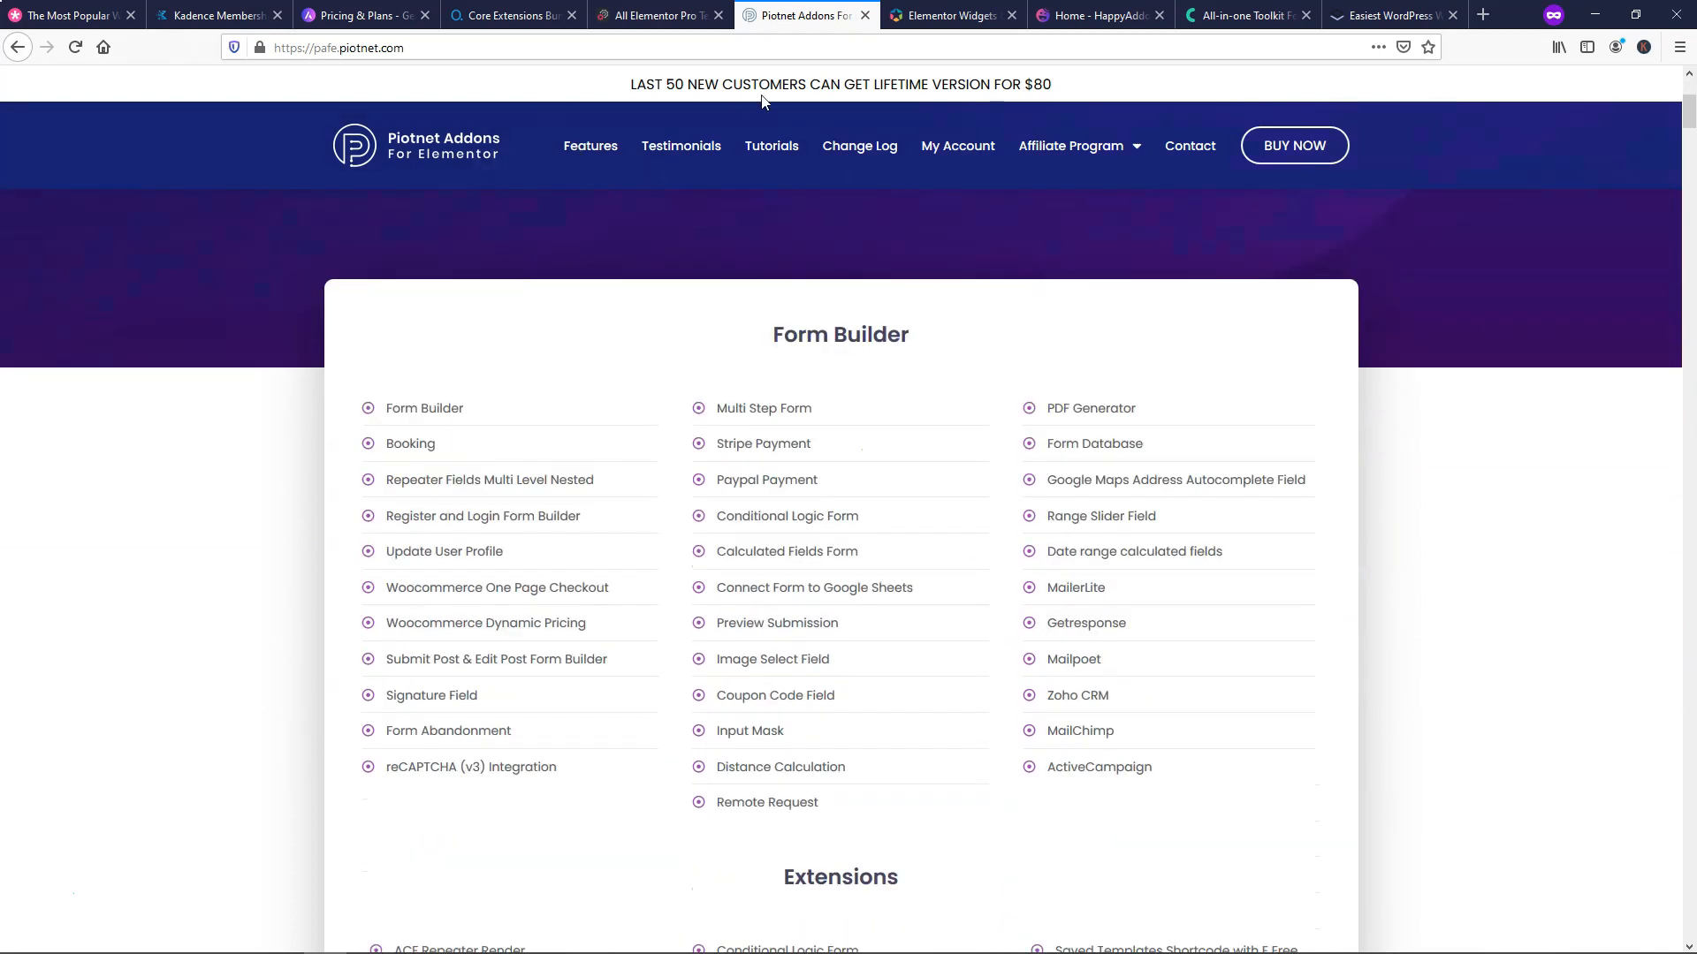
scroll(down, 3)
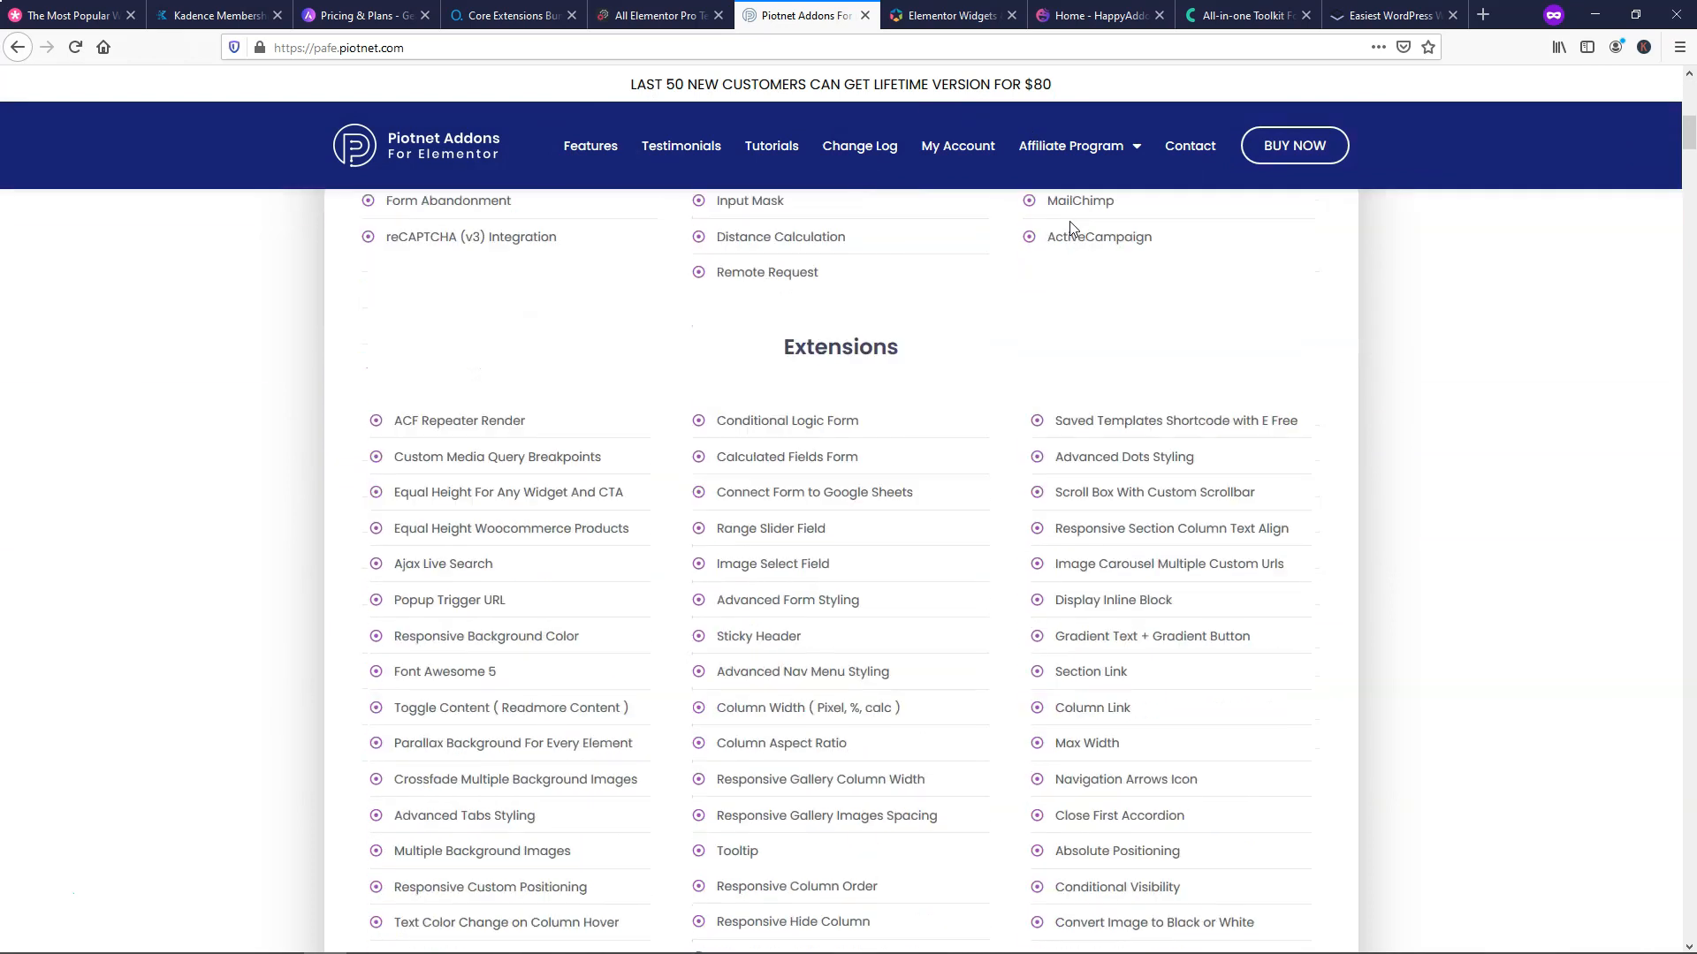
scroll(up, 3)
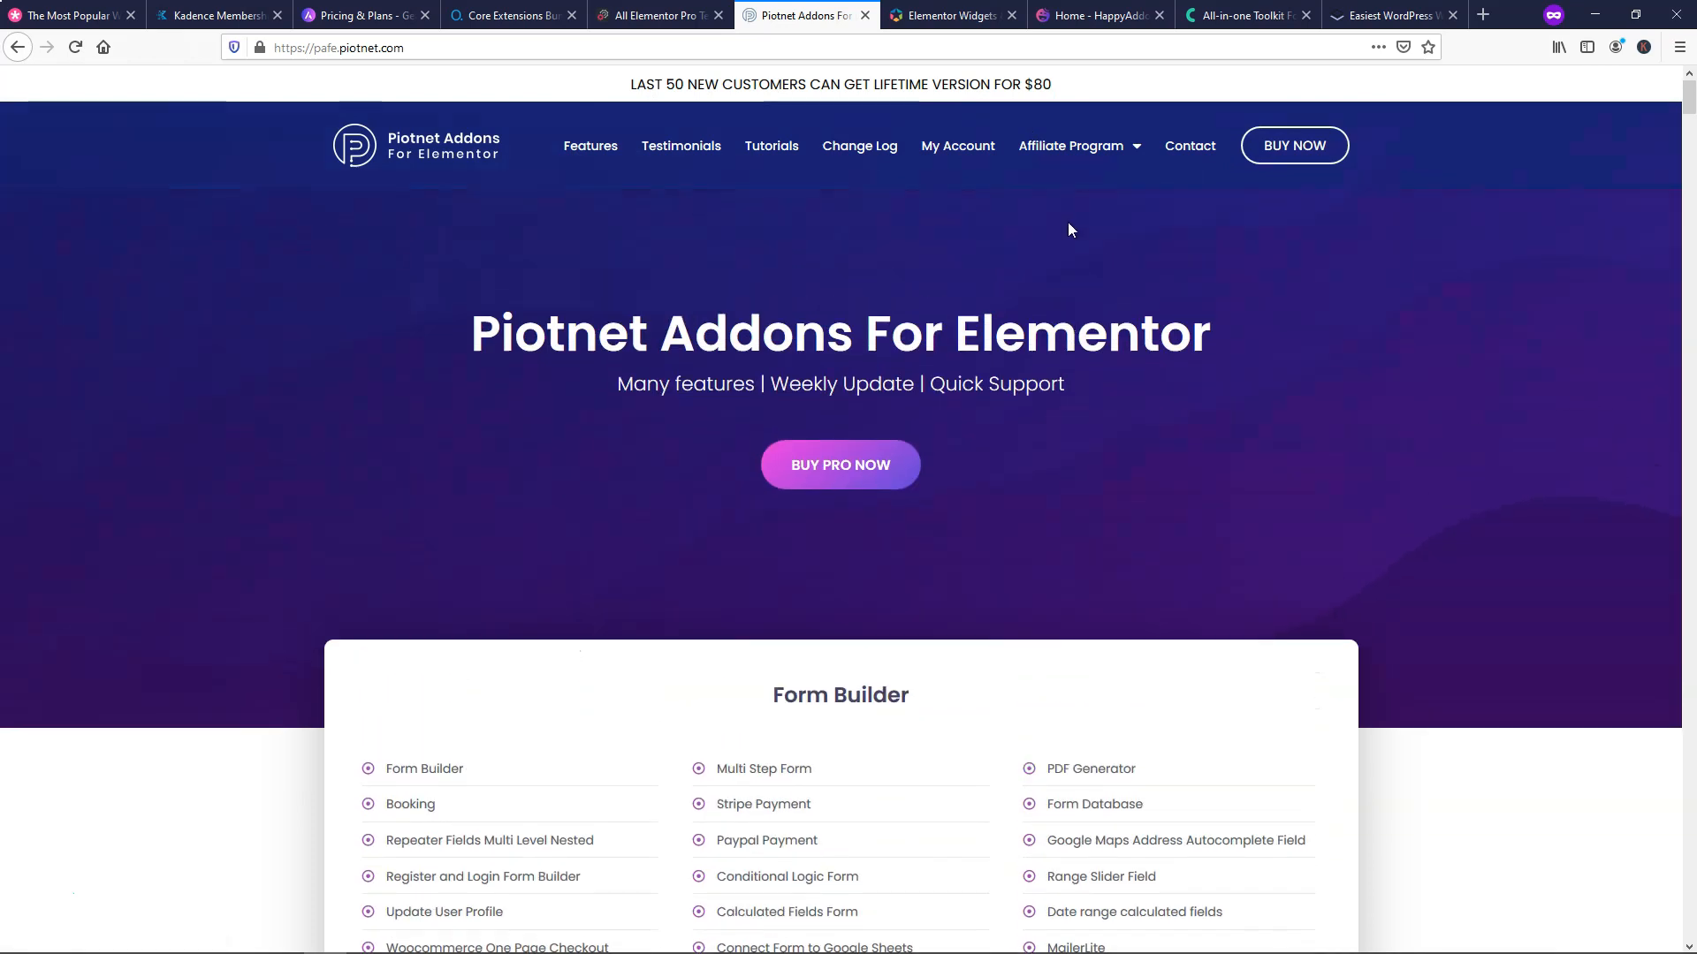
scroll(down, 3)
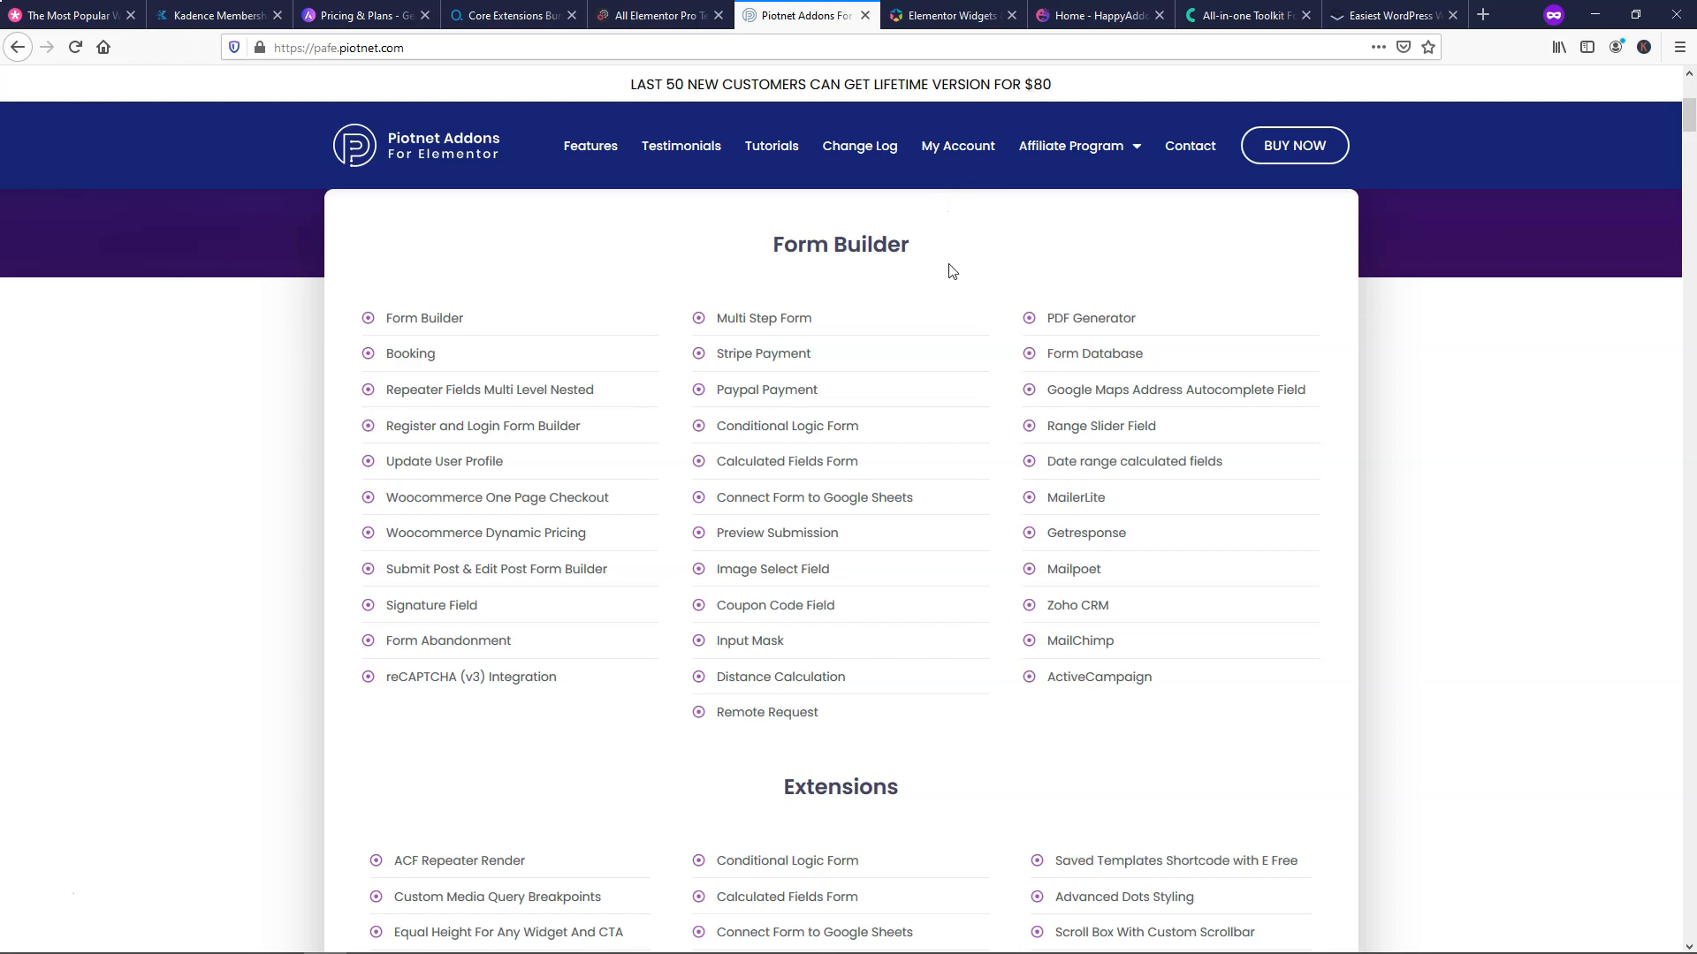
mouse_move(849, 276)
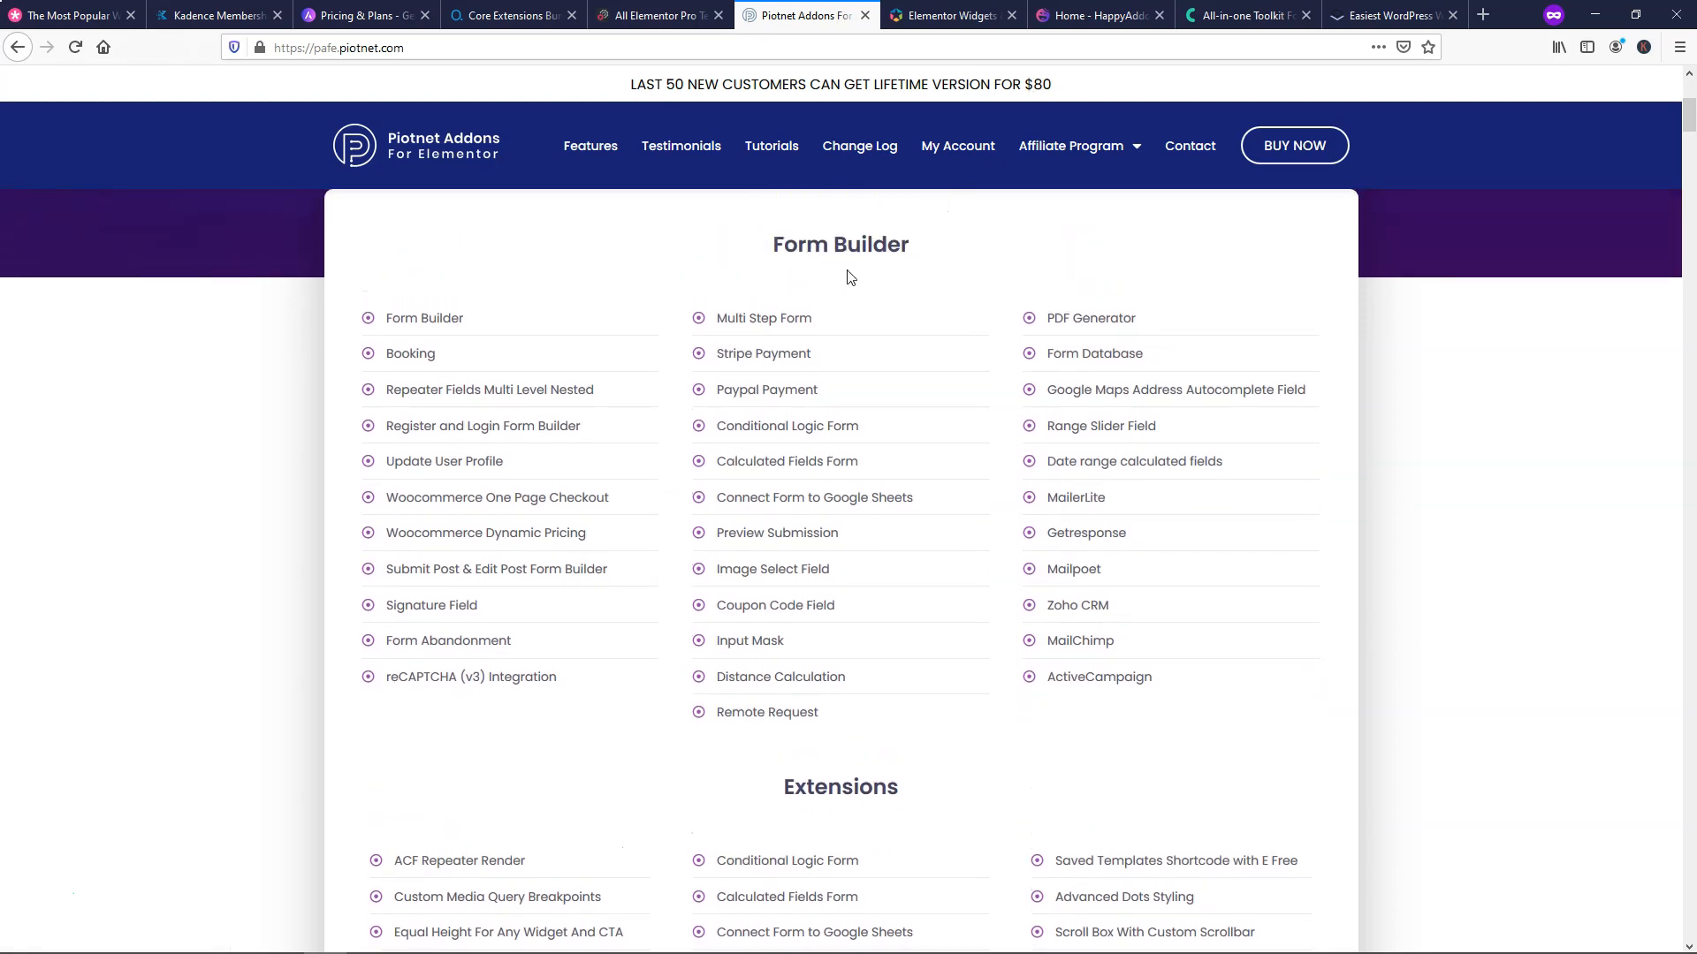
mouse_move(895, 308)
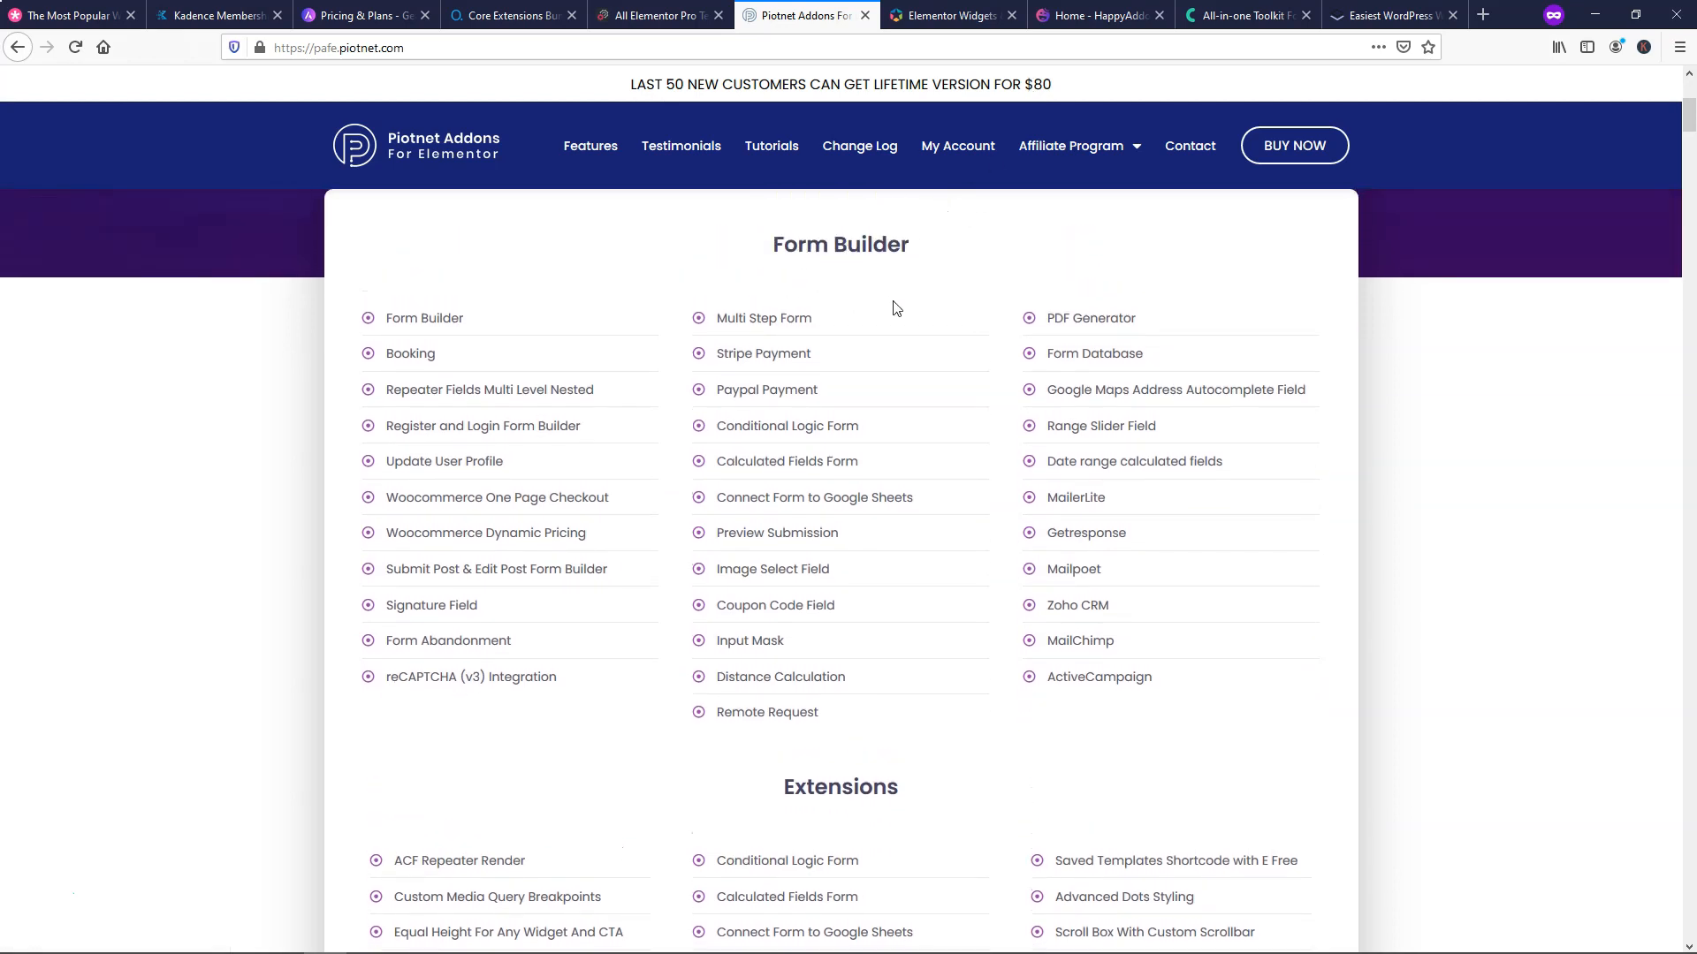
scroll(down, 3)
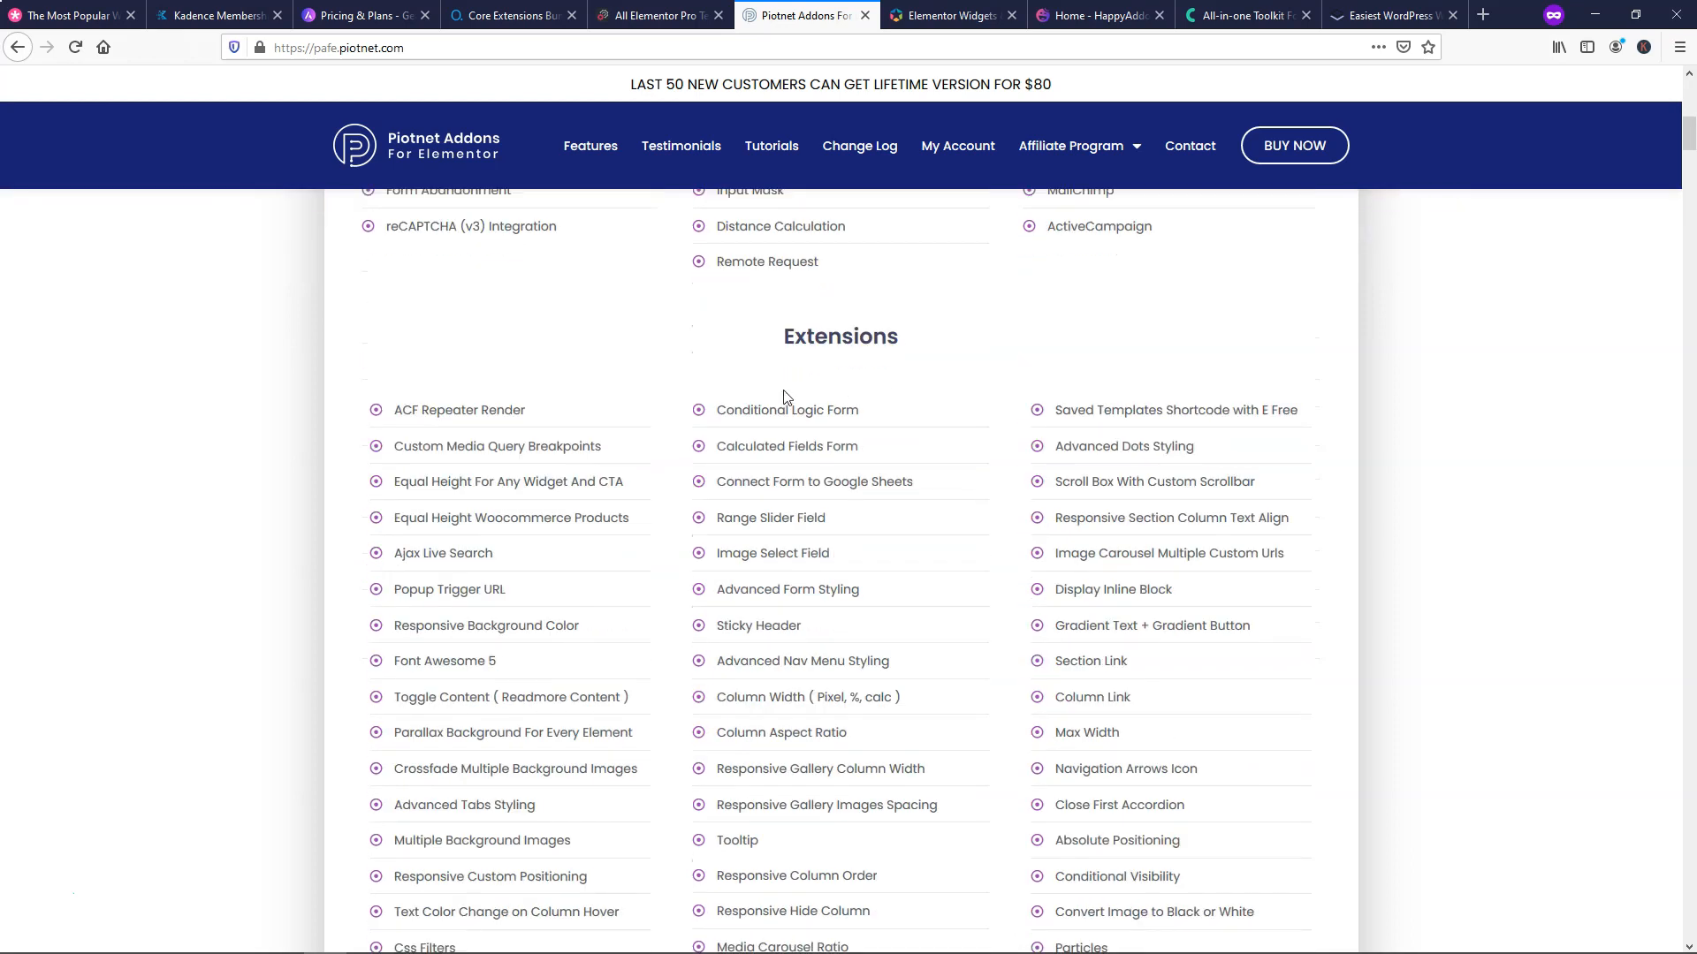
scroll(down, 3)
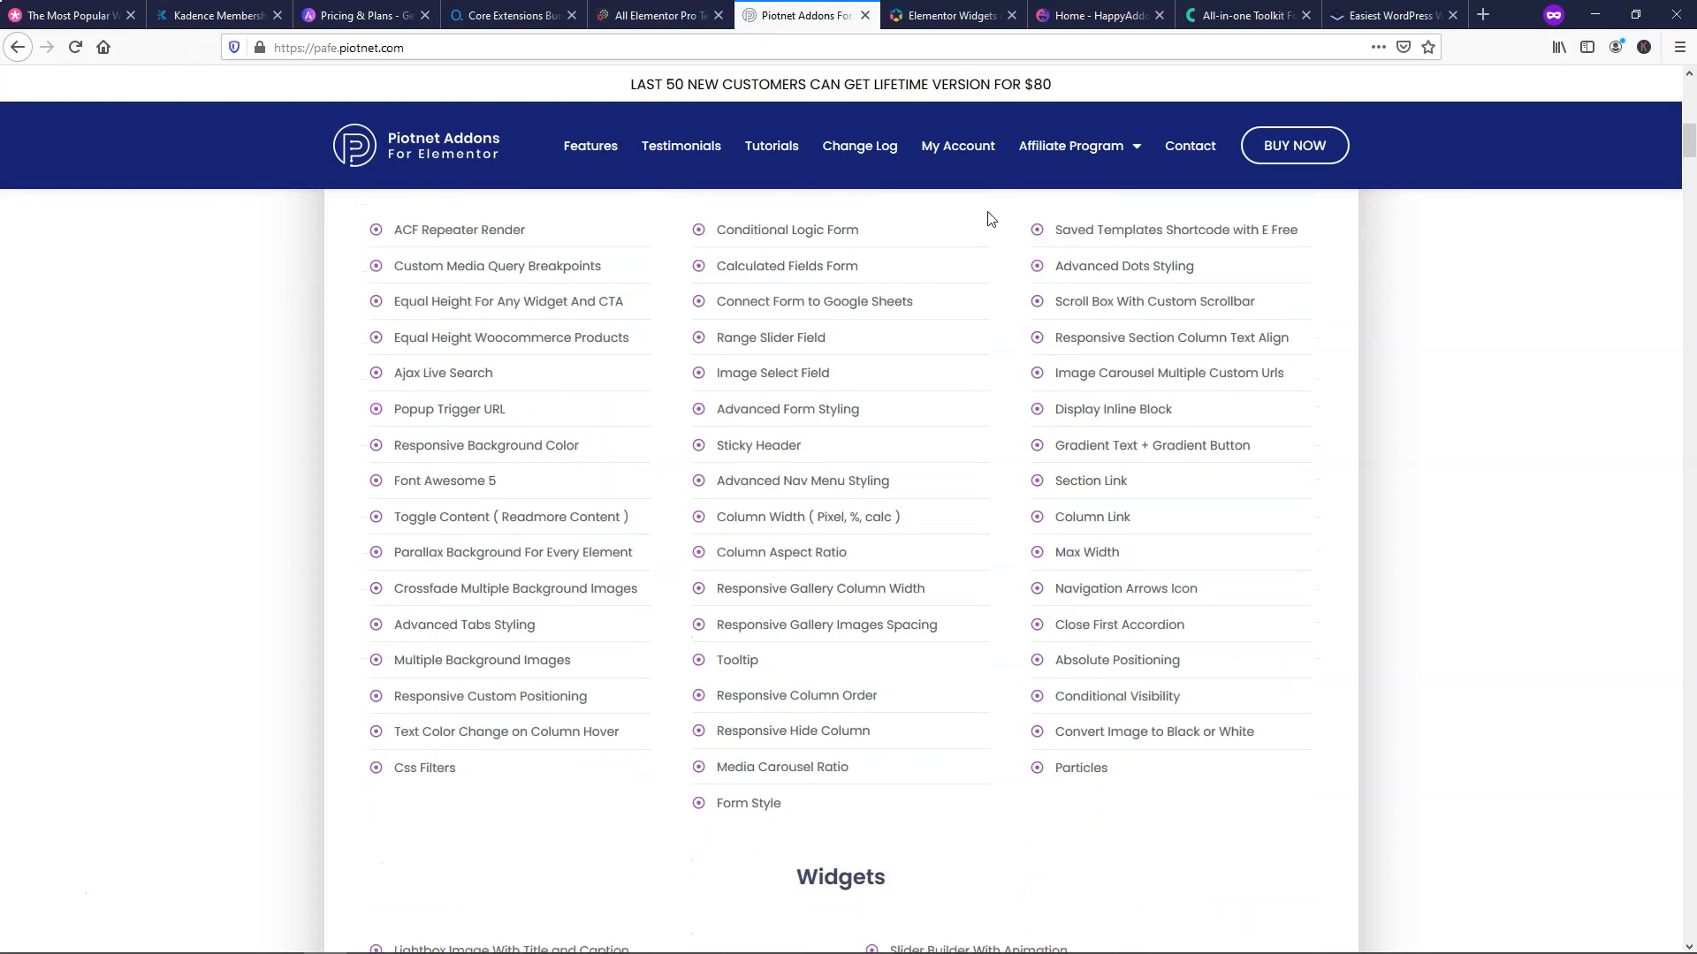
scroll(up, 3)
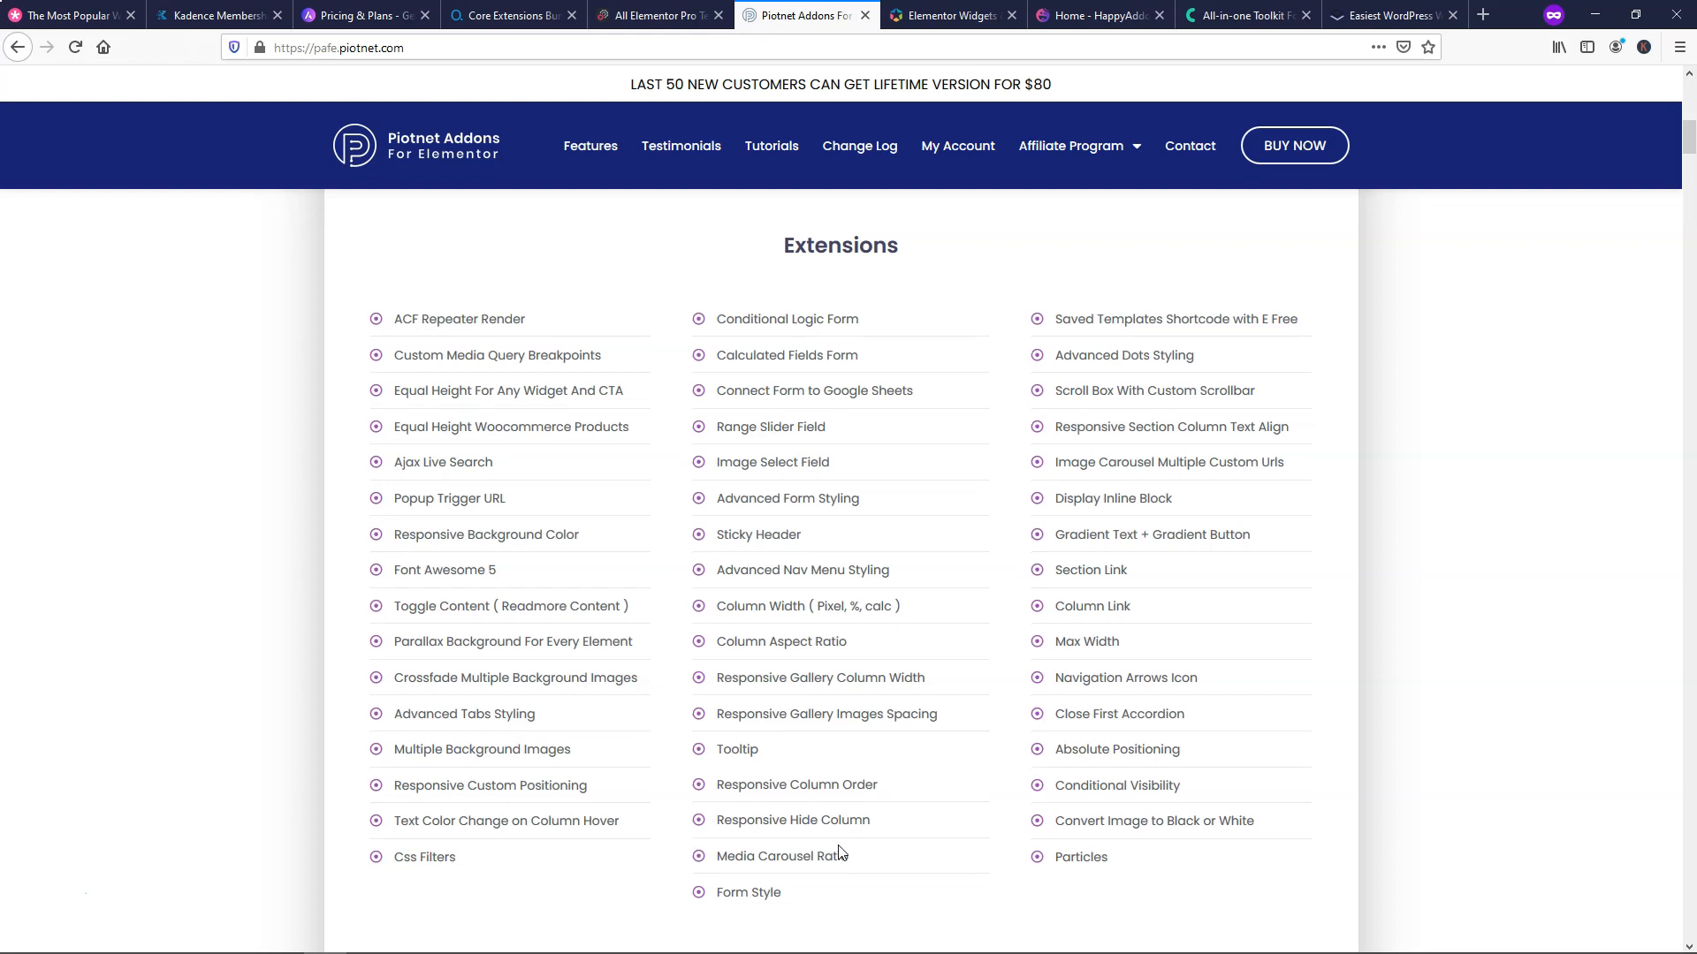
scroll(down, 3)
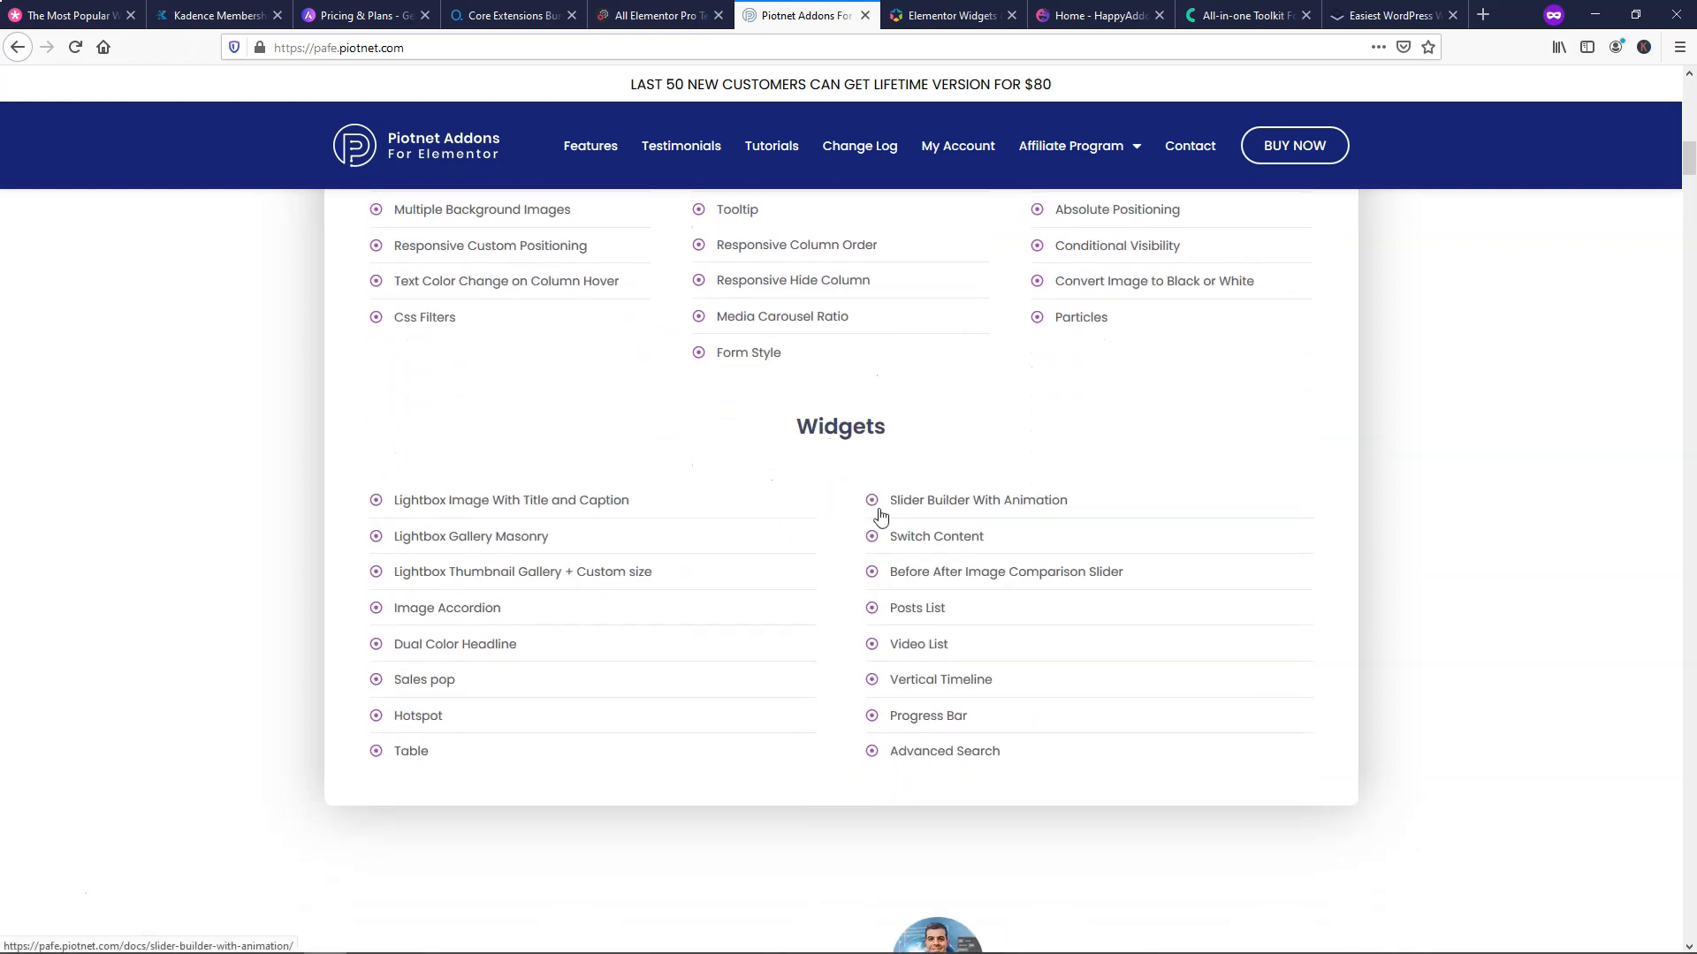
scroll(down, 3)
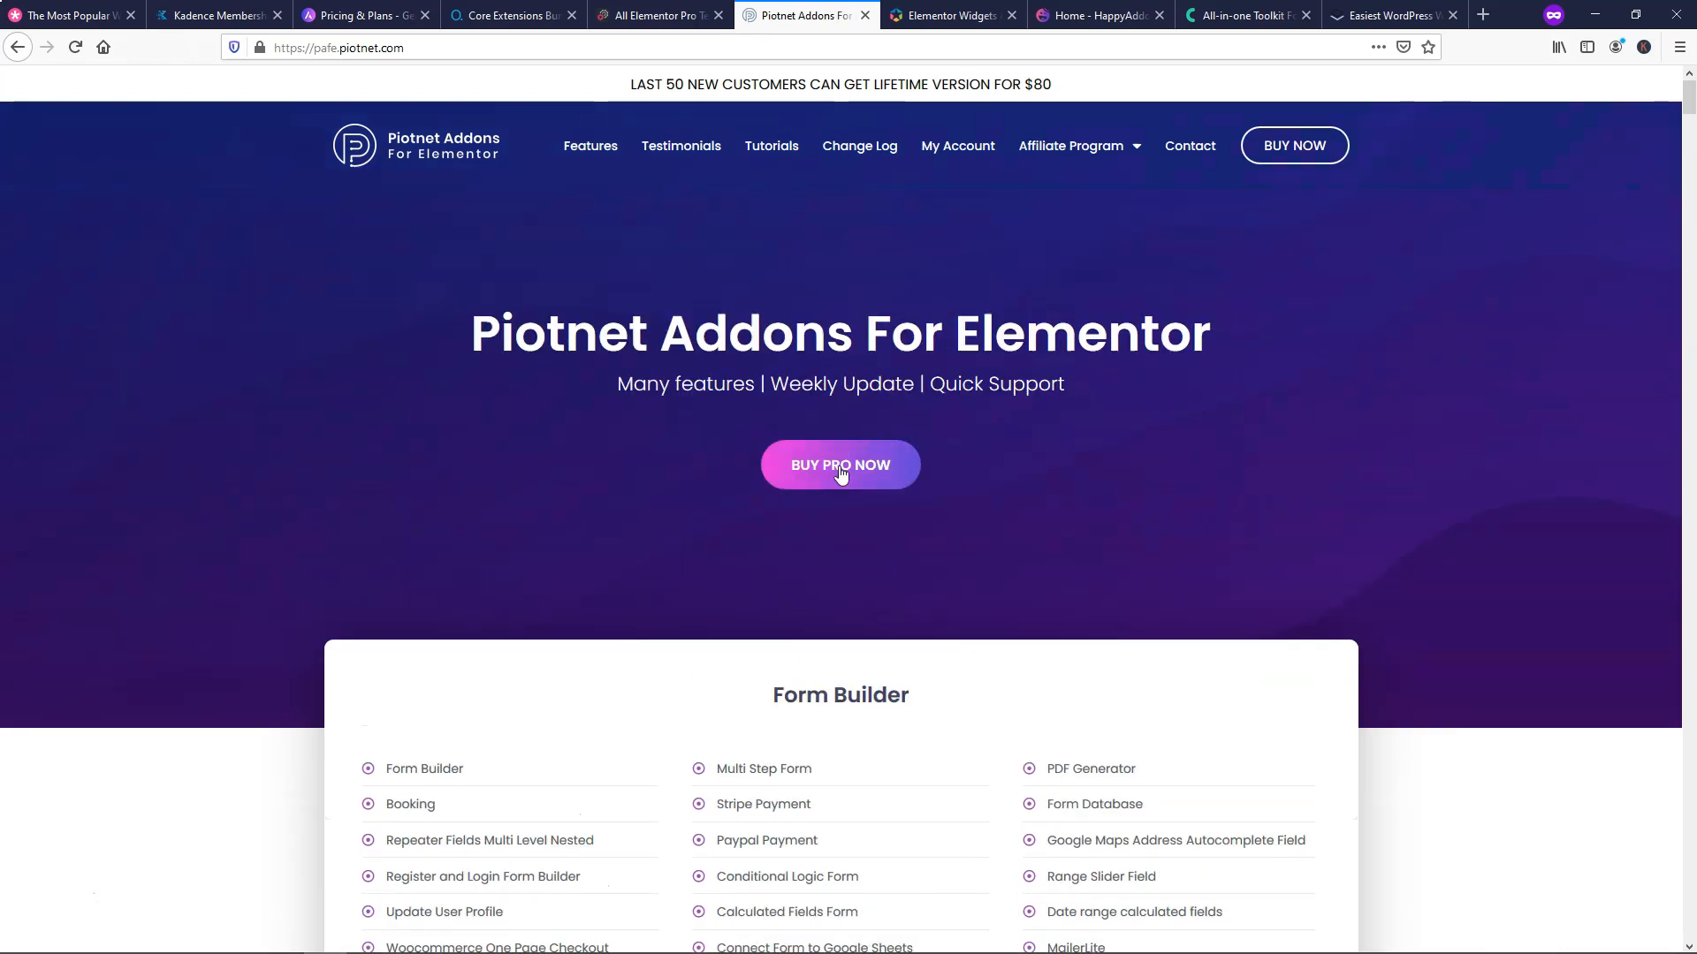
- Jump to Piotnet pricing: Personal $40, Unlimited $60, Lifetime $80
click(840, 464)
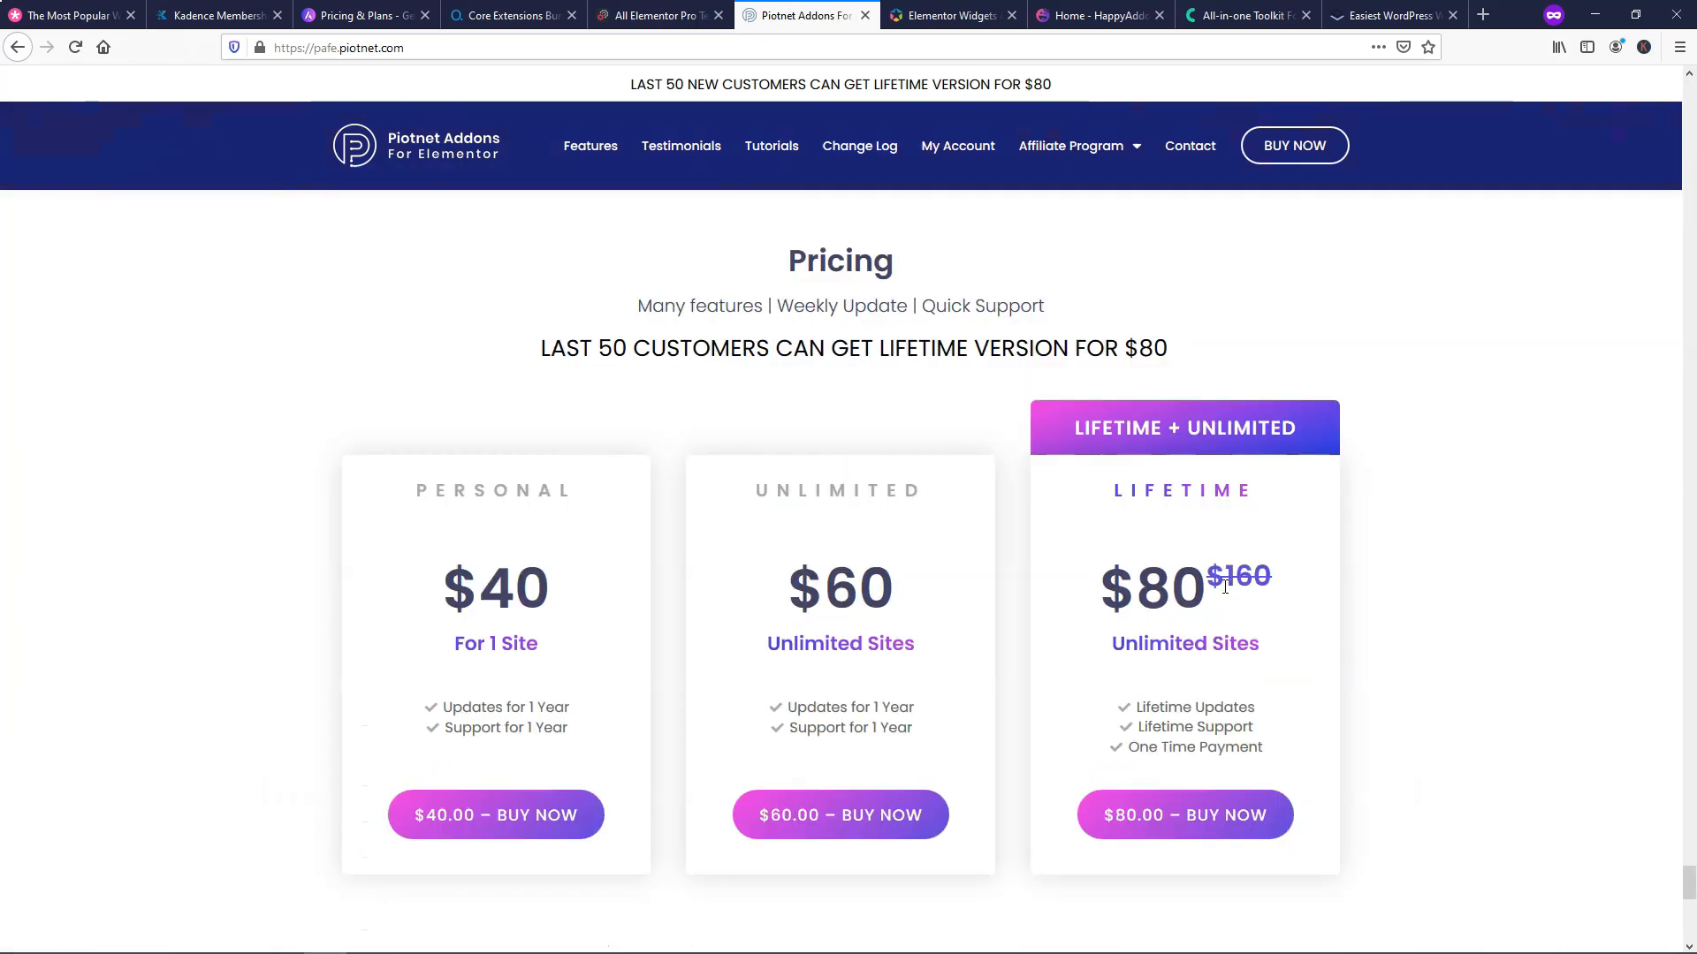
scroll(down, 3)
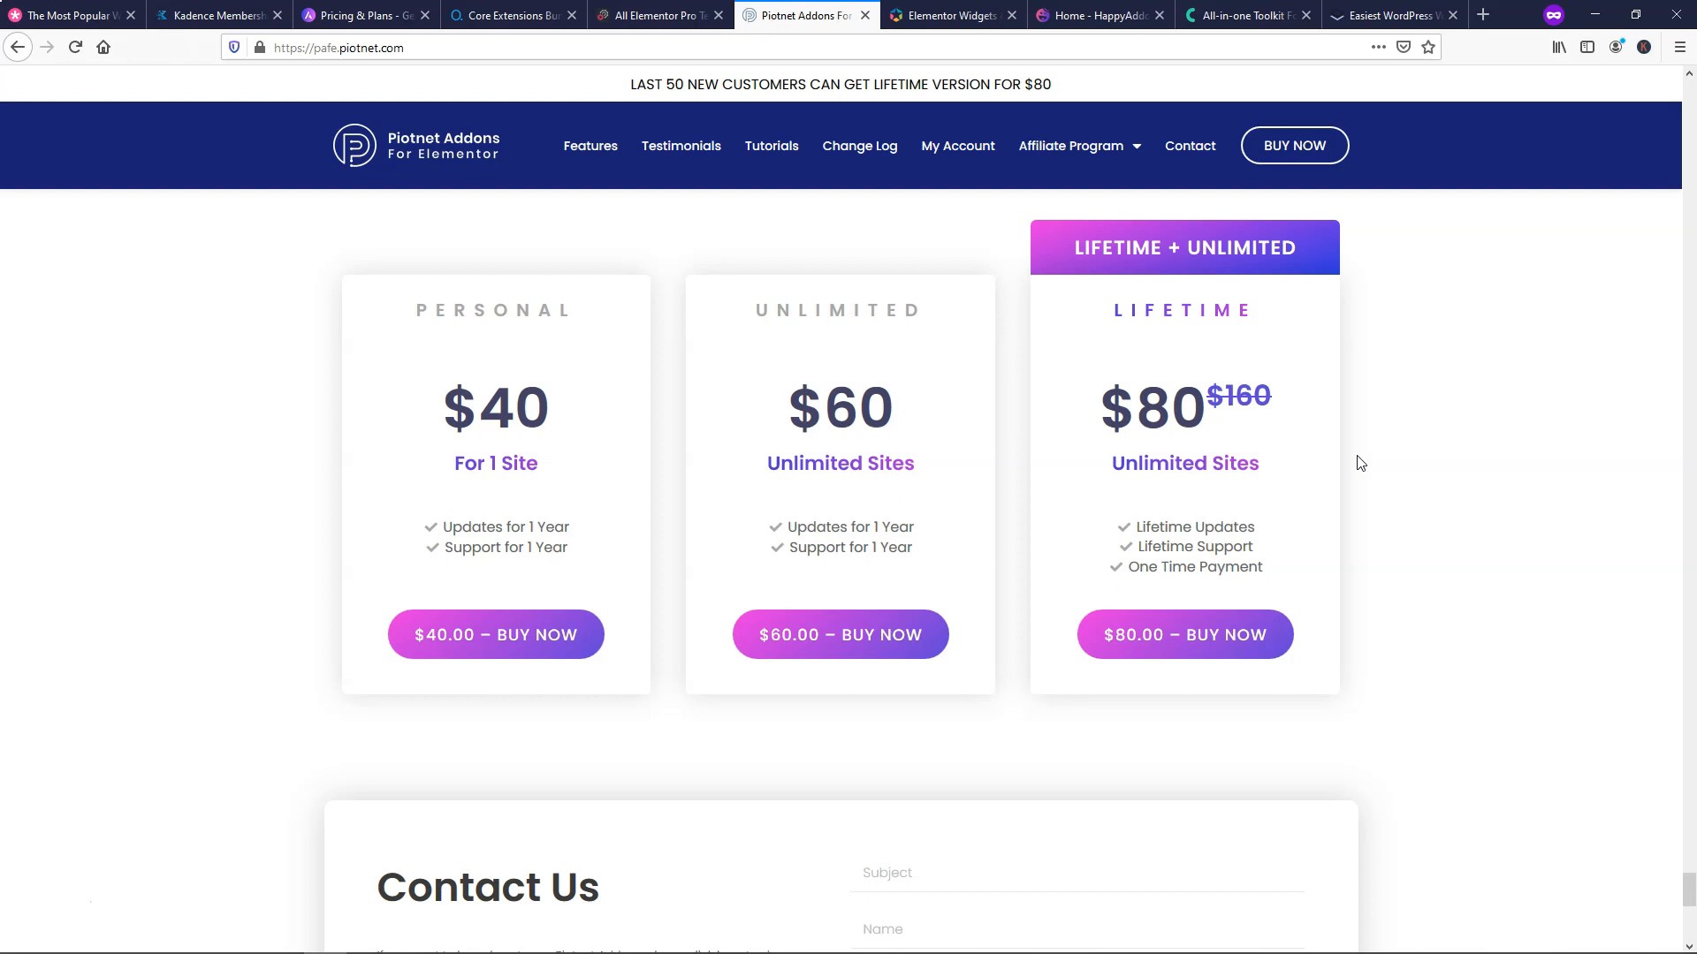
mouse_move(1366, 462)
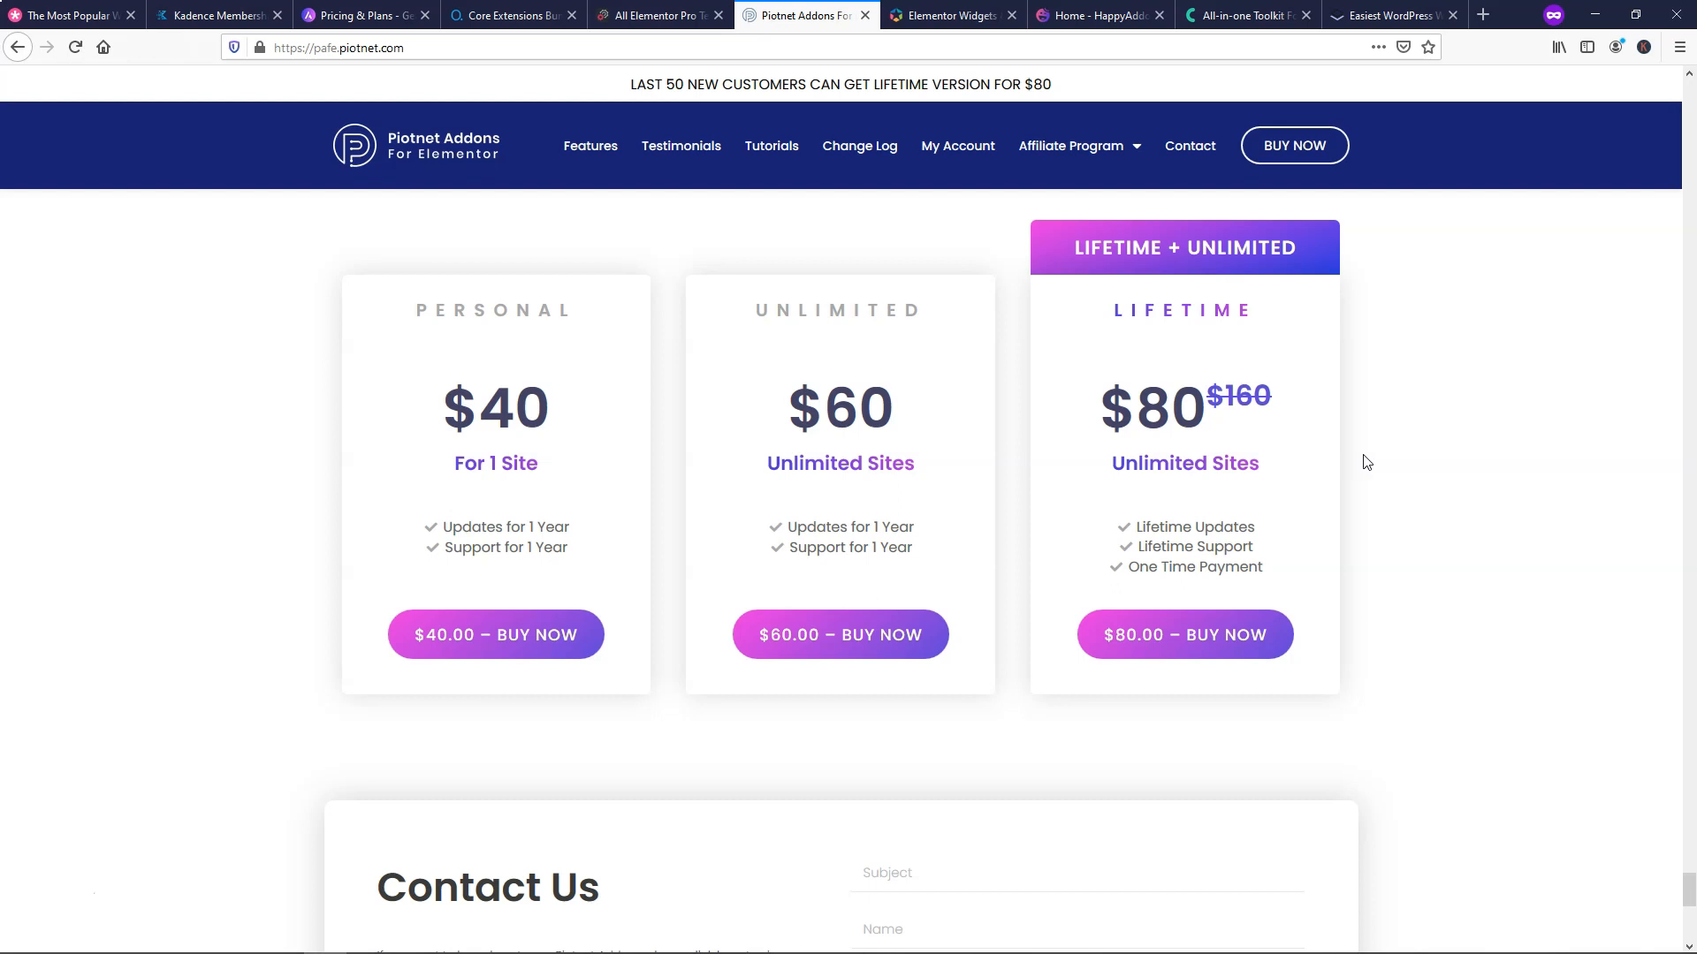
- On the Premium Addons tab, view Pro pricing: Single Site $39, Unlimited $79, Lifetime $199
click(952, 15)
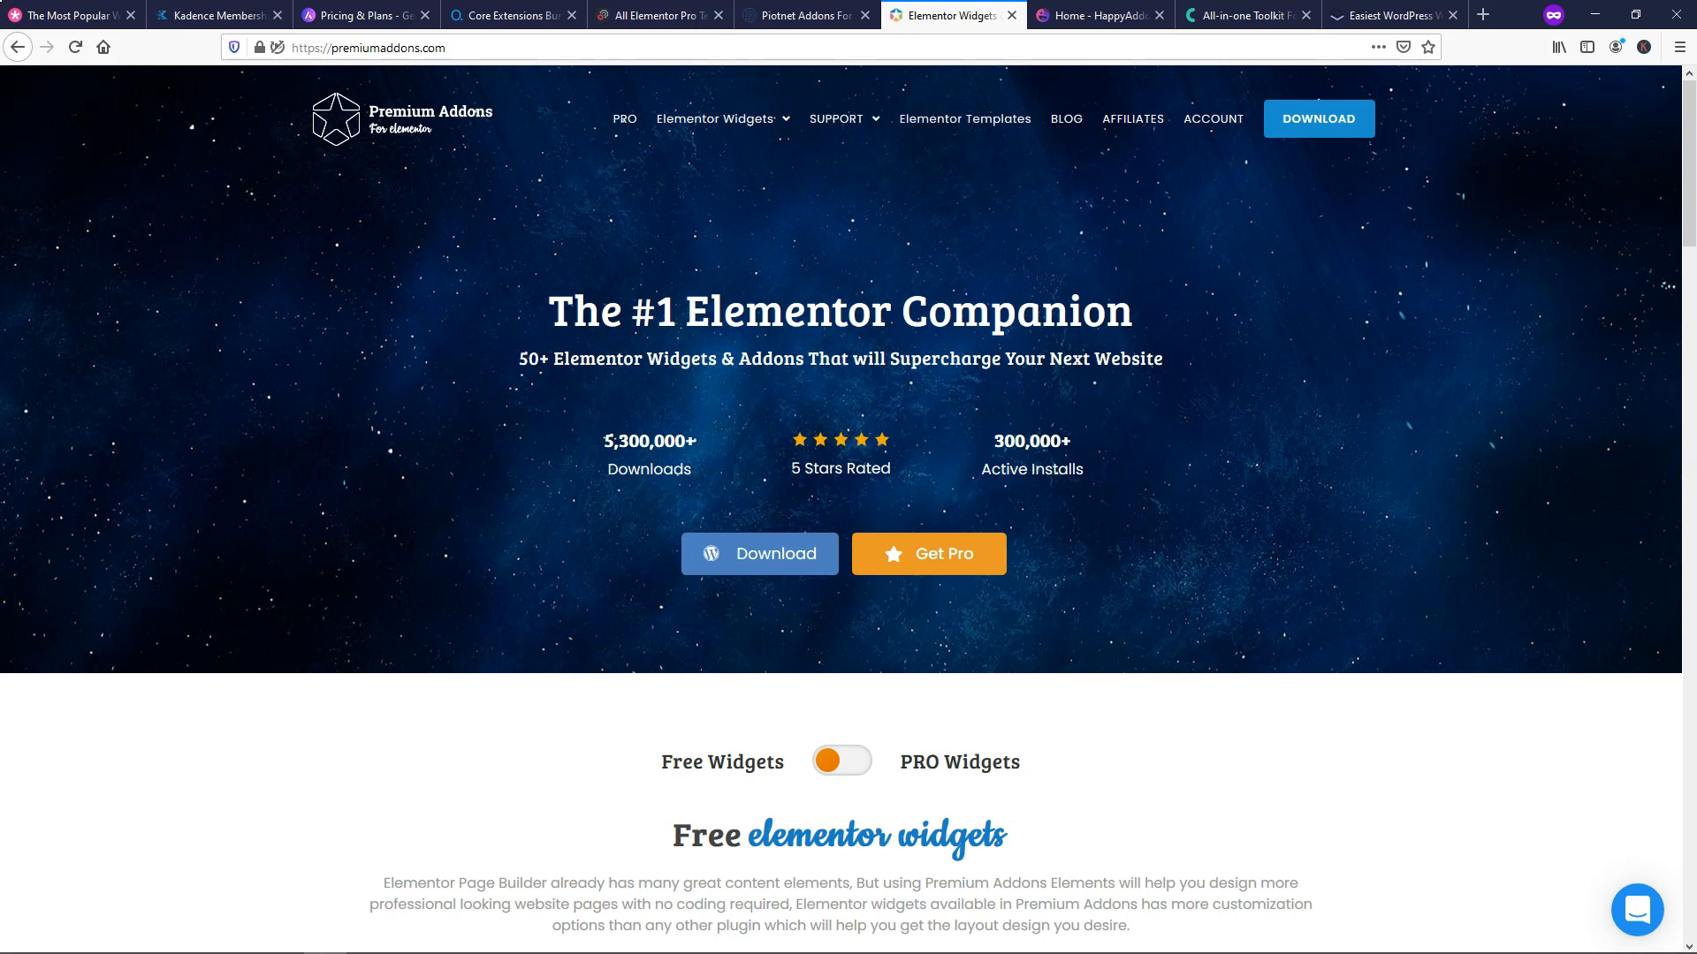
mouse_move(1575, 464)
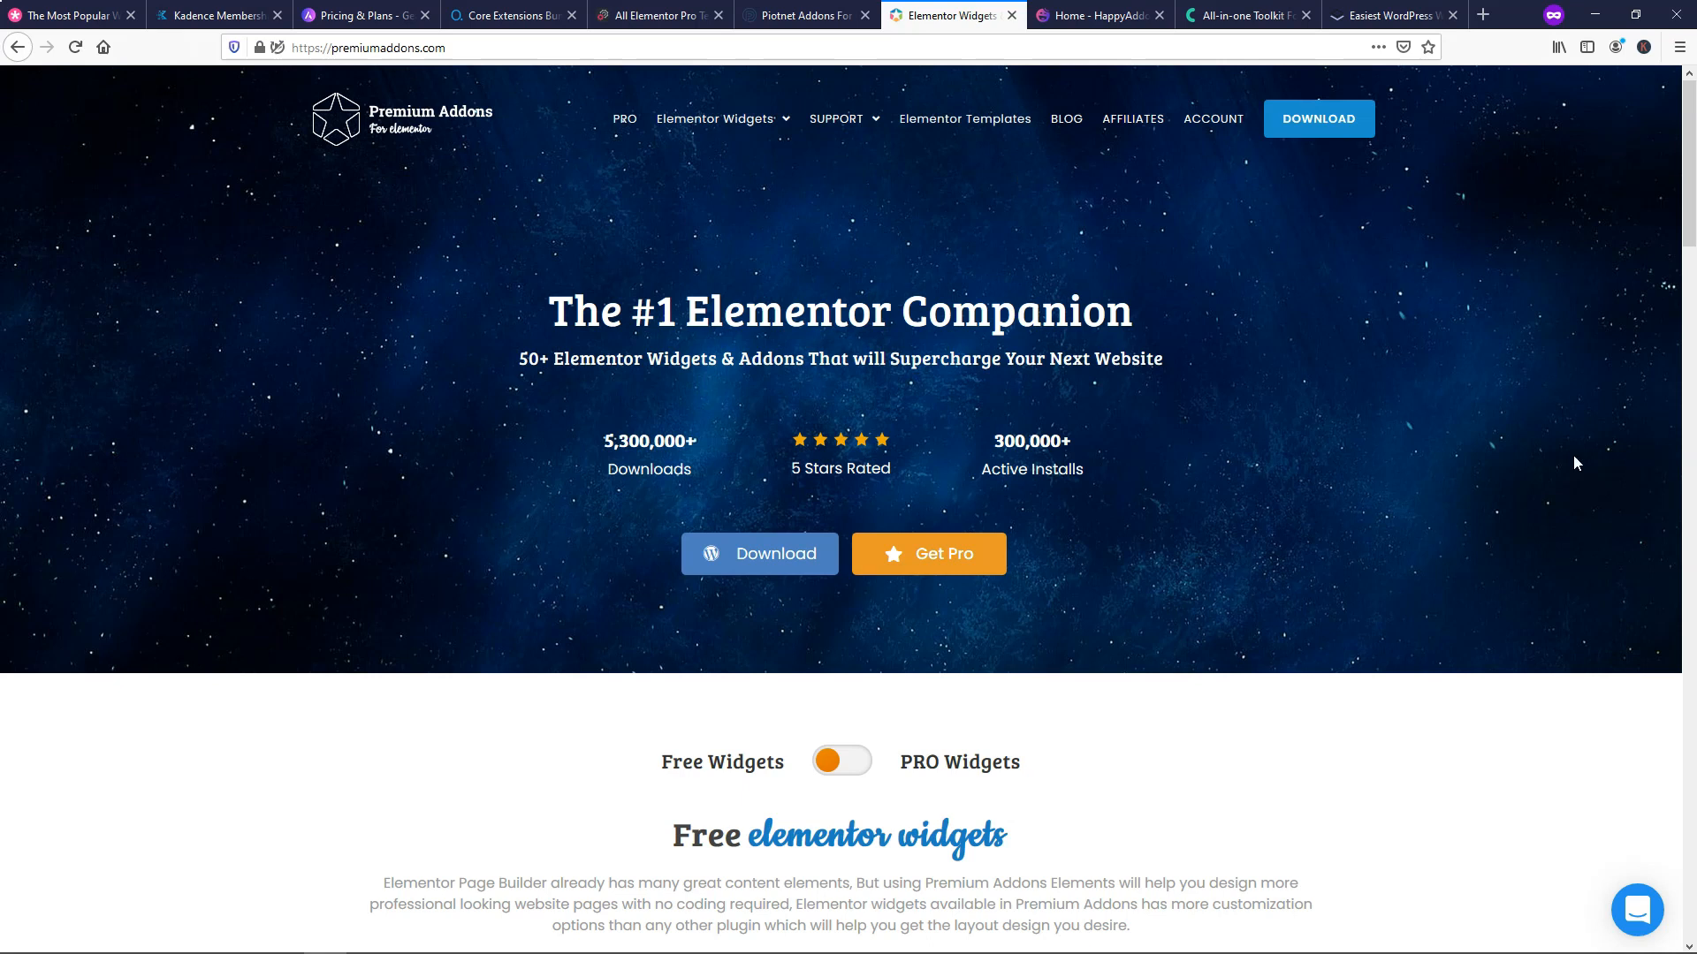
mouse_move(1318, 377)
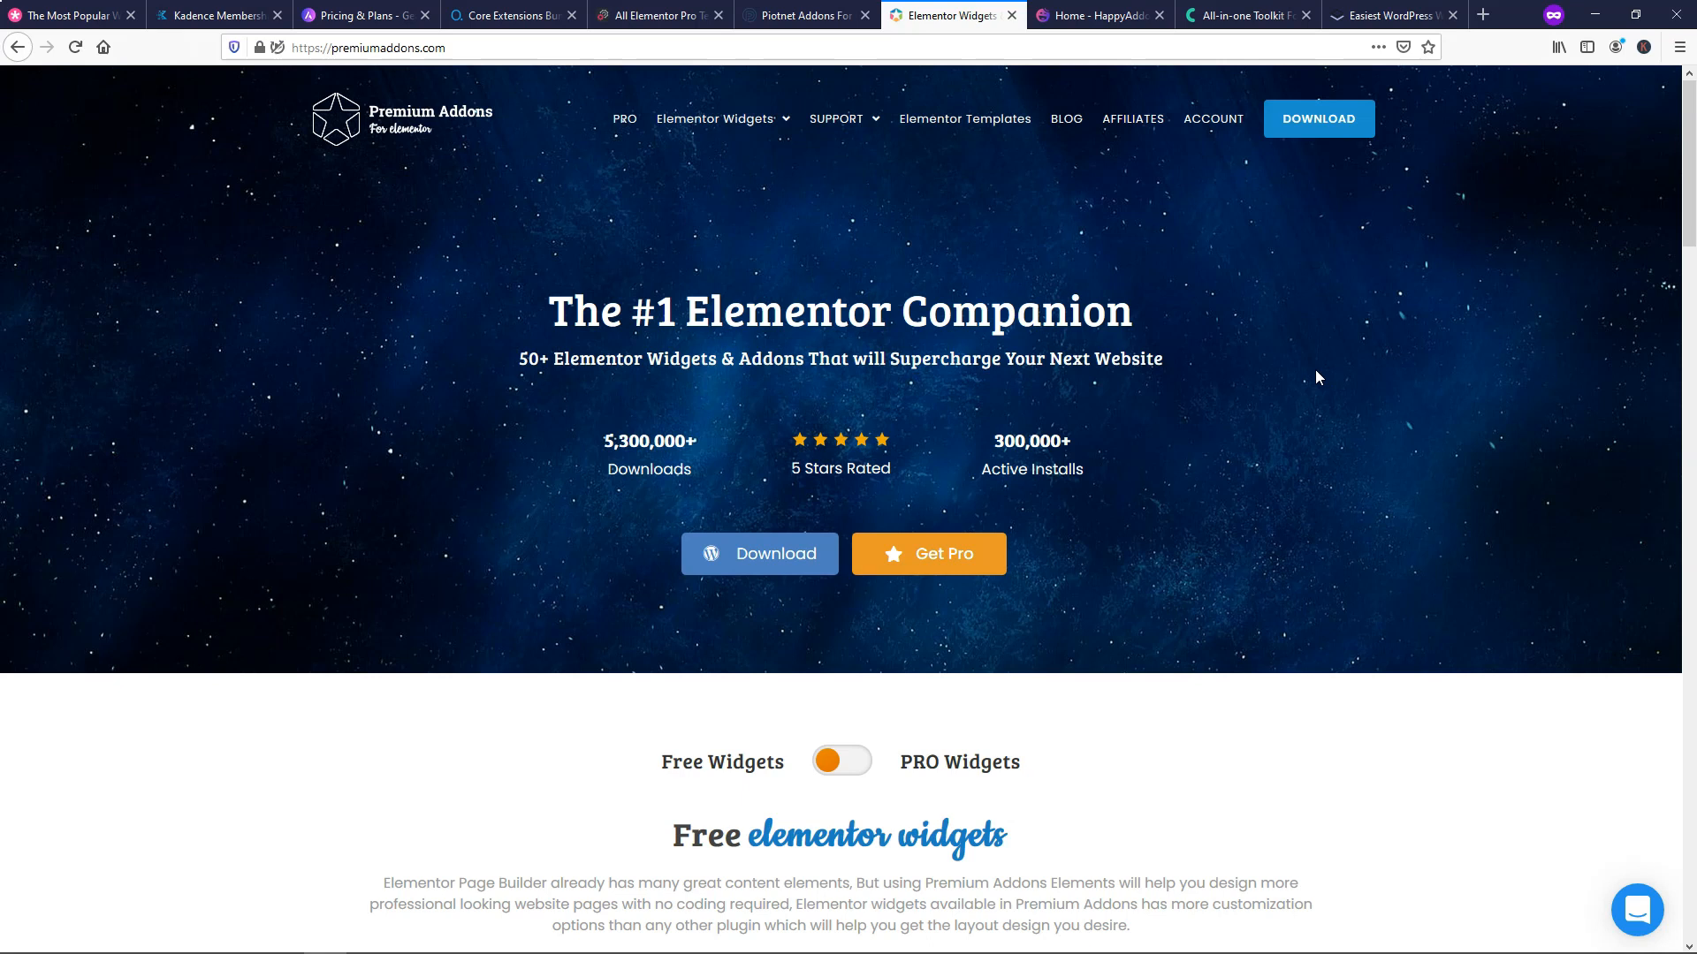
mouse_move(1265, 365)
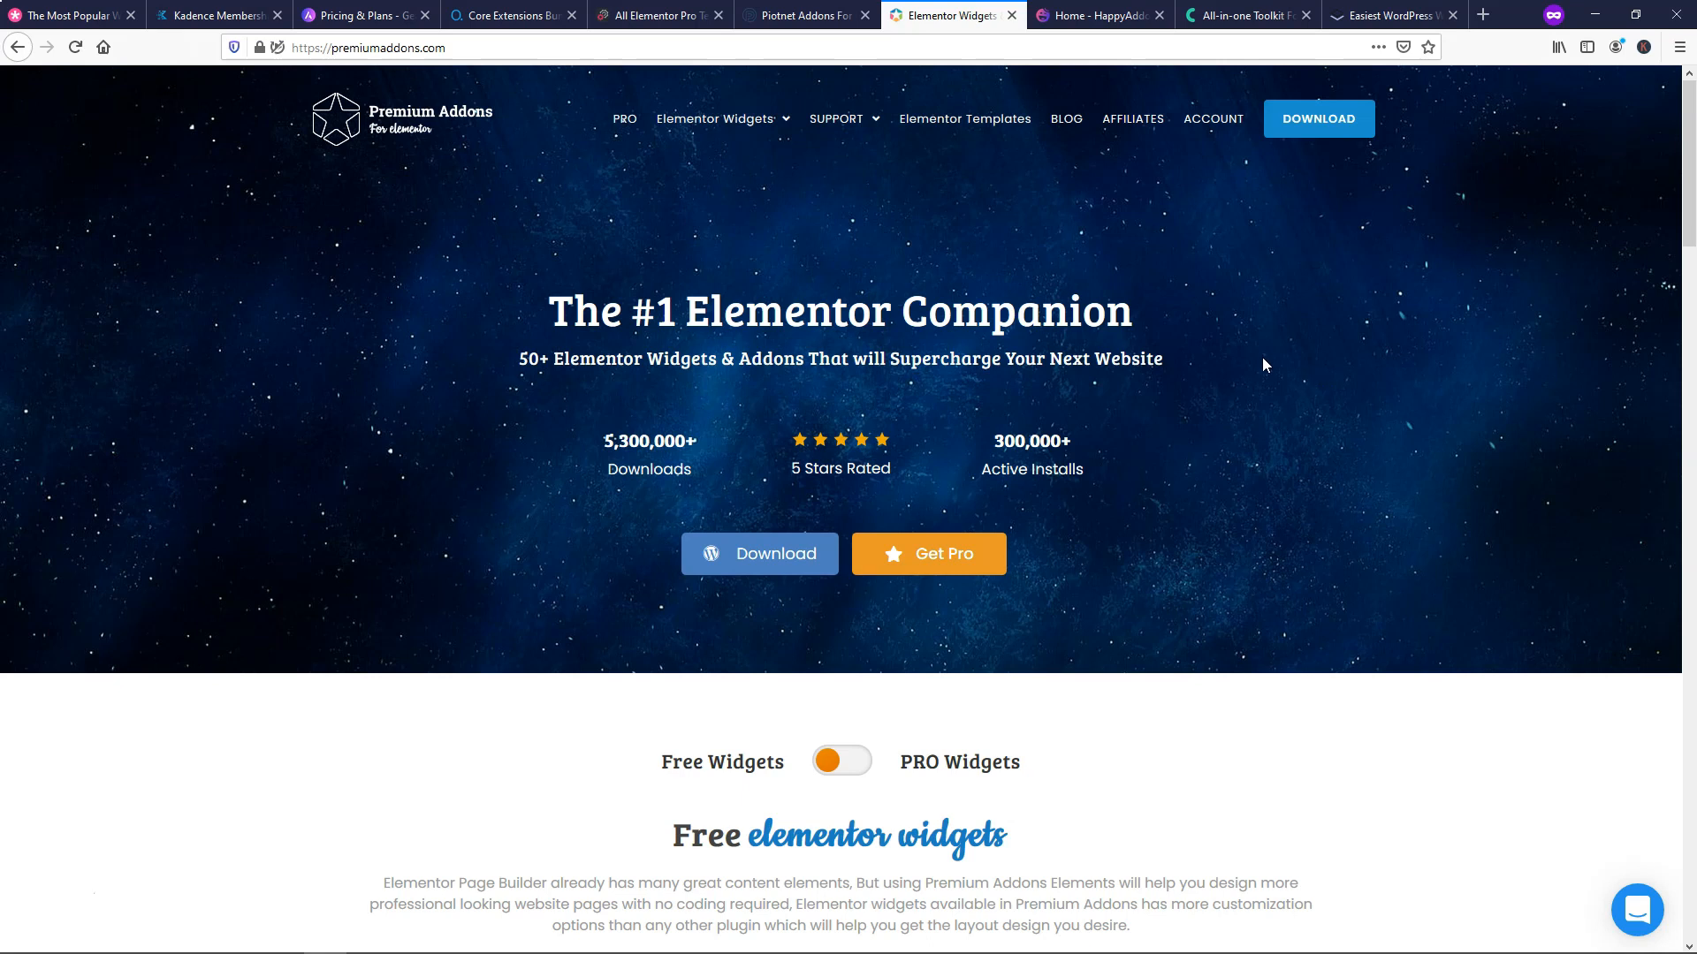
scroll(down, 3)
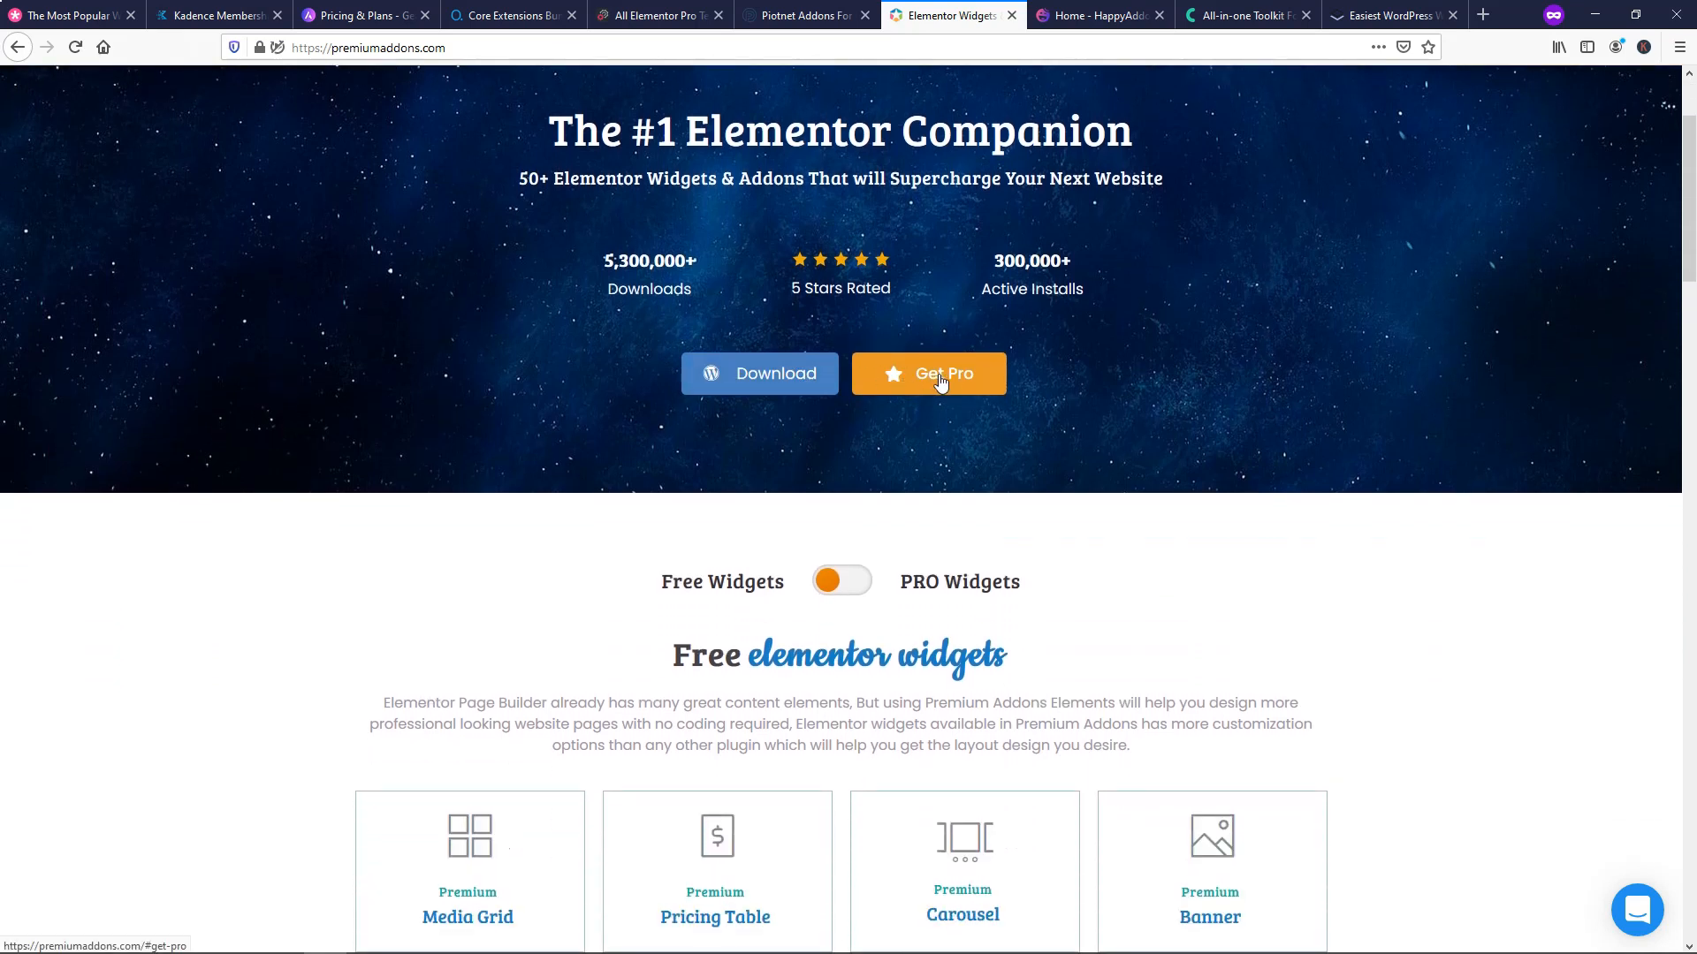
click(929, 374)
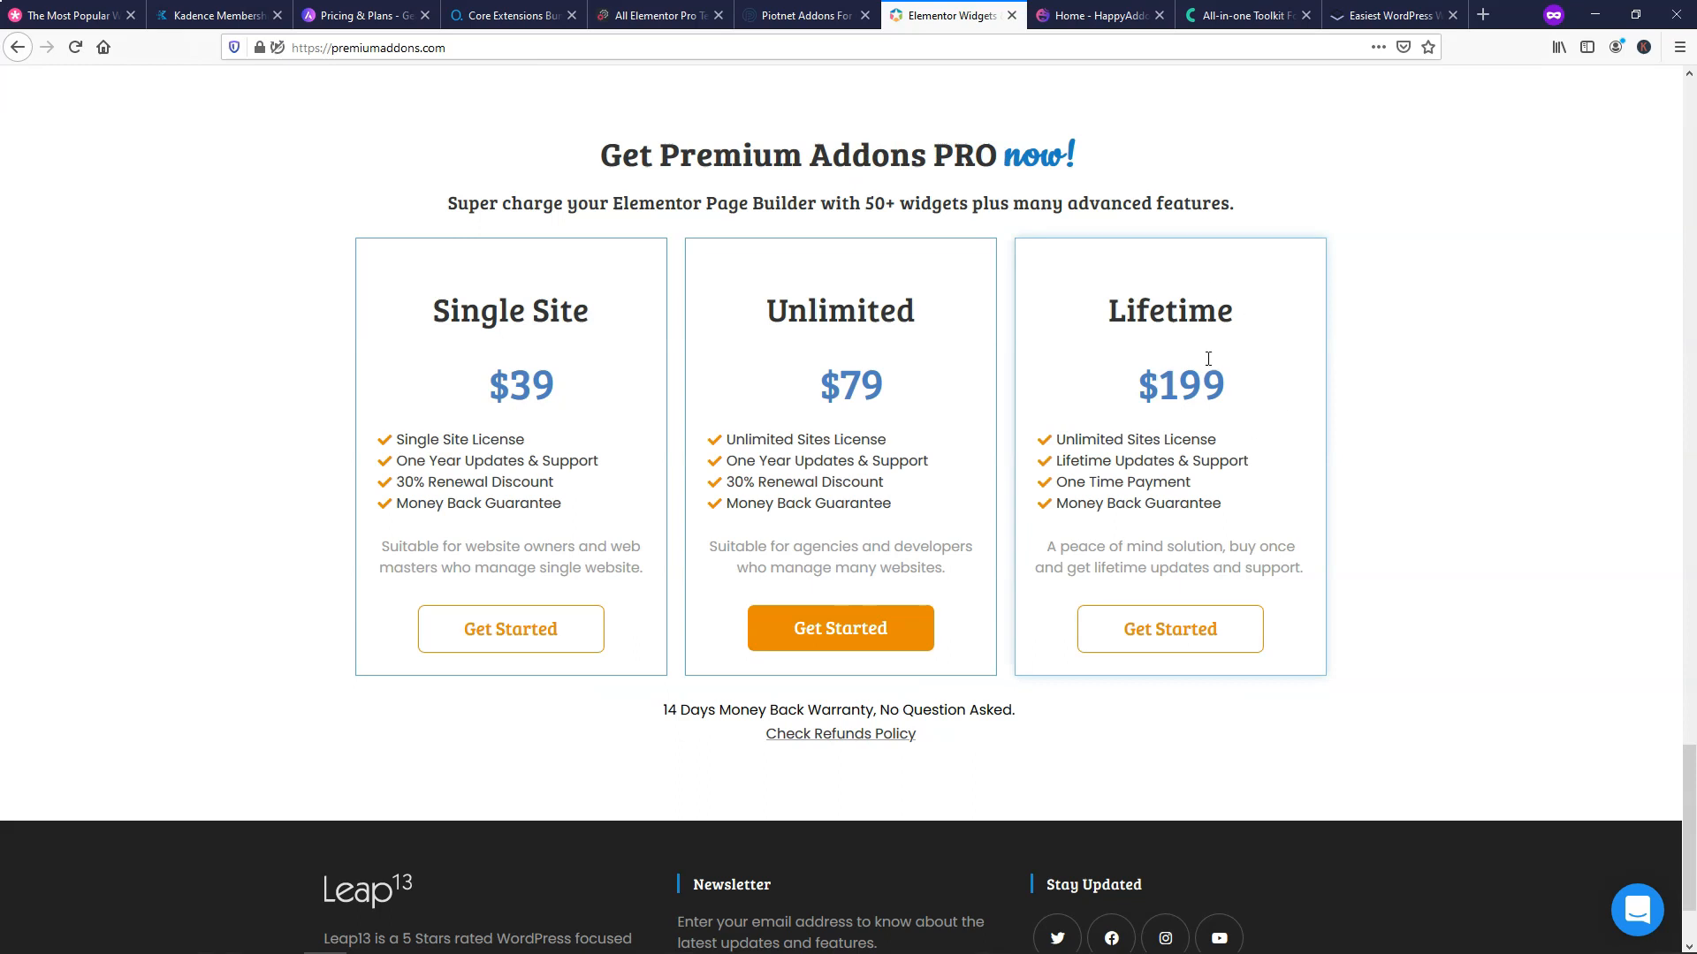
mouse_move(1204, 408)
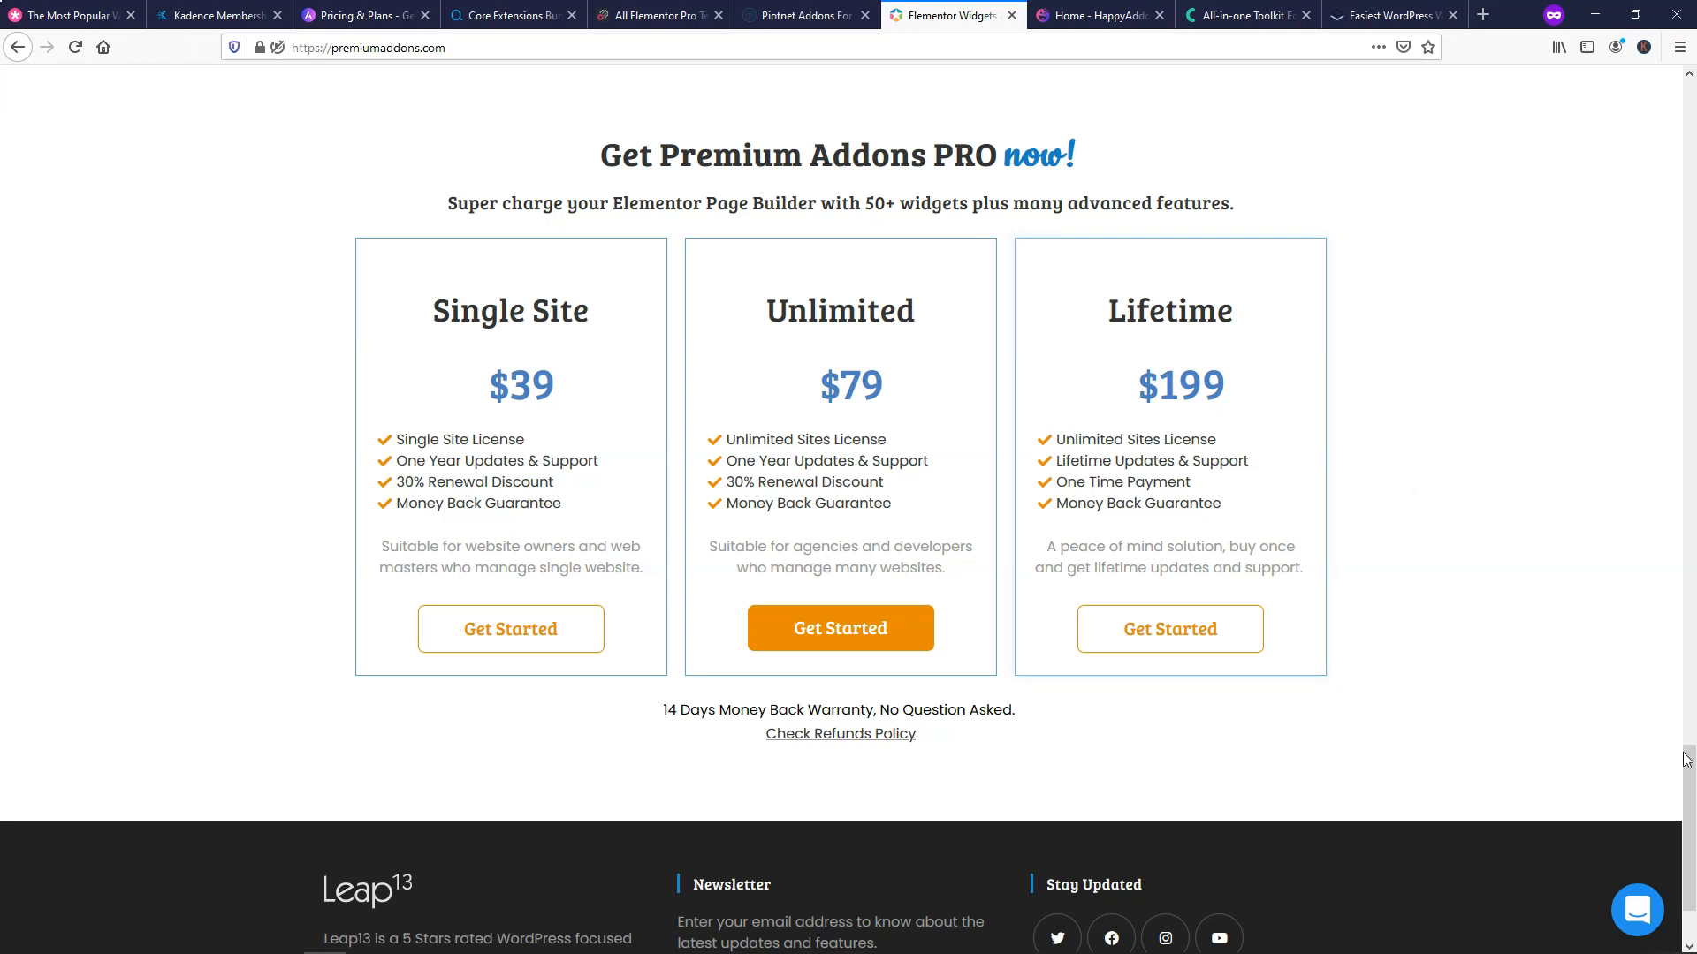
scroll(up, 3)
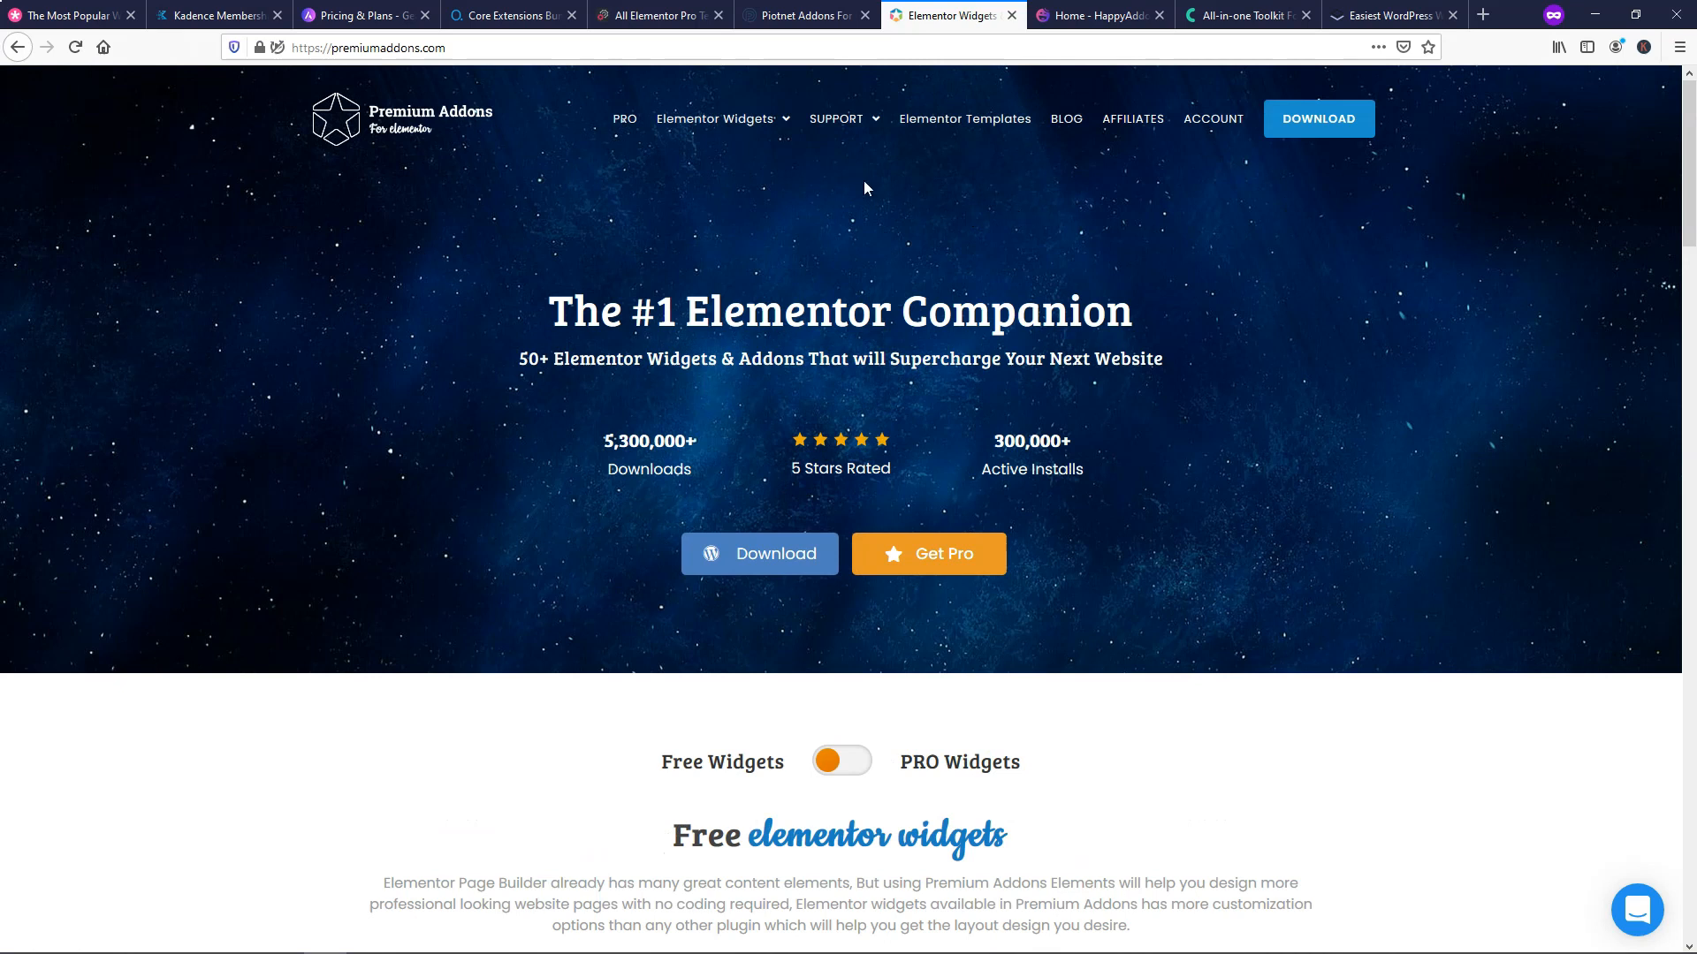
- From the Elementor Widgets menu, choose Background Transition under PRO Elements II
click(715, 119)
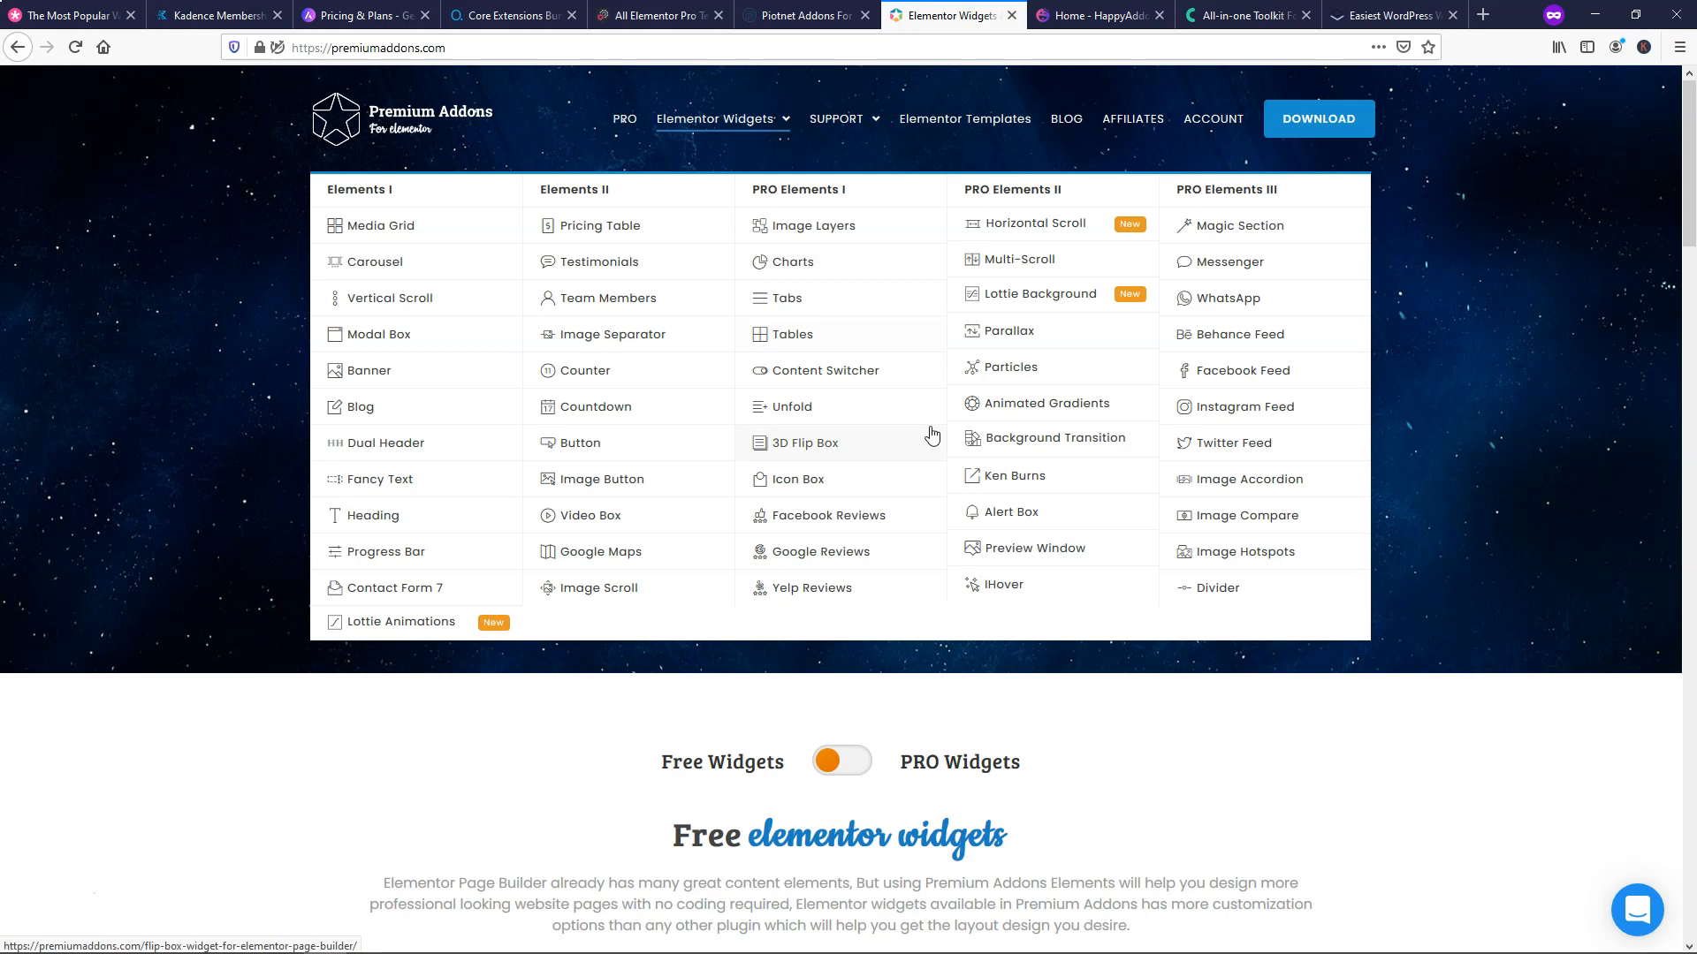
mouse_move(1002, 437)
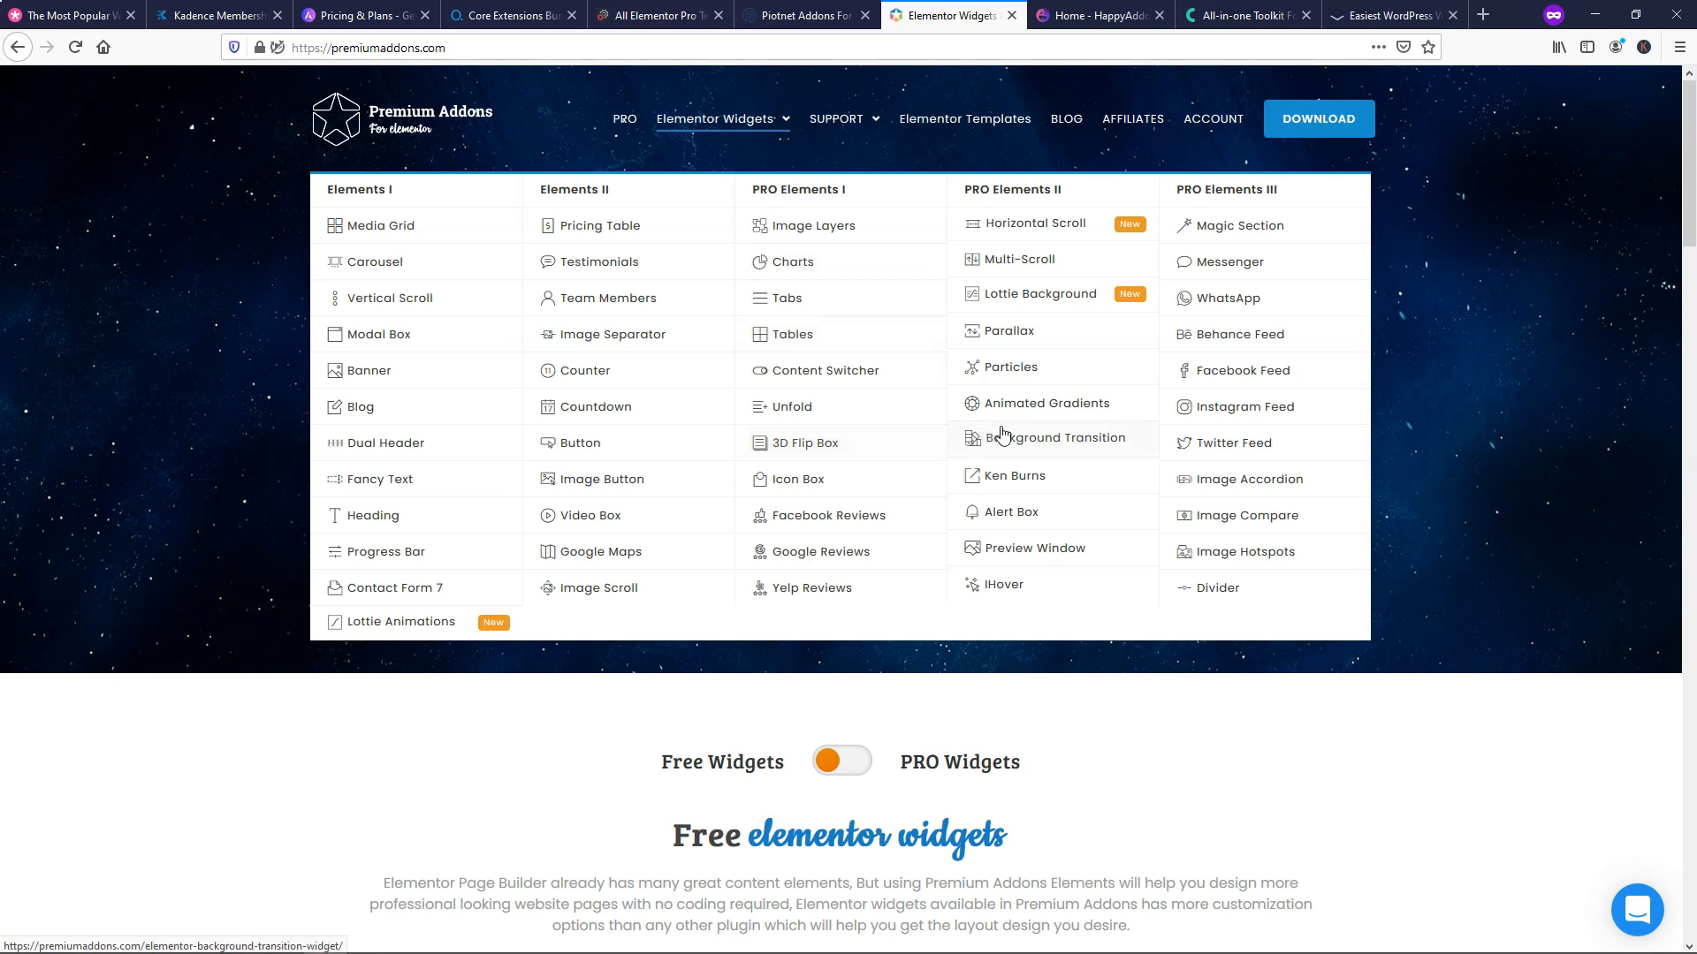
click(1056, 438)
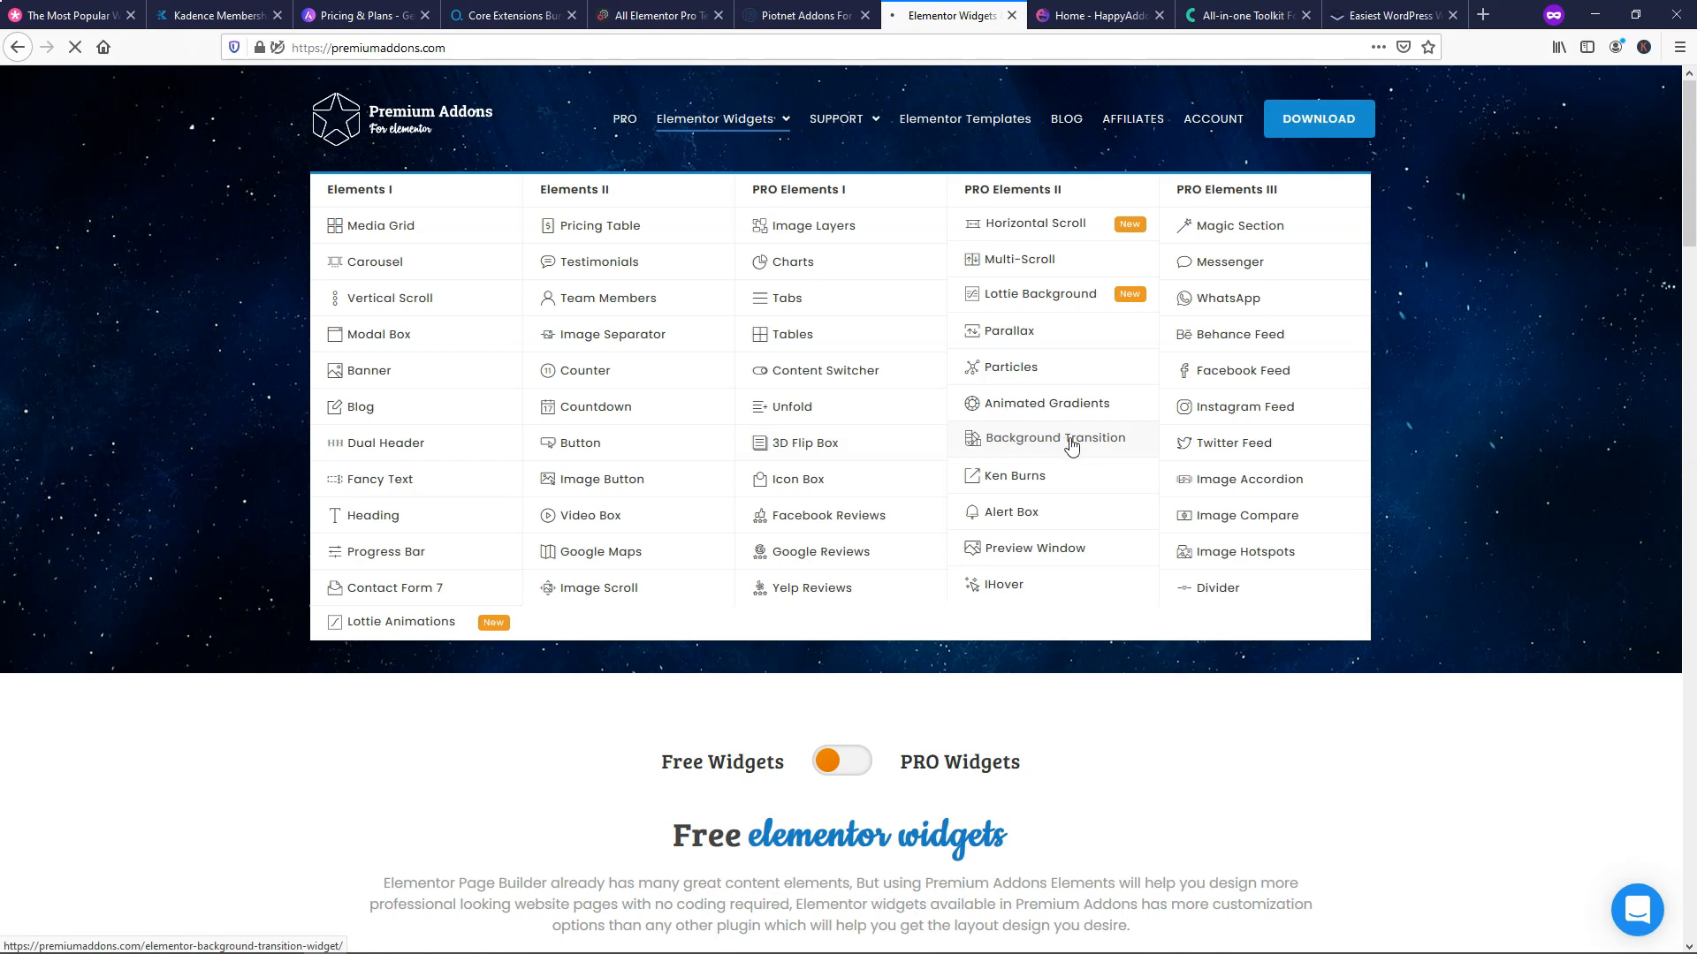
click(1054, 437)
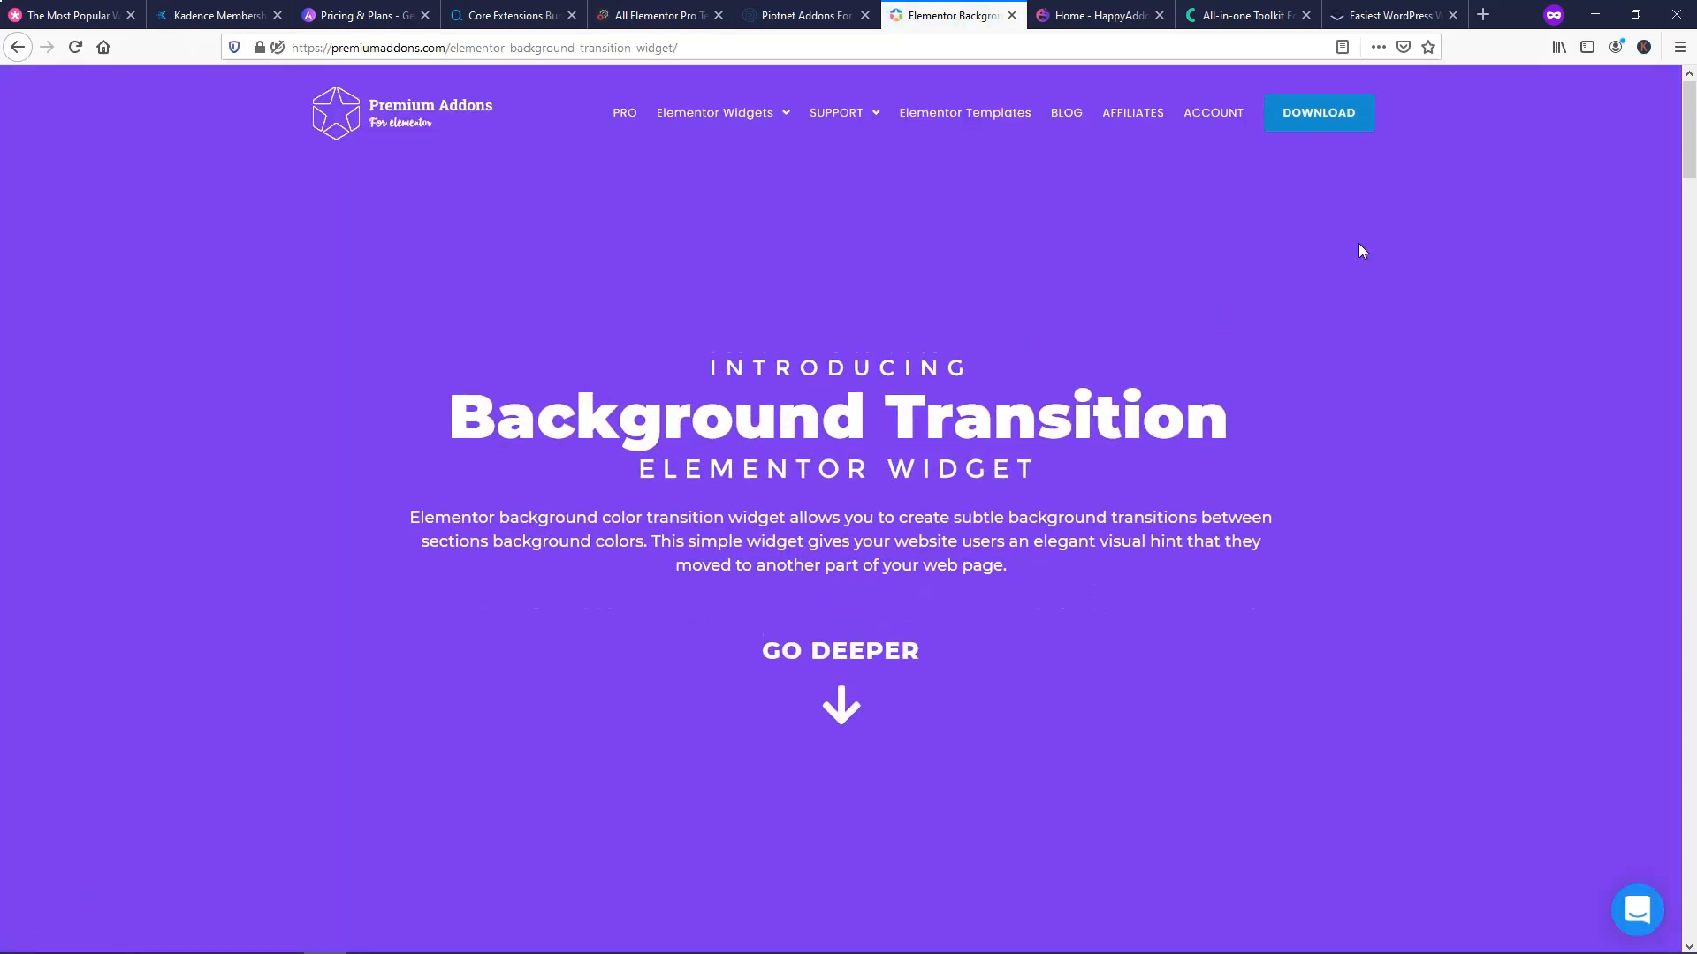
scroll(down, 3)
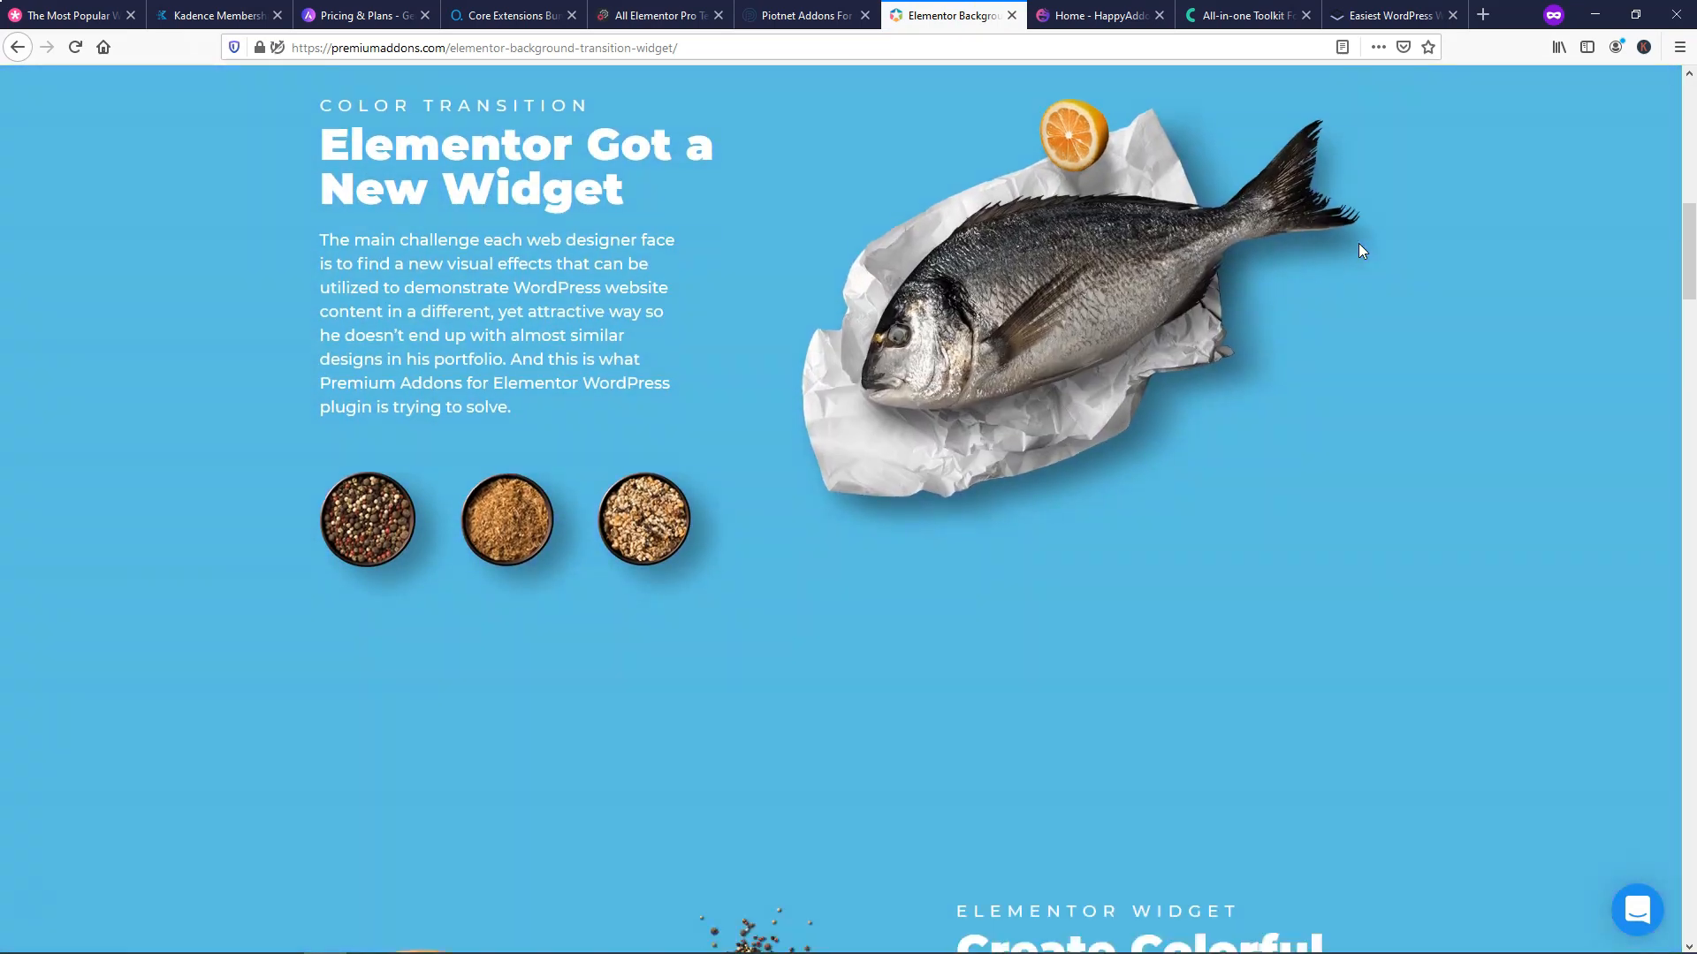
scroll(down, 3)
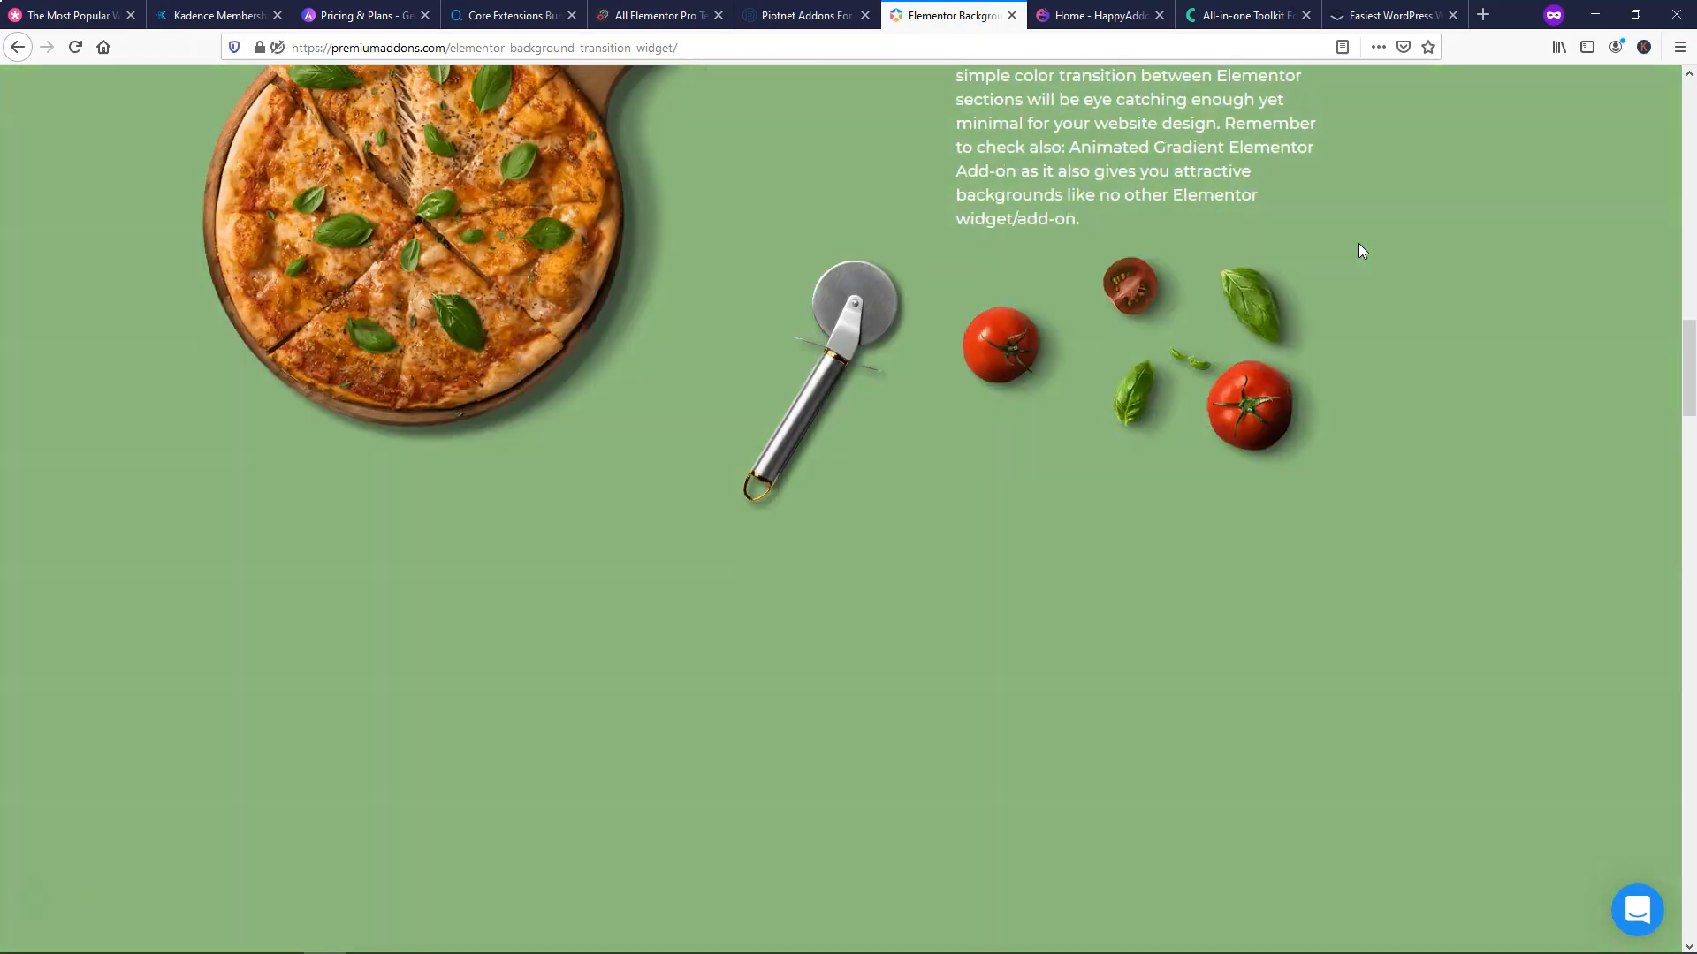
scroll(down, 3)
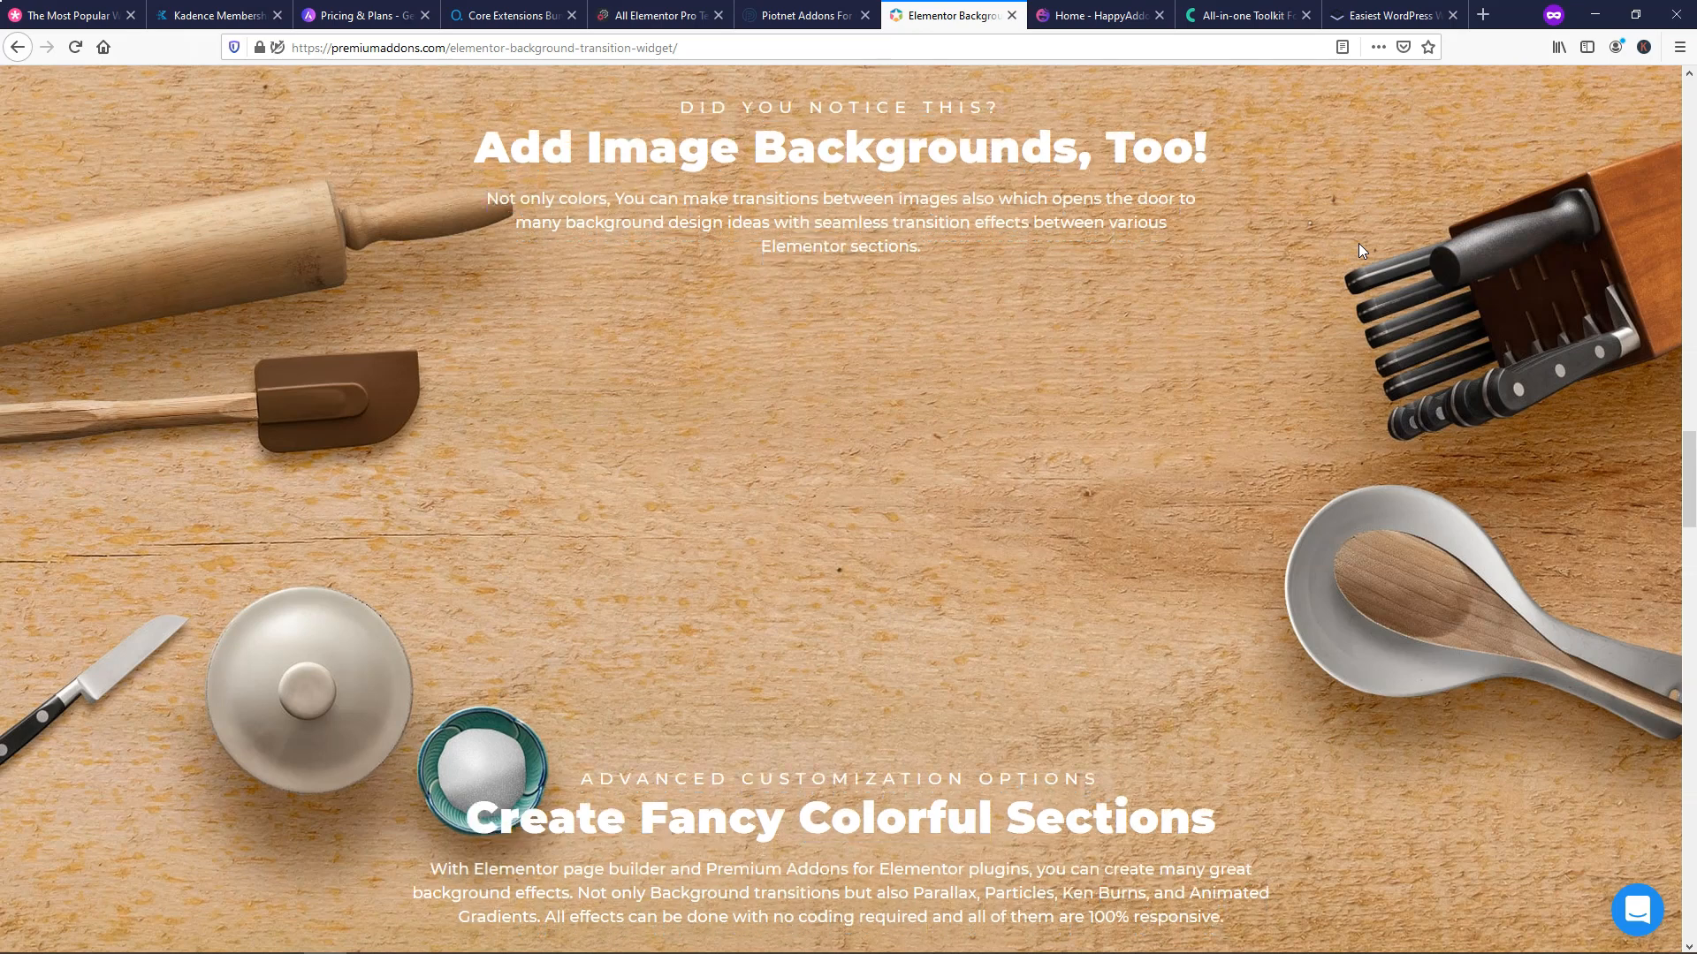
scroll(down, 3)
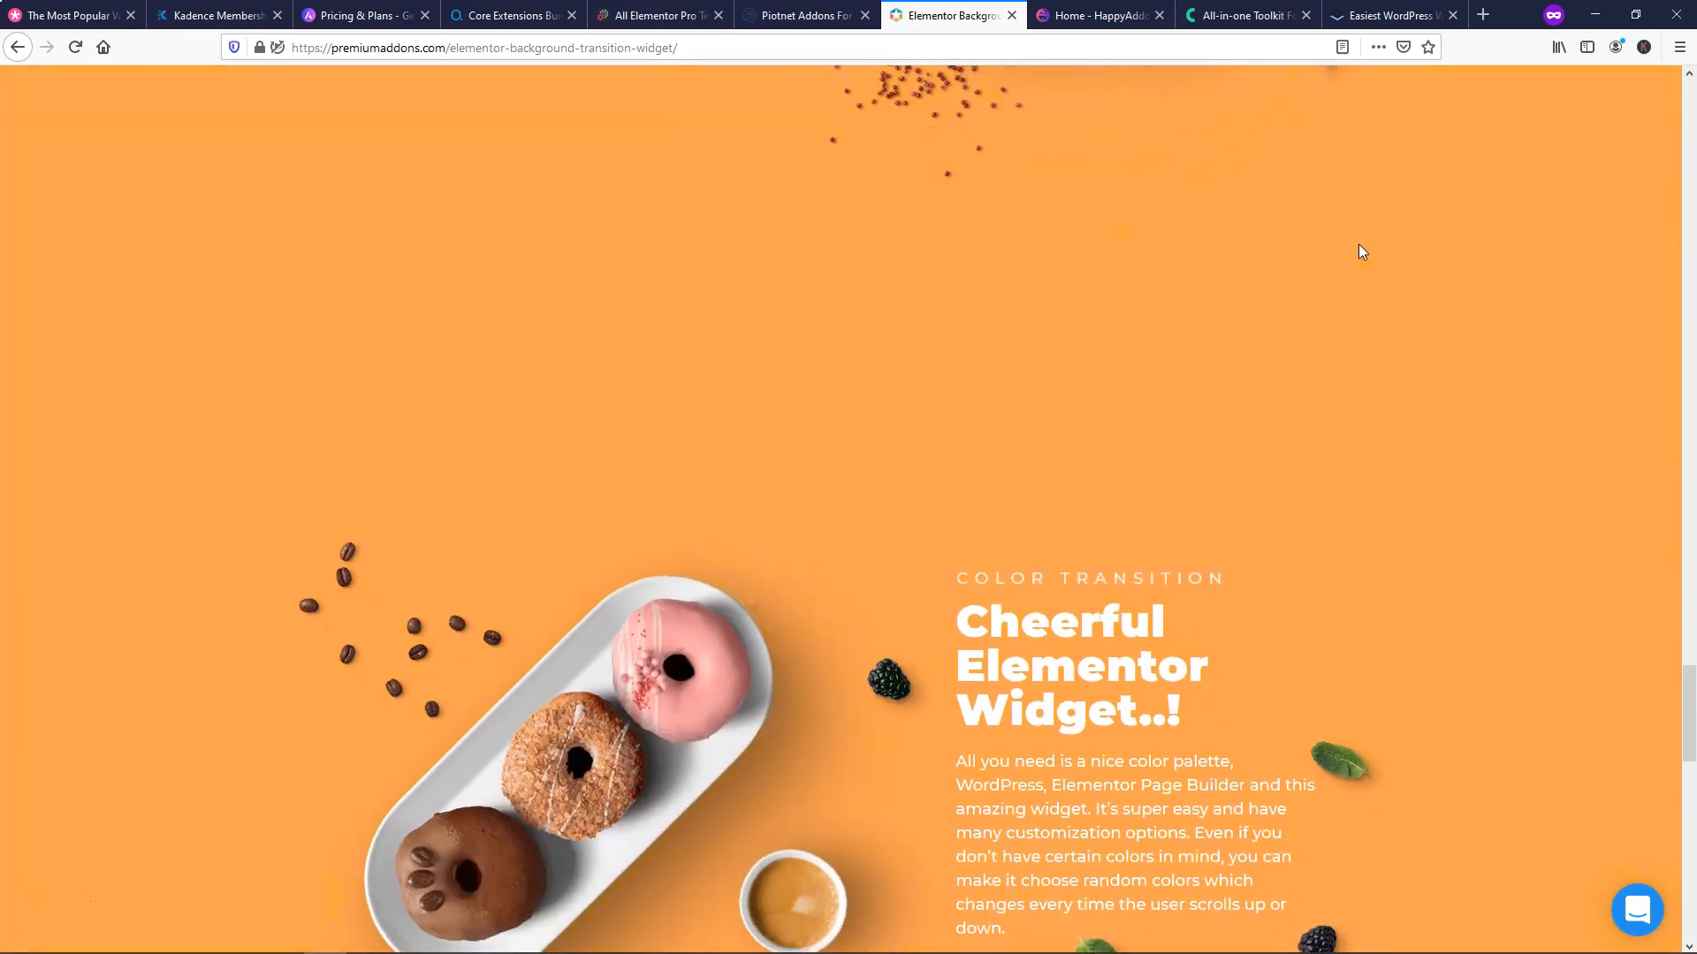
scroll(down, 3)
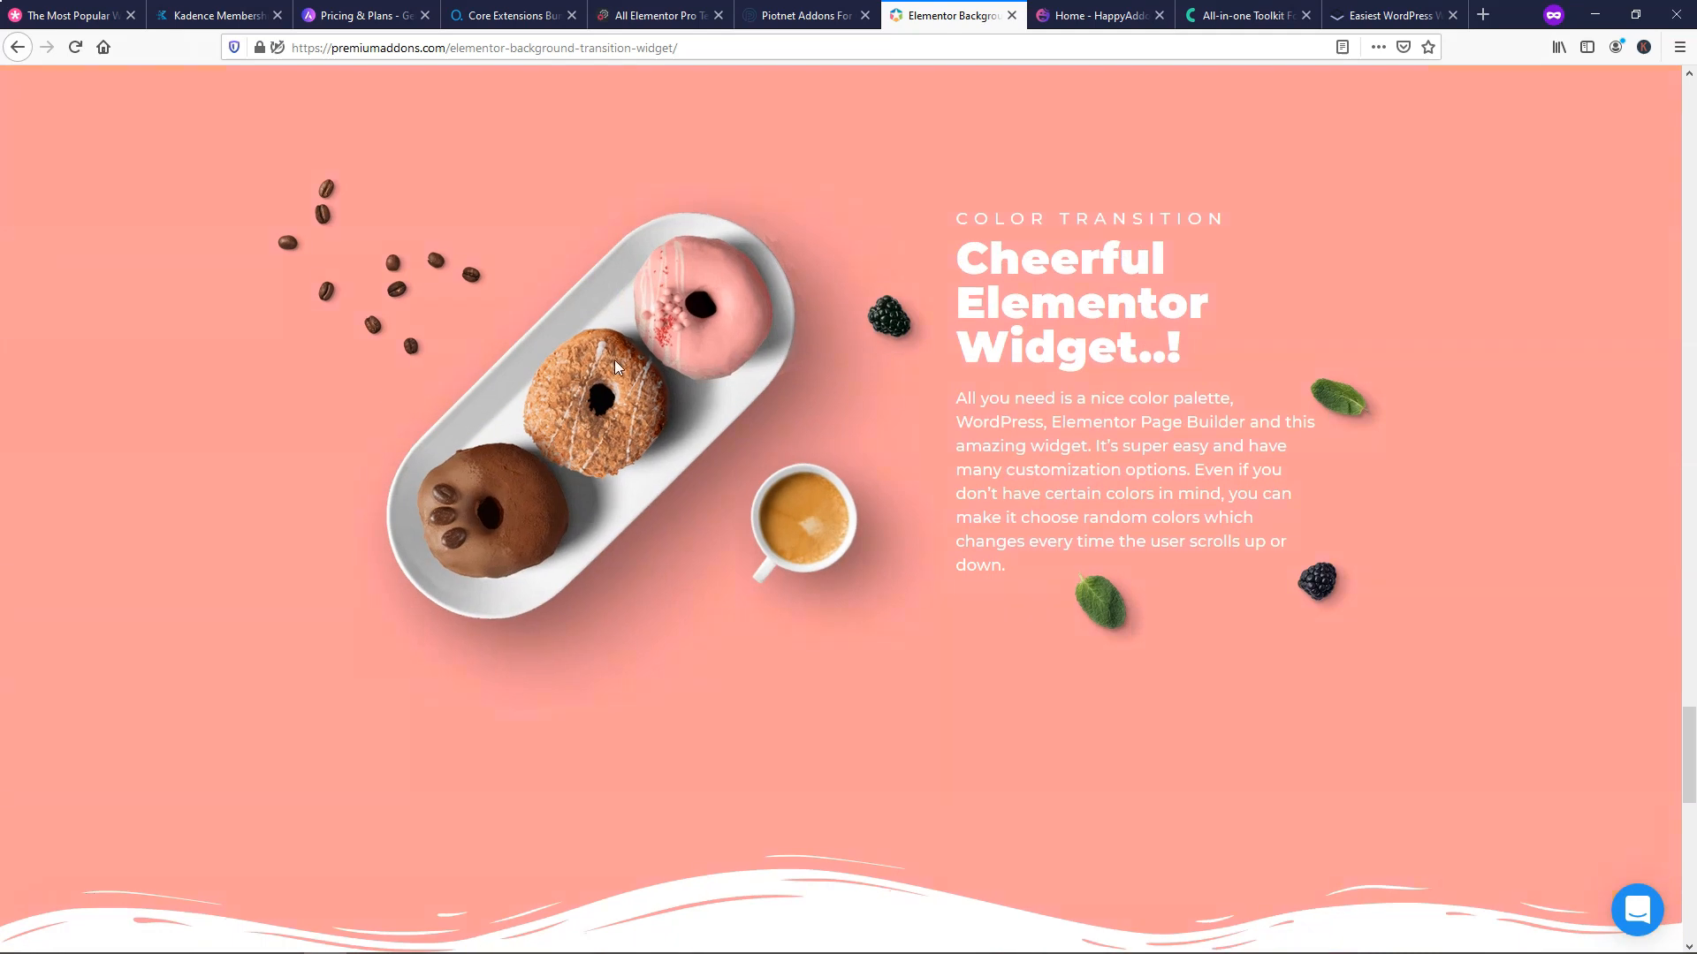
scroll(down, 3)
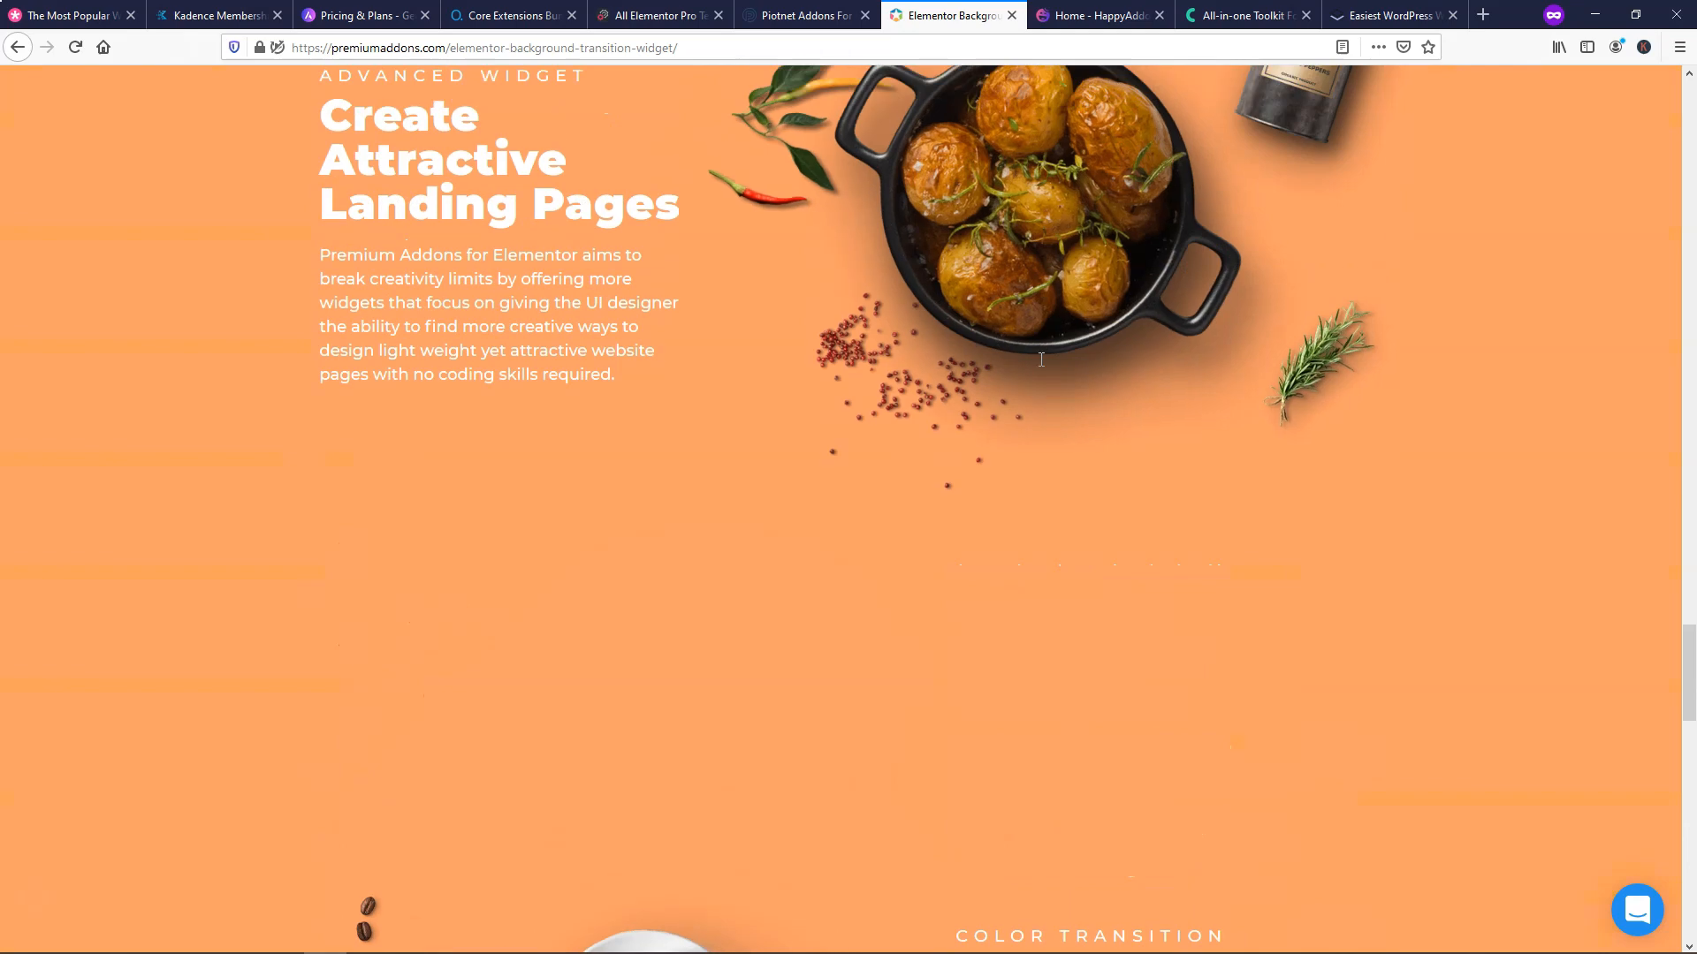
scroll(down, 3)
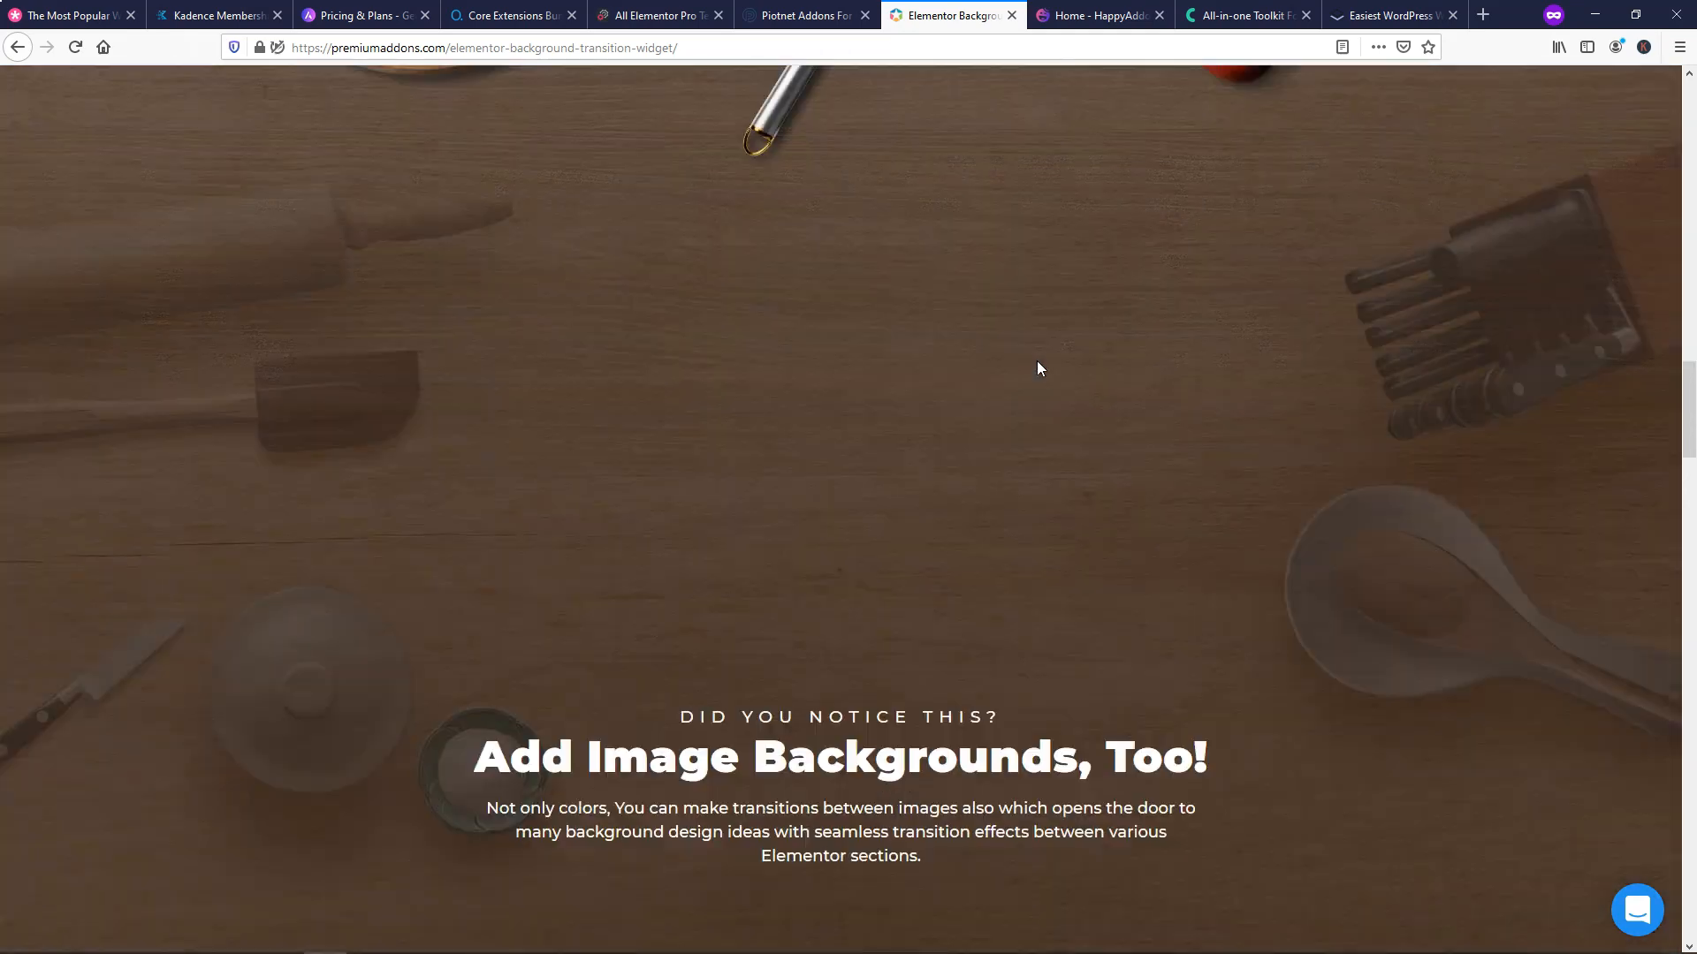
scroll(down, 3)
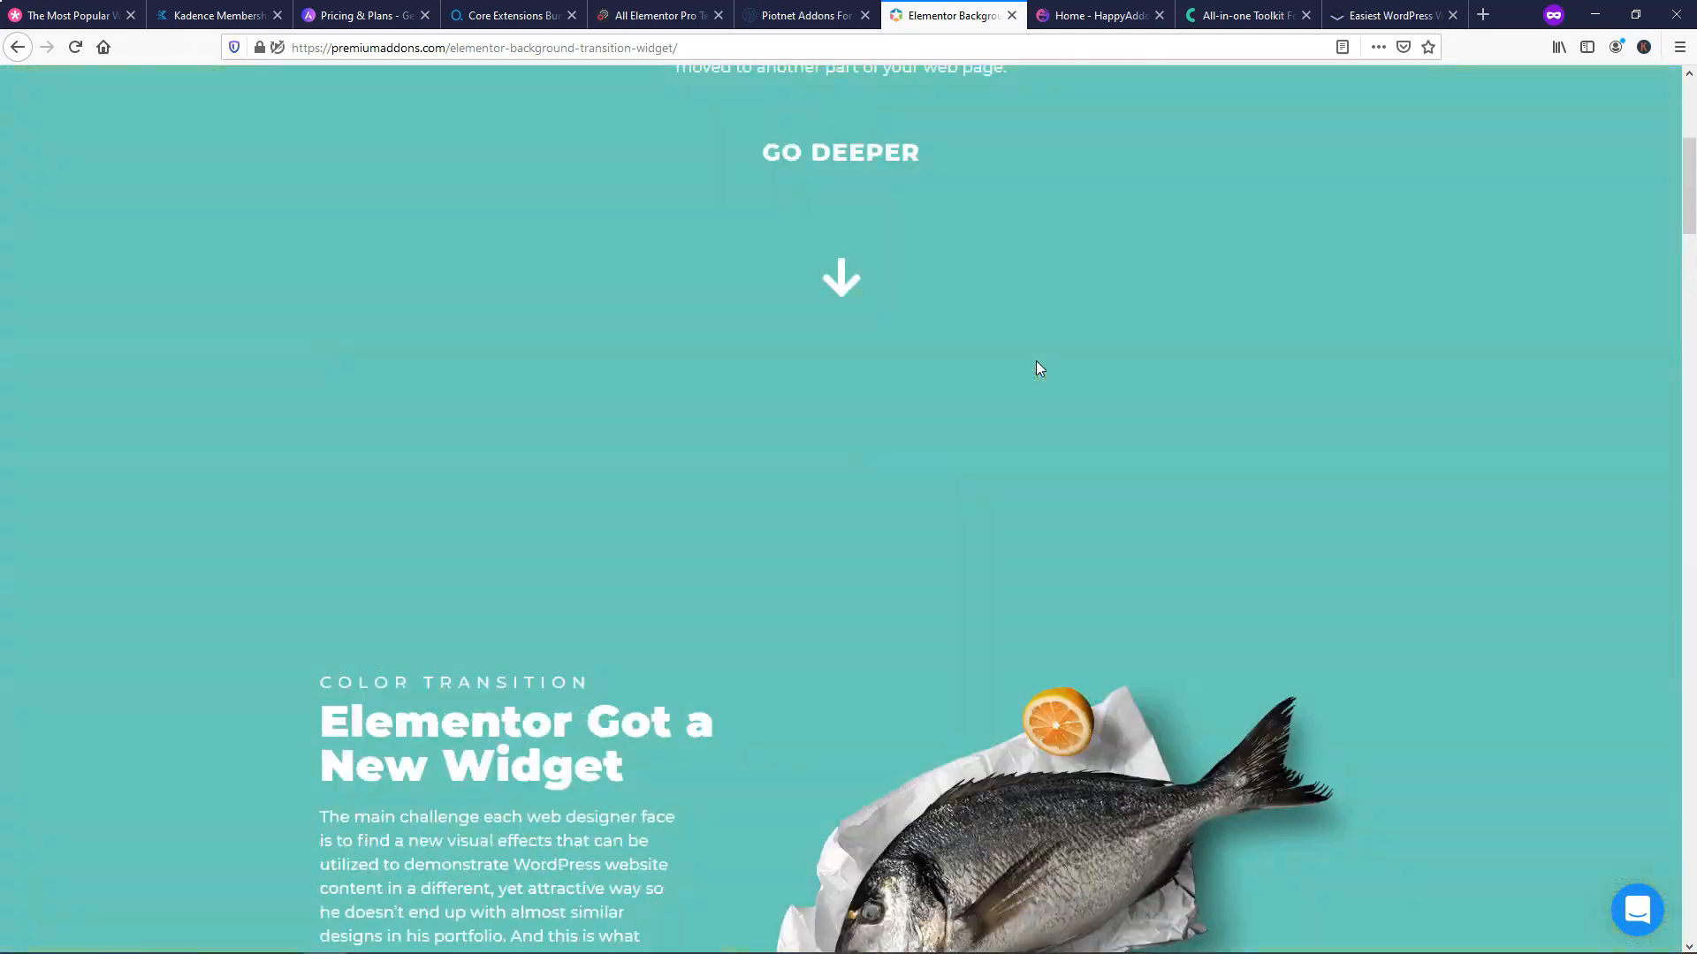
scroll(up, 3)
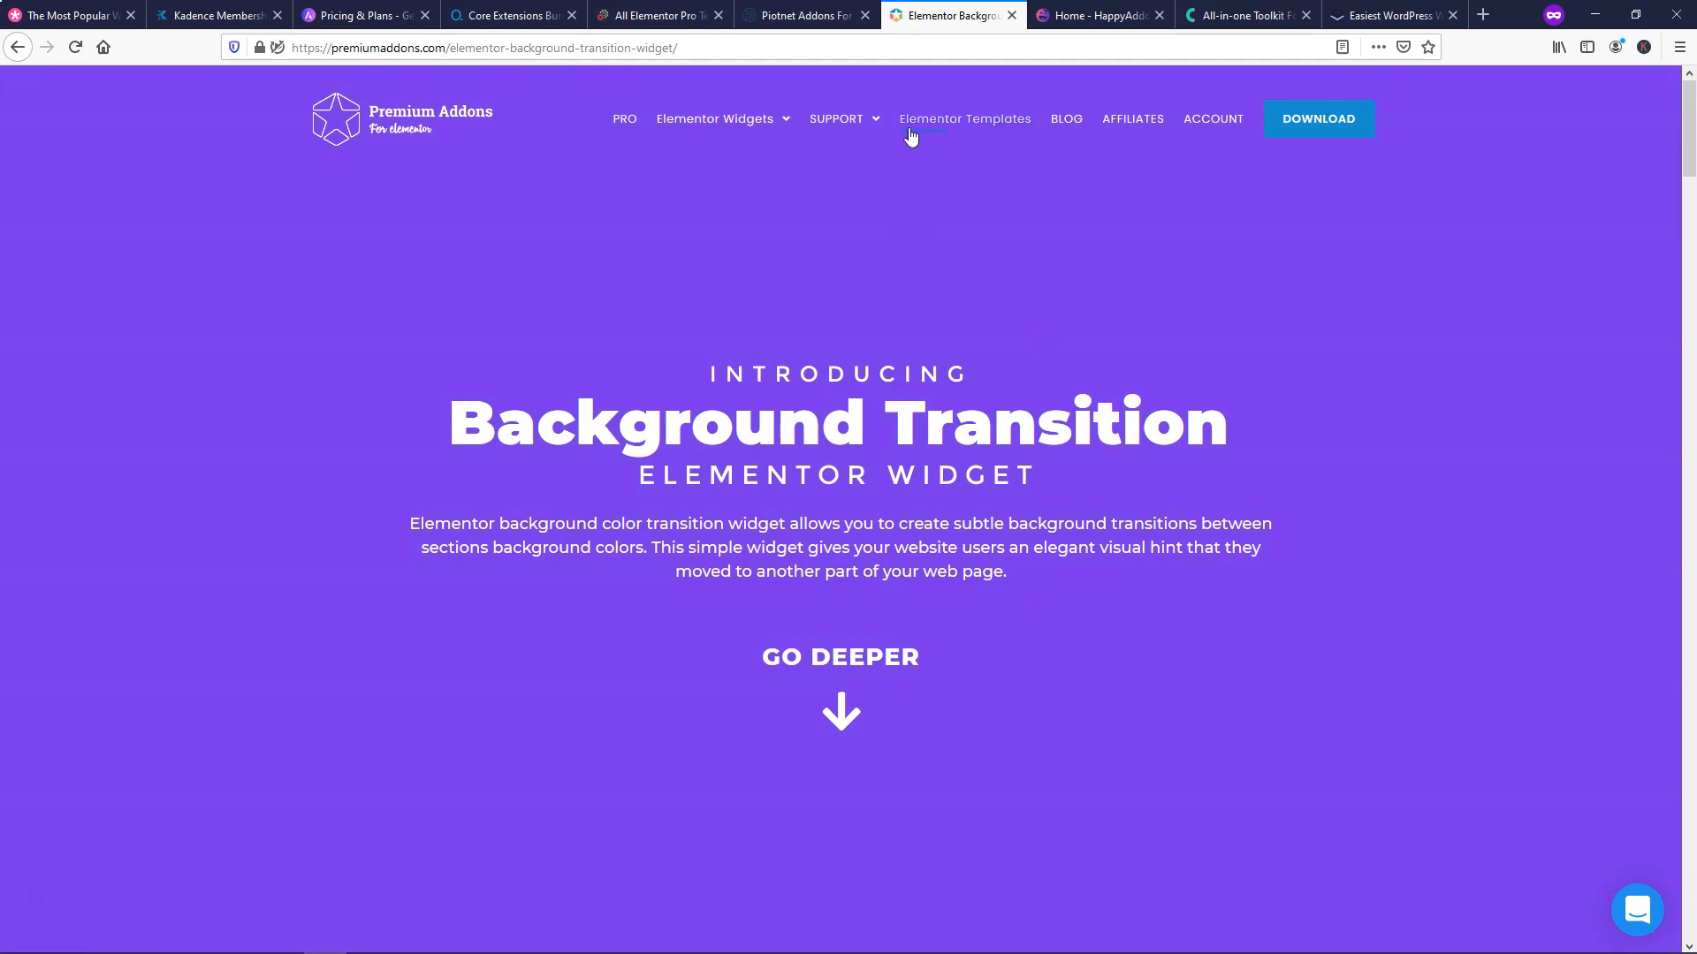
mouse_move(38, 86)
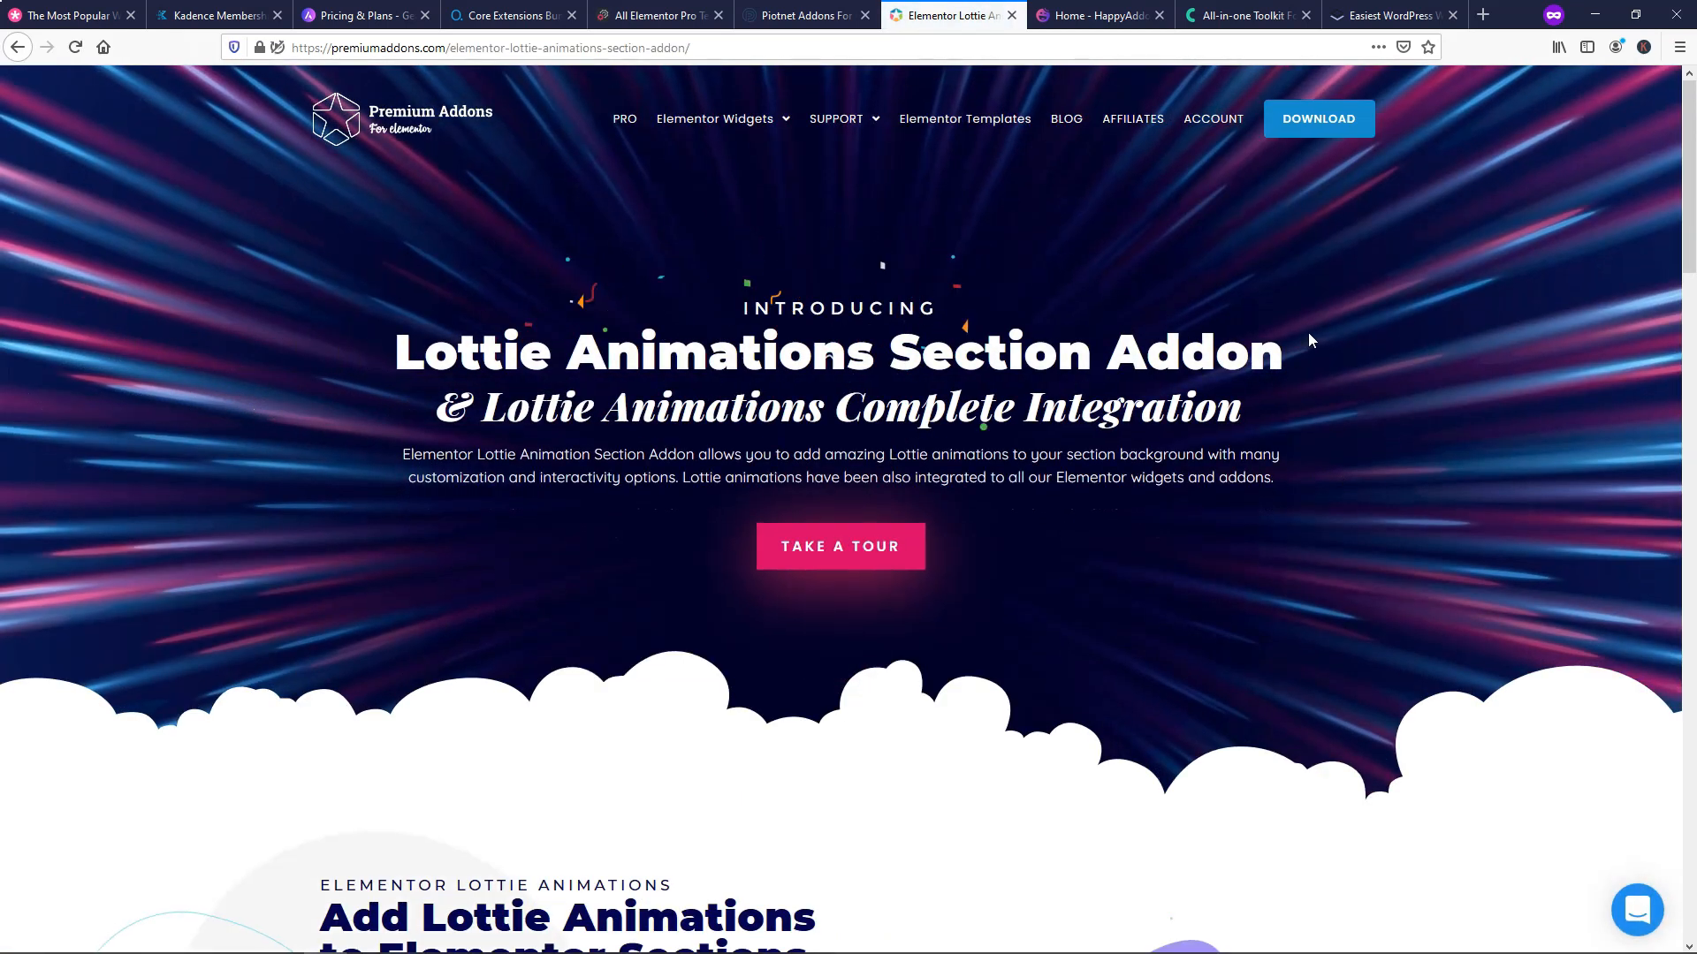
mouse_move(1066, 542)
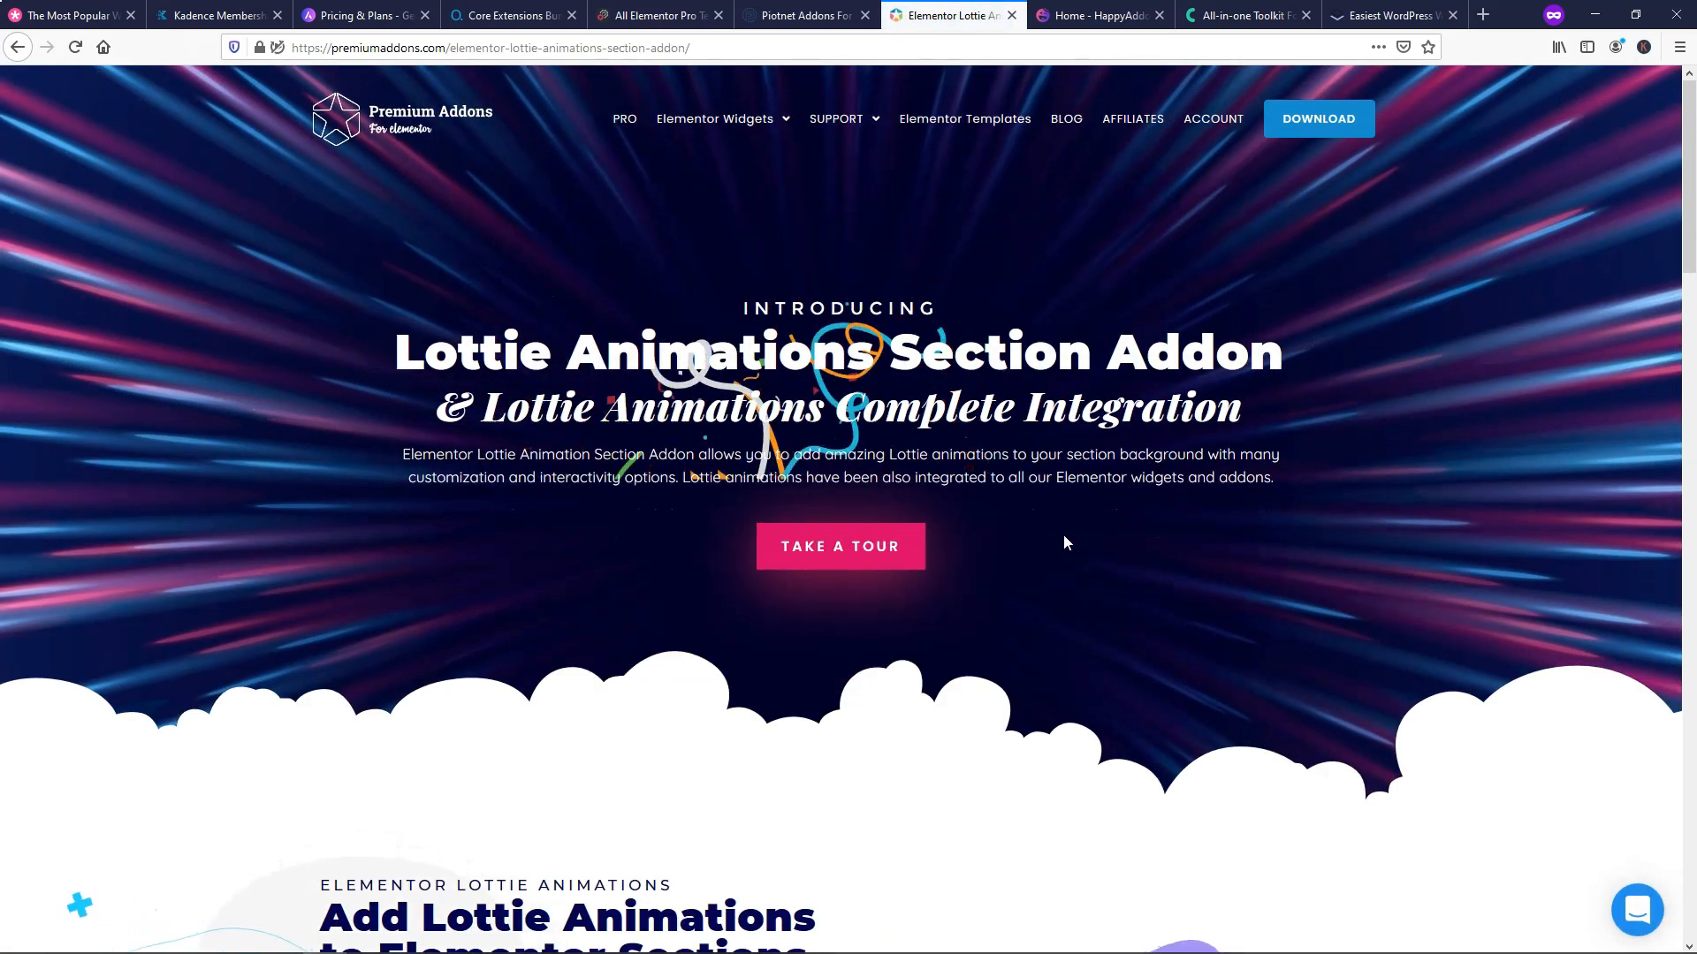
- Scroll the Lottie Animations Section Addon page down to its PRO pricing table and back up
scroll(down, 3)
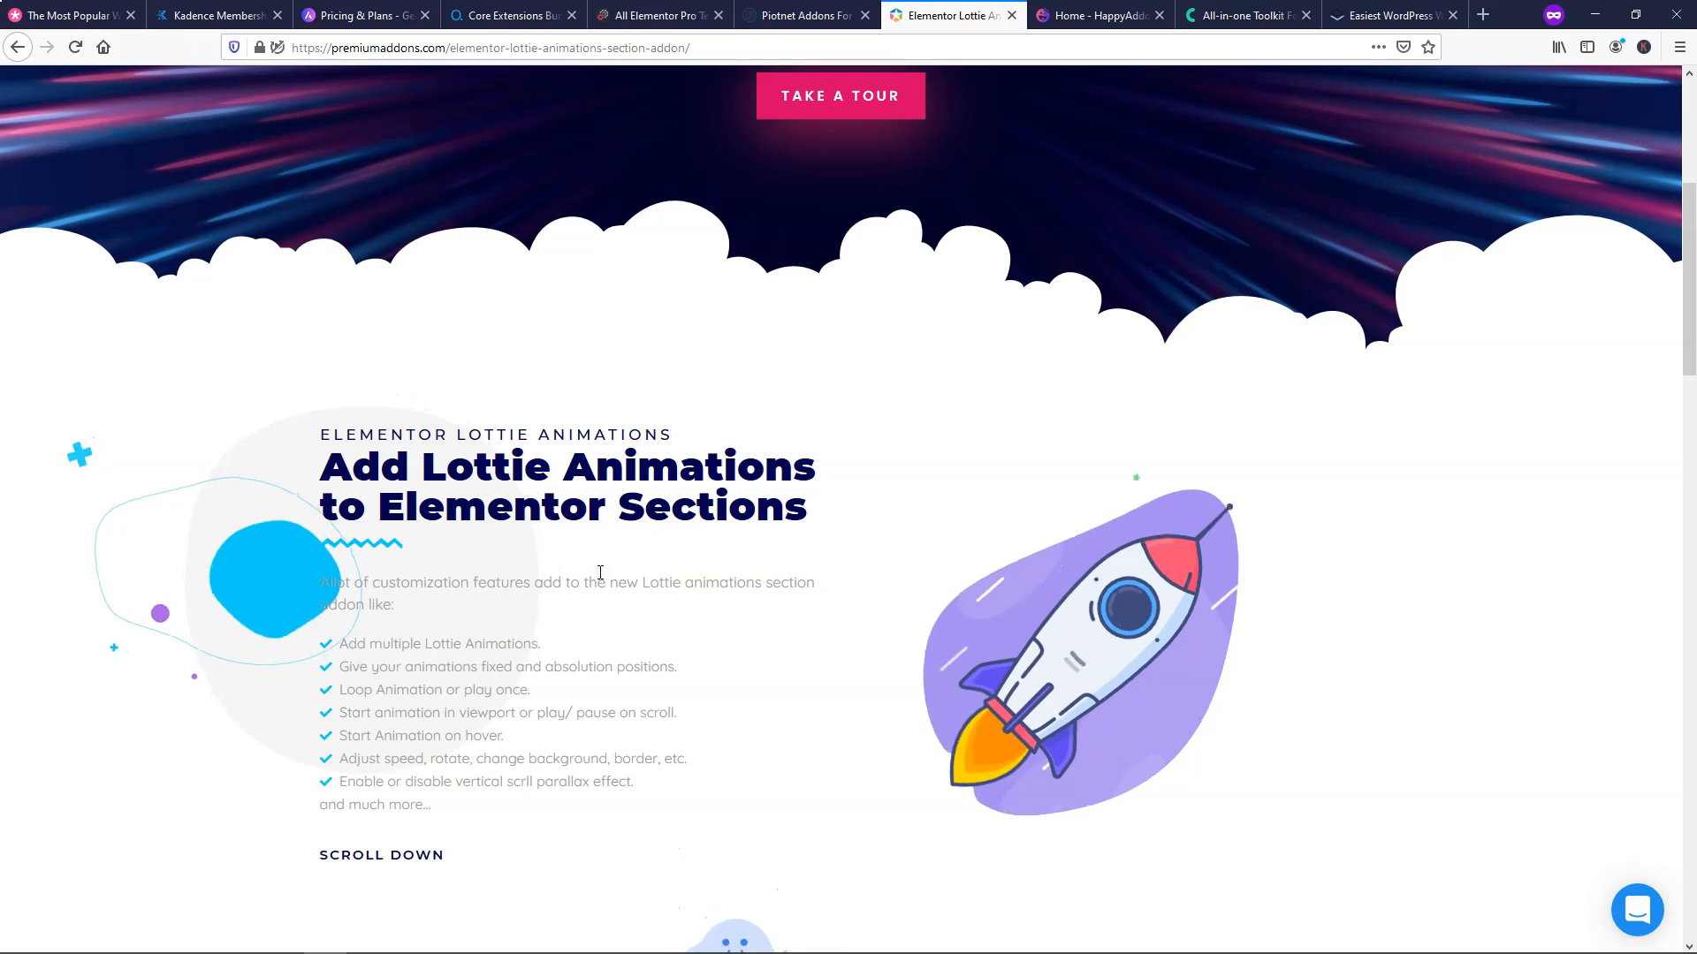
scroll(down, 3)
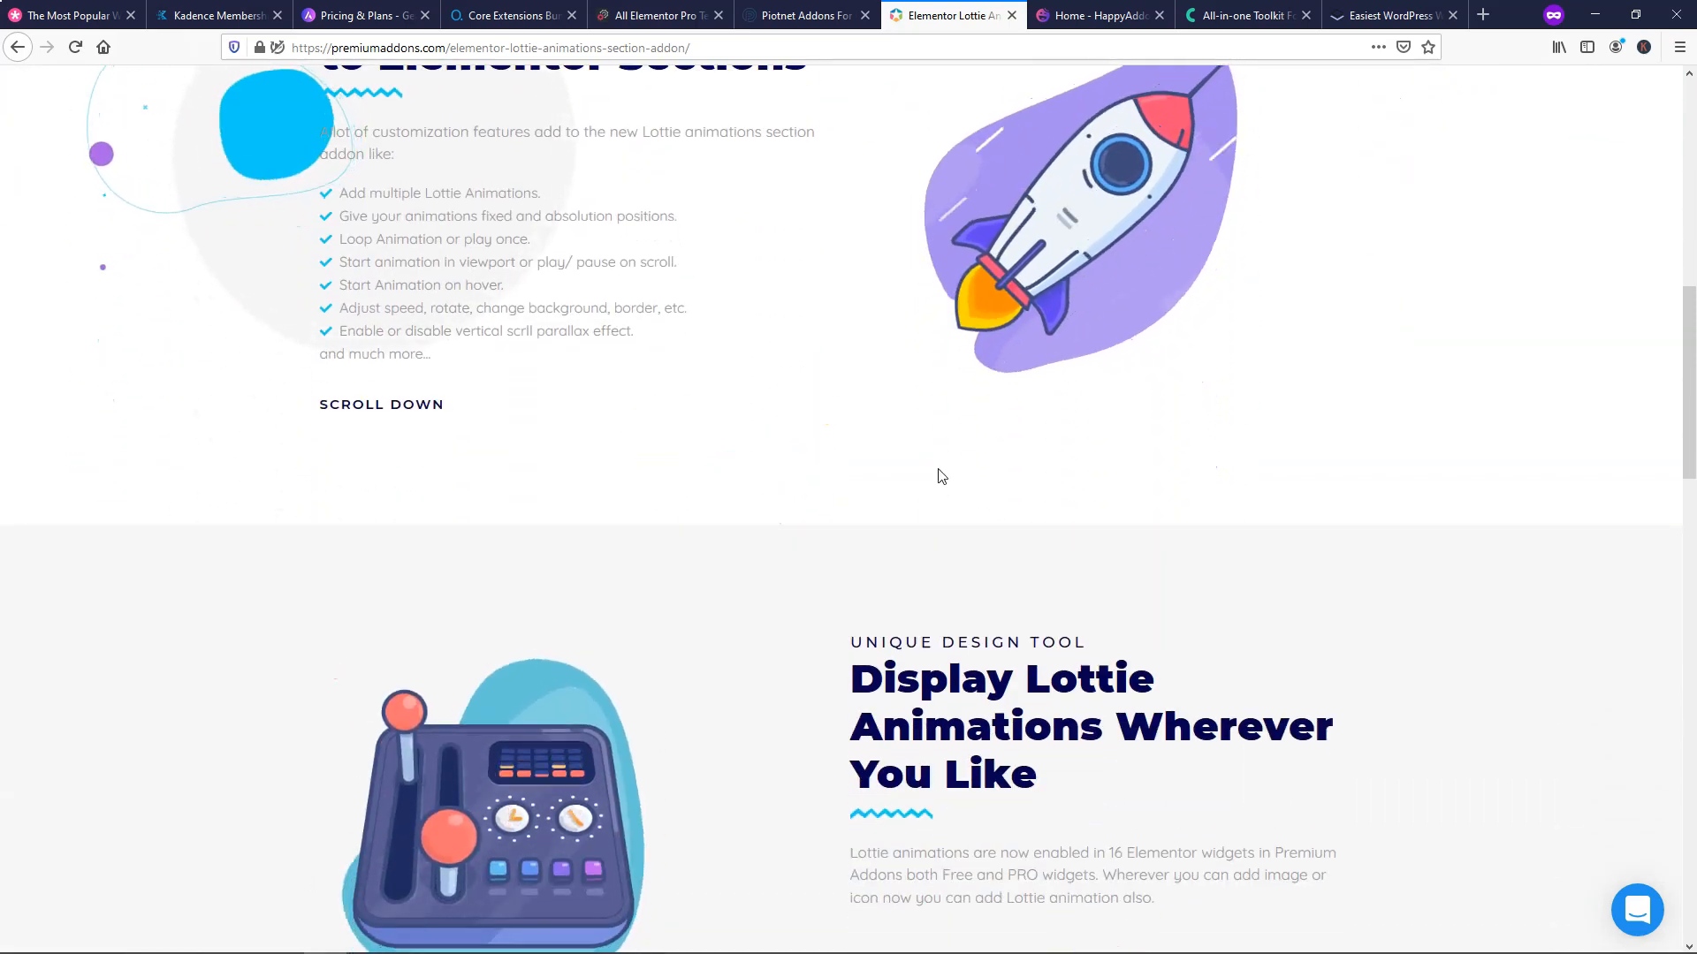
scroll(down, 3)
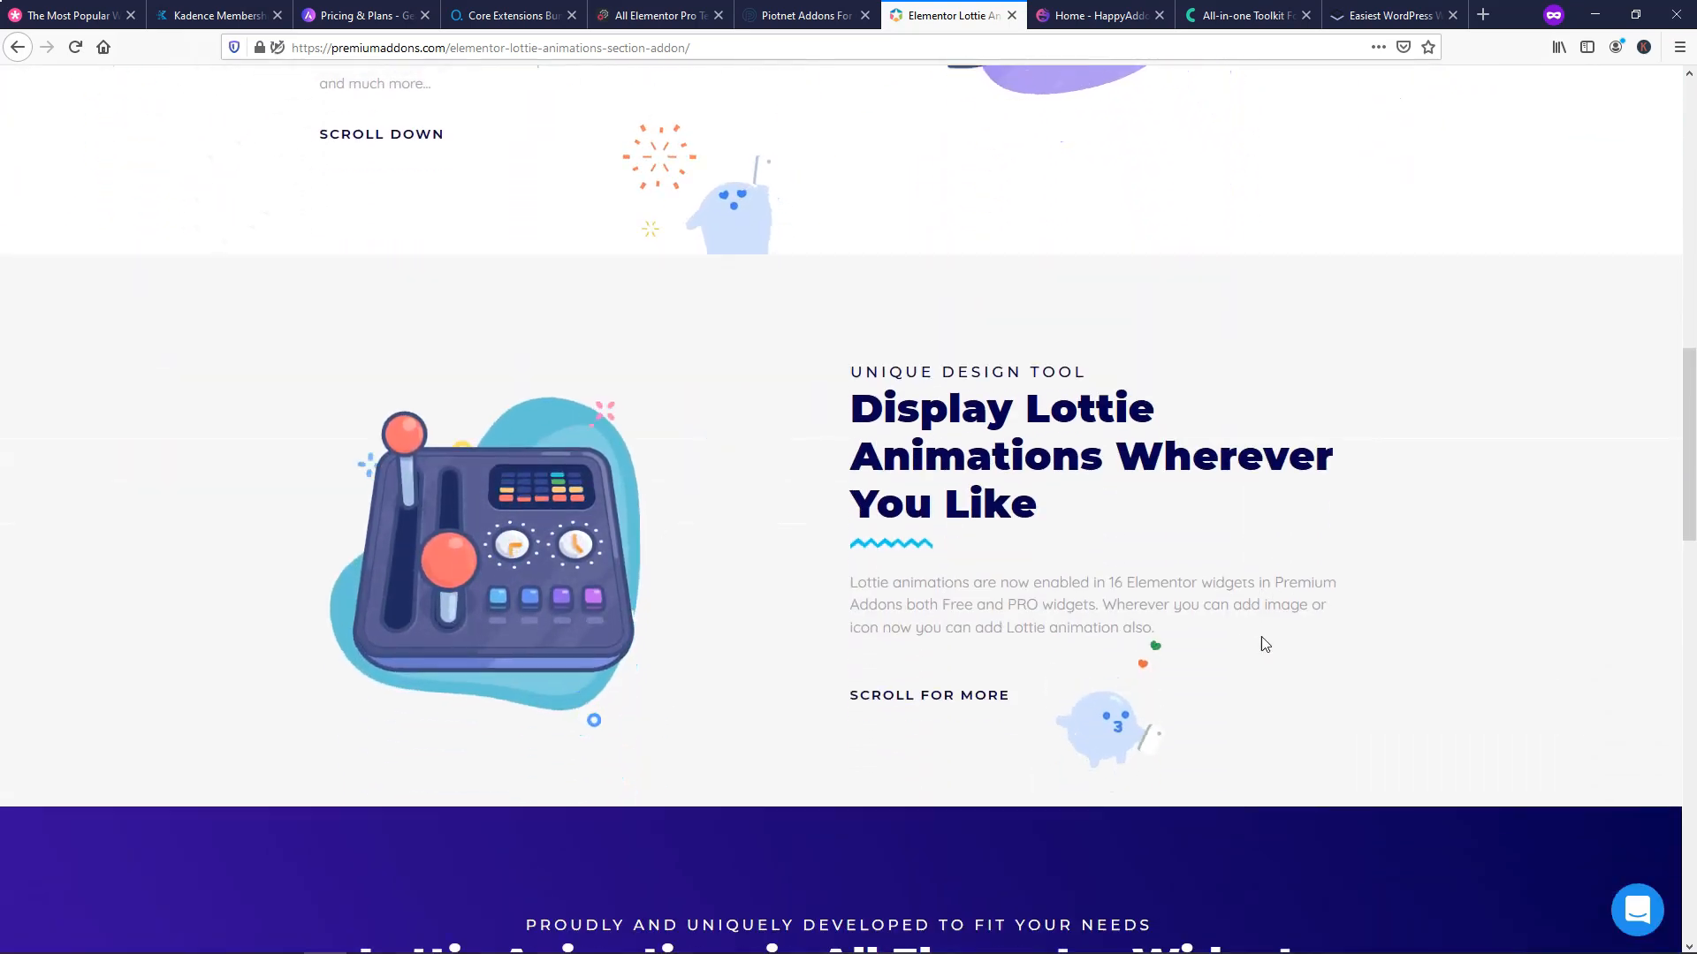
scroll(down, 3)
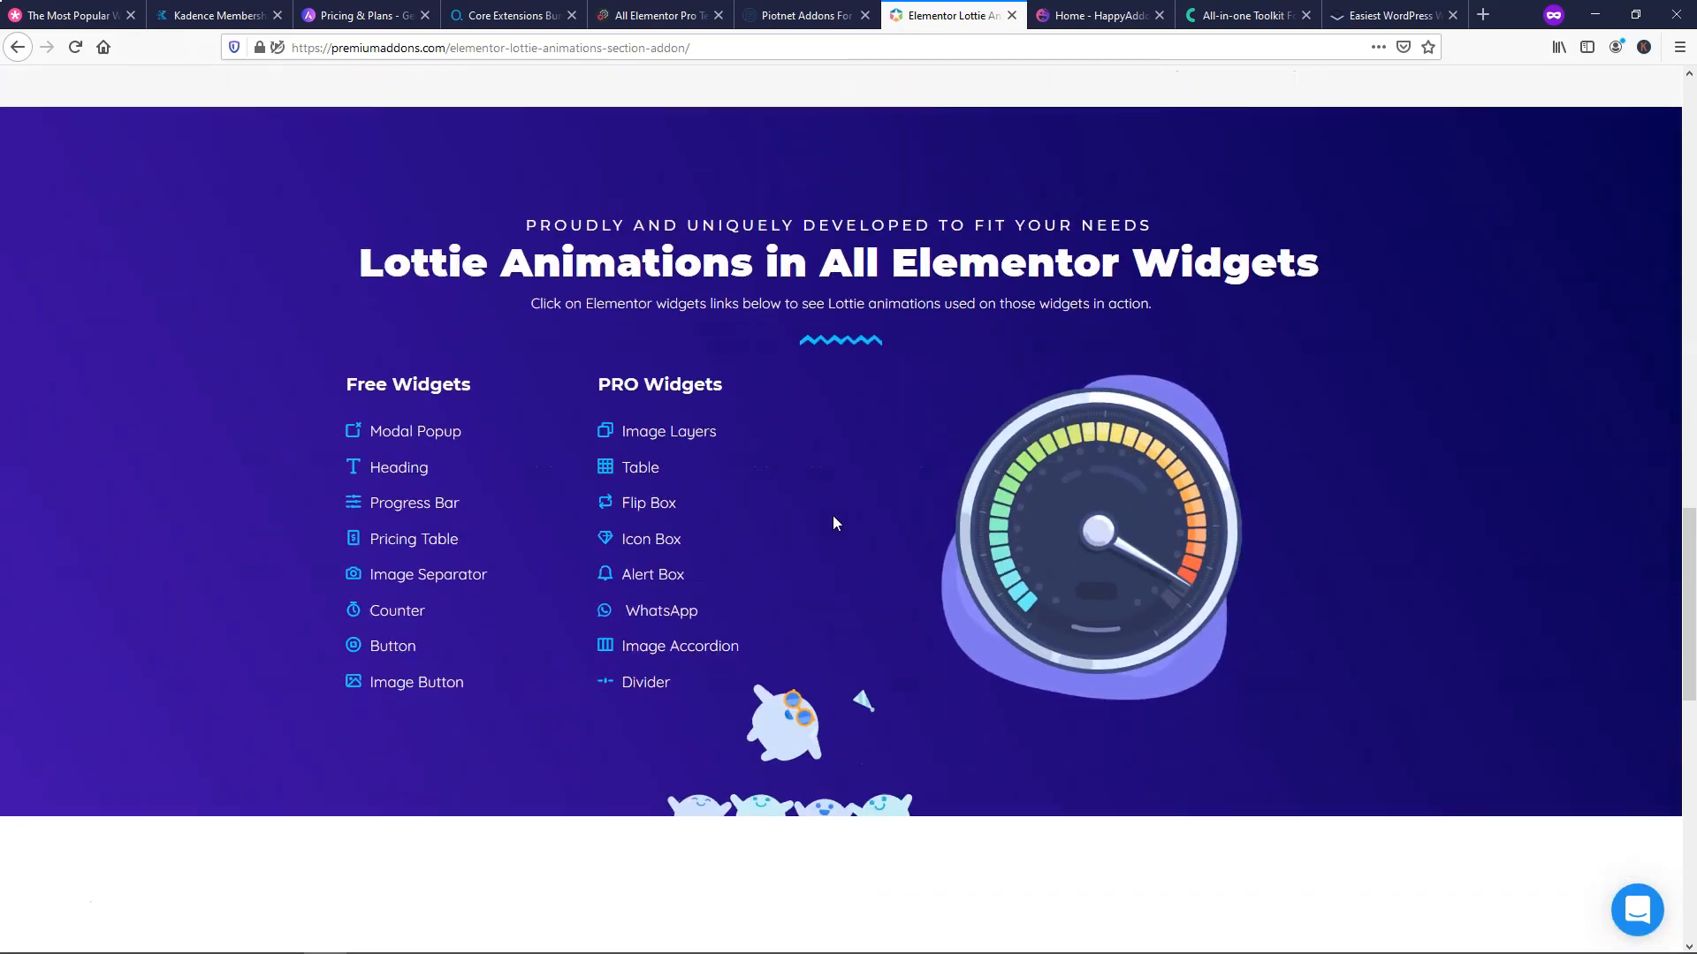
scroll(down, 3)
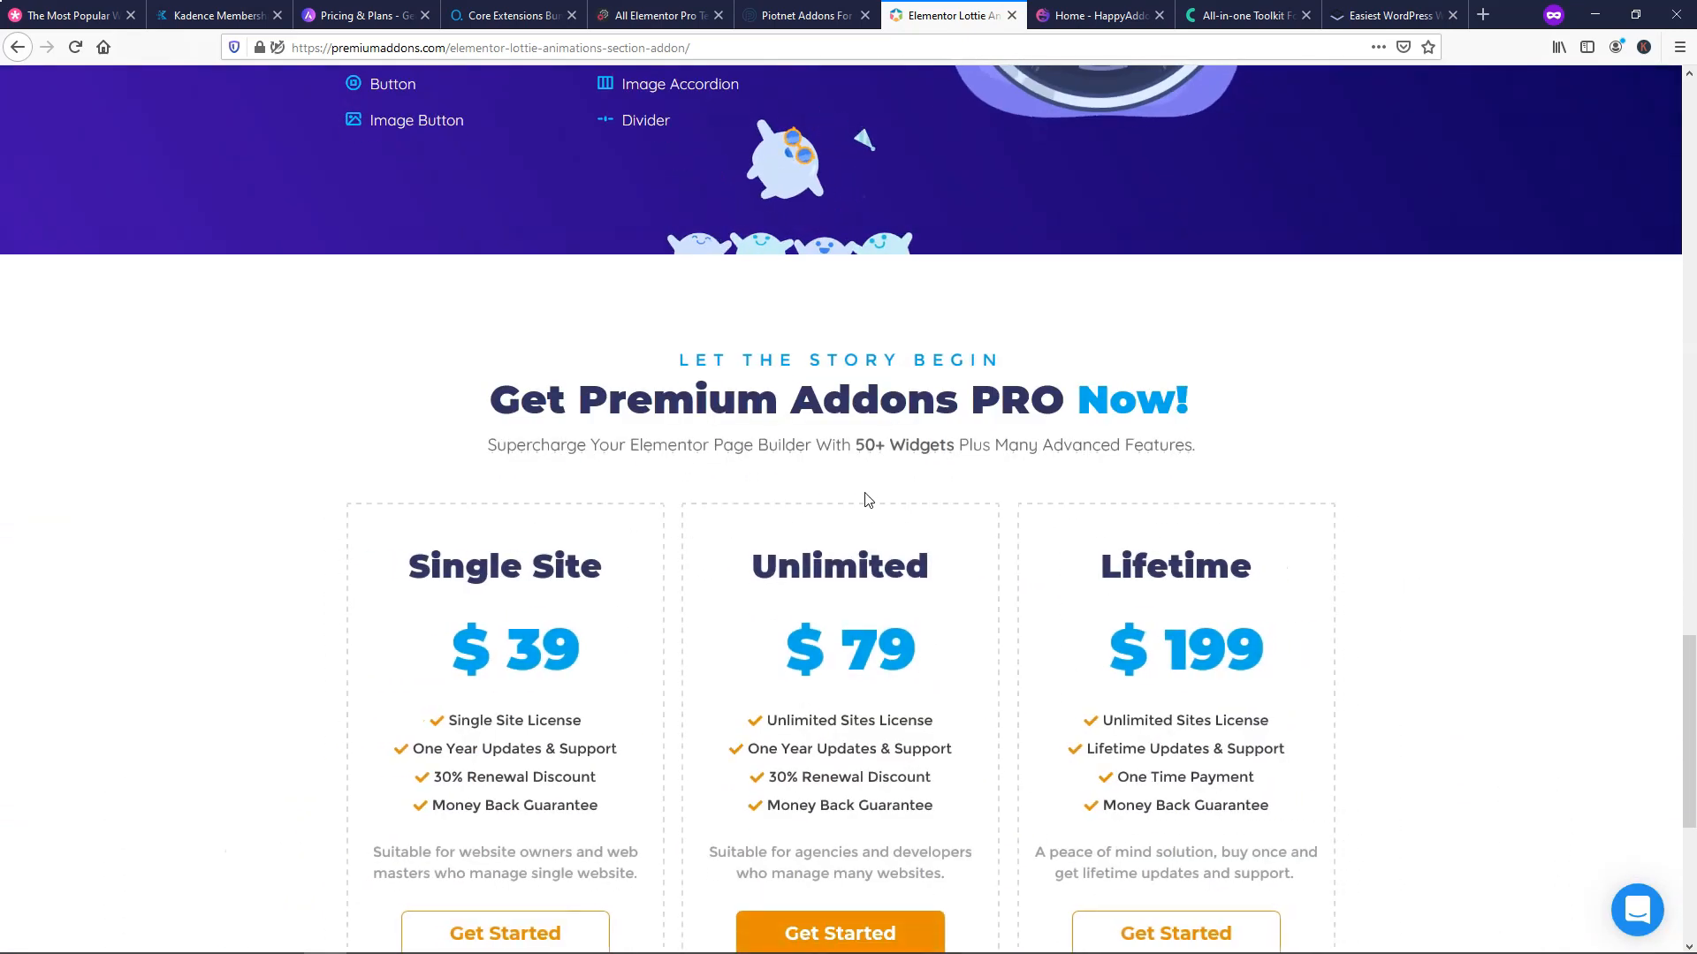
scroll(up, 3)
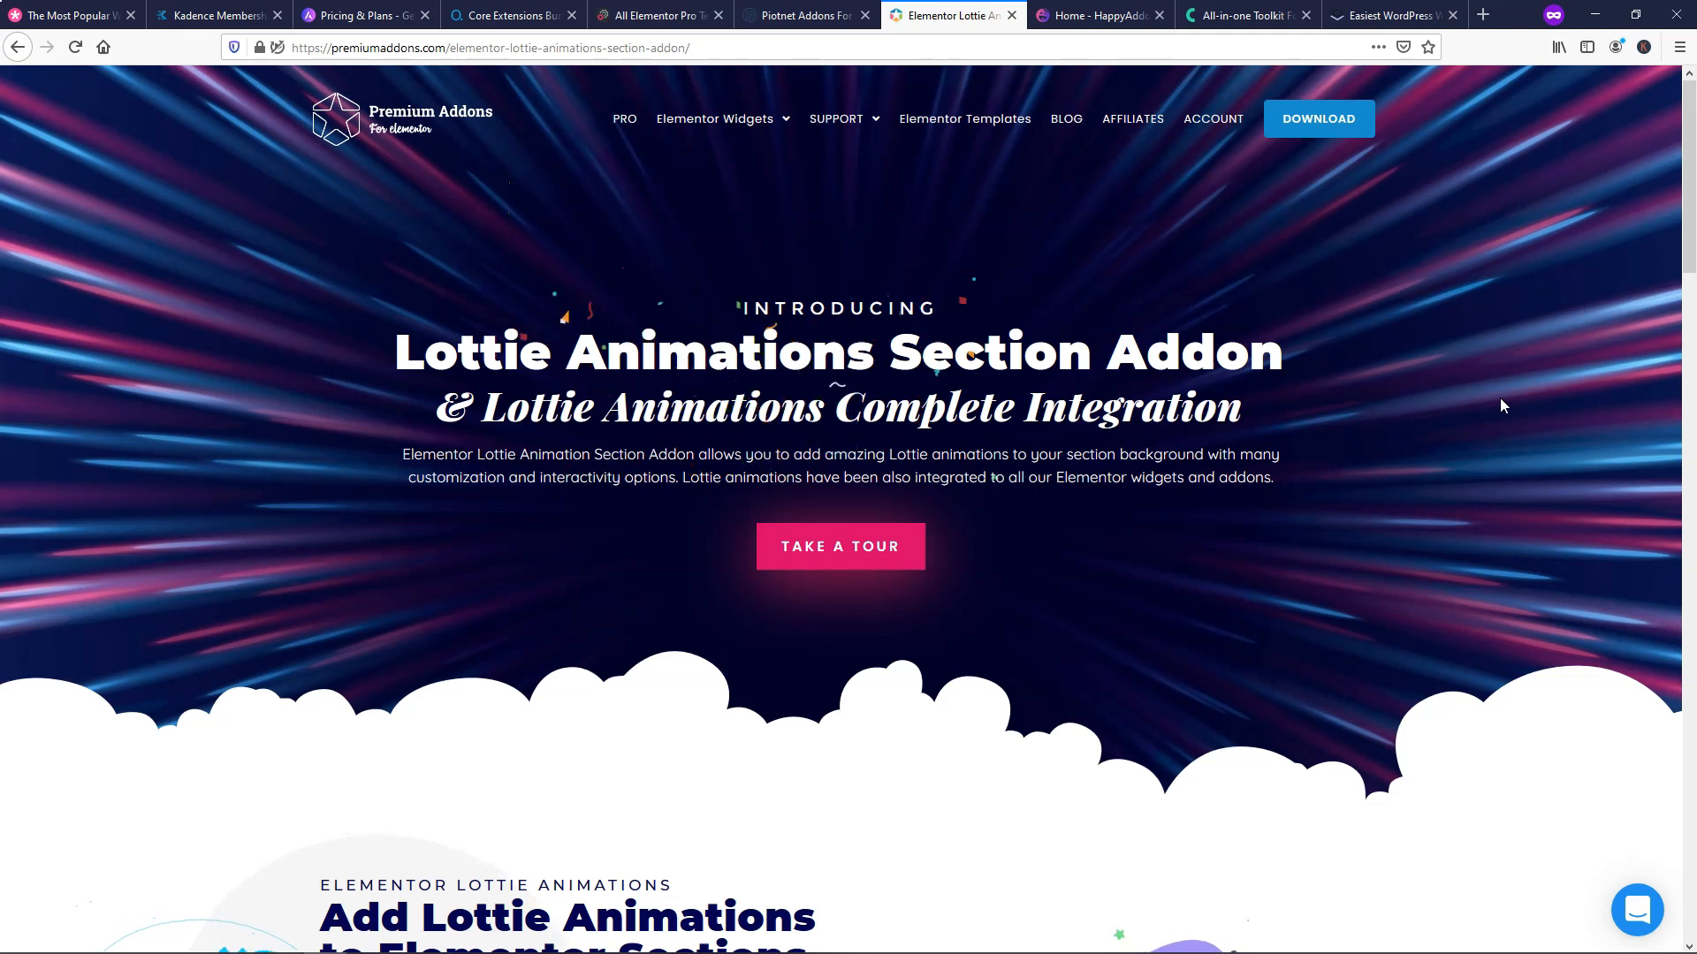
- Open the Elementor Widgets mega menu listing the free and PRO elements
click(714, 118)
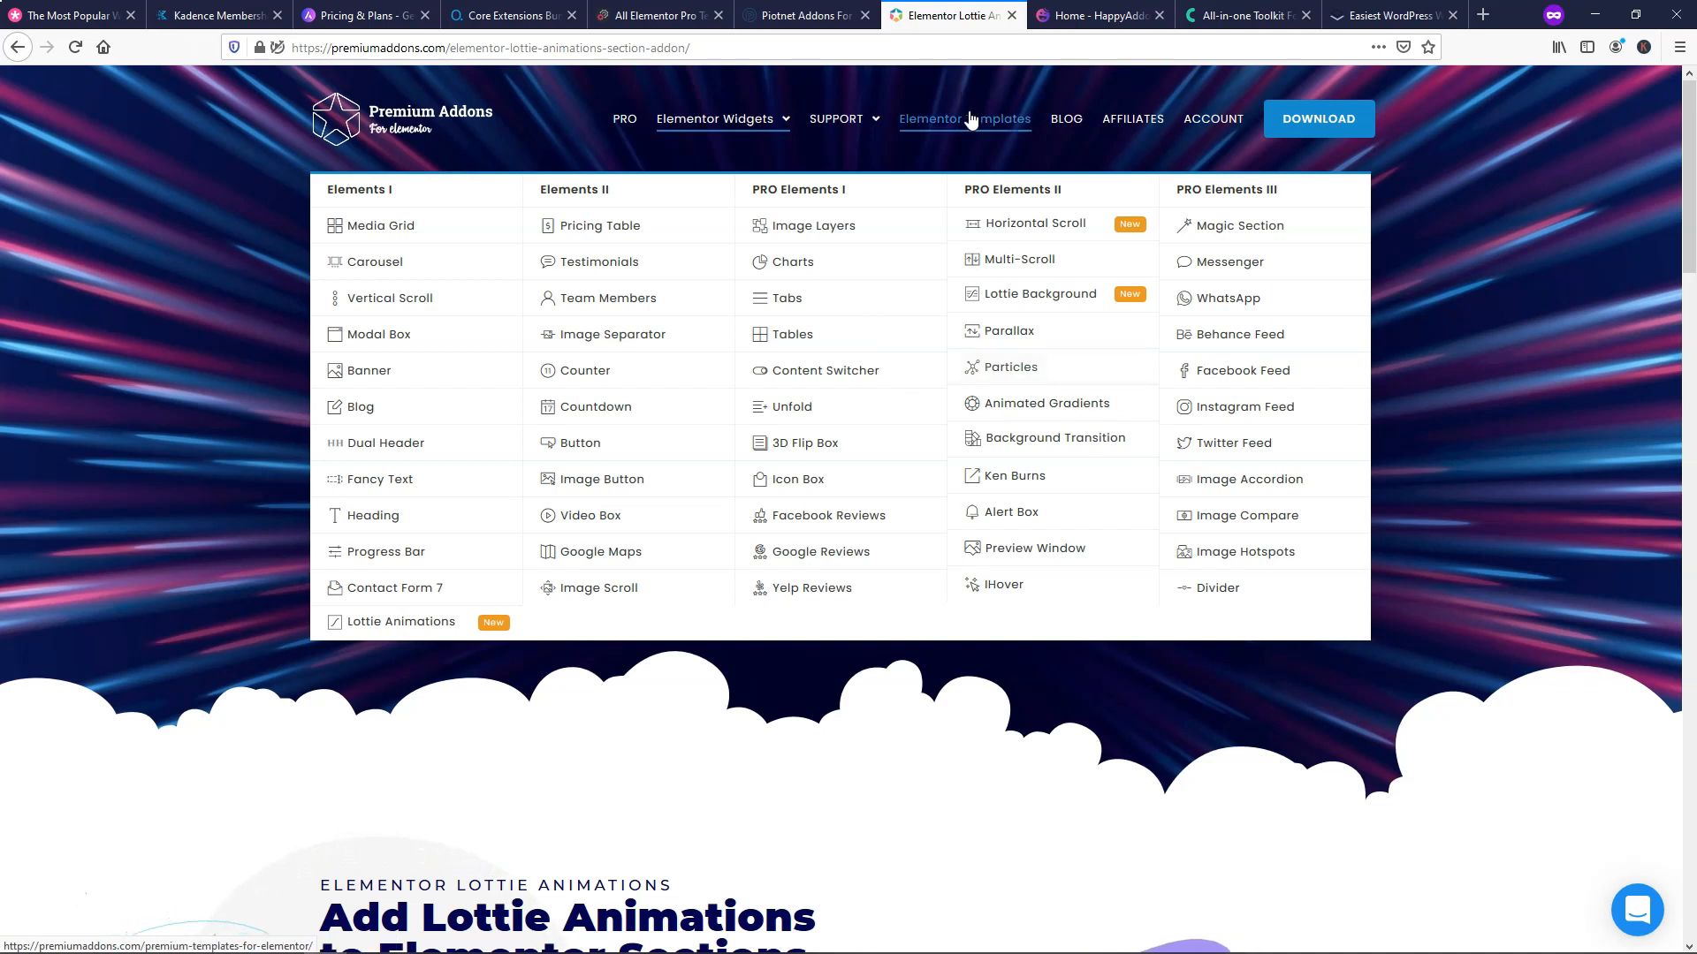
mouse_move(973, 119)
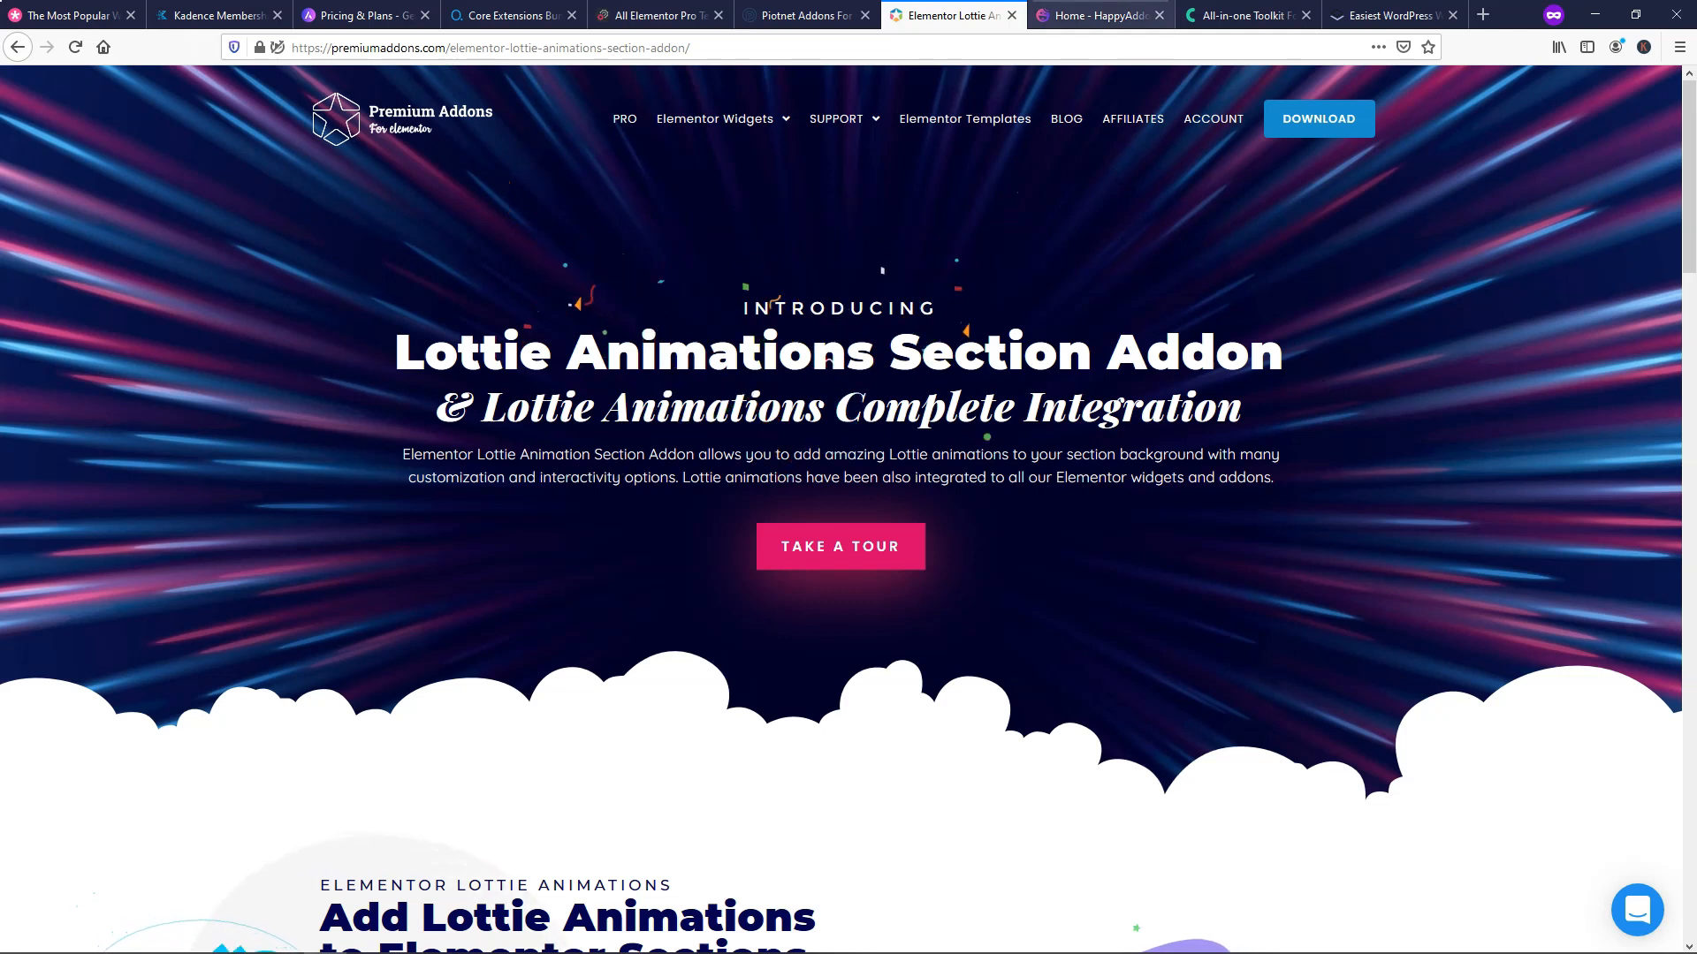
- On the HappyAddons tab, view lifetime pricing: Starter $149, Professional $349, Business $549
click(1100, 15)
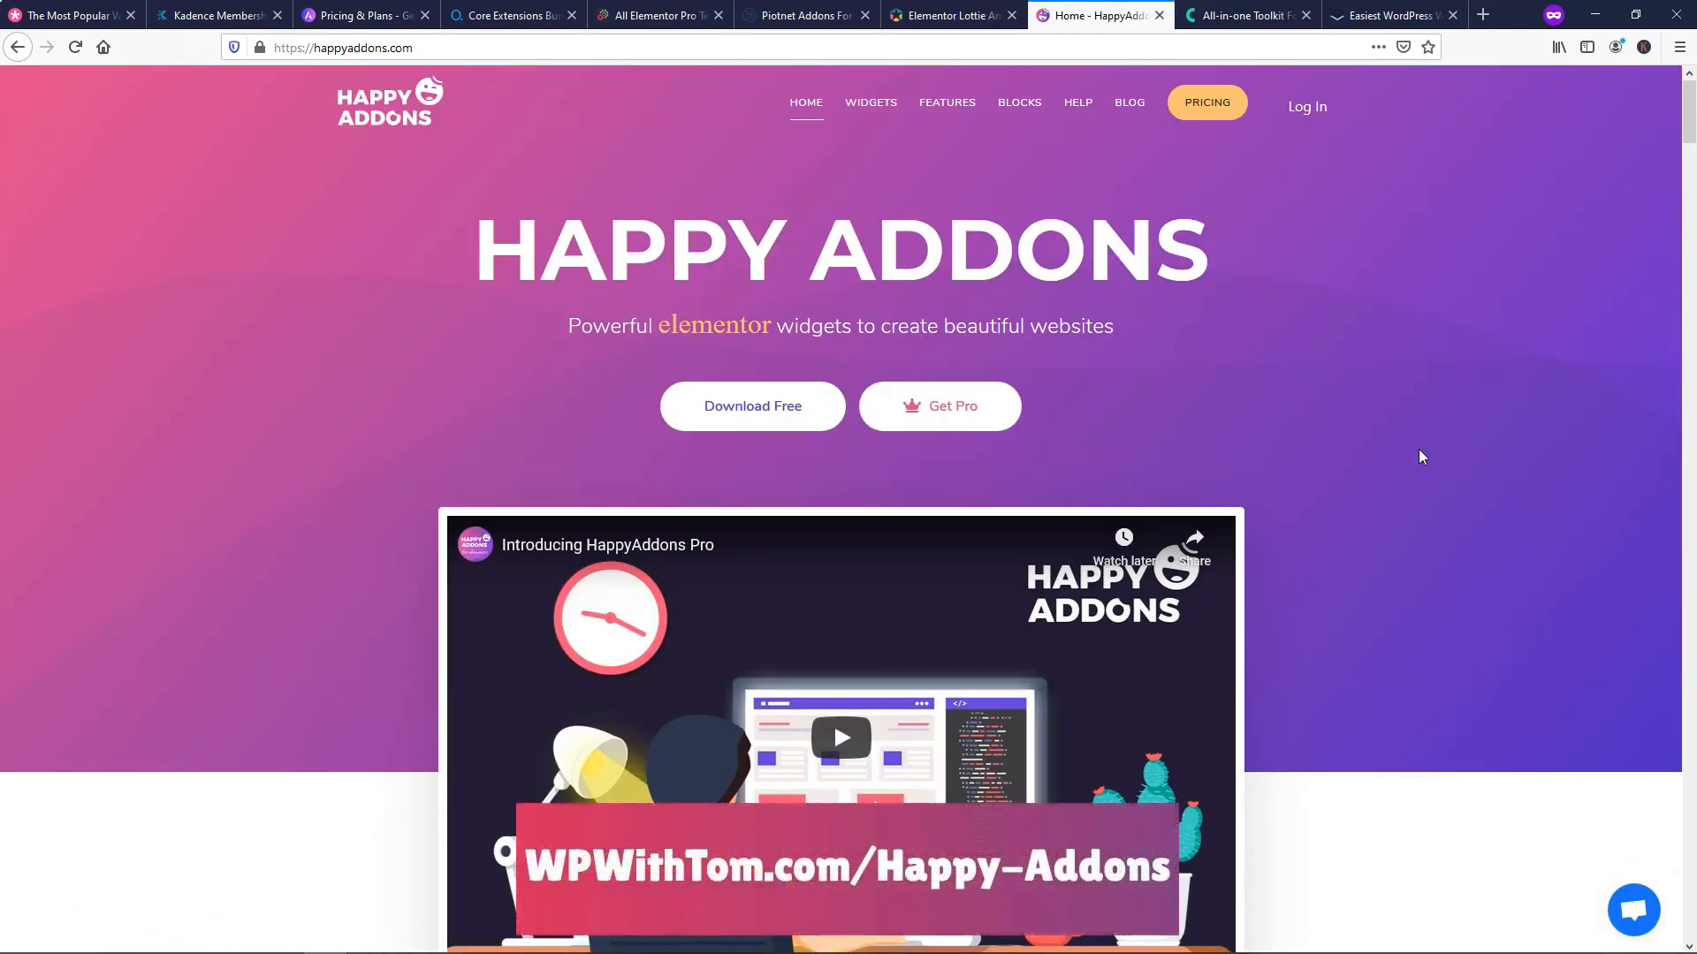
click(1207, 103)
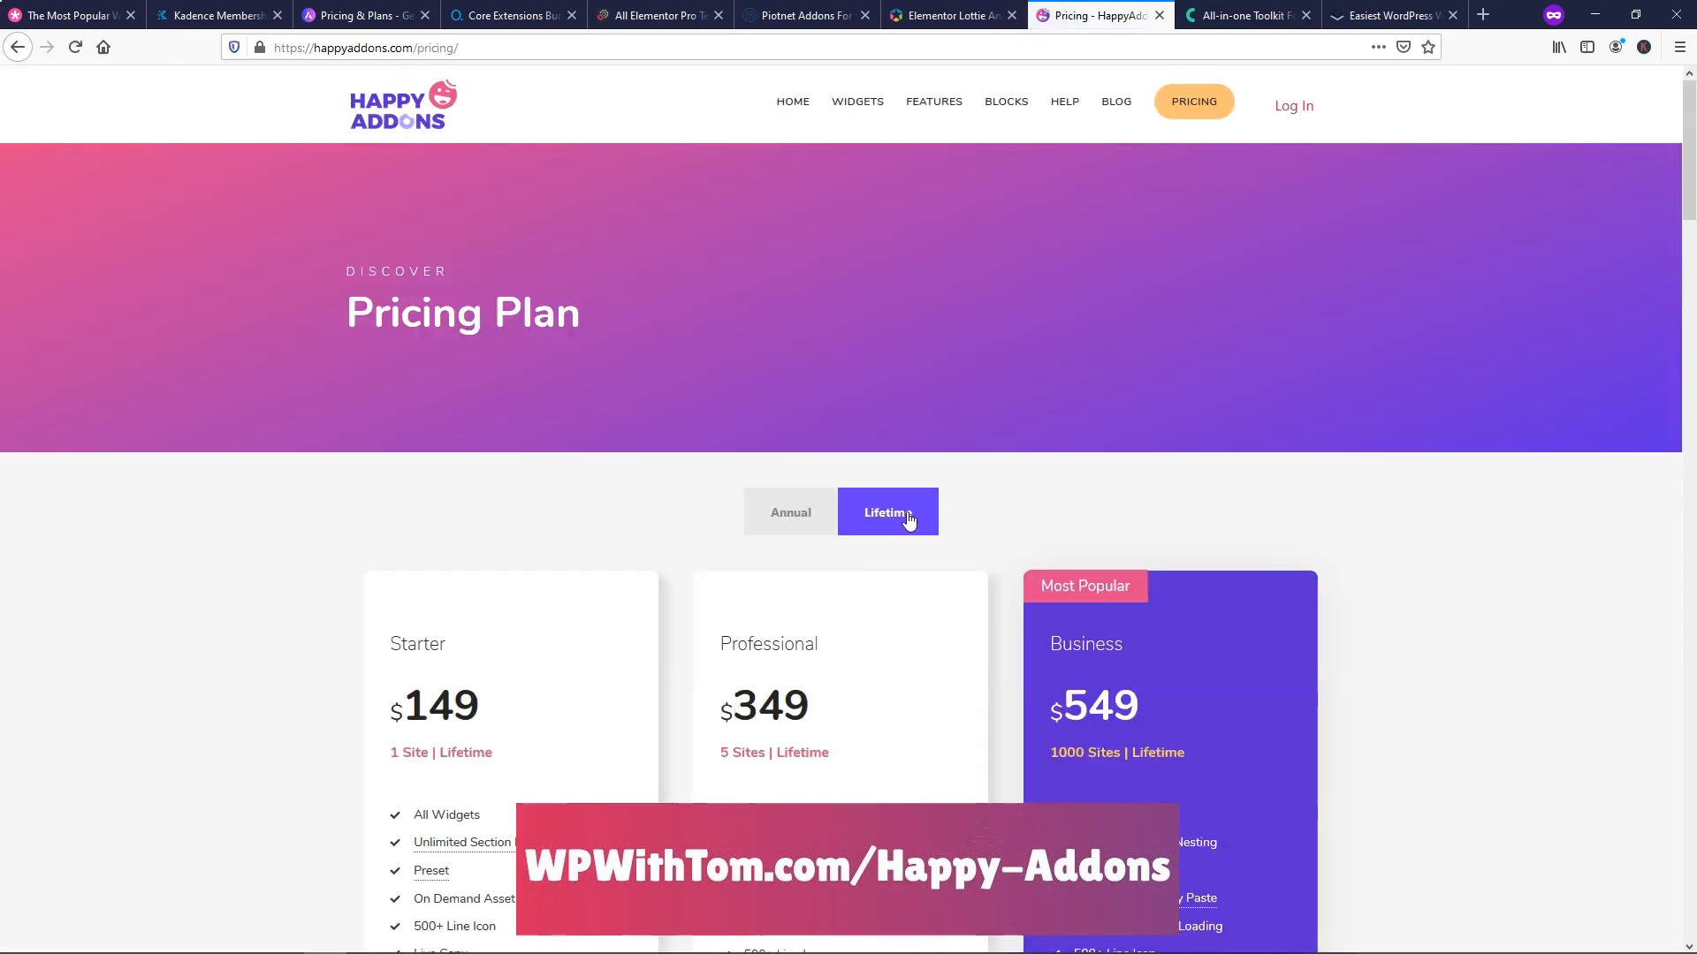
scroll(down, 3)
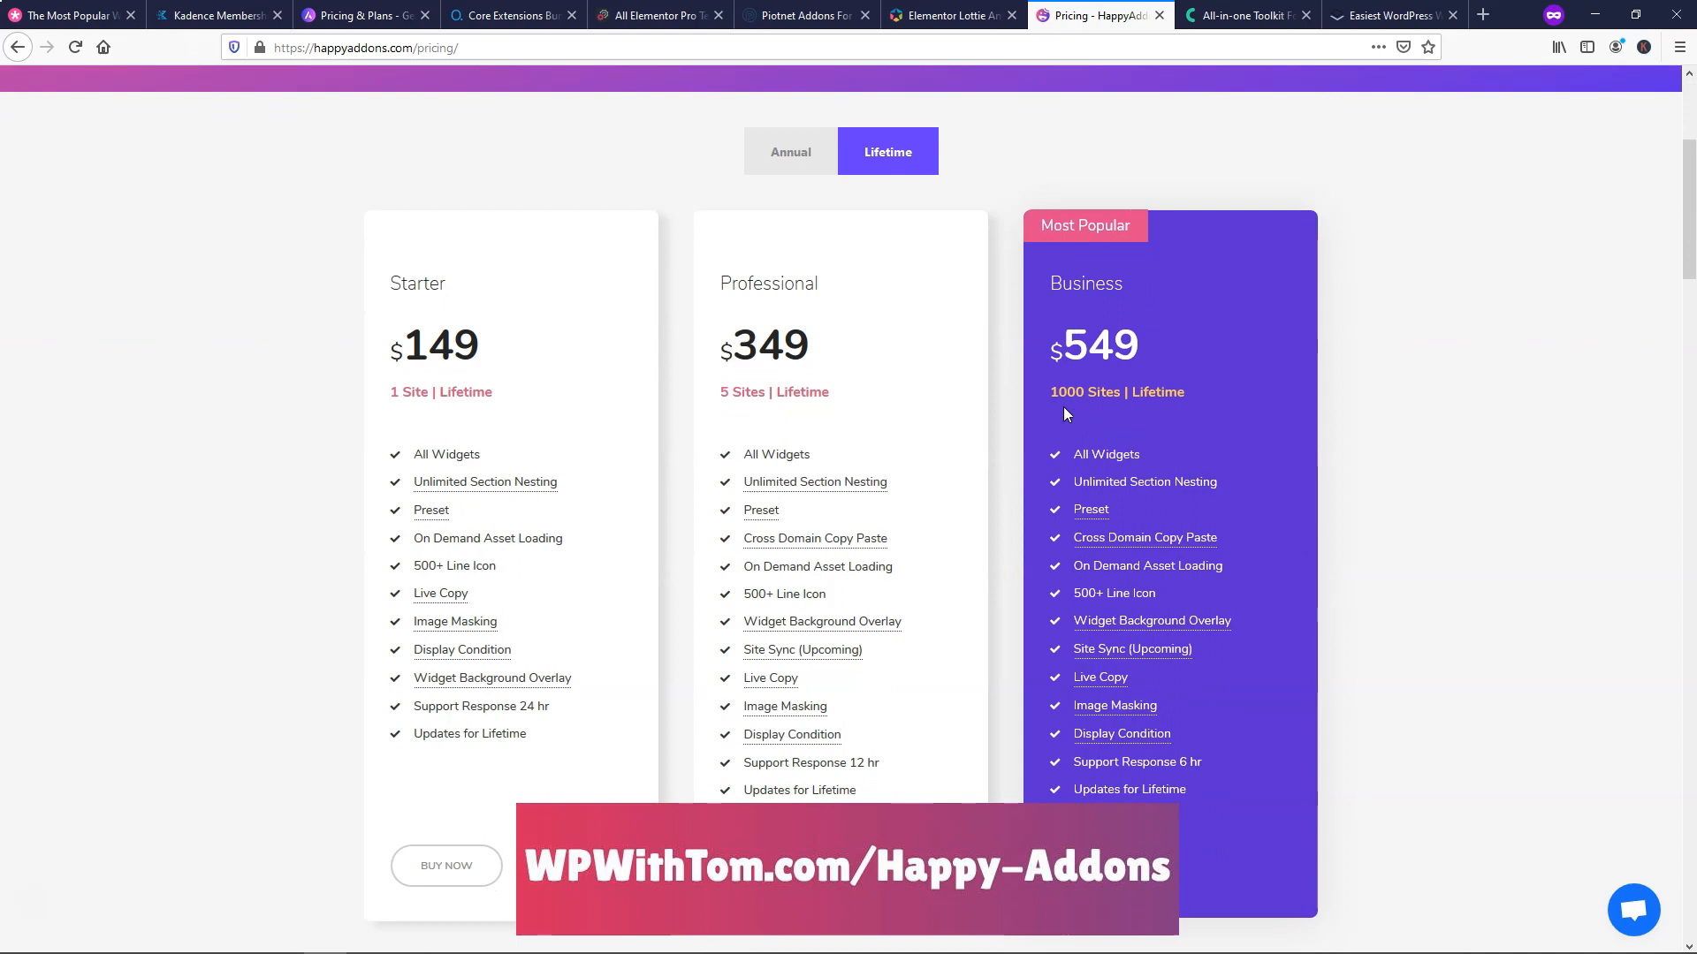
mouse_move(1485, 380)
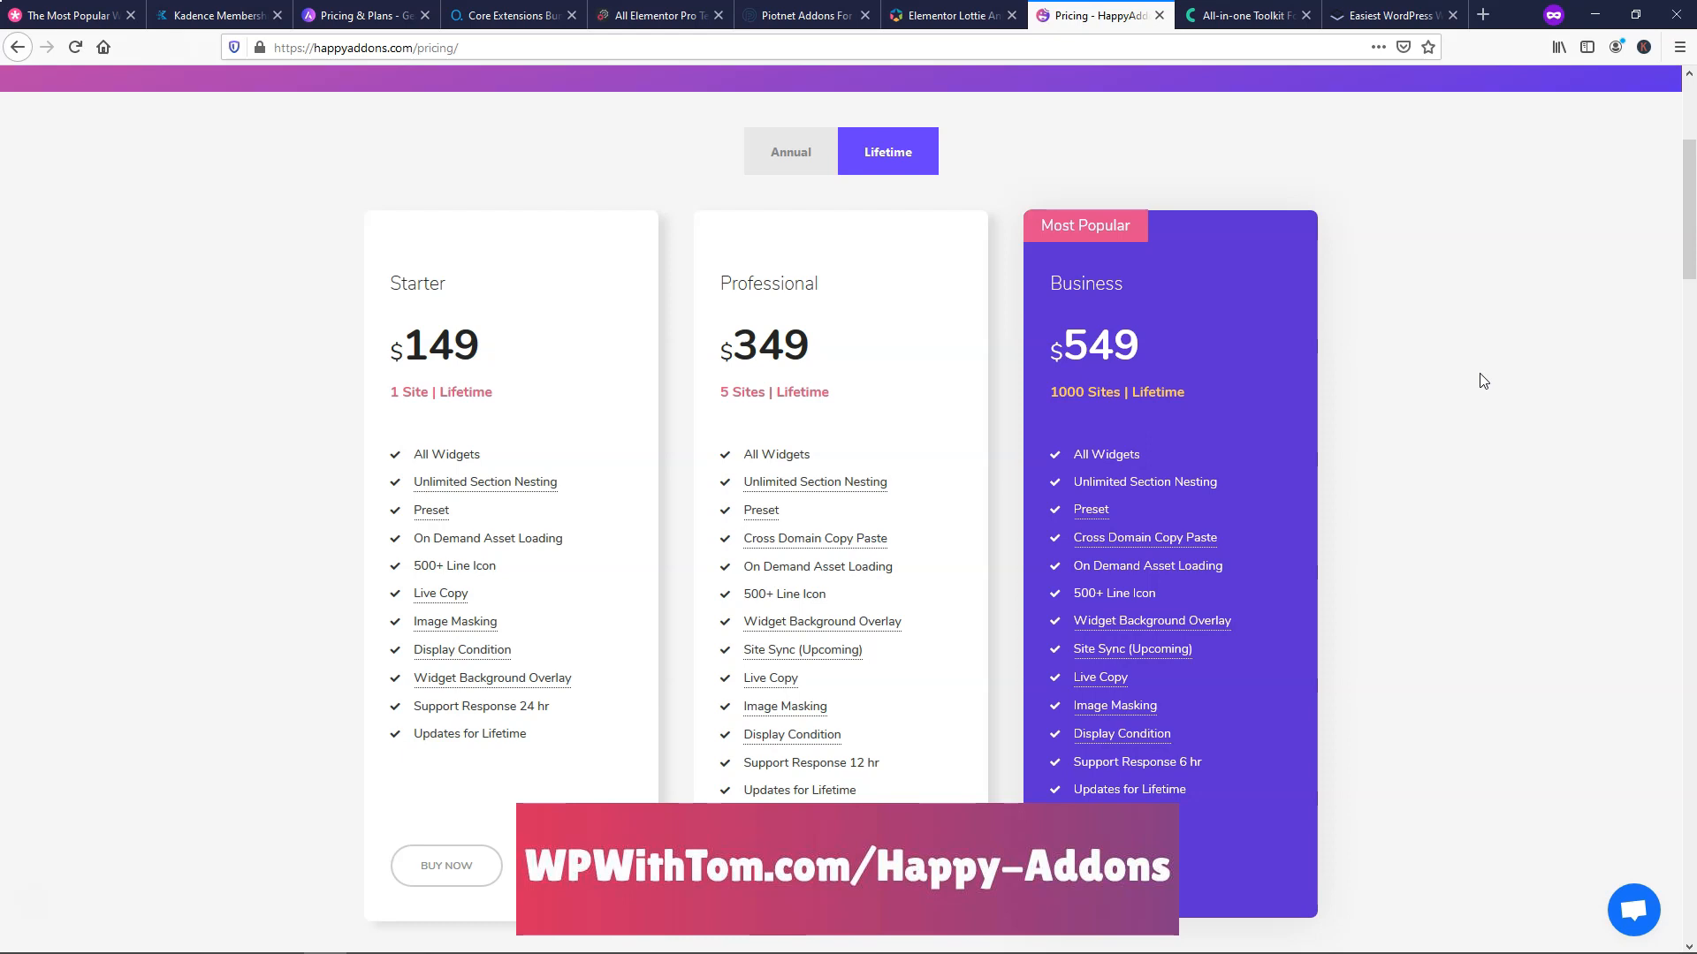
mouse_move(1100, 677)
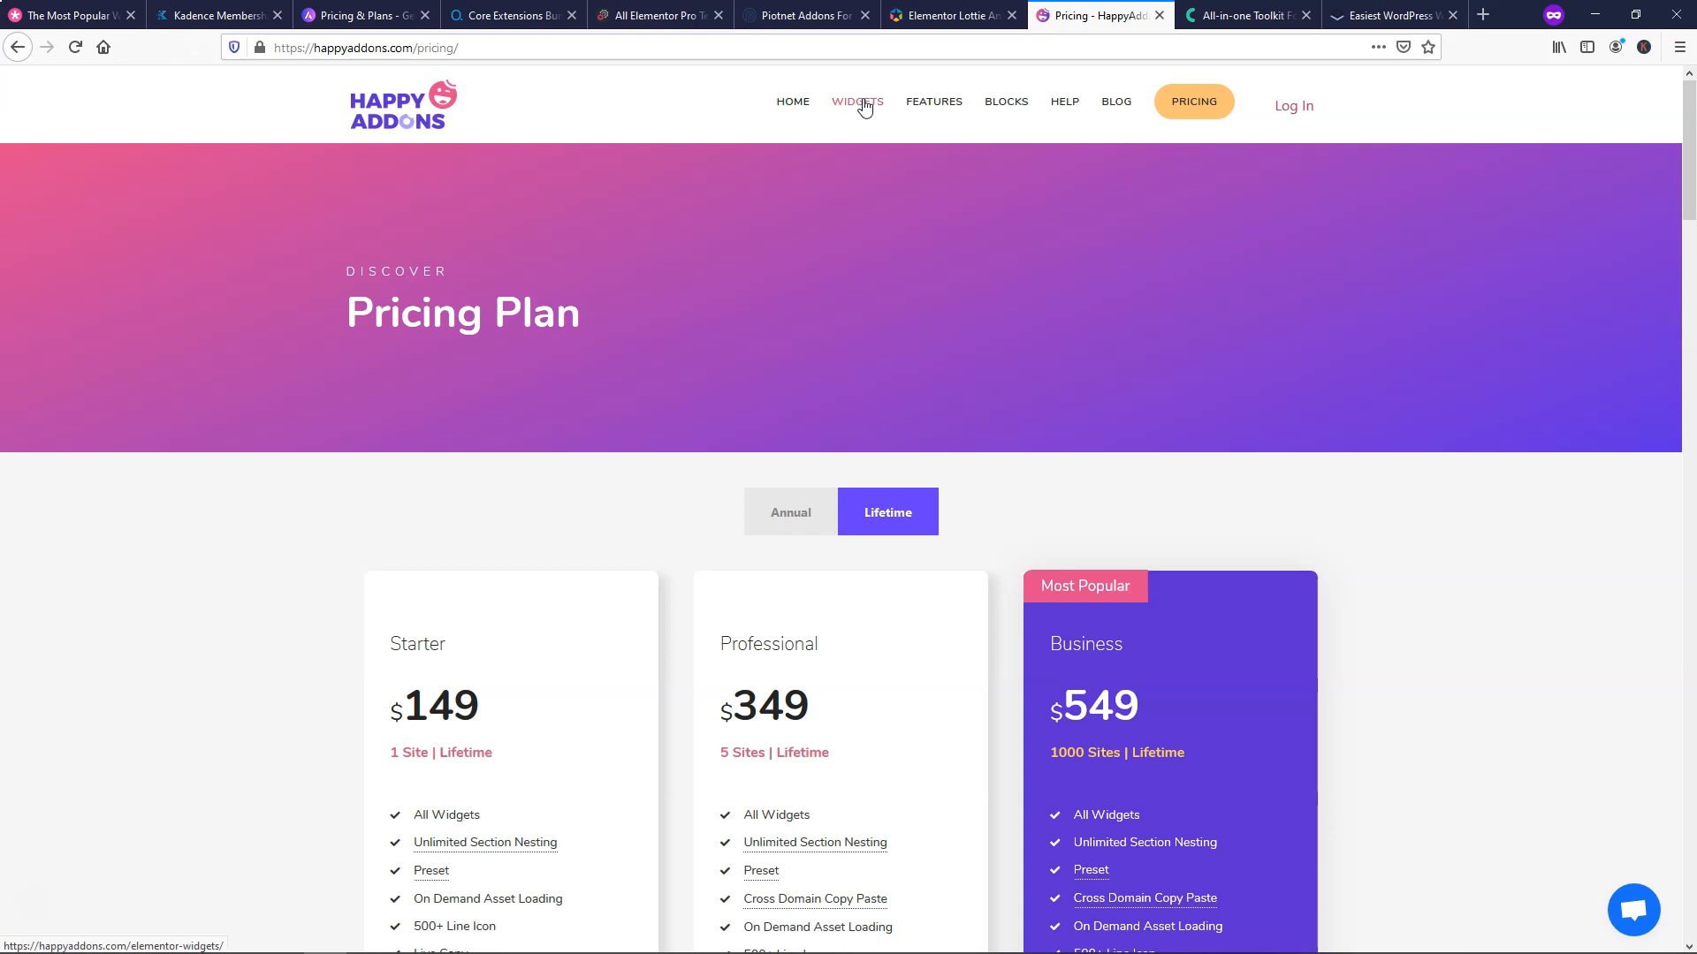
- Open the Team Member widget demo from the widget catalogue and scroll through its designs
click(857, 101)
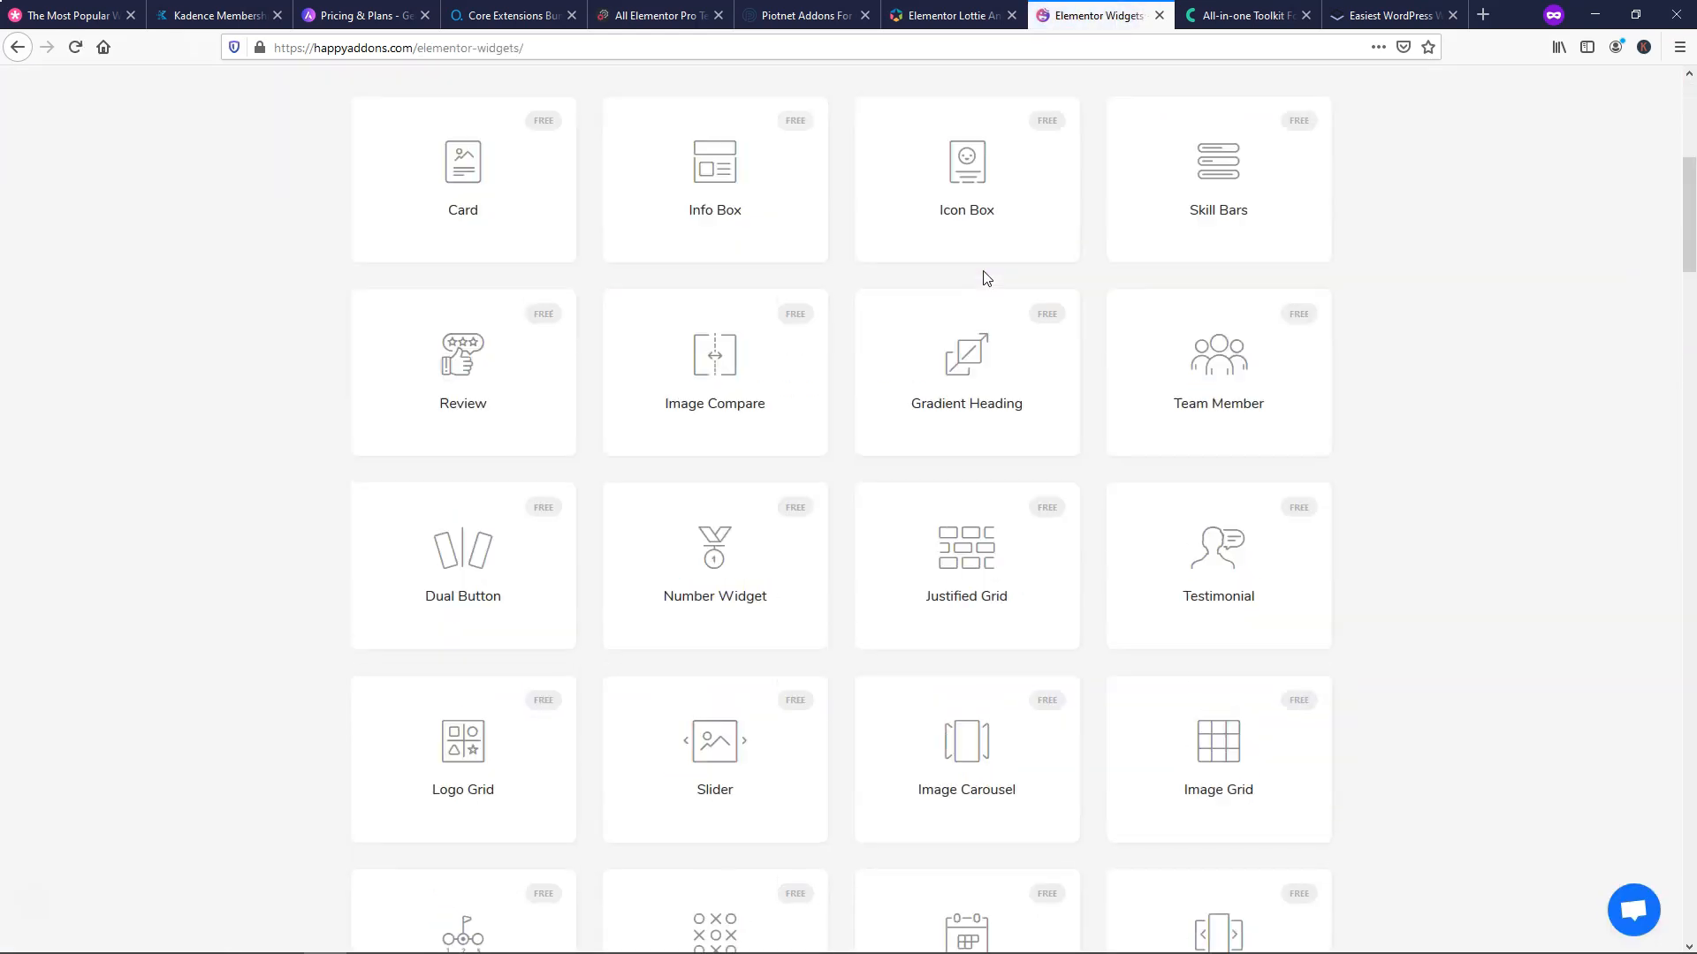
click(1217, 367)
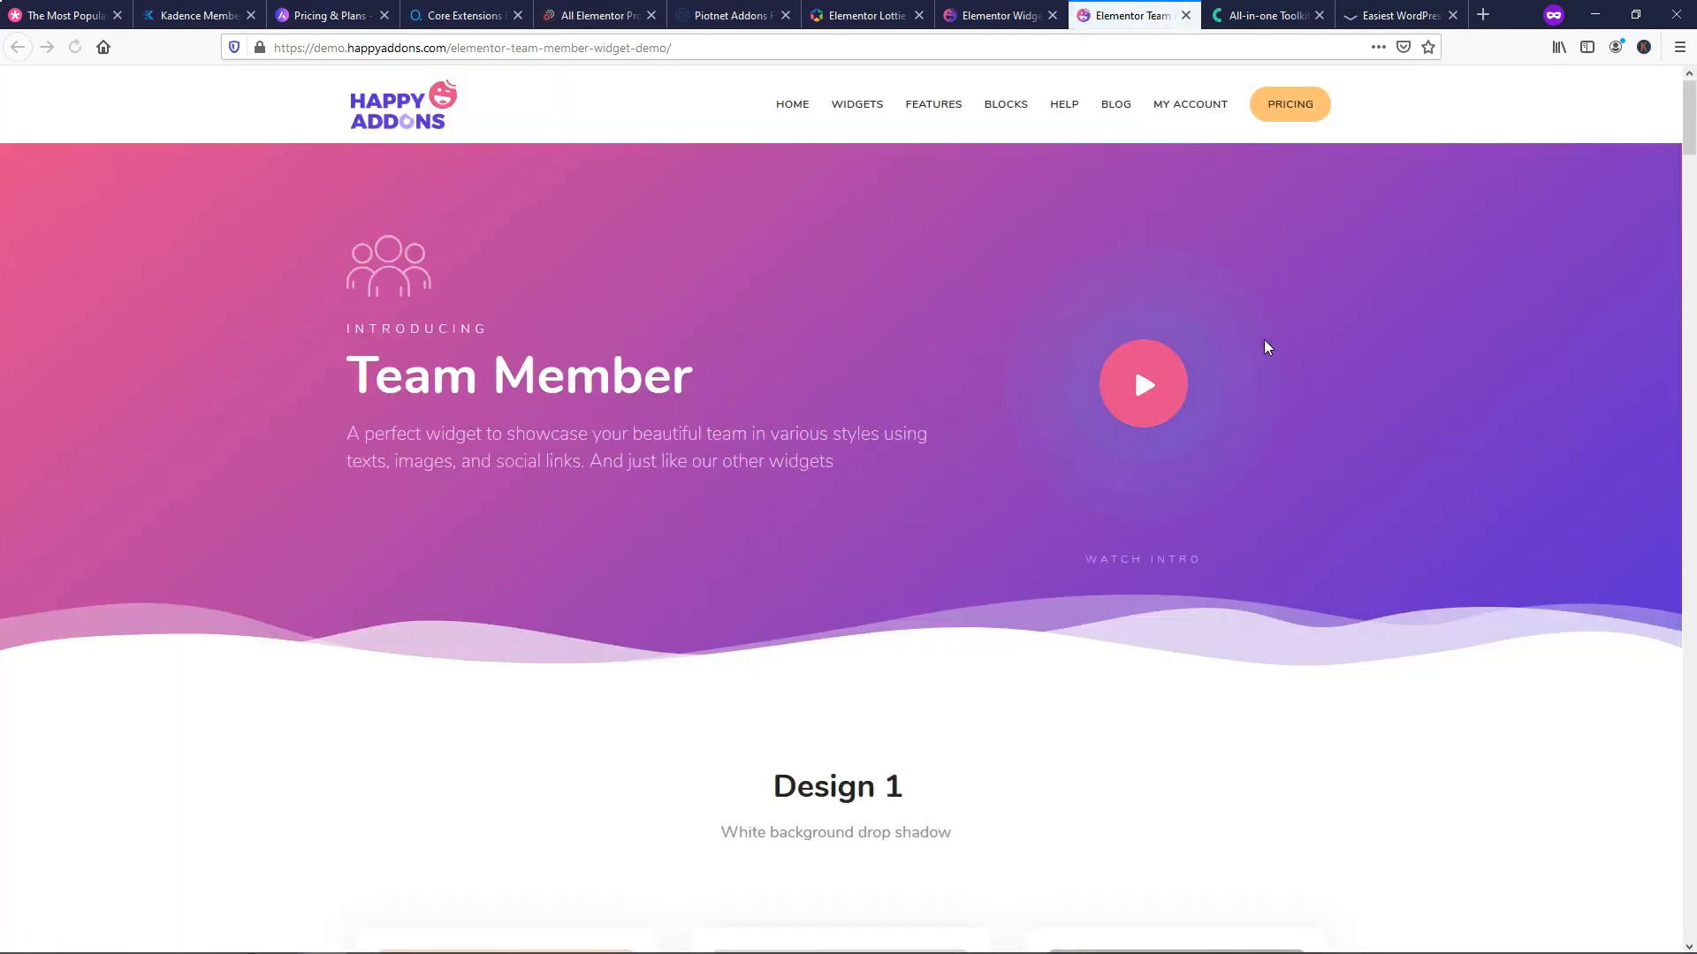
scroll(down, 3)
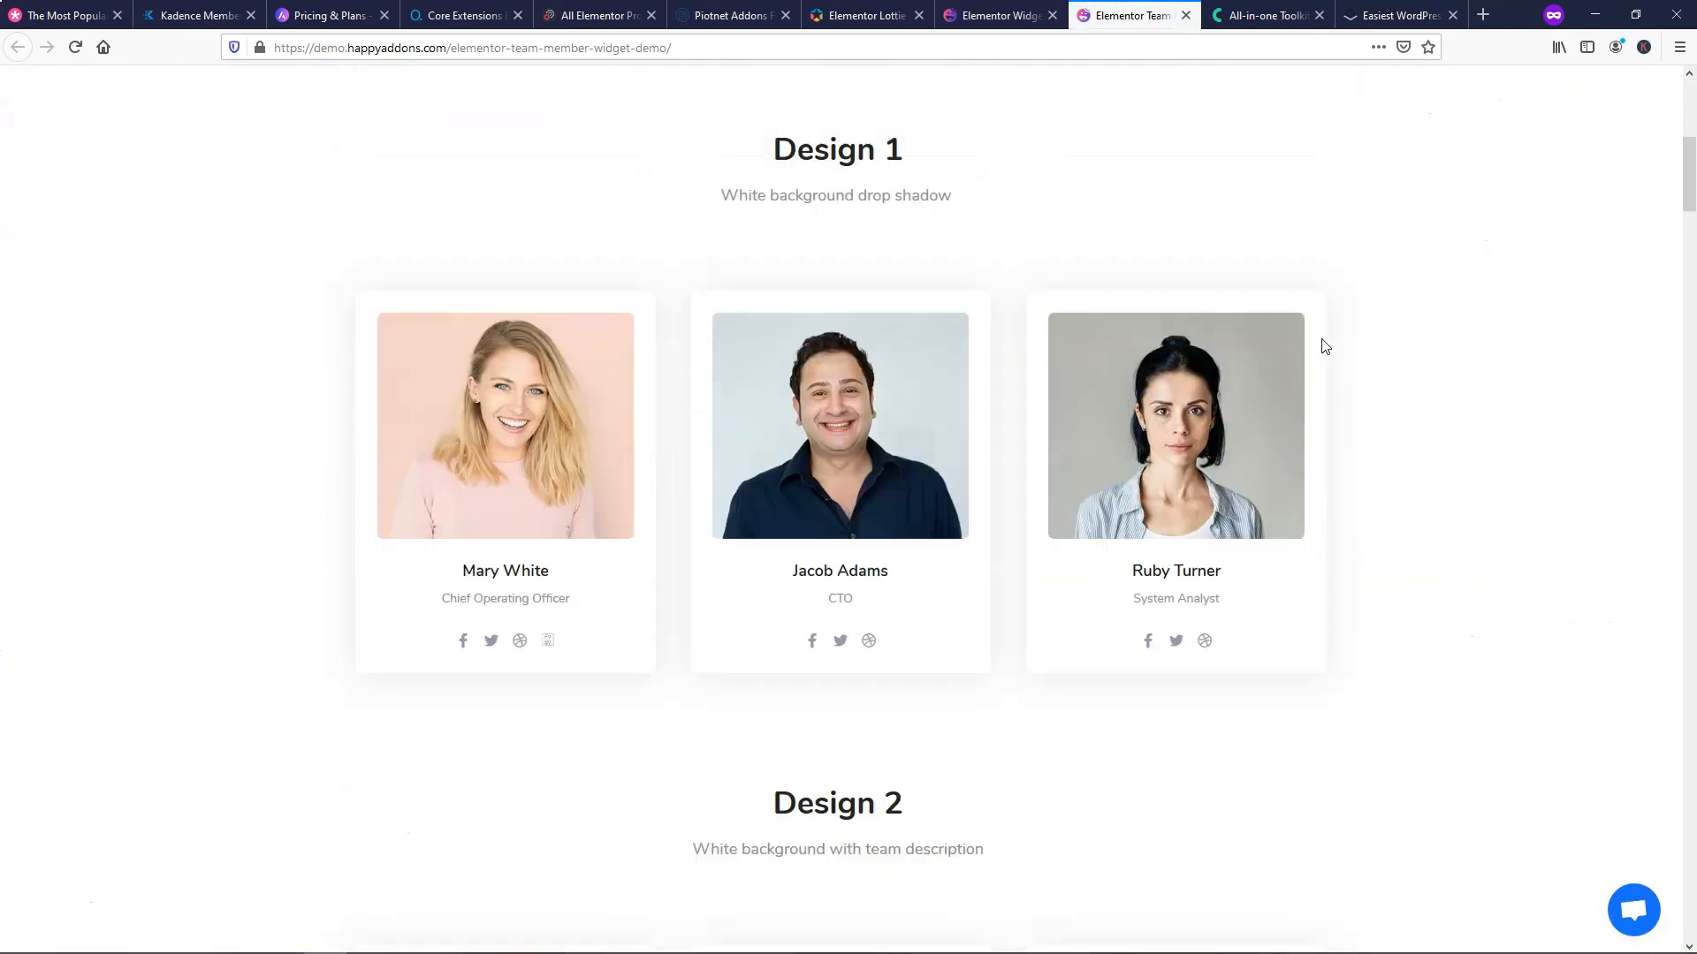
scroll(down, 3)
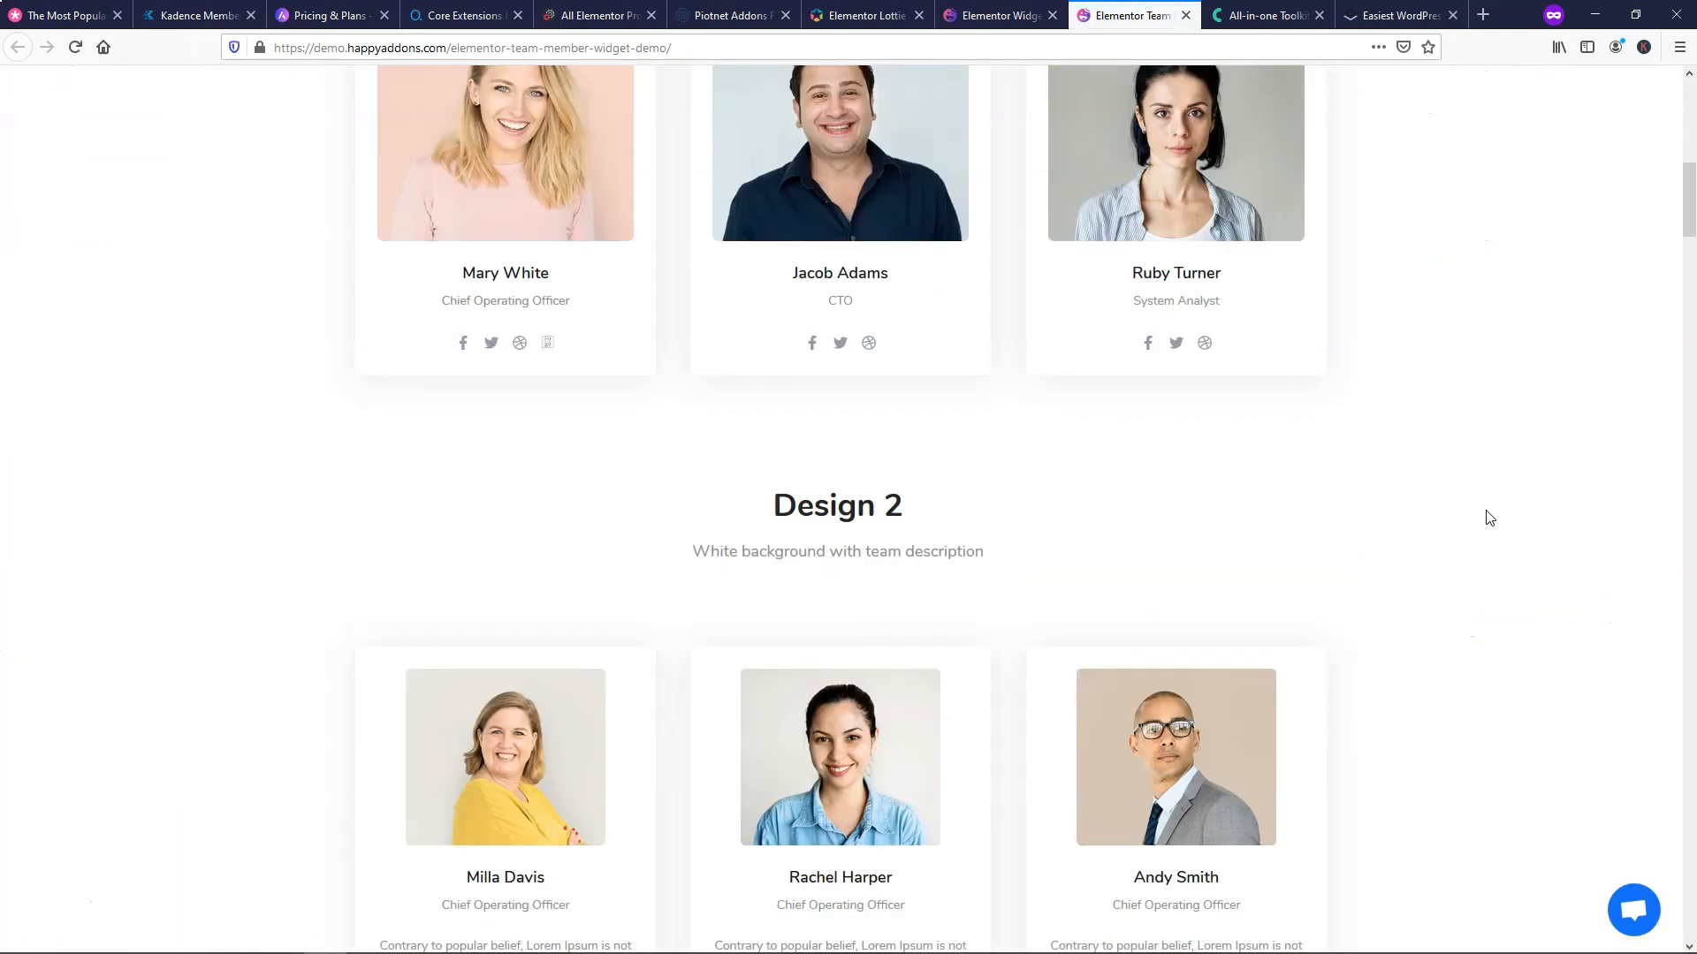
scroll(down, 3)
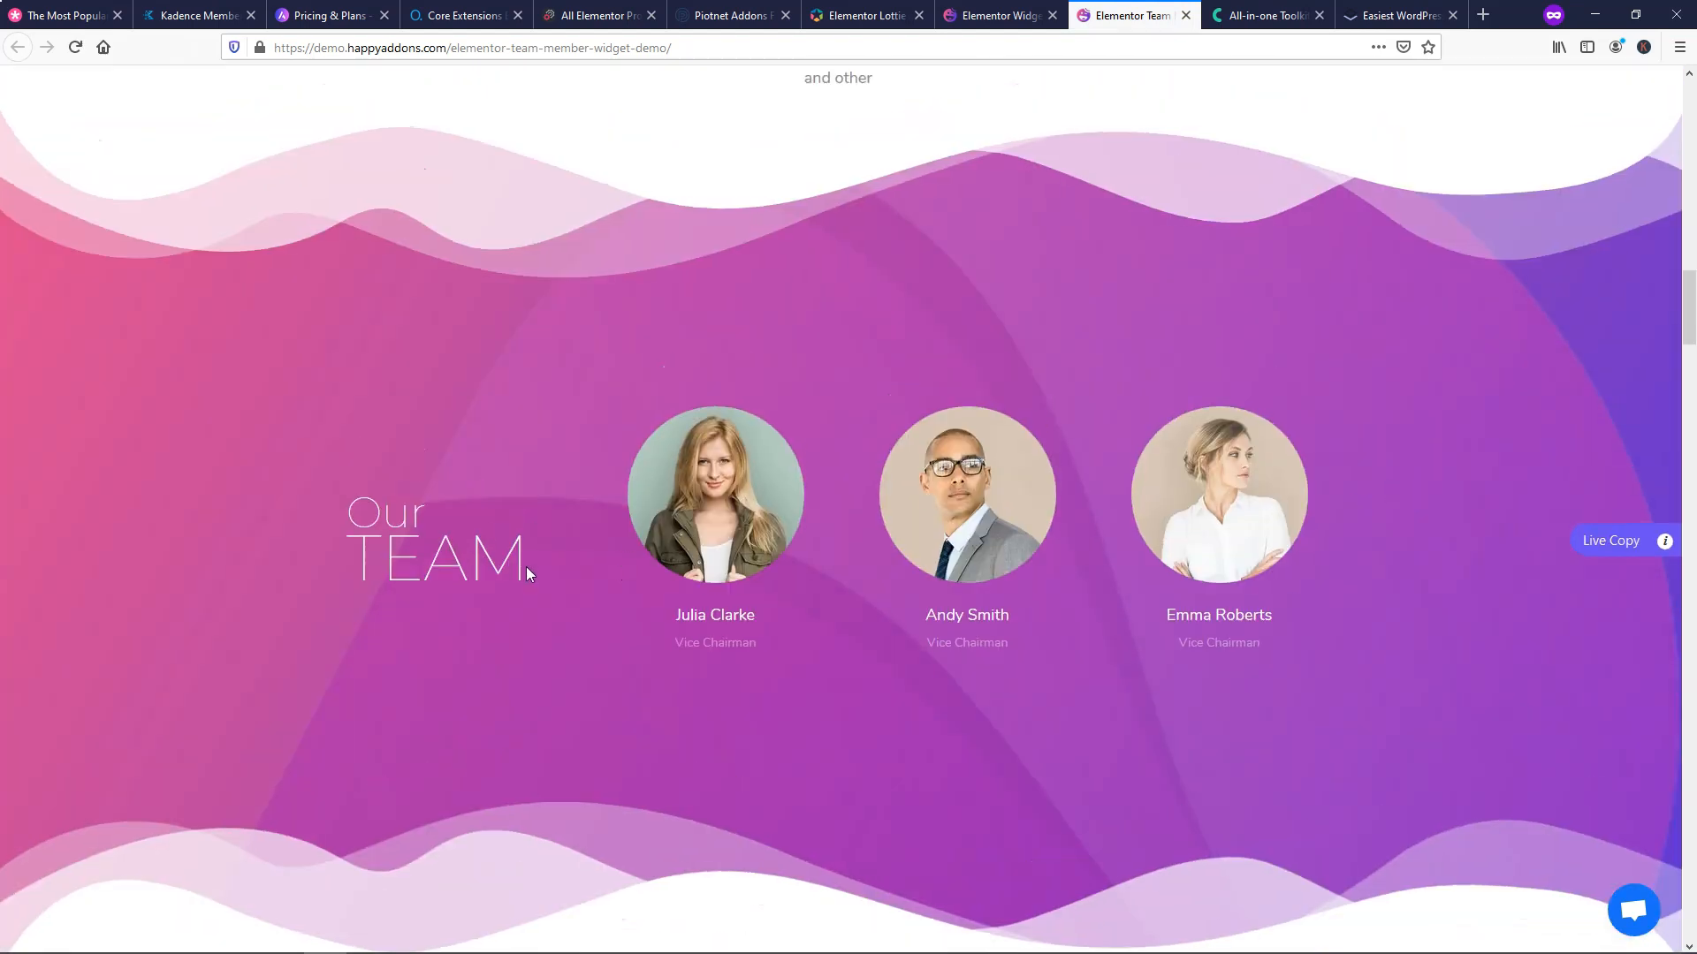
mouse_move(1592, 543)
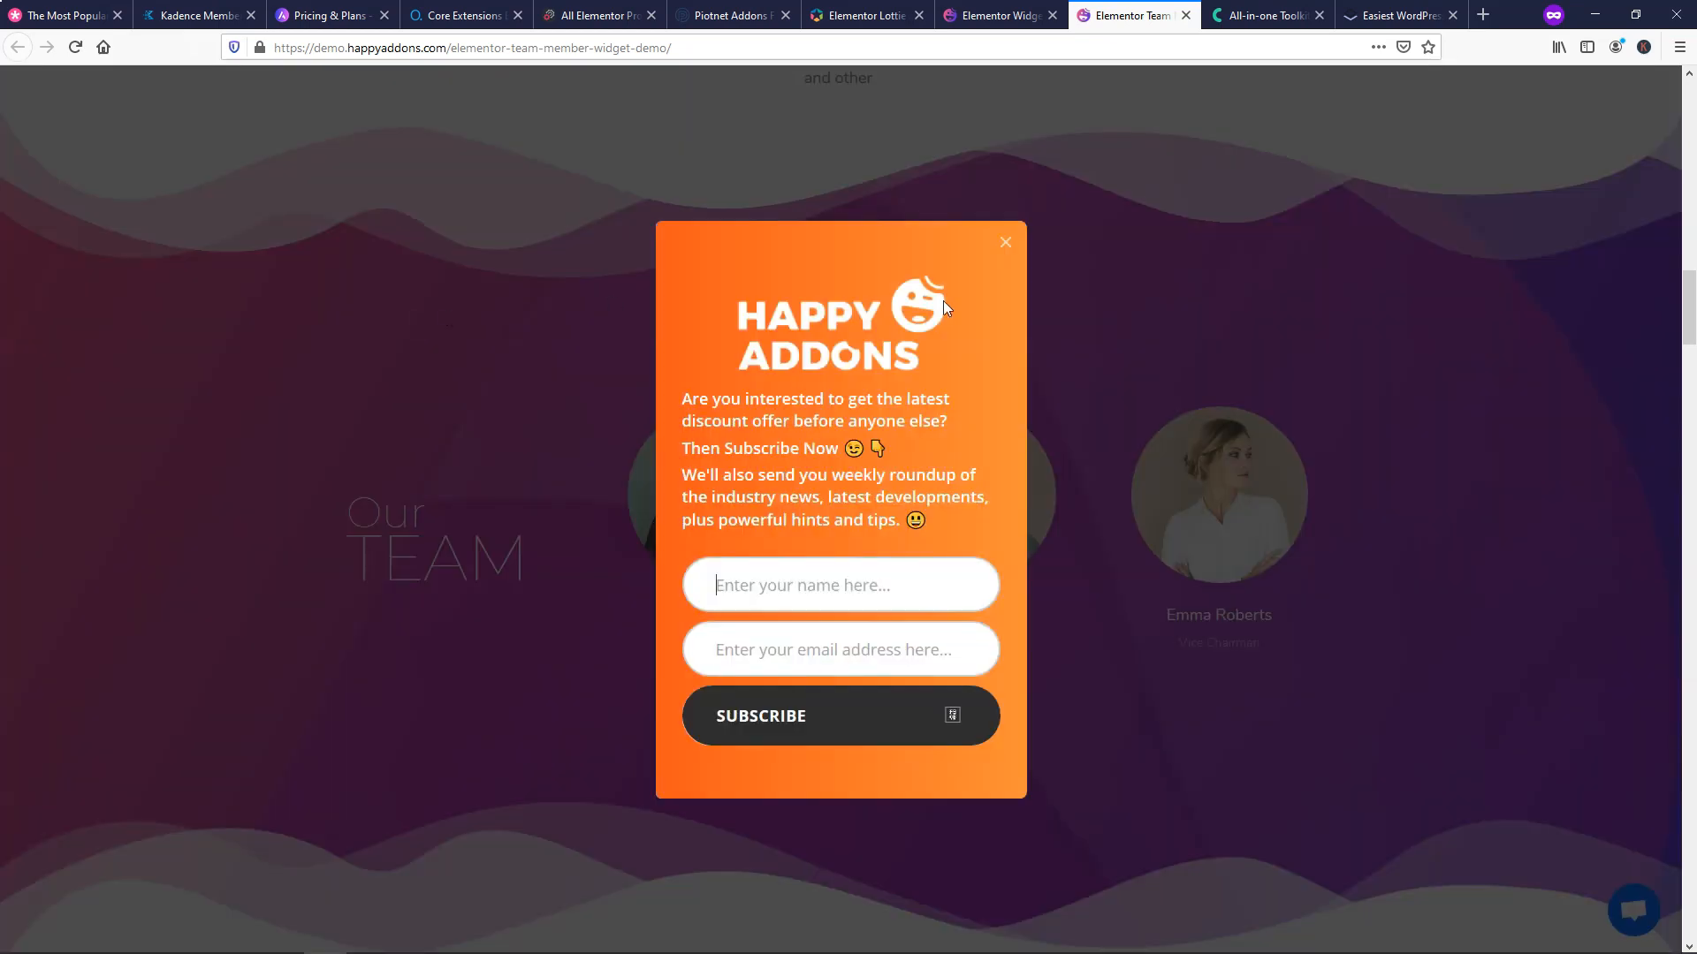
- Dismiss the newsletter popup, finish browsing the designs, and return to the top
click(1005, 241)
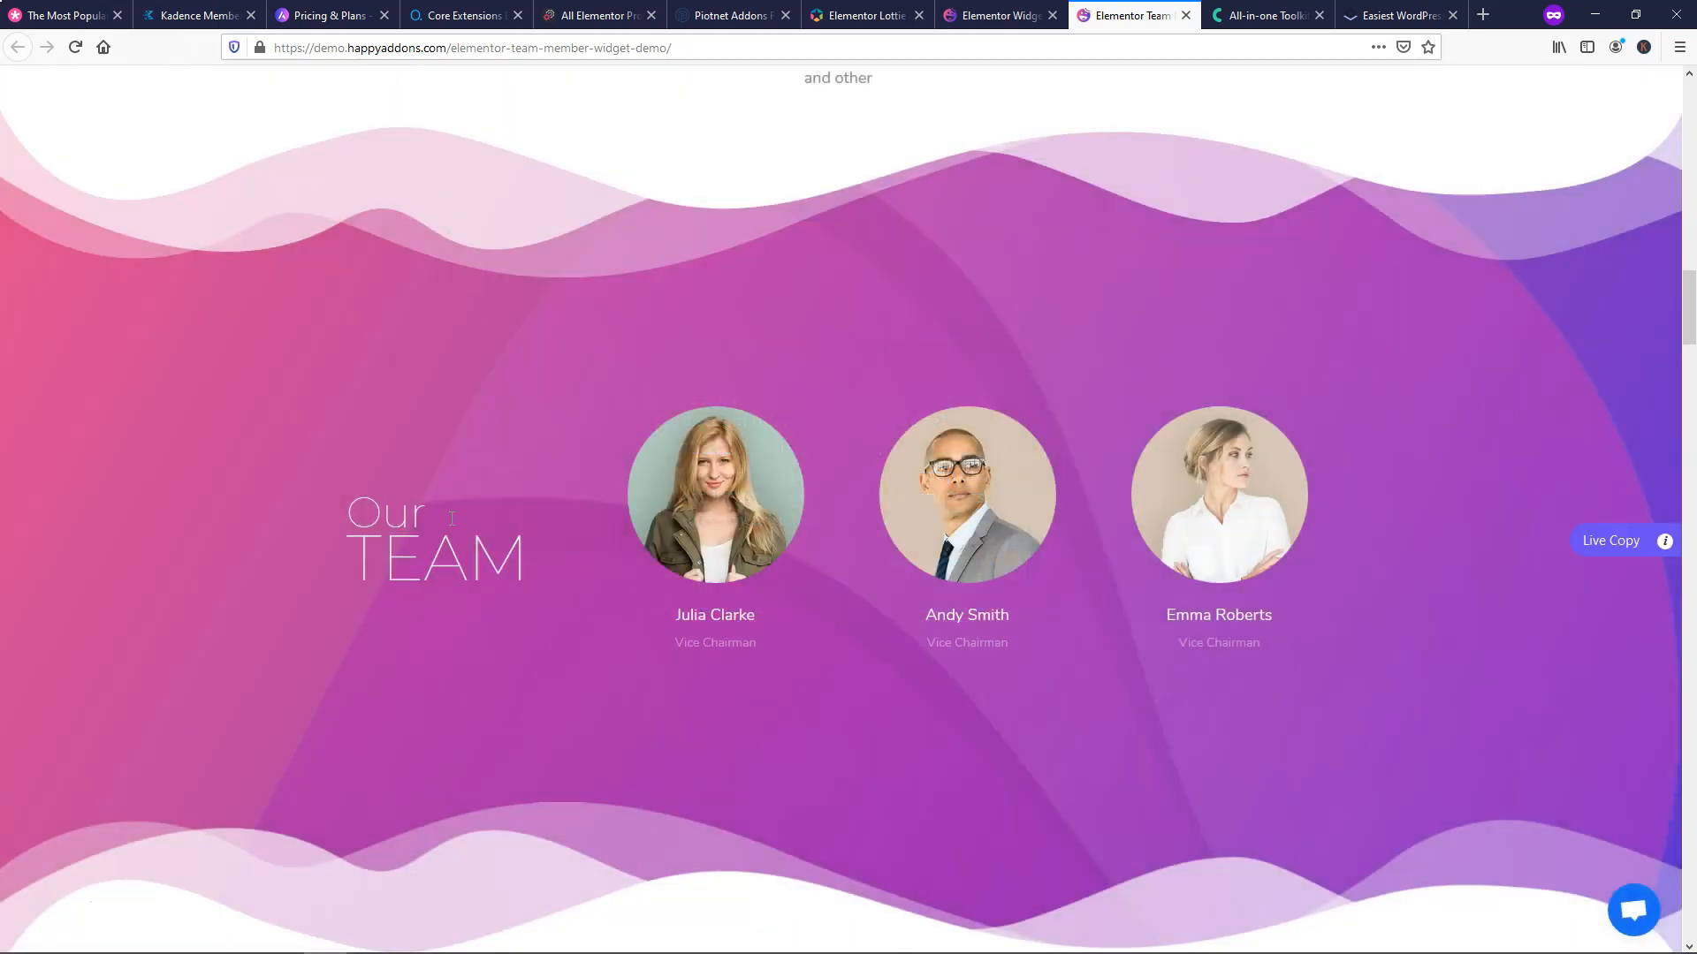
mouse_move(676, 581)
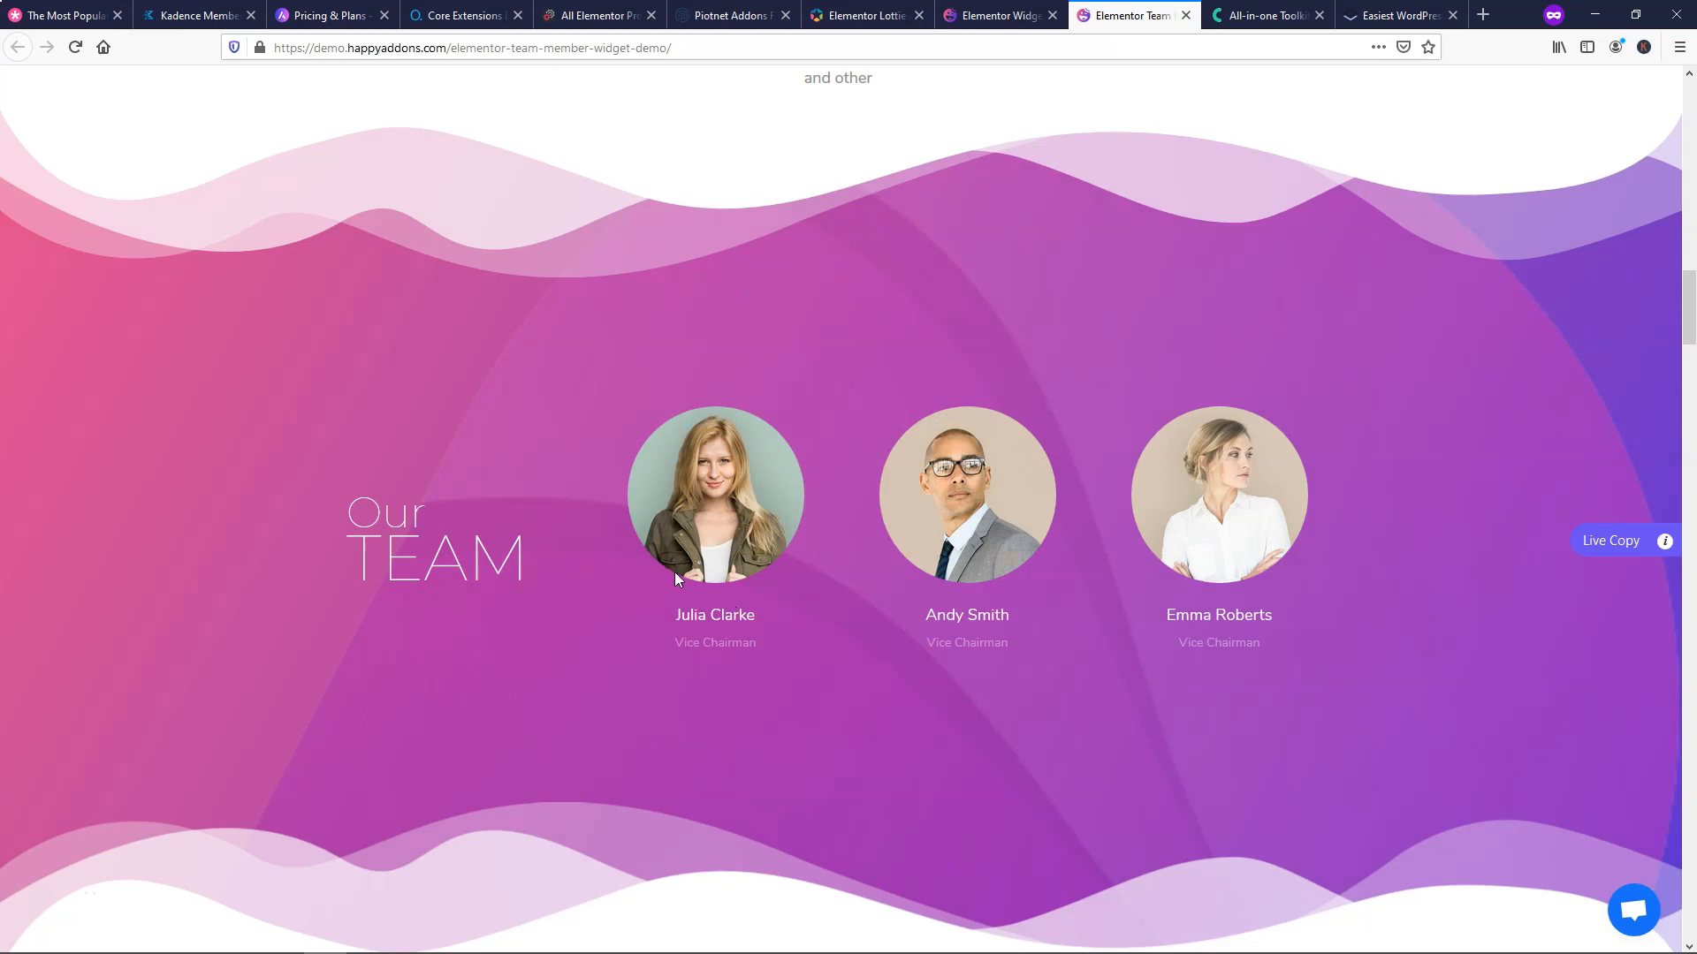
mouse_move(701, 470)
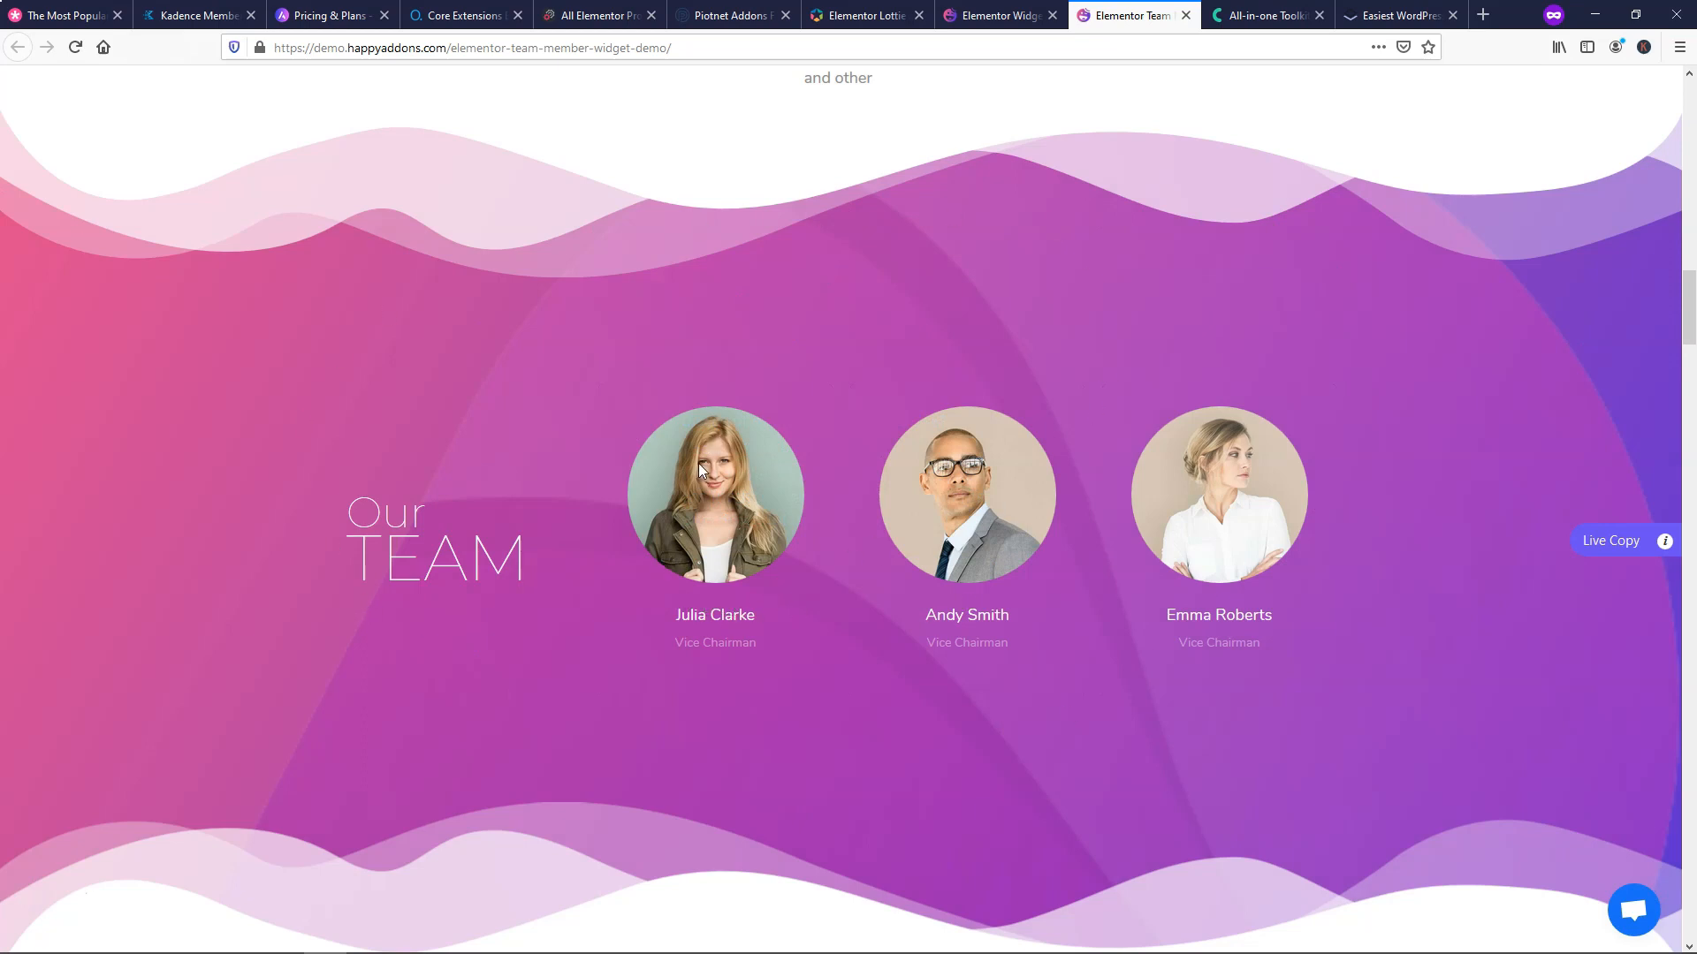
mouse_move(319, 447)
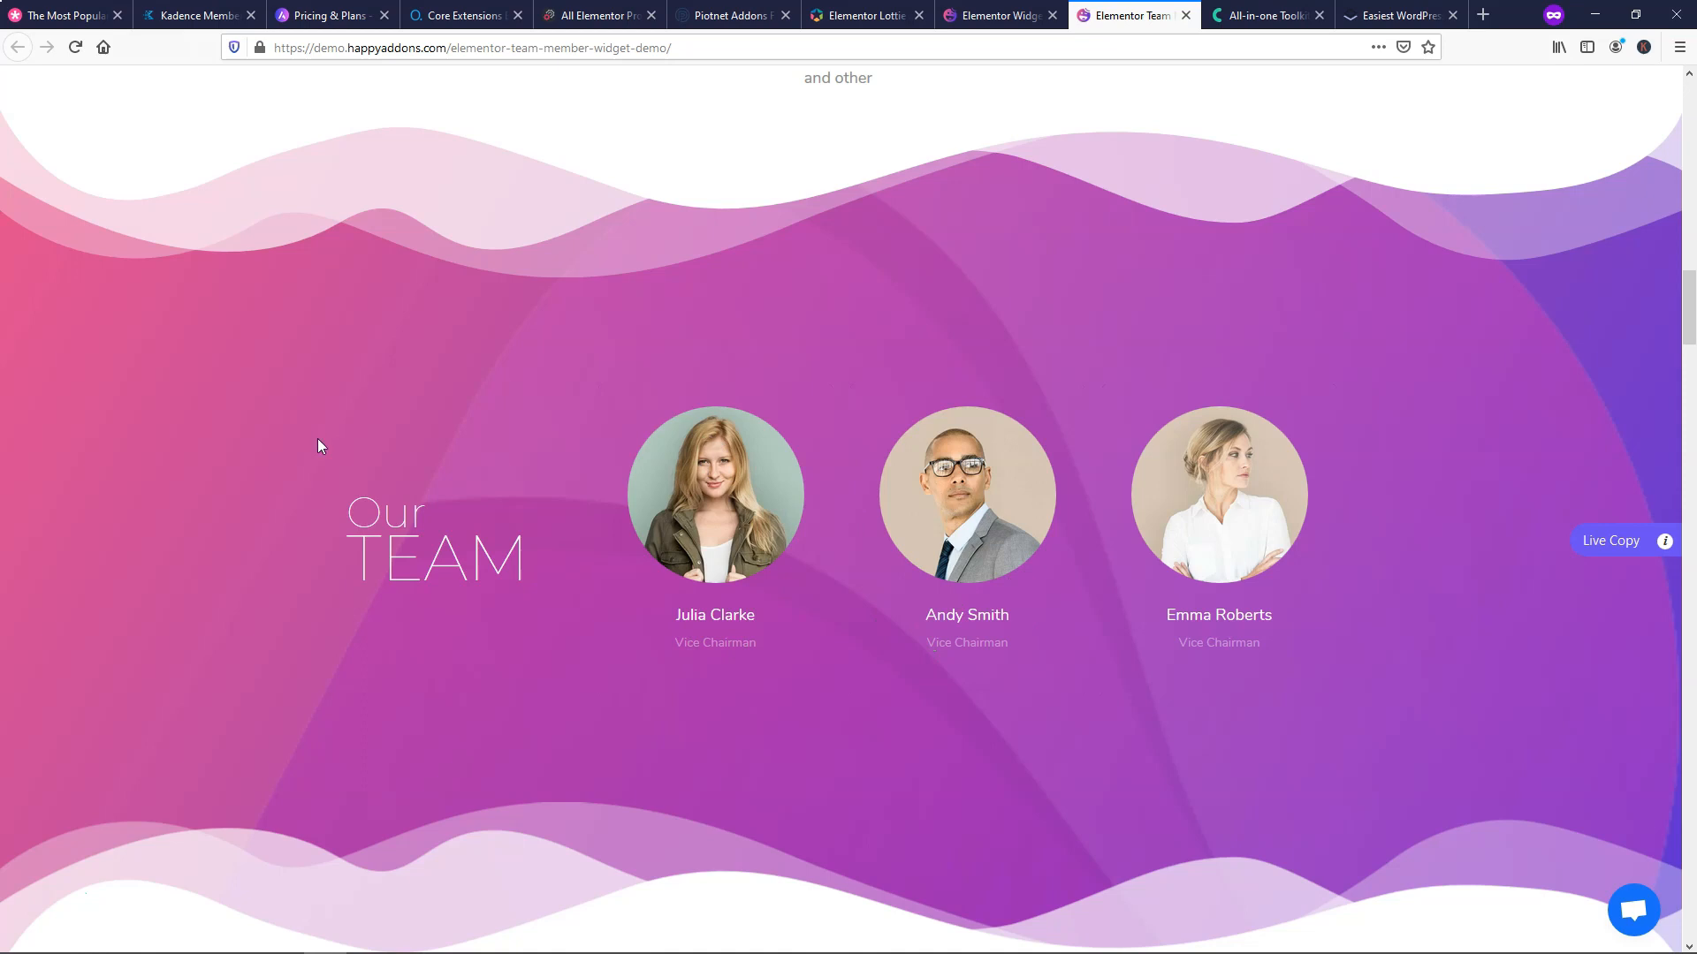
mouse_move(977, 349)
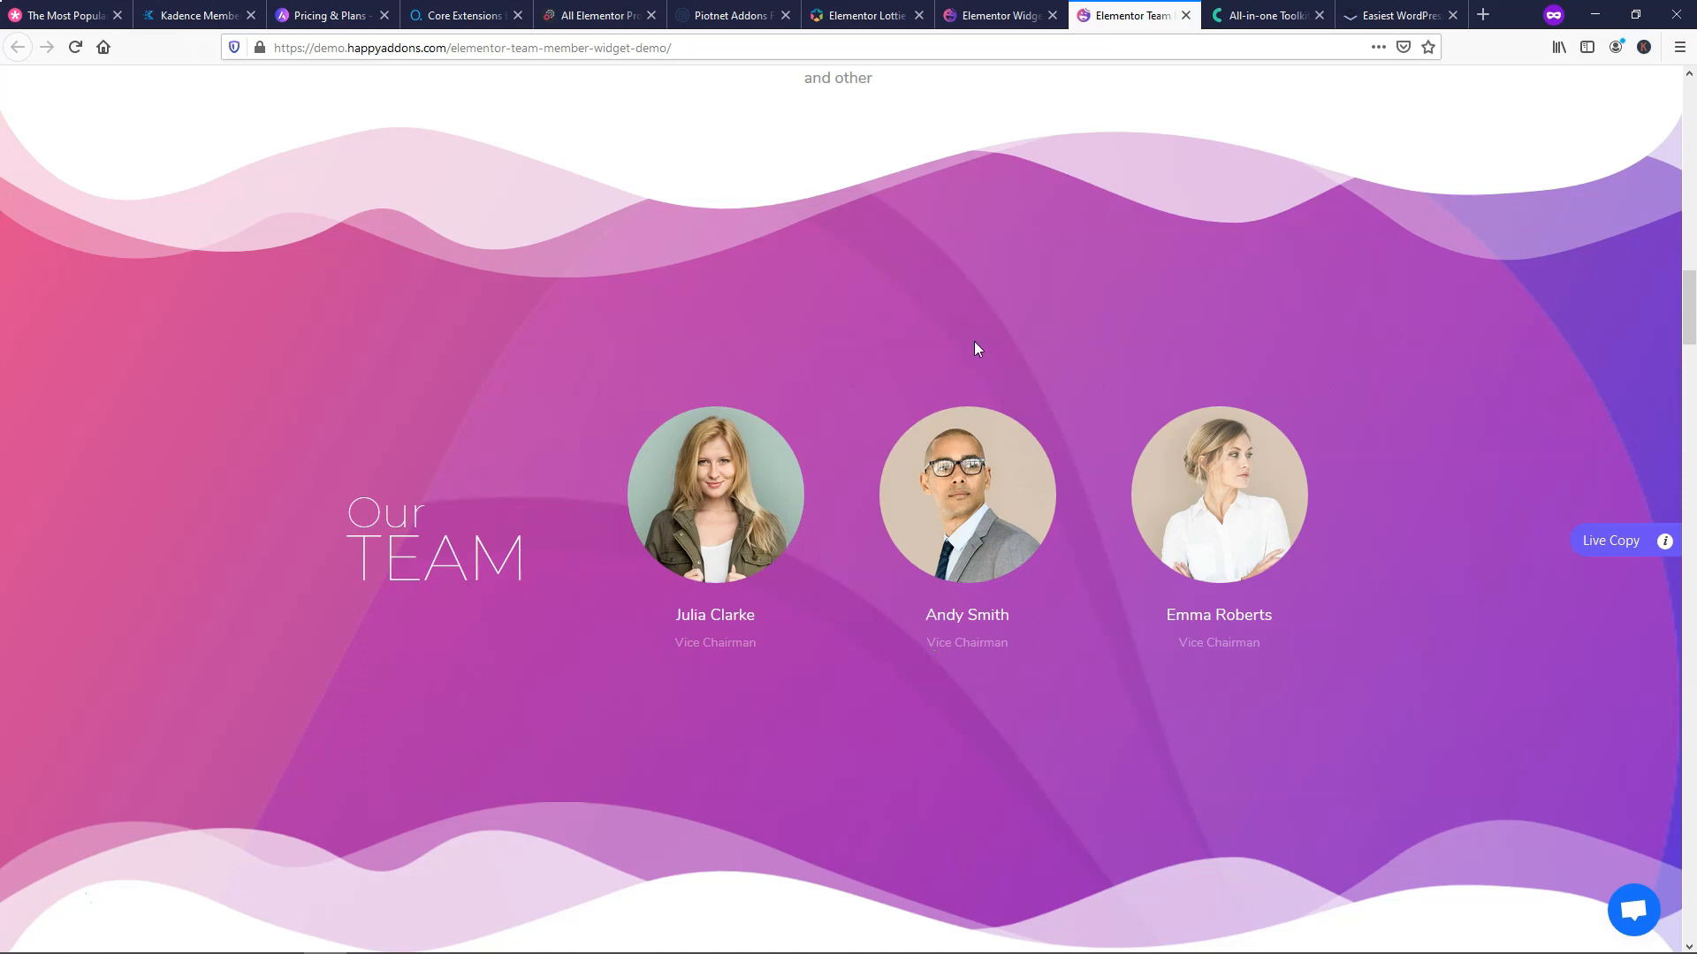
scroll(down, 3)
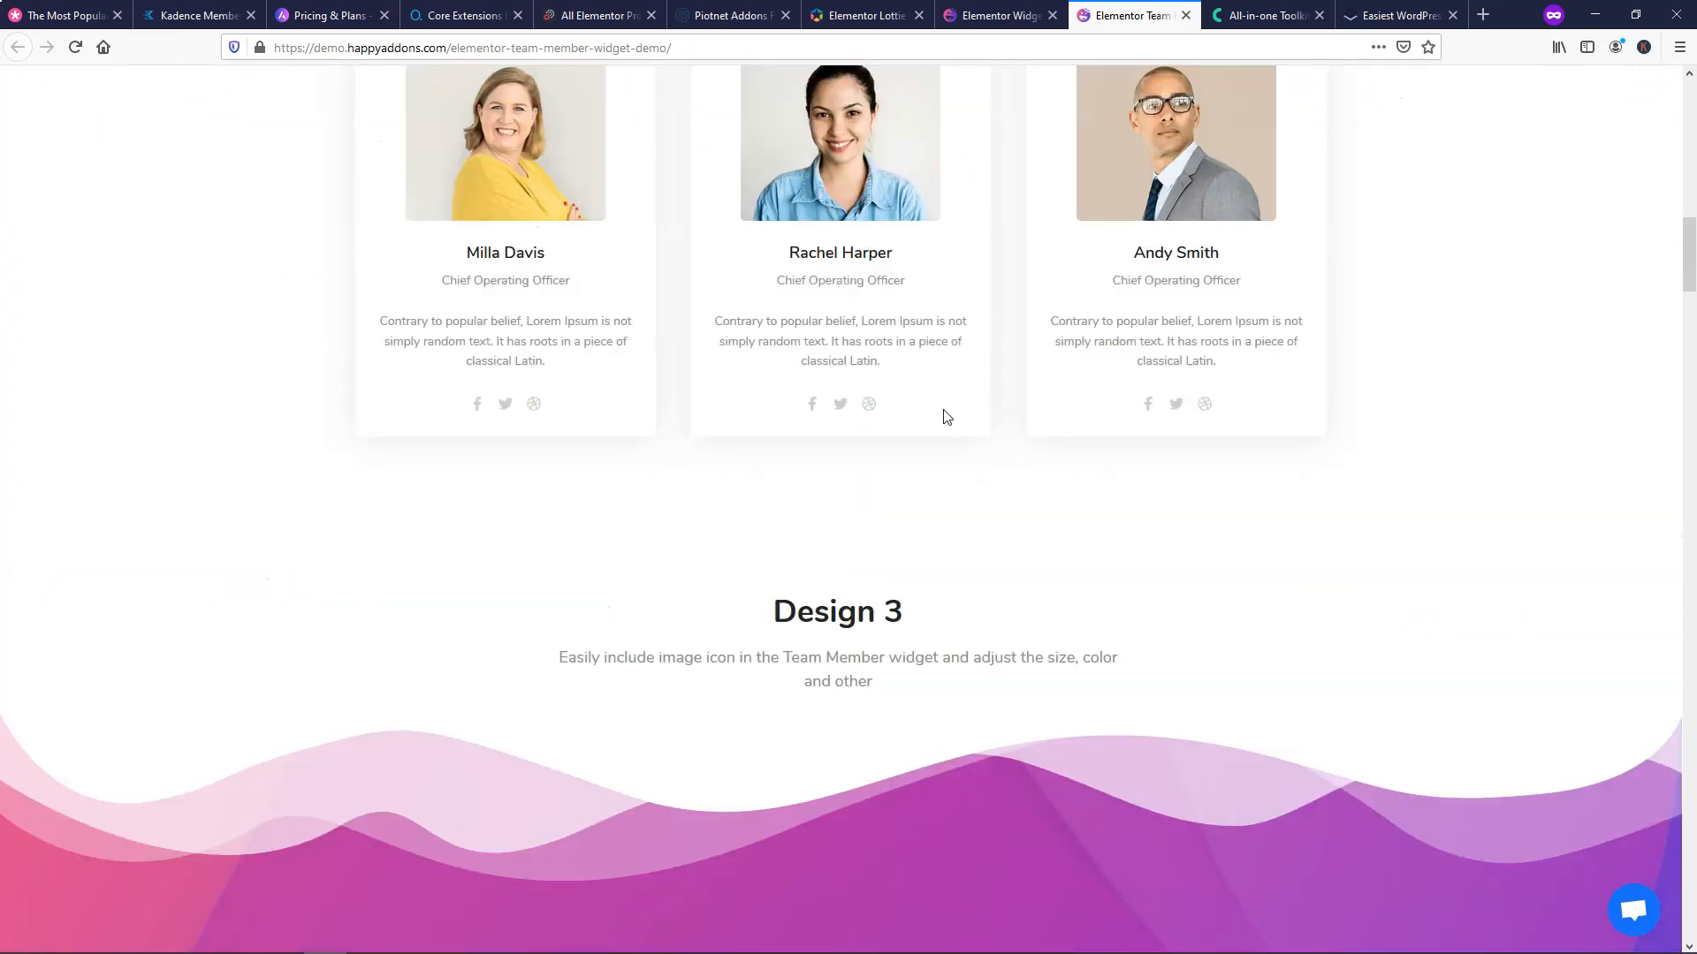
scroll(up, 3)
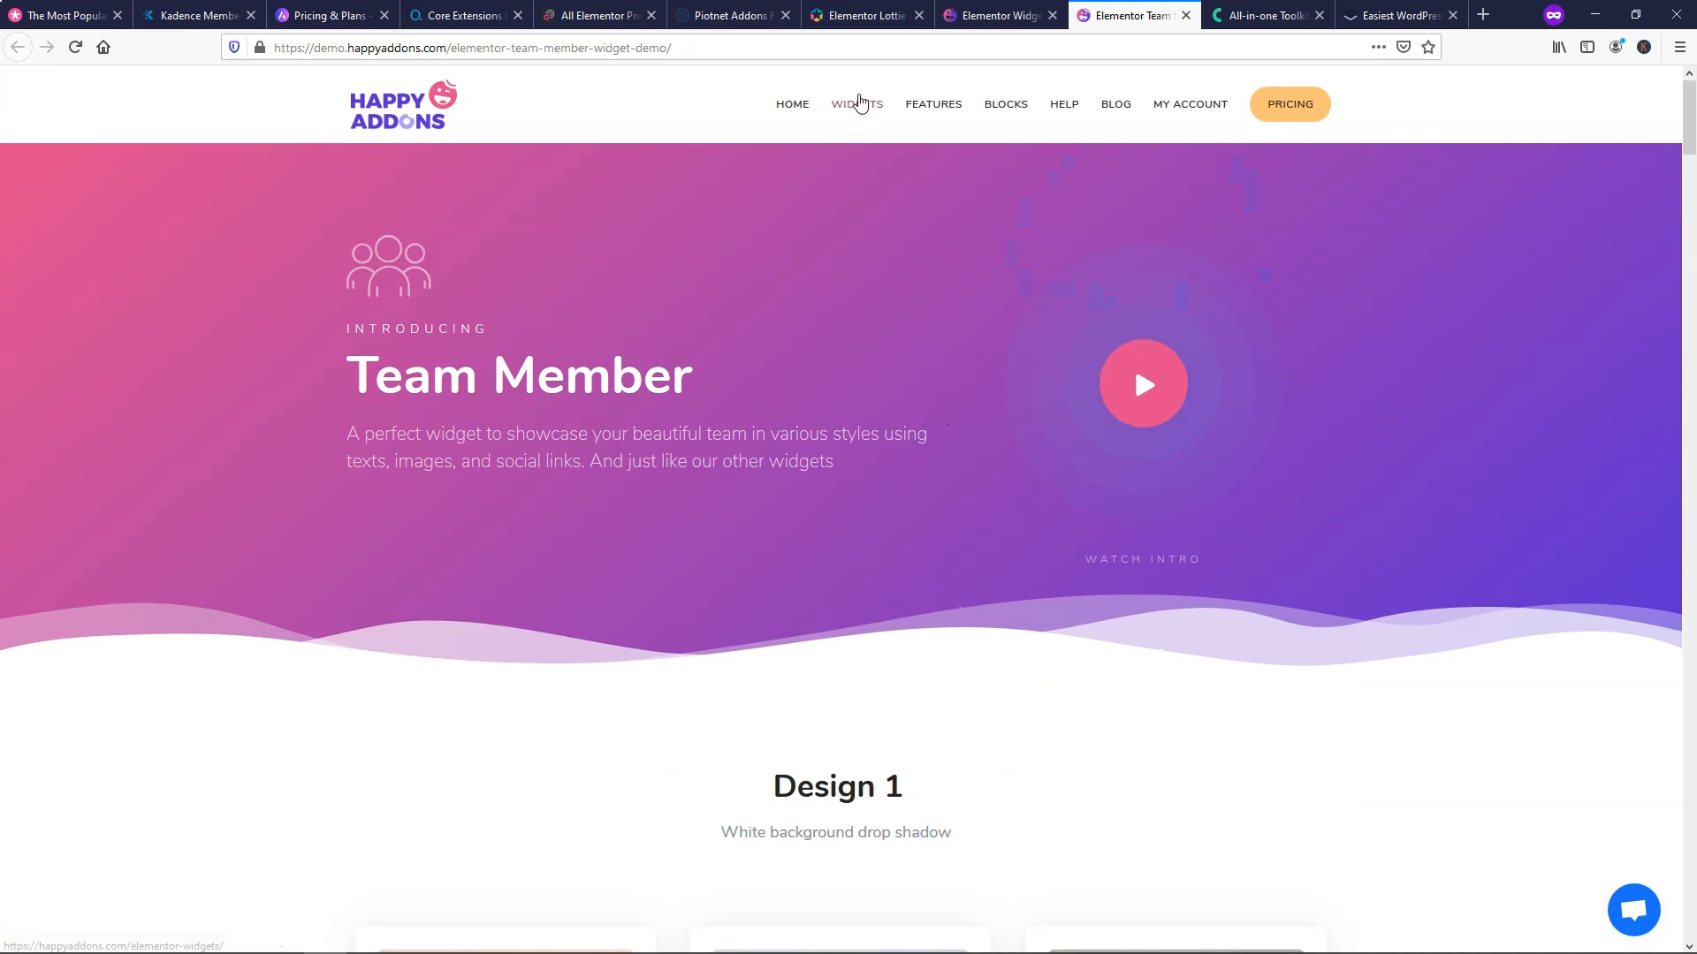
mouse_move(1004, 110)
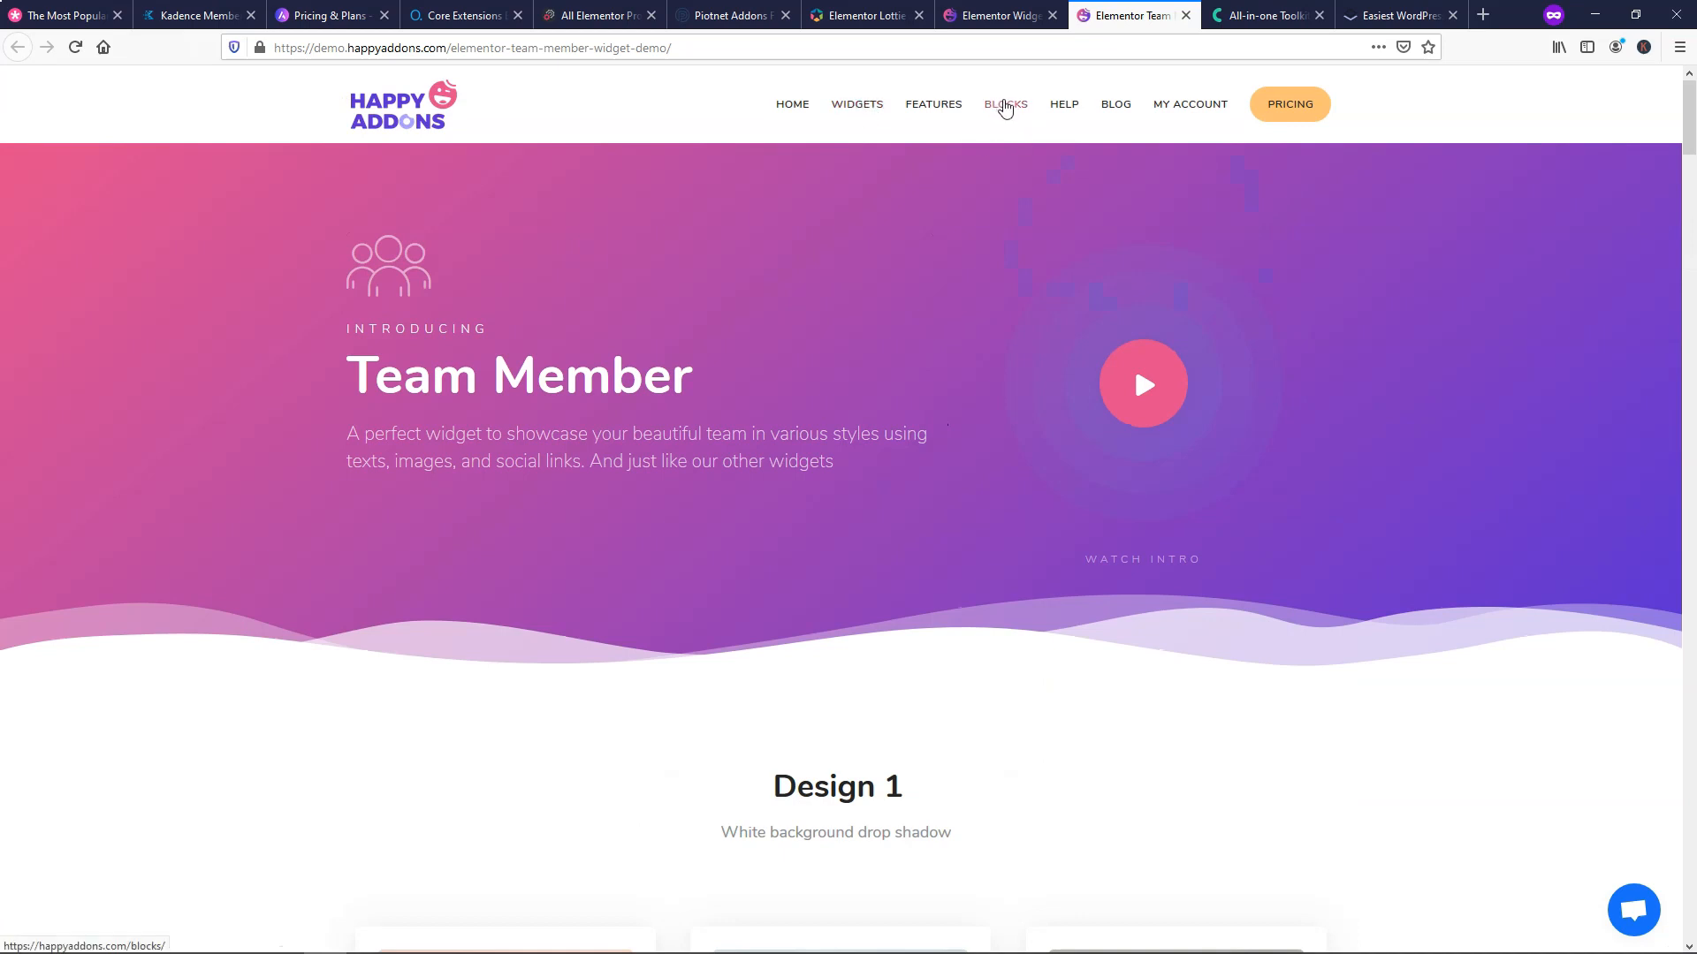
mouse_move(845, 276)
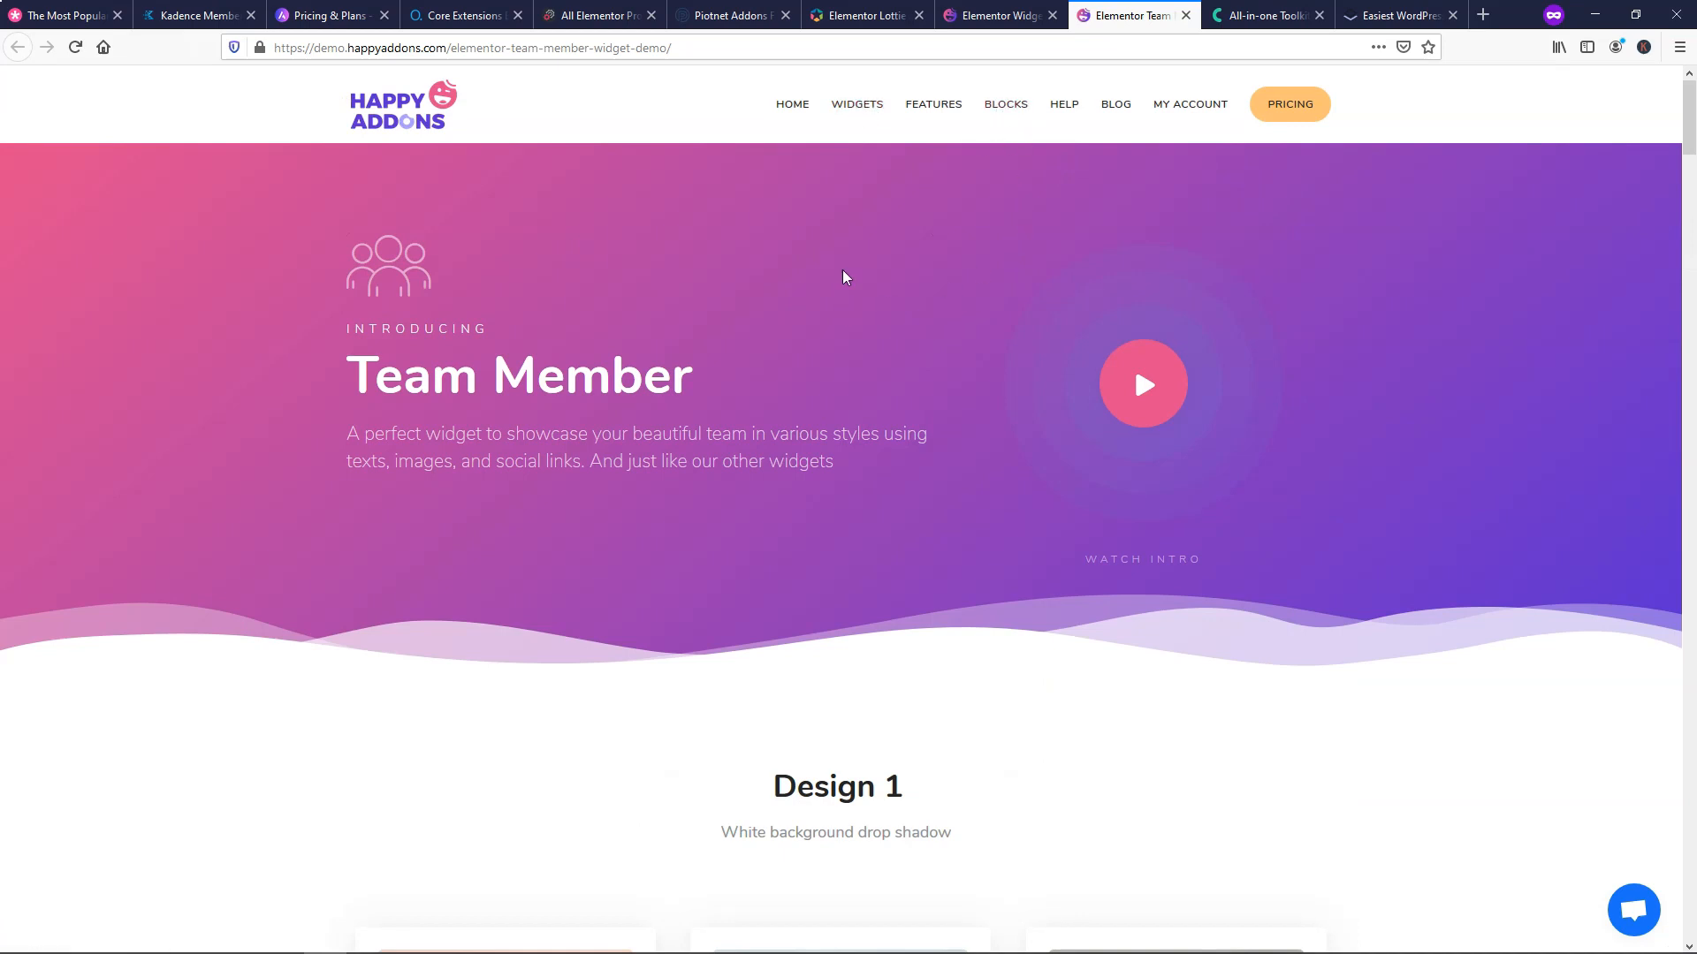
mouse_move(862, 281)
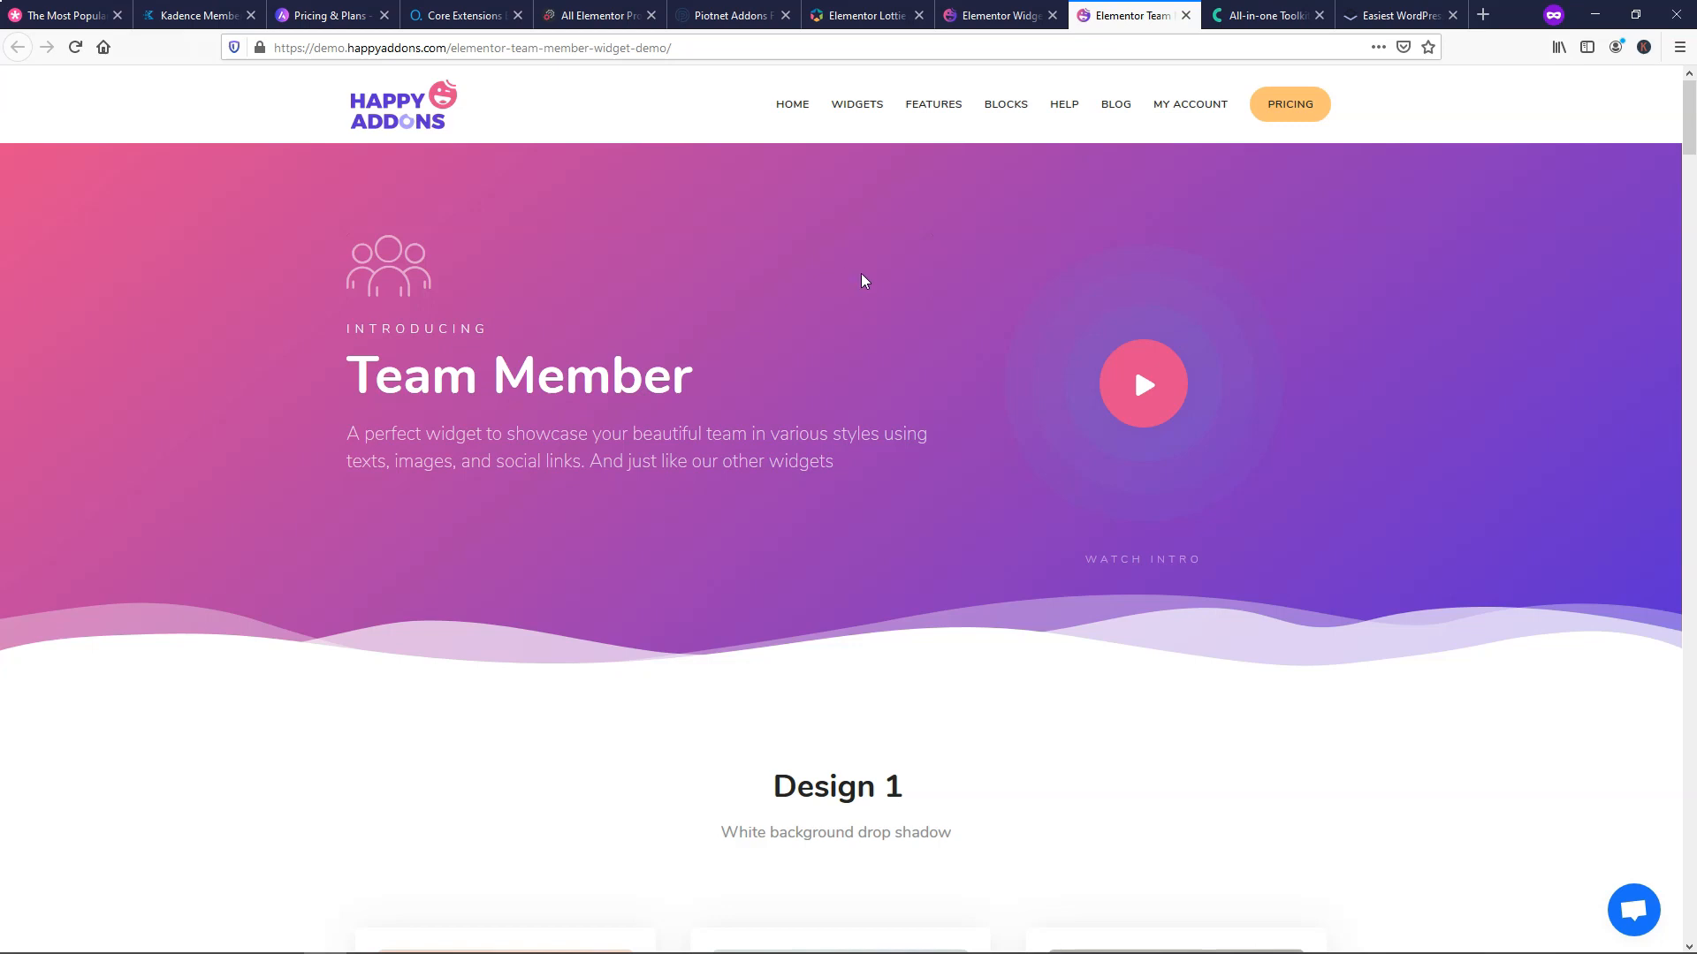
- On the Crocoblock tab, review the pricing comparison, from E-Commerce $80 to All-Inclusive Lifetime $750
click(1267, 15)
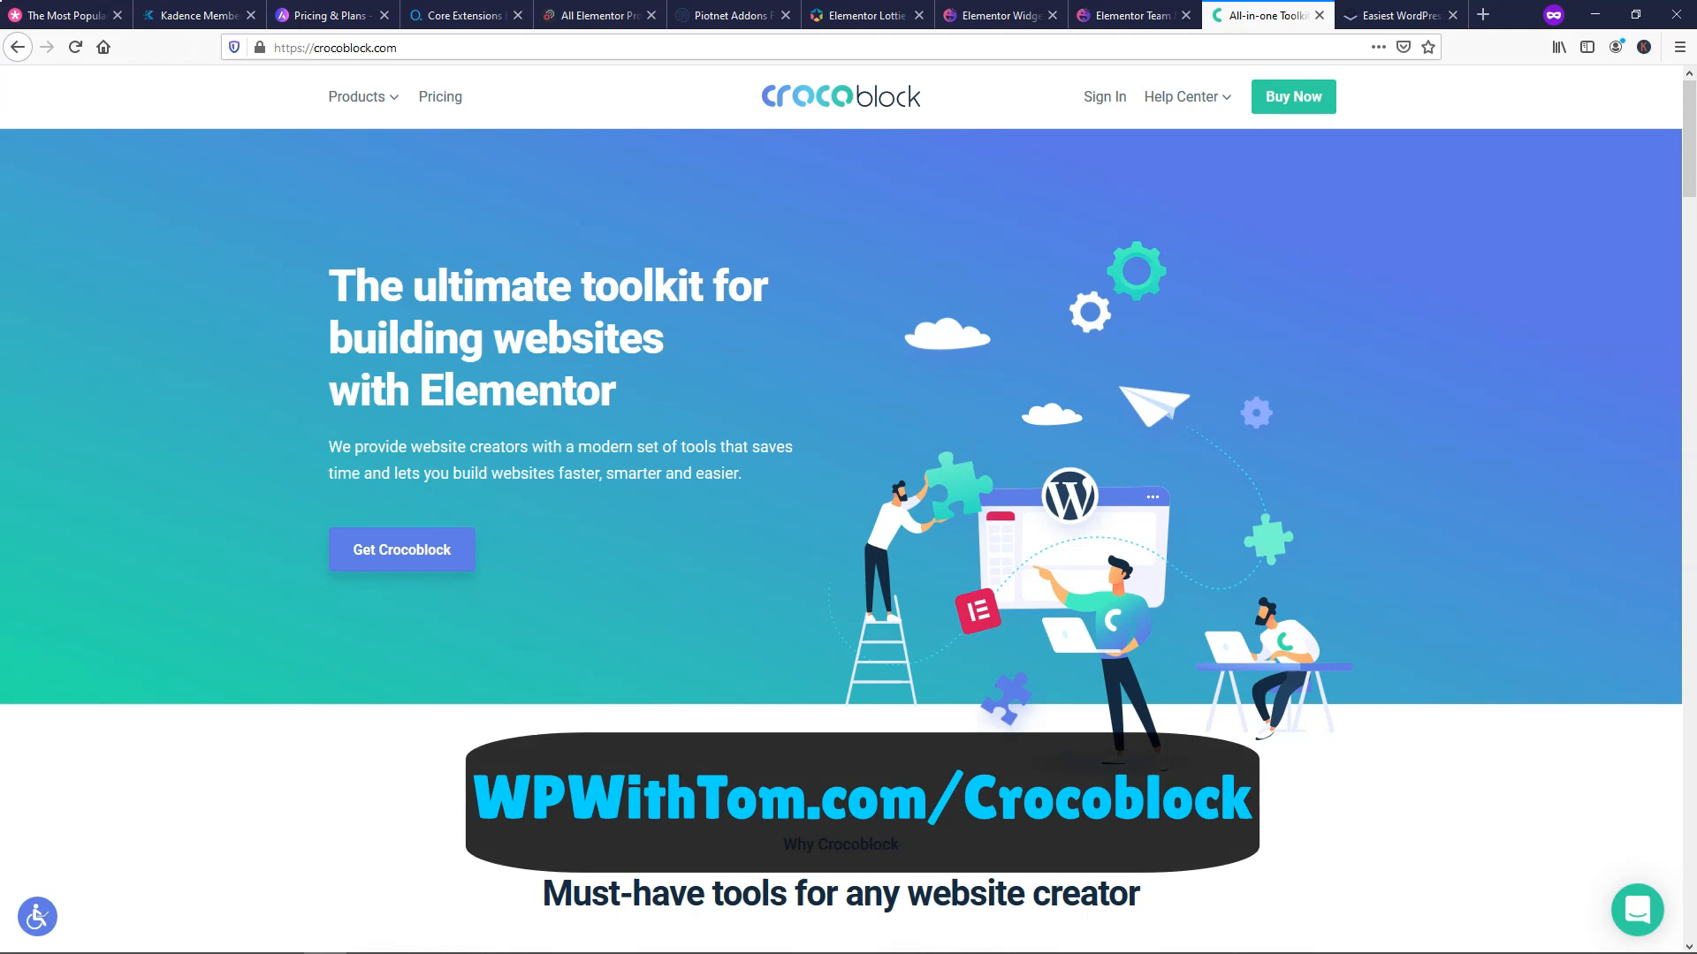
click(440, 96)
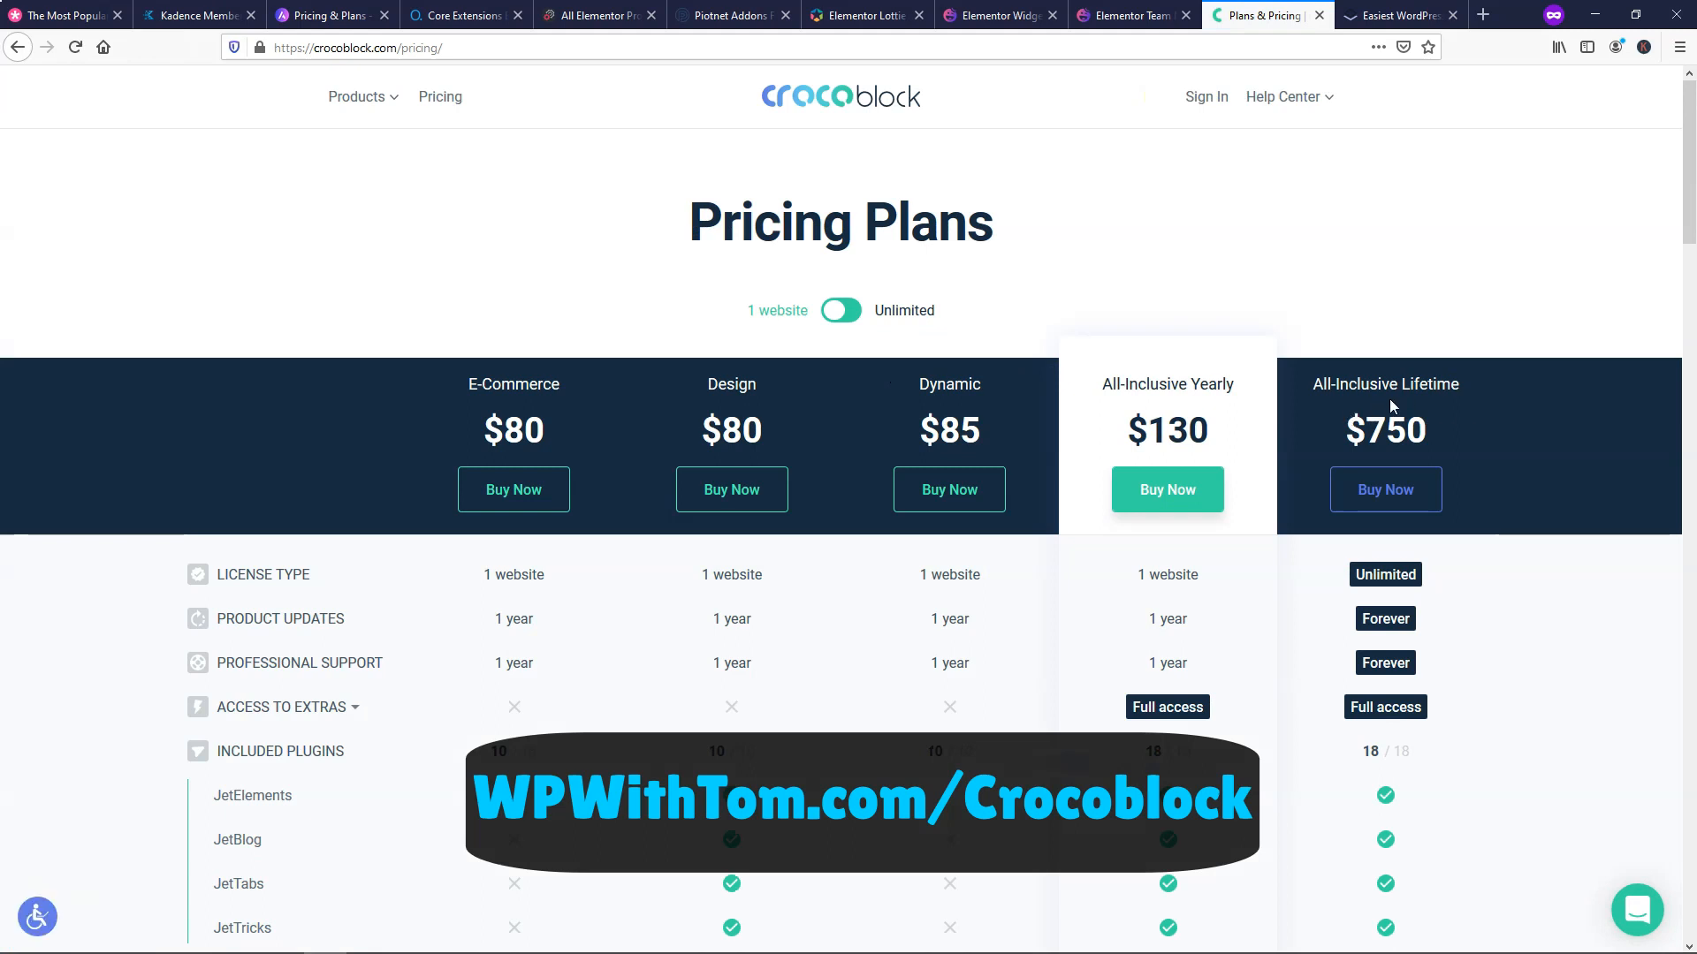
mouse_move(1473, 393)
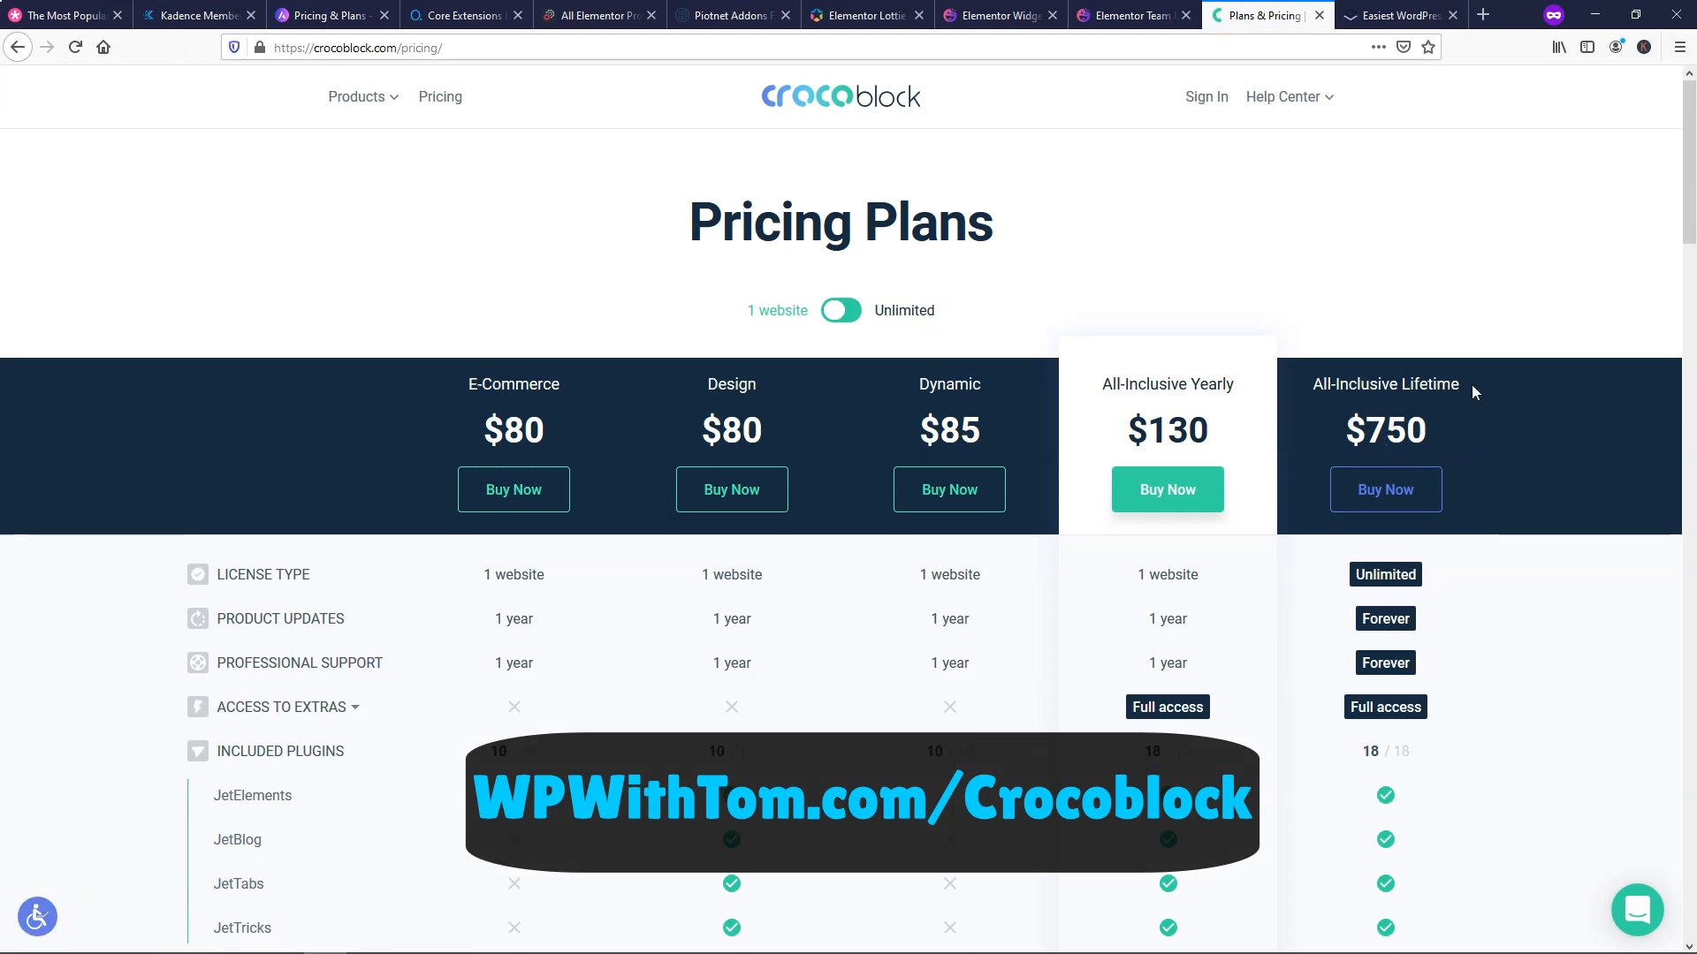
scroll(down, 3)
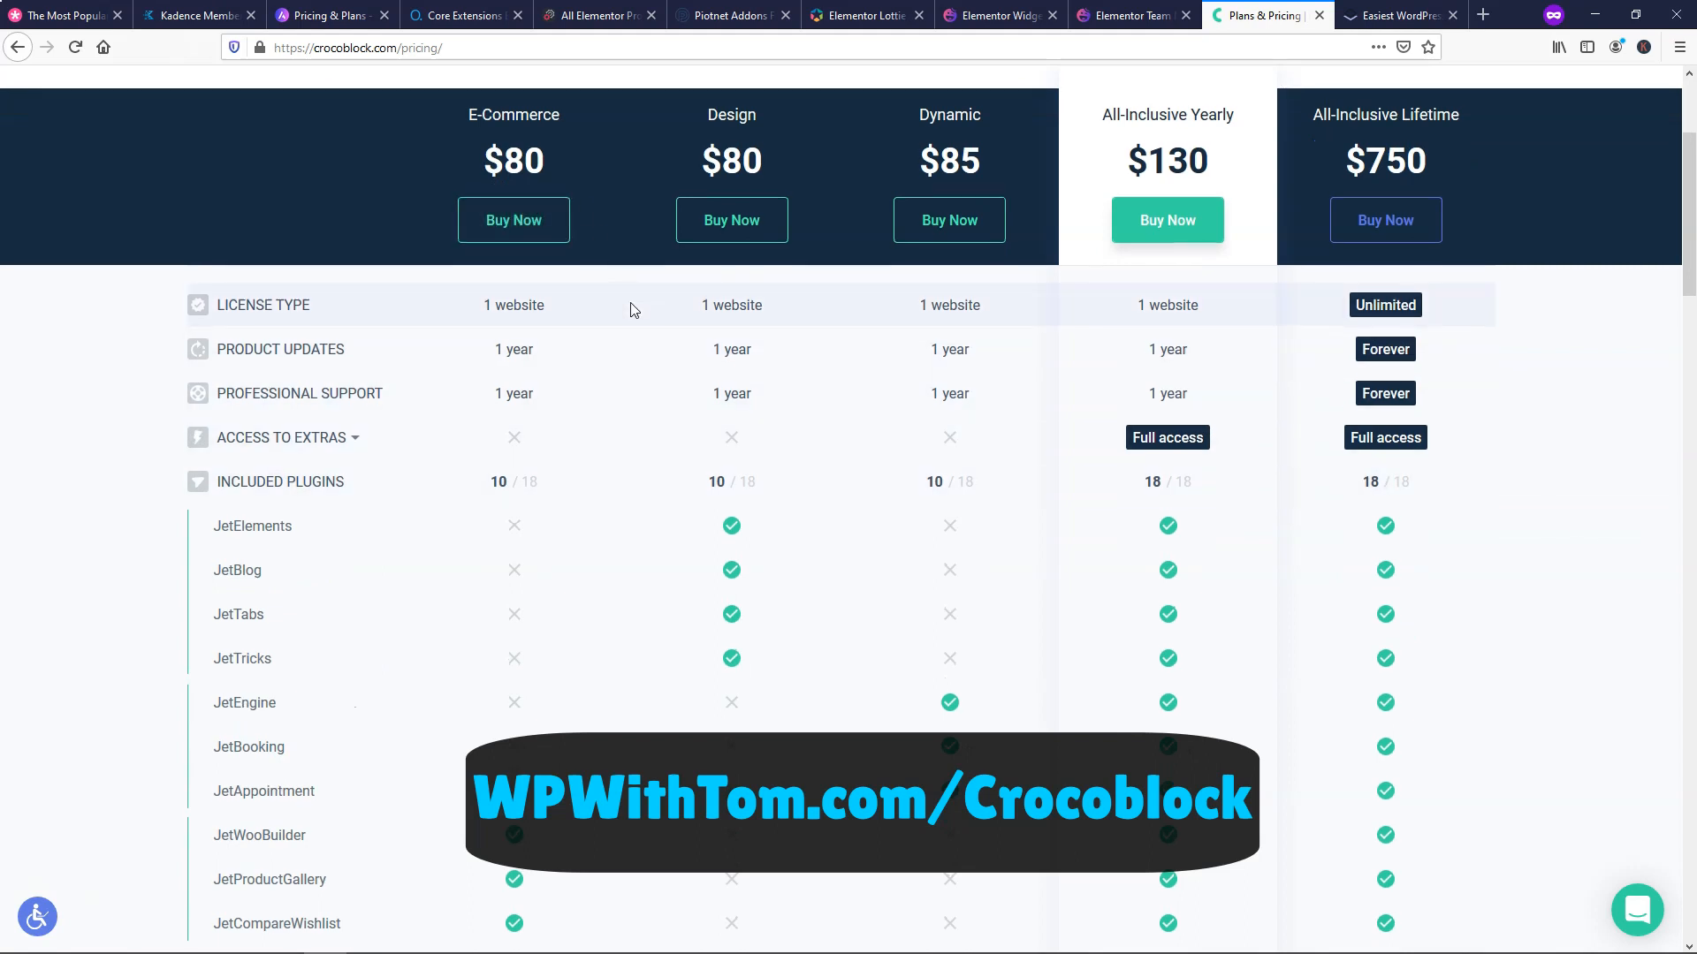
scroll(up, 3)
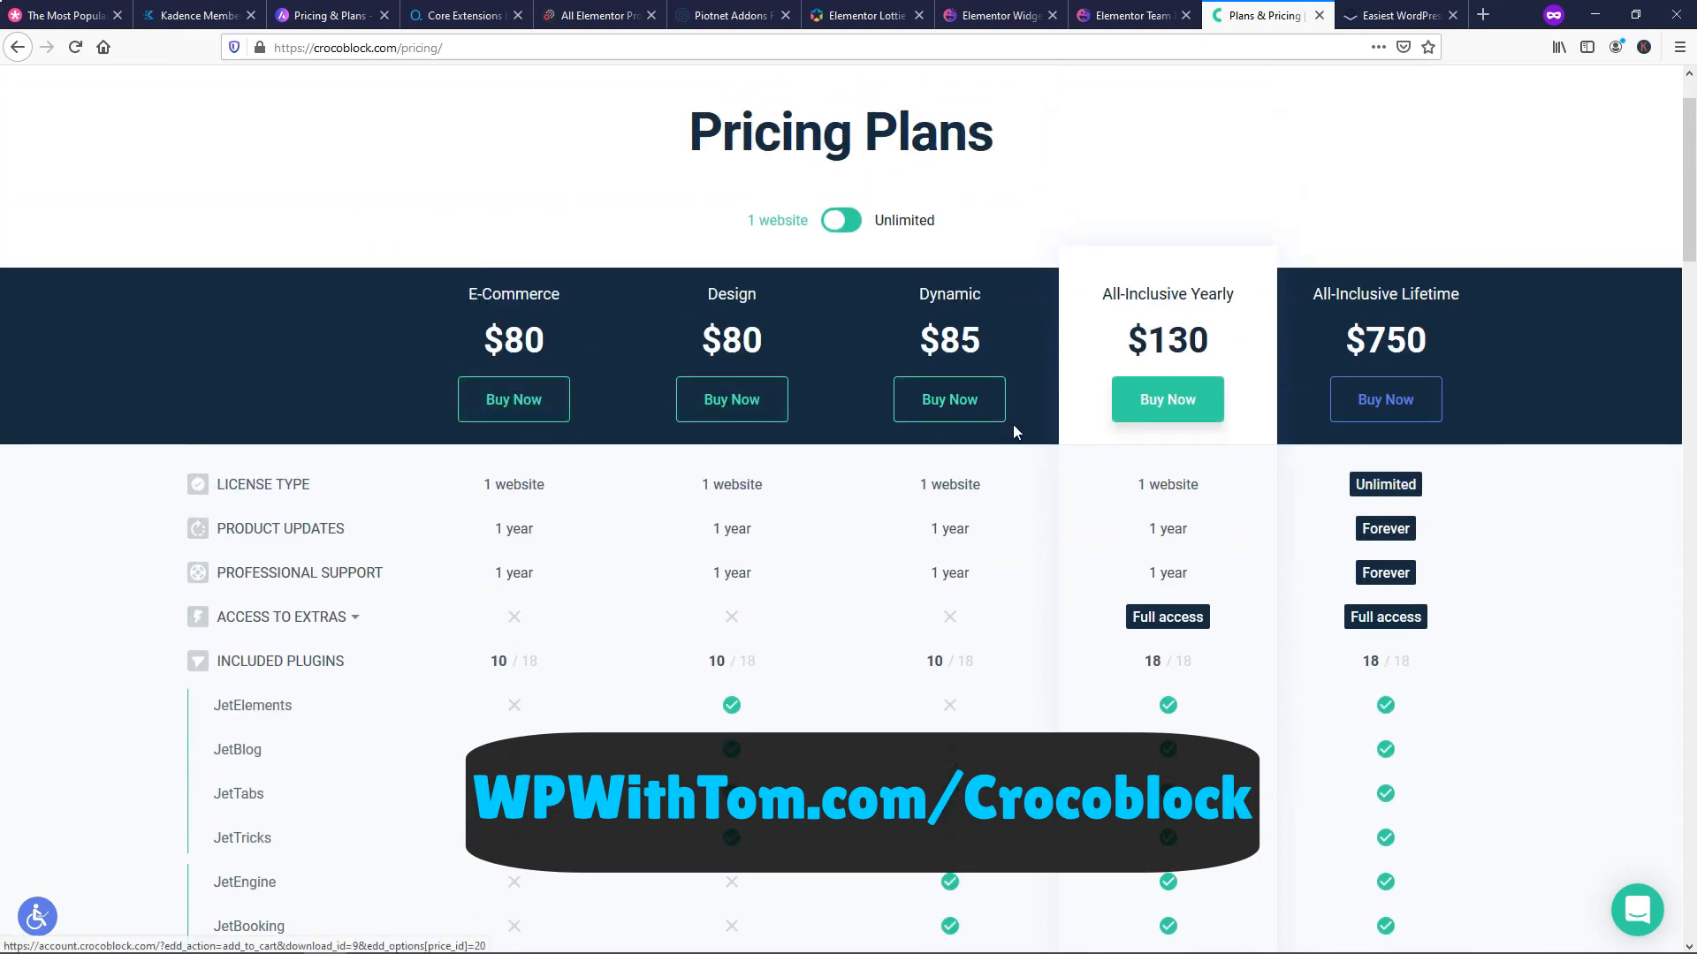
scroll(down, 3)
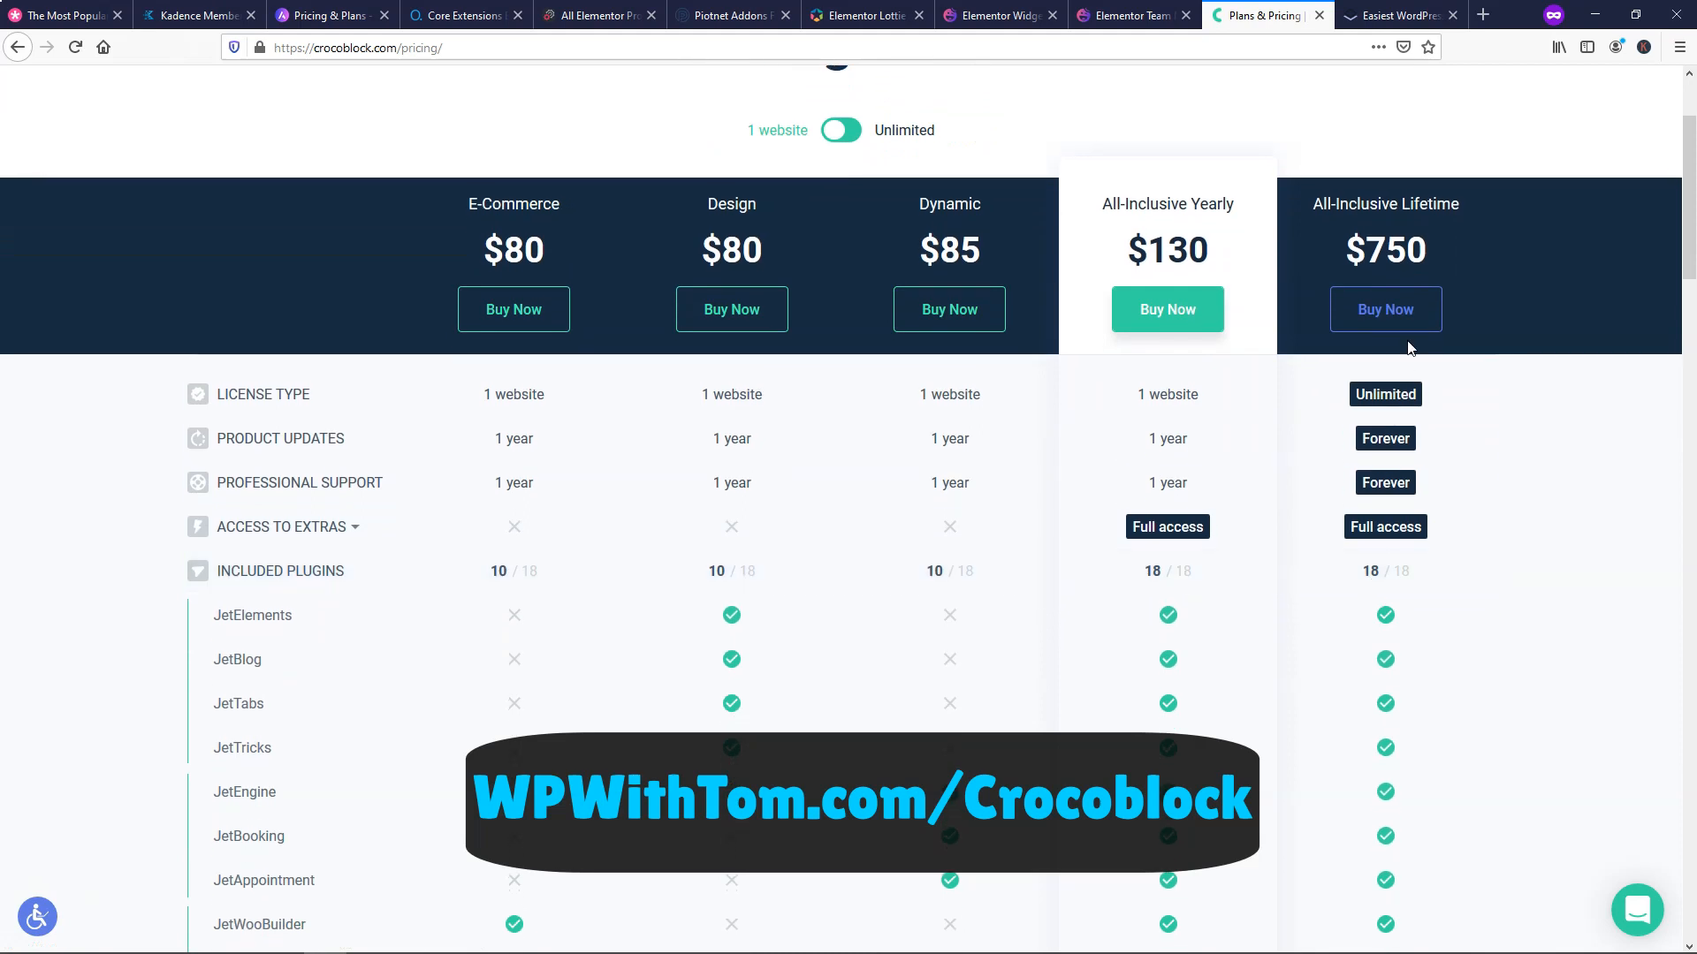
scroll(down, 3)
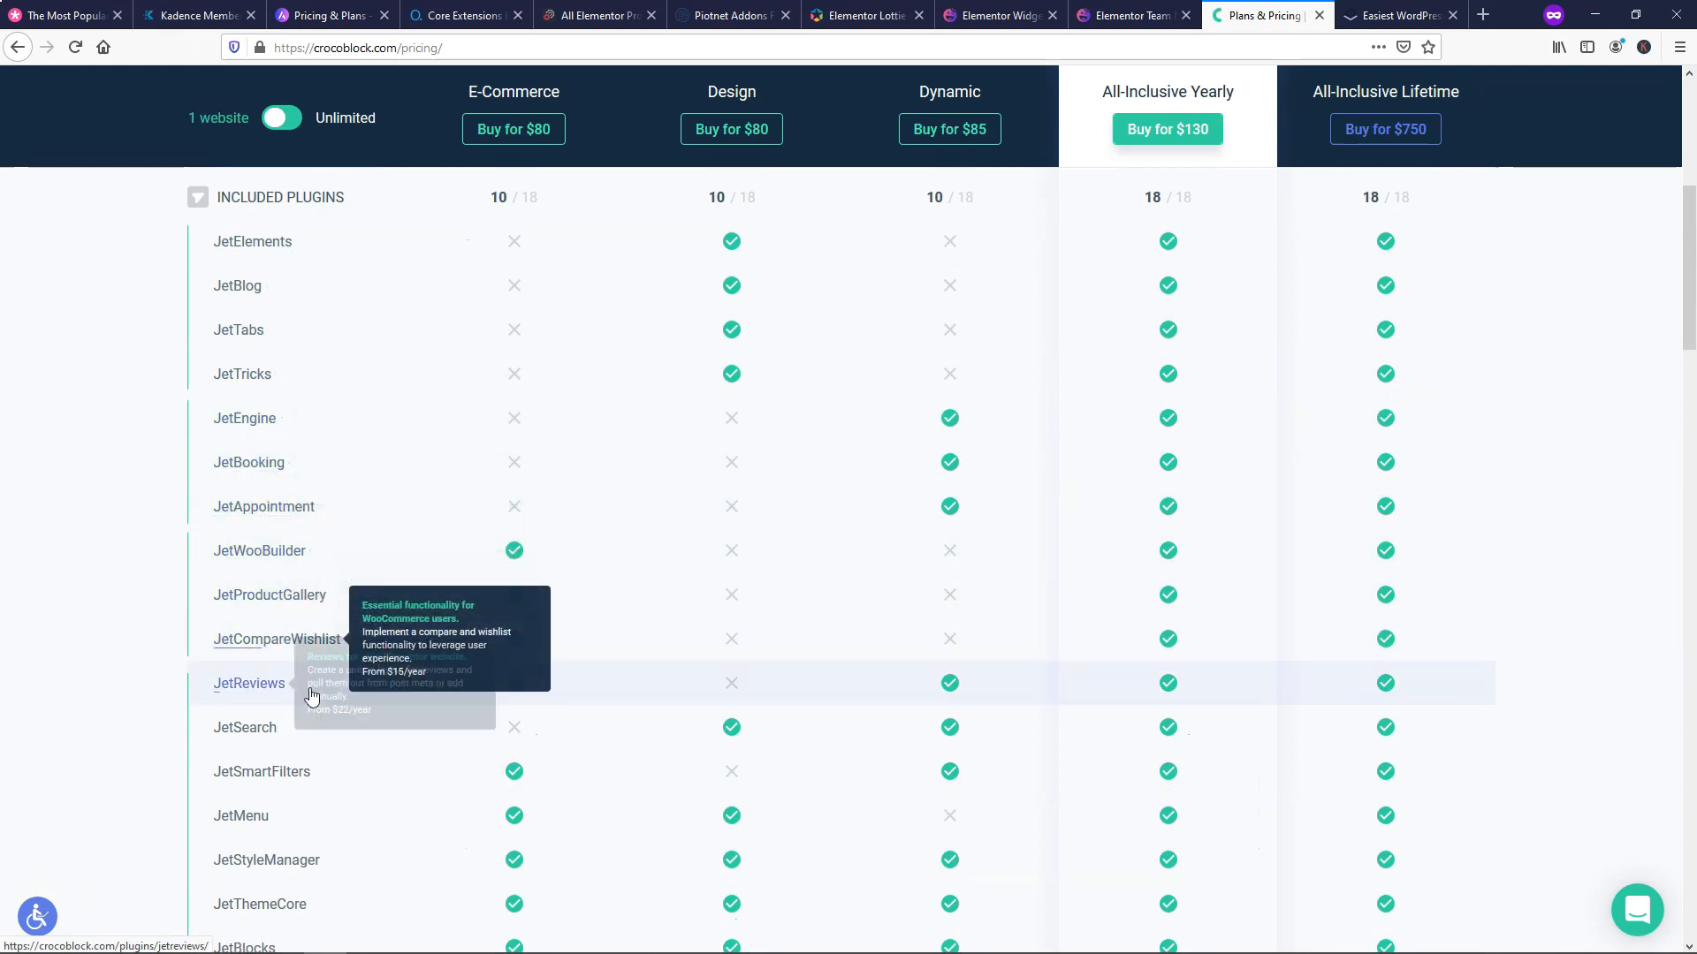
scroll(down, 3)
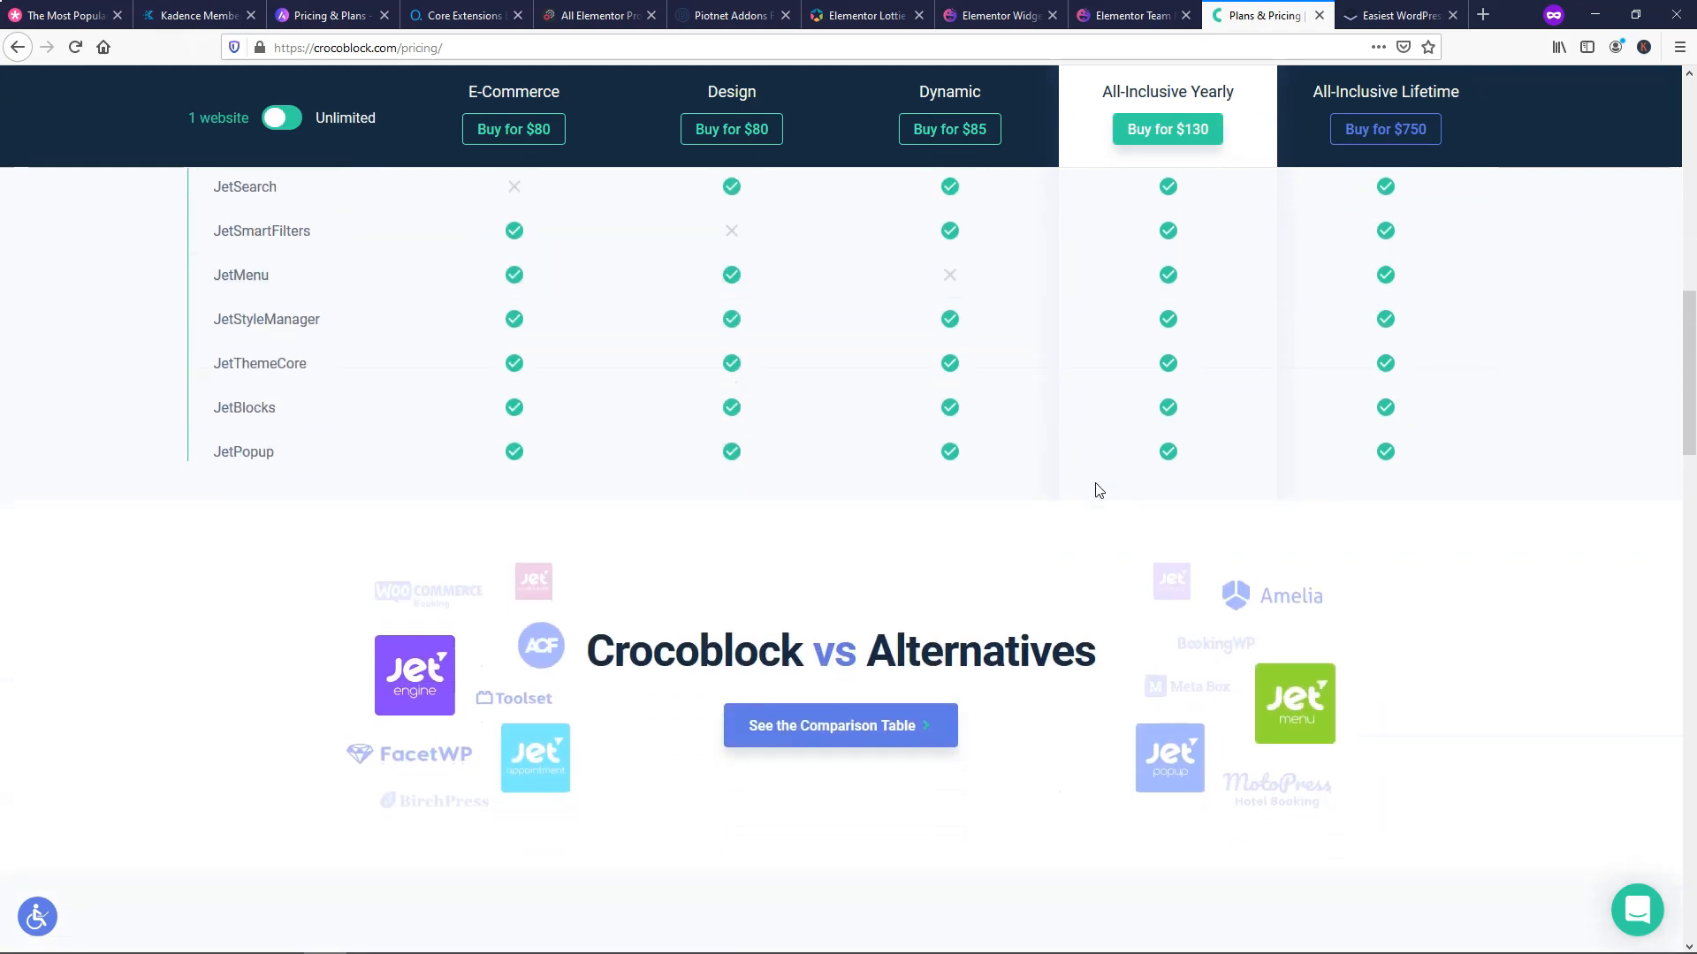
scroll(up, 3)
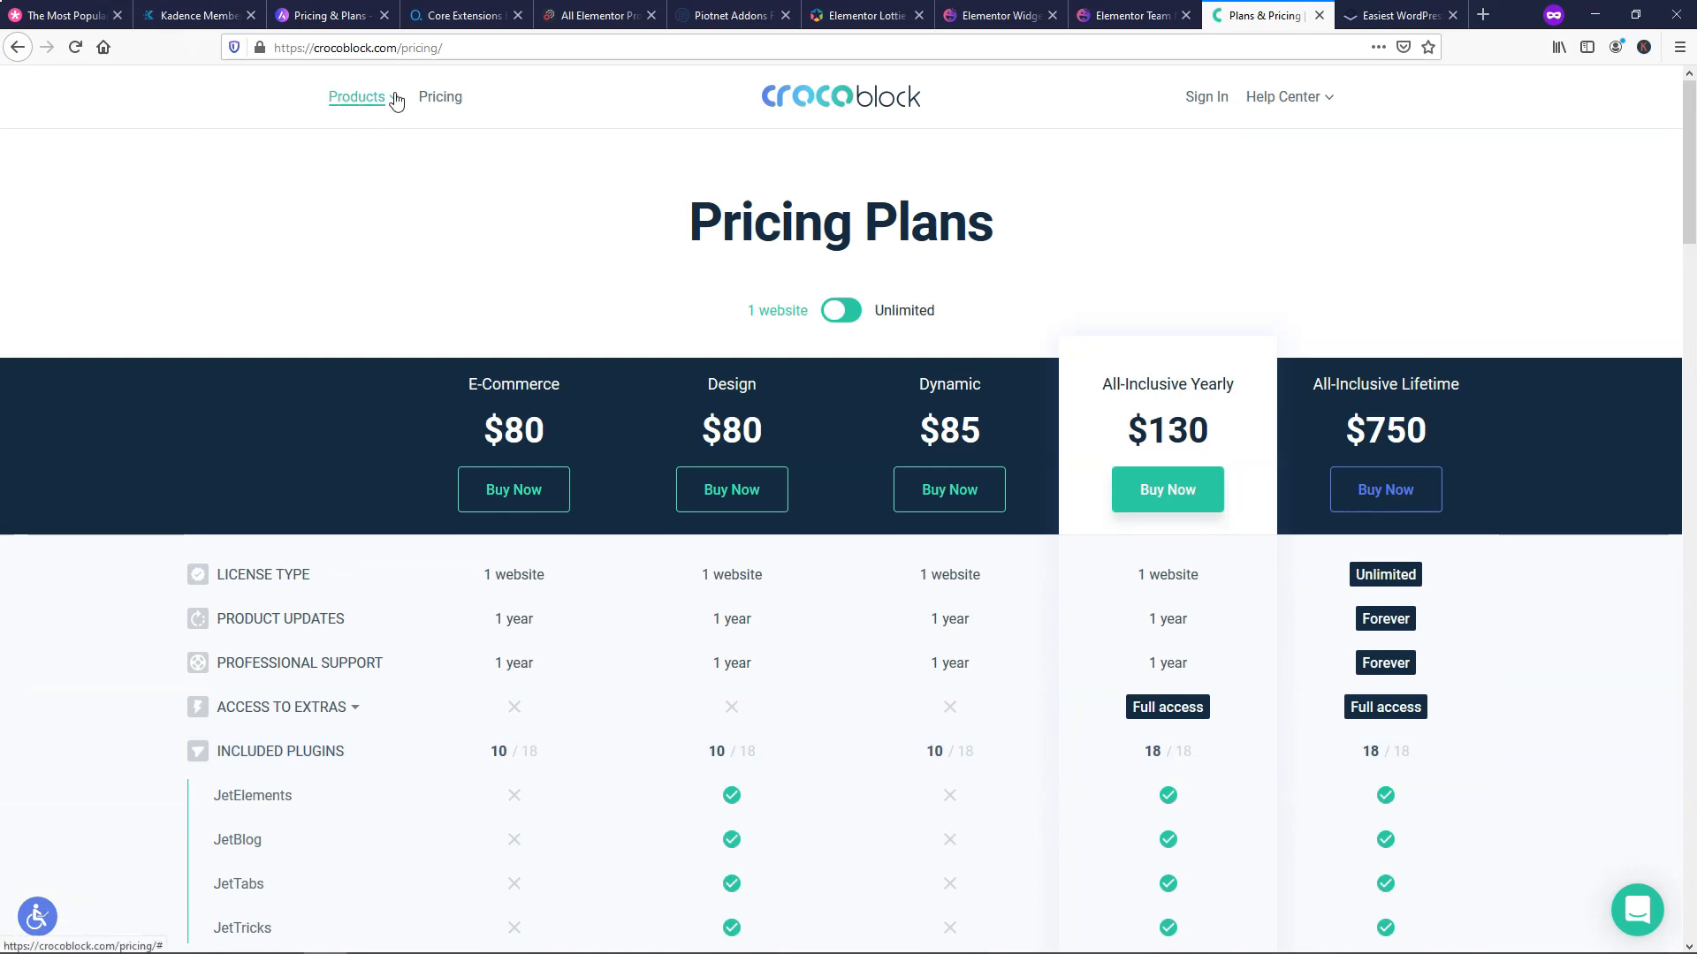
mouse_move(1450, 422)
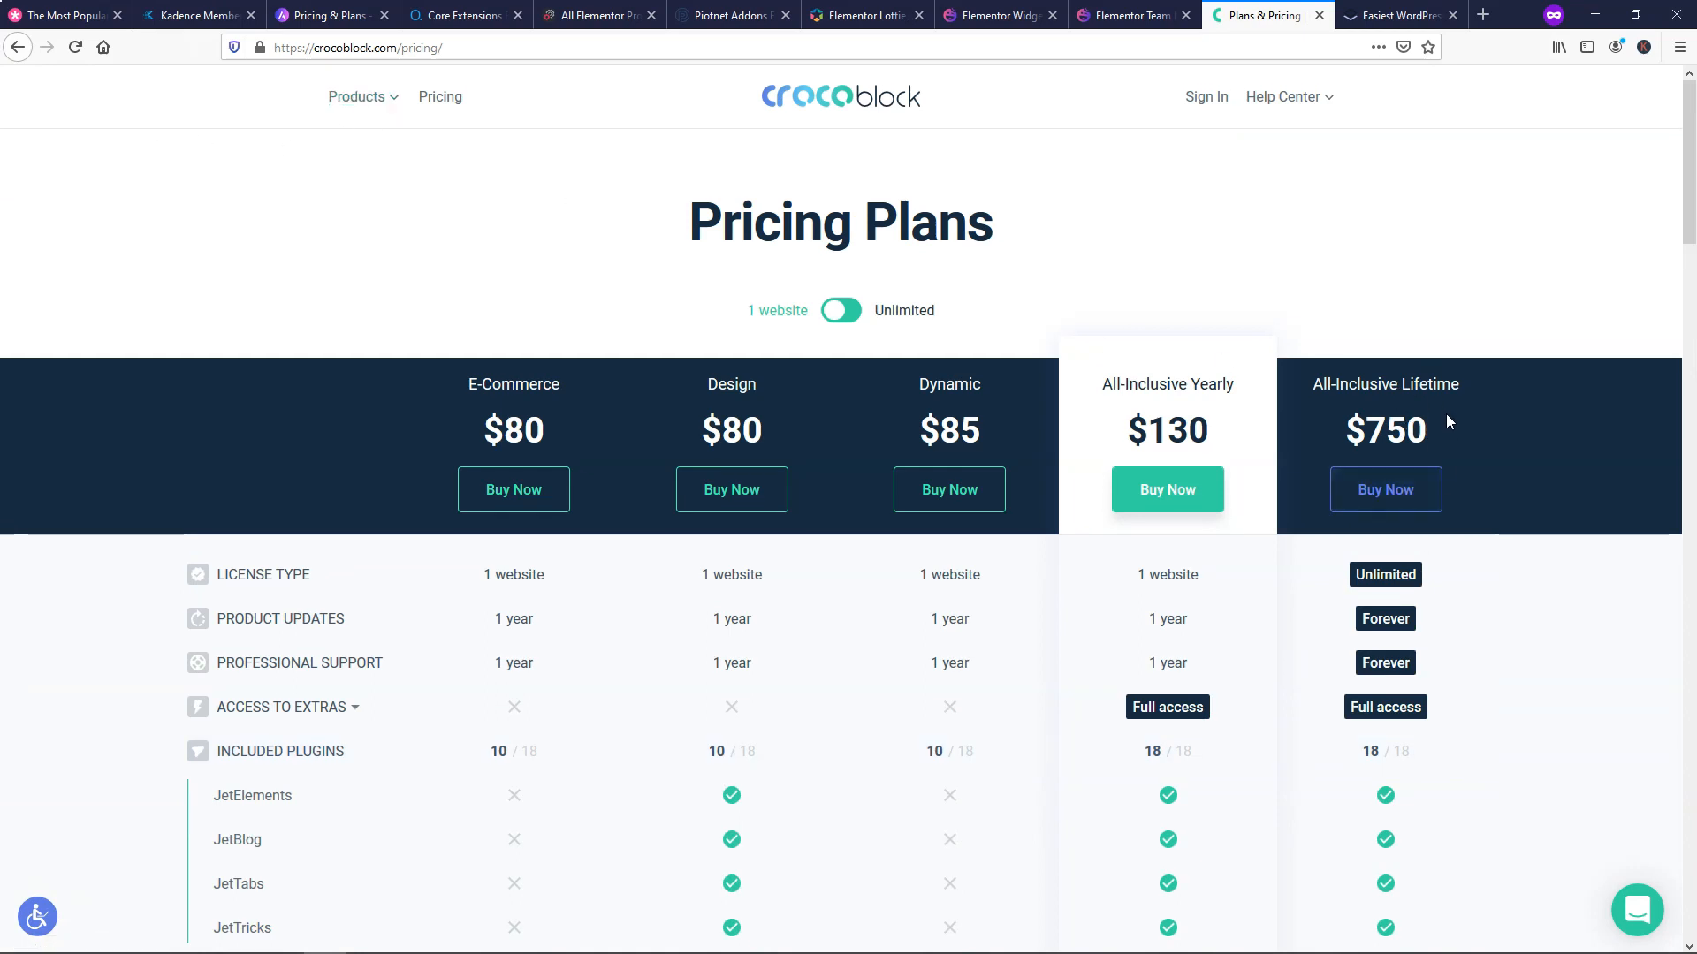
mouse_move(1520, 327)
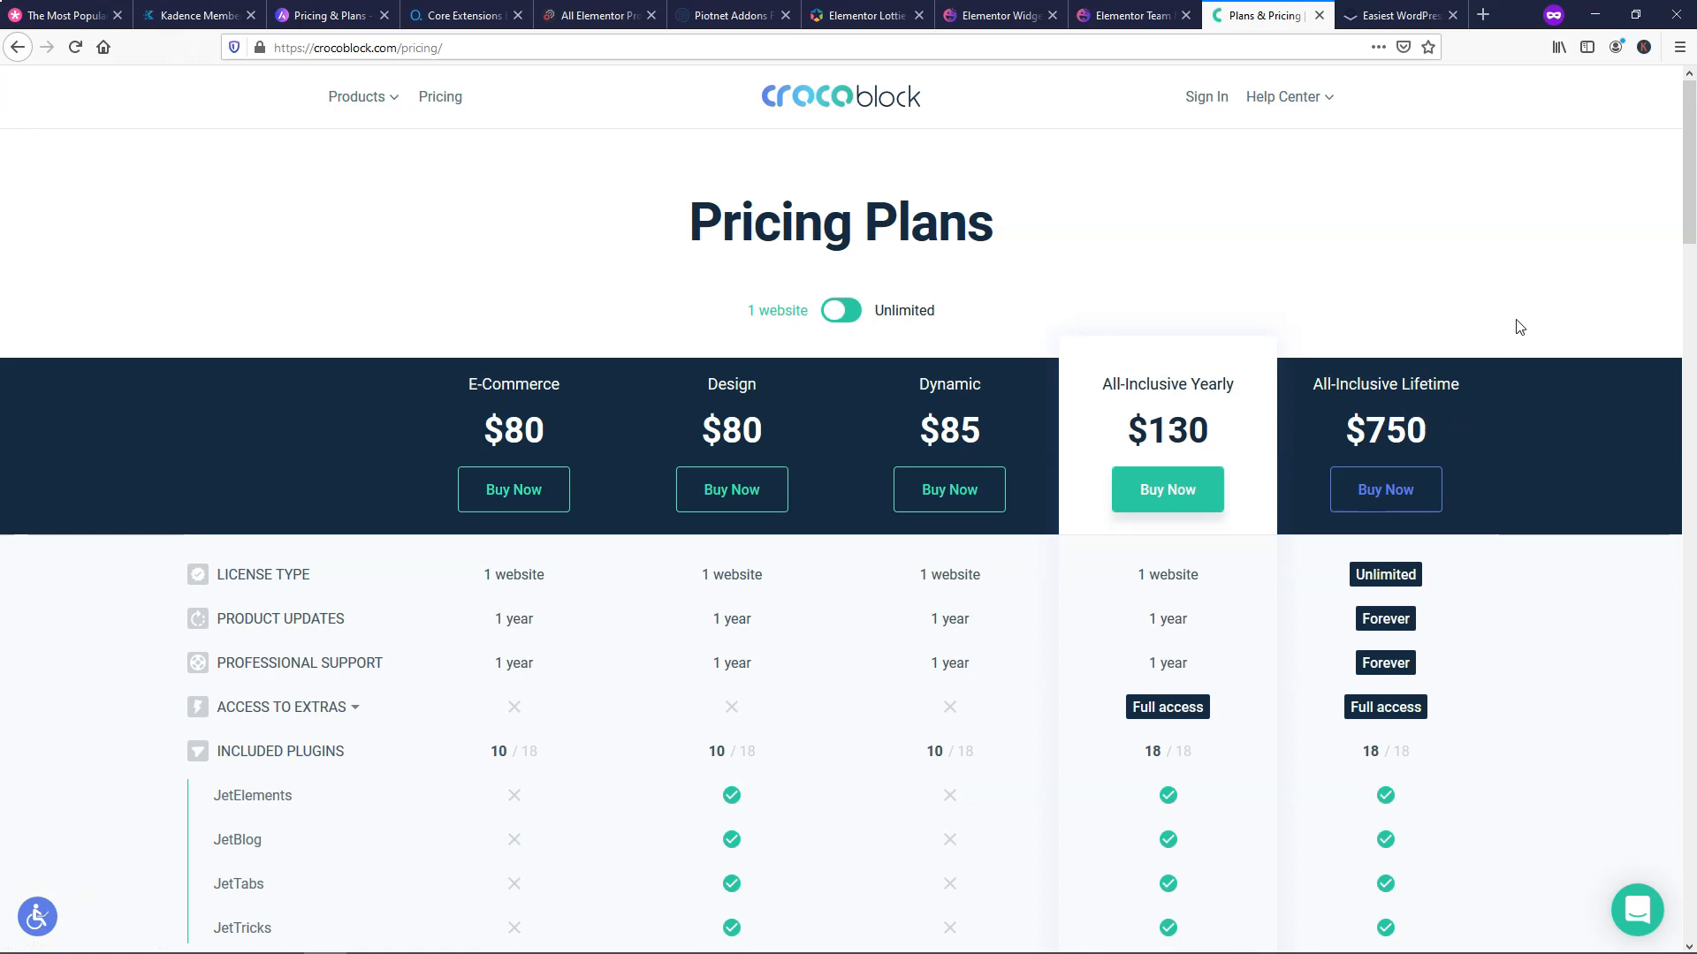
mouse_move(1531, 324)
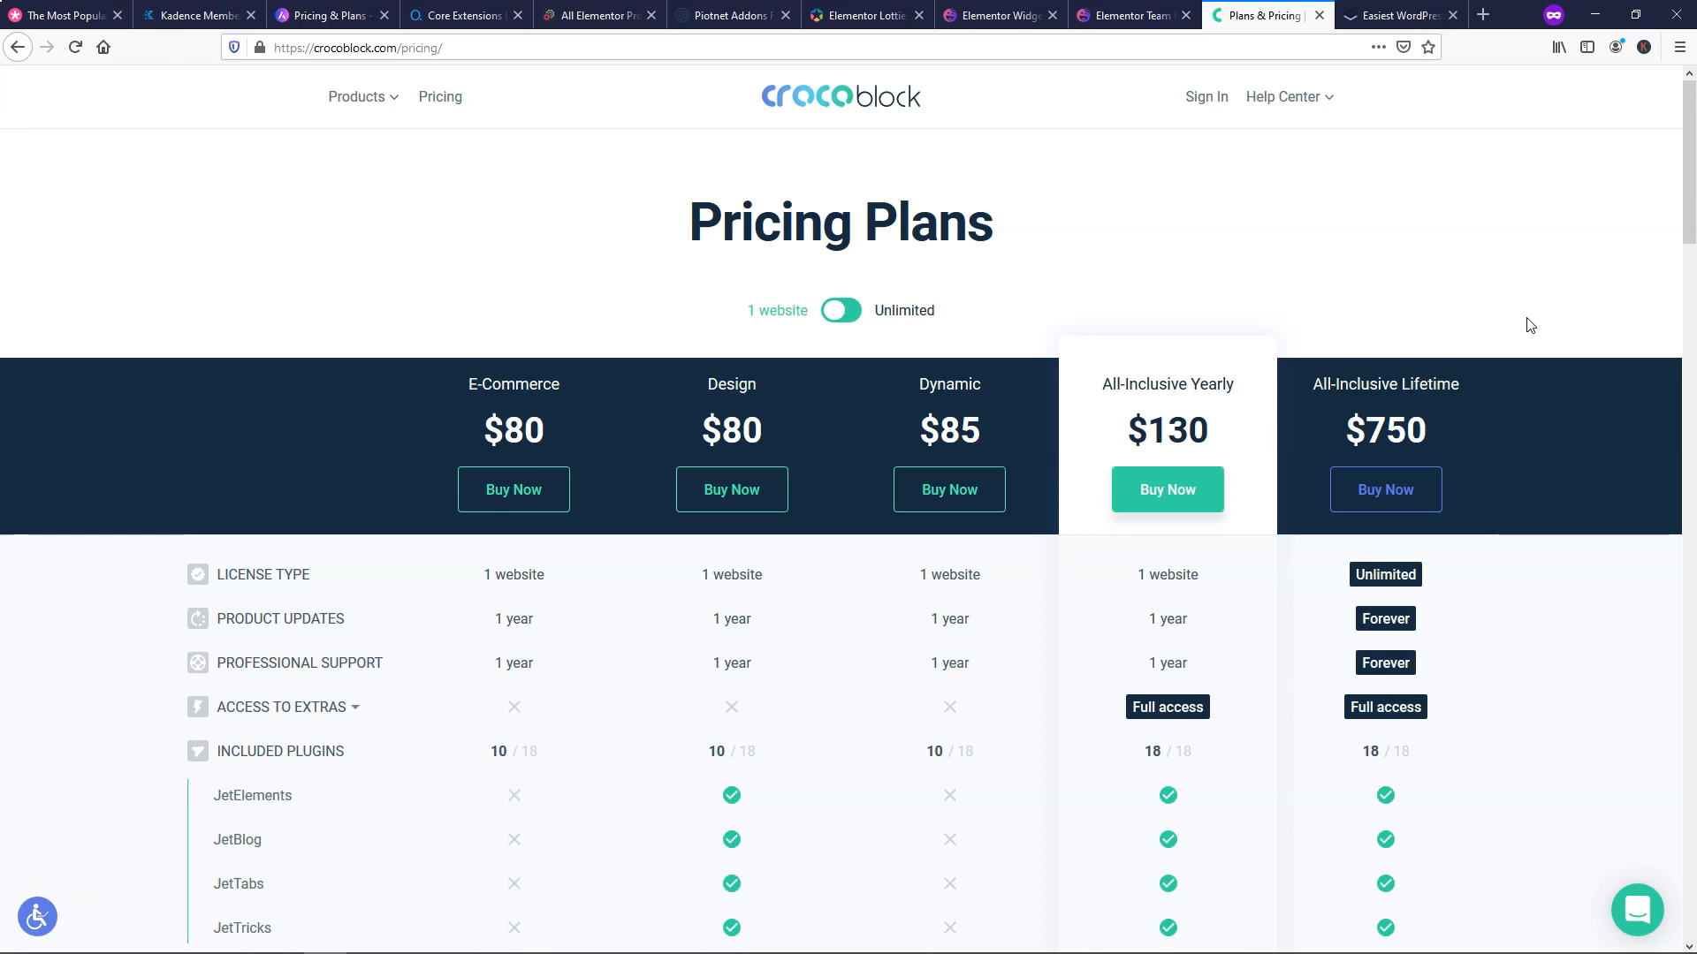
mouse_move(1502, 316)
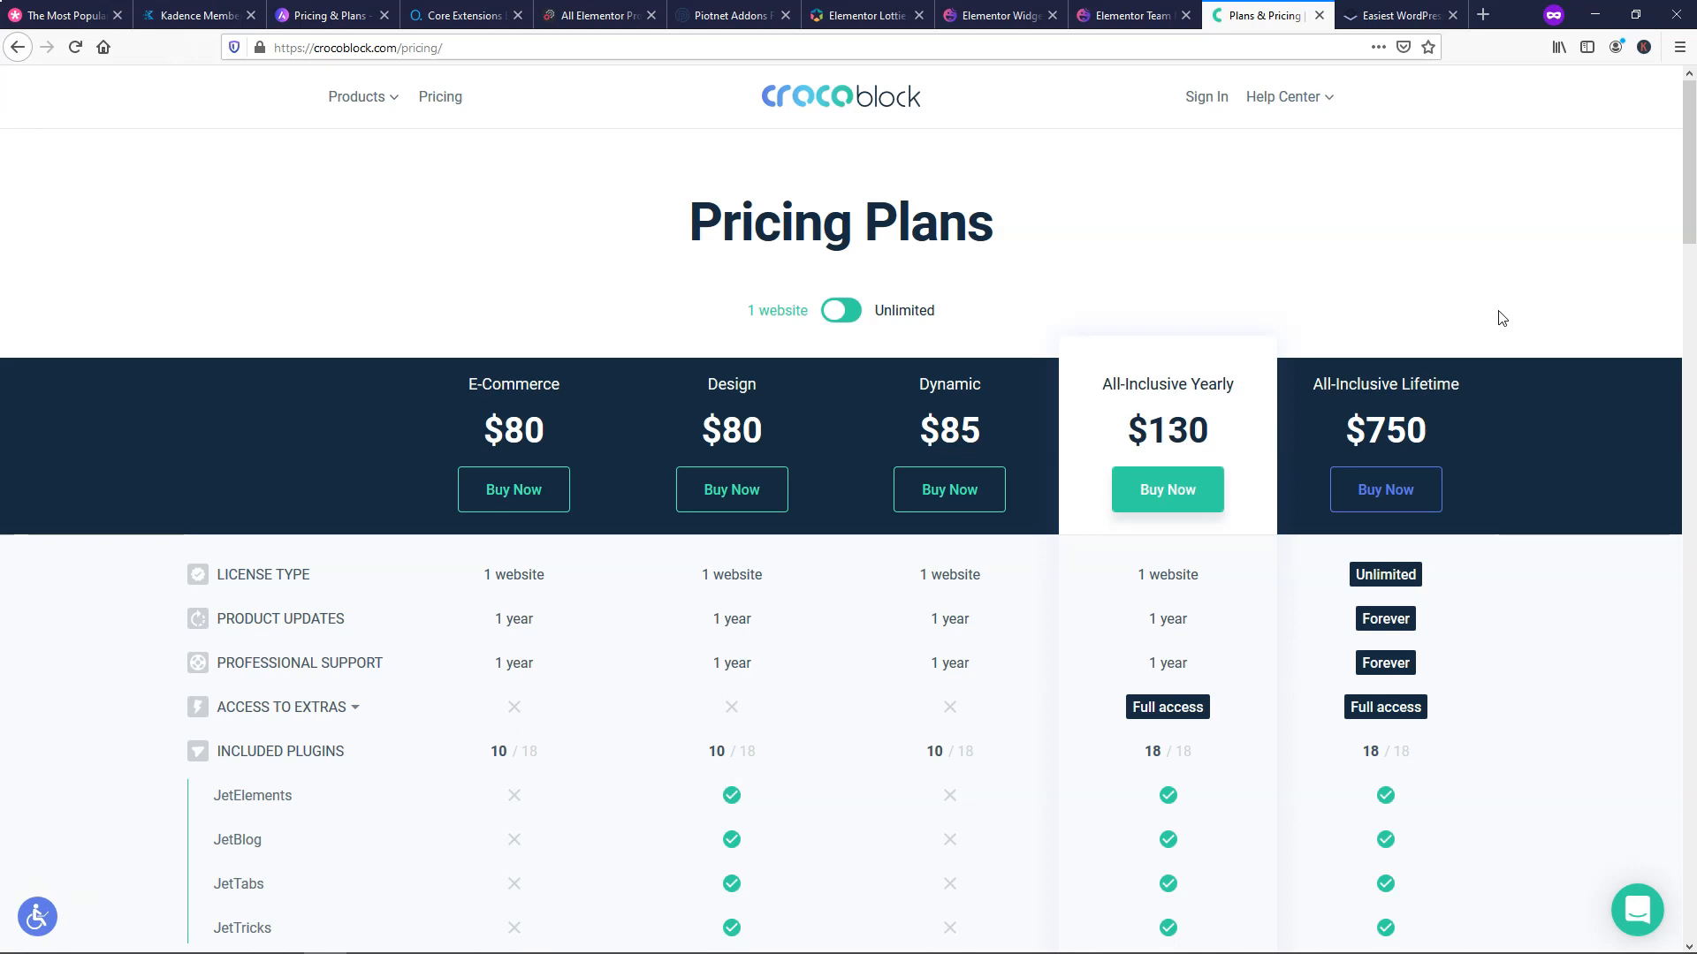
mouse_move(1433, 185)
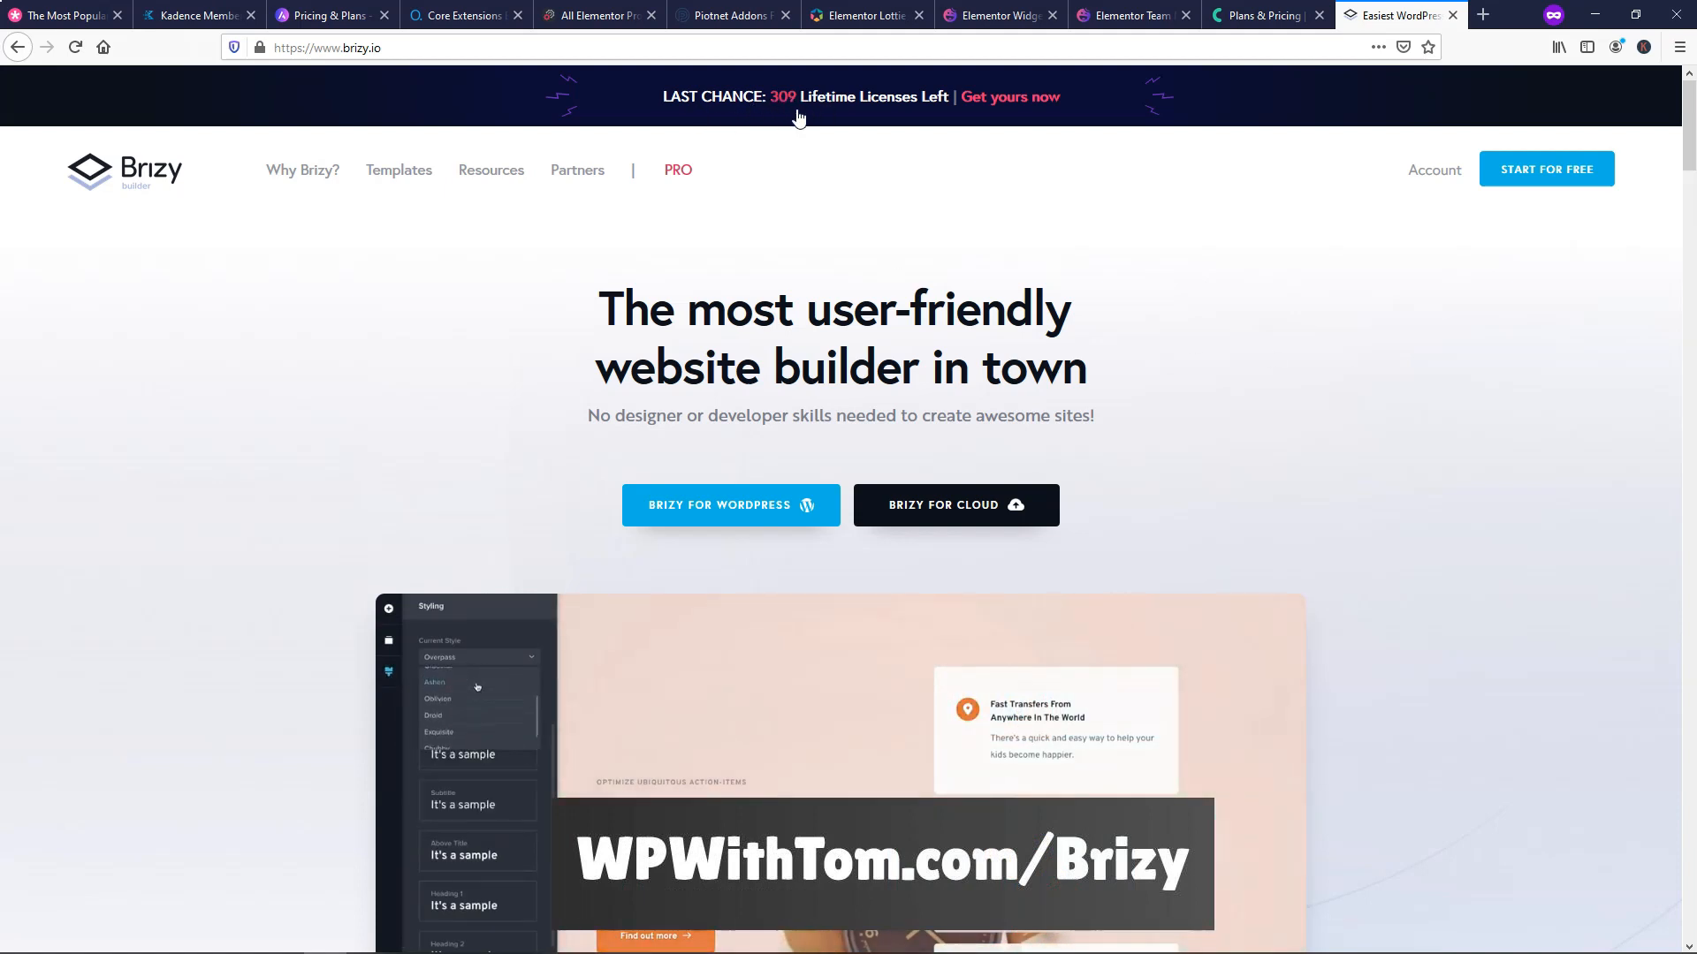
- View Brizy's PRO pricing: Personal $49/year, Studio $99/year, Lifetime $299 for unlimited sites
click(448, 732)
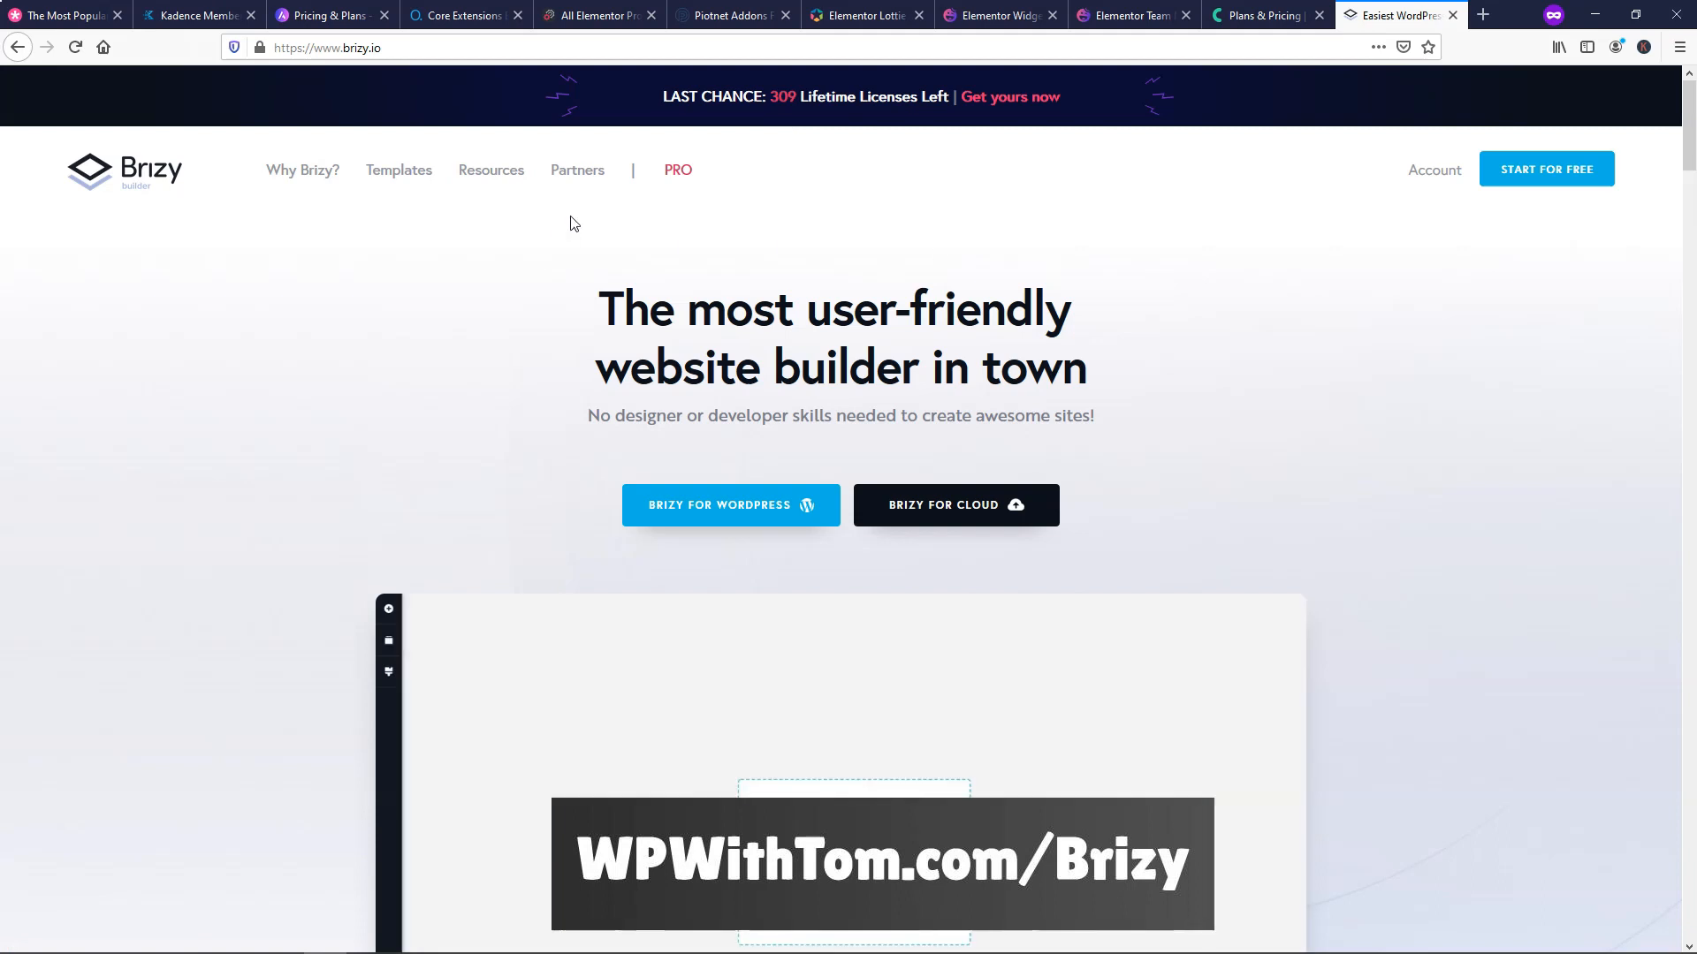
click(677, 169)
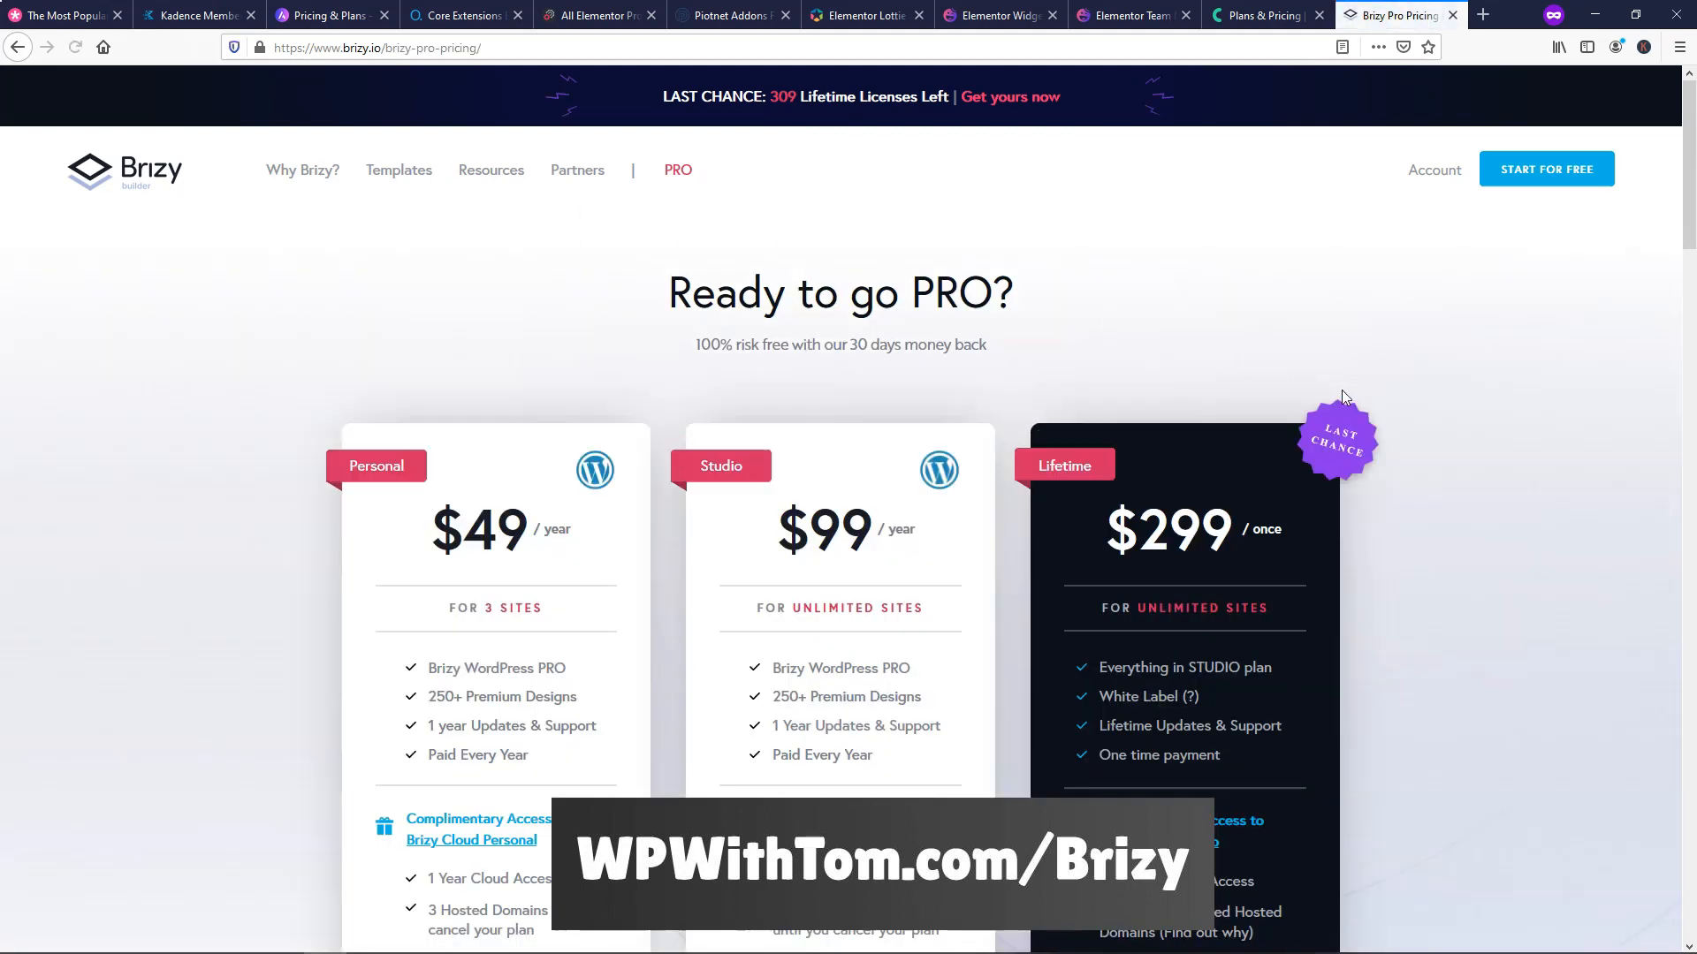
scroll(down, 3)
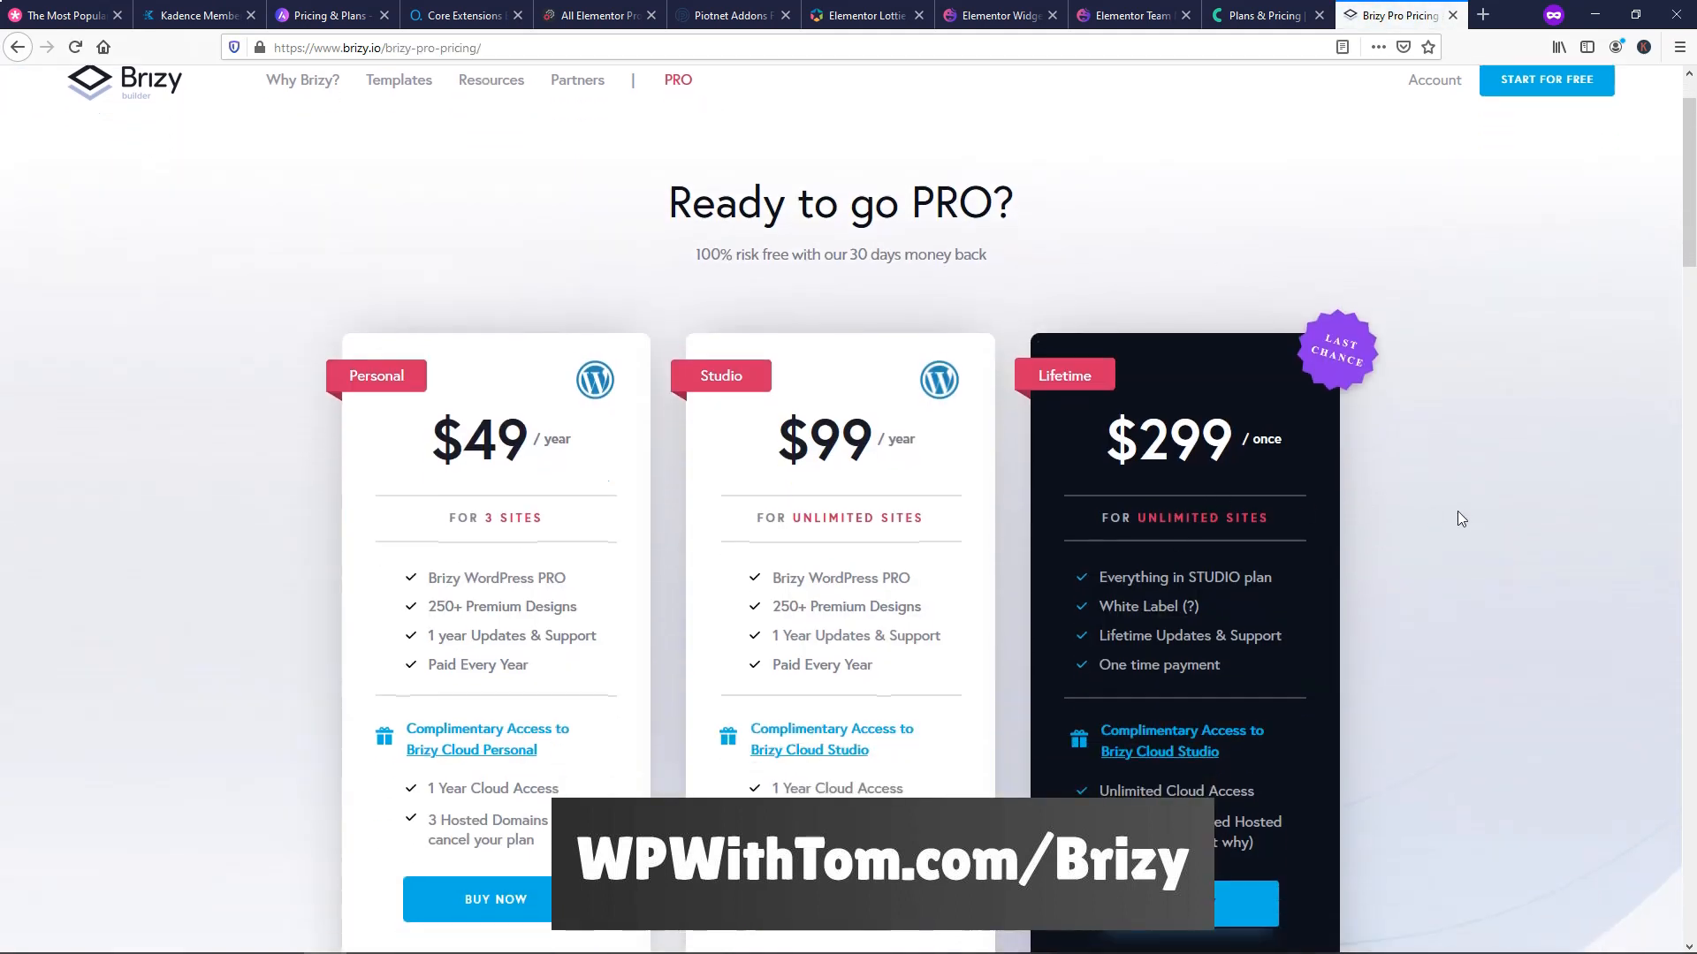
scroll(down, 3)
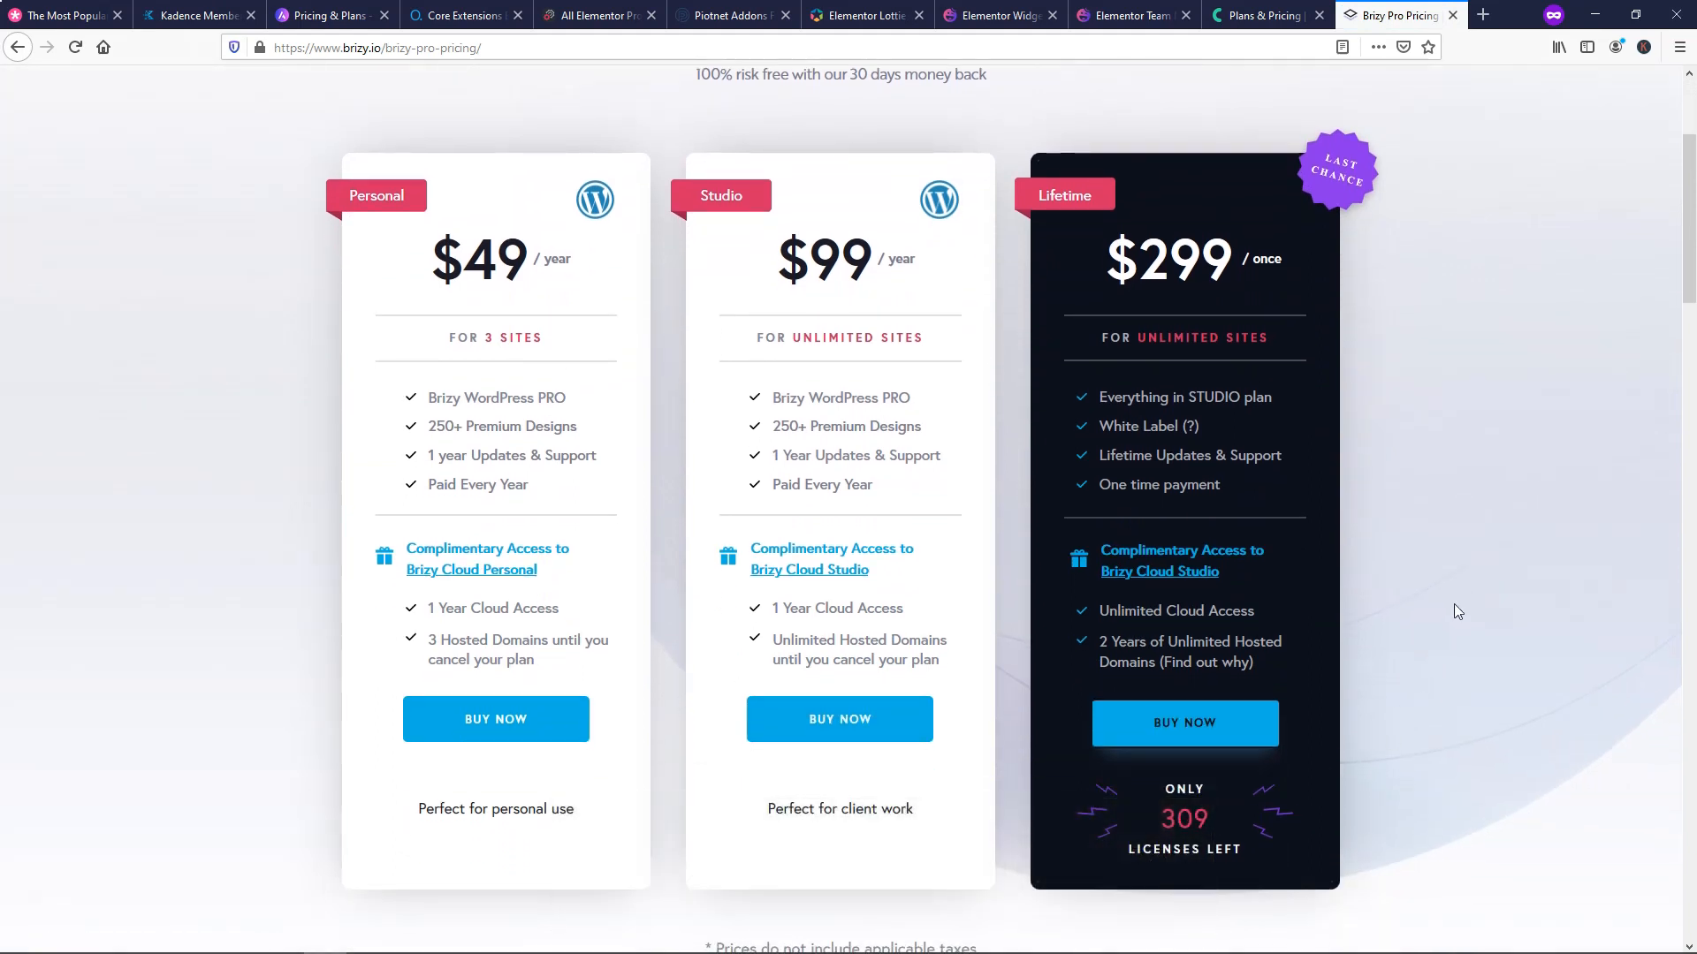
mouse_move(1511, 511)
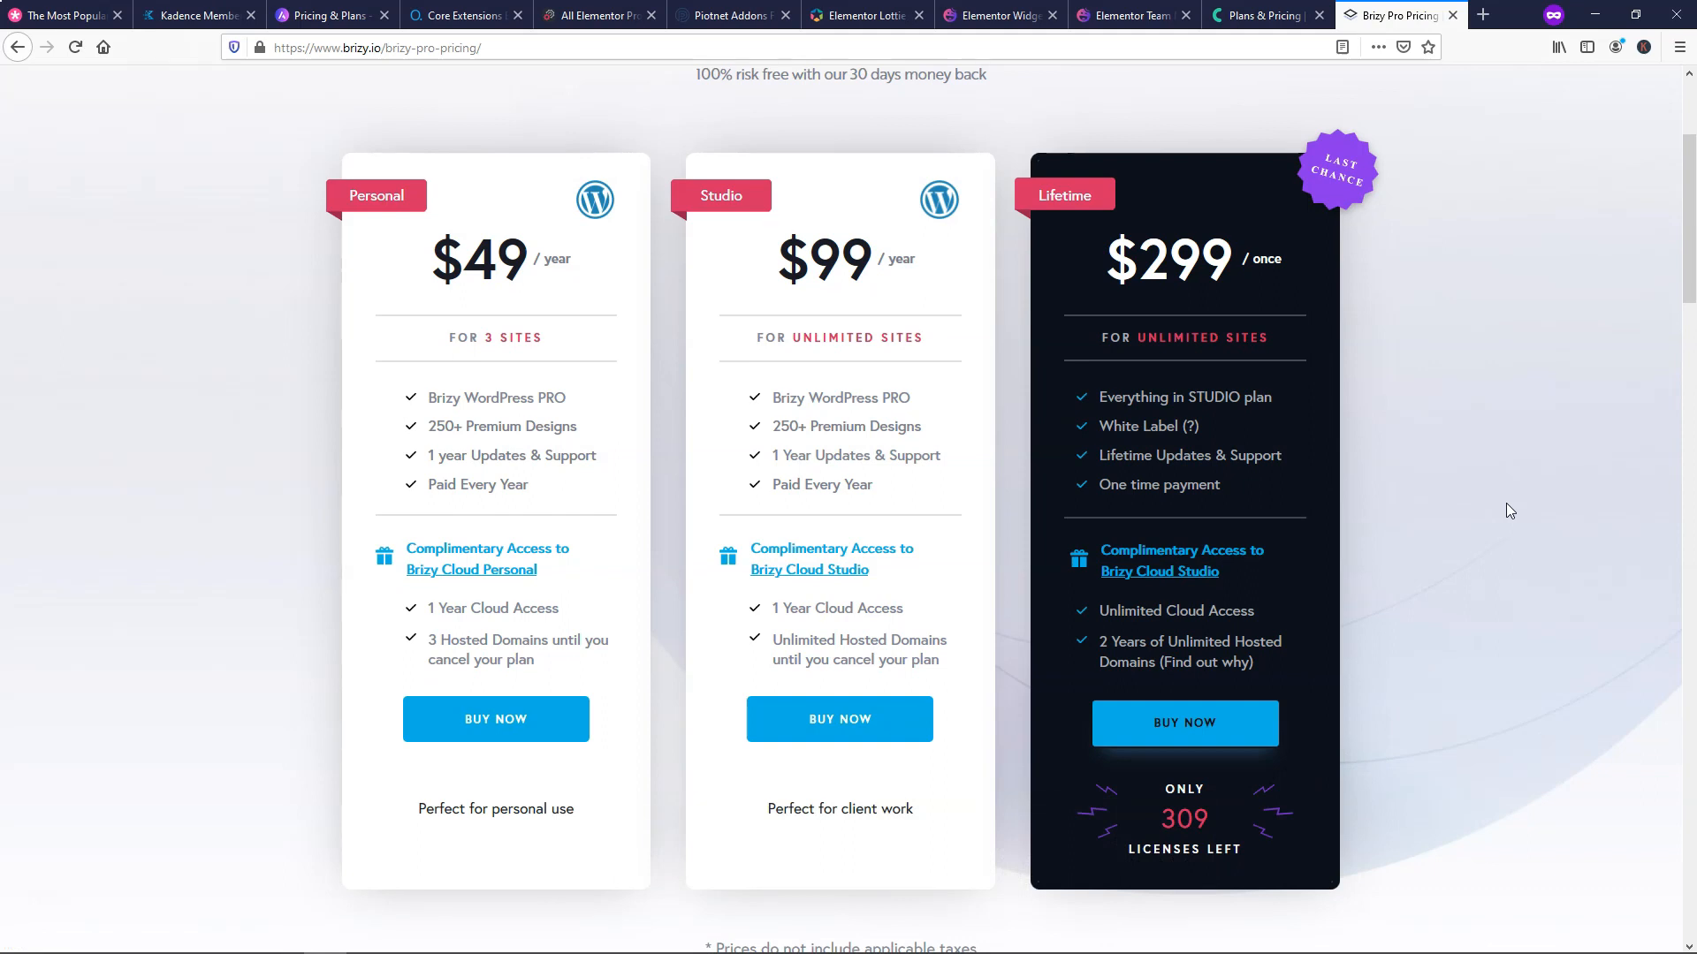
mouse_move(1423, 645)
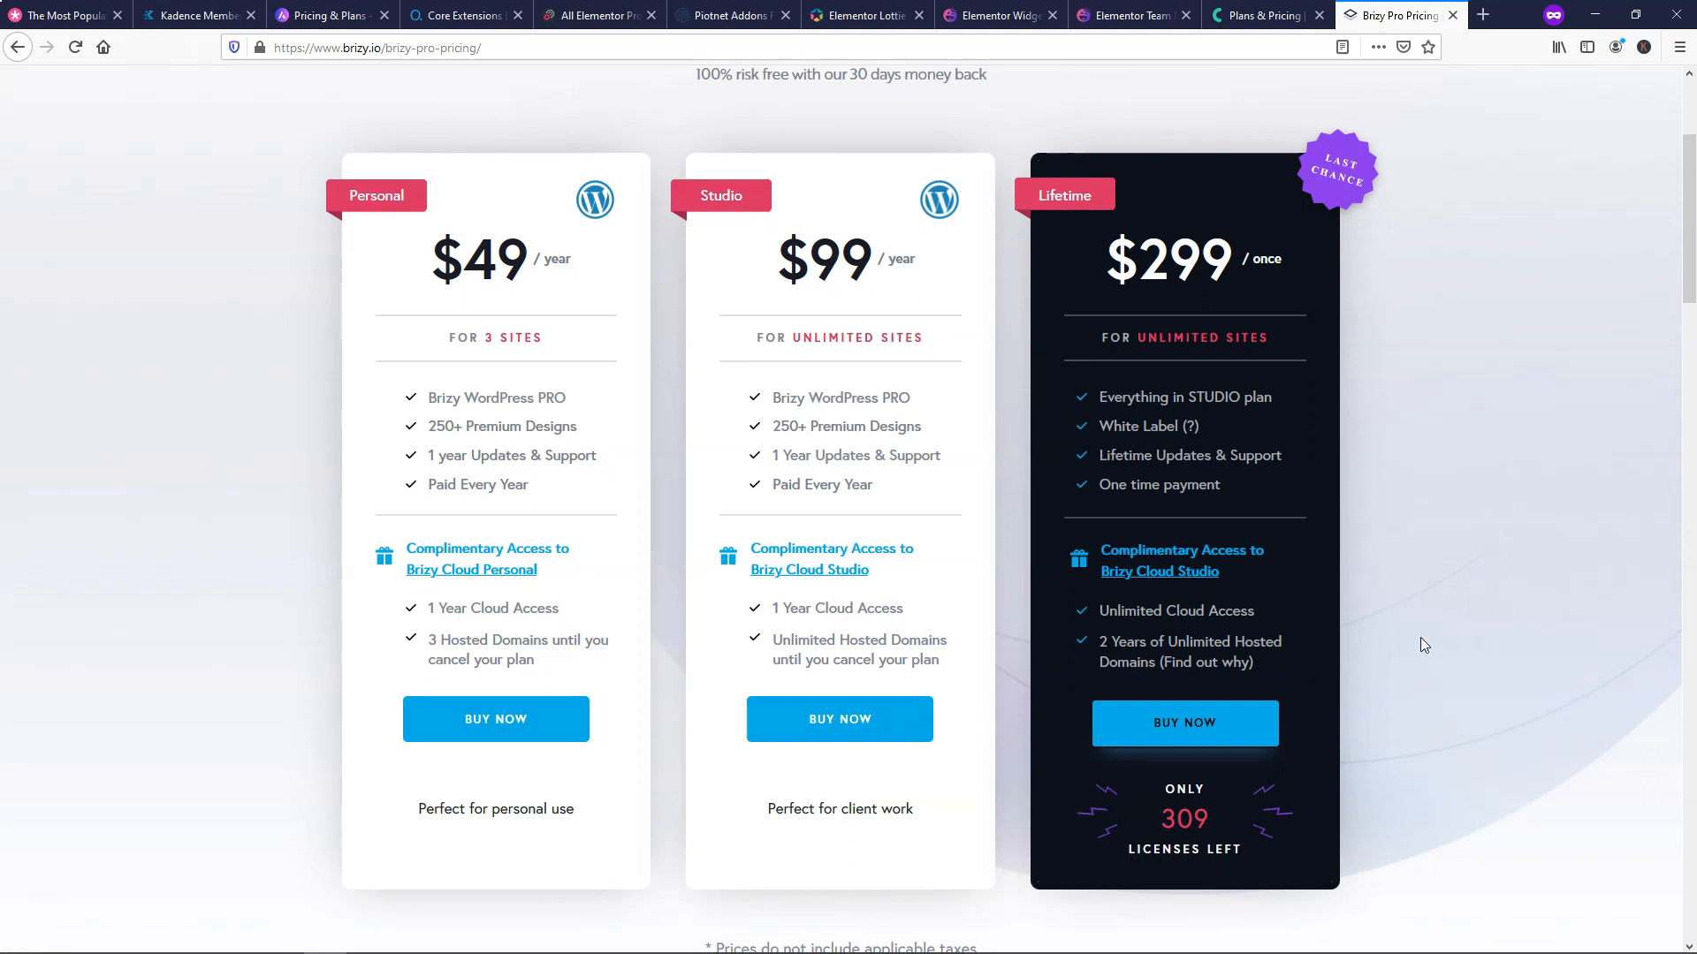
mouse_move(1429, 603)
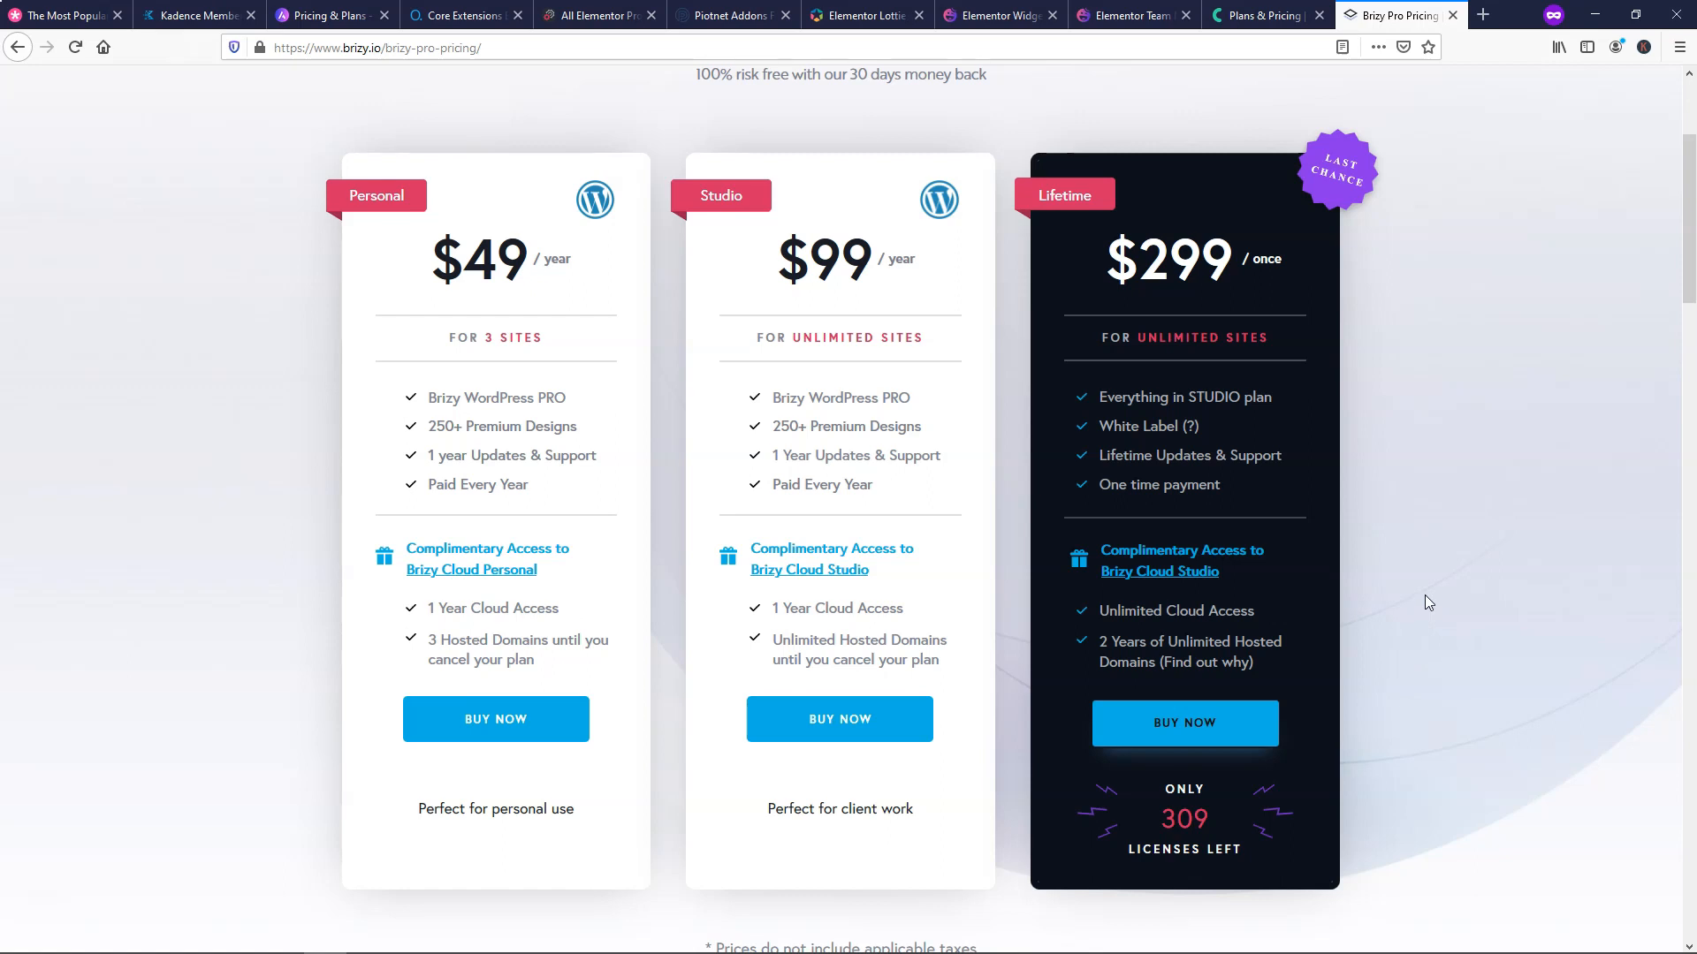